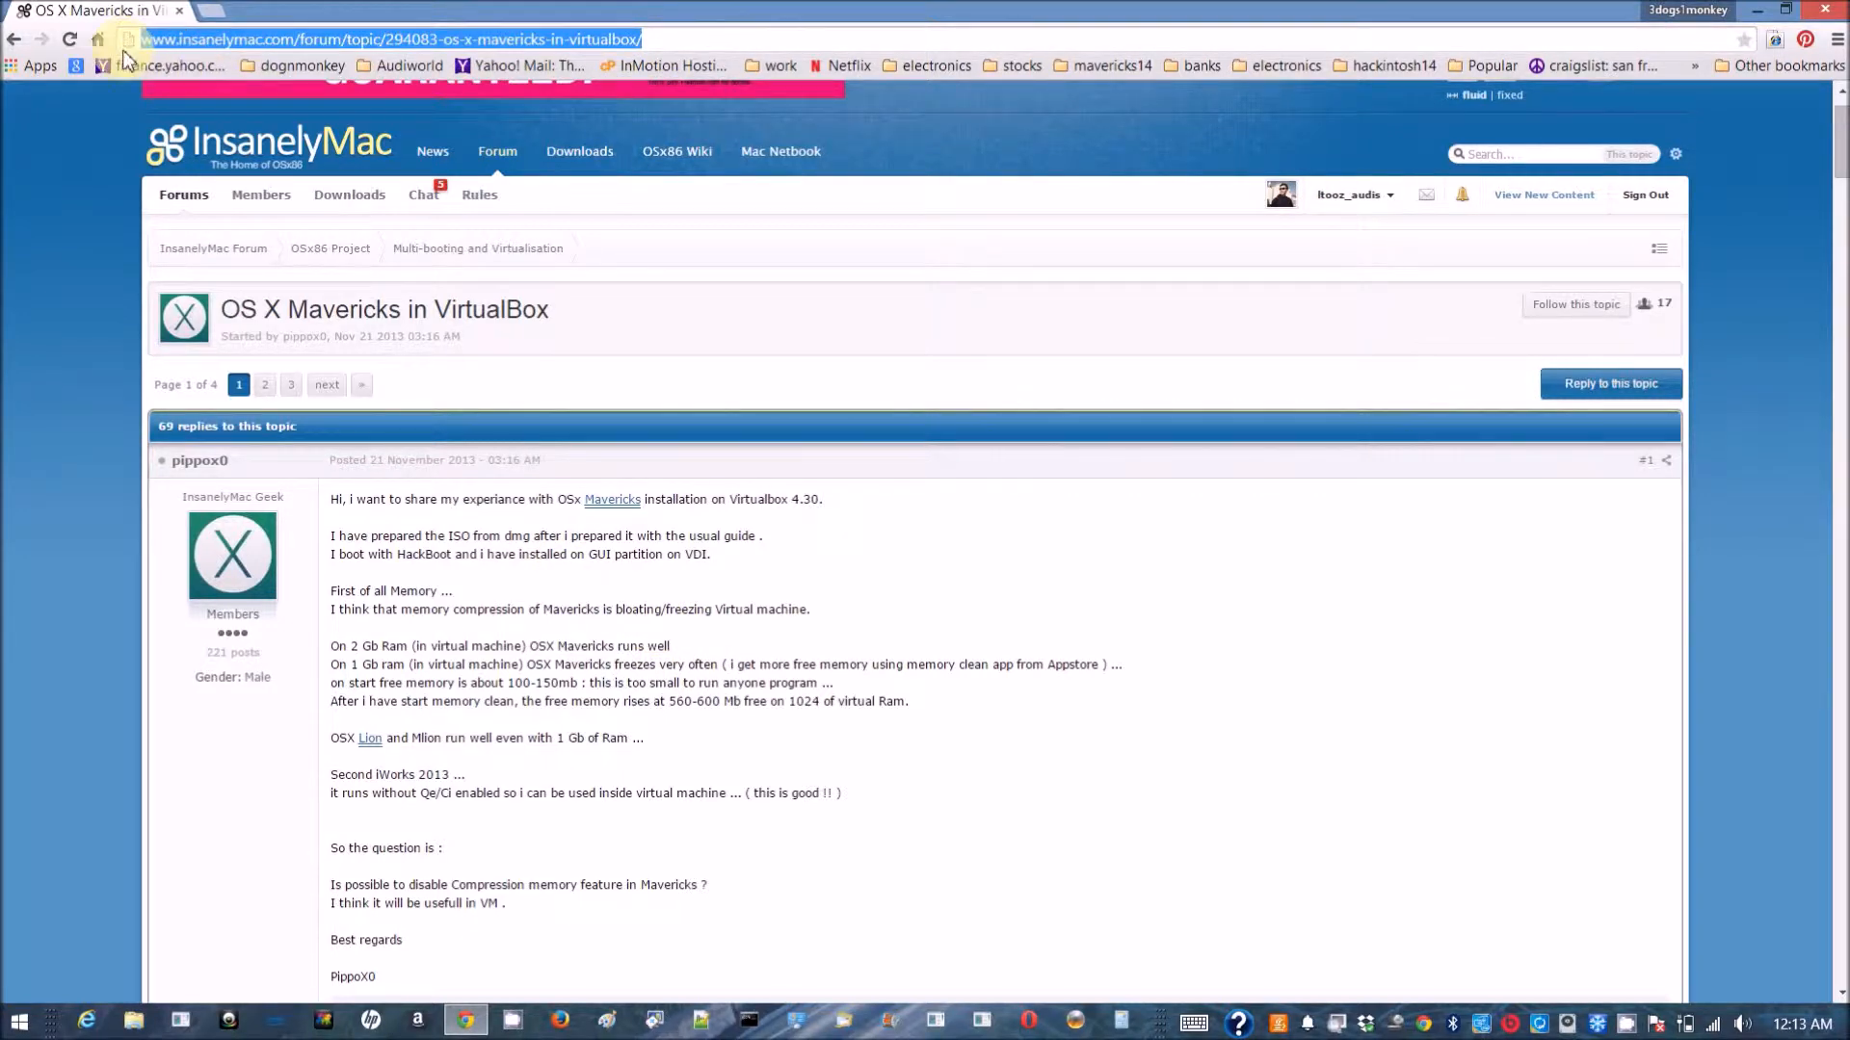
mouse_move(150, 752)
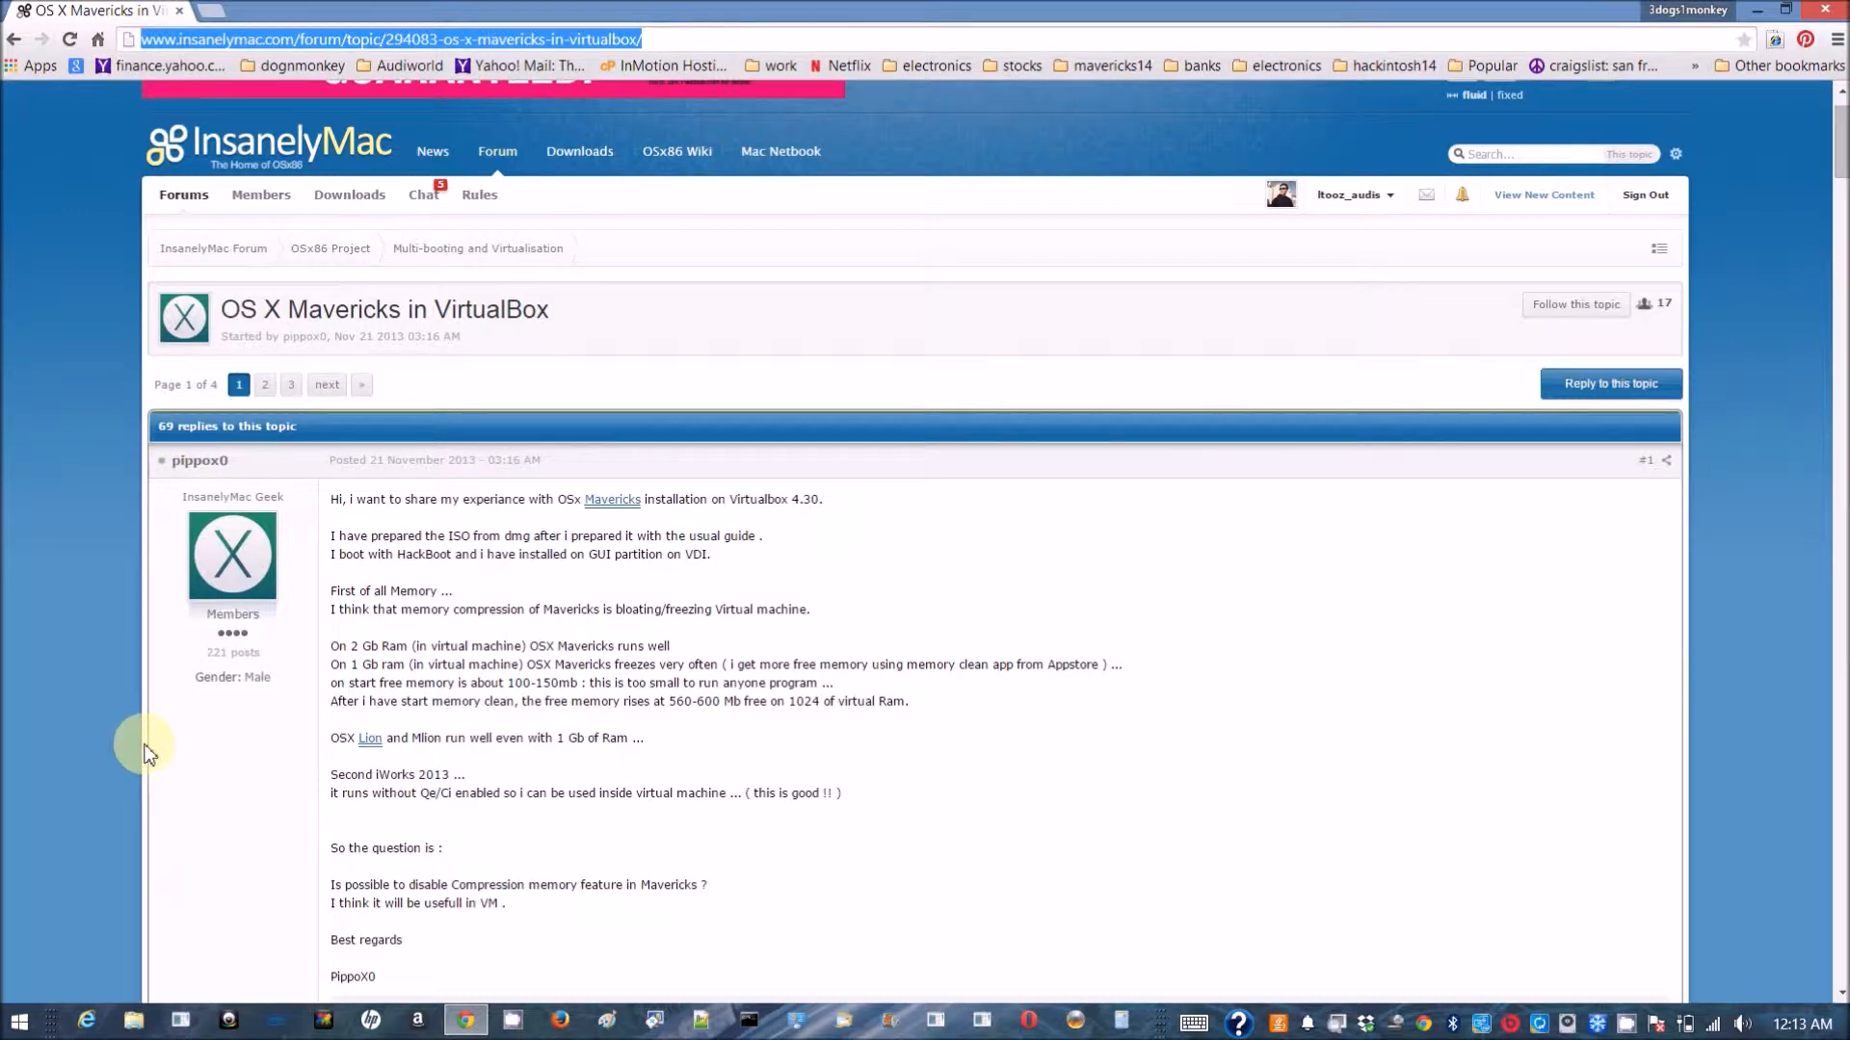
mouse_move(753, 729)
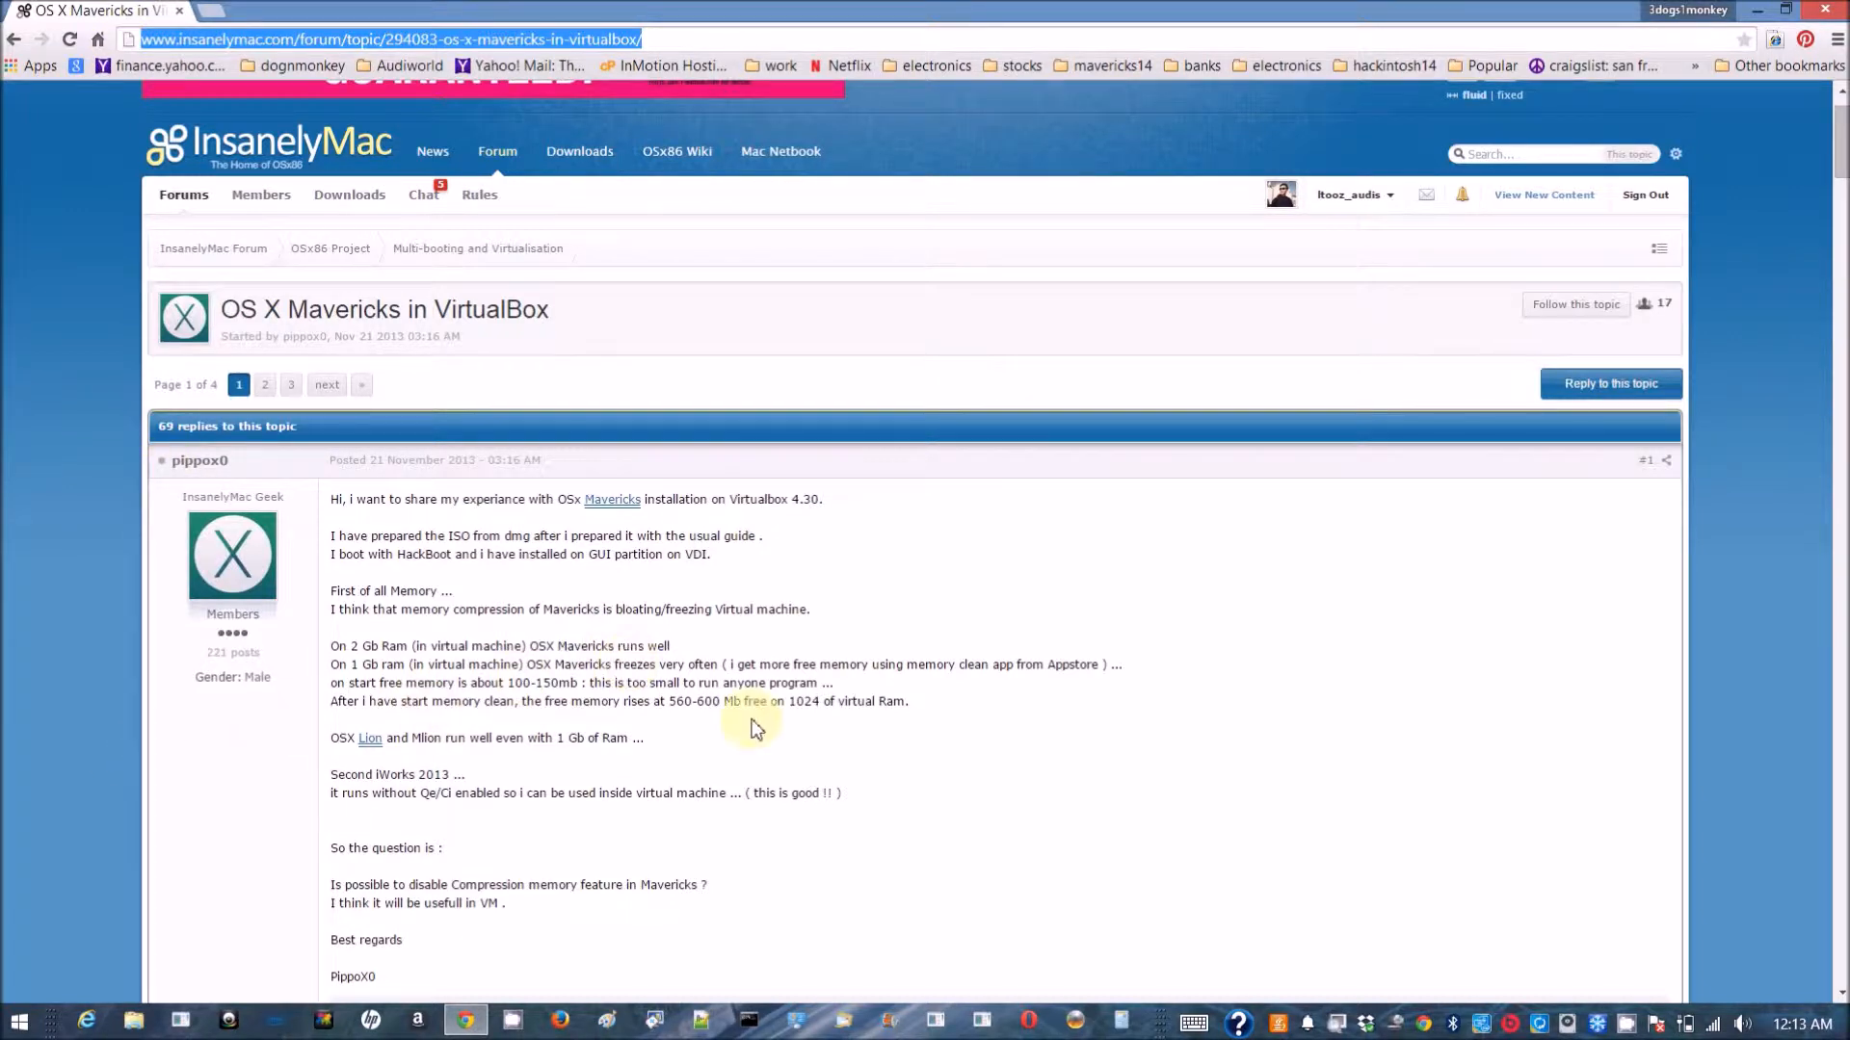
Scroll through VirtualBox Manager, then start the New virtual machine wizard.
scroll("down", 3)
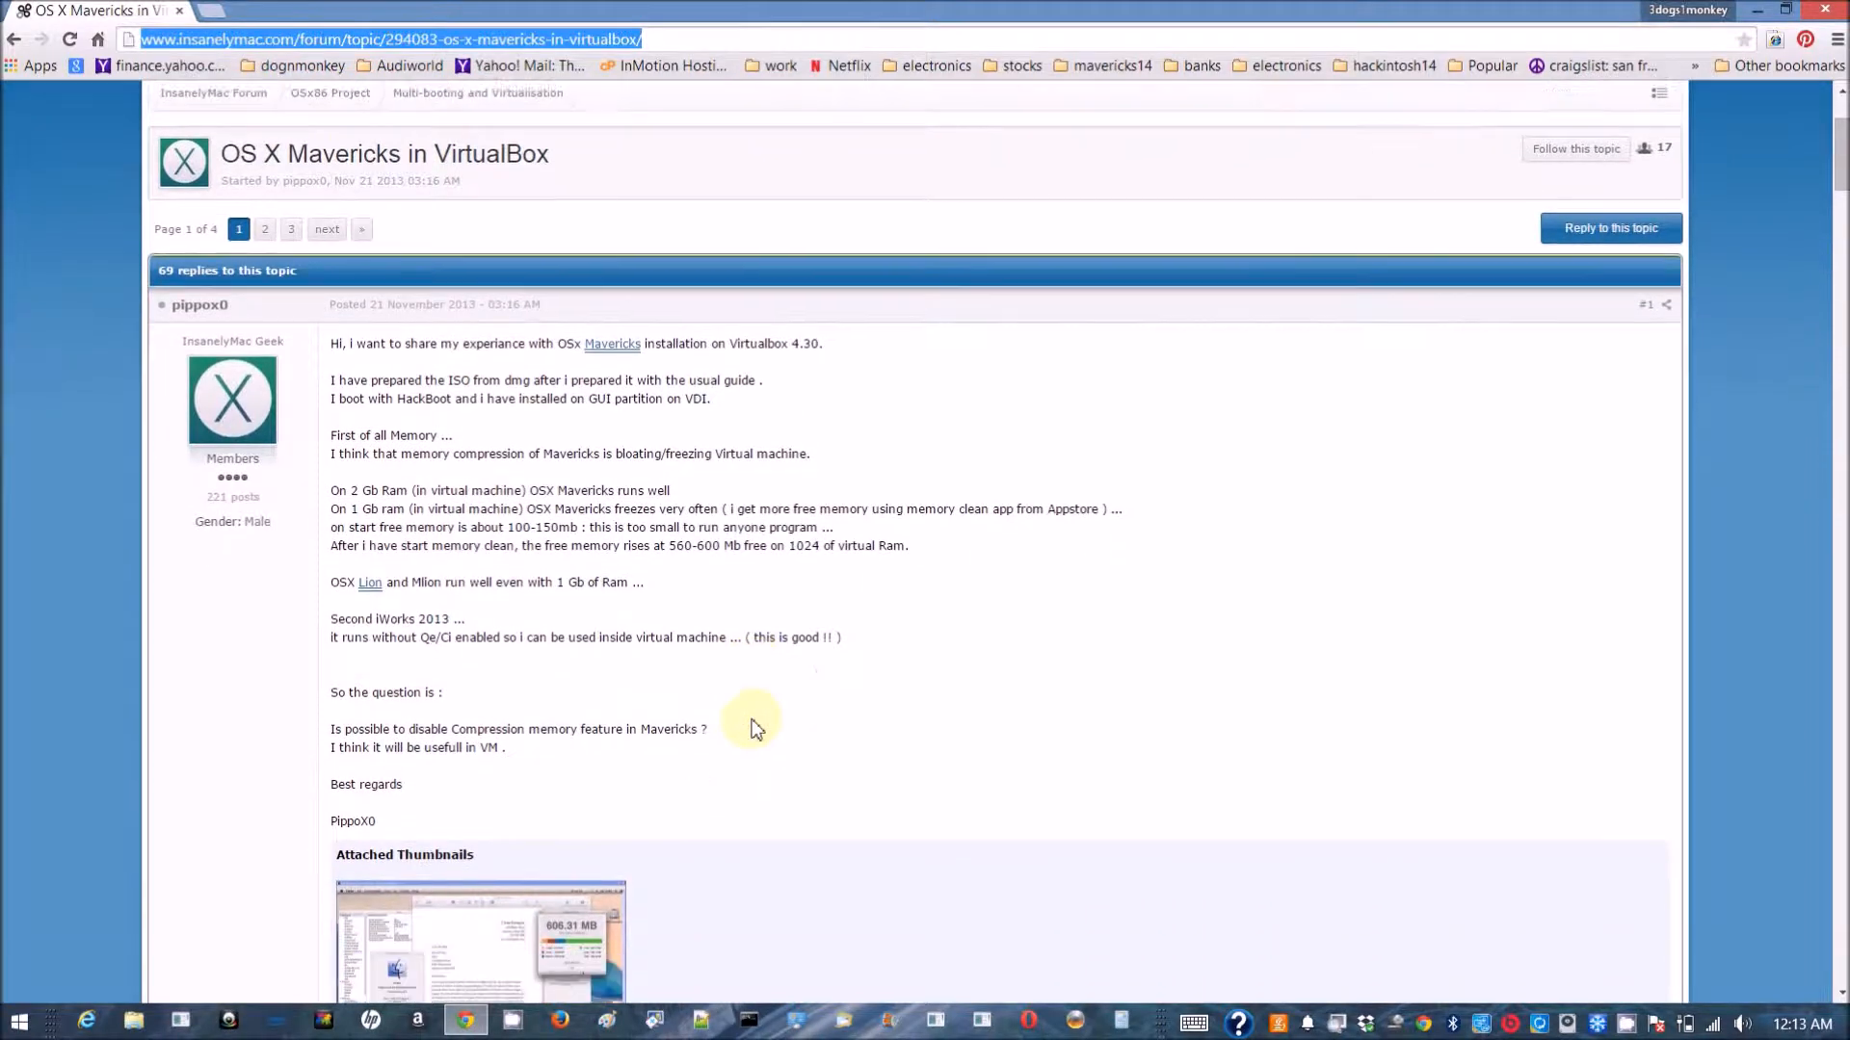
scroll("down", 3)
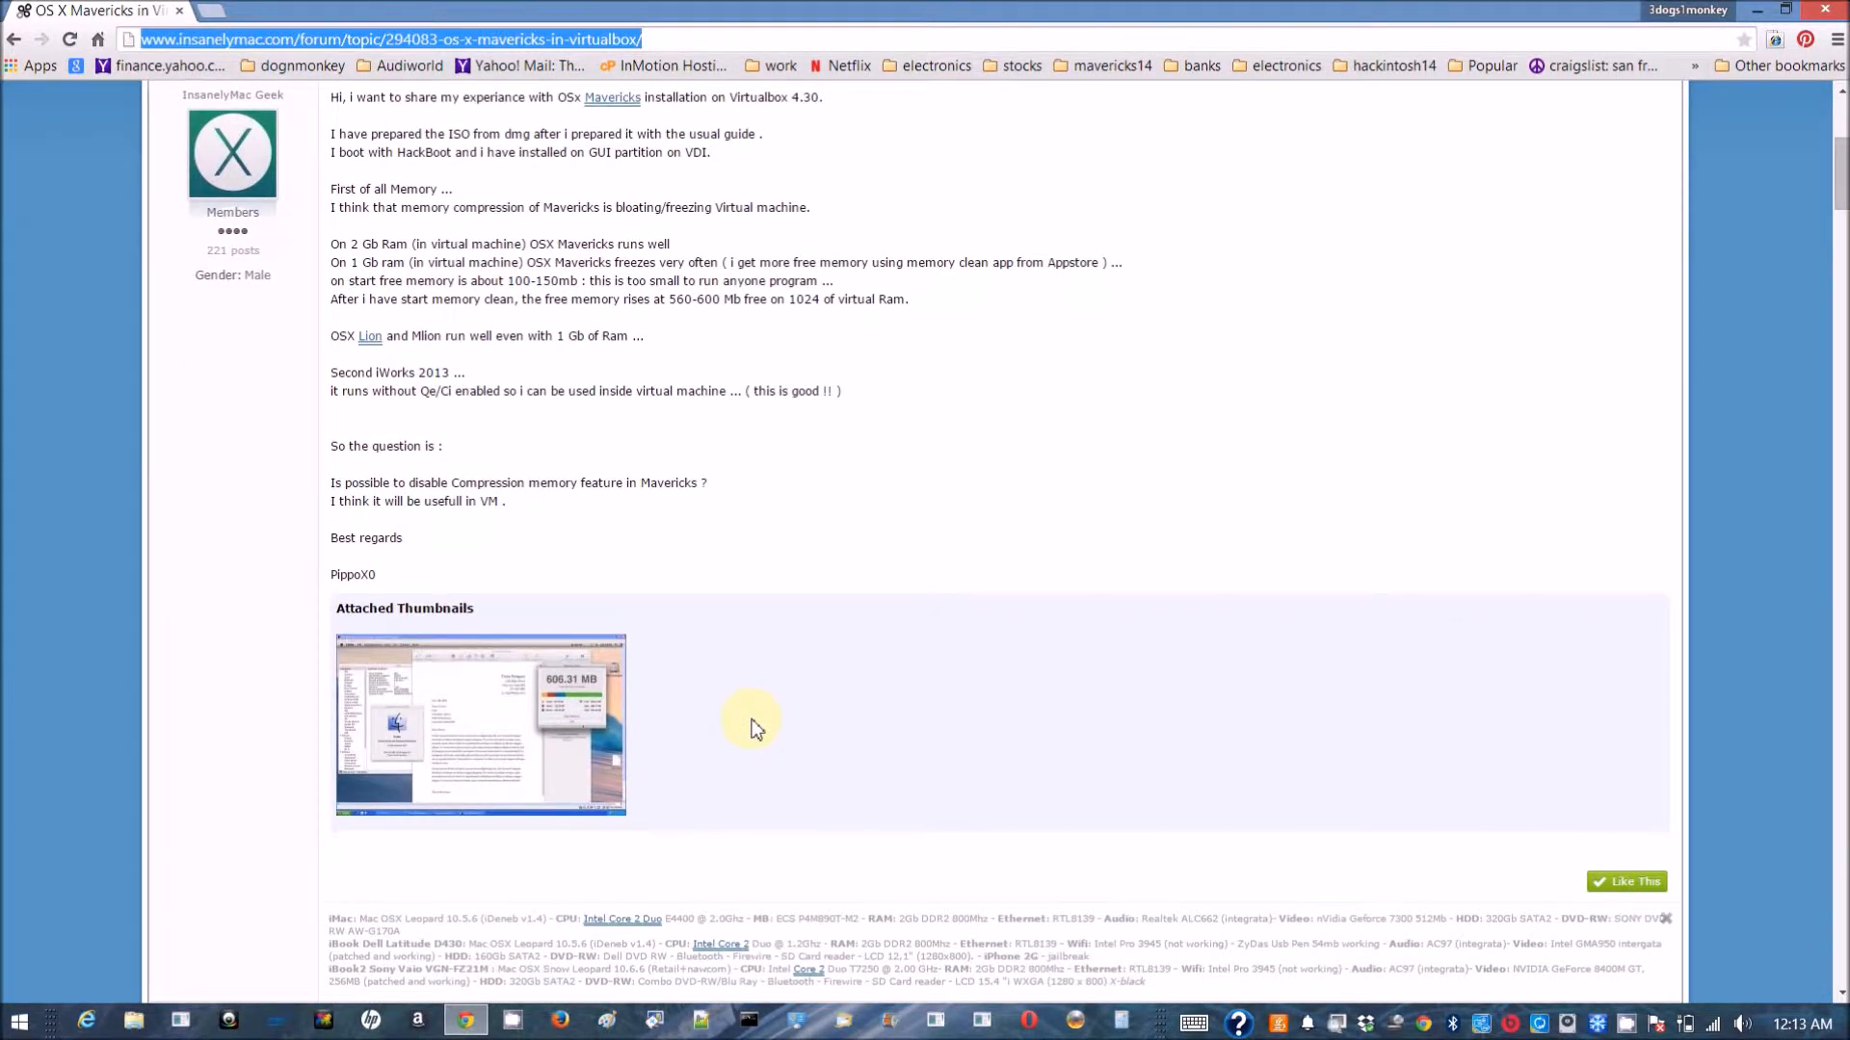
scroll("down", 3)
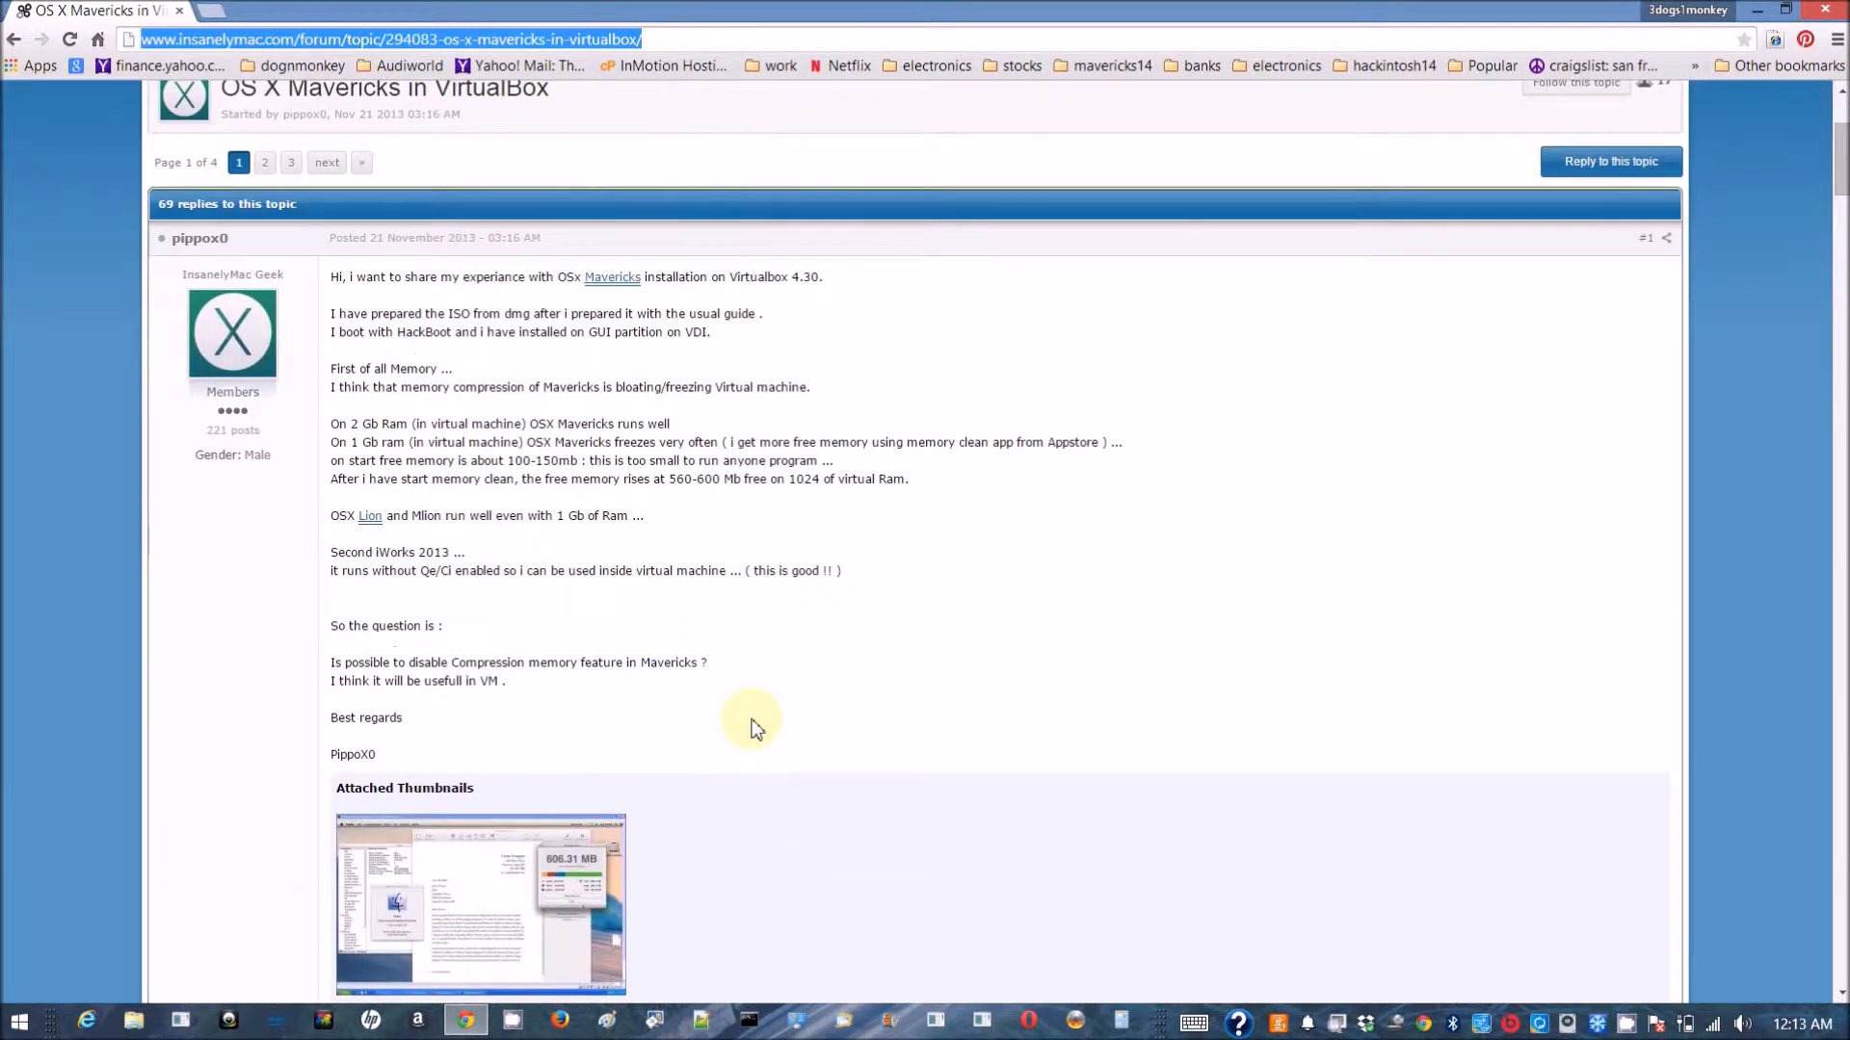
scroll("down", 3)
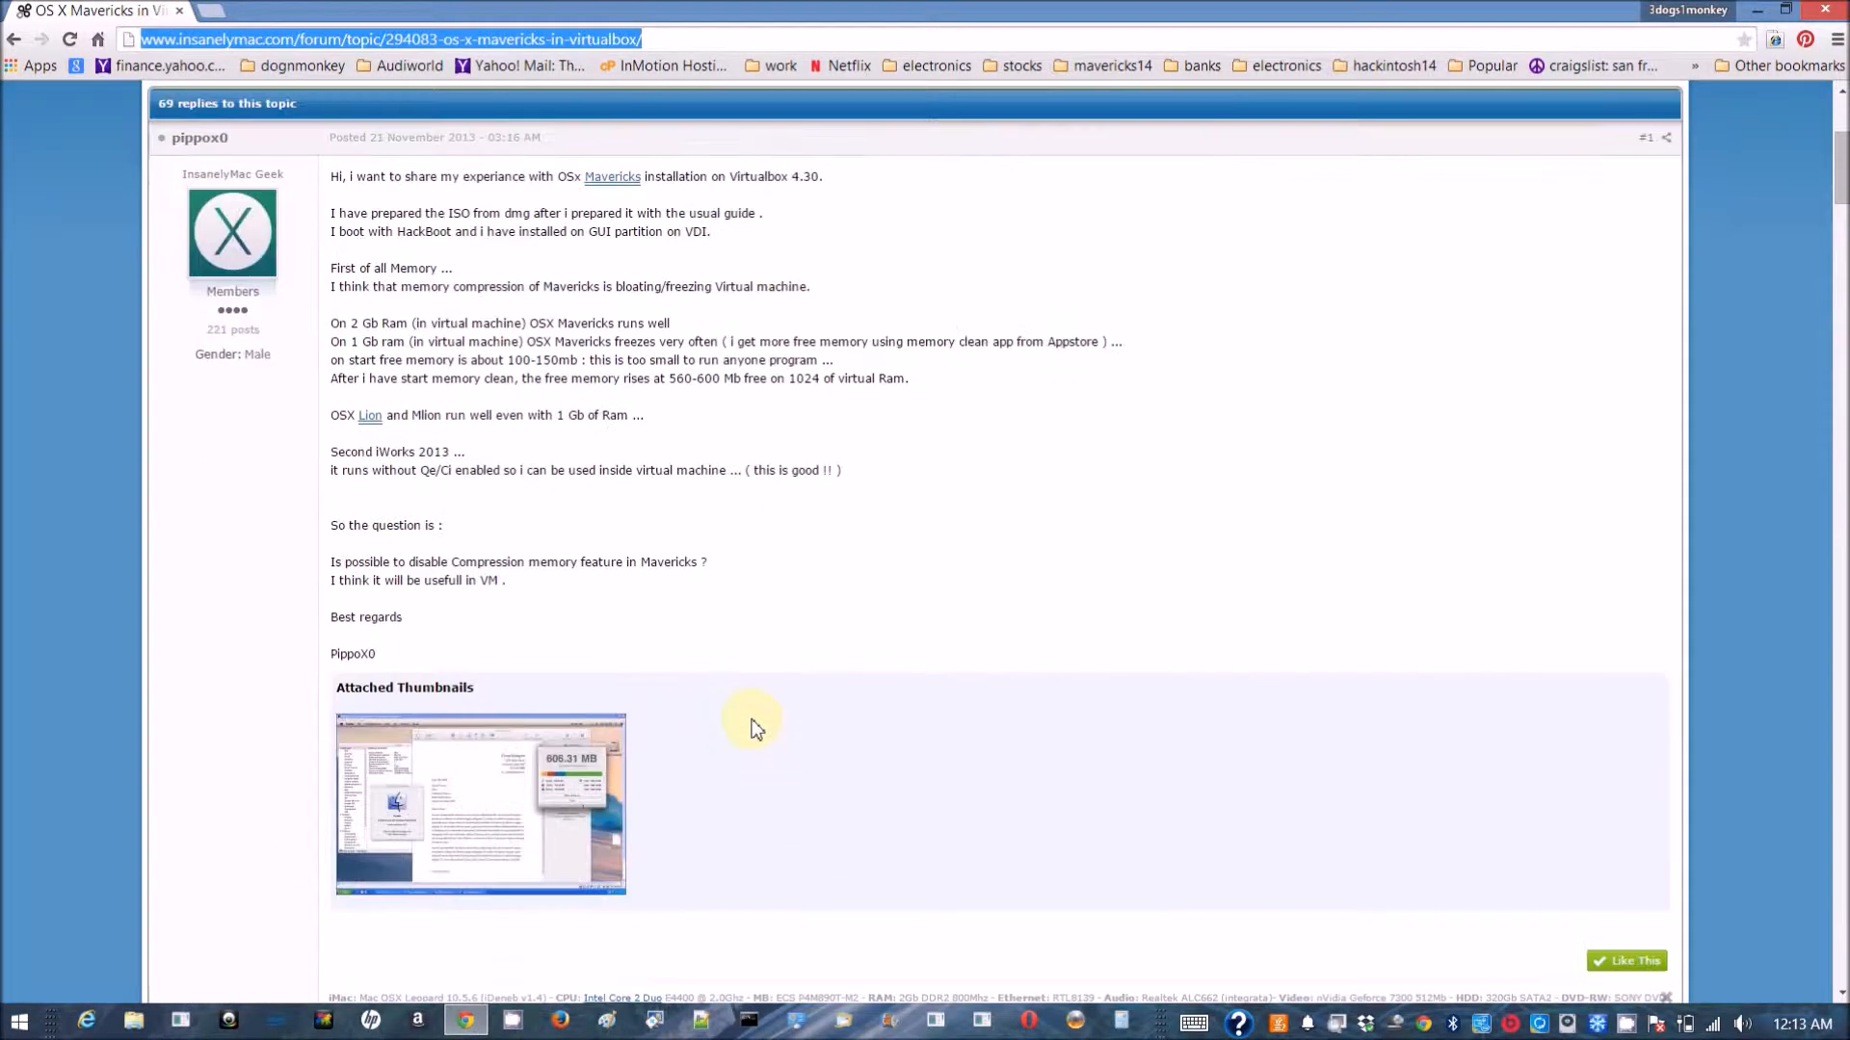
scroll("down", 3)
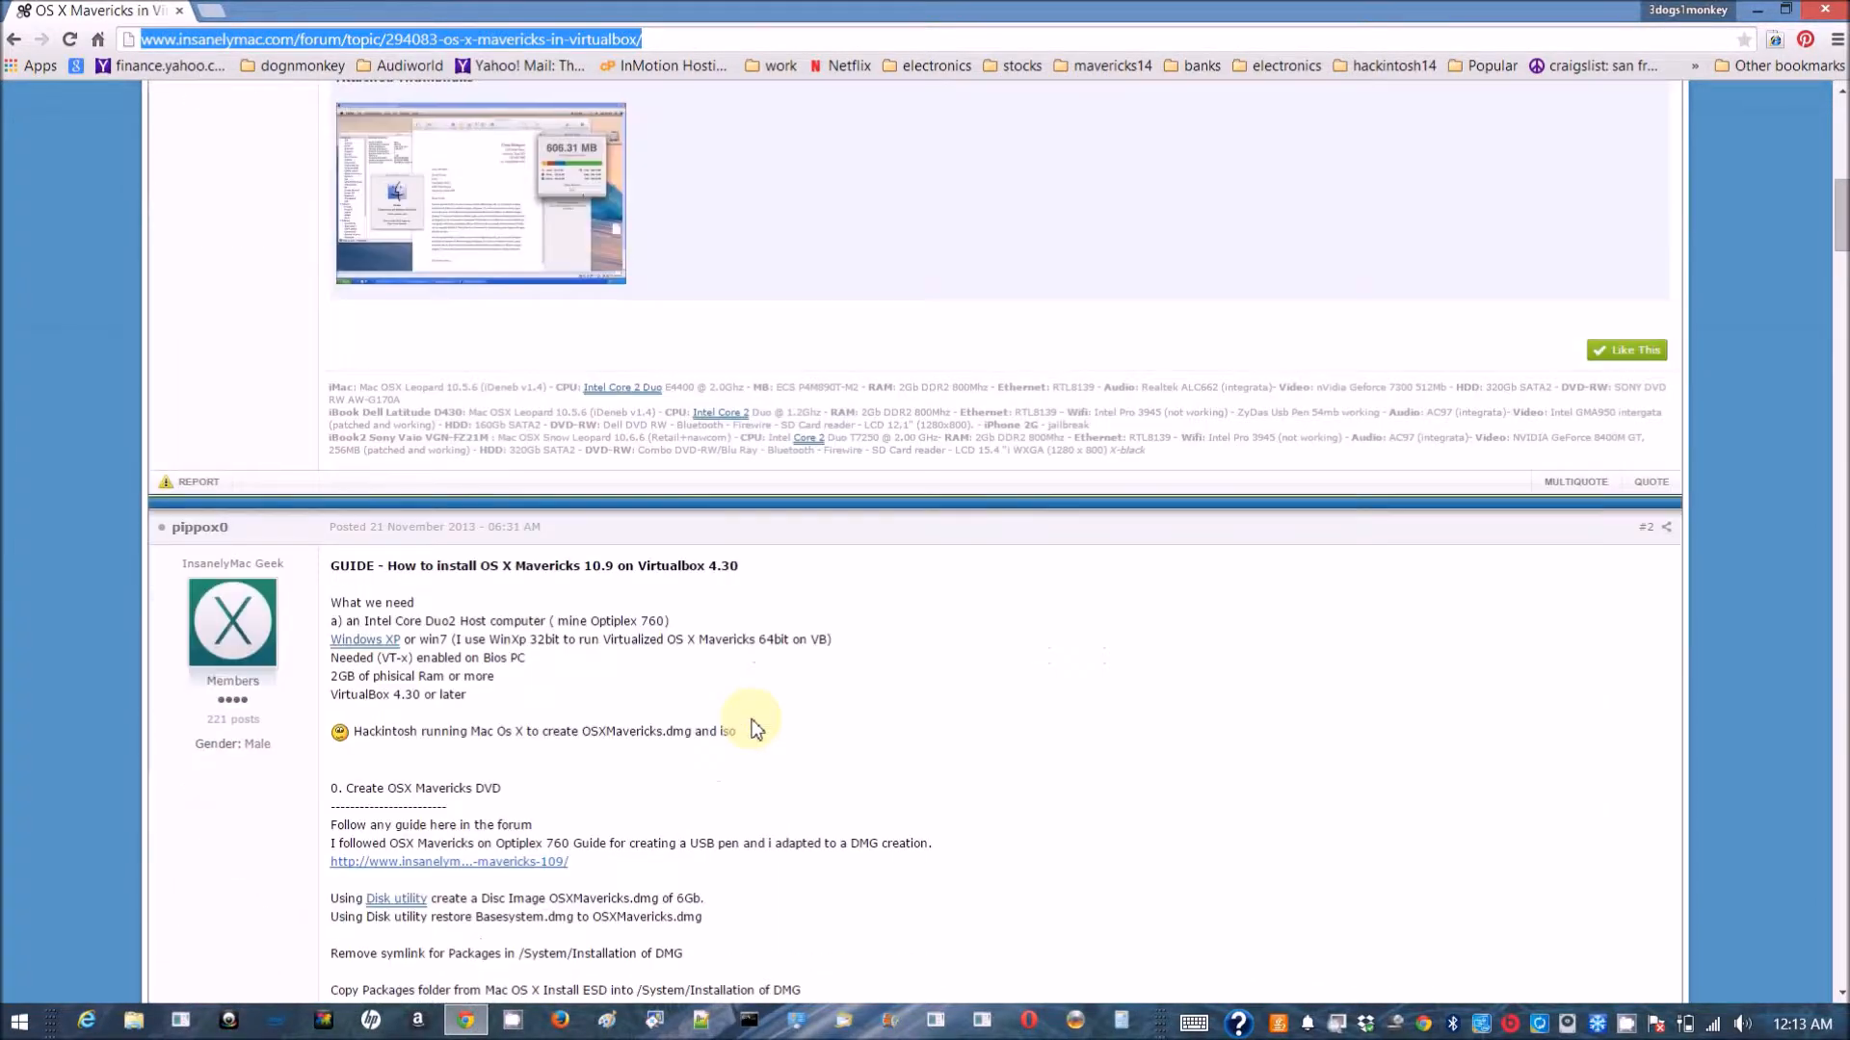
scroll("down", 3)
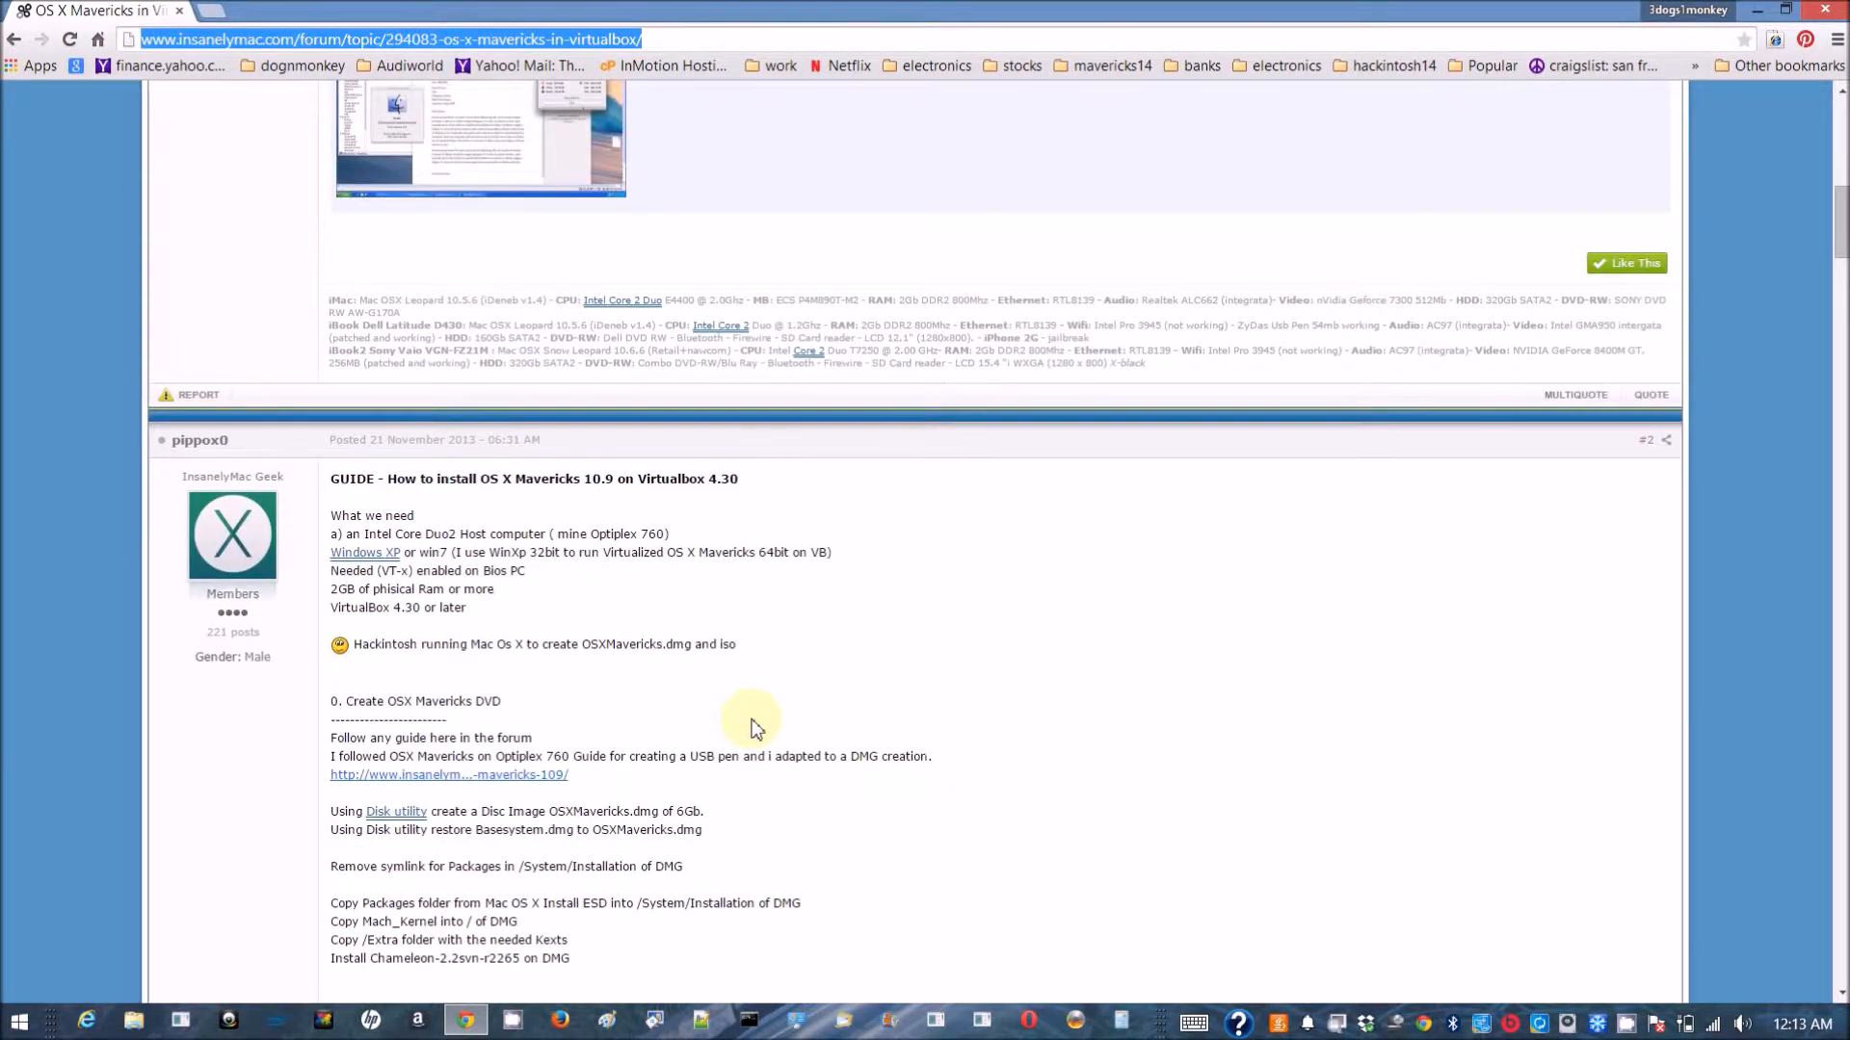
scroll("down", 3)
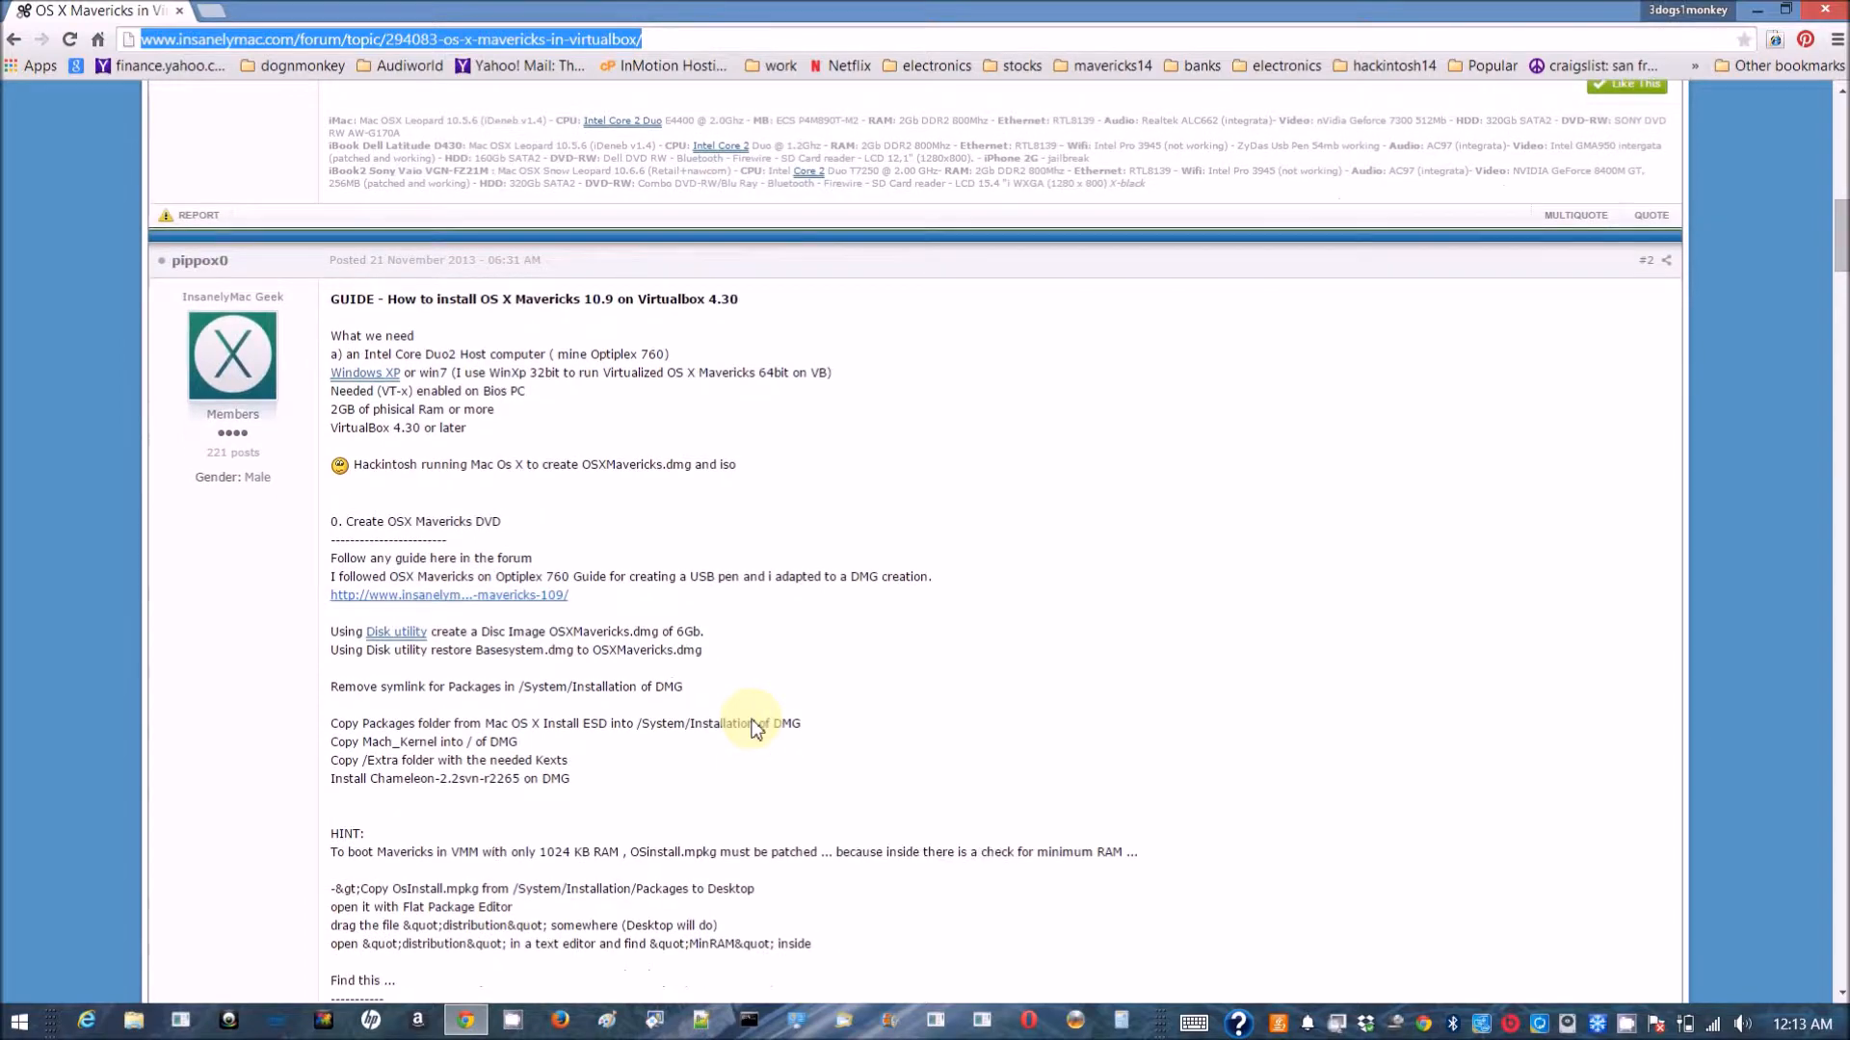
scroll("down", 3)
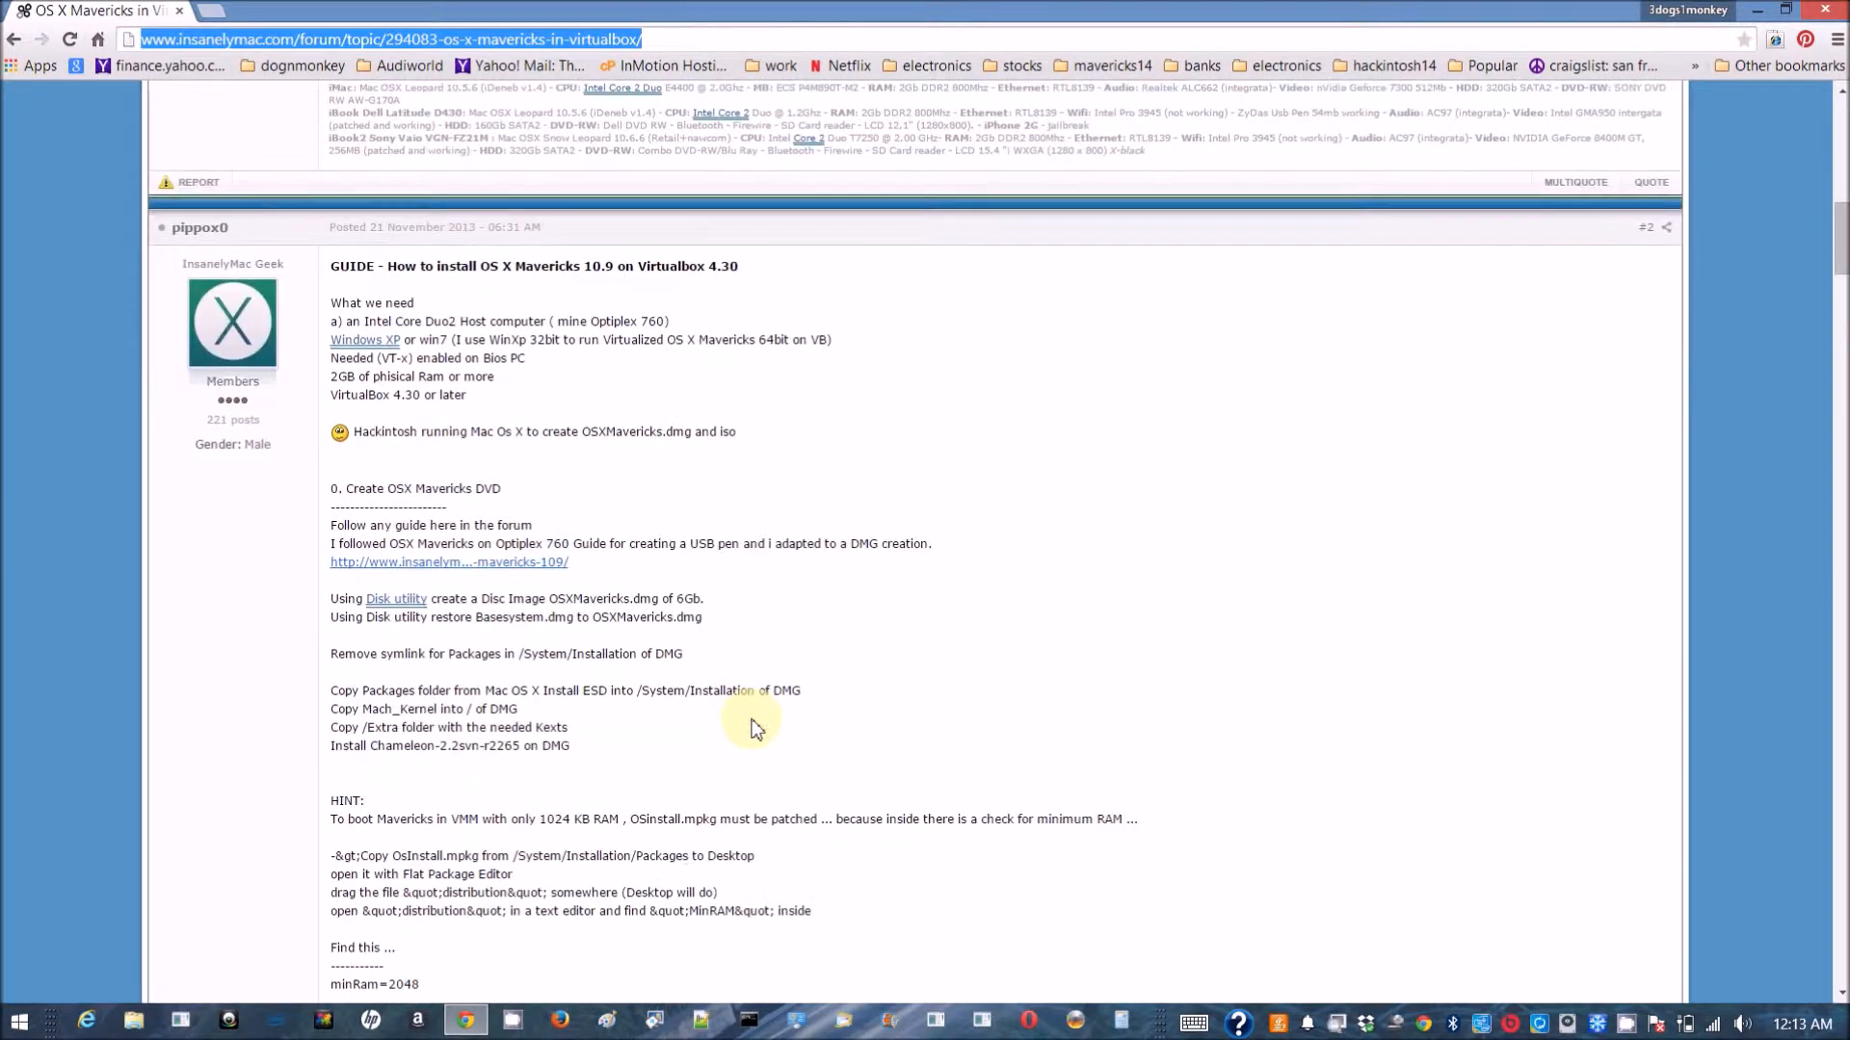
scroll("down", 3)
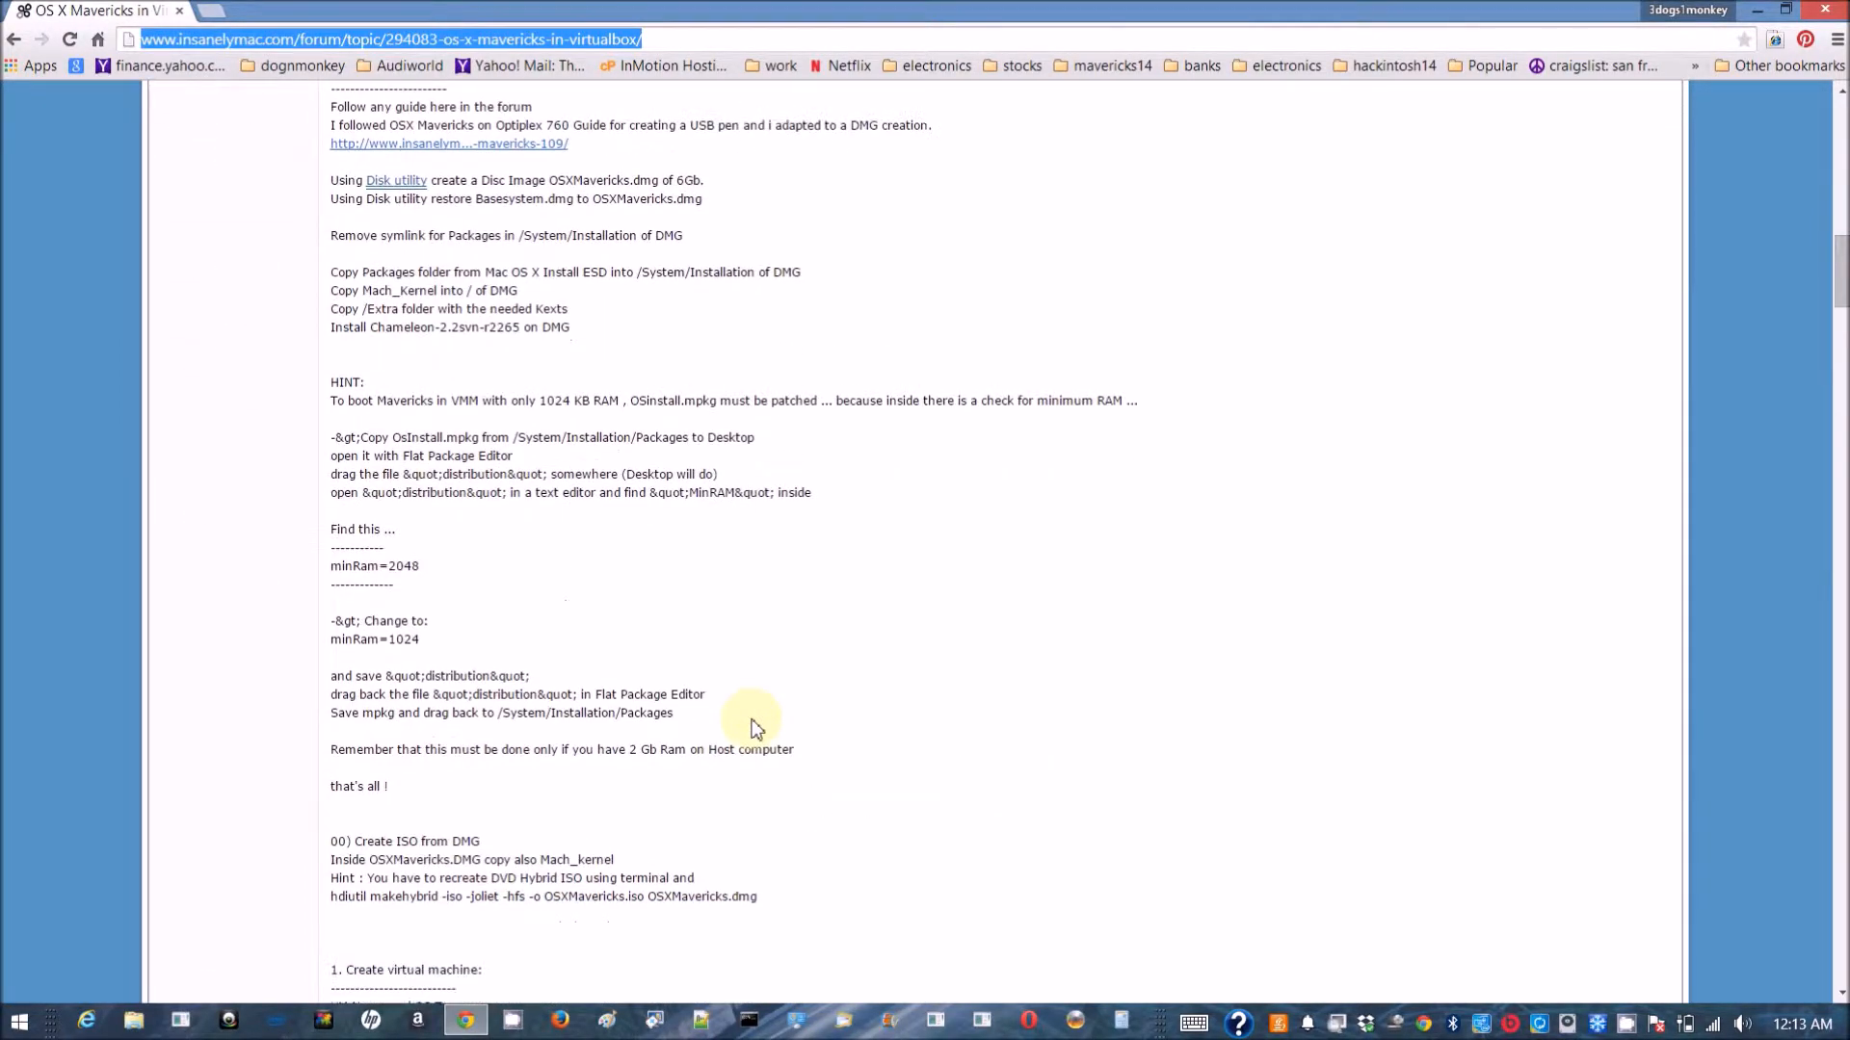
scroll("down", 3)
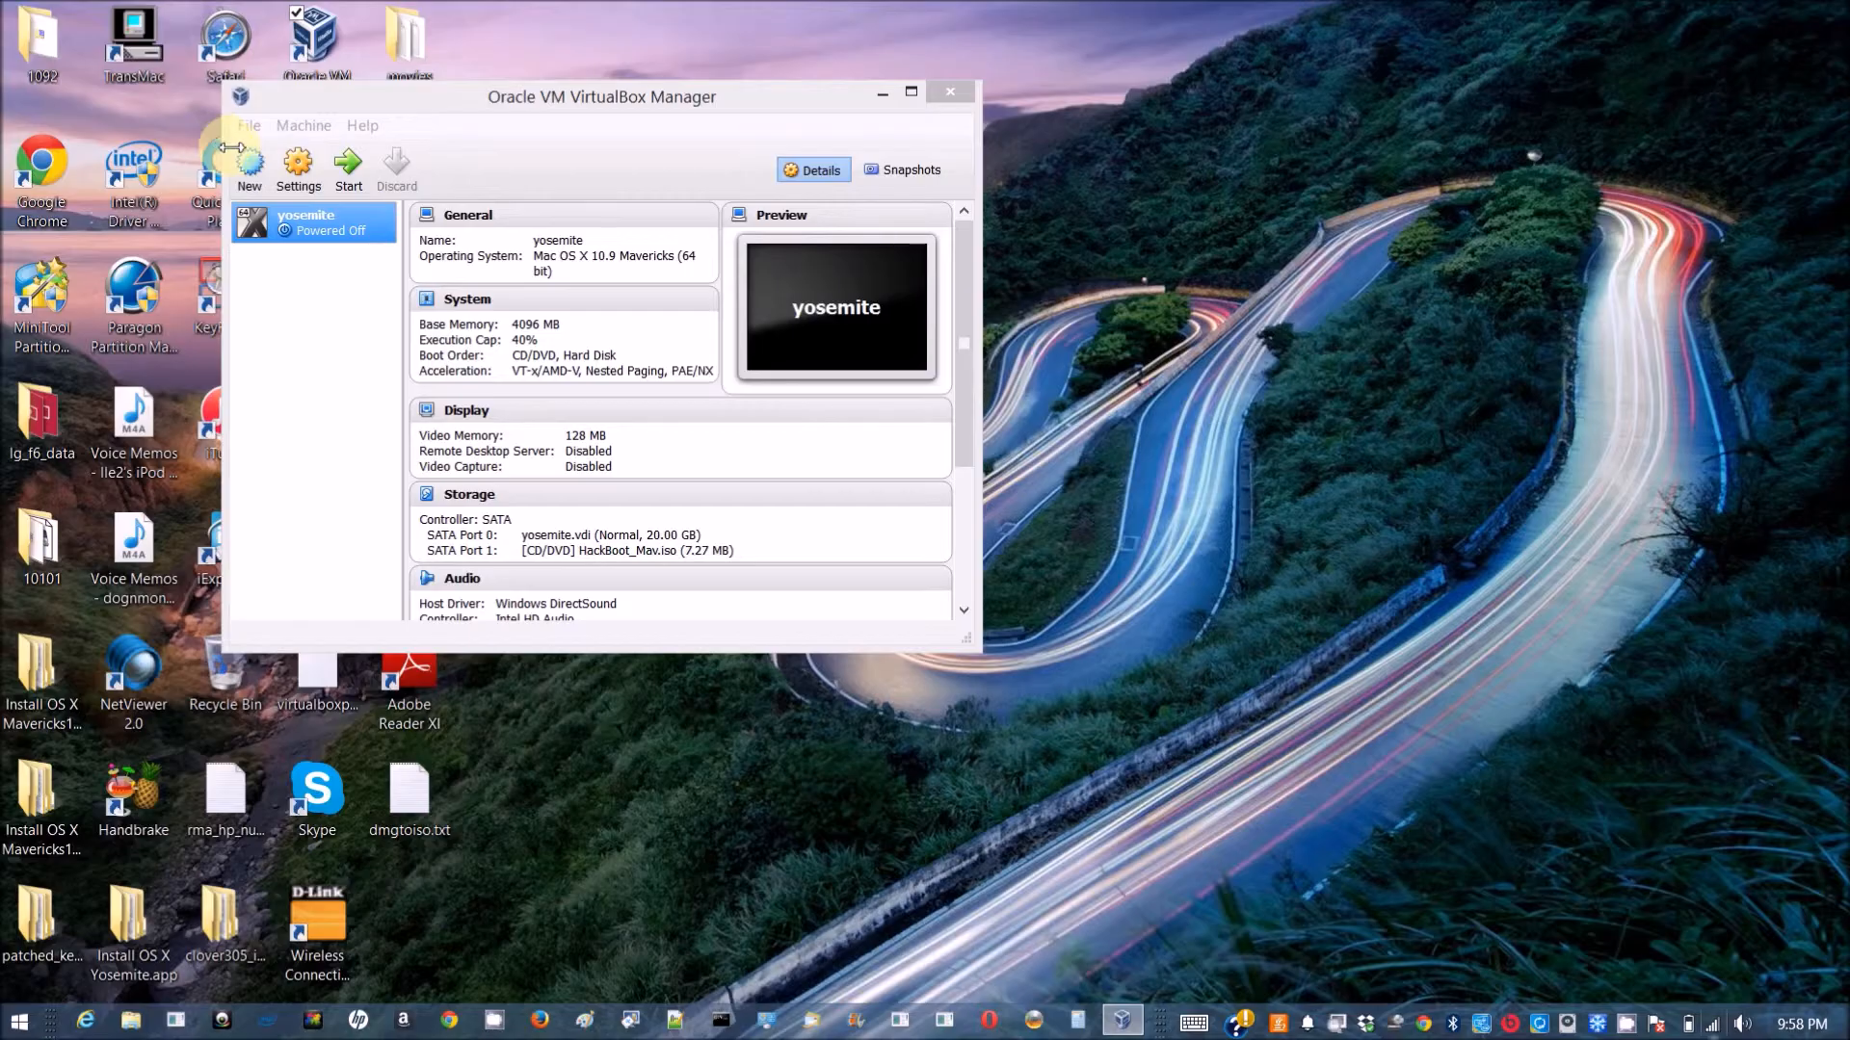
left_click(249, 167)
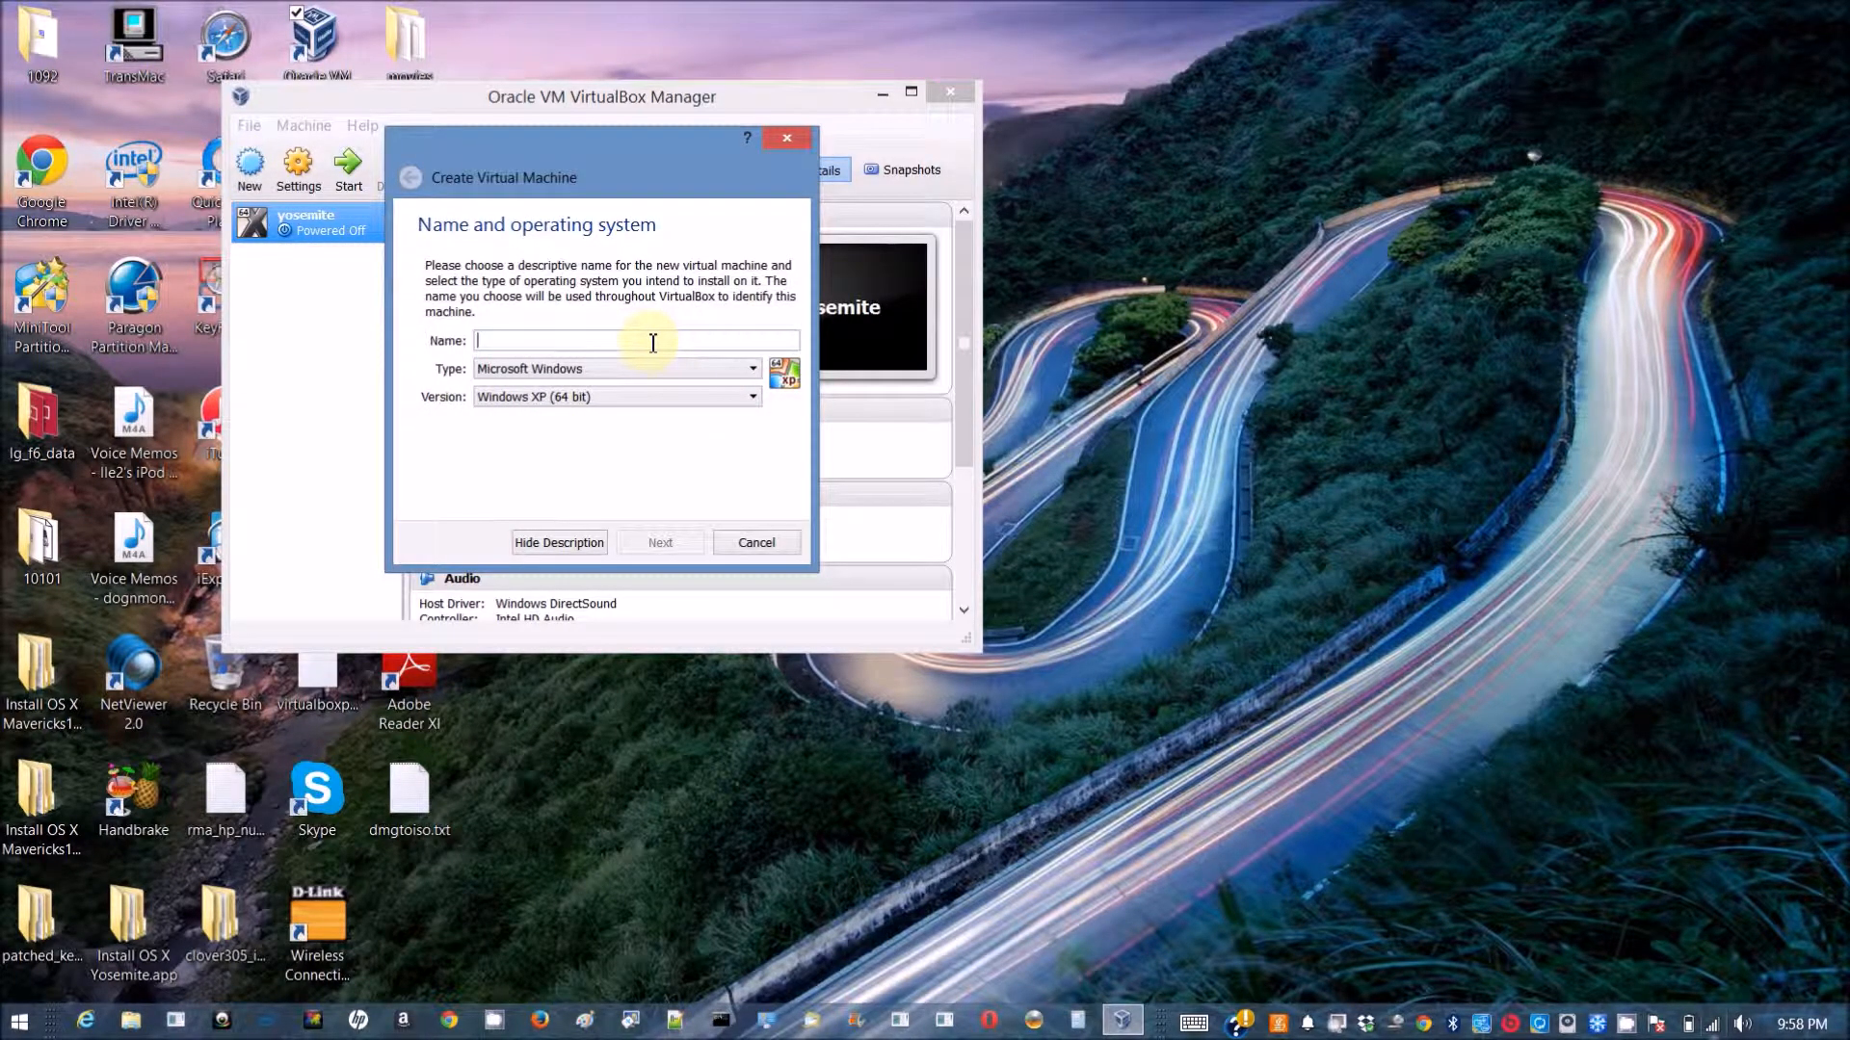
Name the machine 'mavericks' and set its memory to 4096 MB.
type("yo")
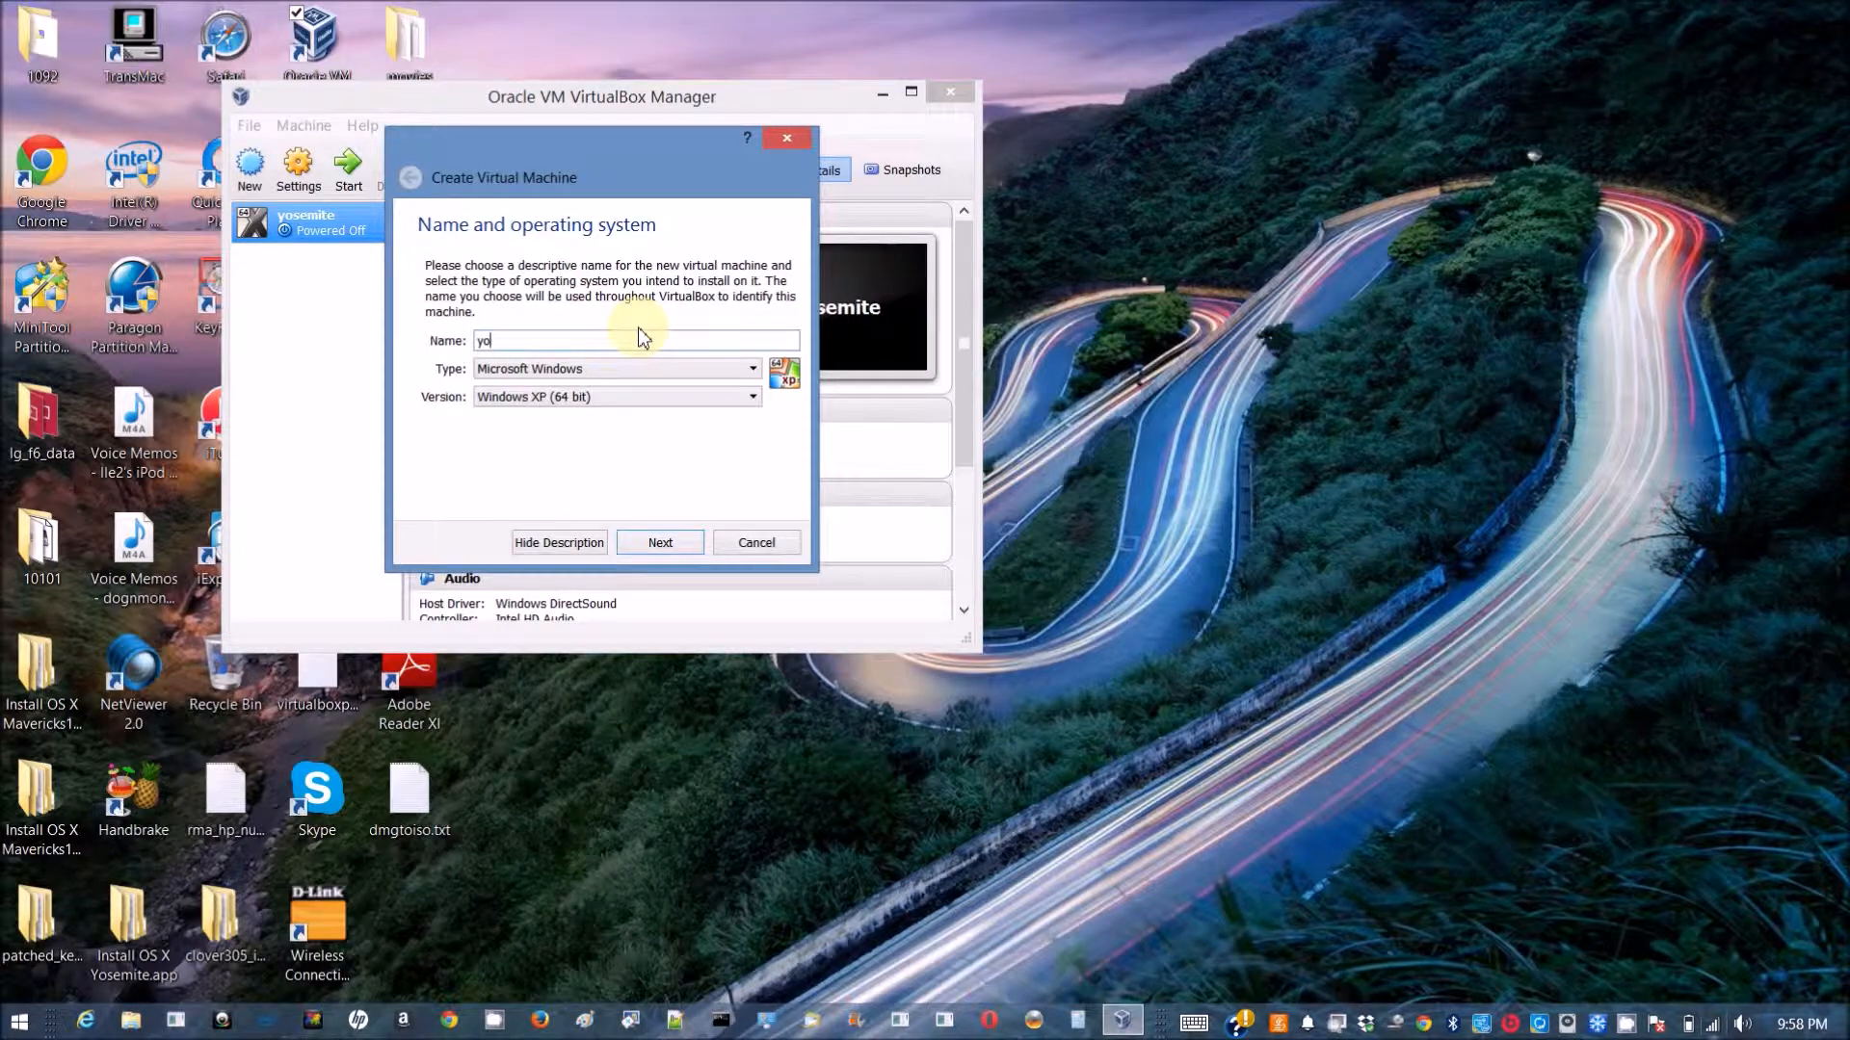
type("mav")
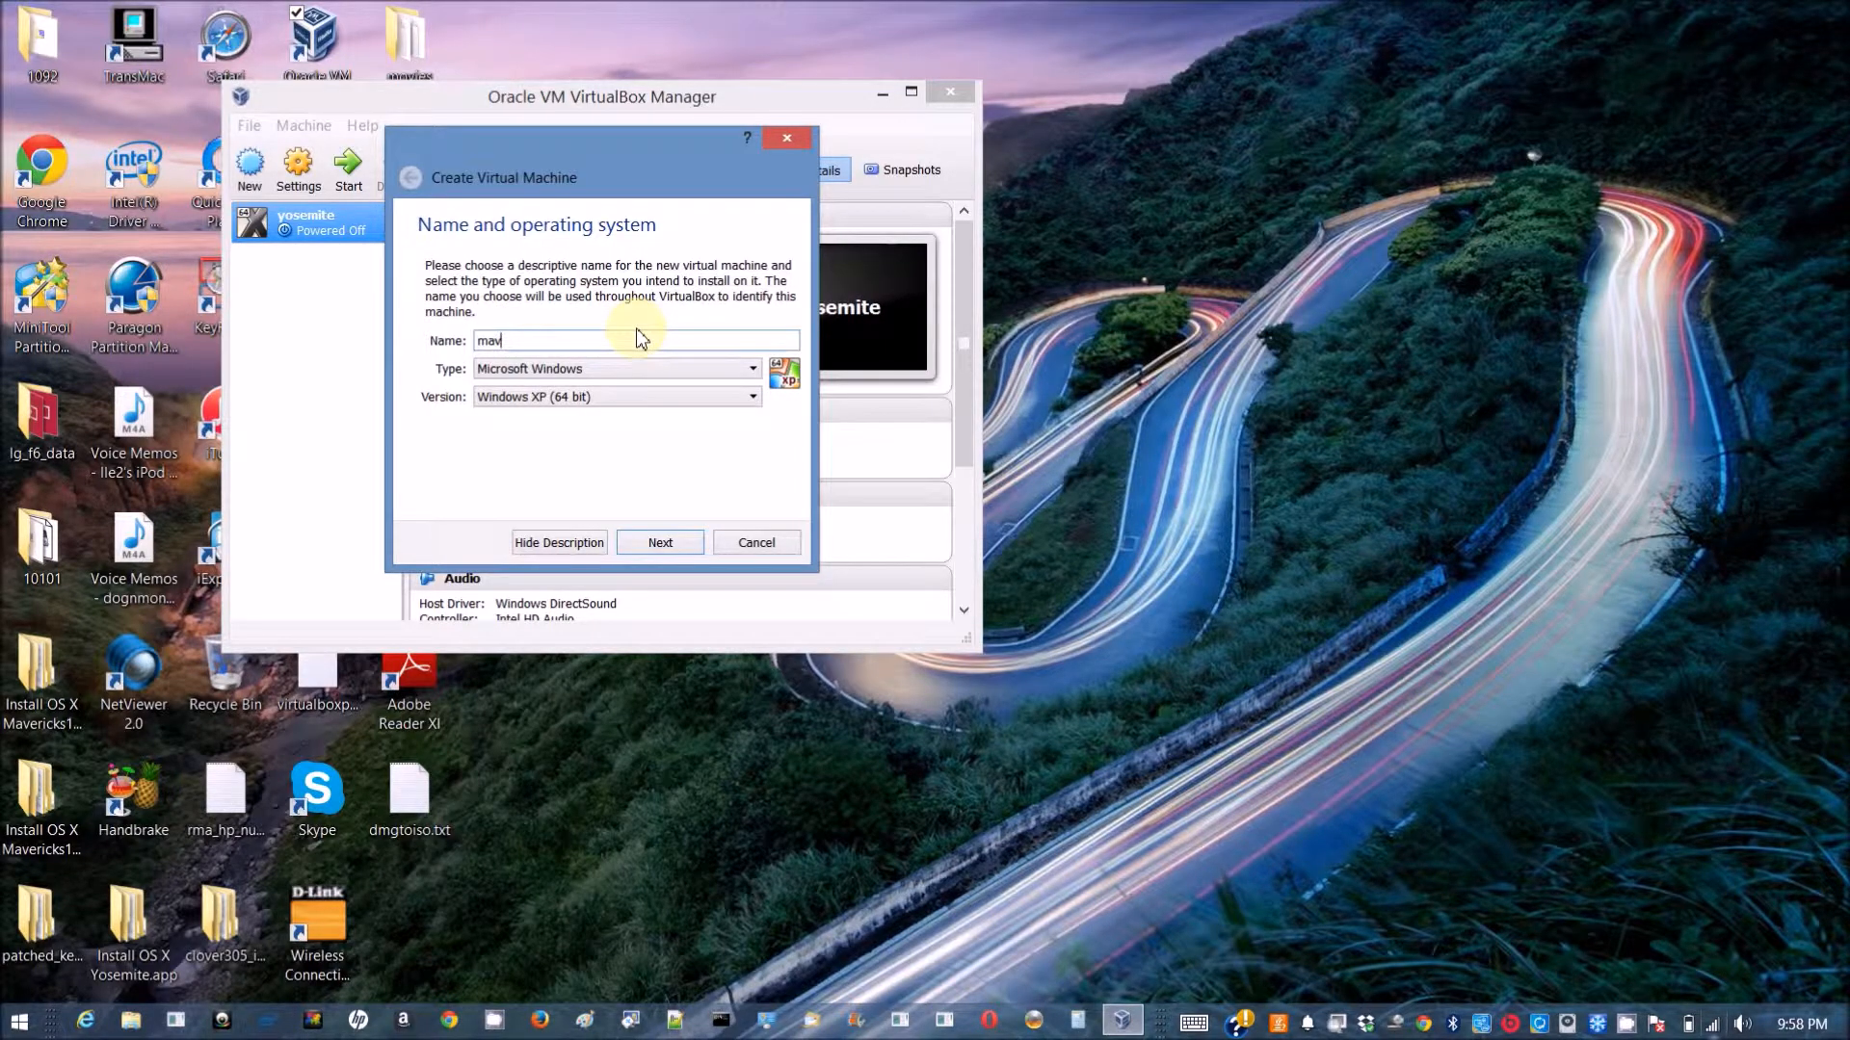
type("mavericks")
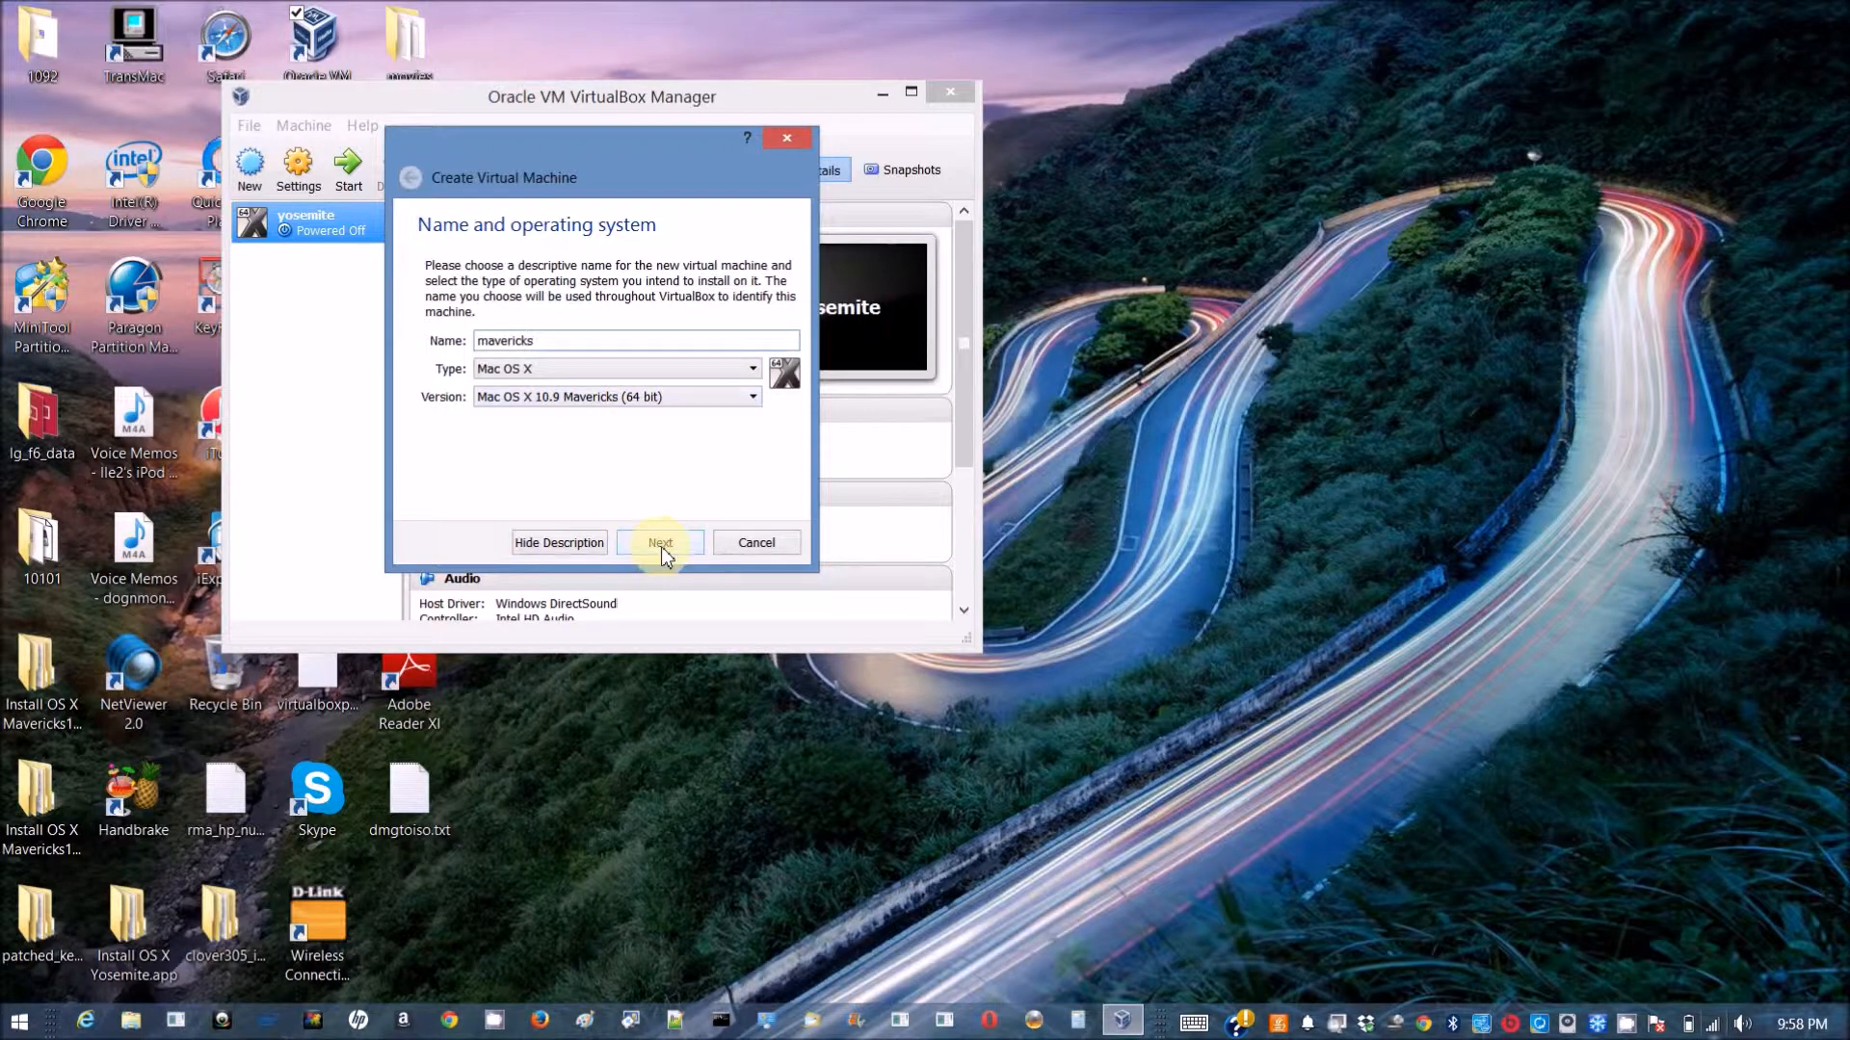
left_click(659, 542)
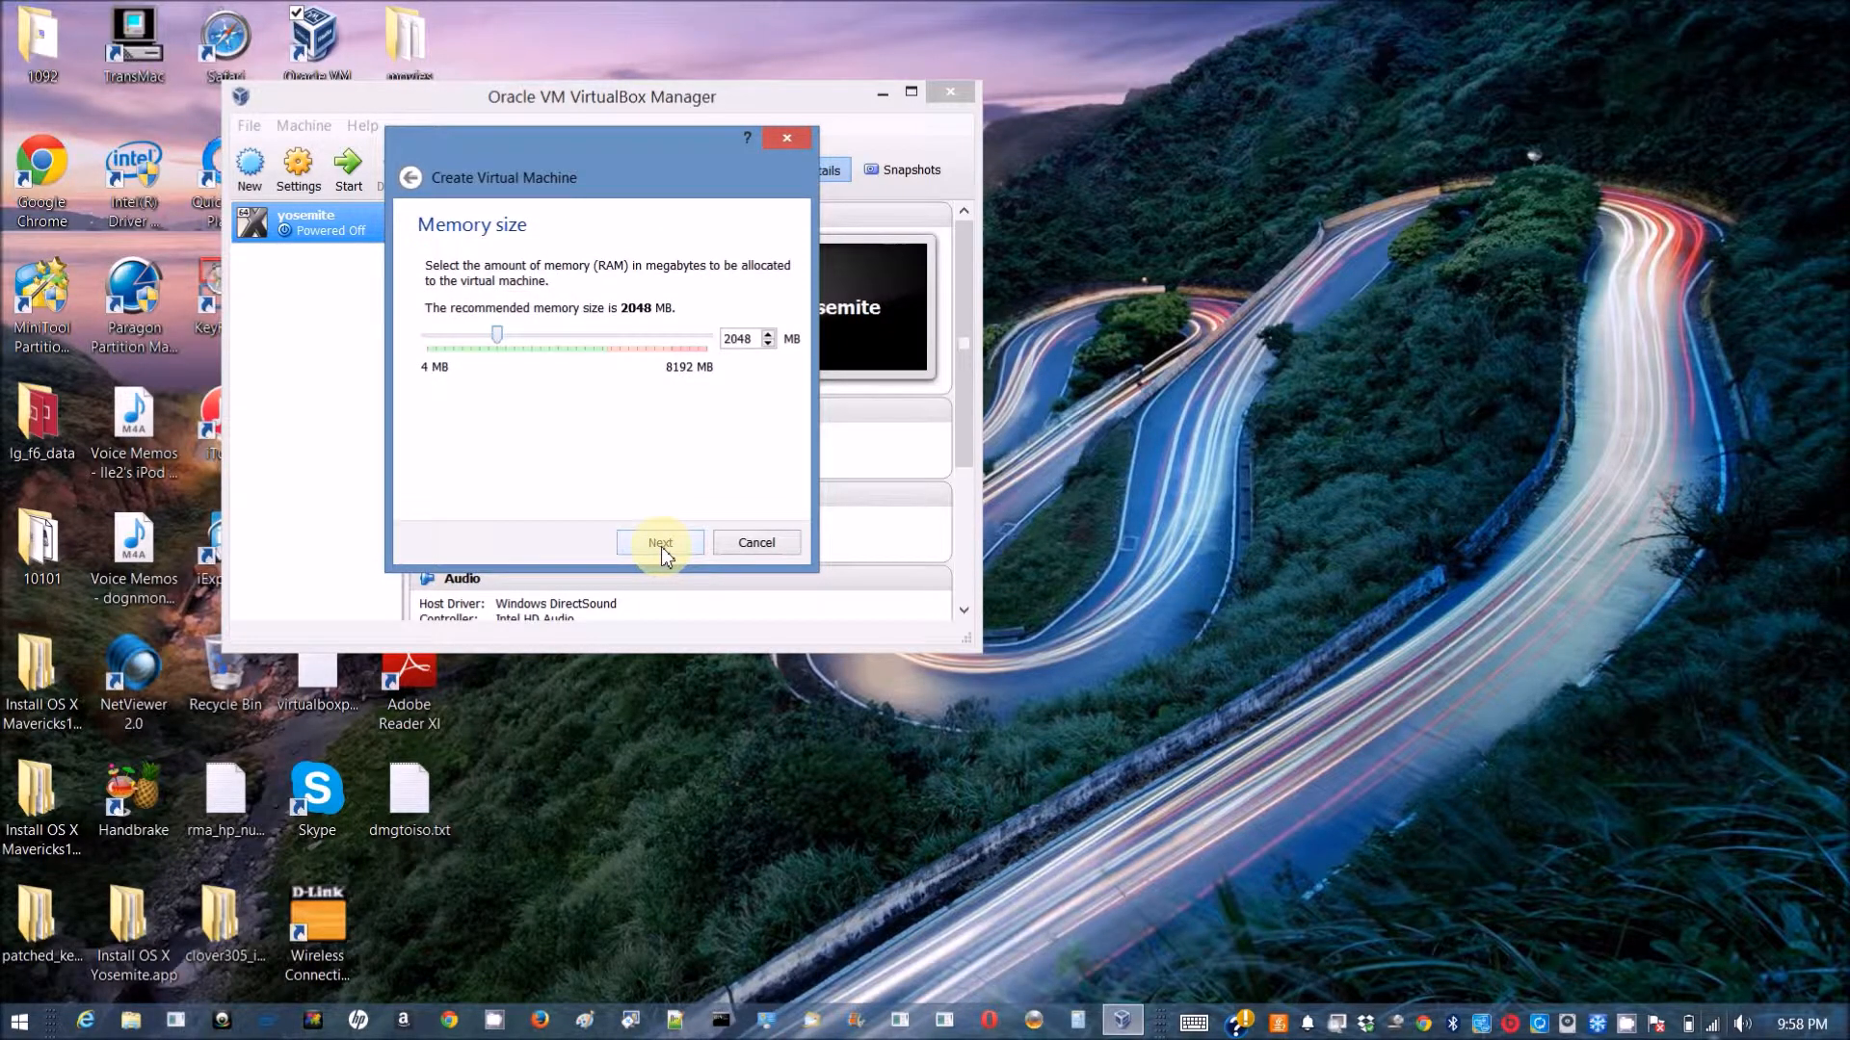
mouse_move(496, 338)
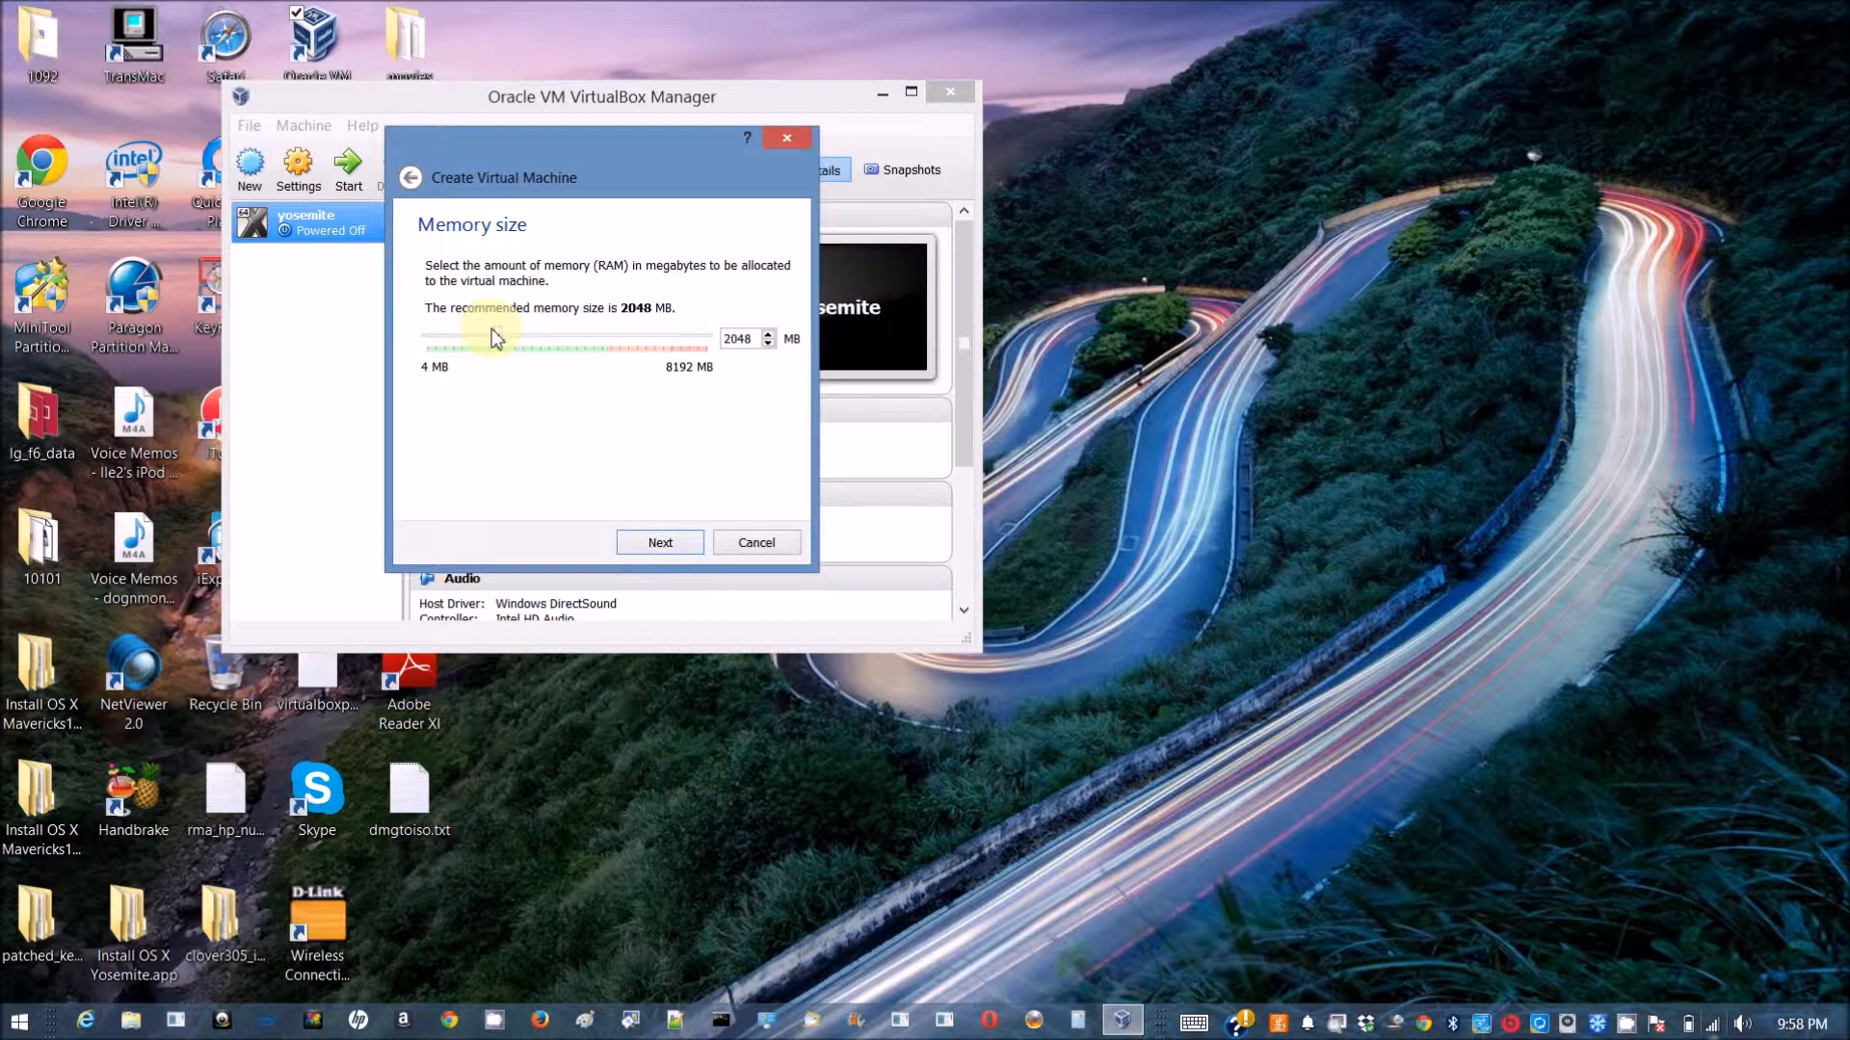
left_click_drag(495, 338, 546, 343)
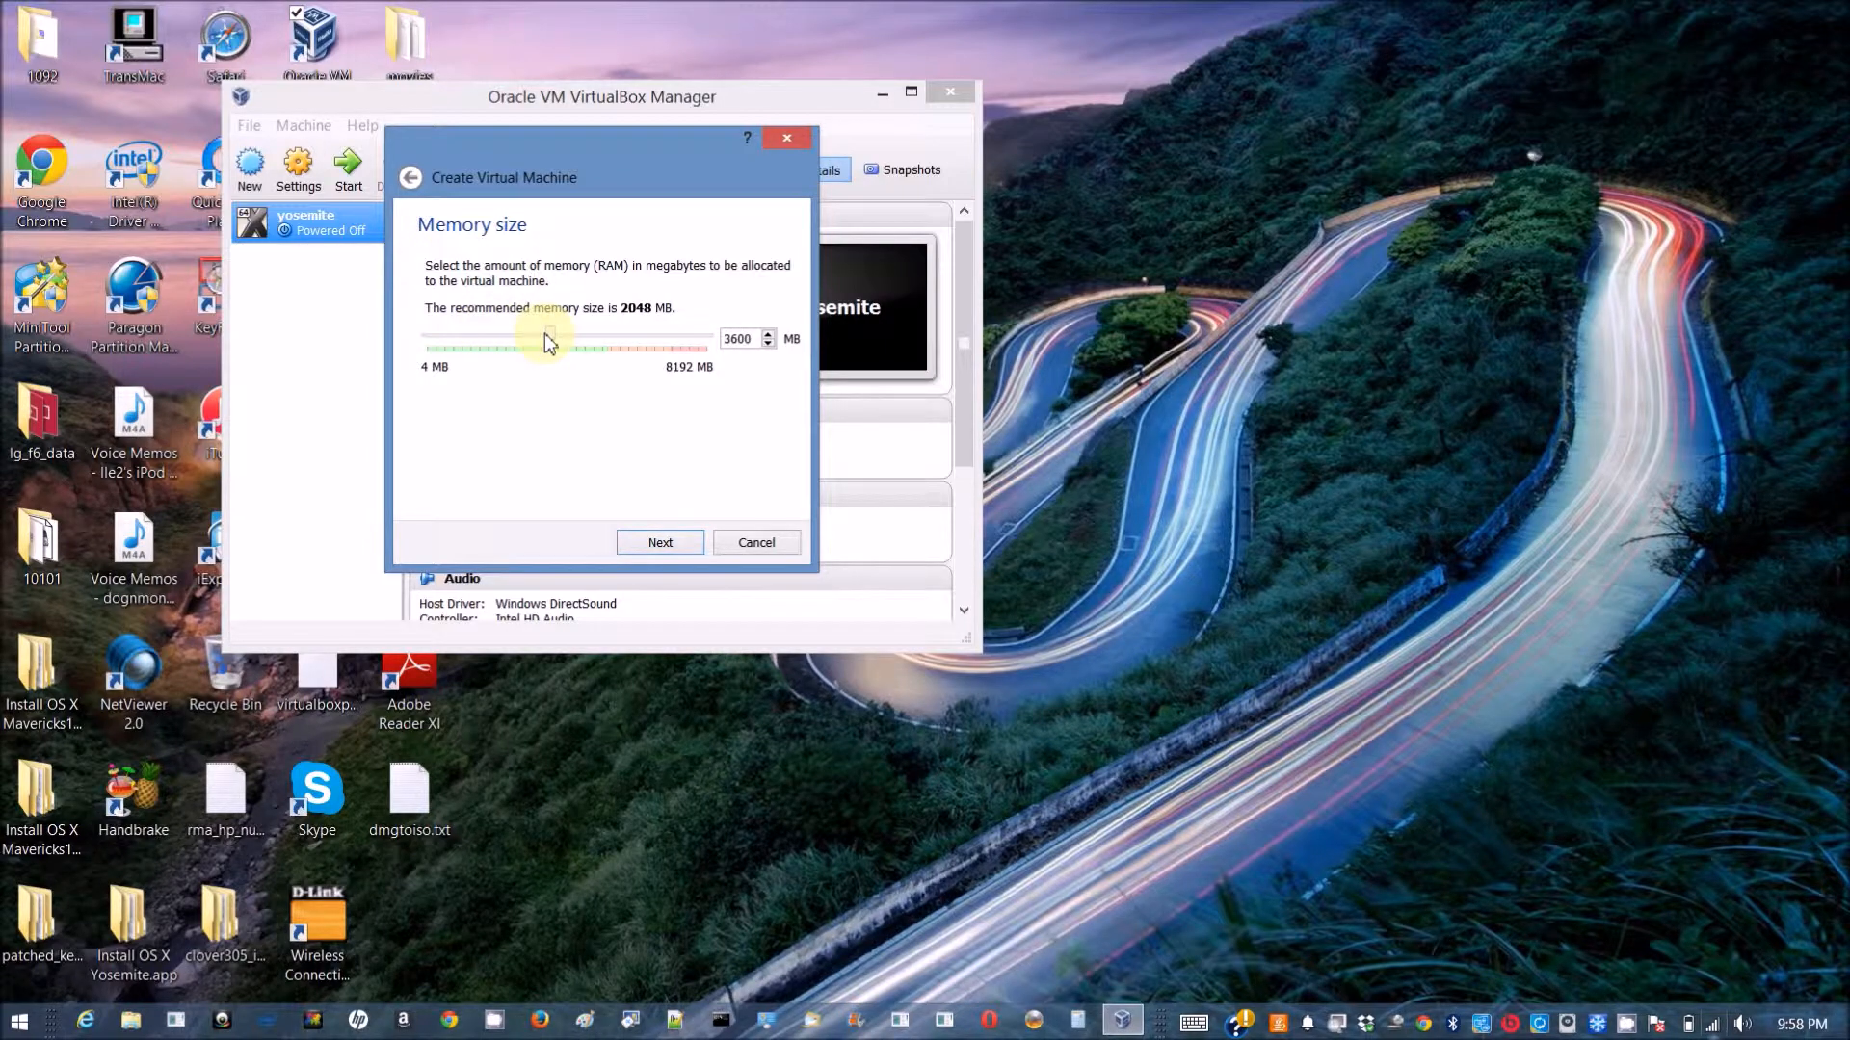
left_click_drag(546, 340, 566, 340)
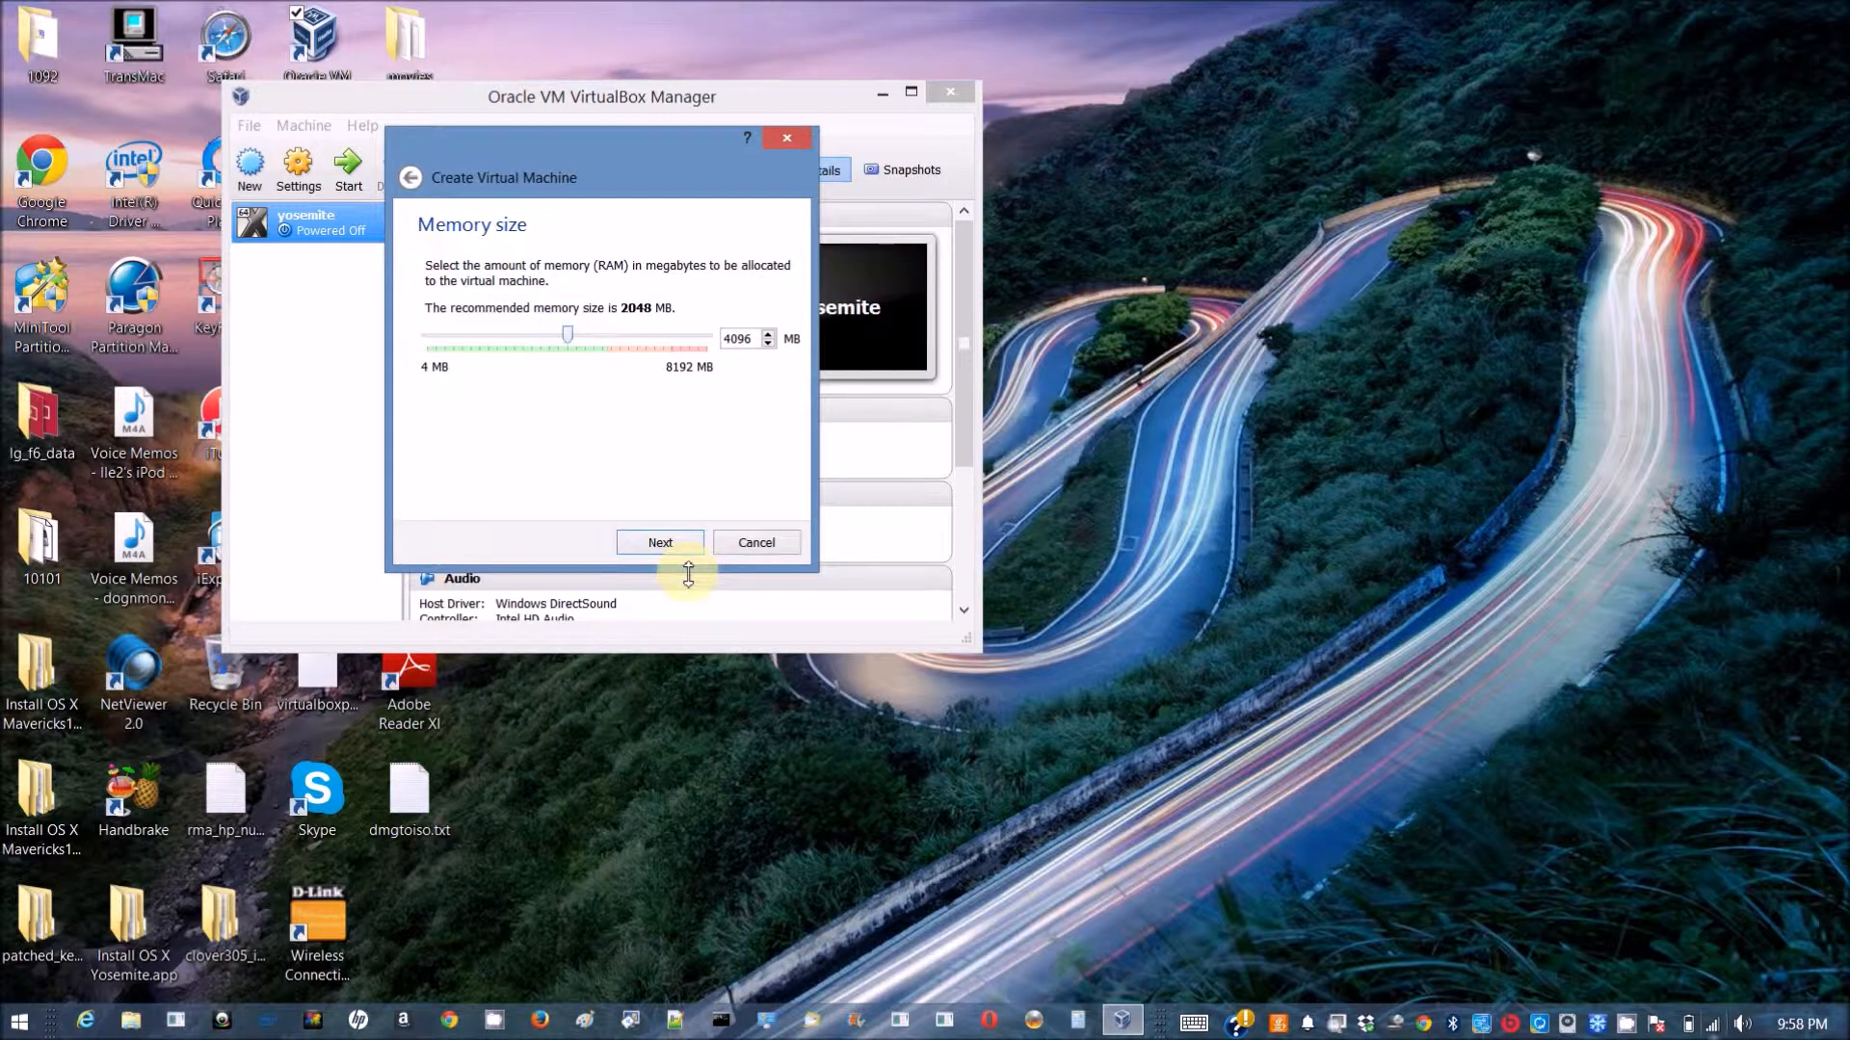
Create a new dynamically allocated 20 GB VDI hard disk for the machine.
left_click(659, 542)
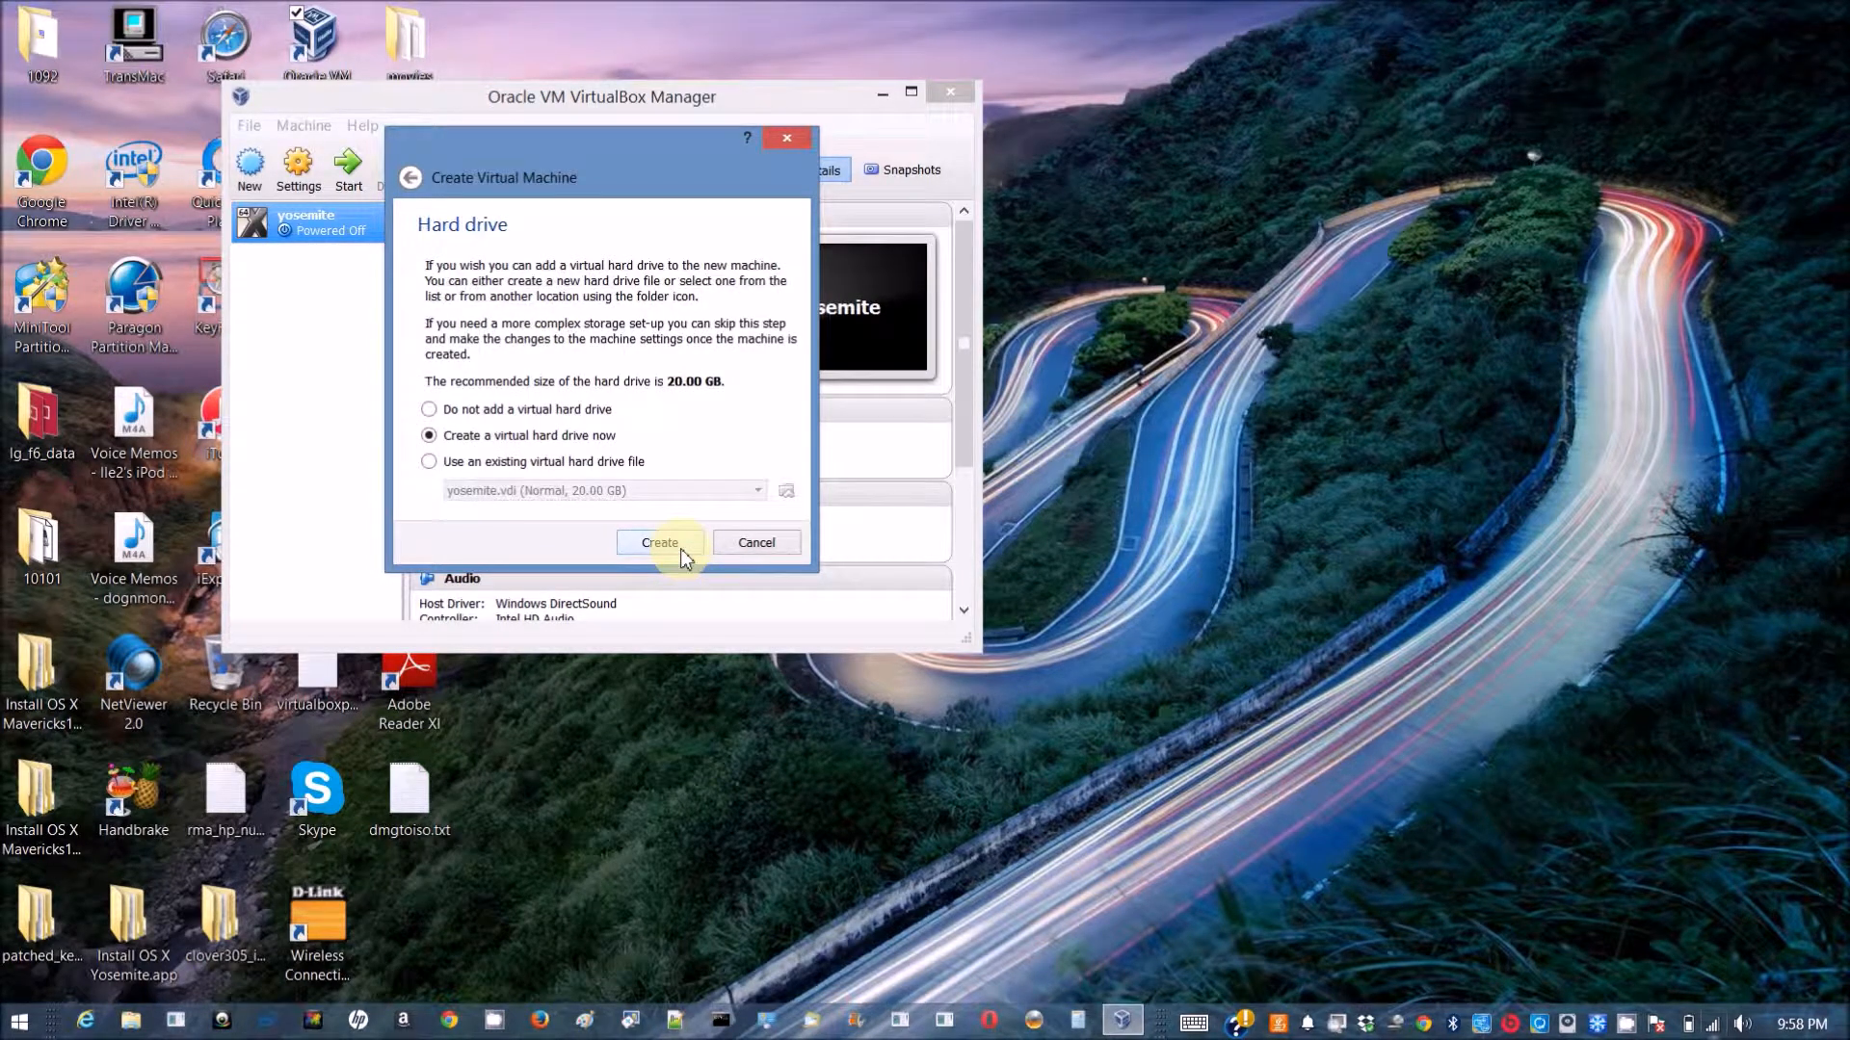
left_click(659, 543)
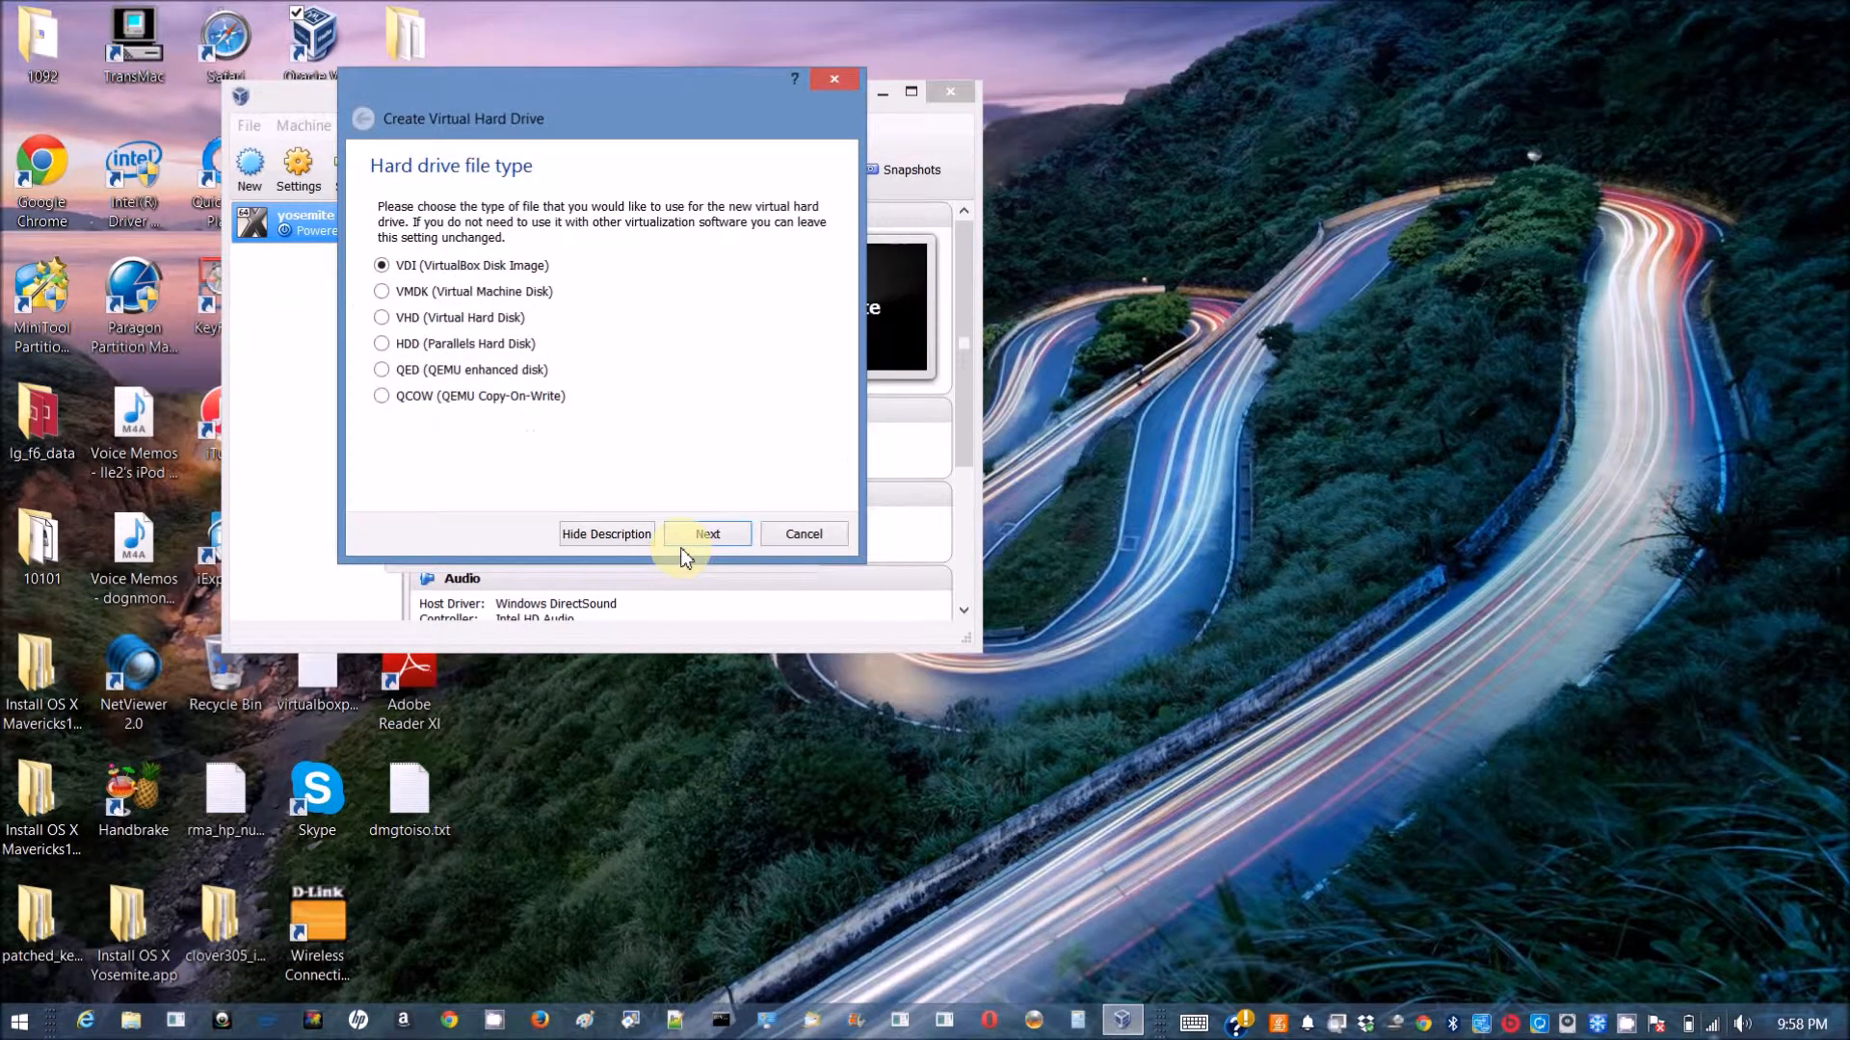
left_click(706, 533)
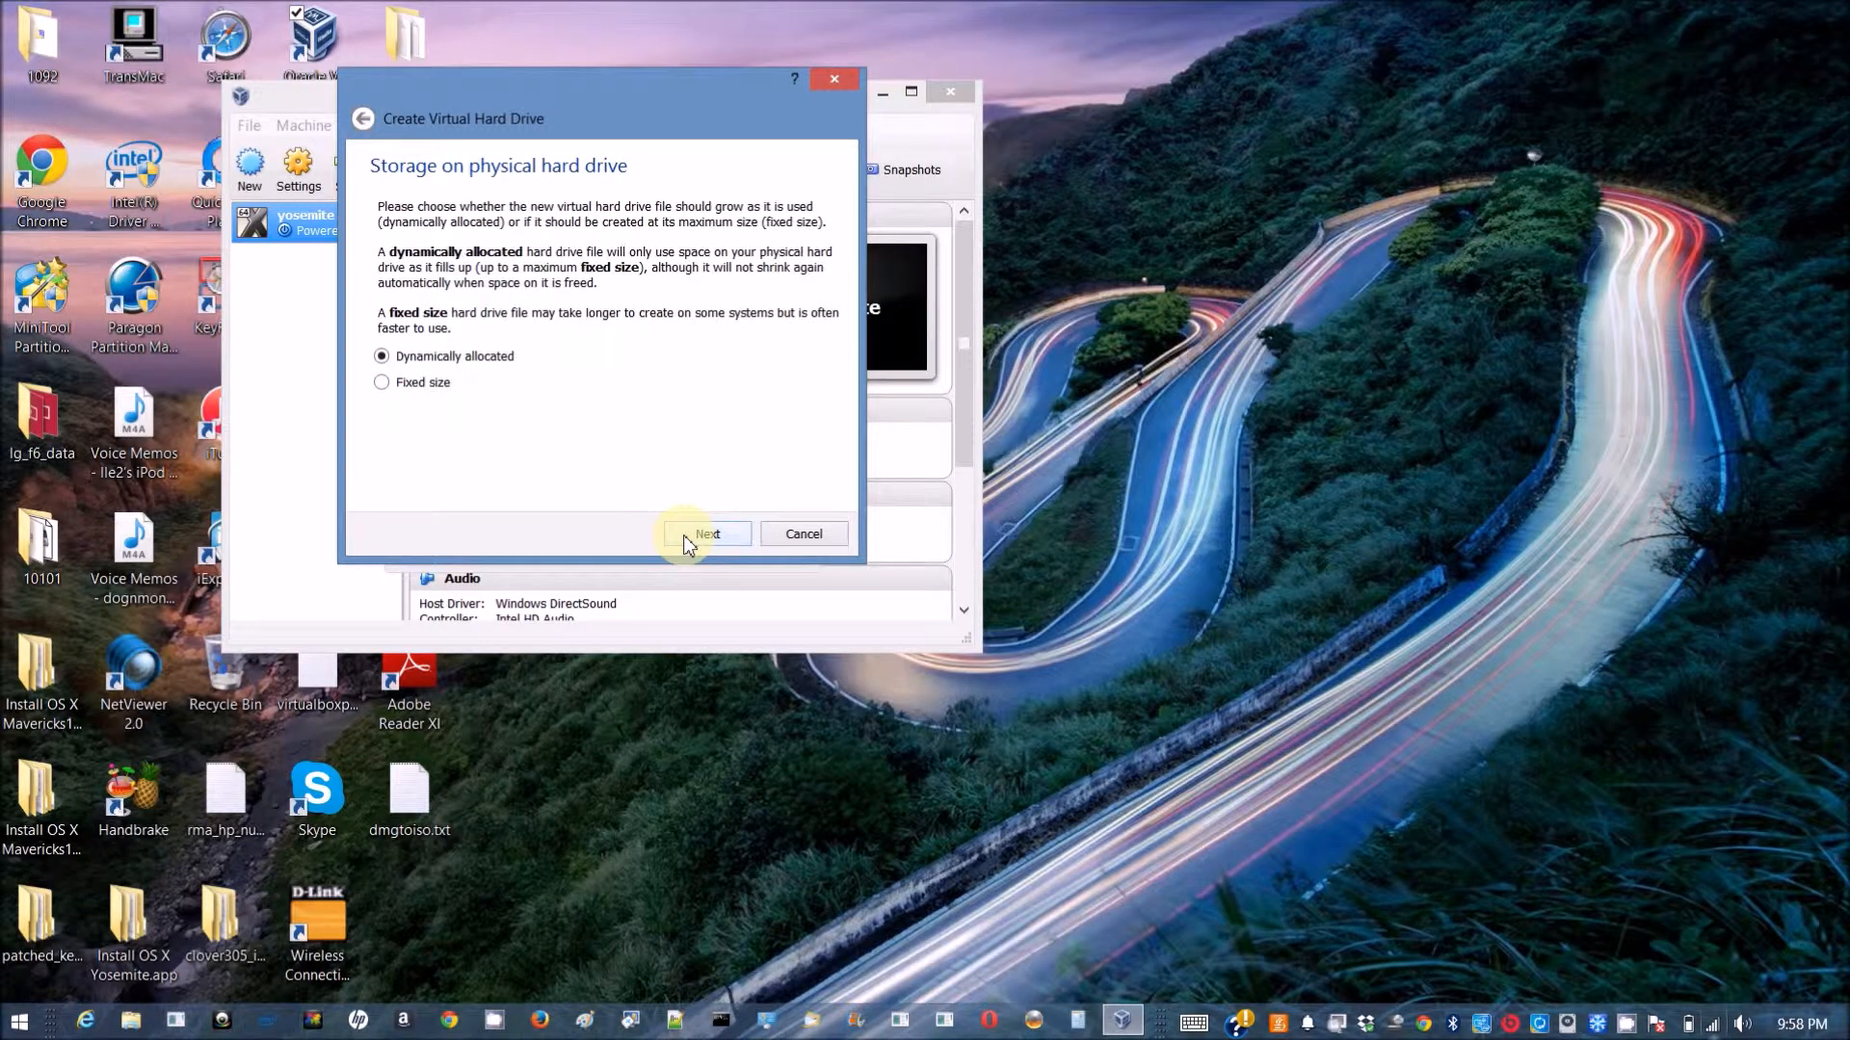
left_click(705, 533)
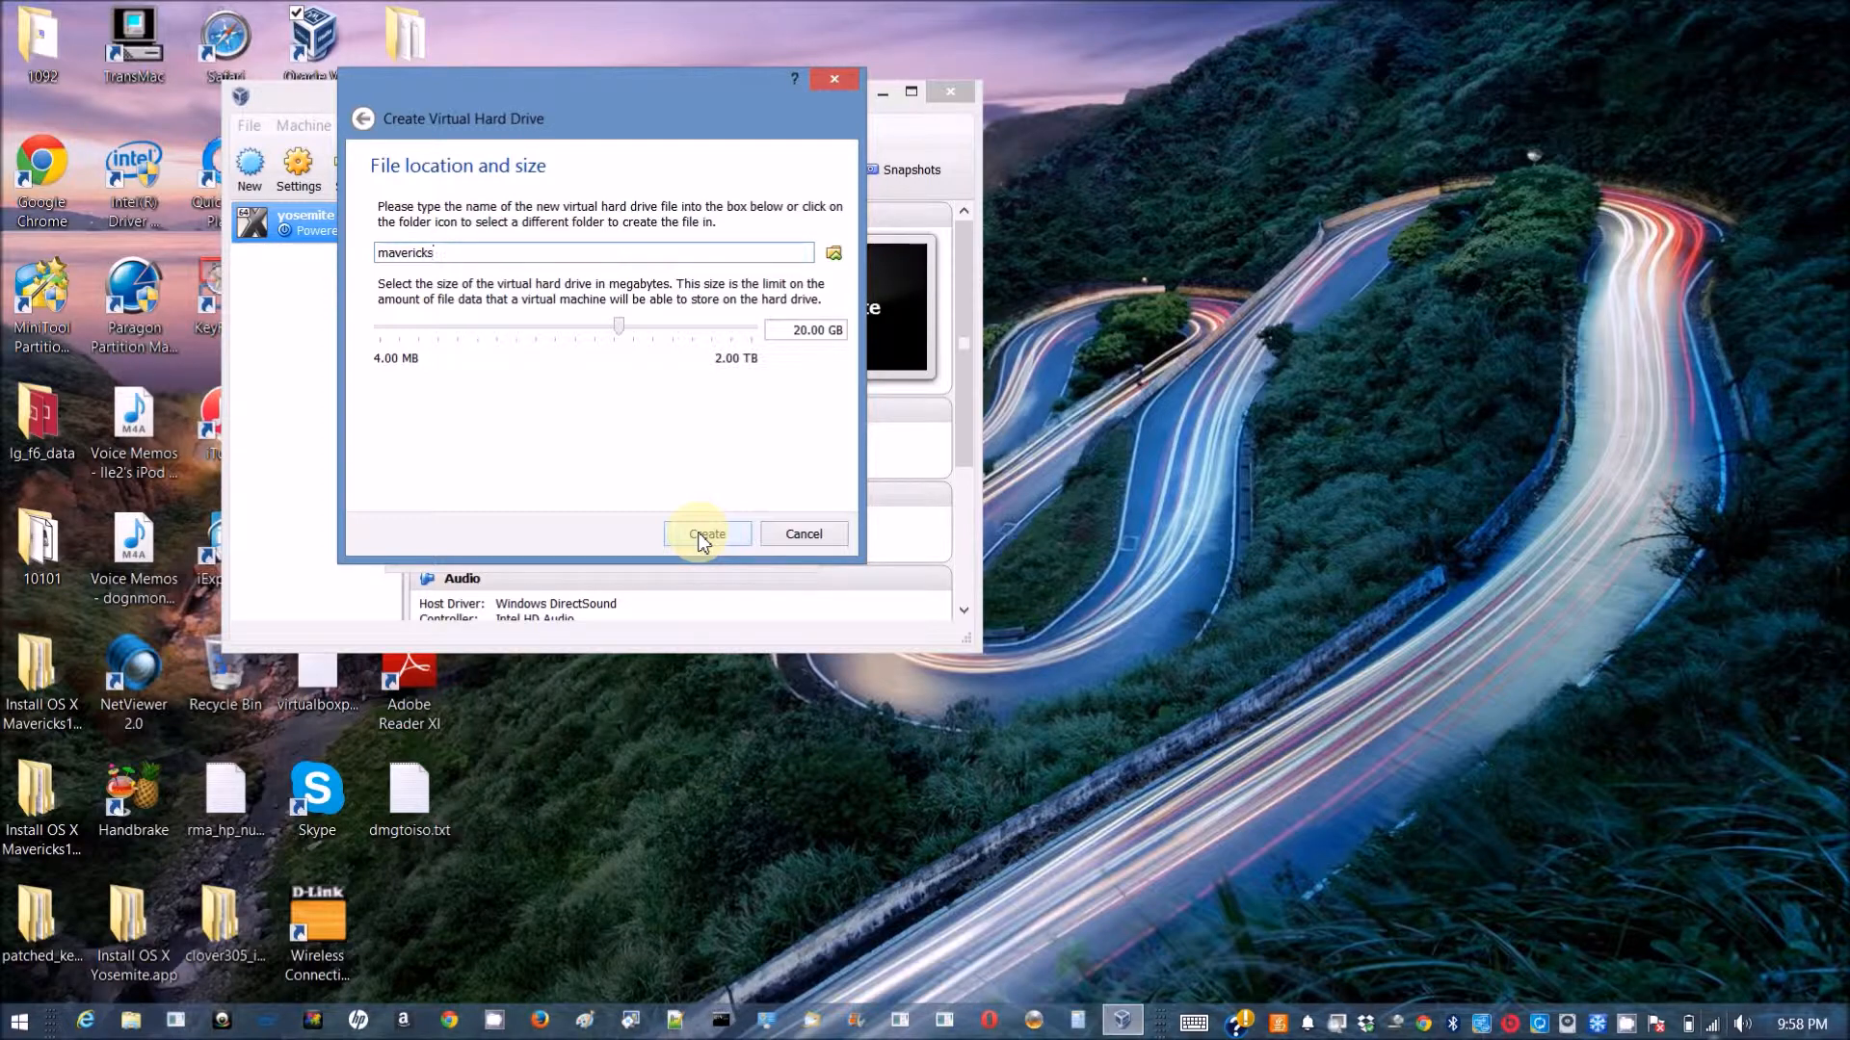
left_click(705, 533)
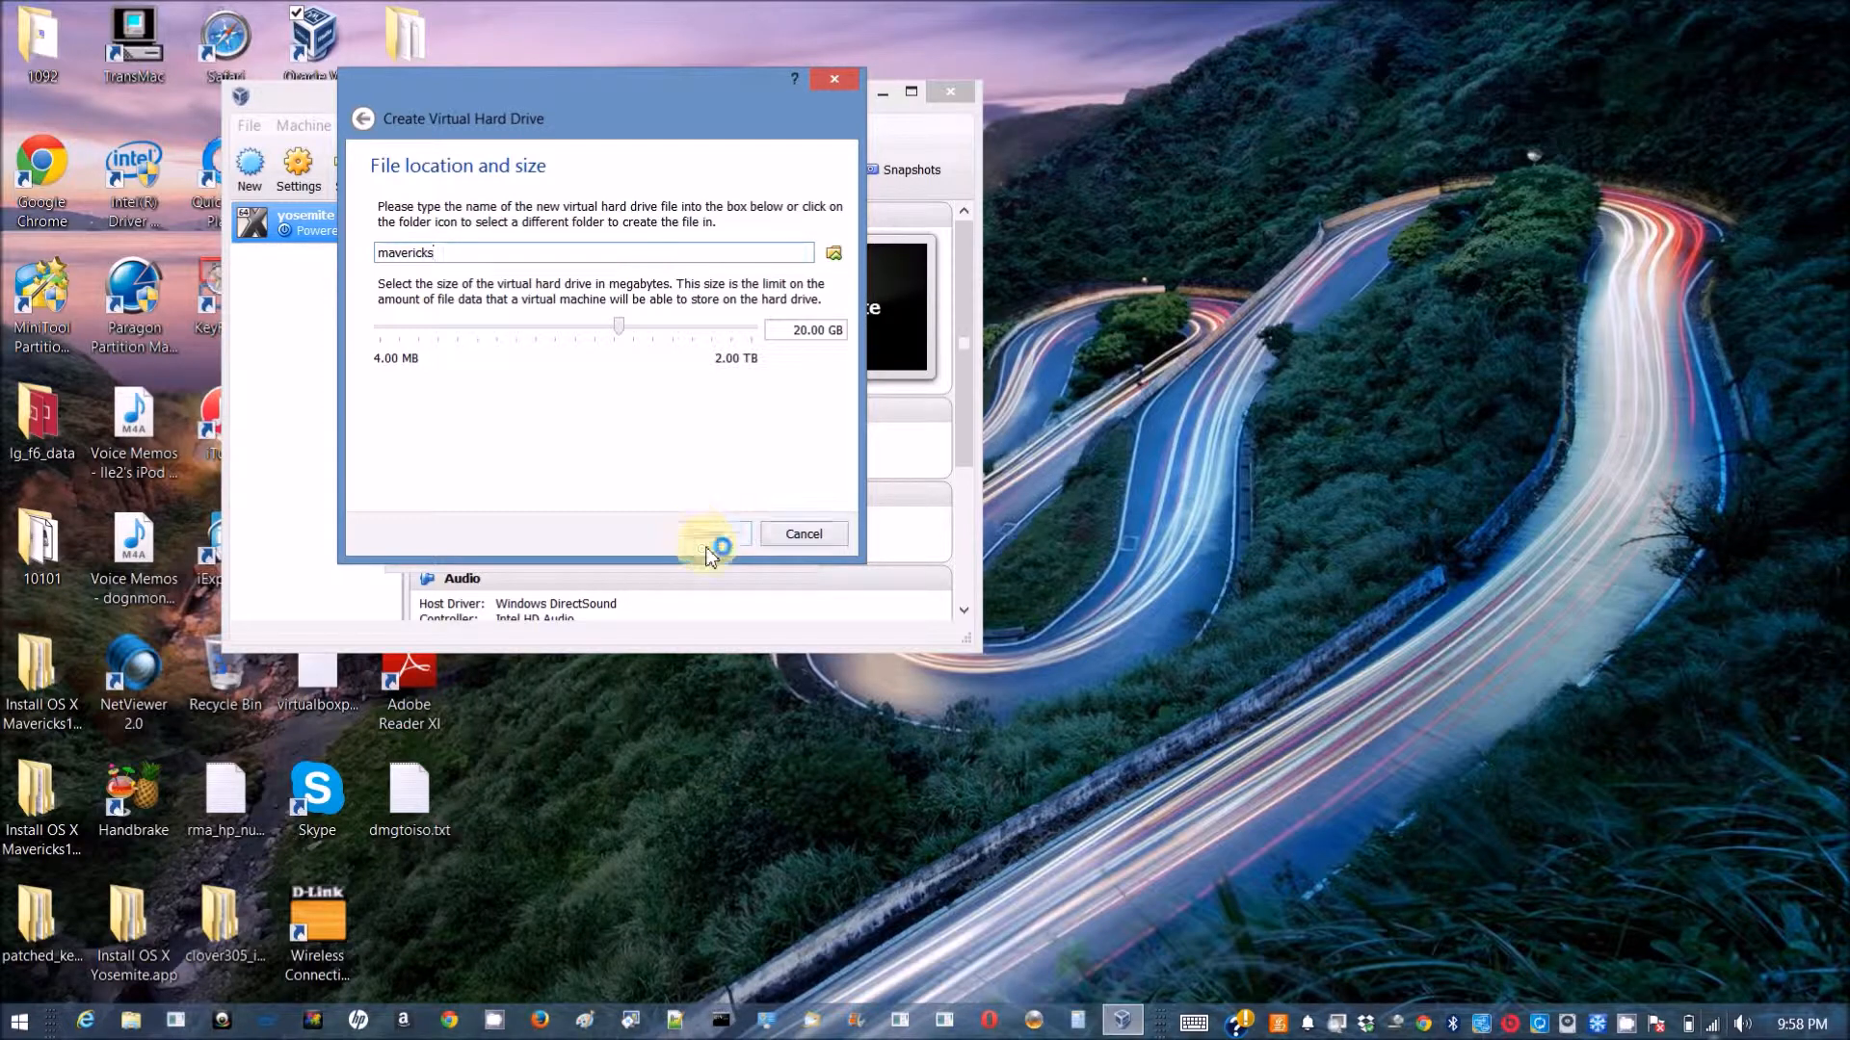
left_click(711, 533)
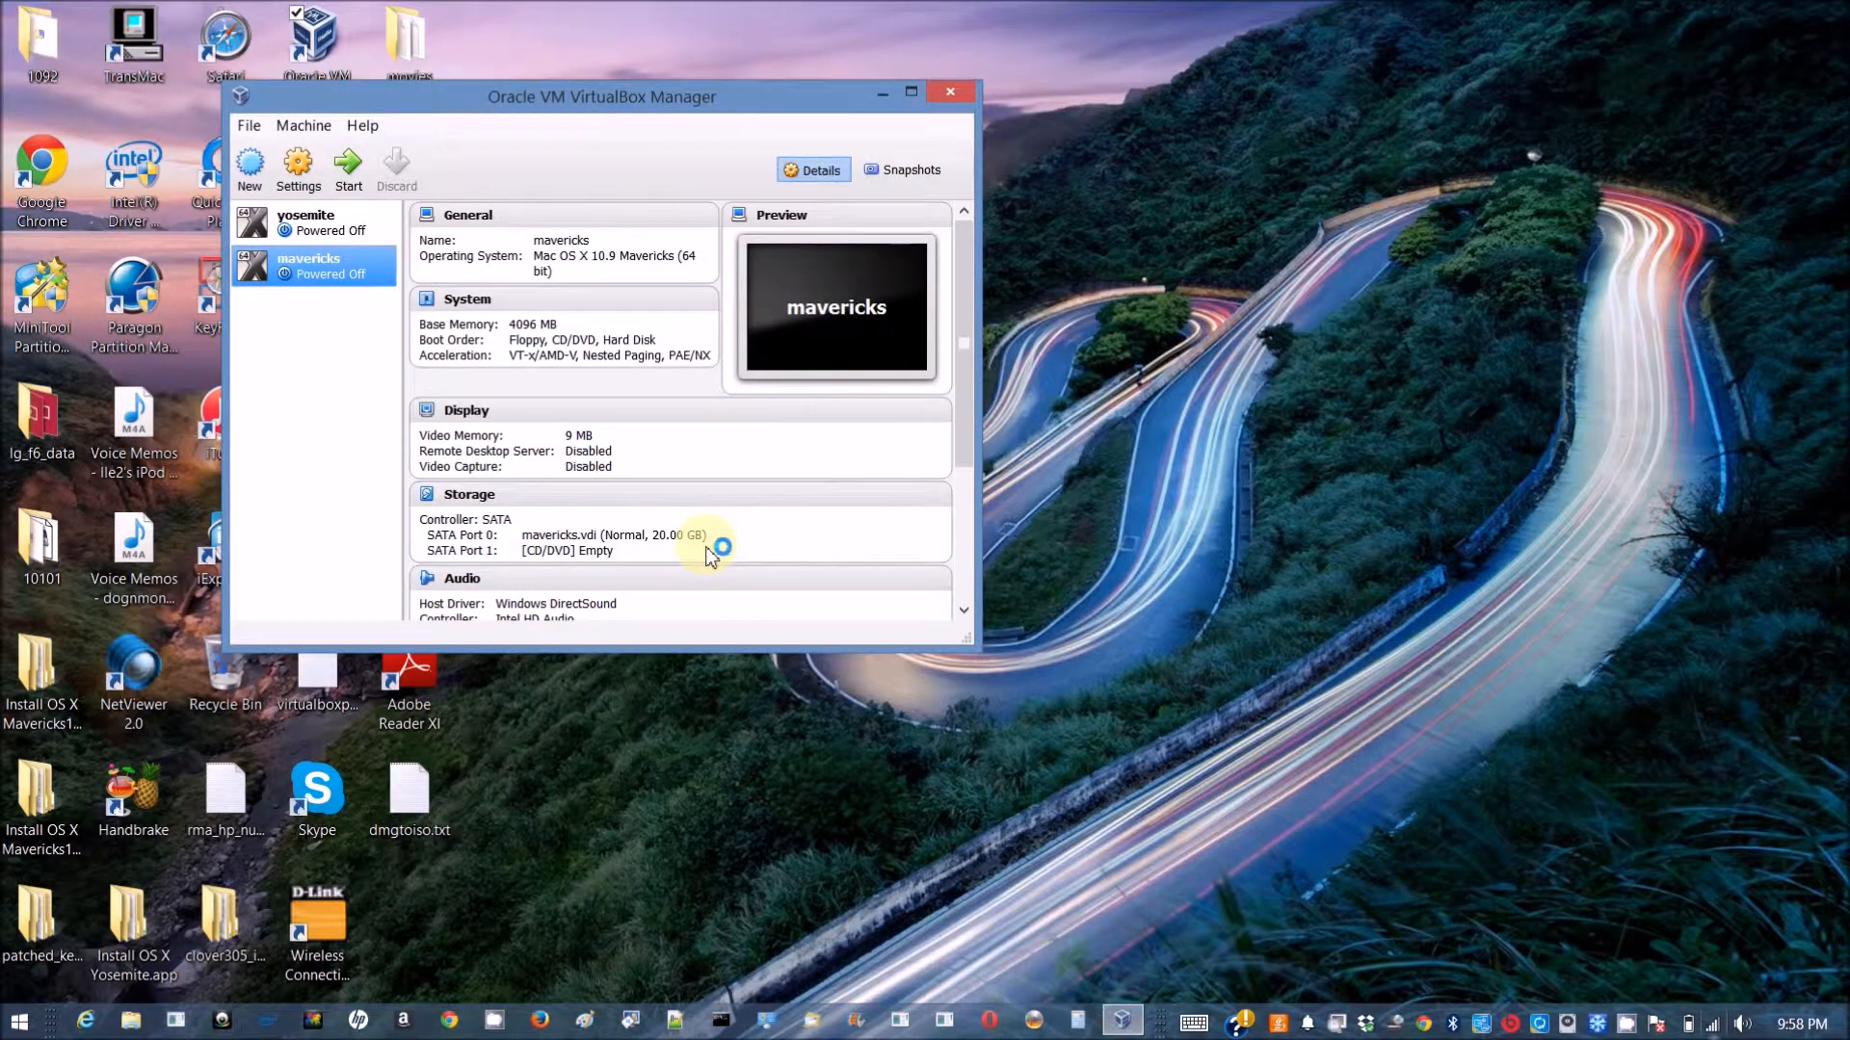
mouse_move(298, 169)
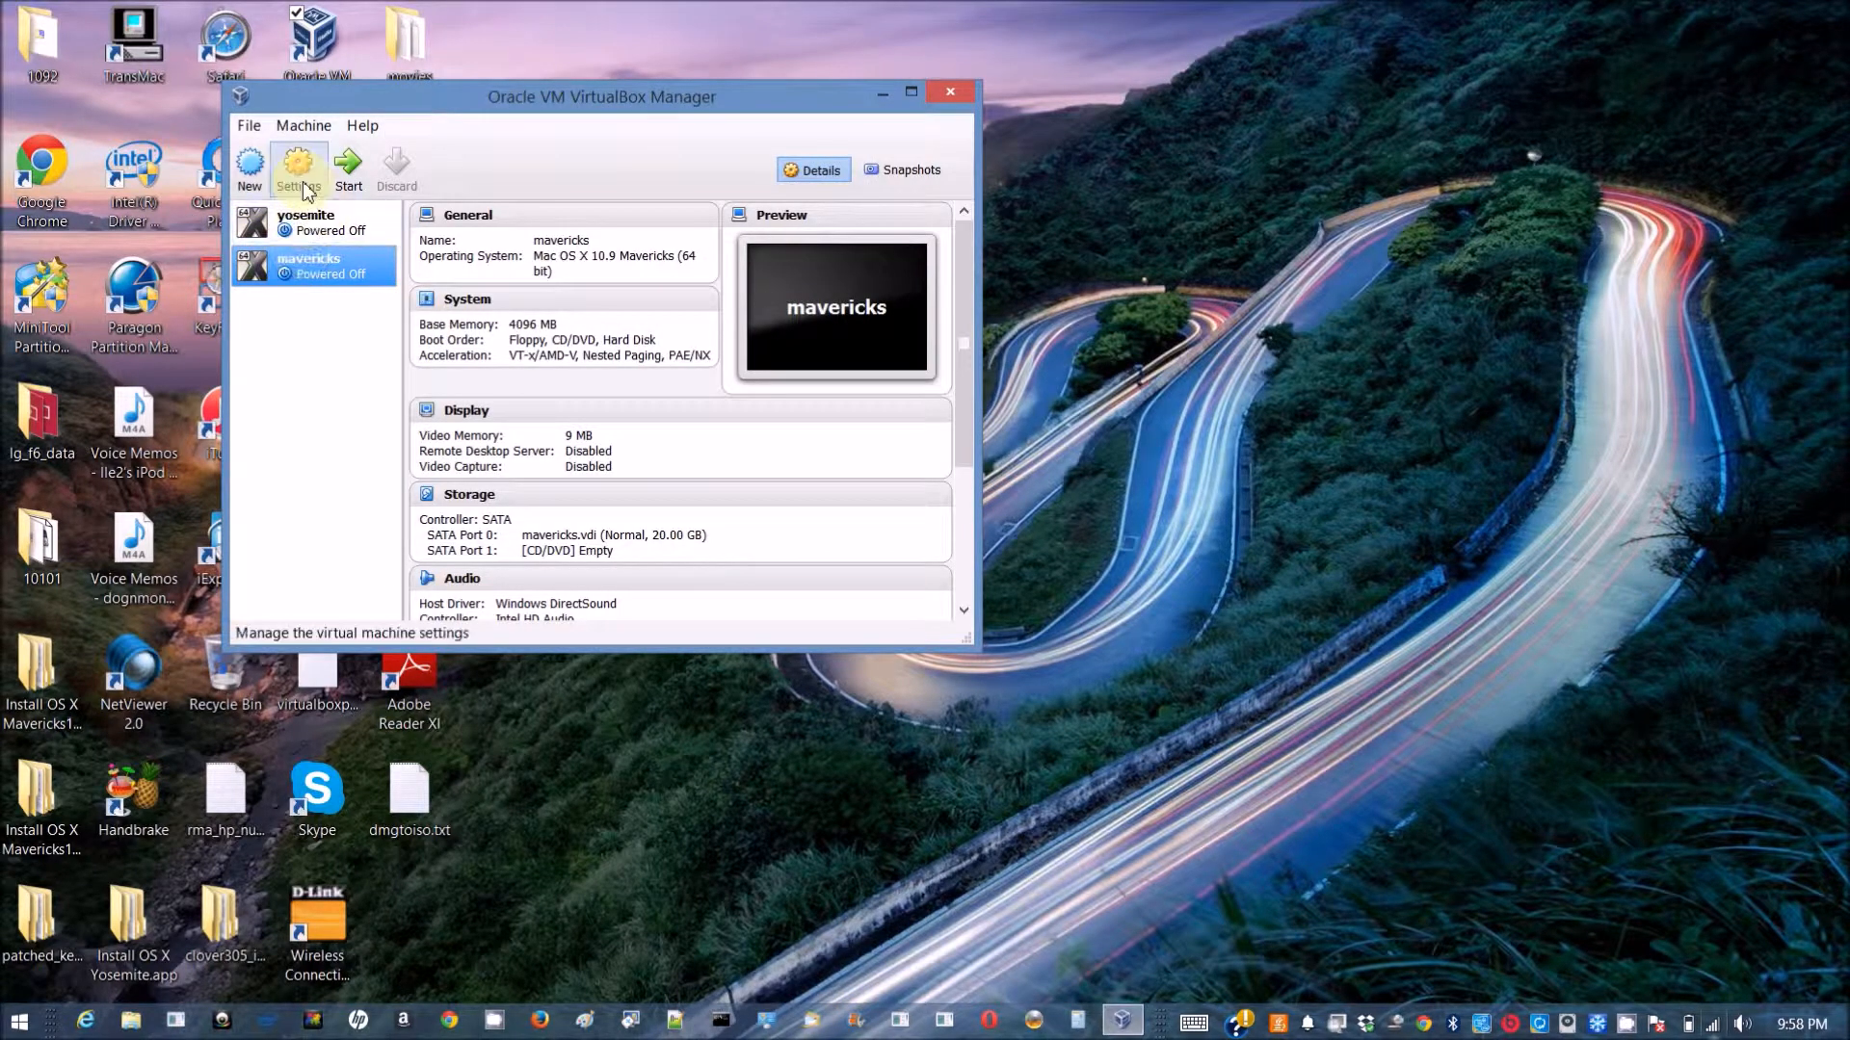
Open the mavericks settings and review the System Motherboard and Processor pages.
left_click(298, 169)
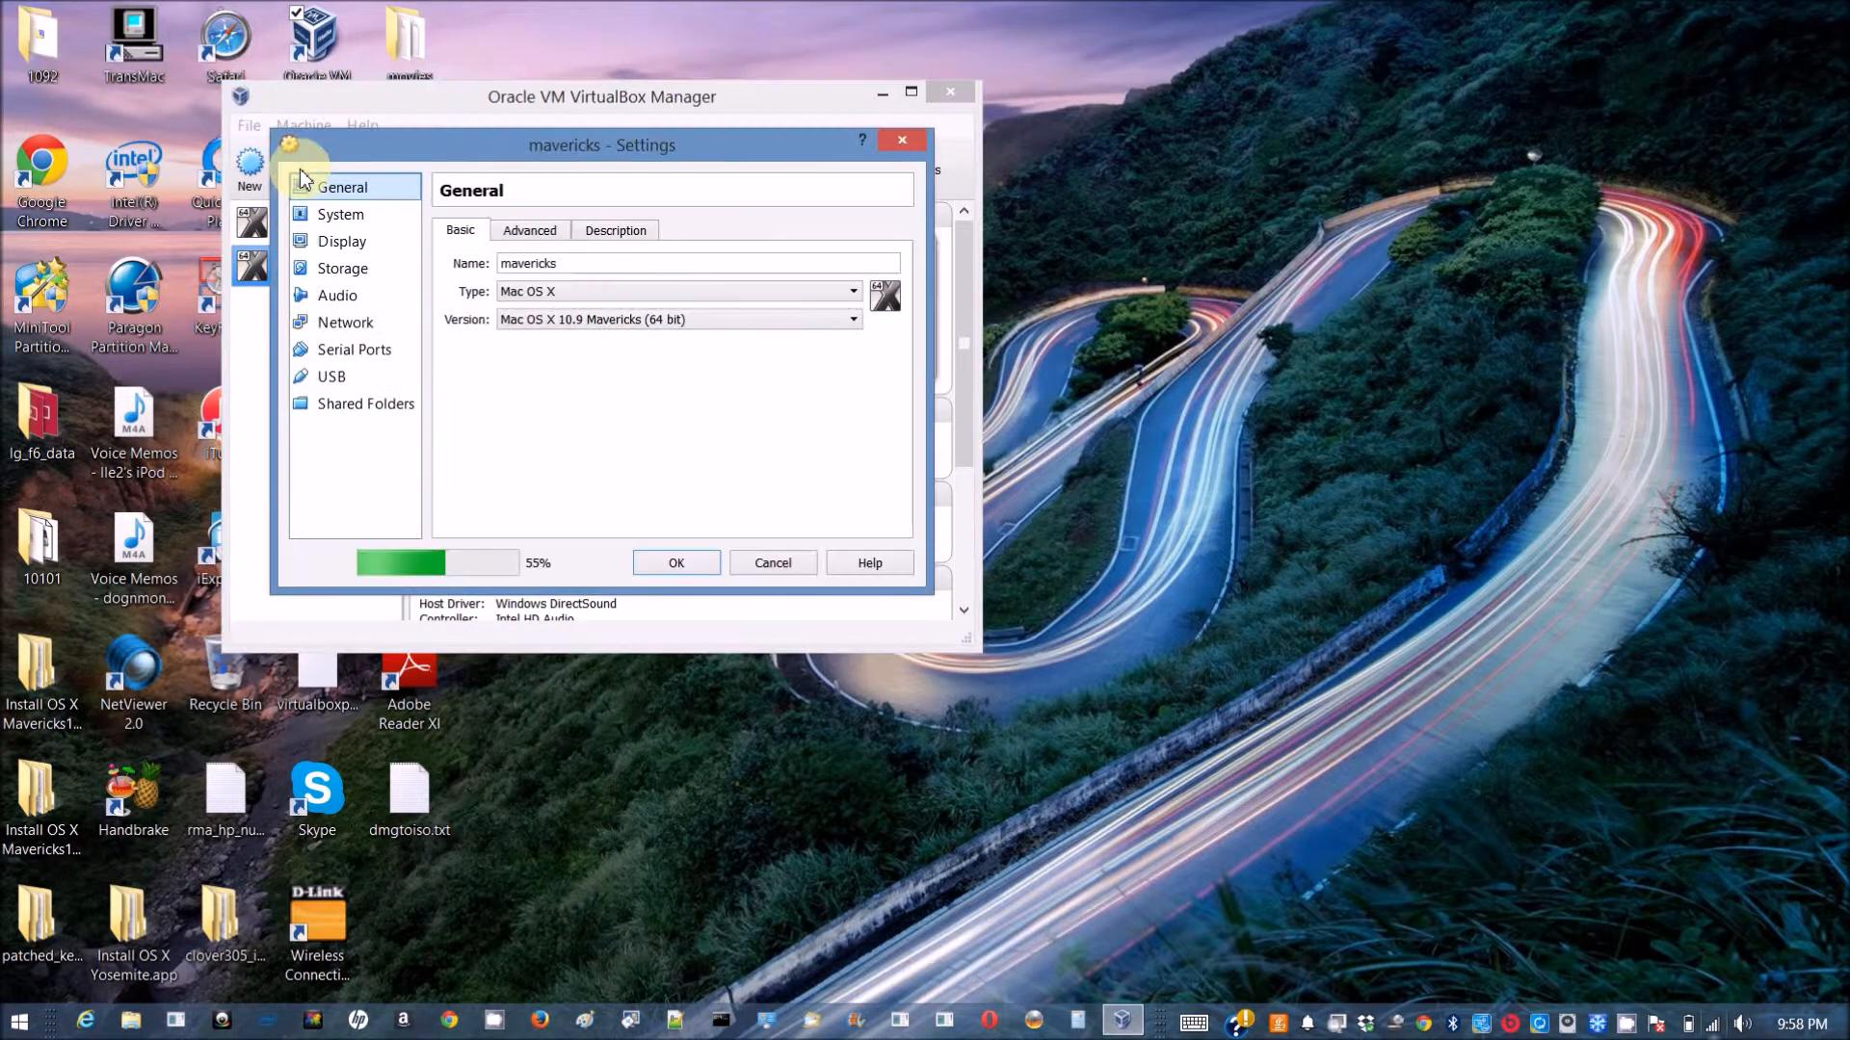
left_click(340, 214)
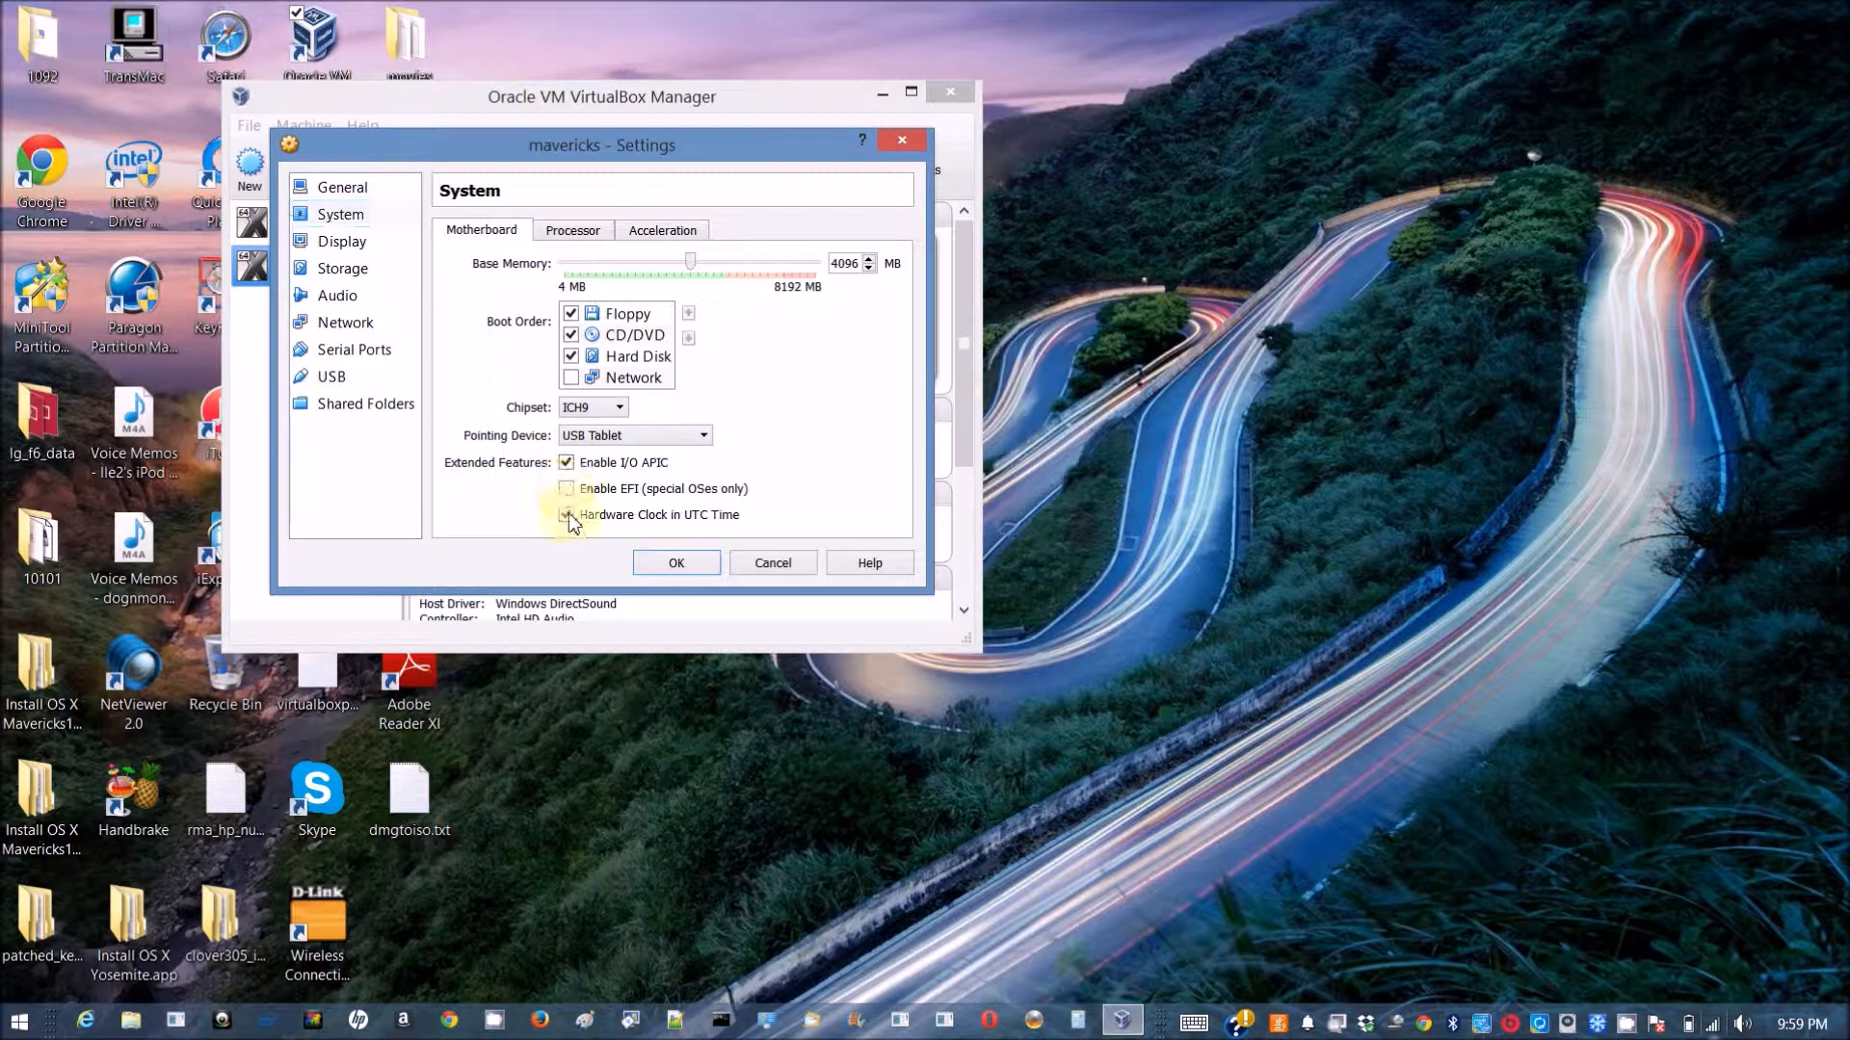
left_click(568, 515)
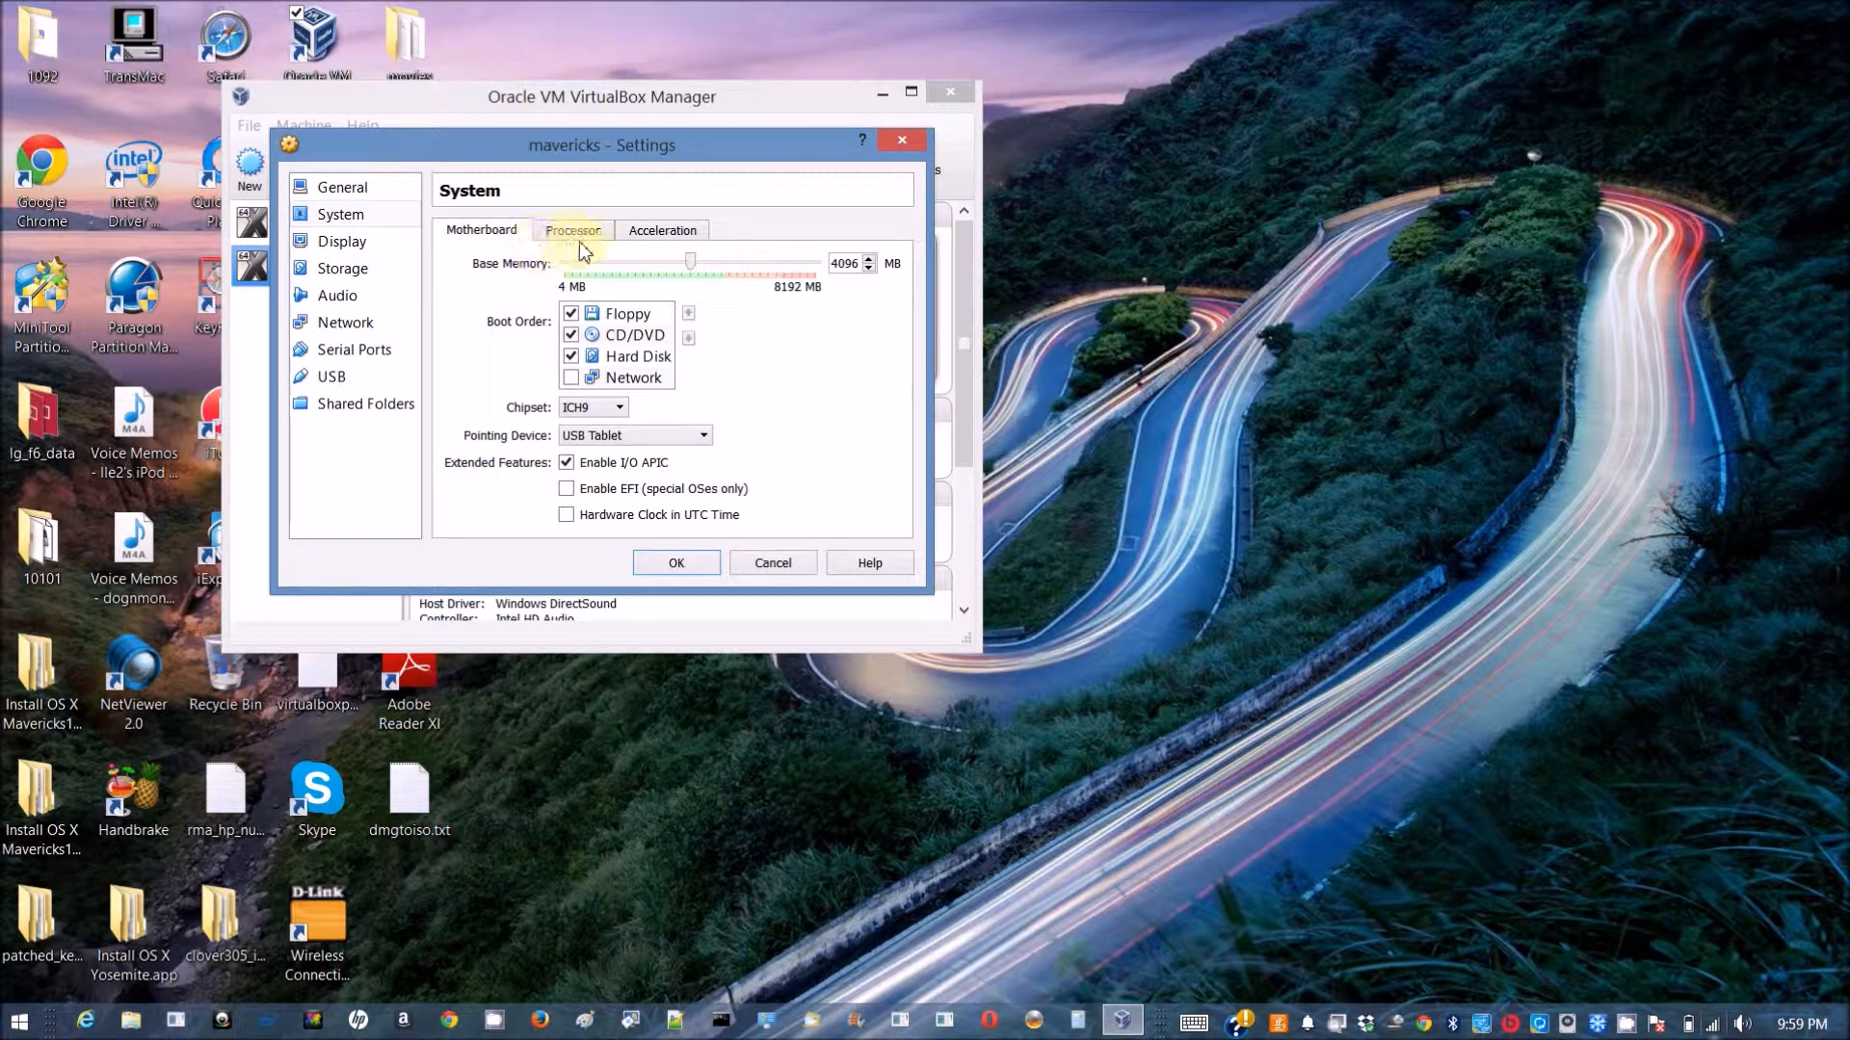
left_click(574, 231)
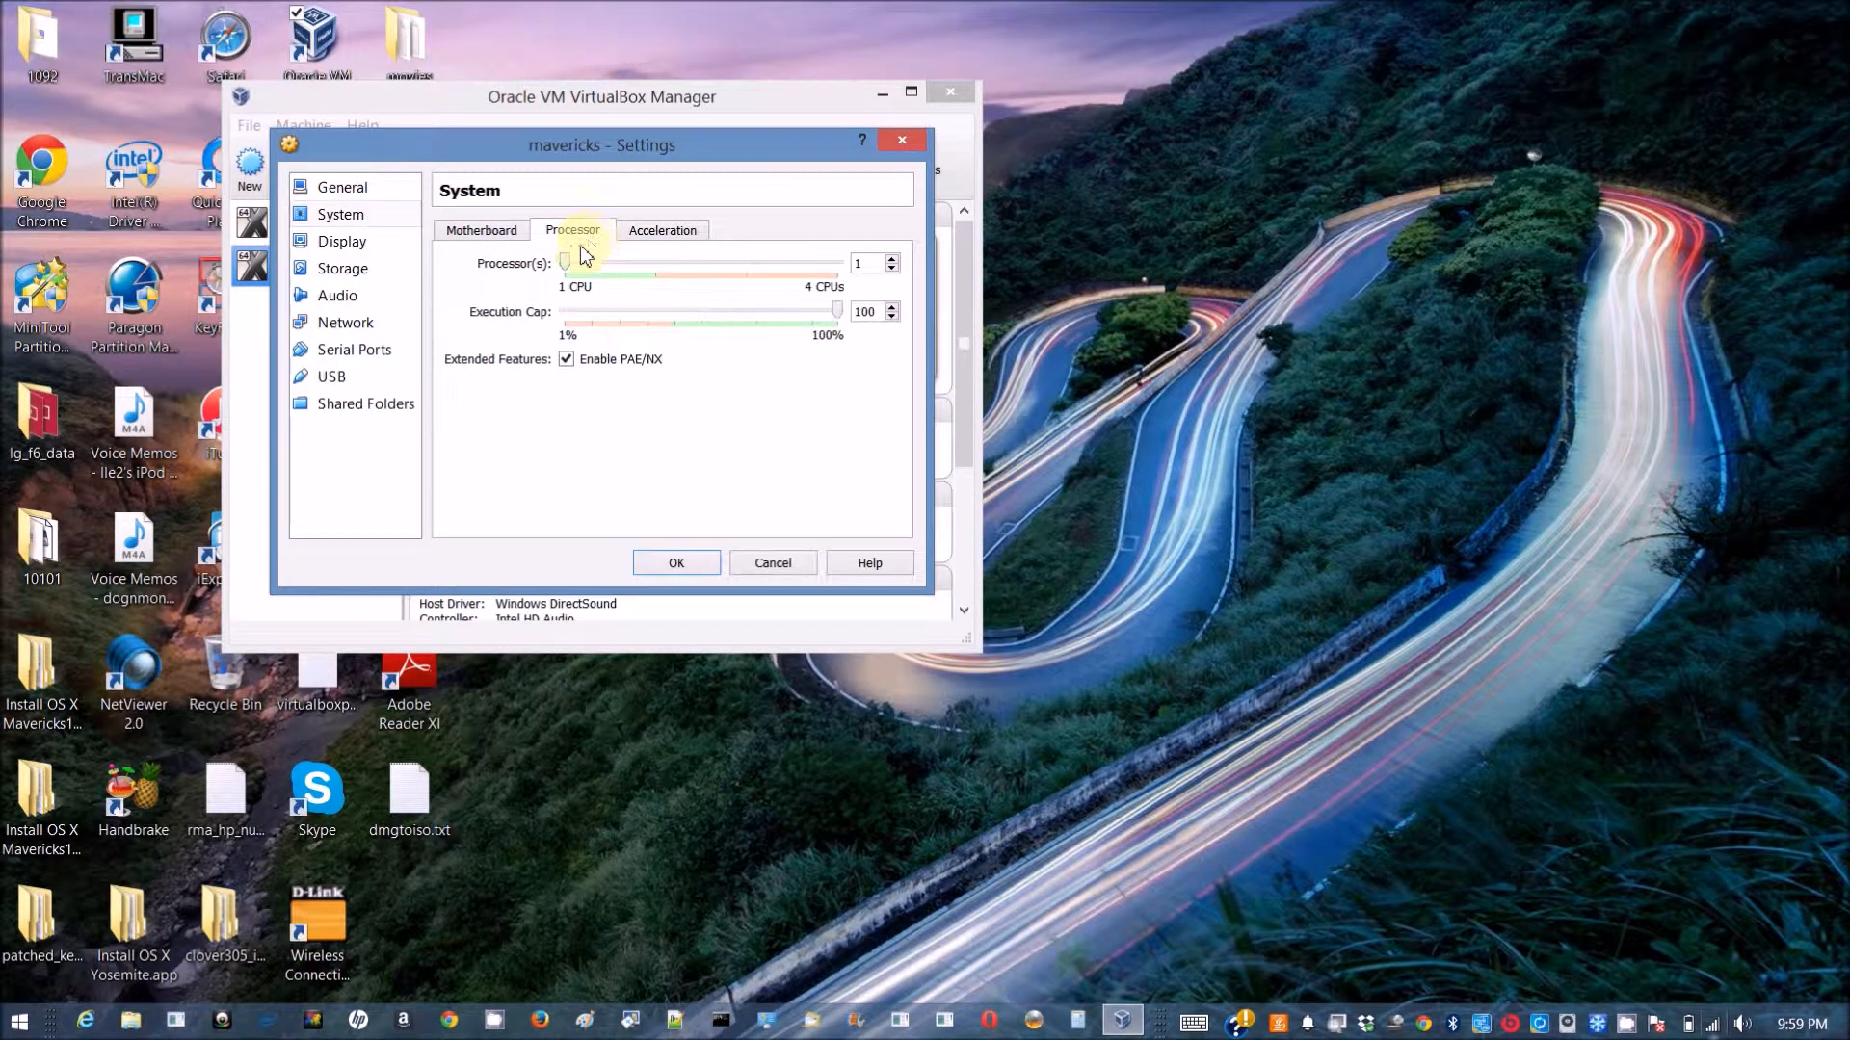
mouse_move(341, 268)
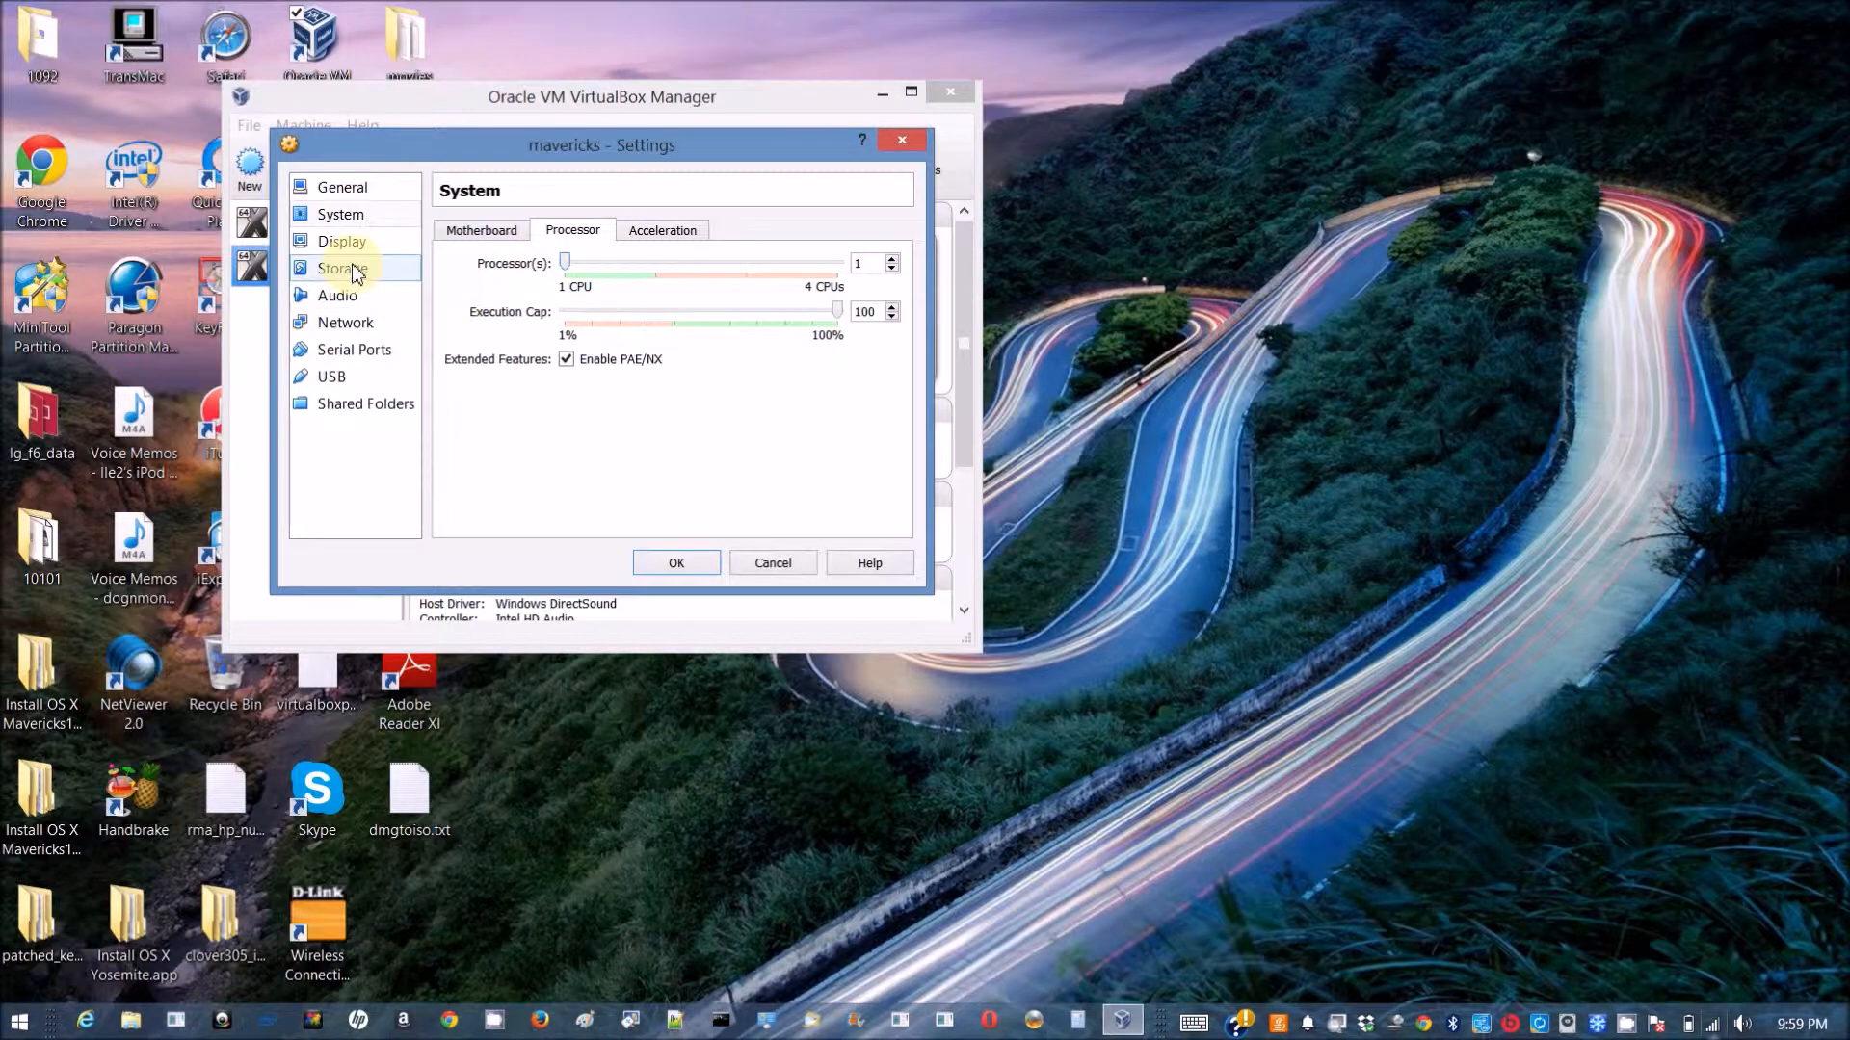
left_click(340, 214)
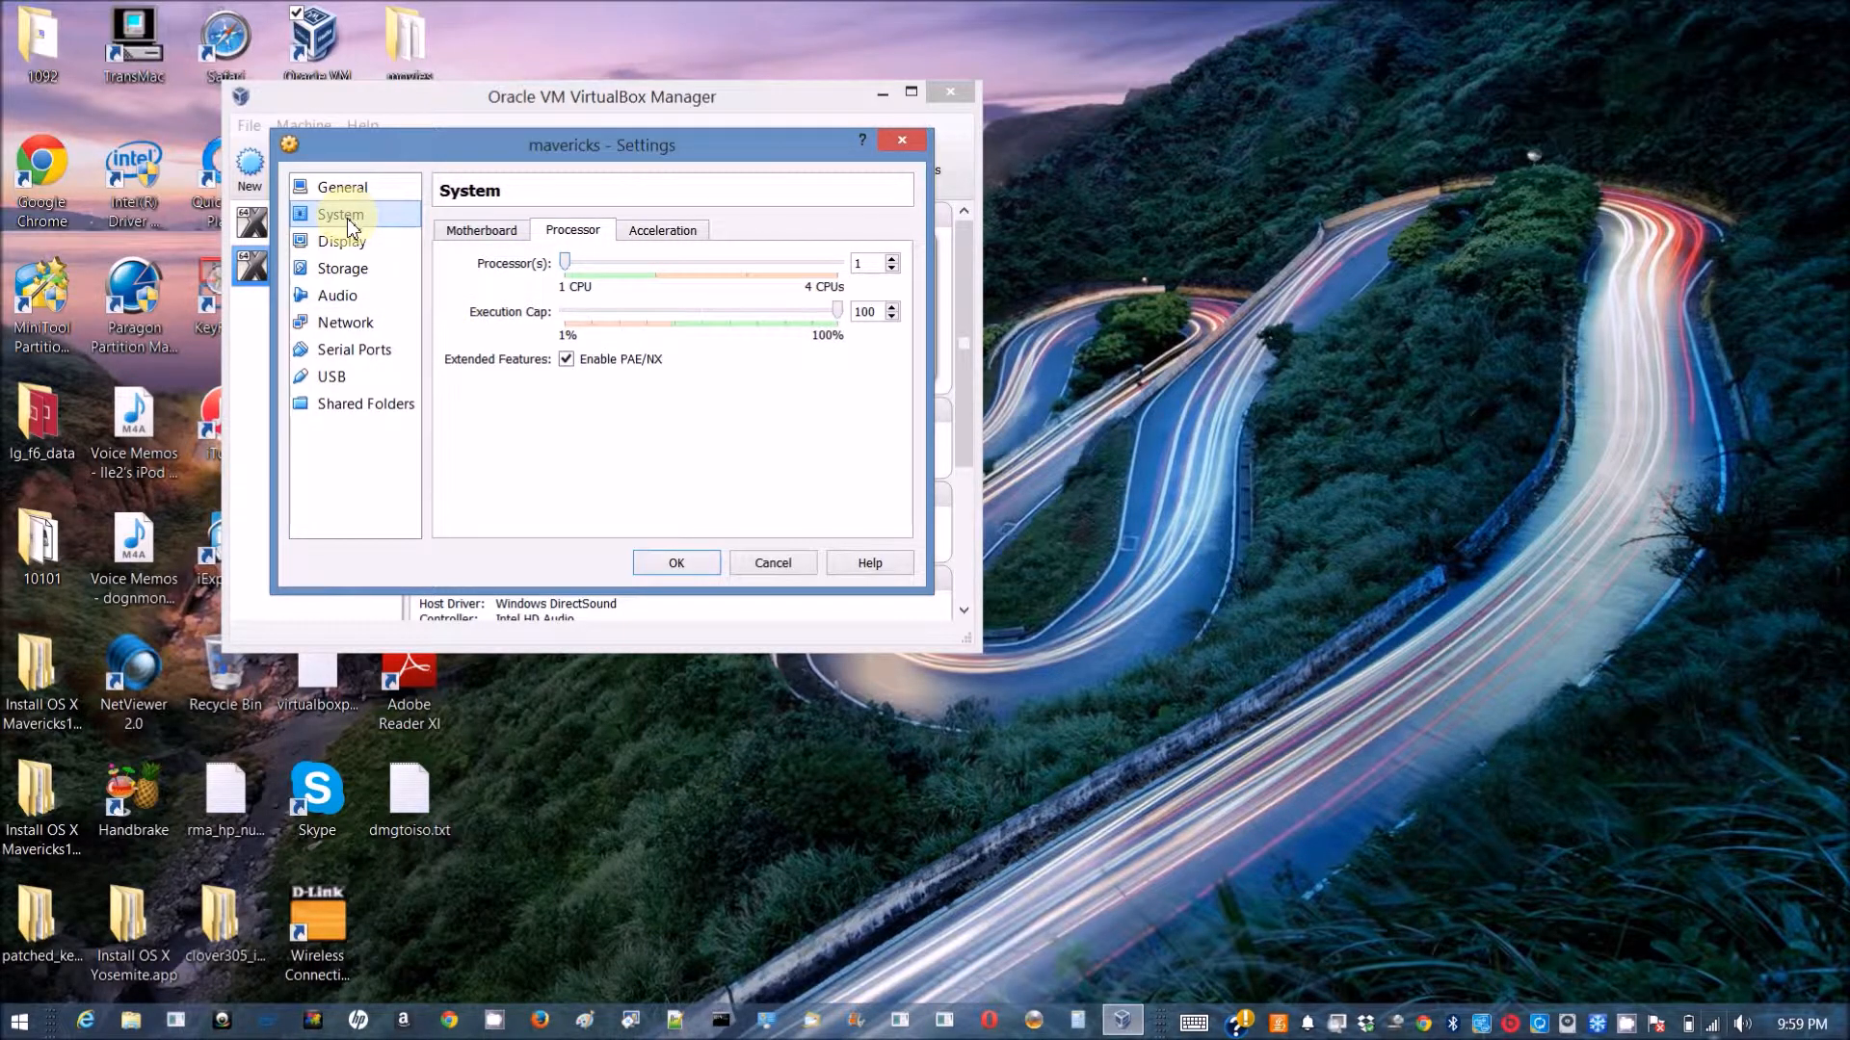
Set Display video memory to 128 MB and go to the Storage page.
left_click(341, 241)
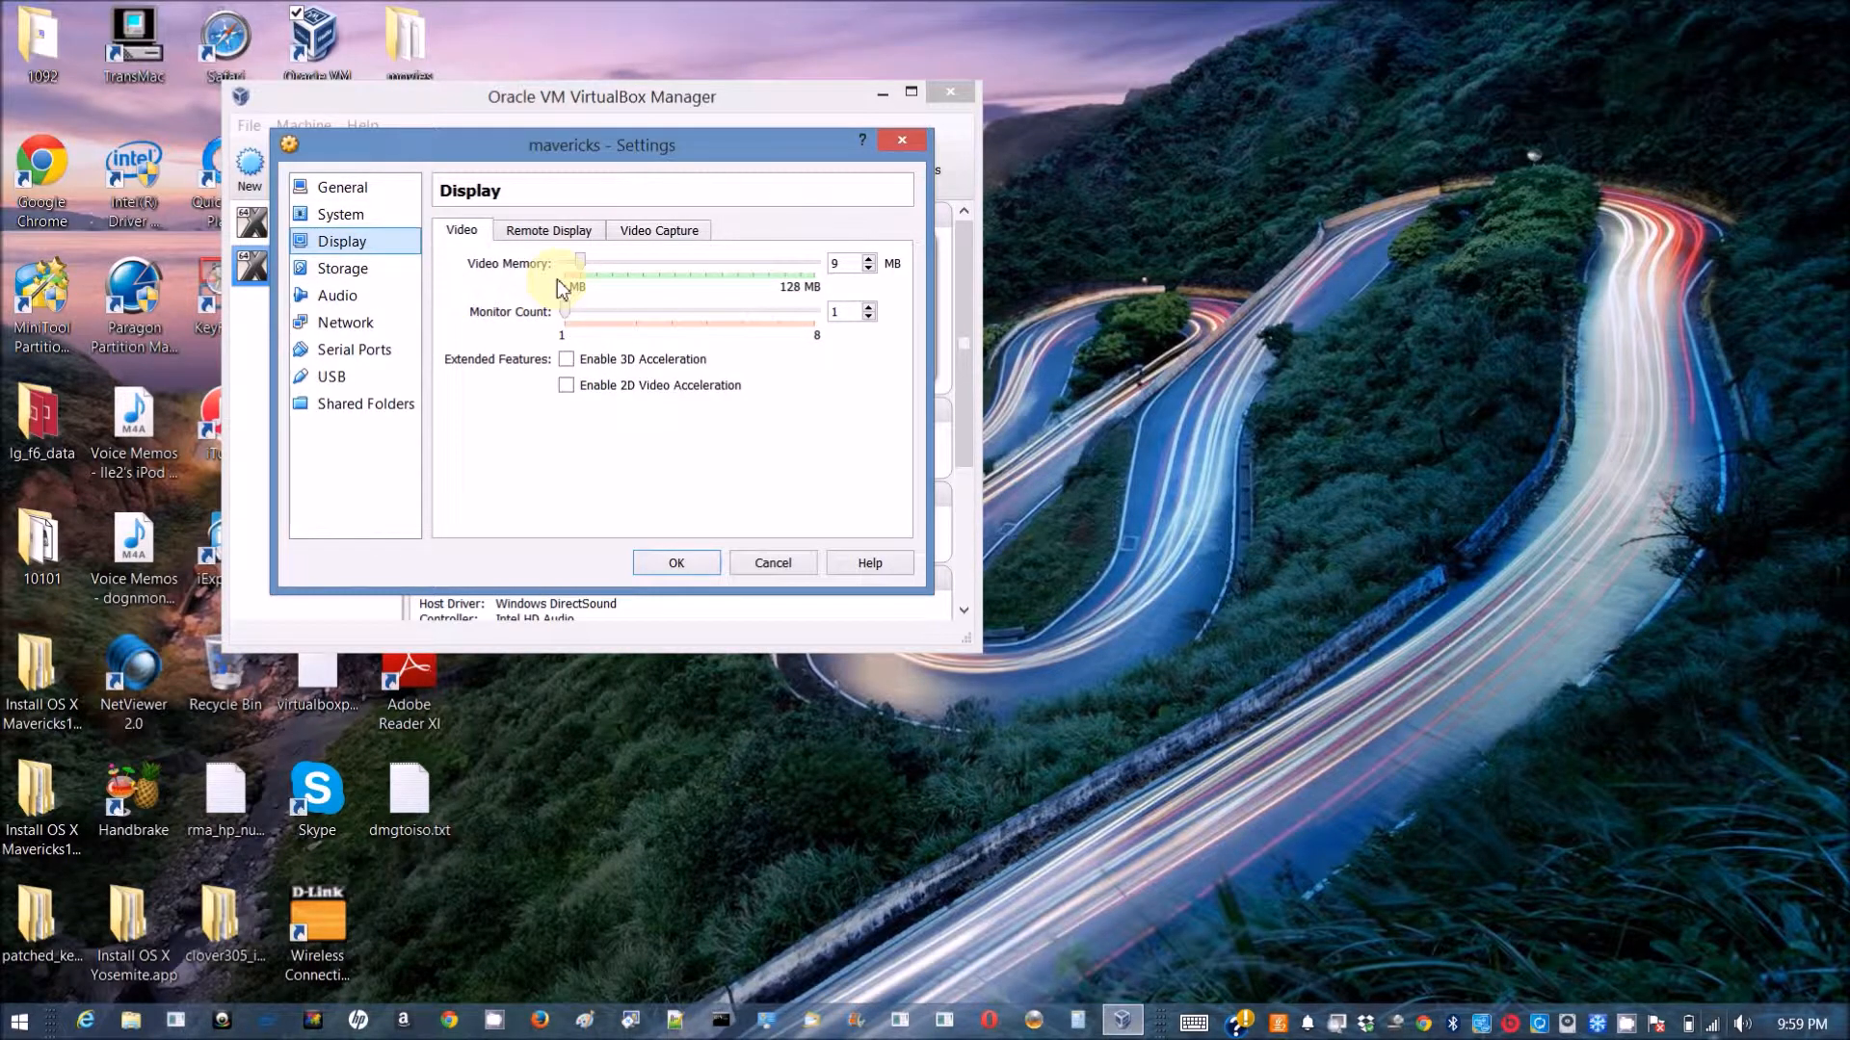
left_click_drag(580, 263, 731, 263)
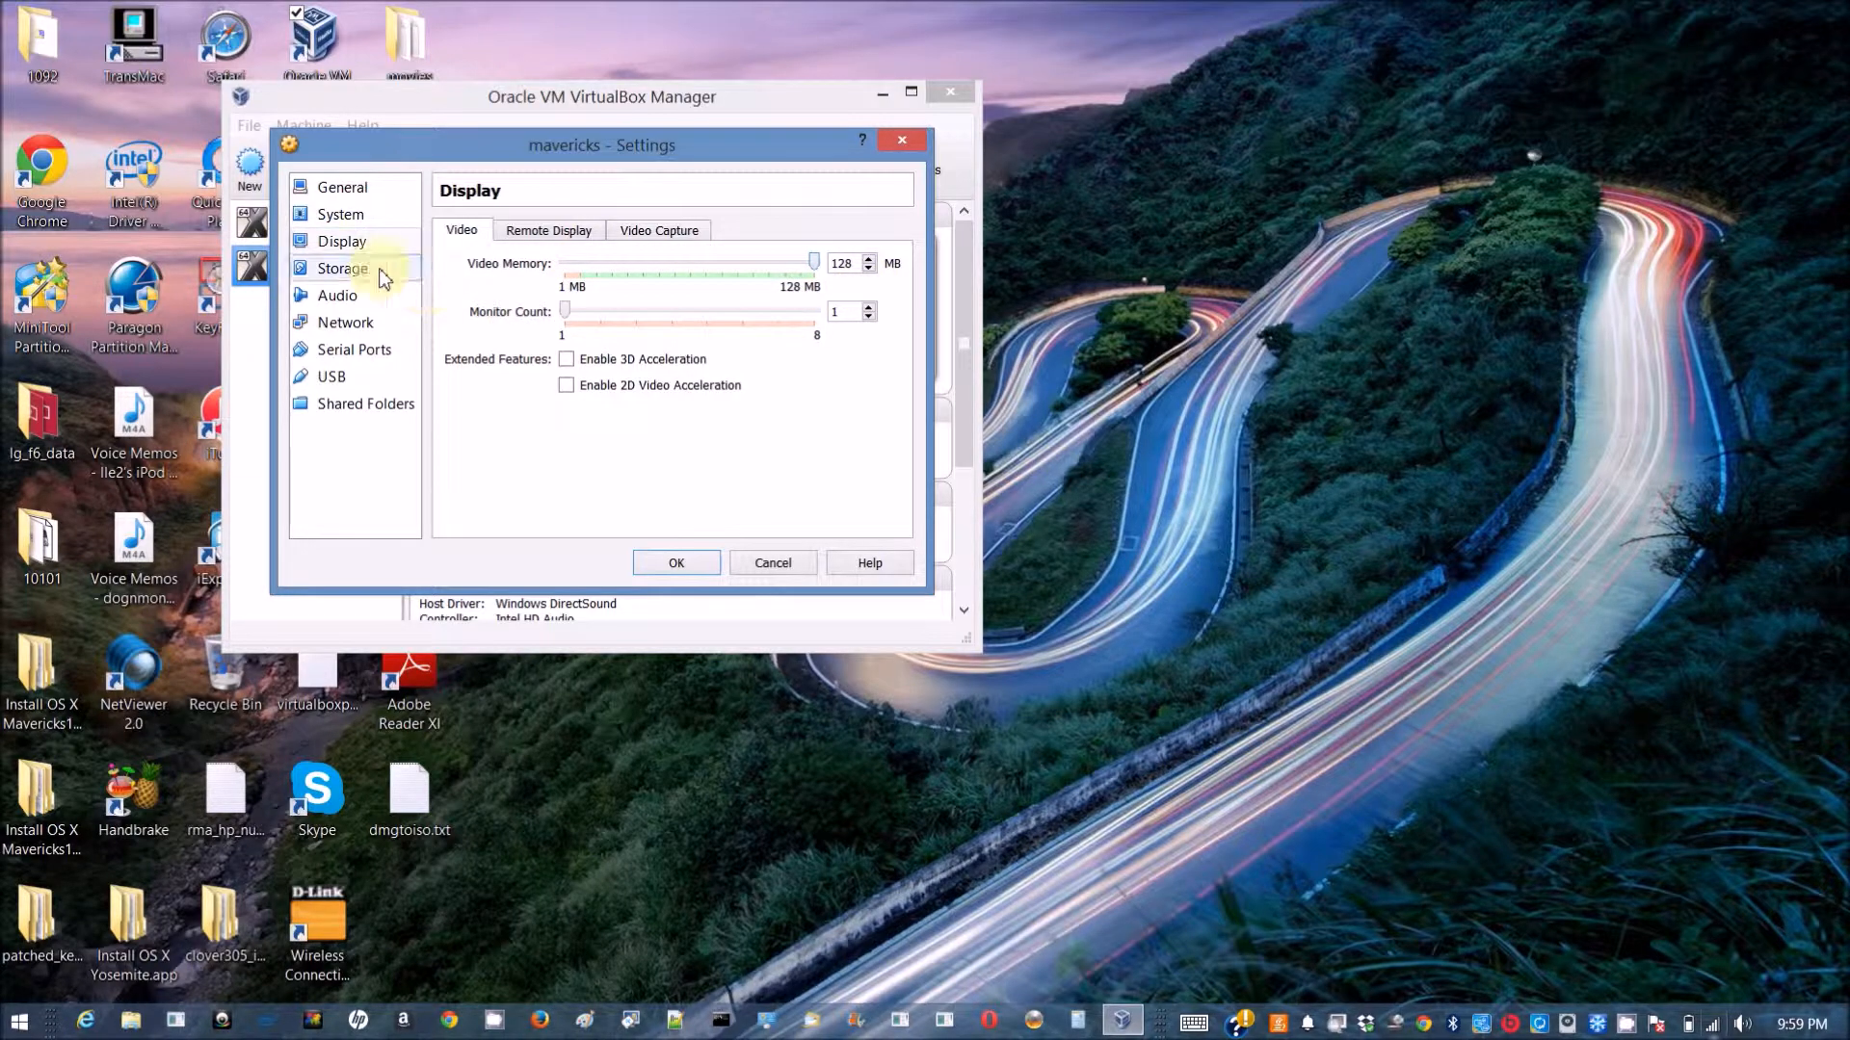
left_click(343, 268)
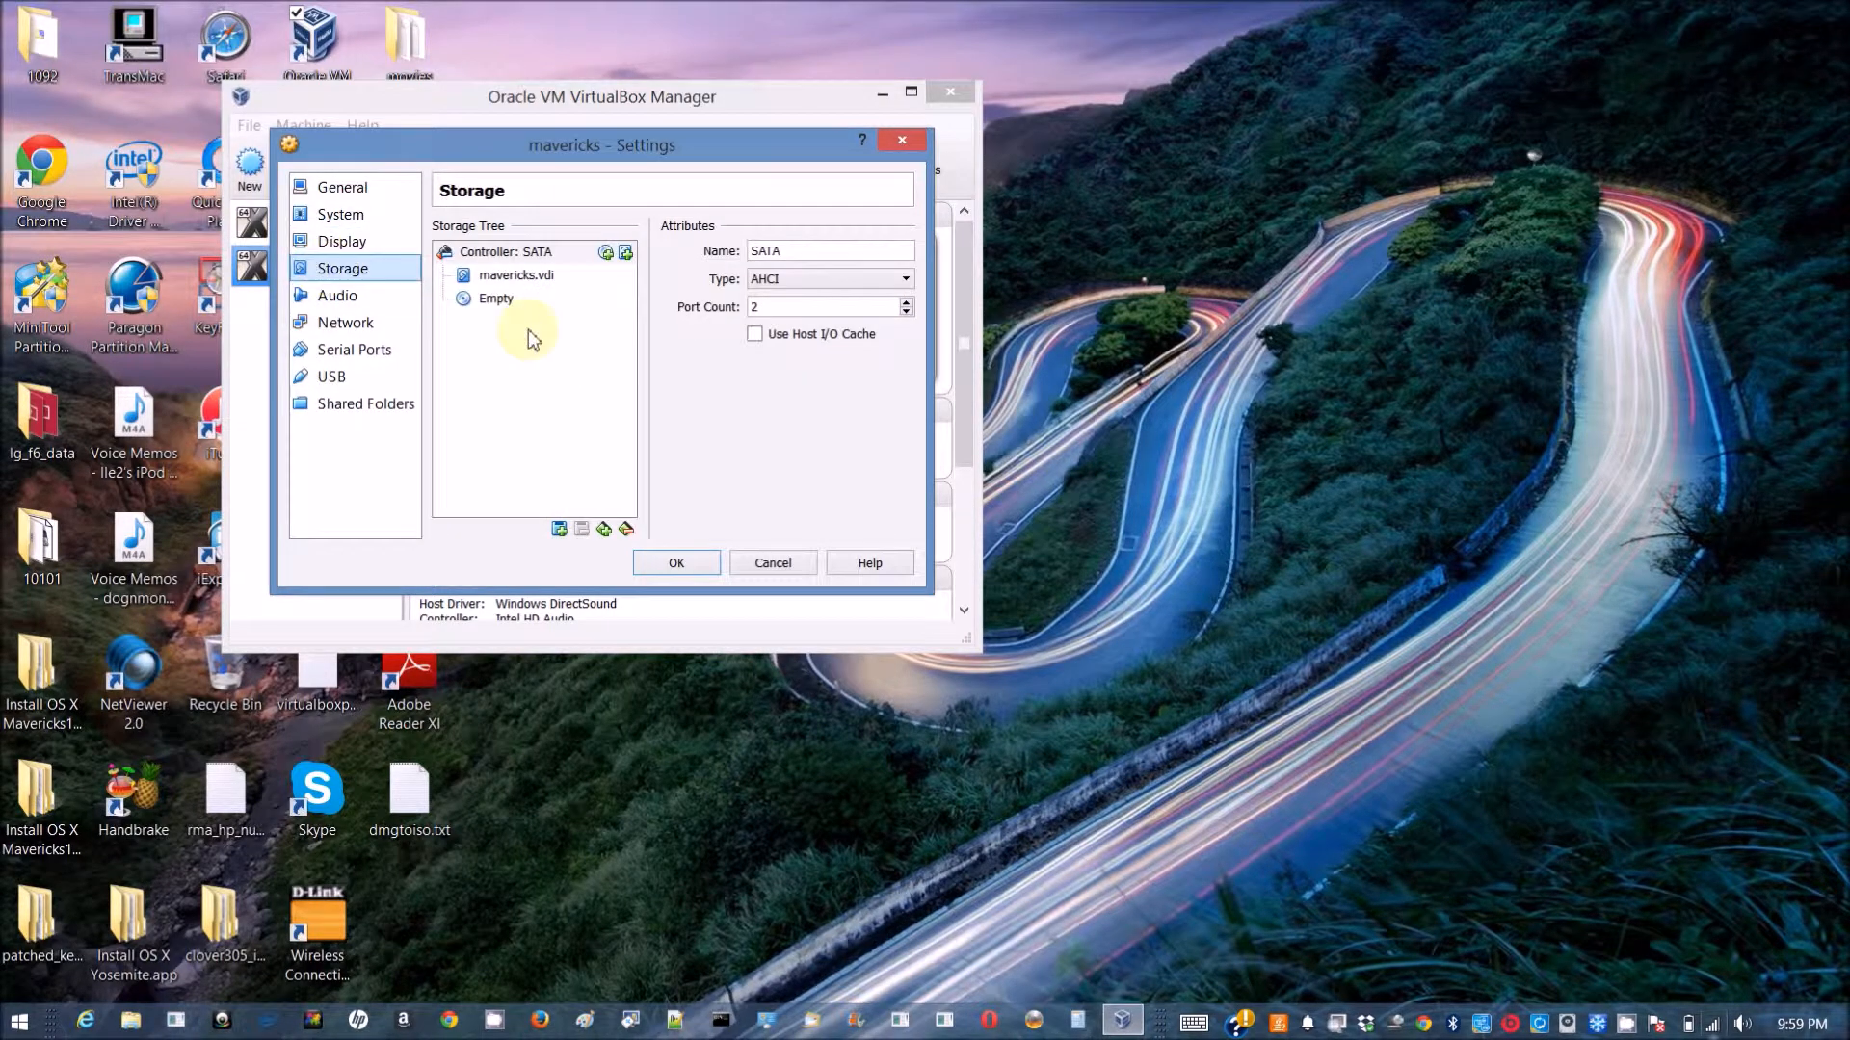
Mark the empty optical drive as Live CD/DVD and insert HackBoot_Mav.iso.
left_click(496, 298)
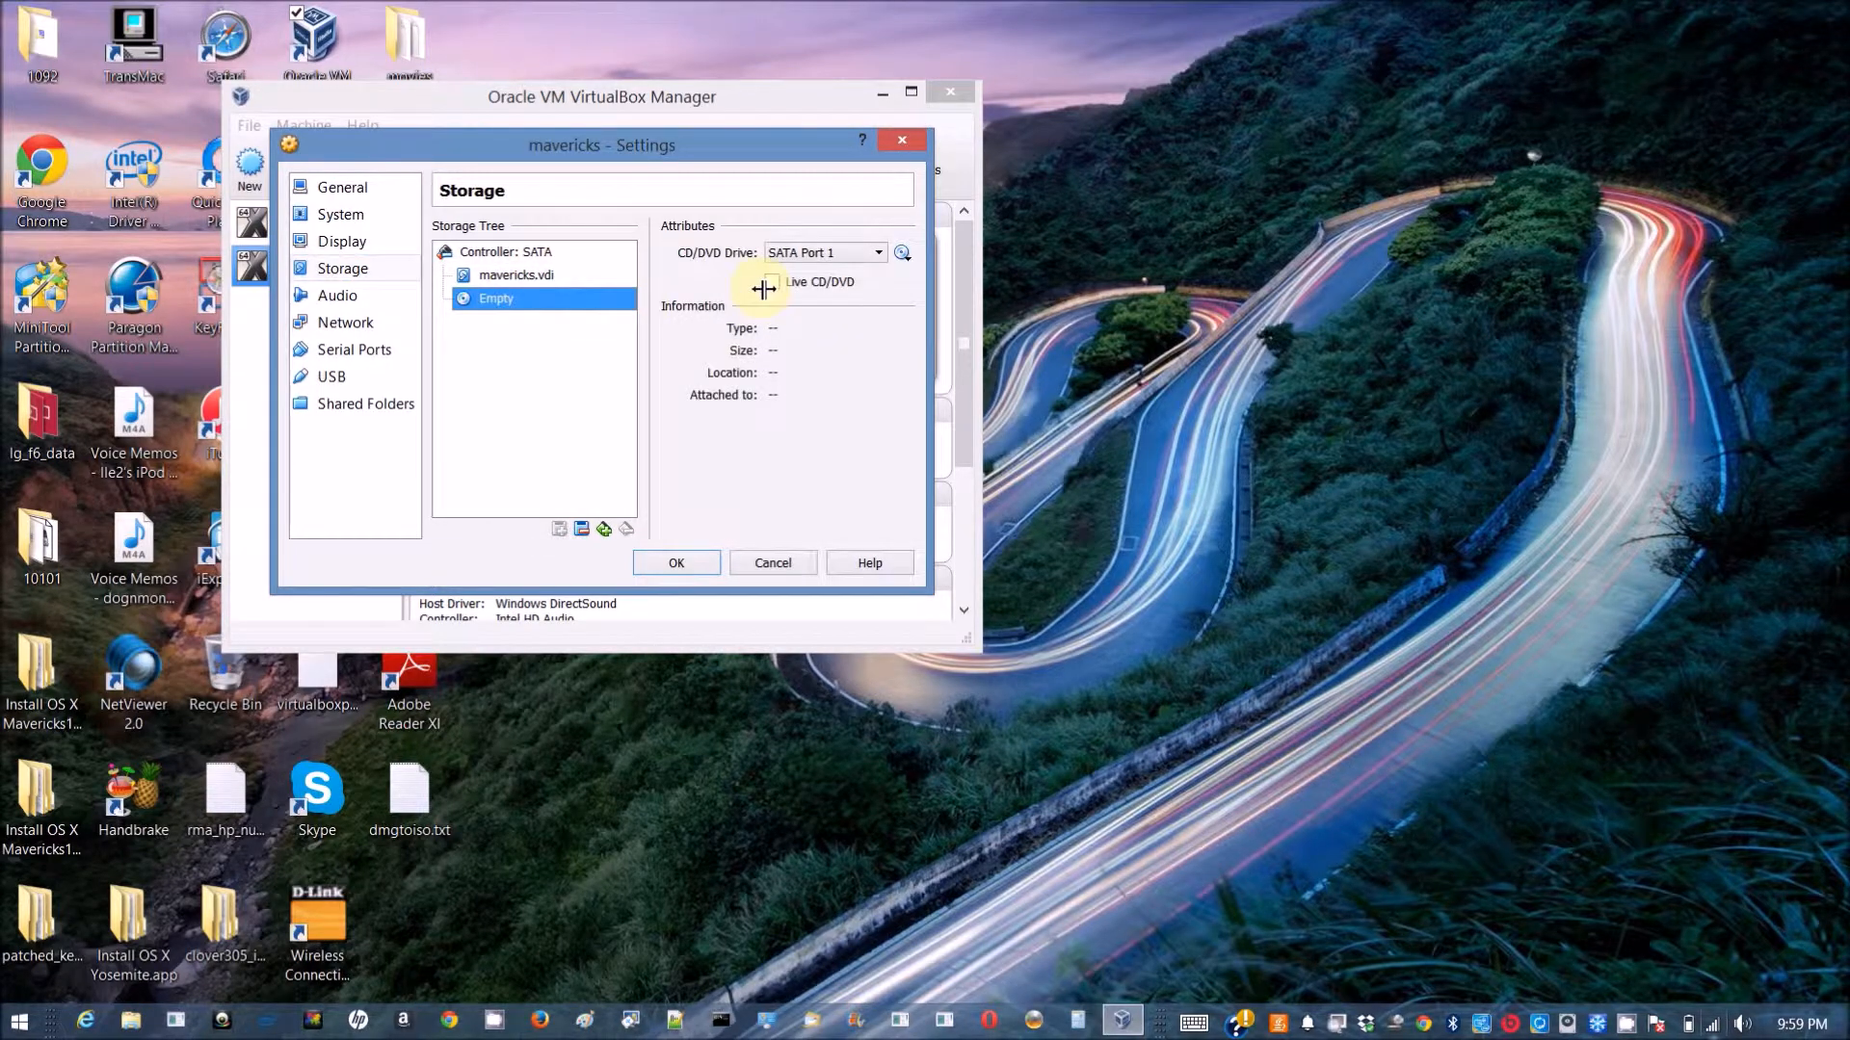
left_click(772, 280)
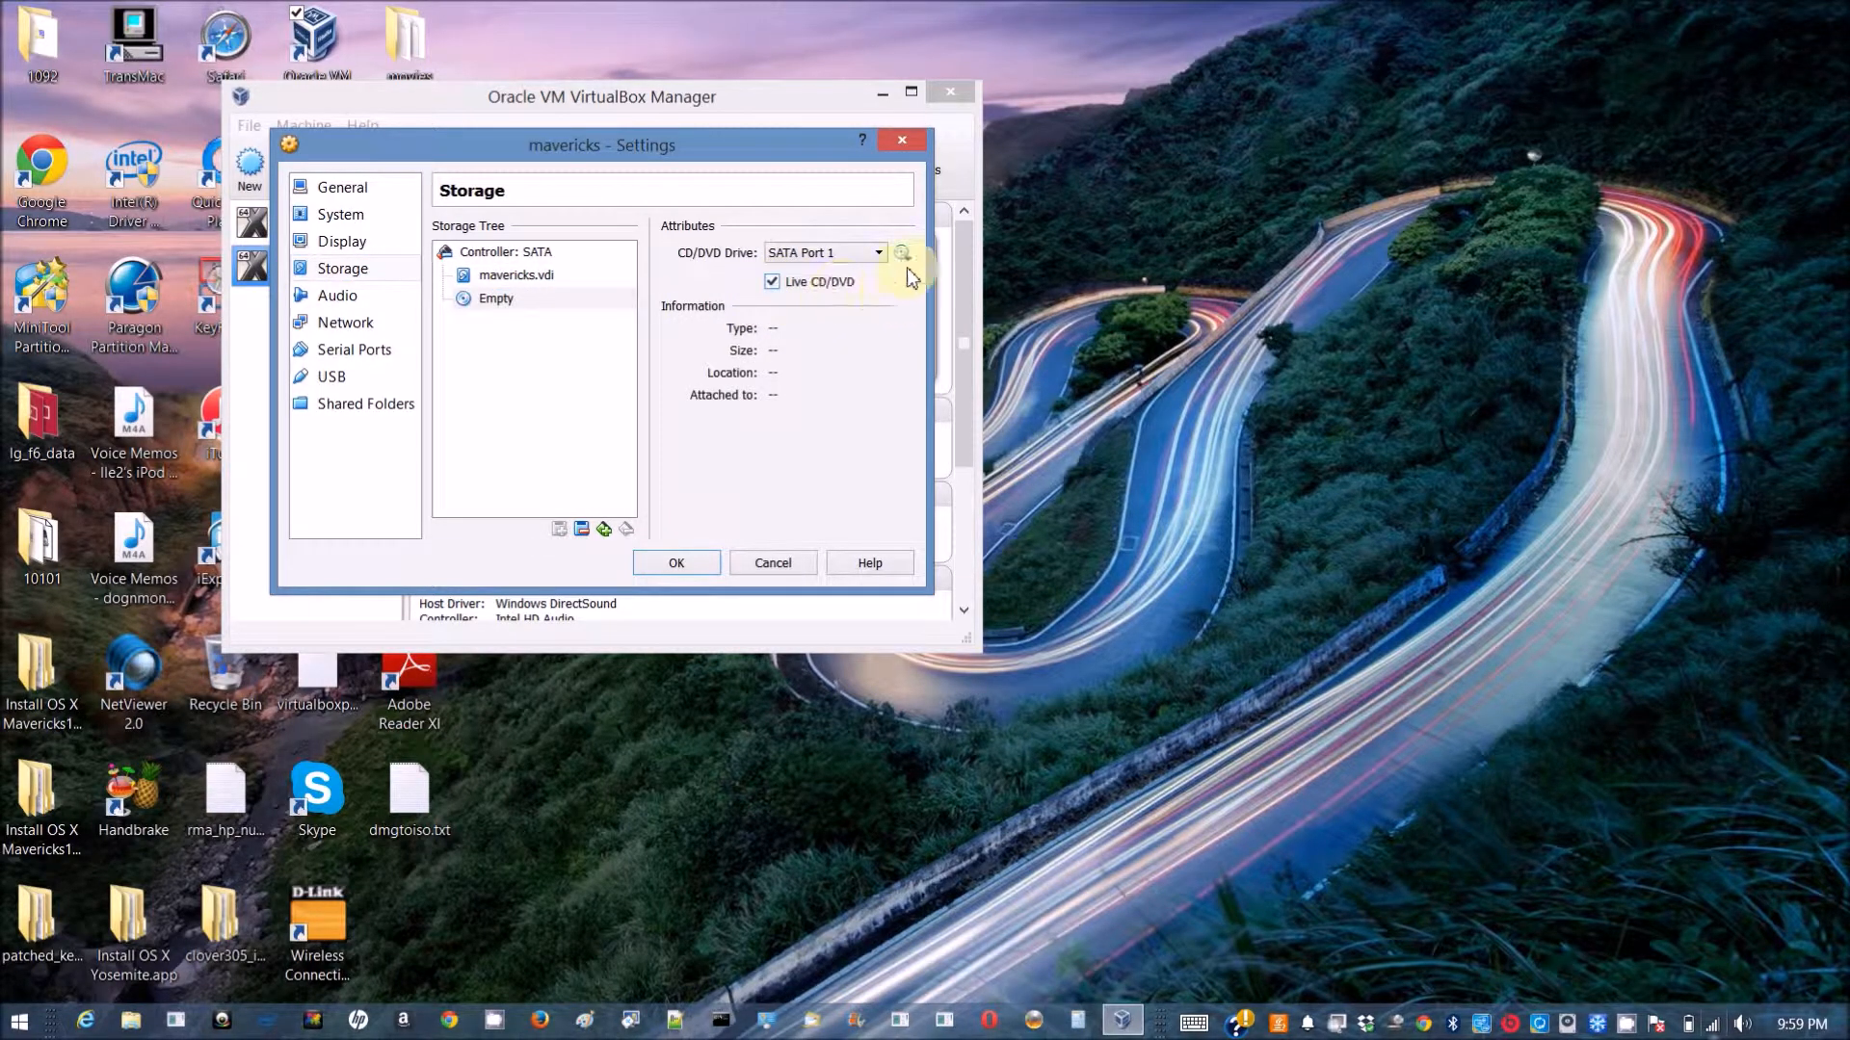
left_click(902, 252)
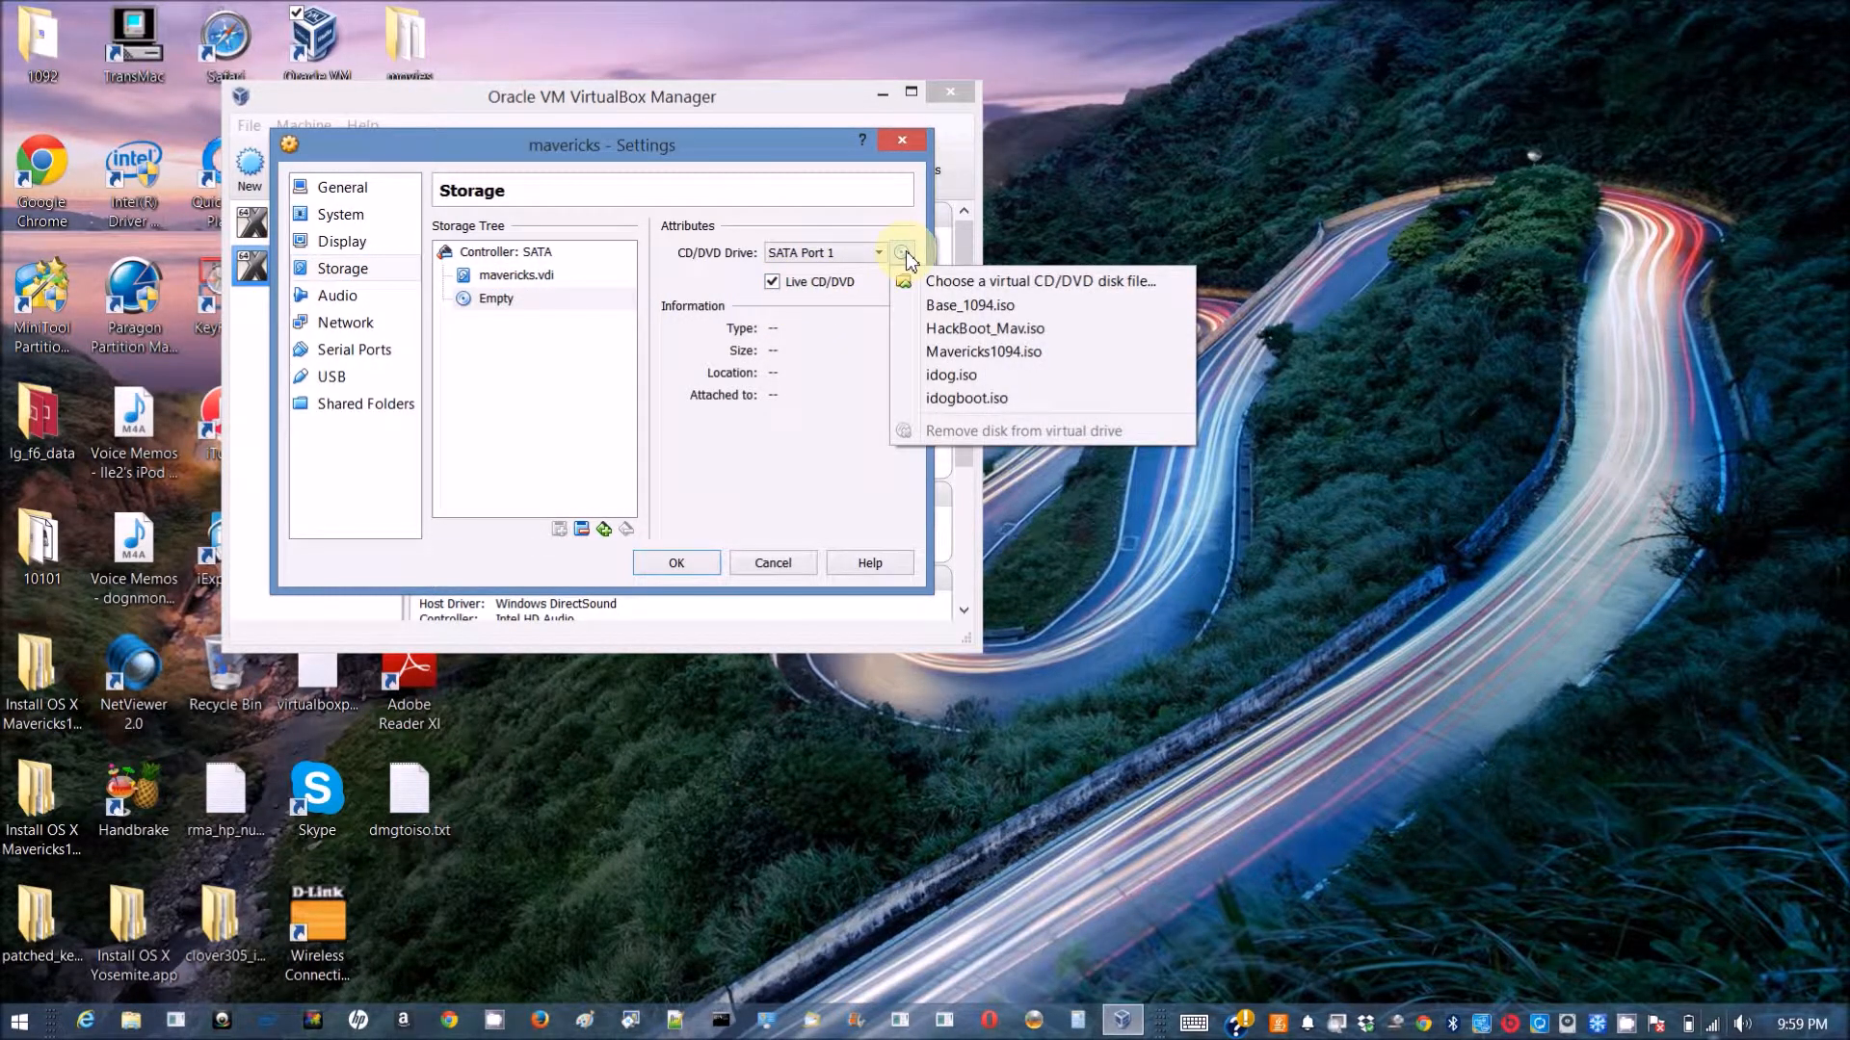
left_click(987, 328)
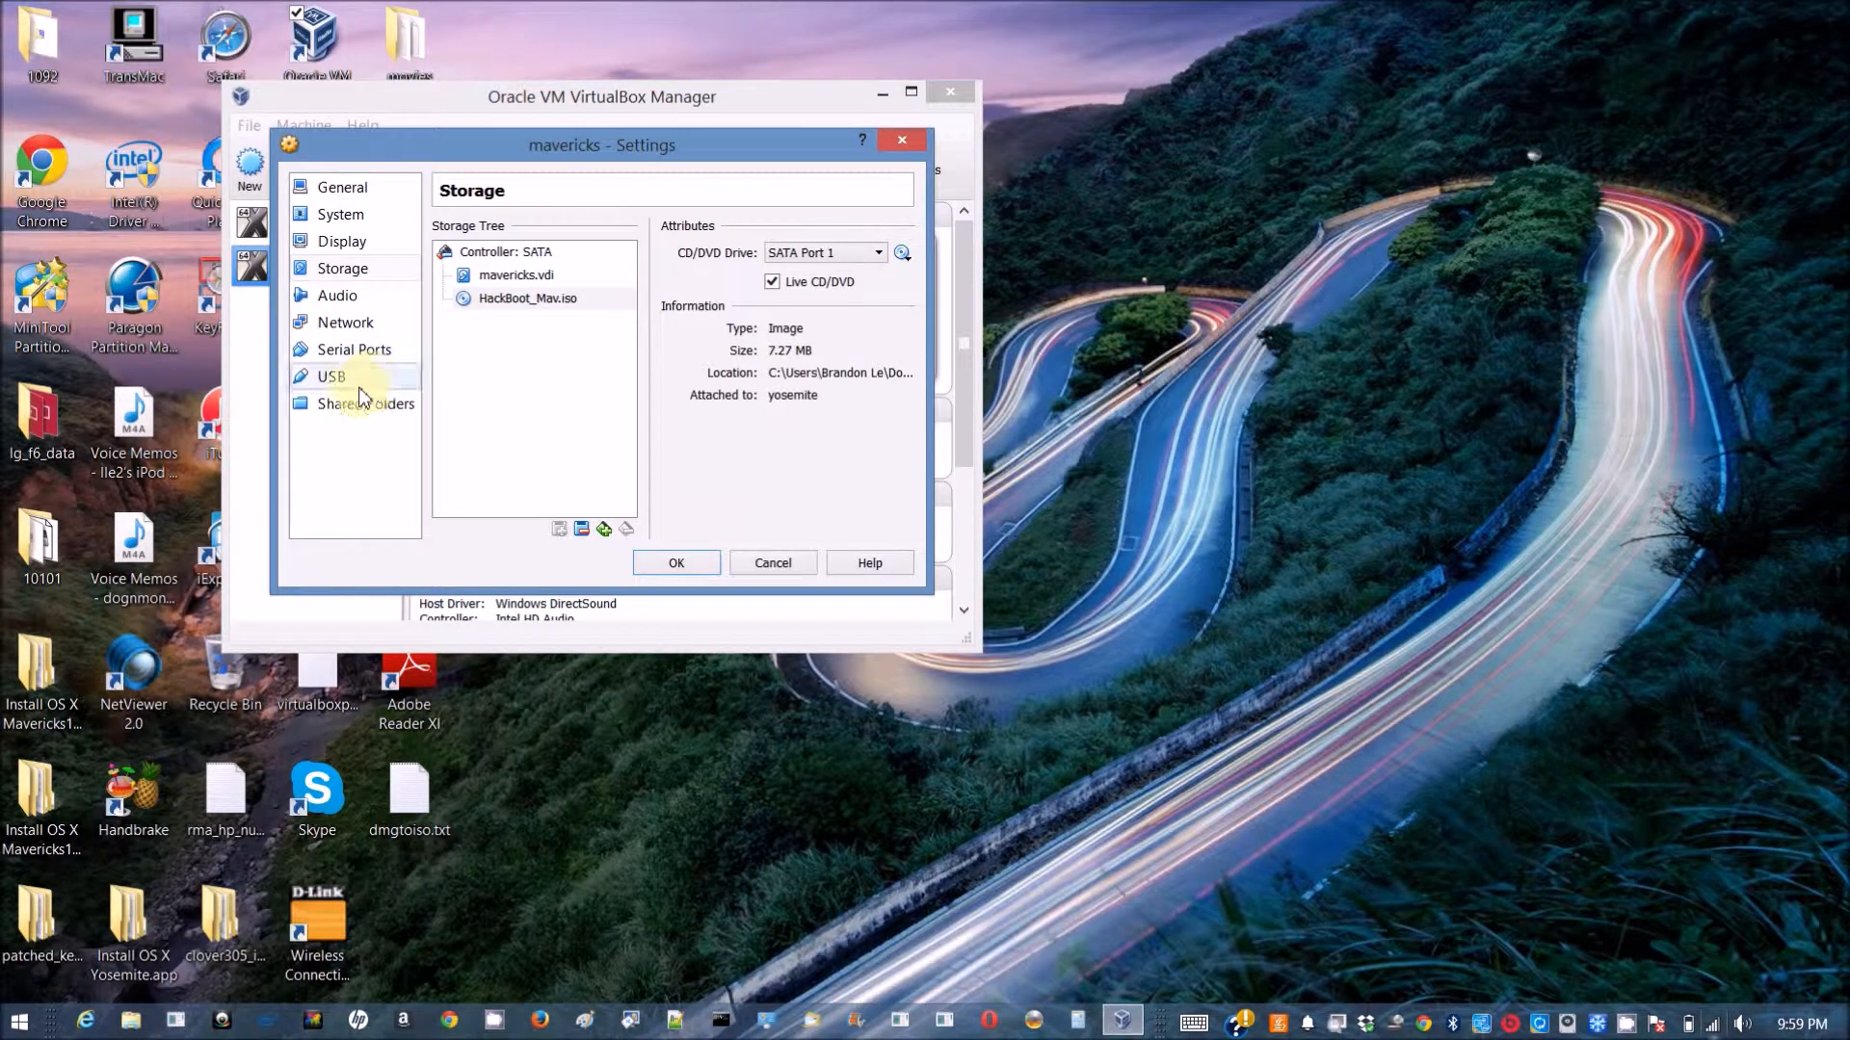
Review Audio, Network, Serial Ports and Shared Folders, expand Network Advanced, then save.
left_click(337, 295)
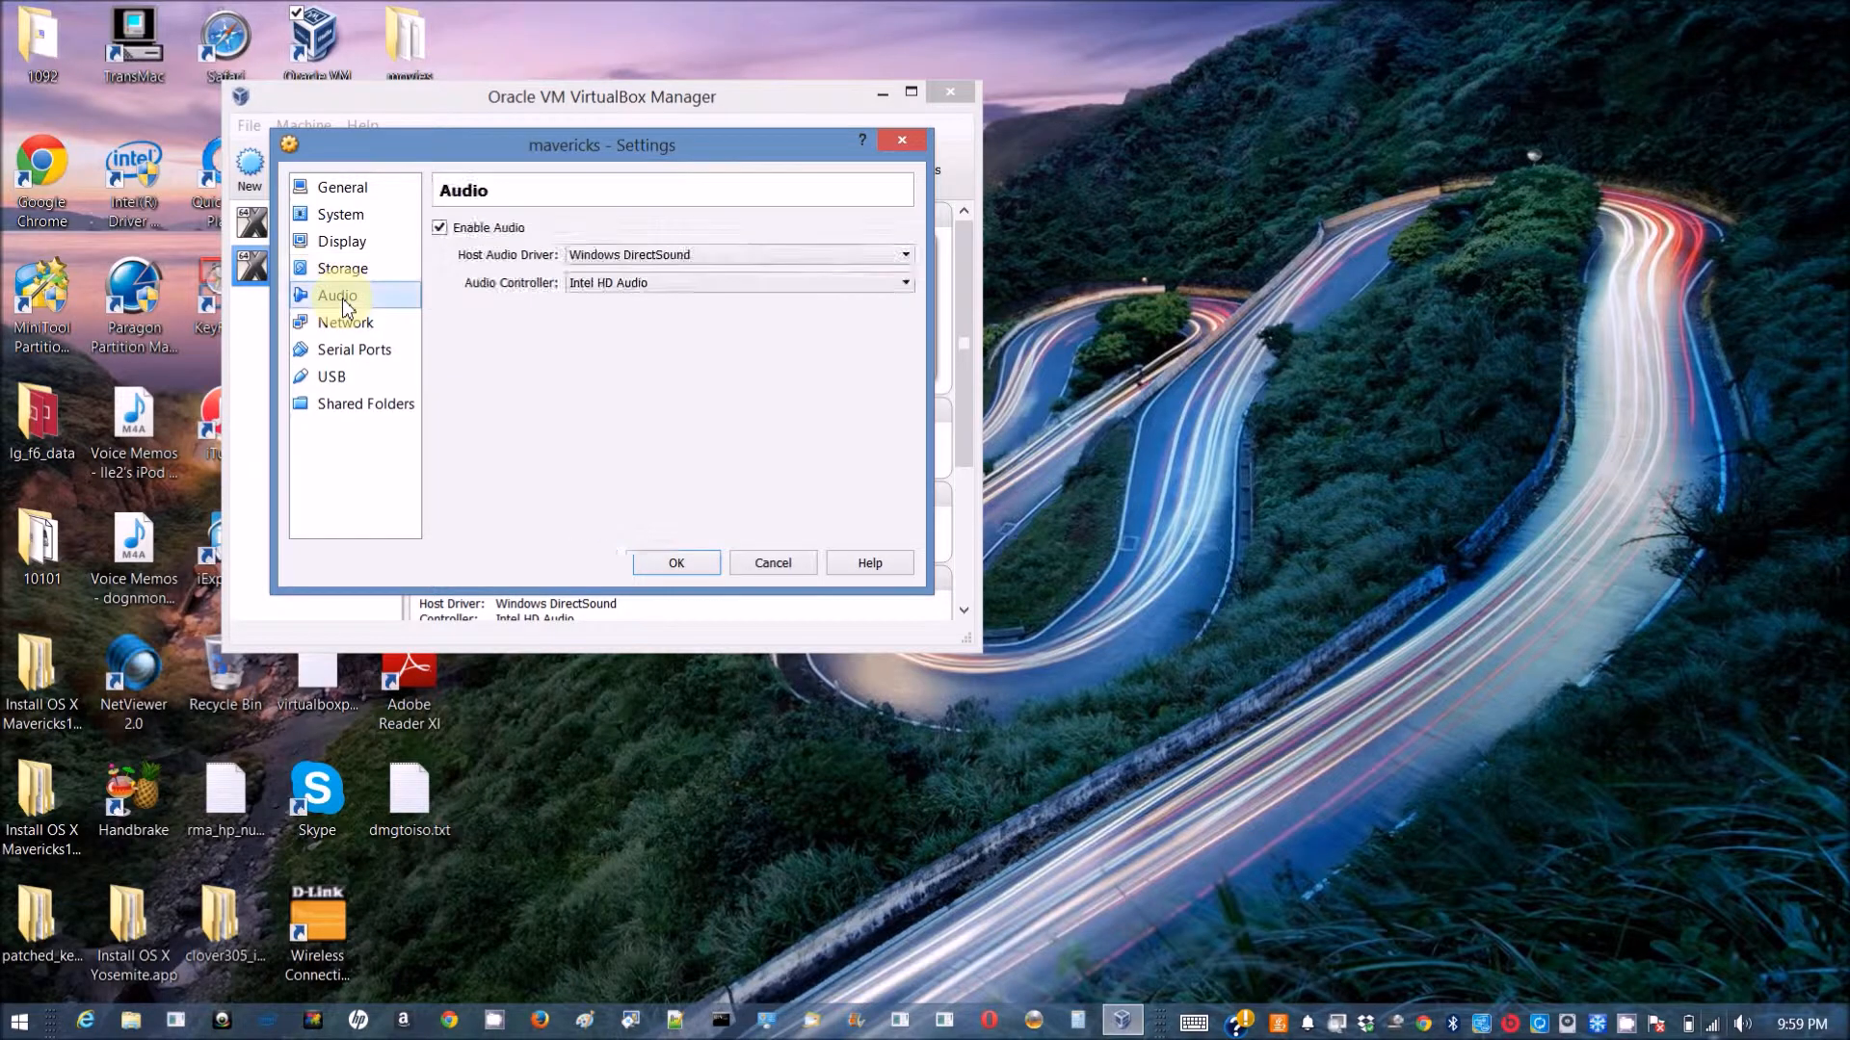
left_click(346, 322)
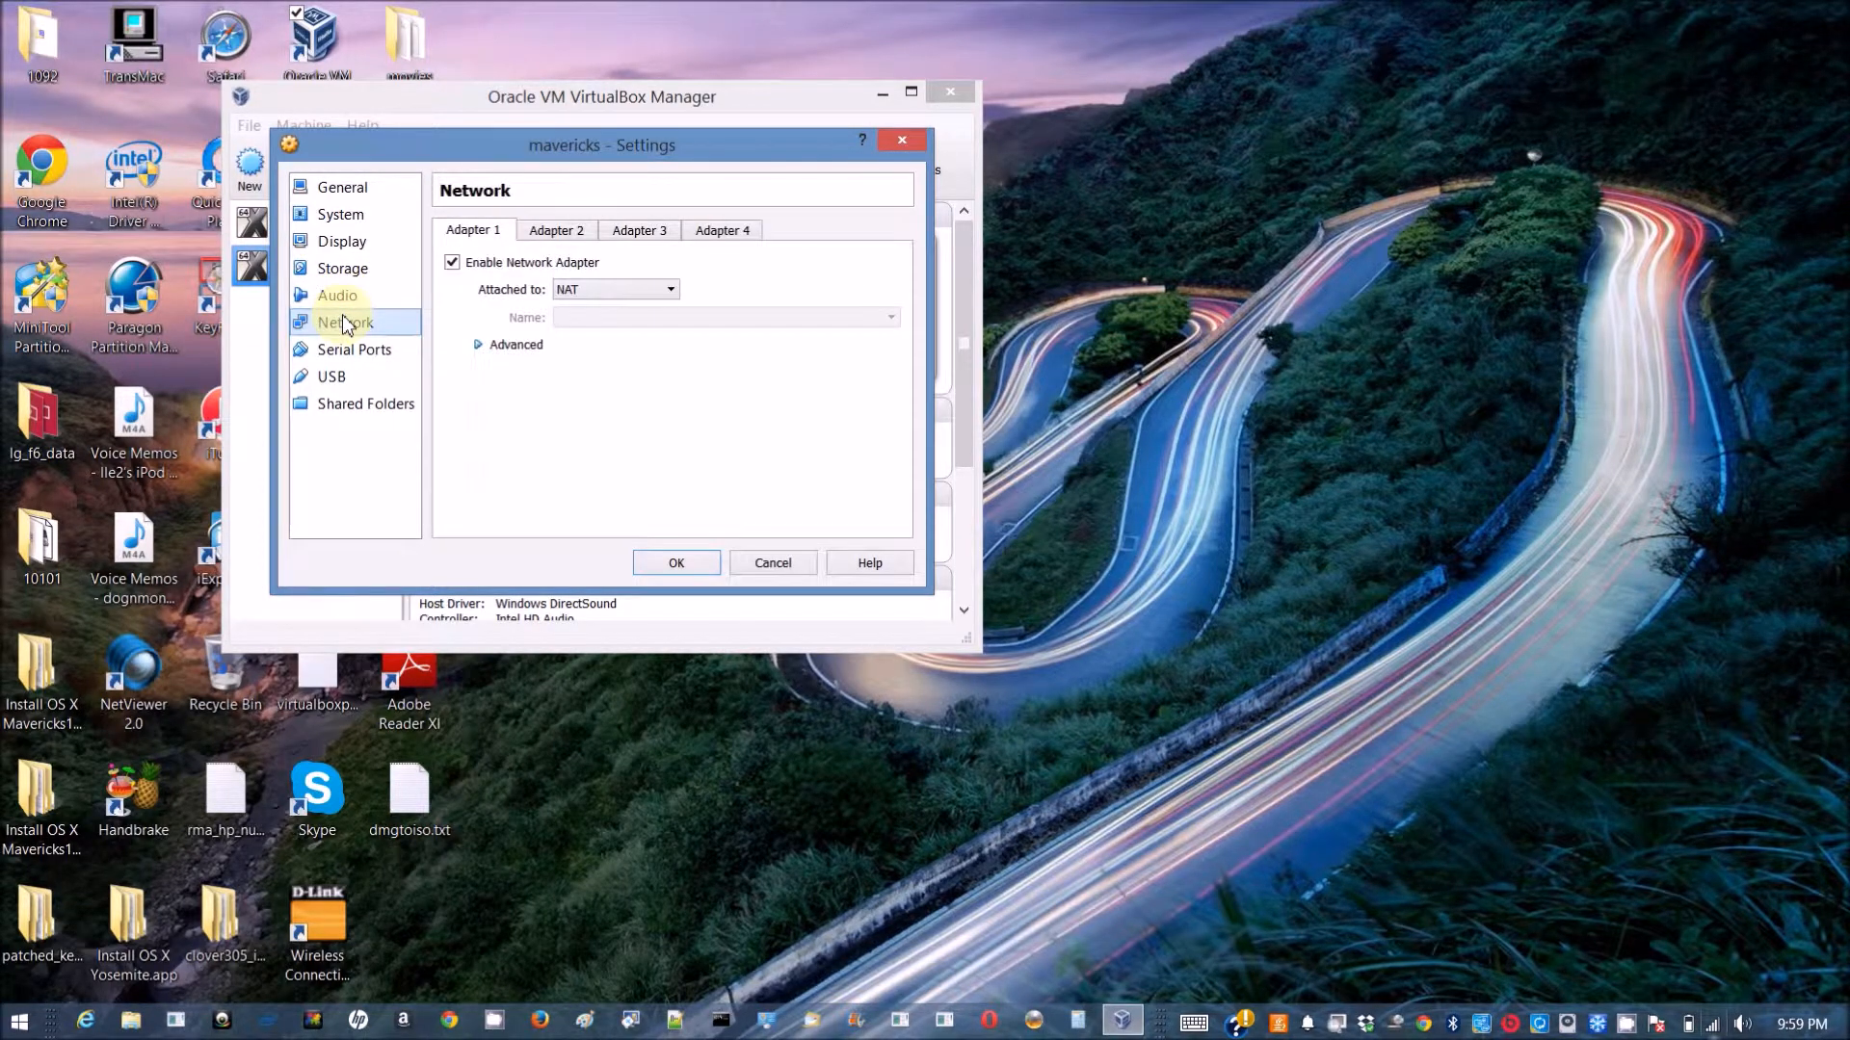
left_click(352, 348)
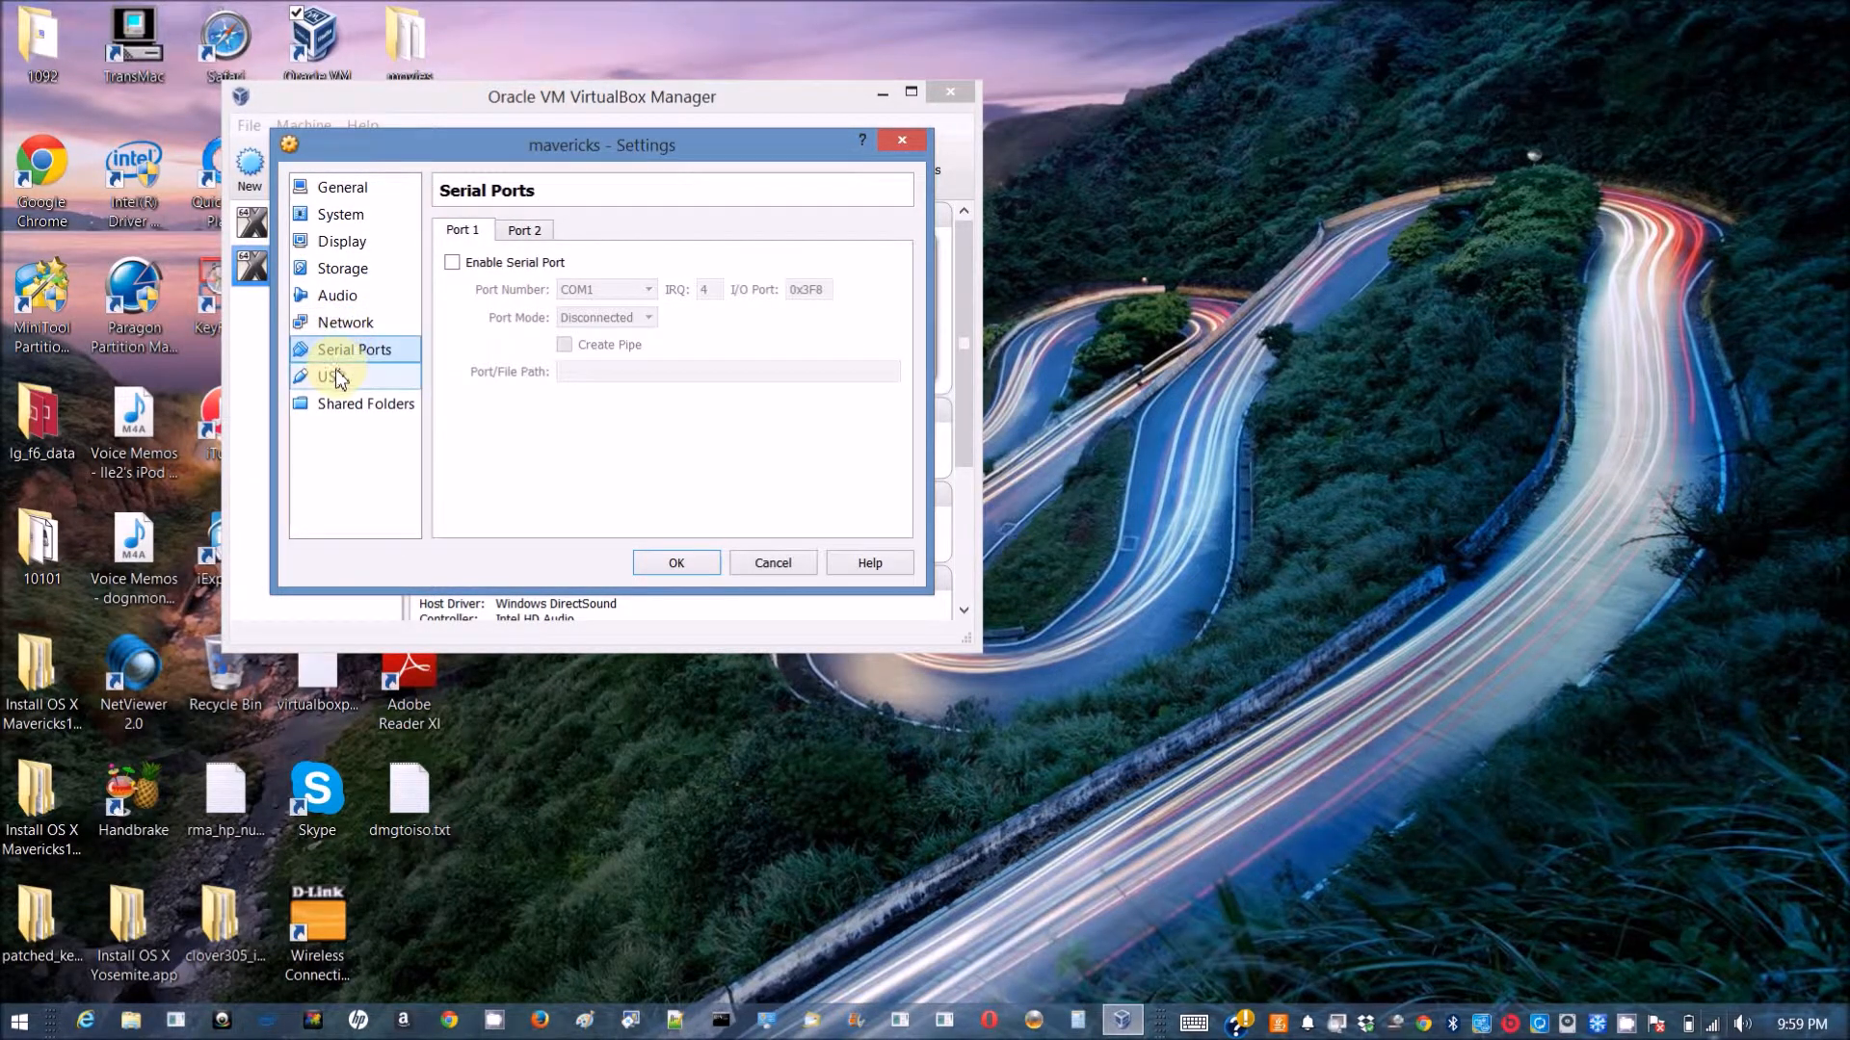
left_click(366, 404)
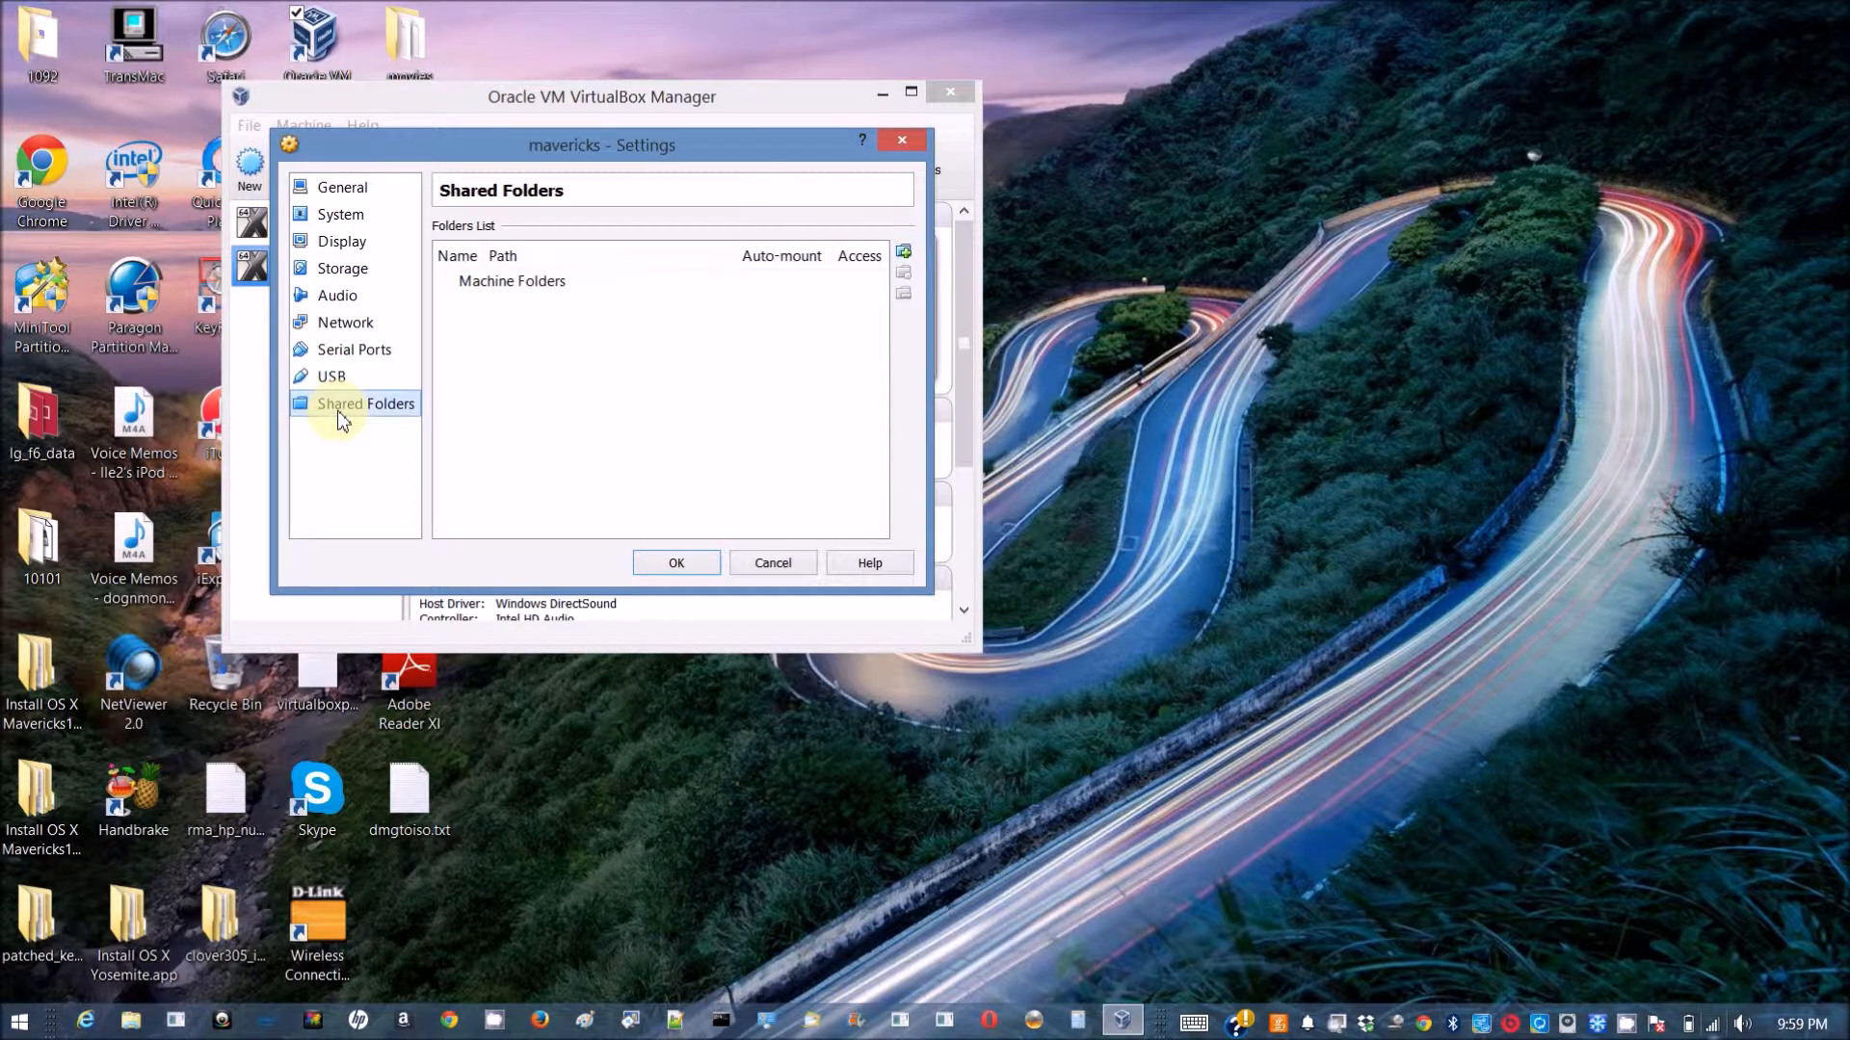
left_click(346, 322)
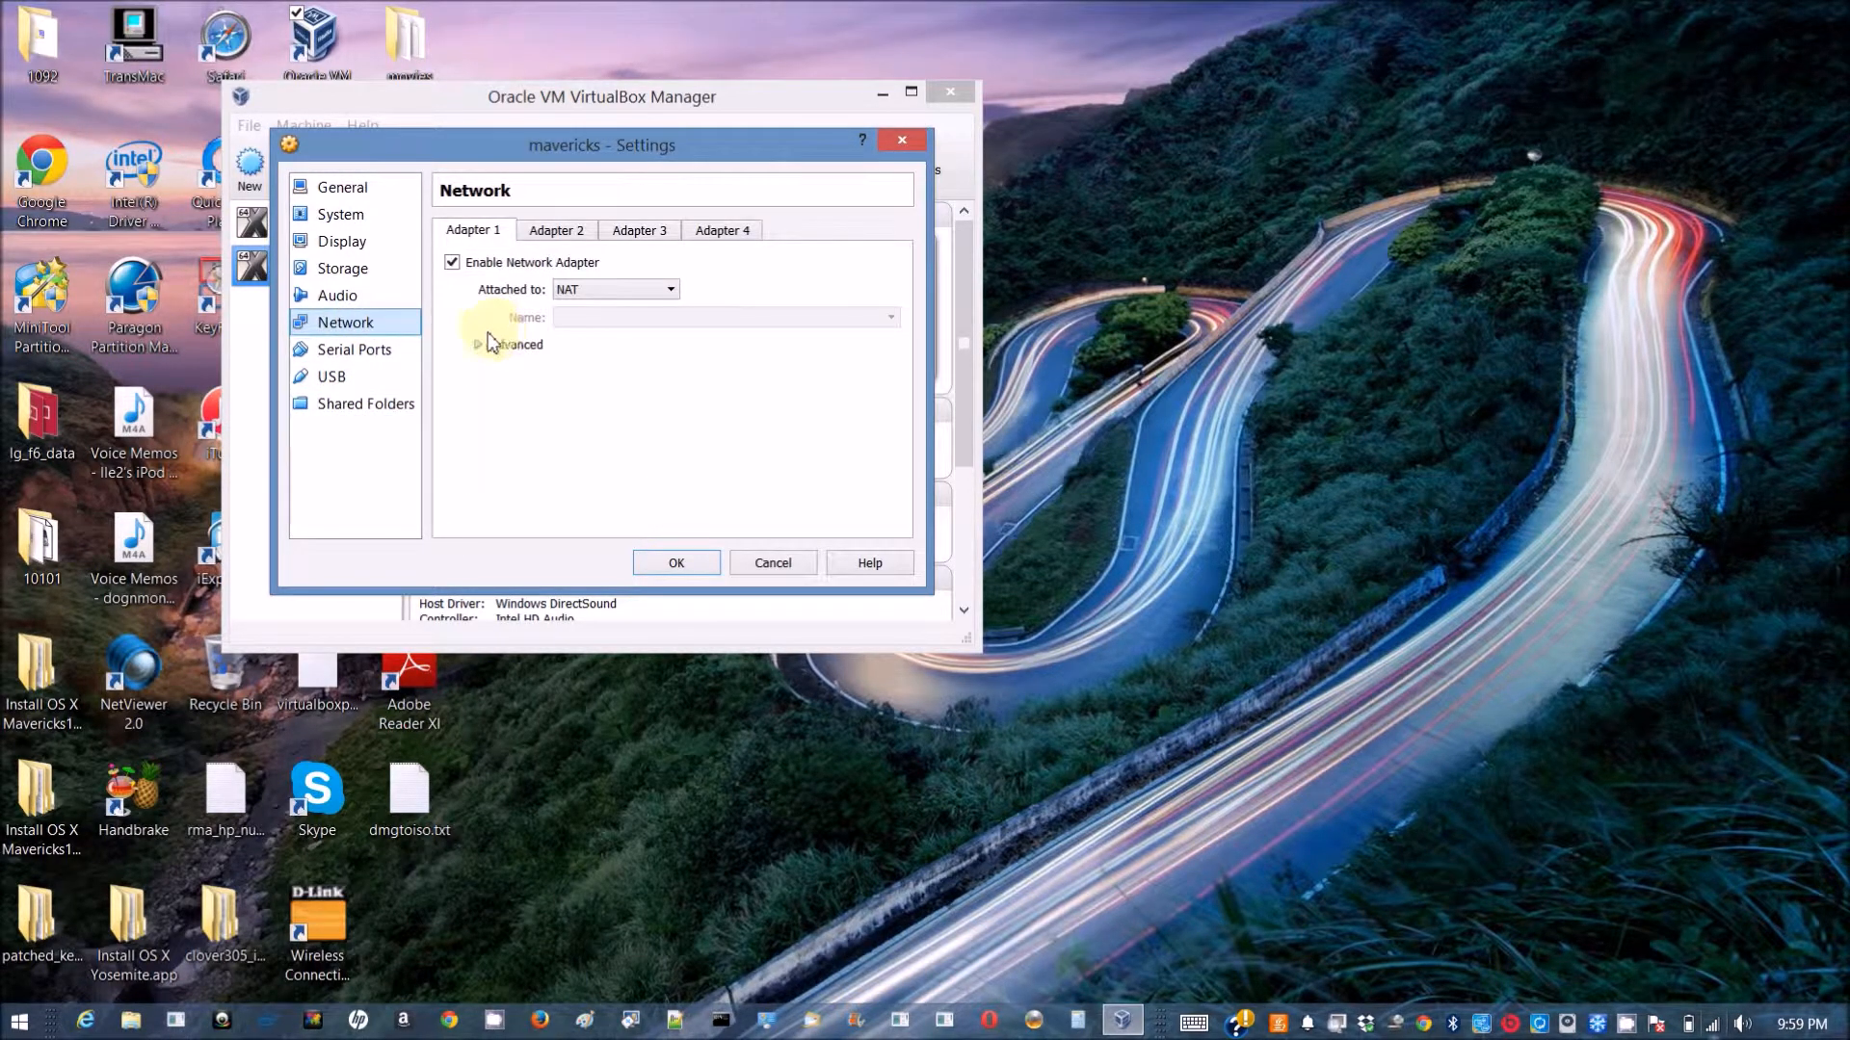
left_click(483, 343)
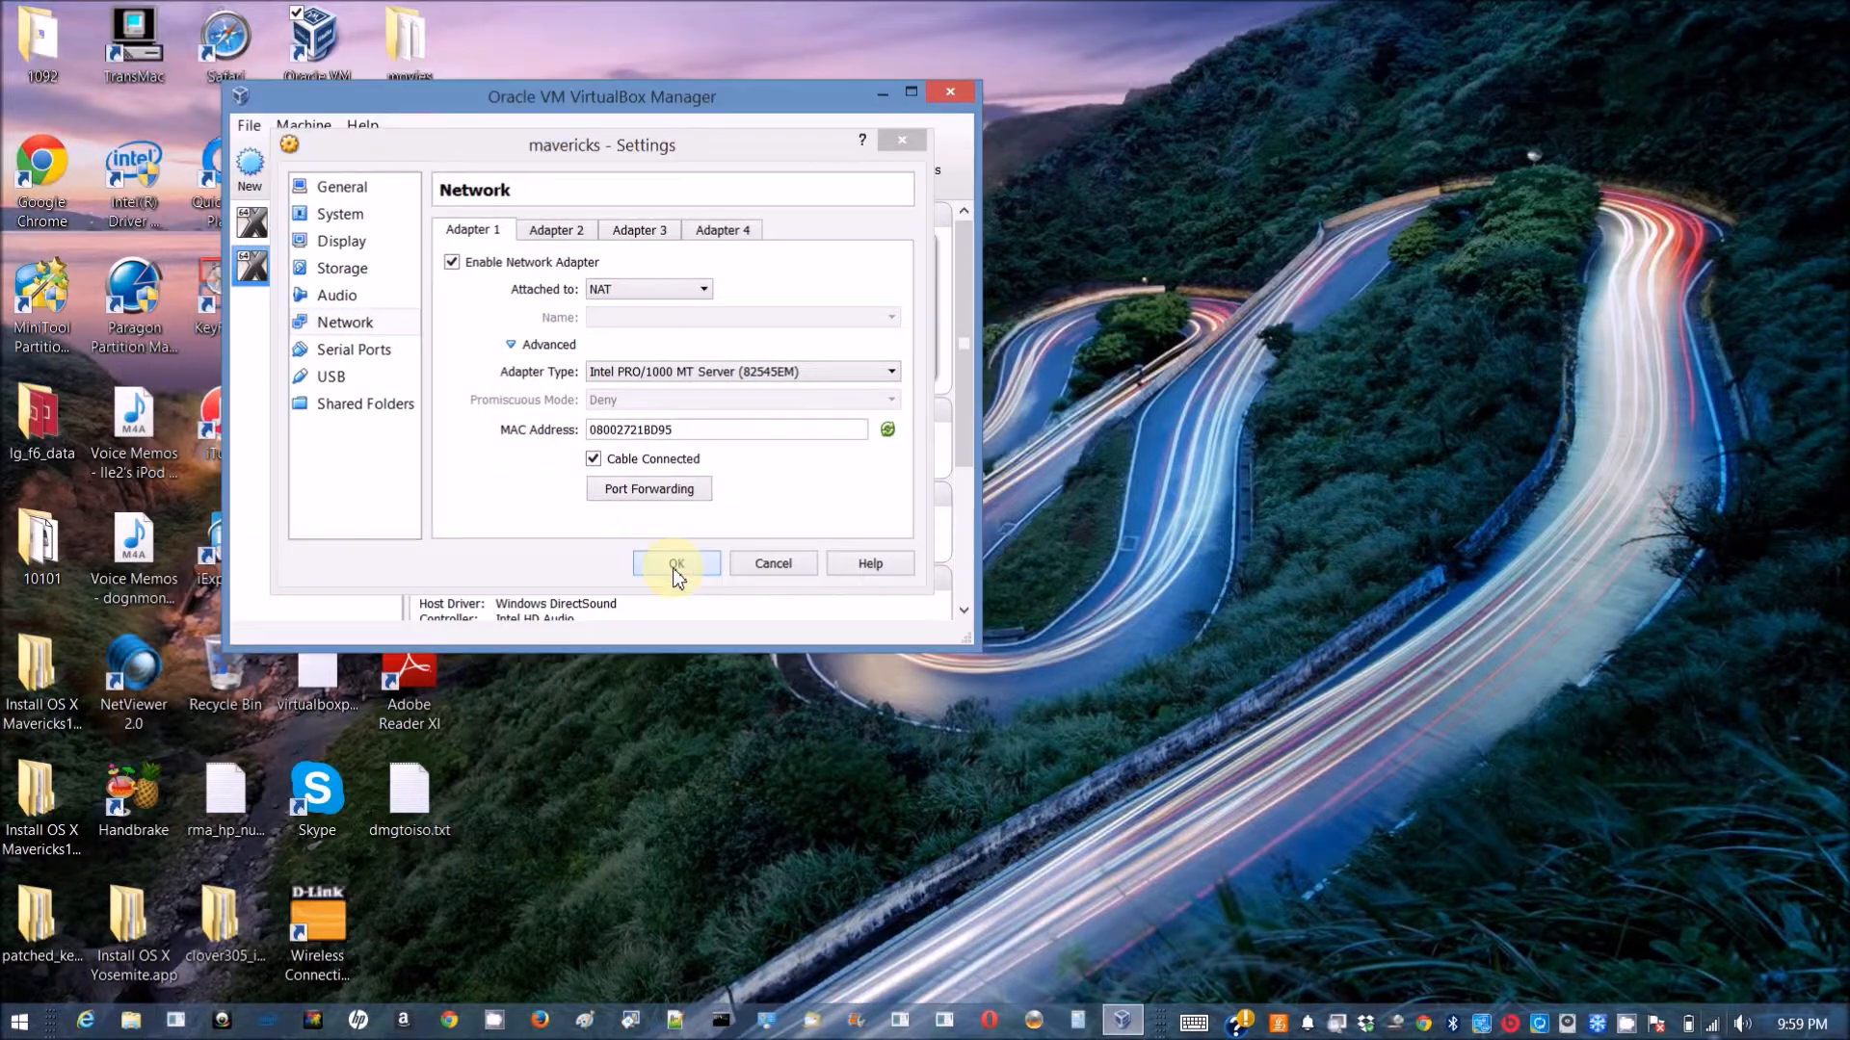
left_click(676, 562)
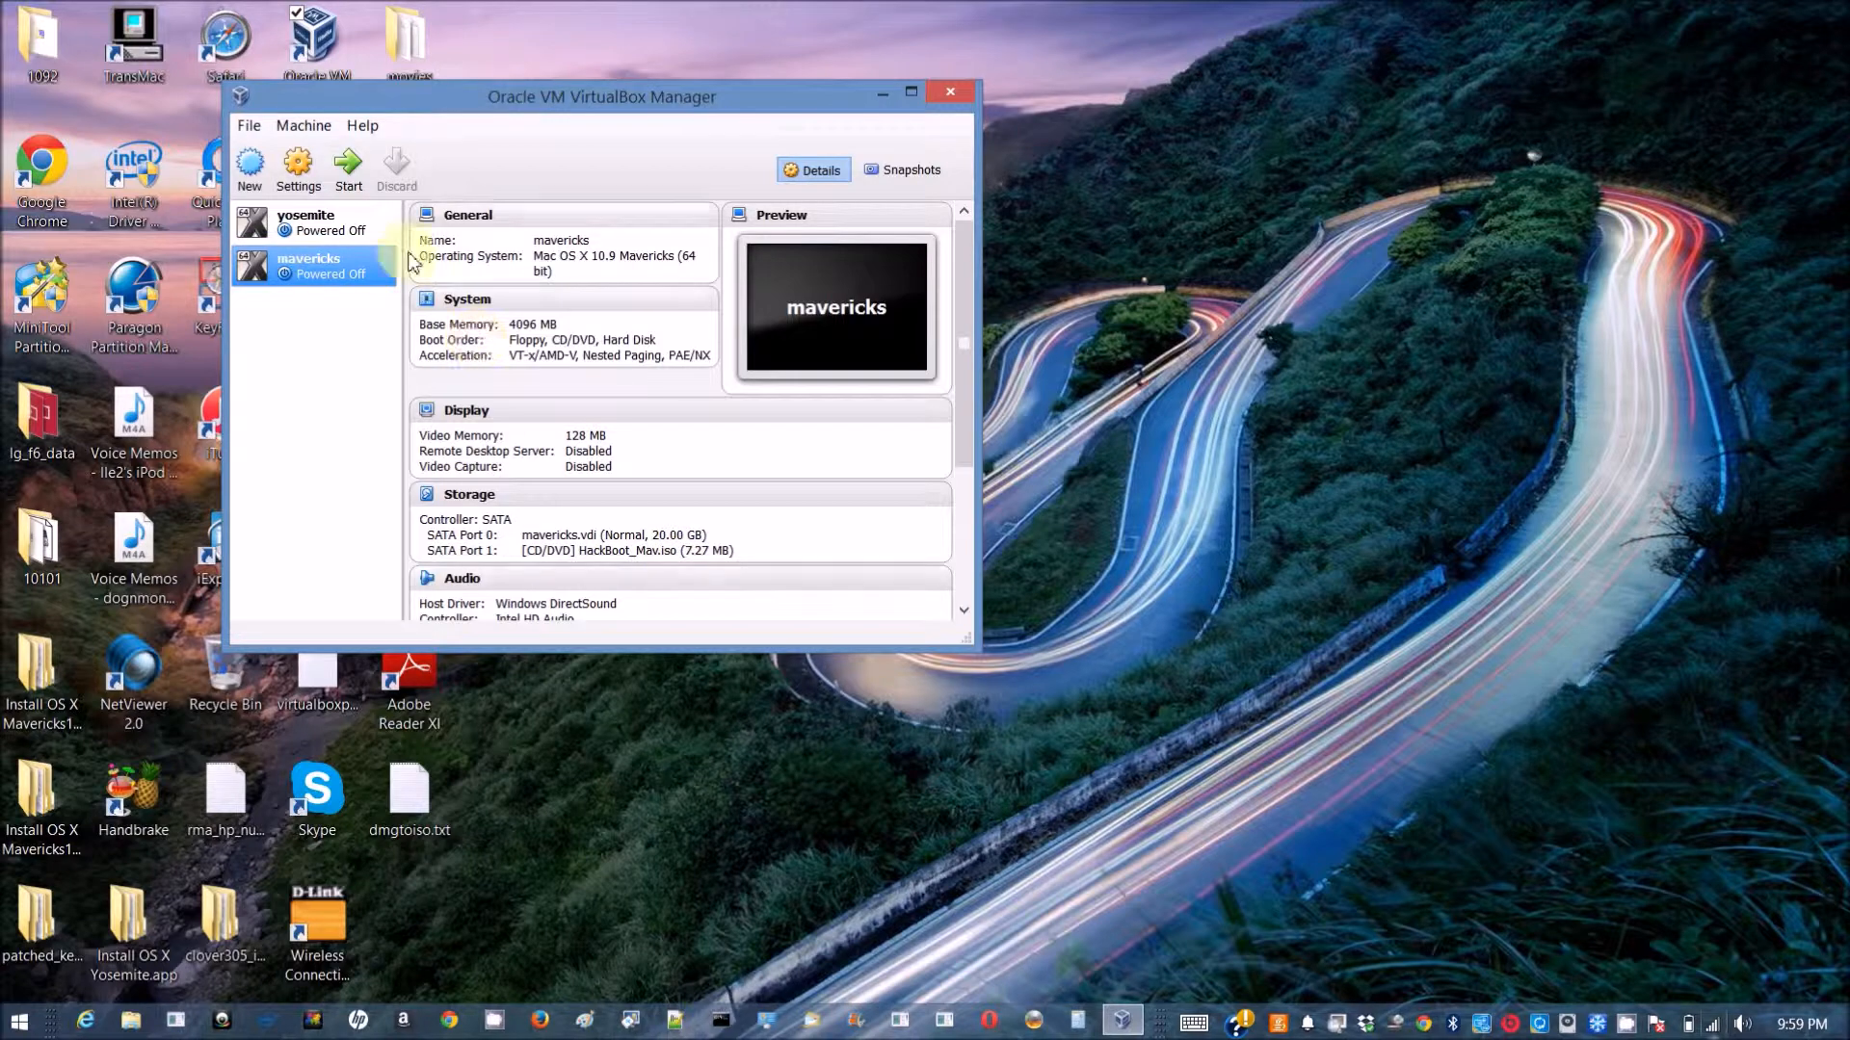
mouse_move(349, 169)
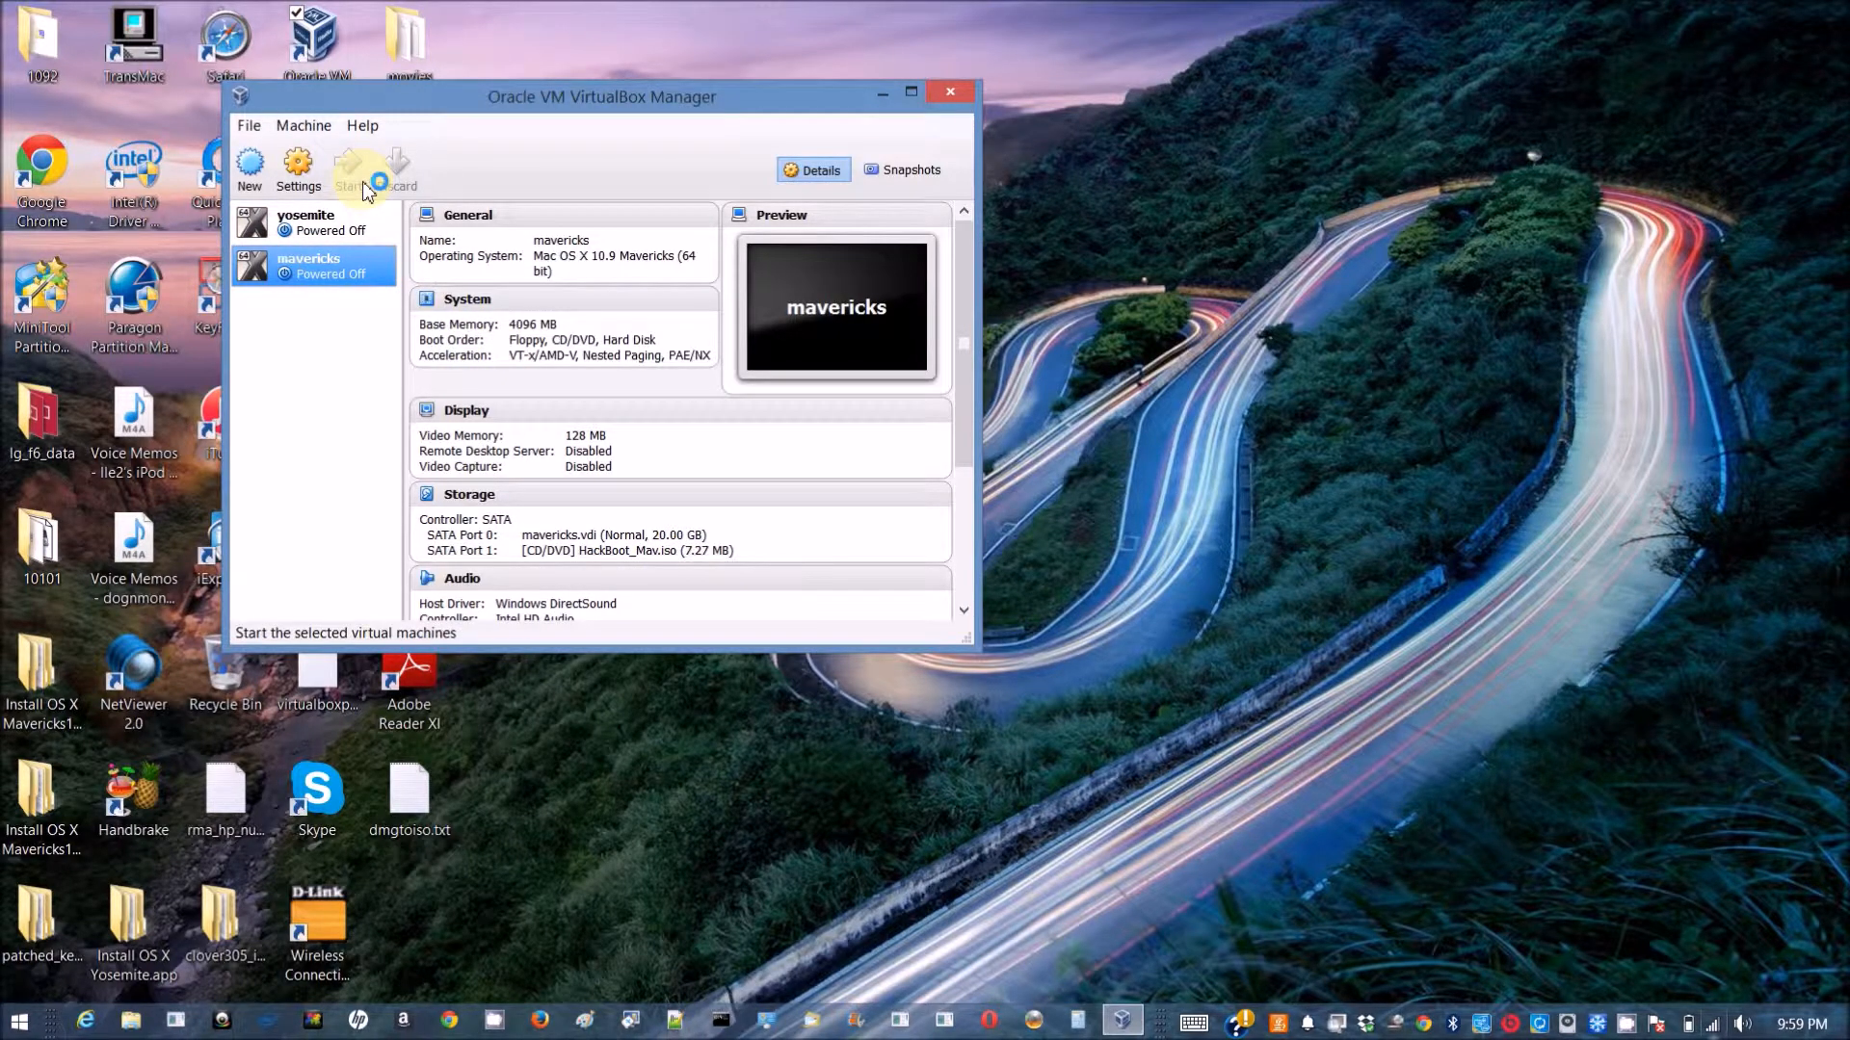
Boot the mavericks VM to the Chameleon prompt and reopen its Settings.
left_click(349, 169)
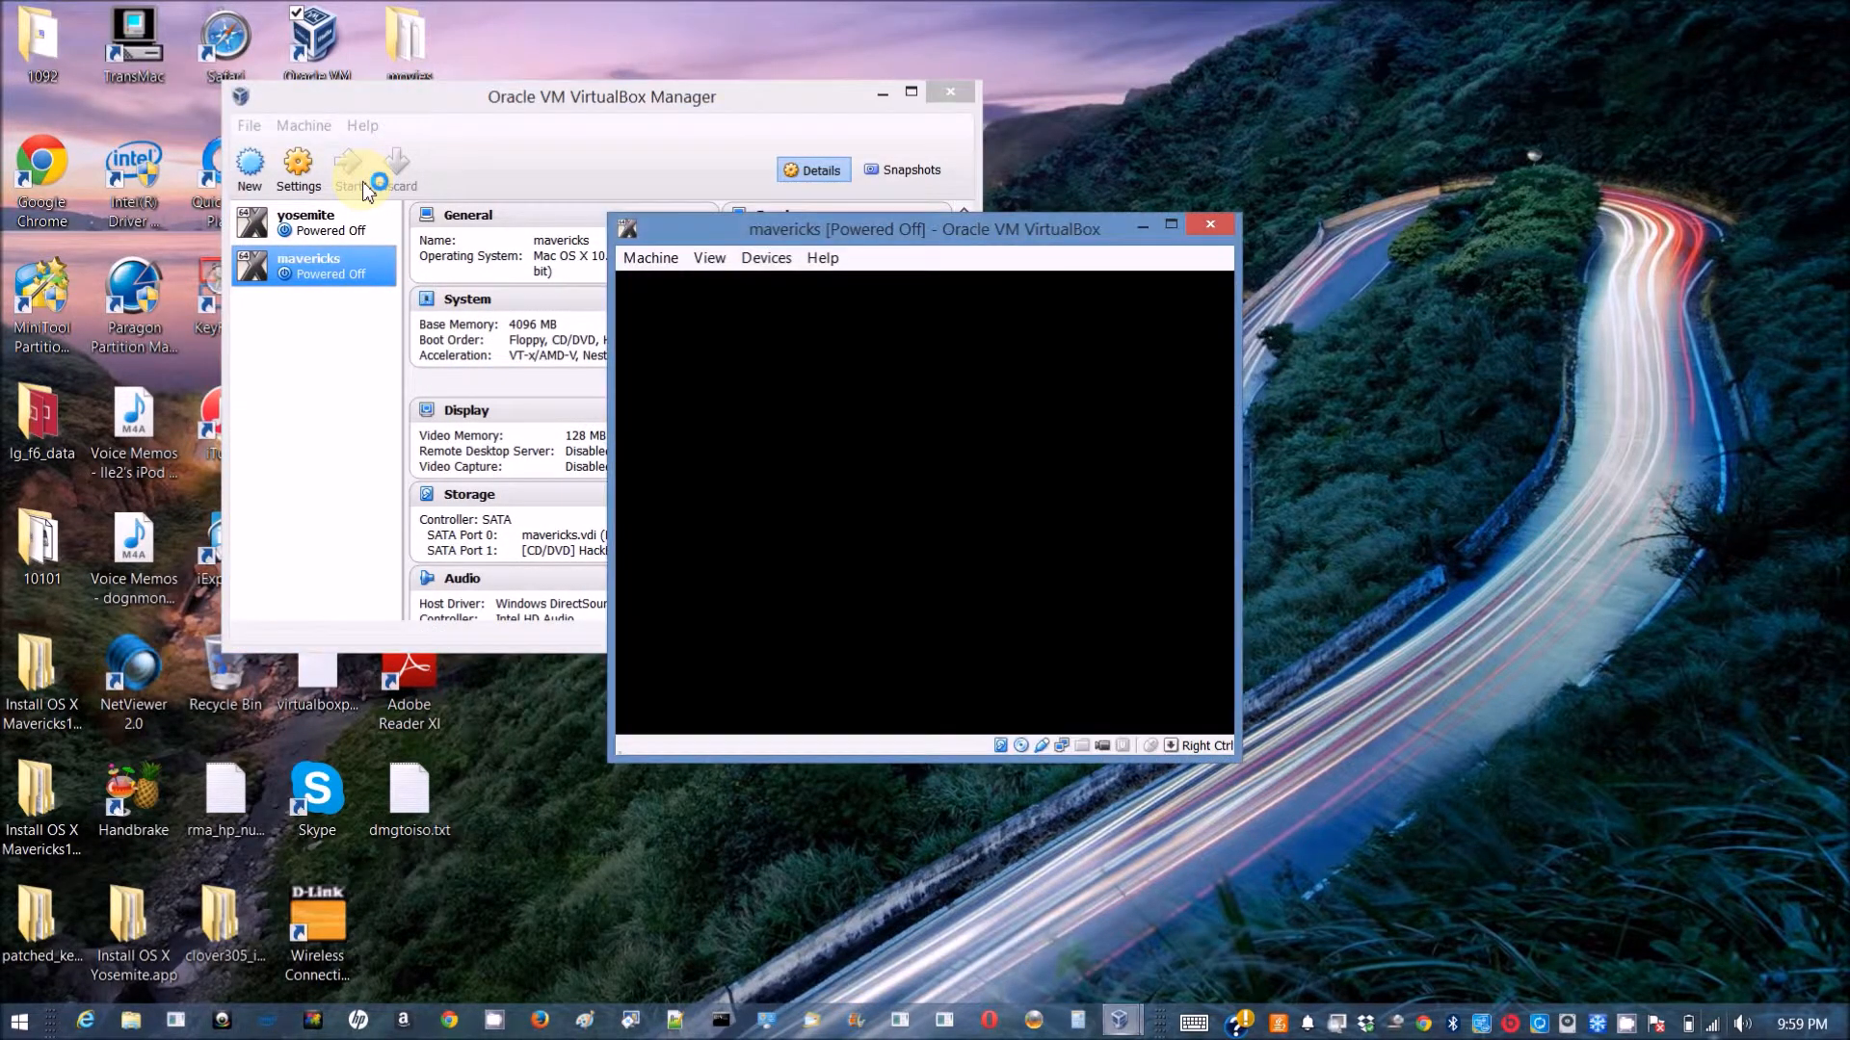
left_click(349, 169)
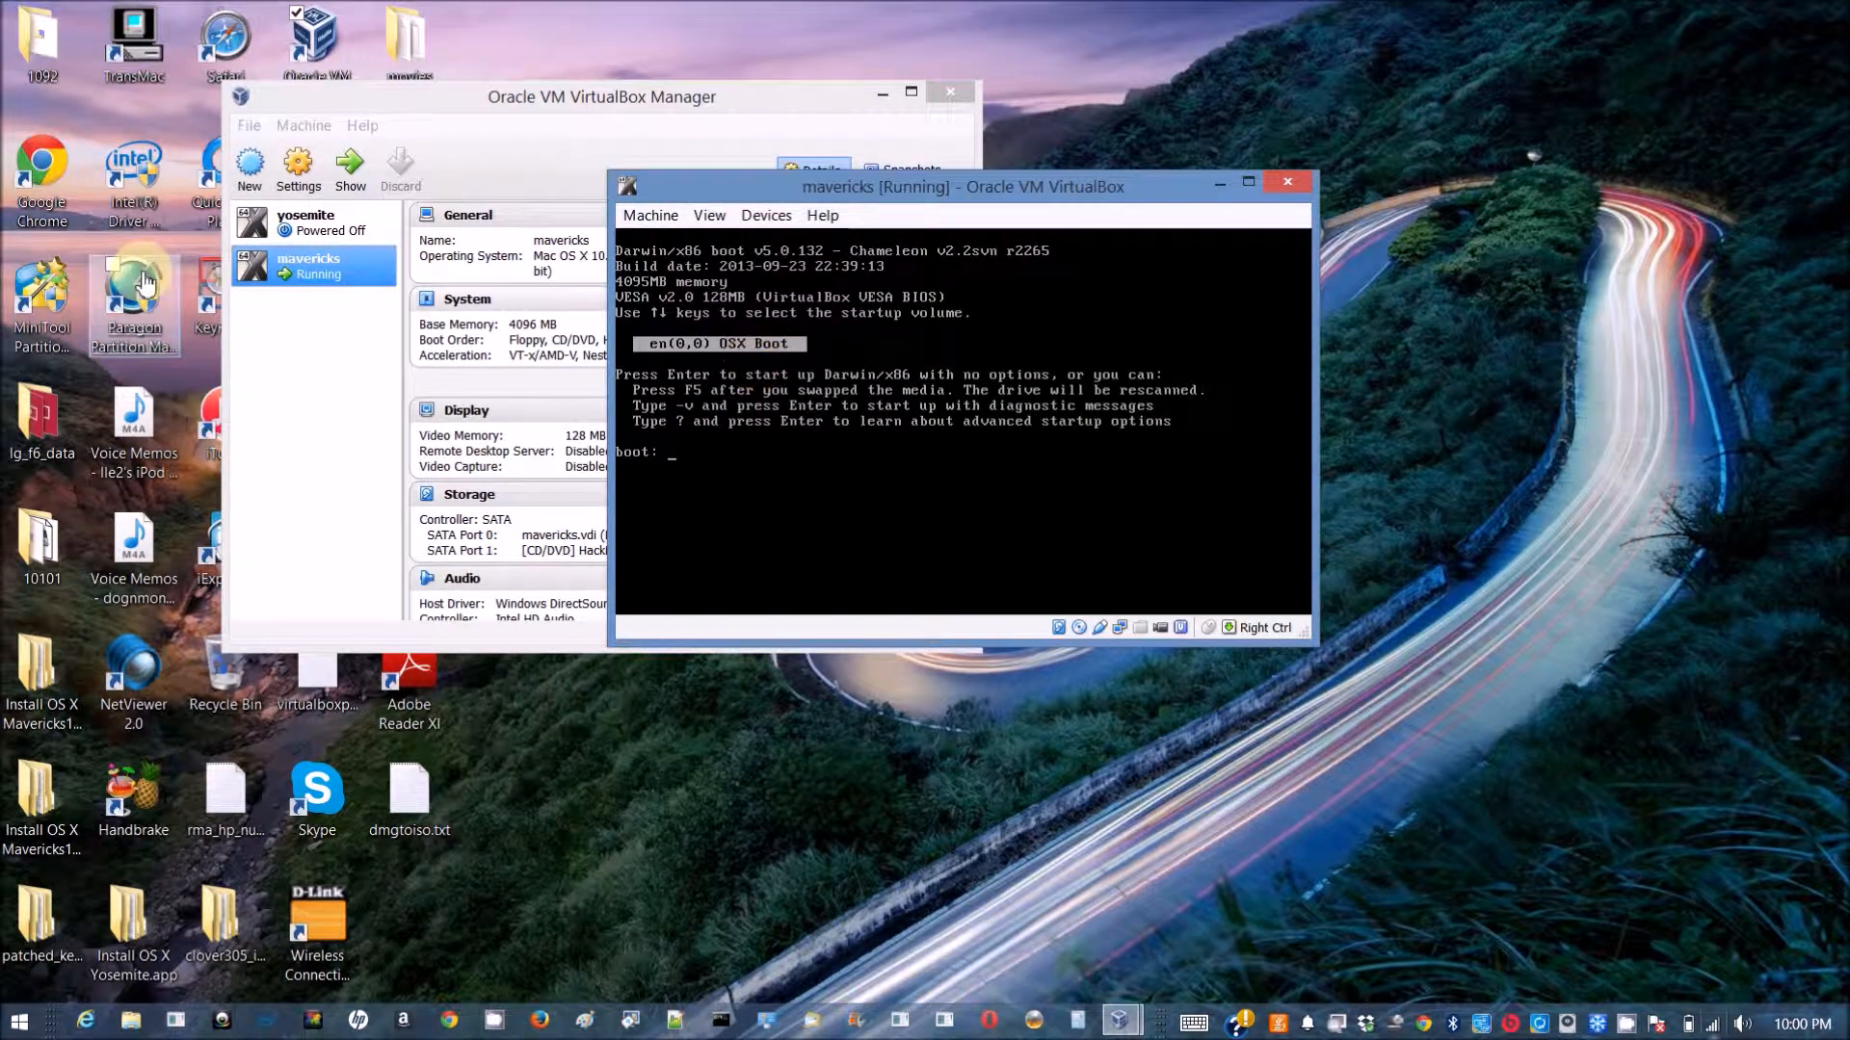
left_click(298, 169)
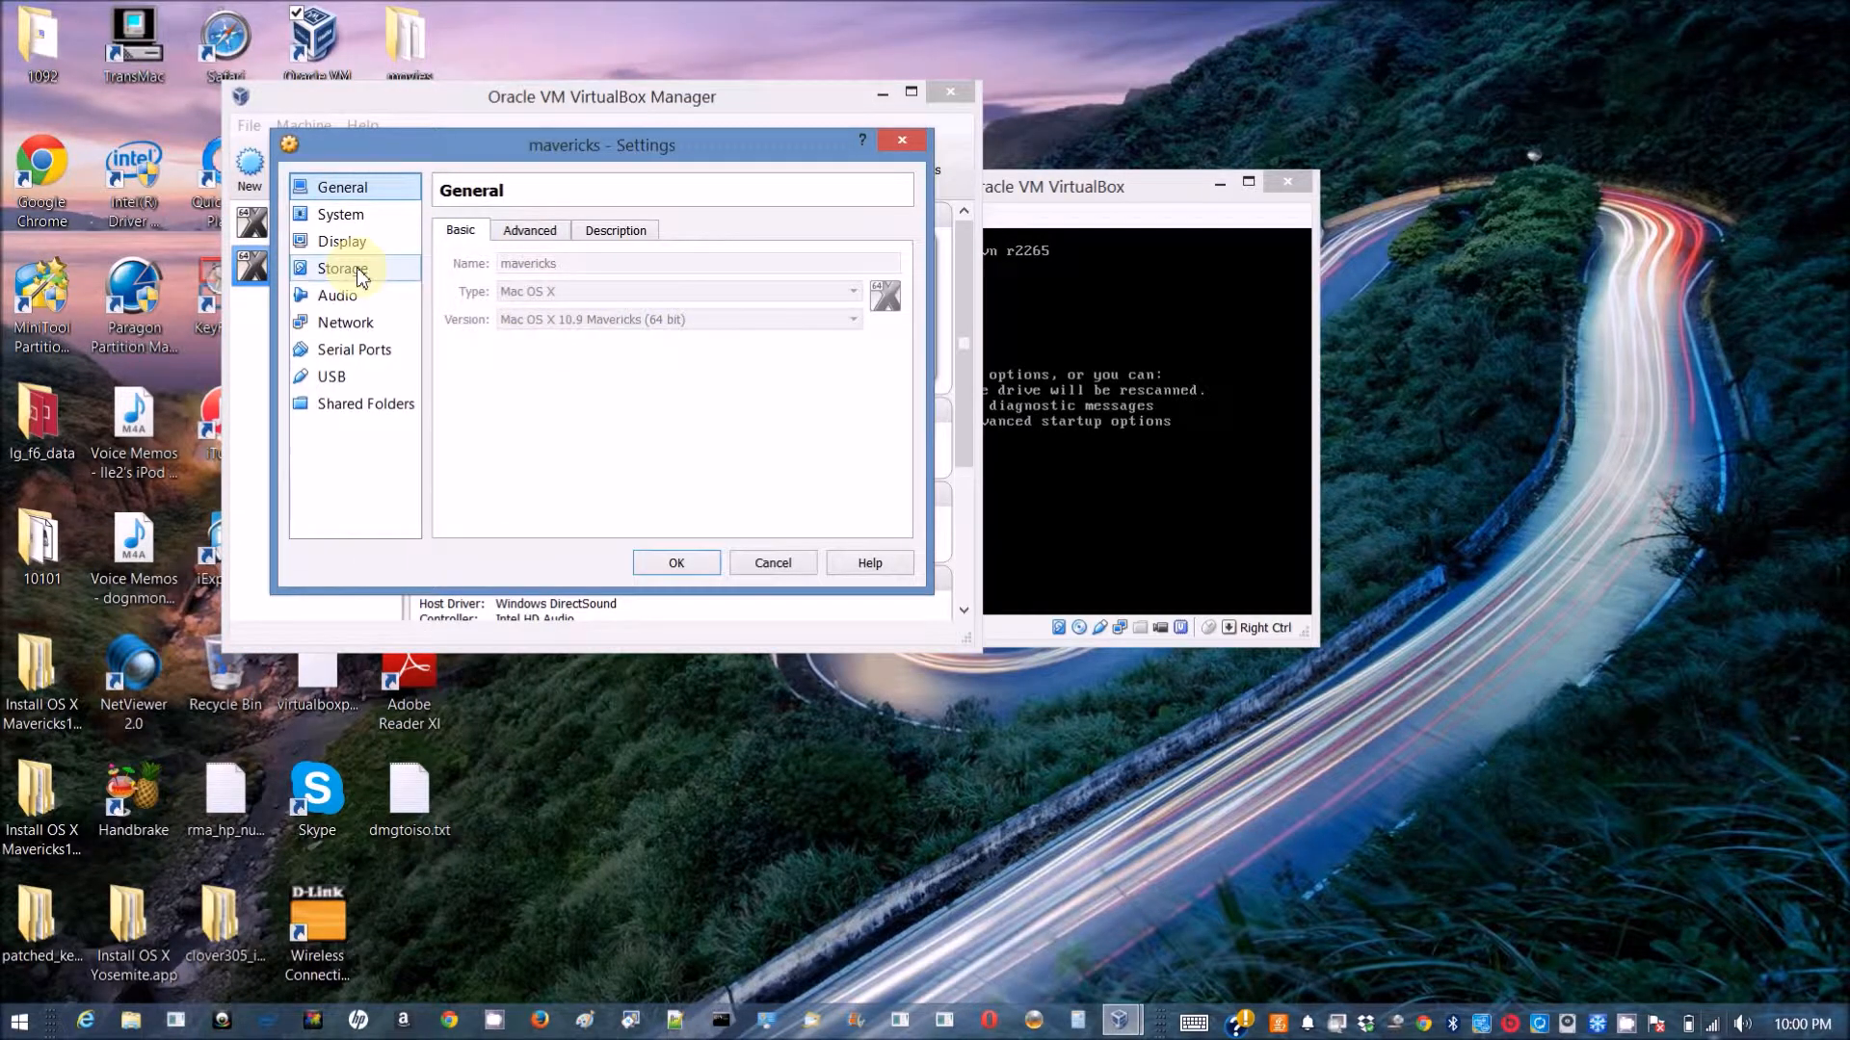
In Storage, swap HackBoot_Mav.iso for Base_1094.iso in the optical drive and save.
left_click(343, 267)
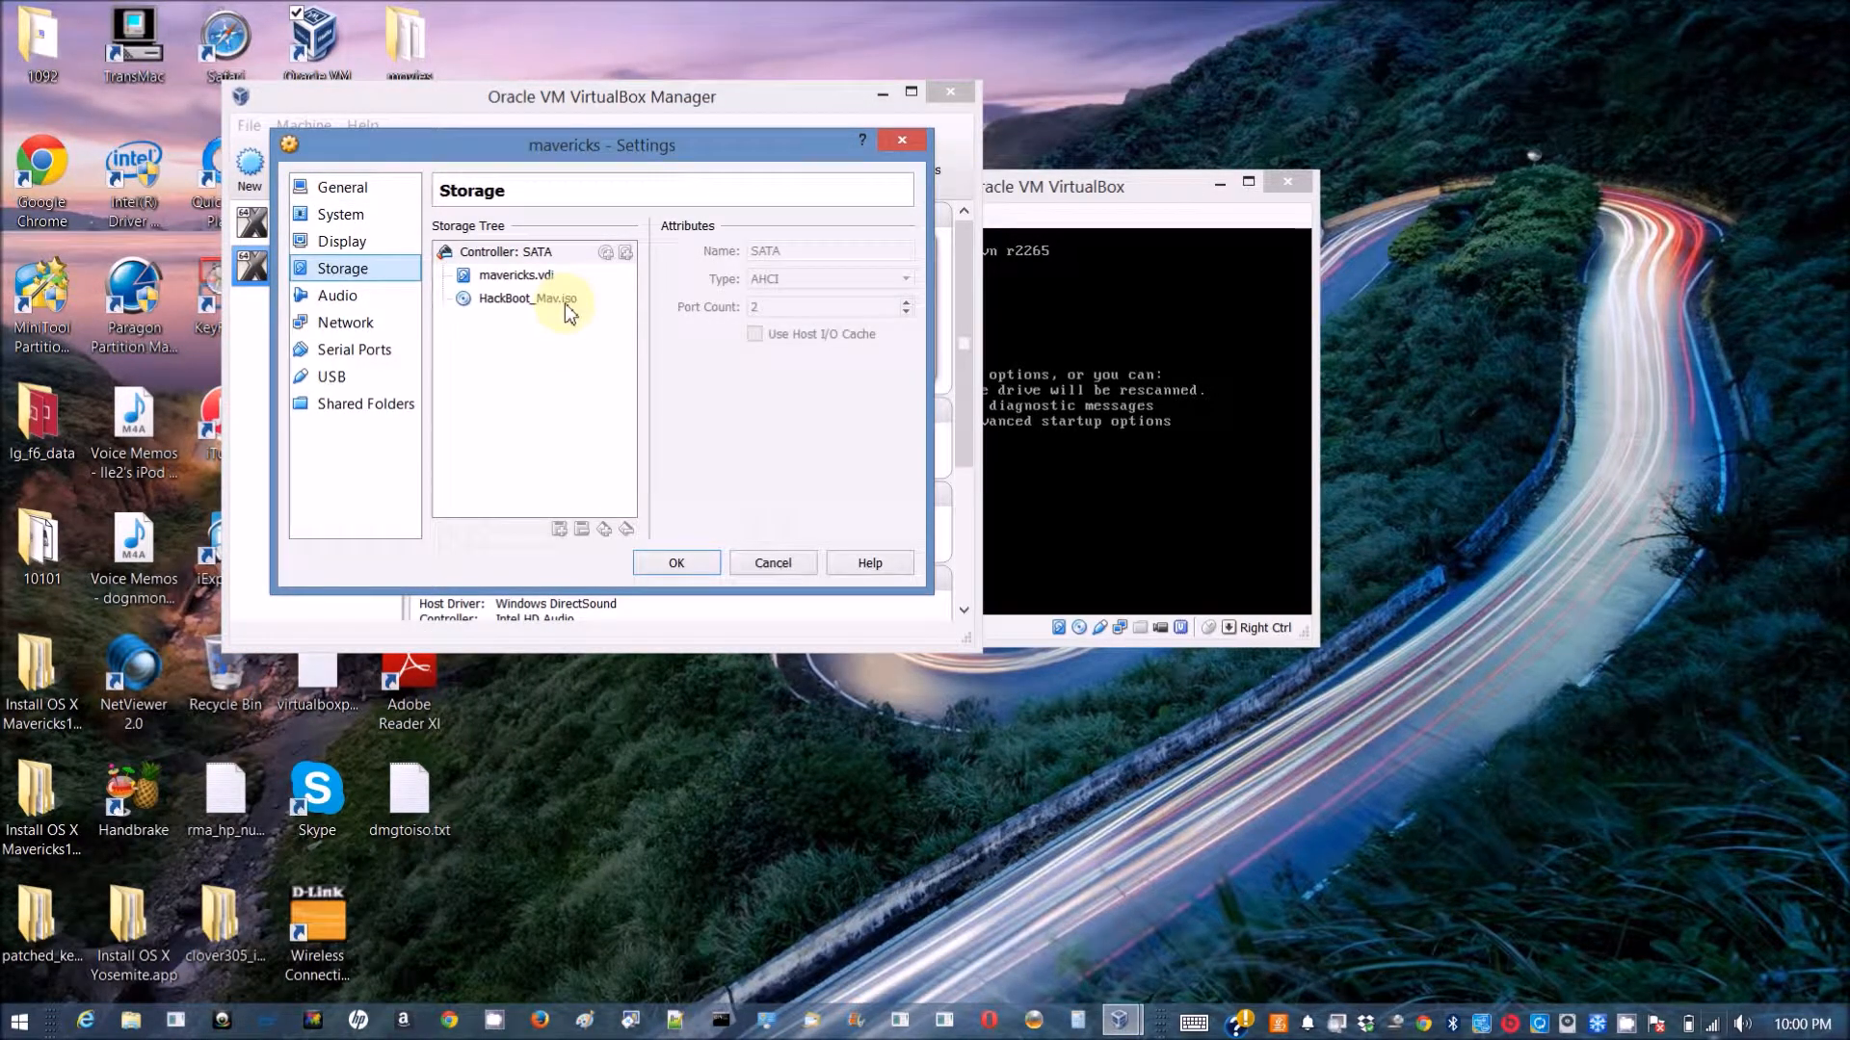
left_click(529, 298)
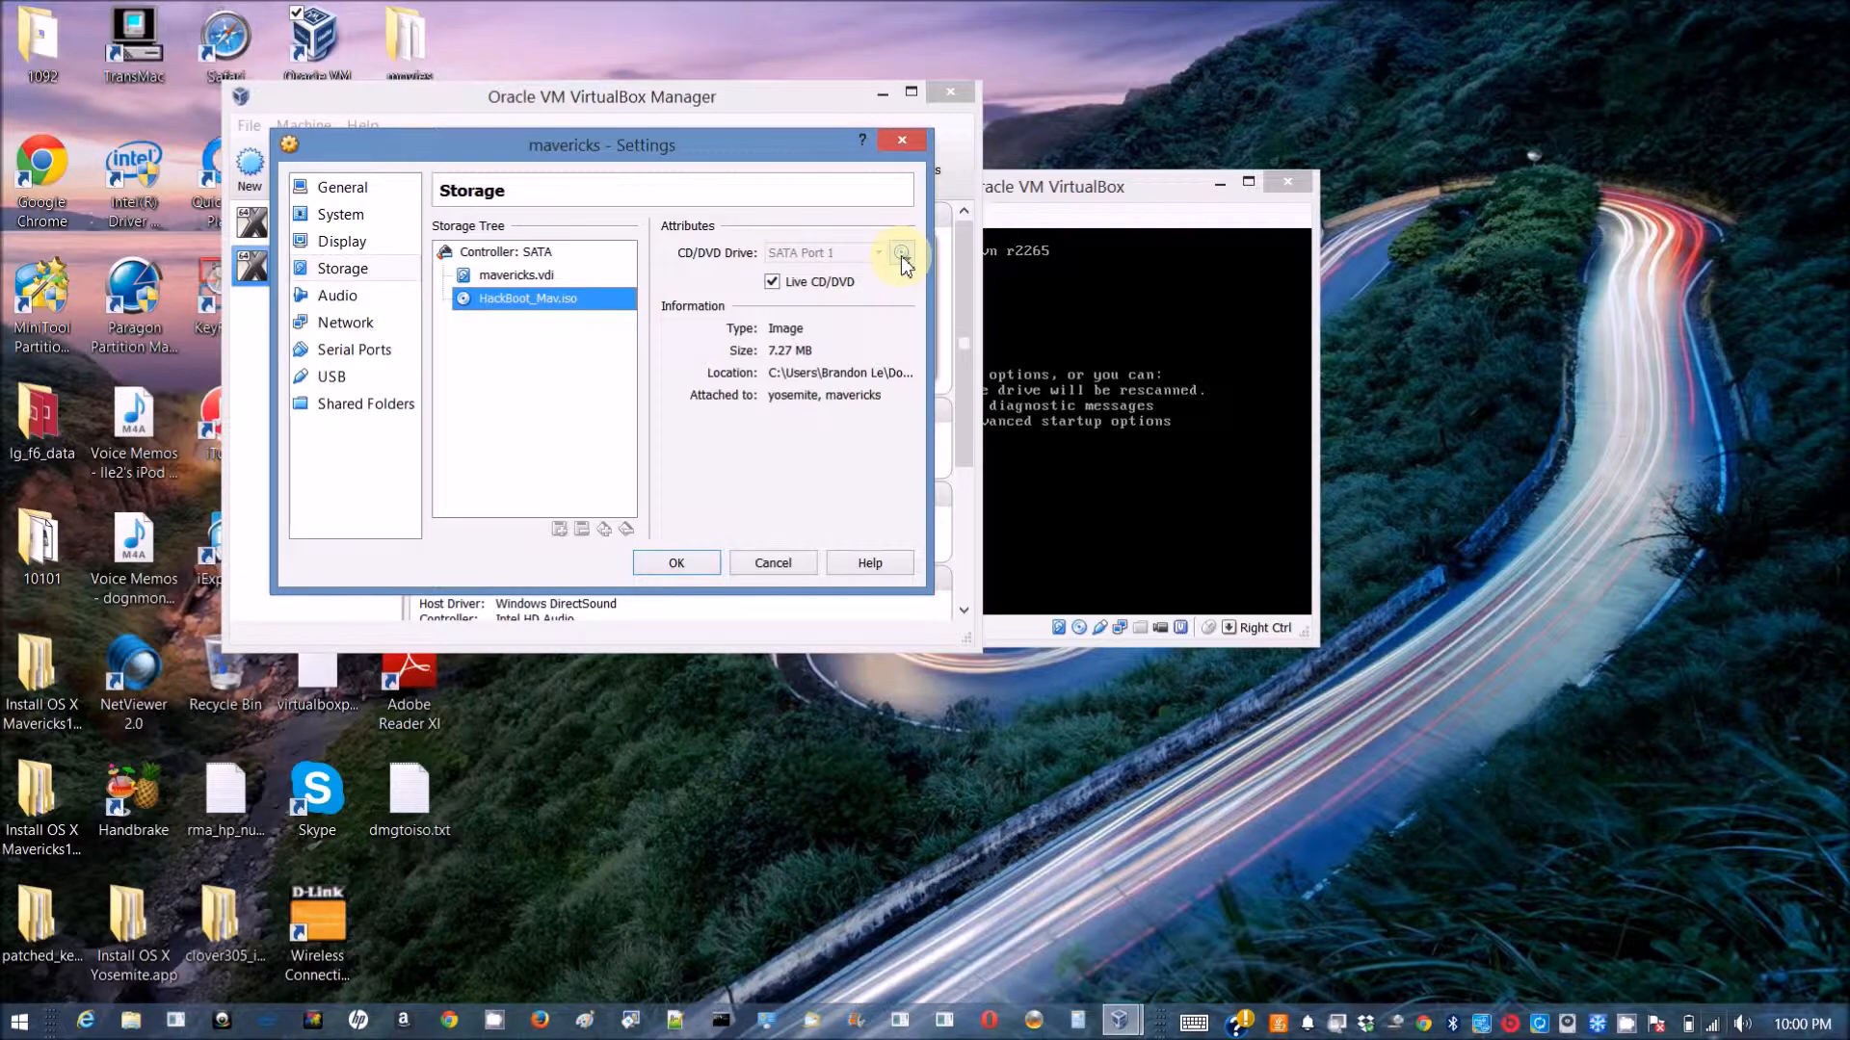
left_click(903, 253)
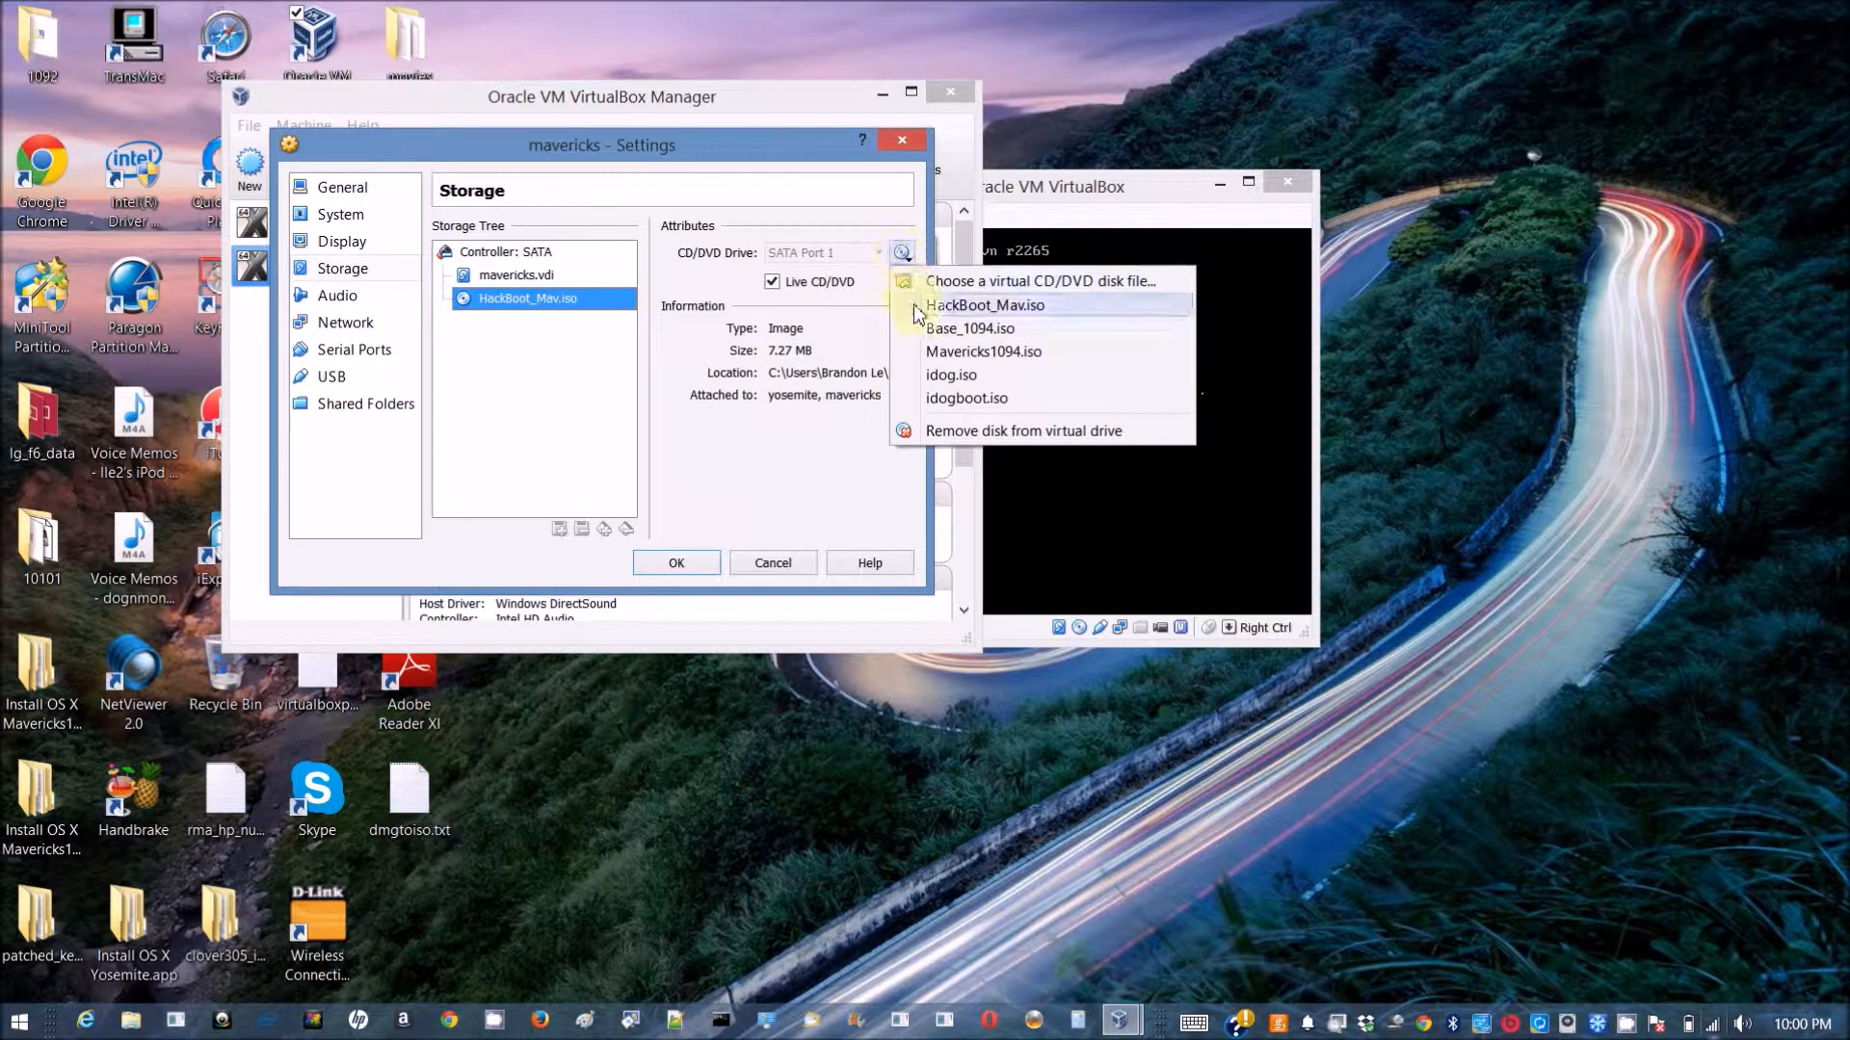
mouse_move(972, 327)
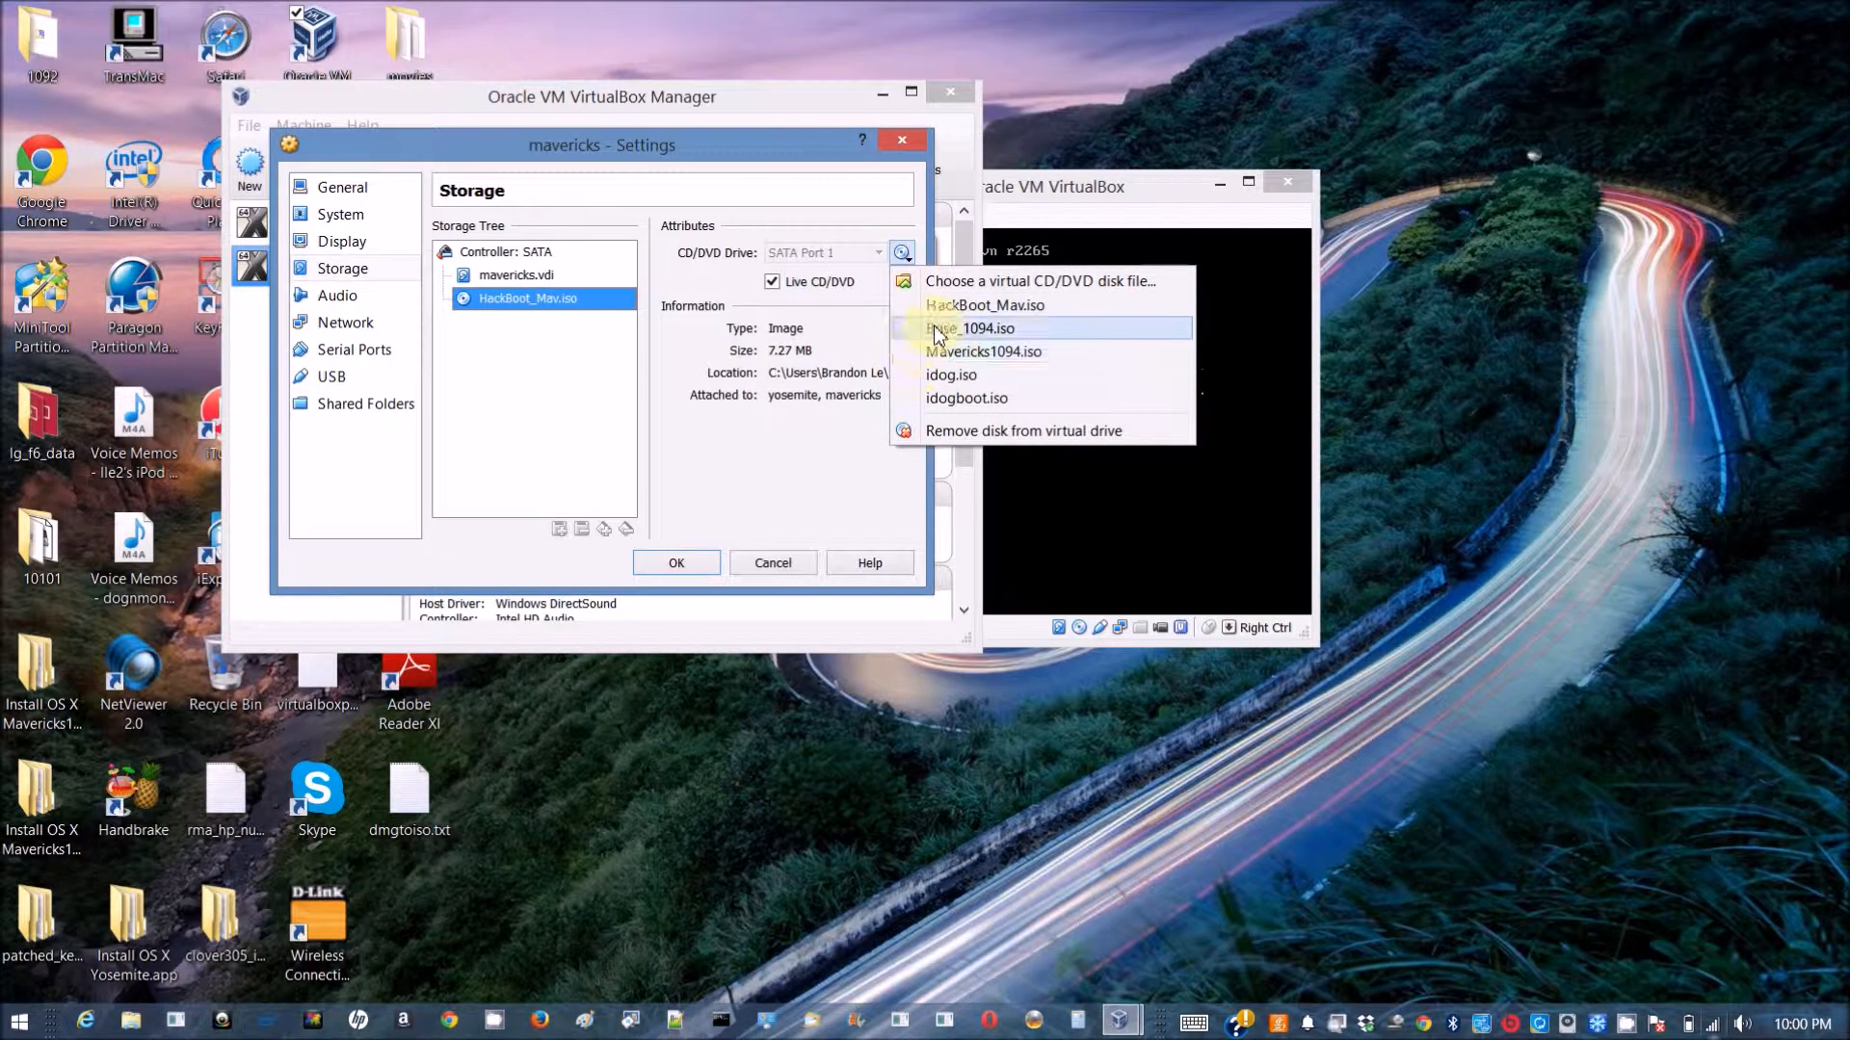
left_click(972, 328)
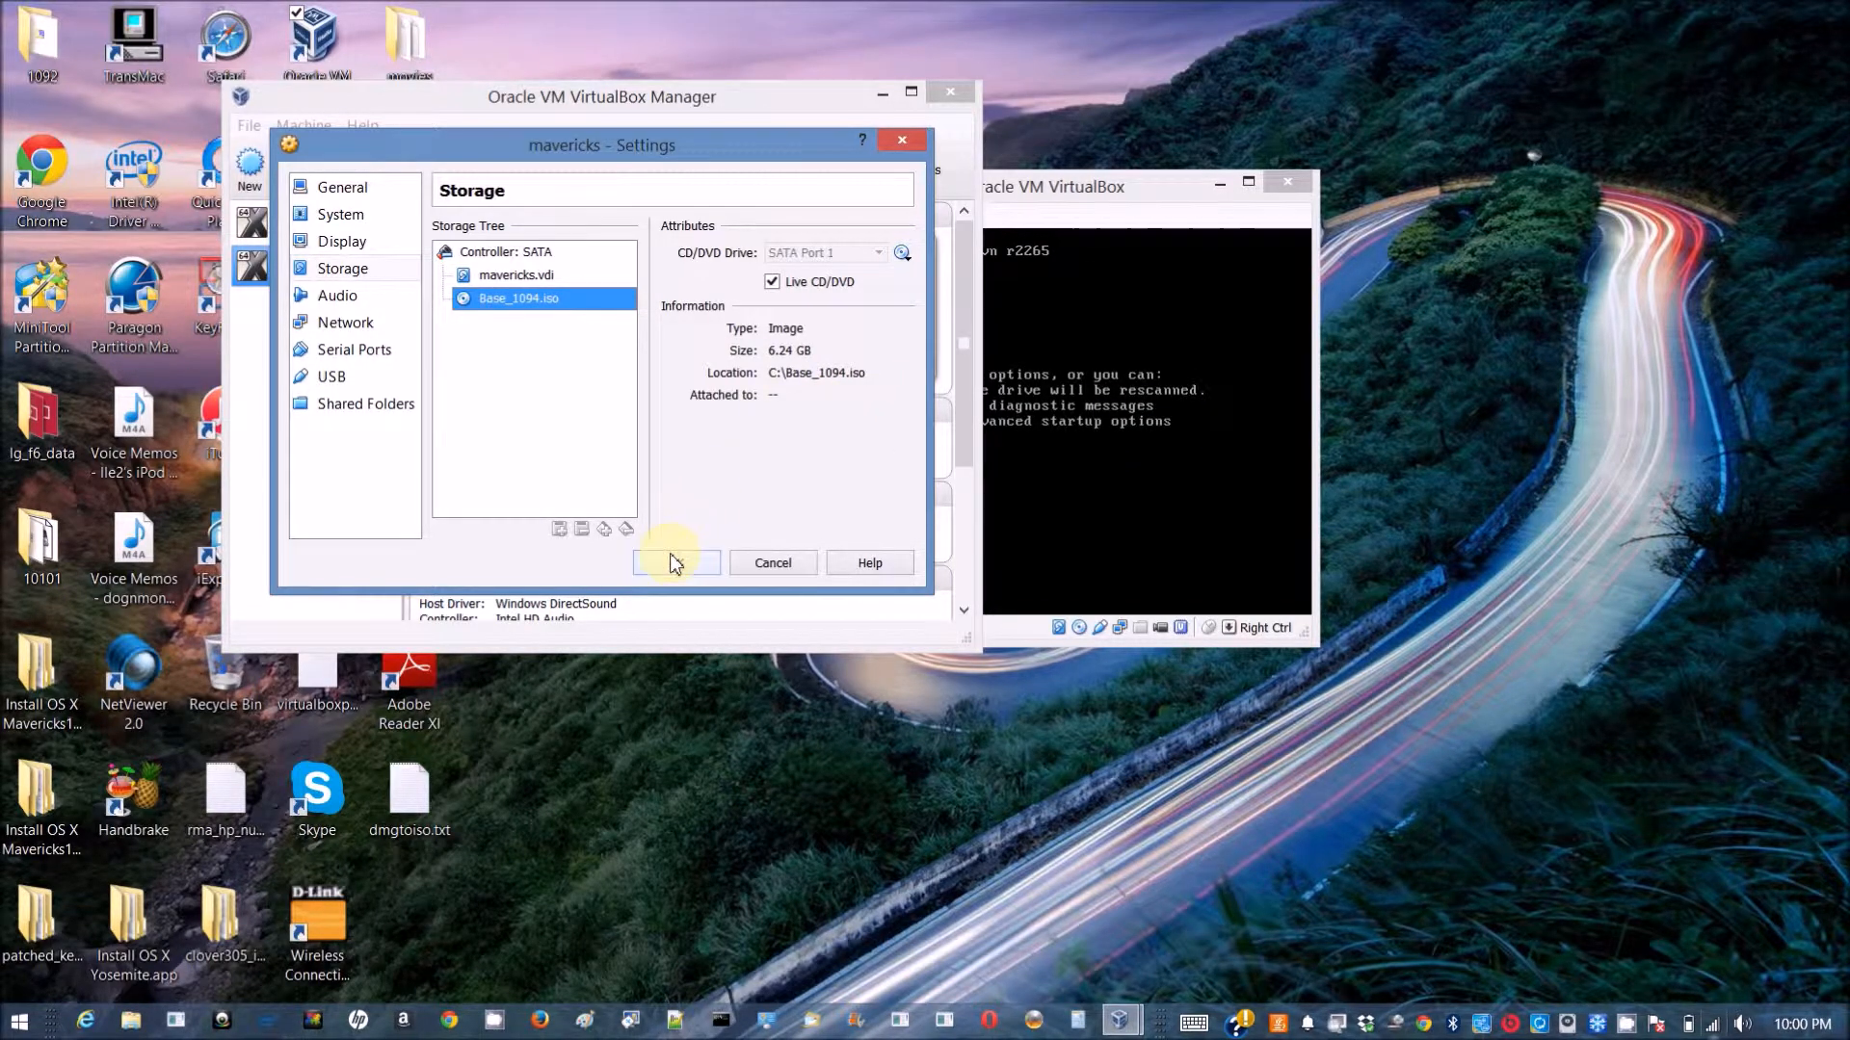
left_click(676, 563)
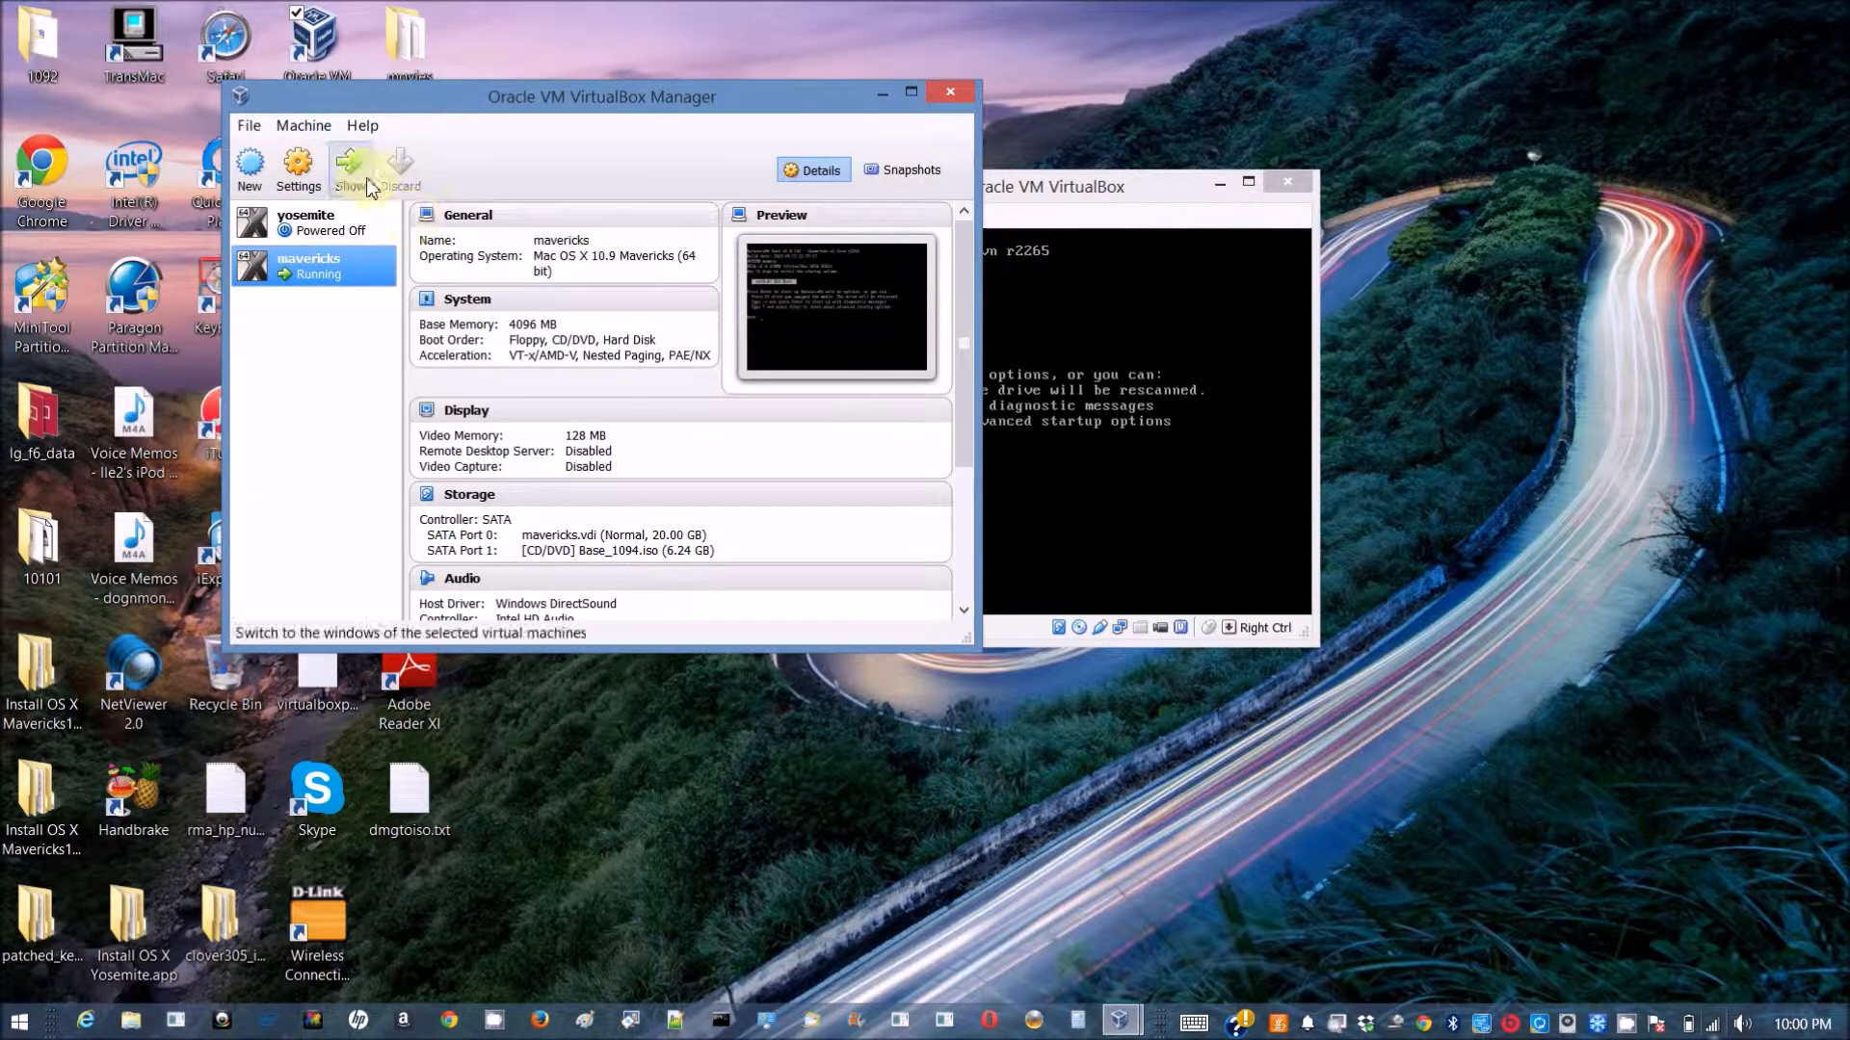
Show the running VM window and enter the -v boot flag at the Chameleon prompt.
left_click(349, 169)
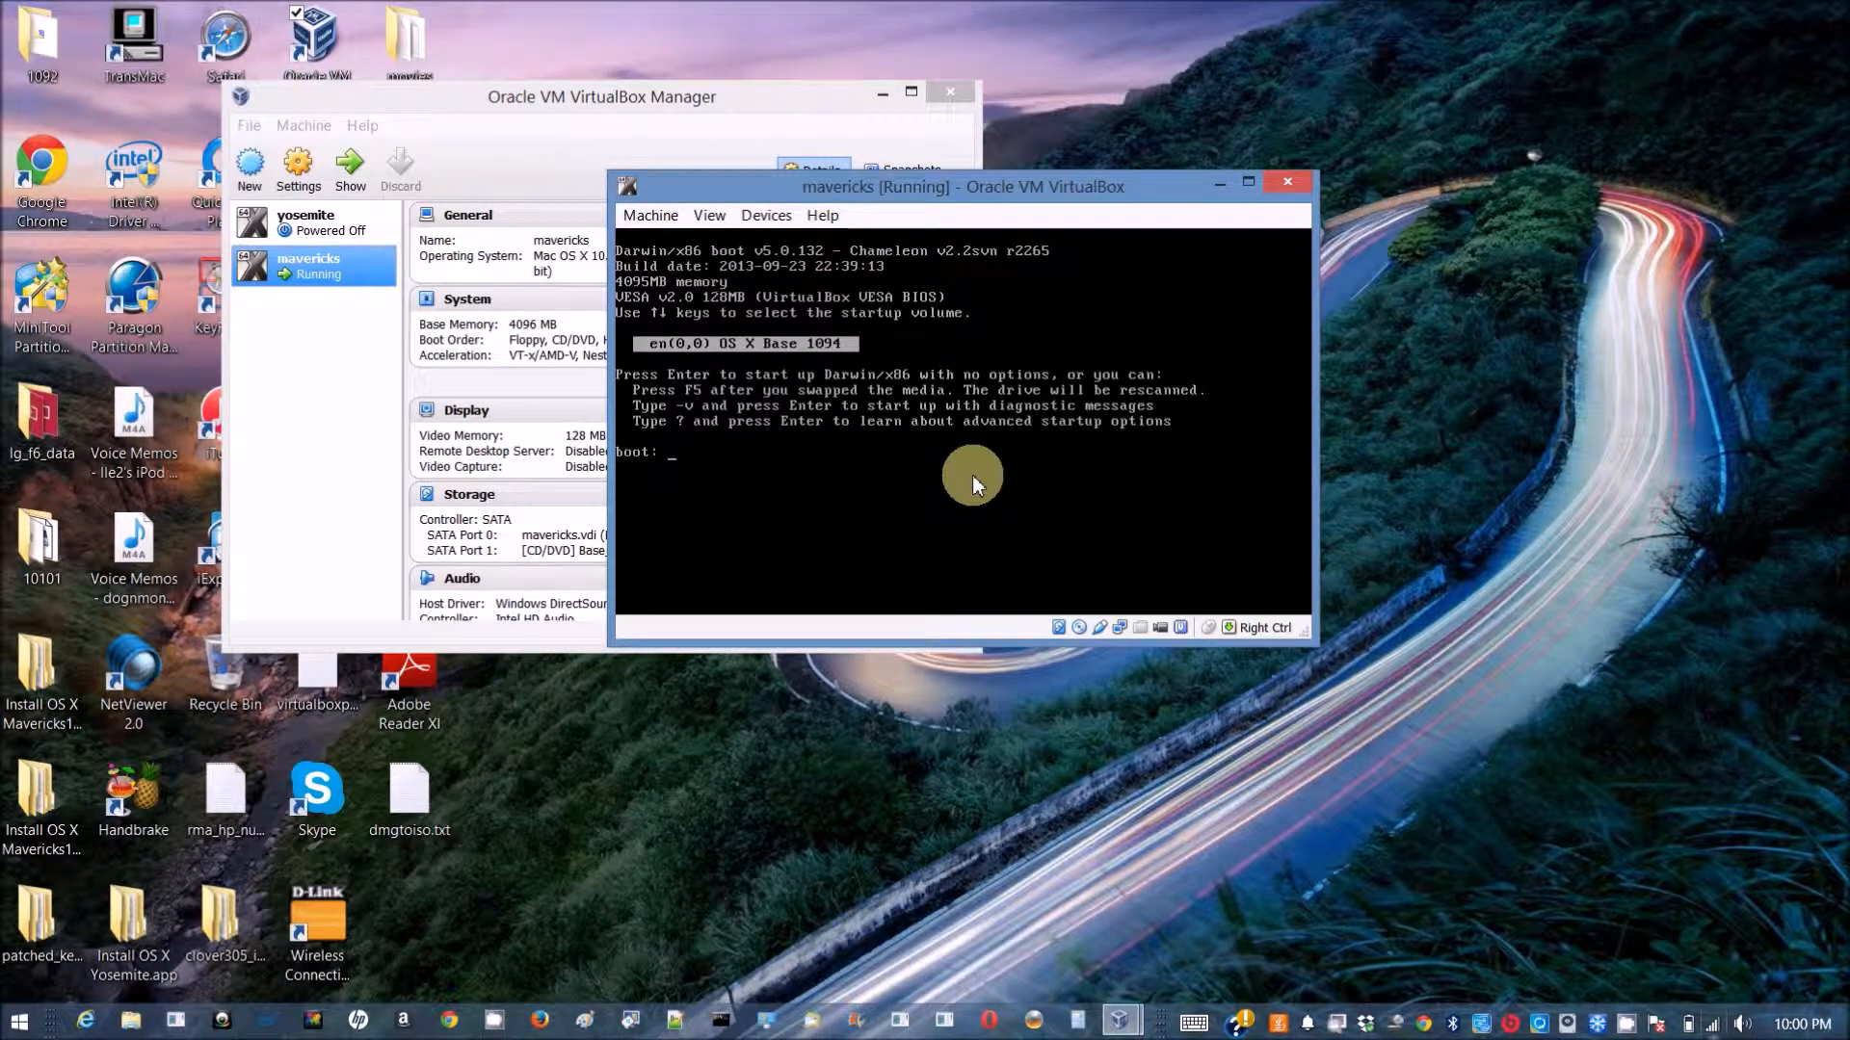
type("-v")
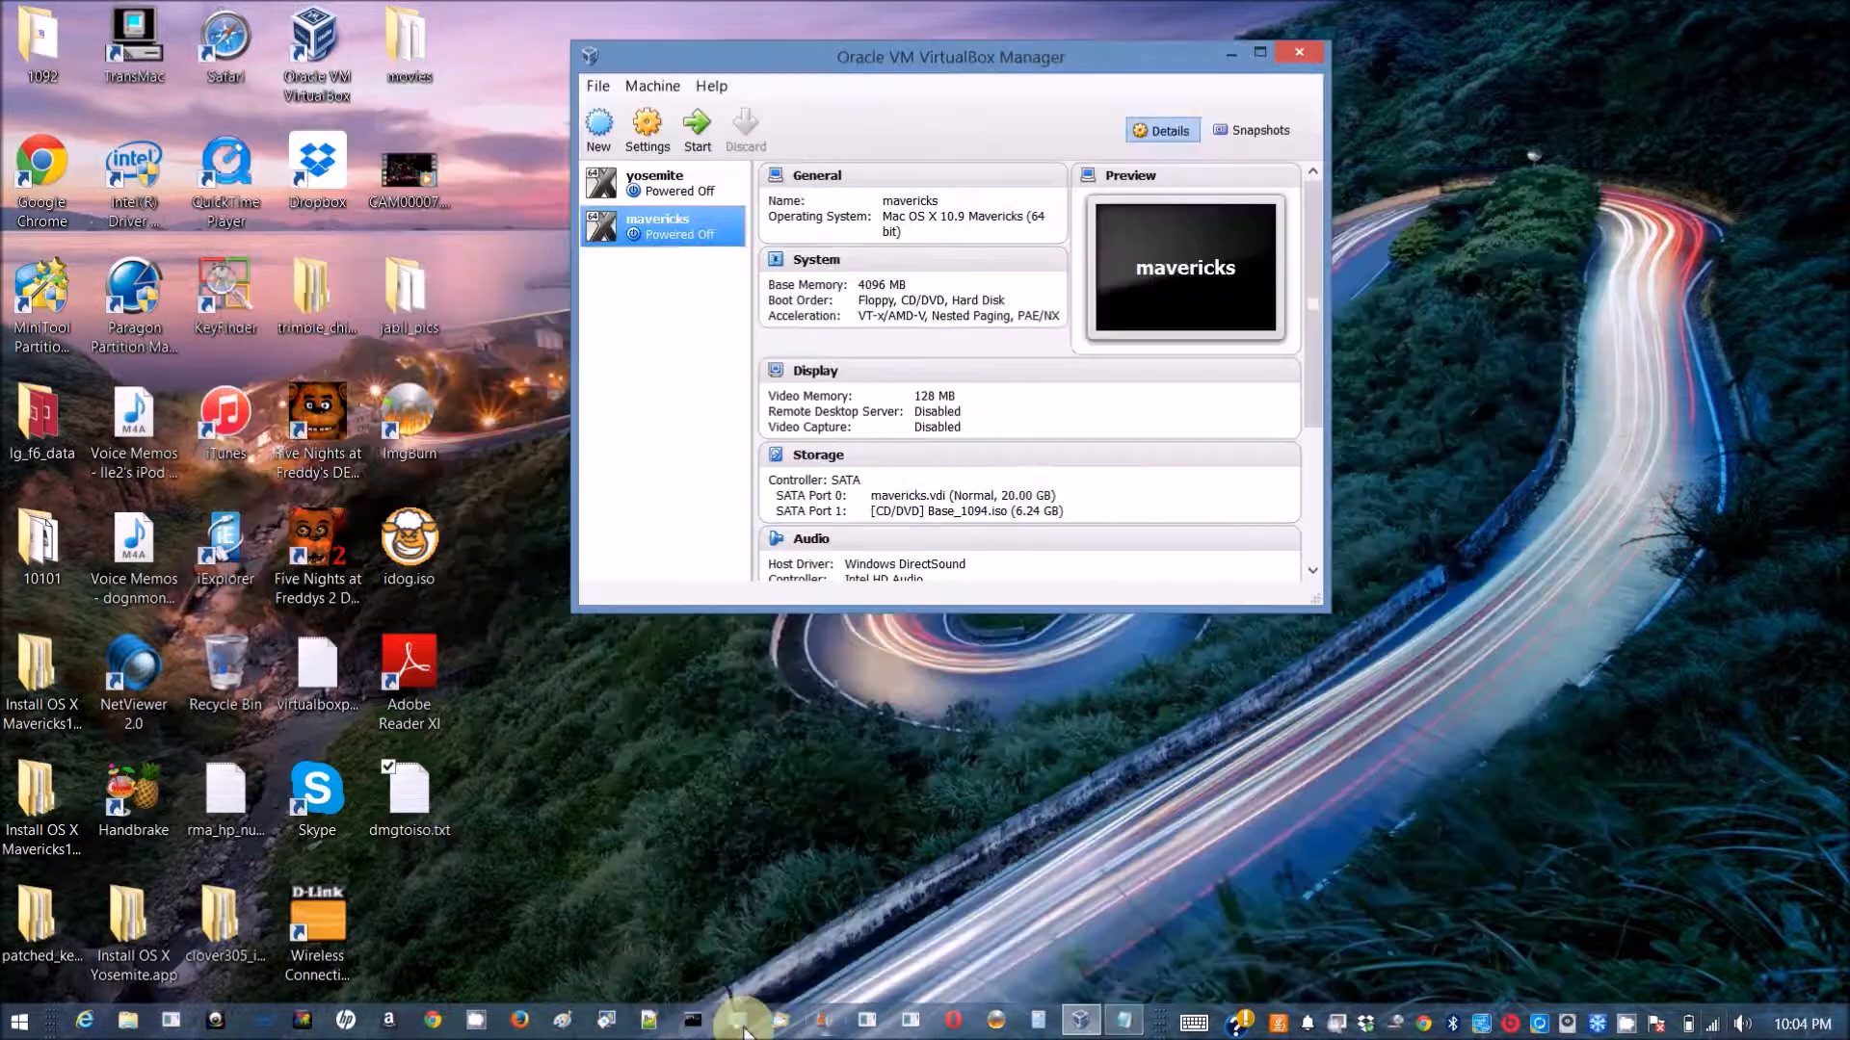
Open a Command Prompt, drag its window lower, and begin typing cd.
left_click(692, 1021)
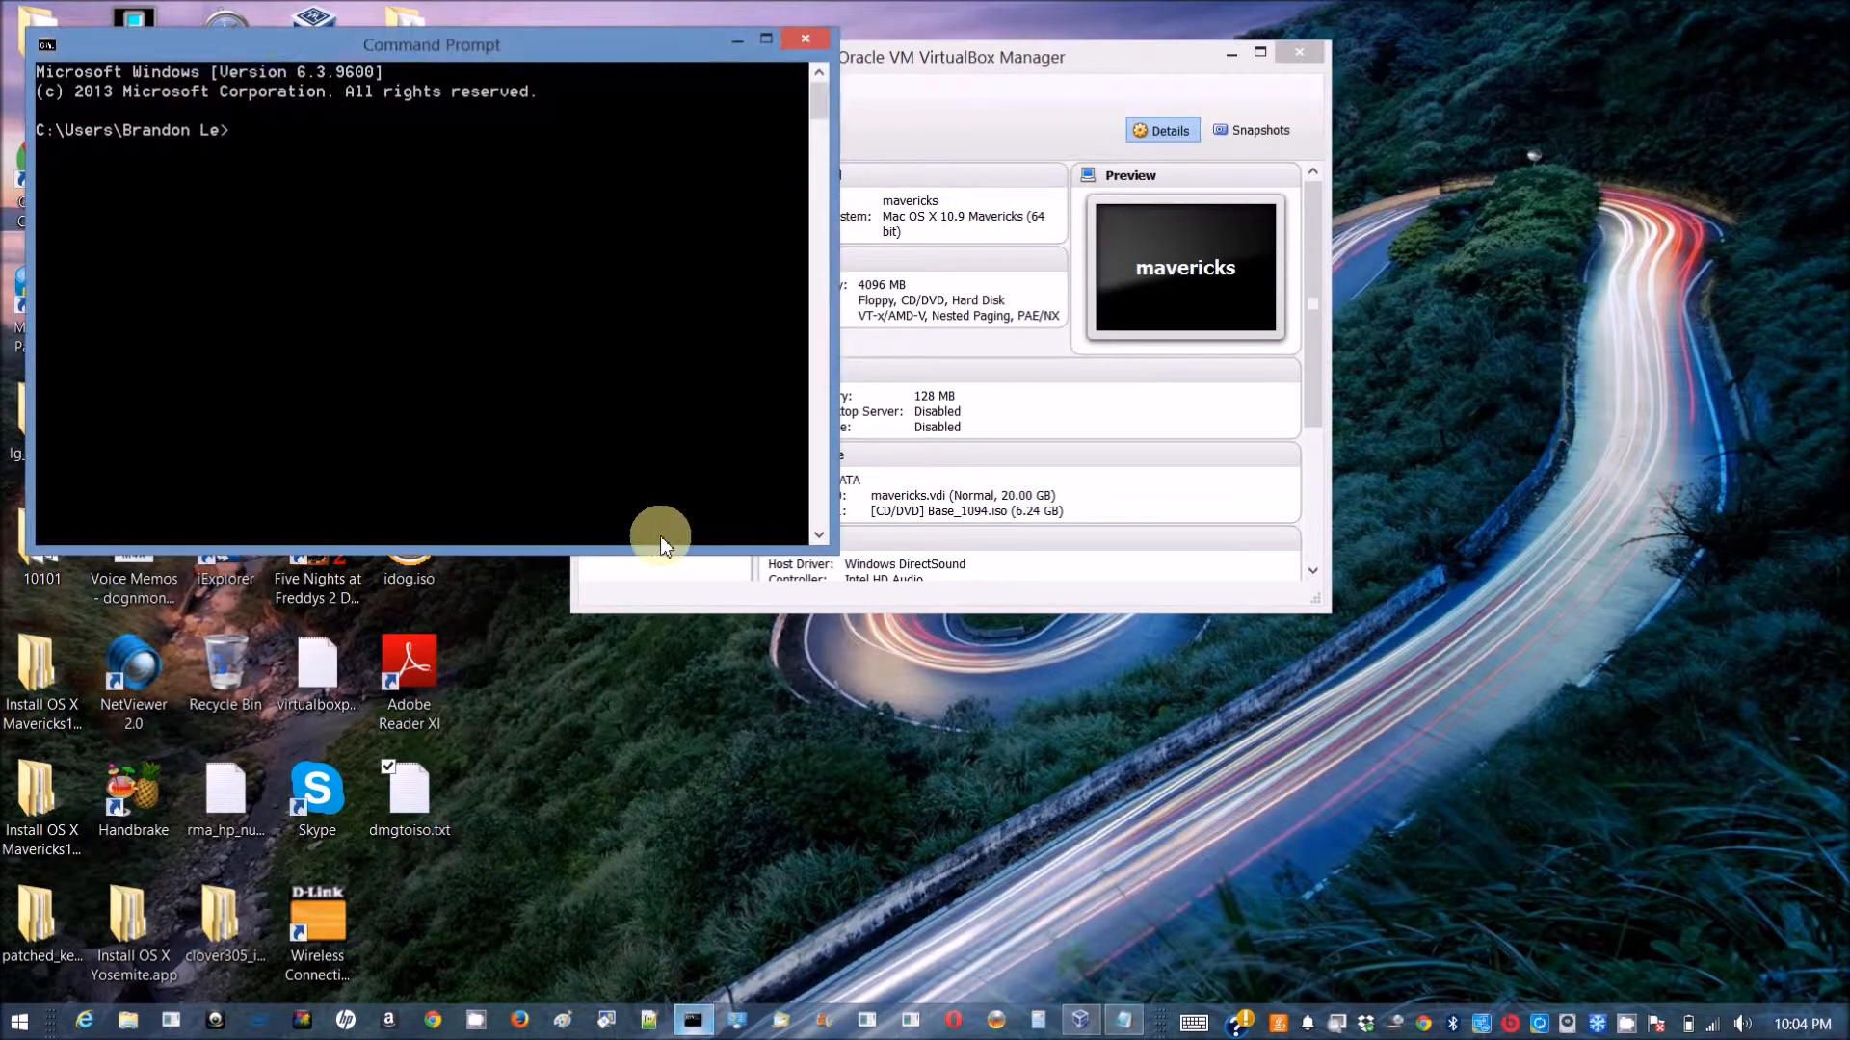
left_click_drag(431, 43, 454, 248)
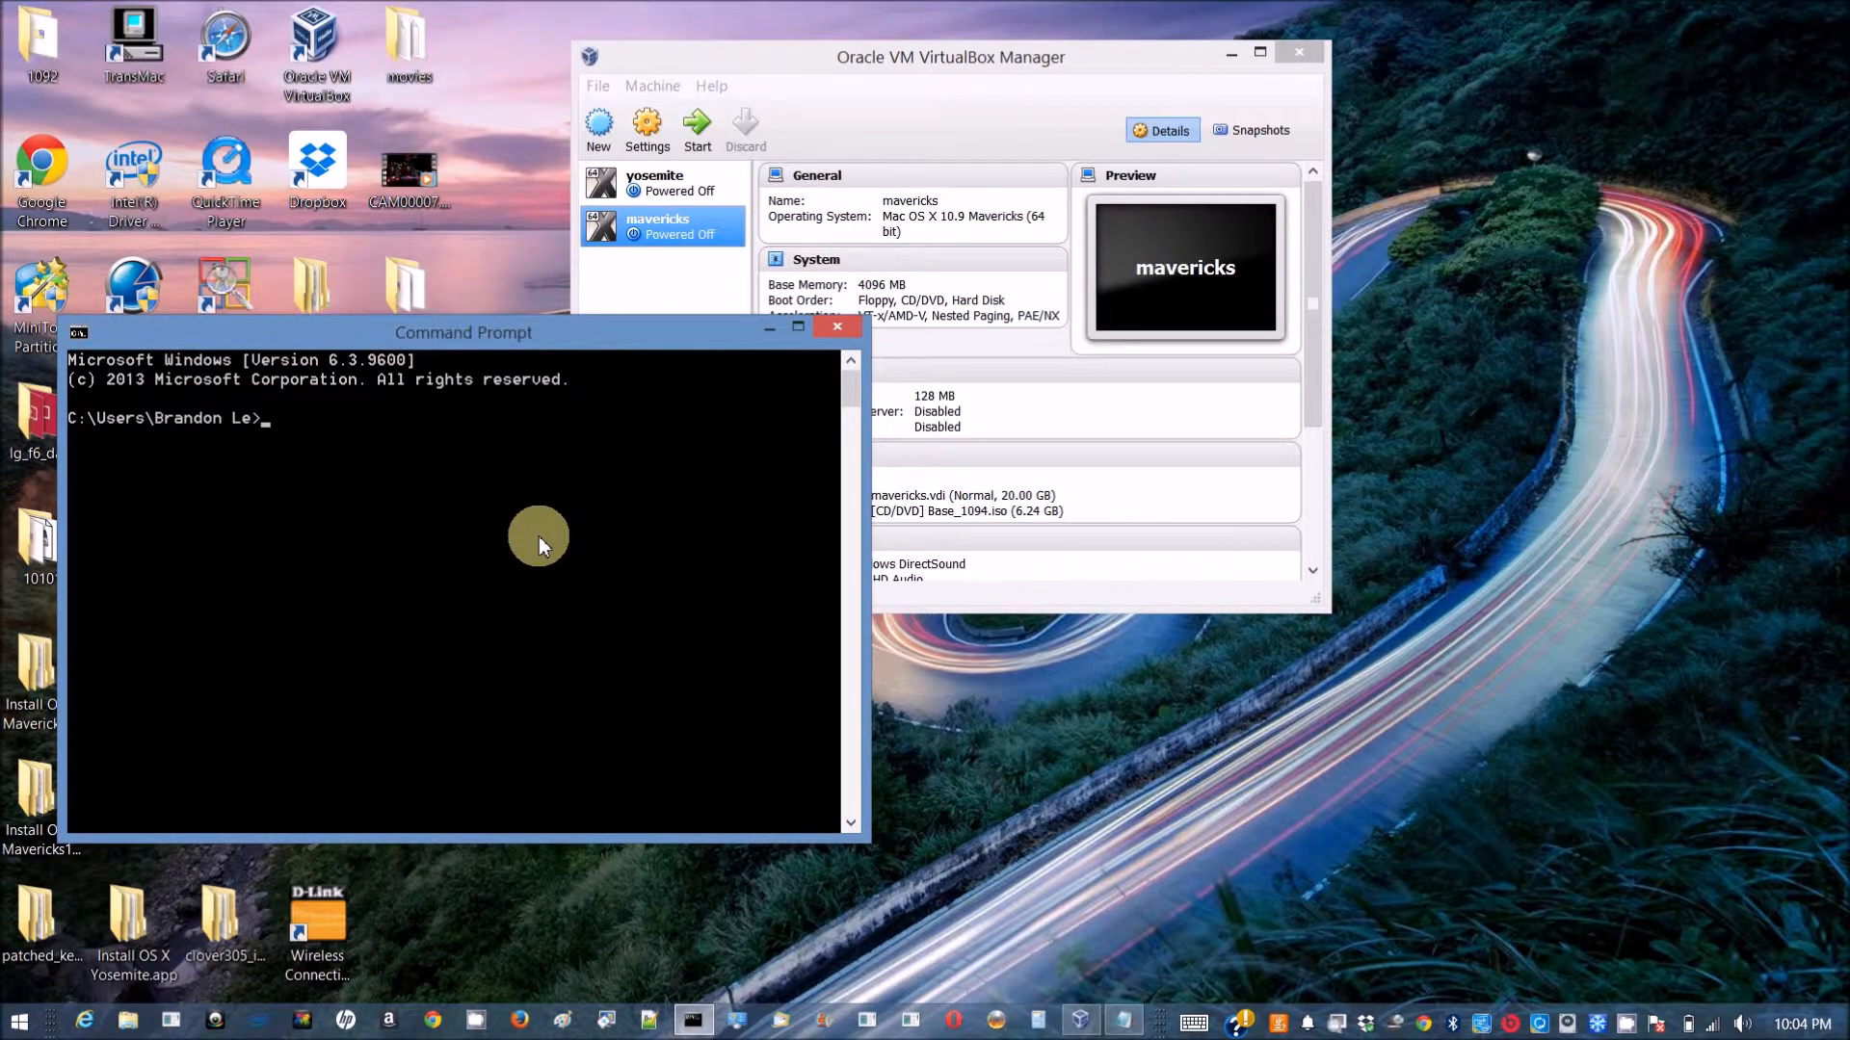
type("cd")
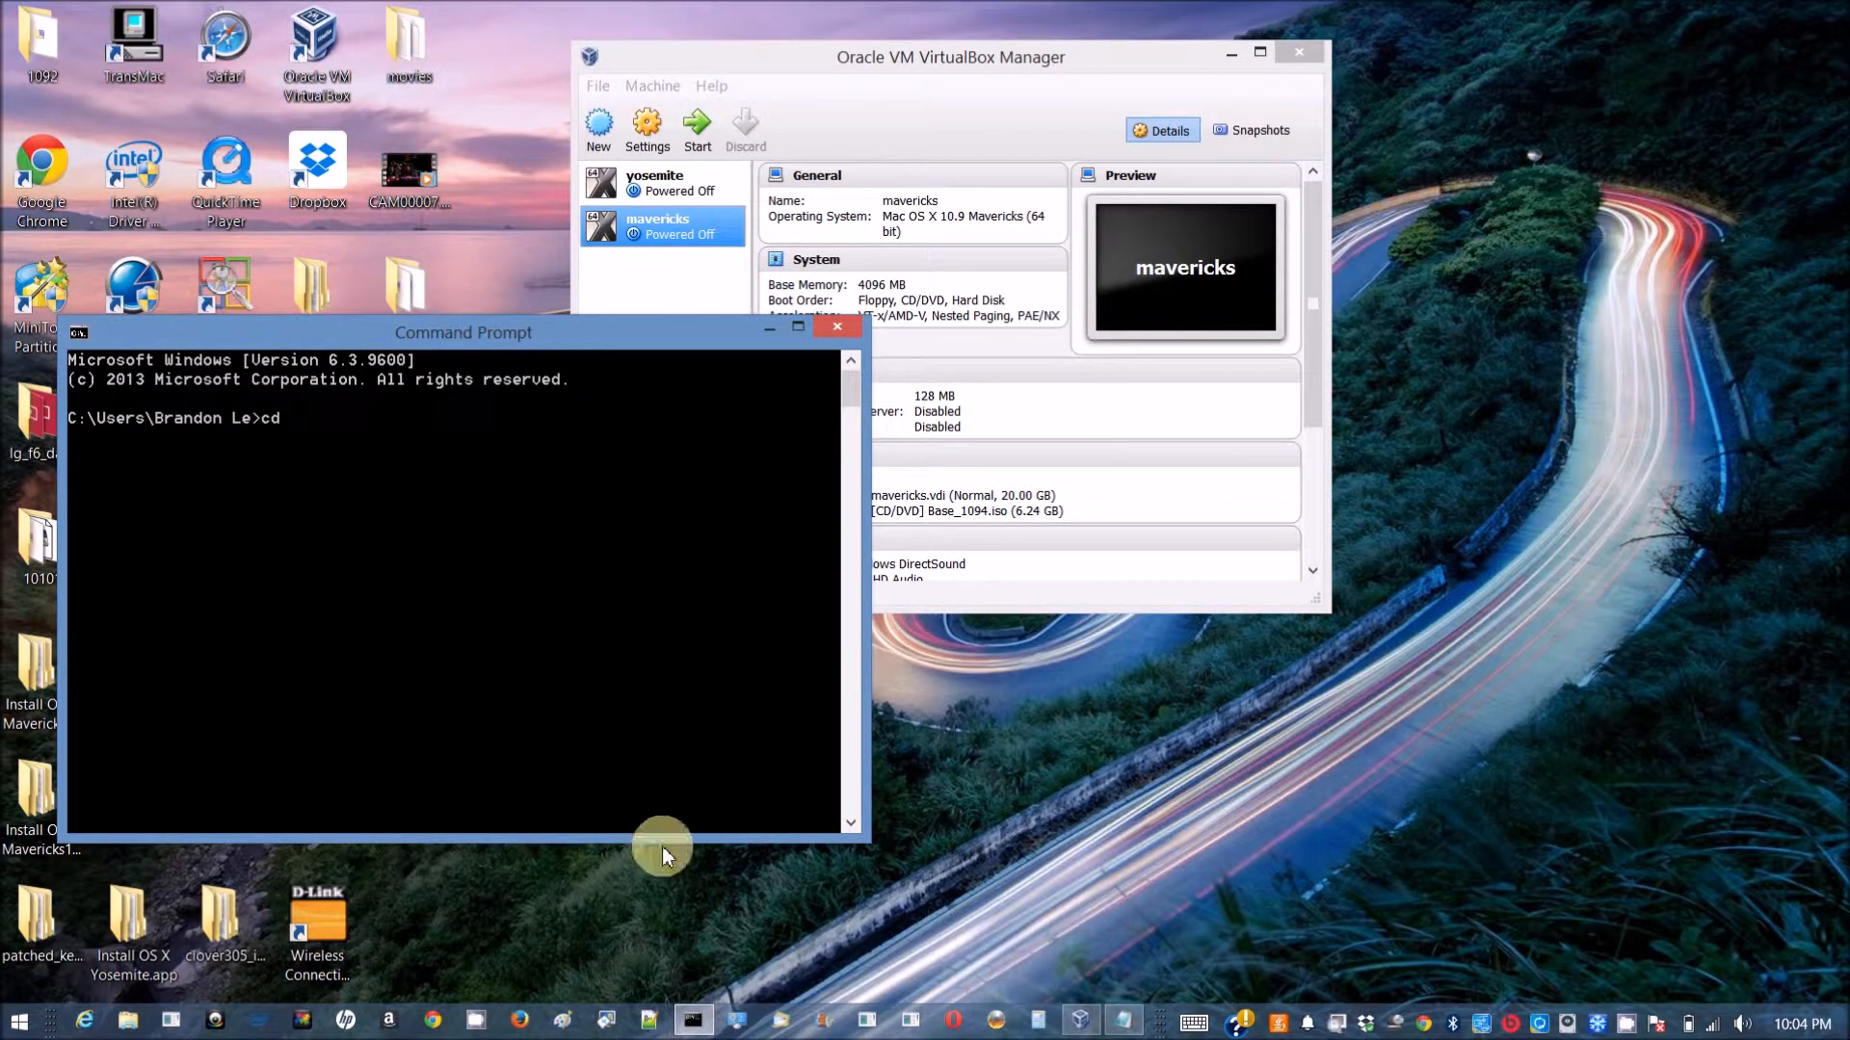
mouse_move(118, 1031)
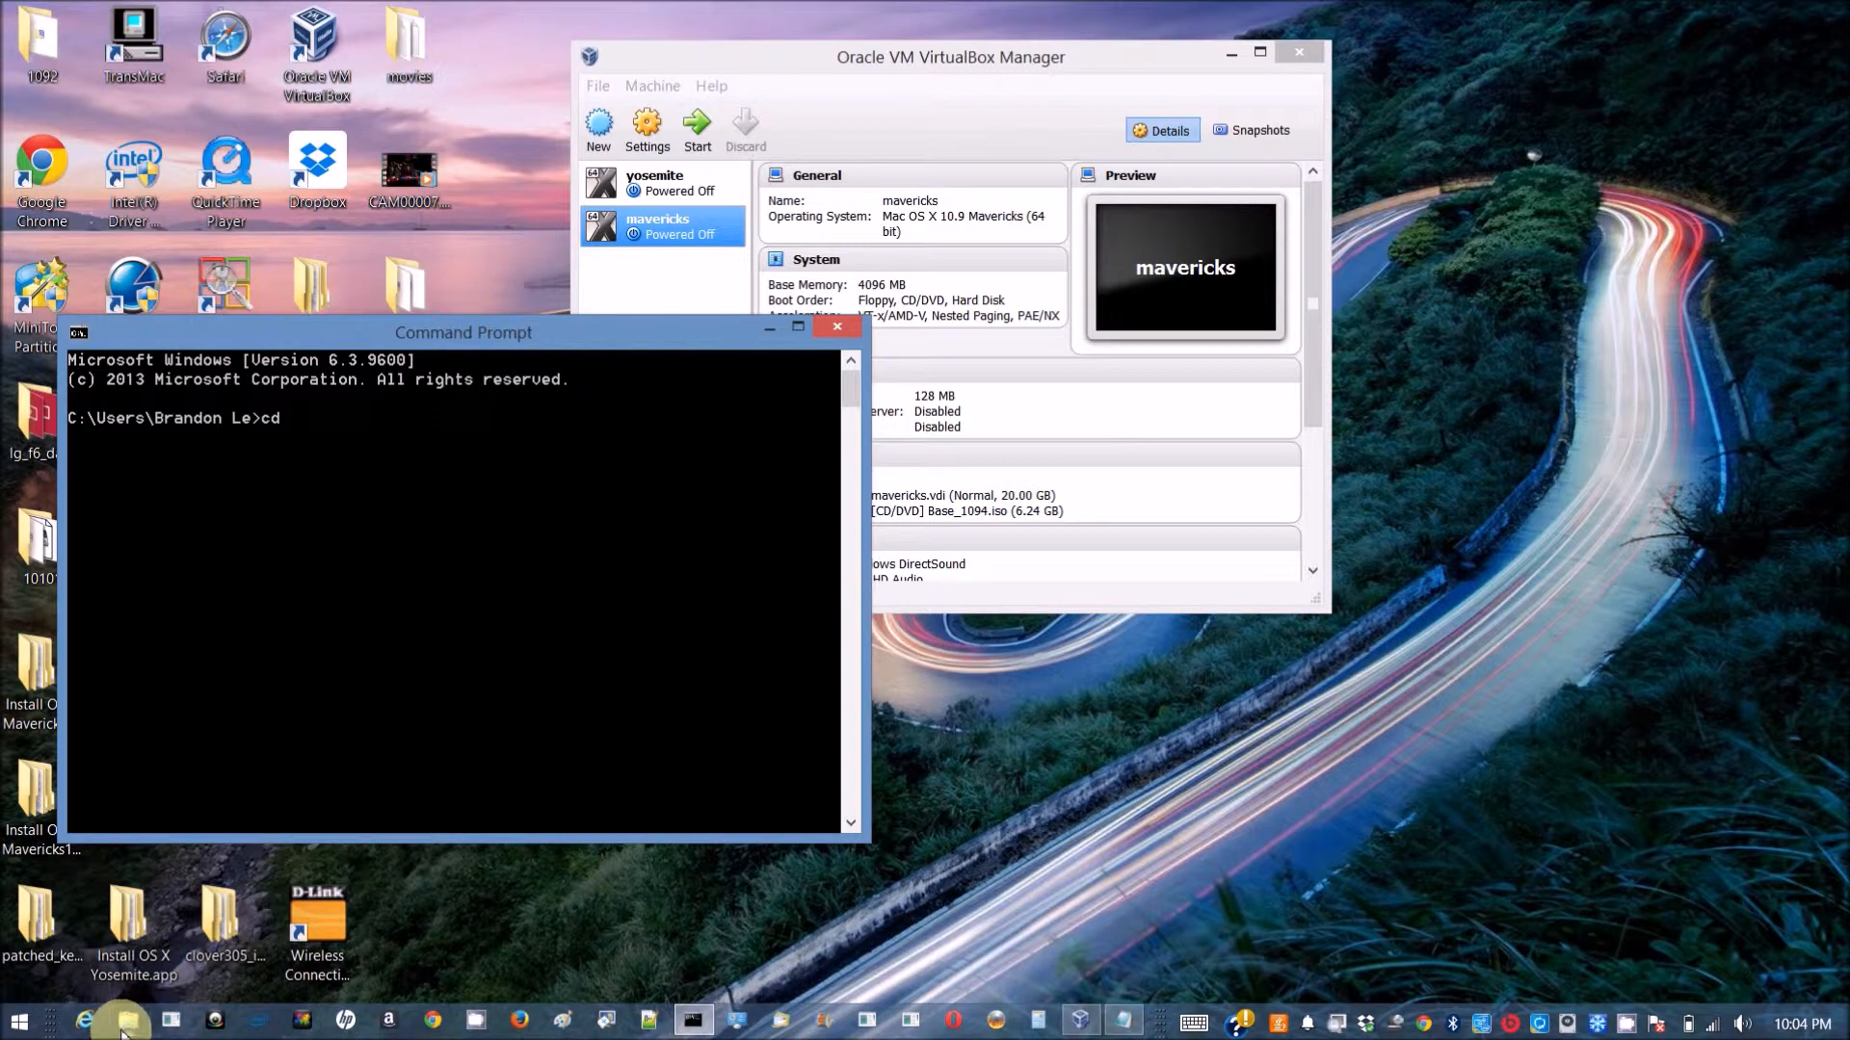
Browse File Explorer to C:\Program Files\Oracle\VirtualBox and copy its address bar path.
left_click(127, 1019)
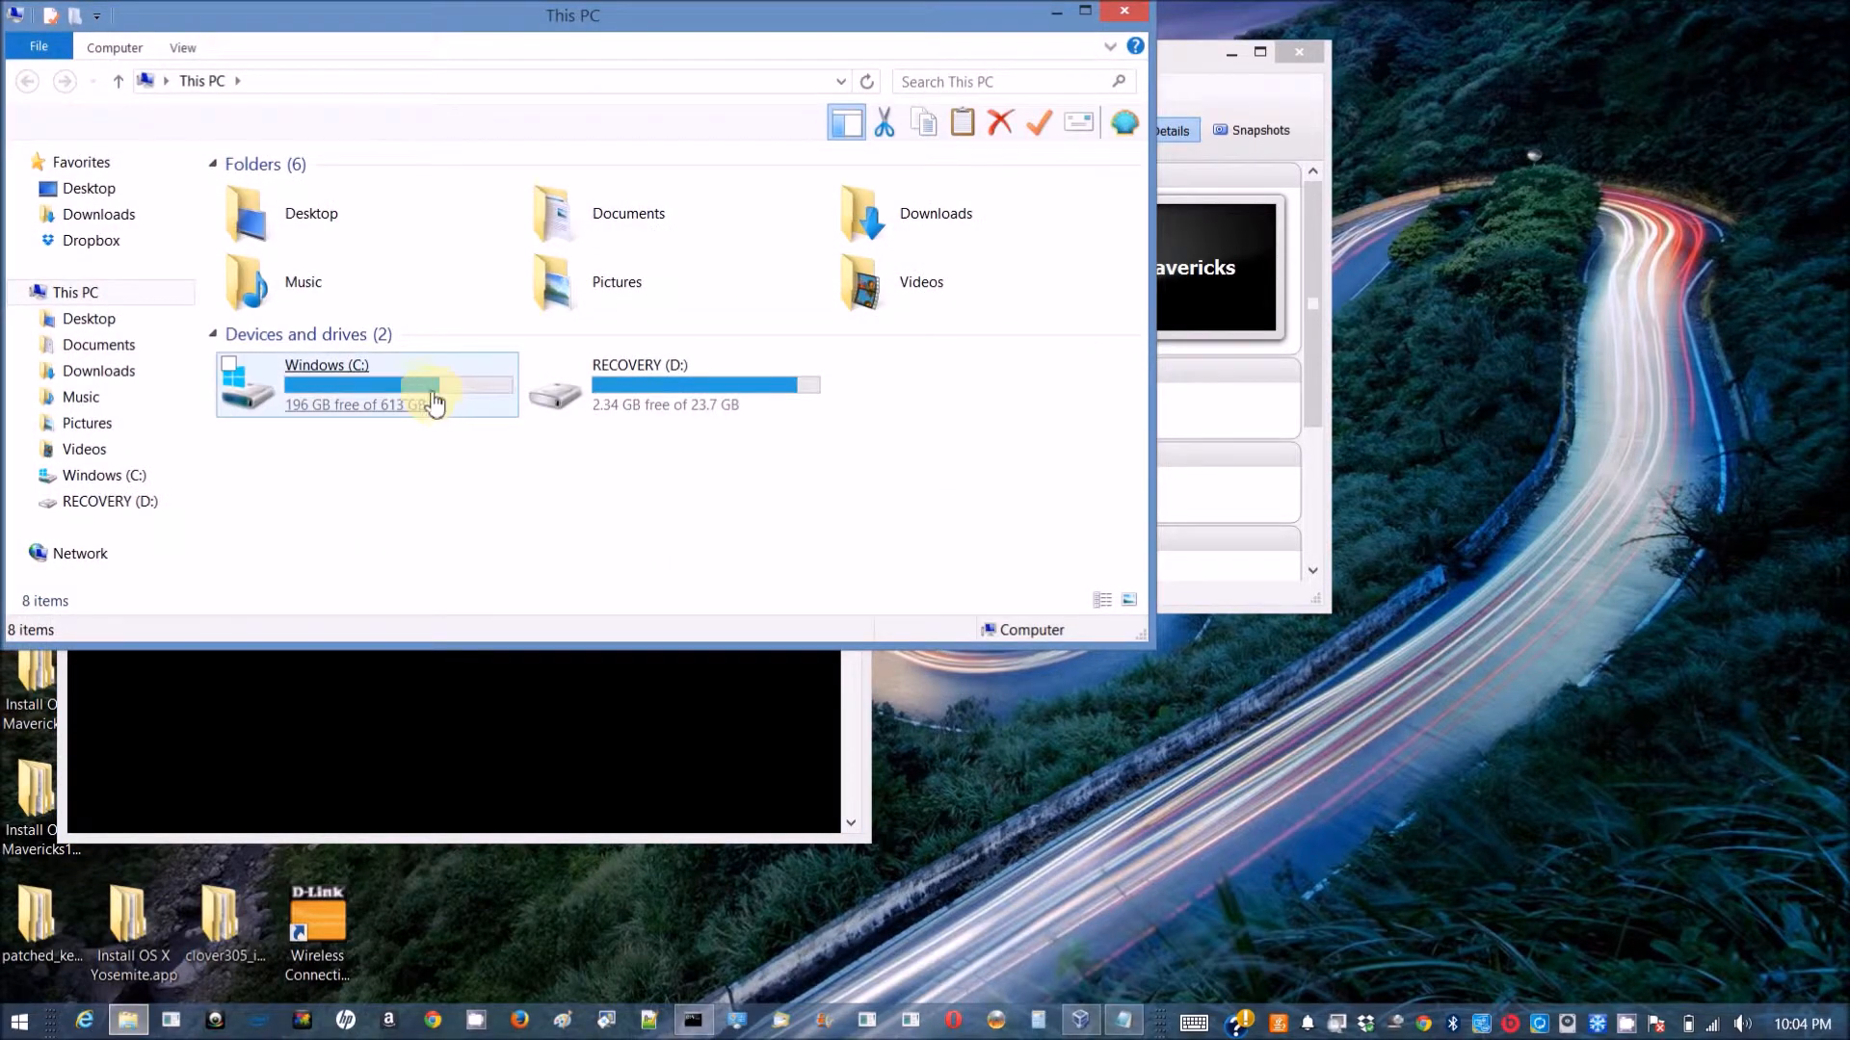
double_click(366, 384)
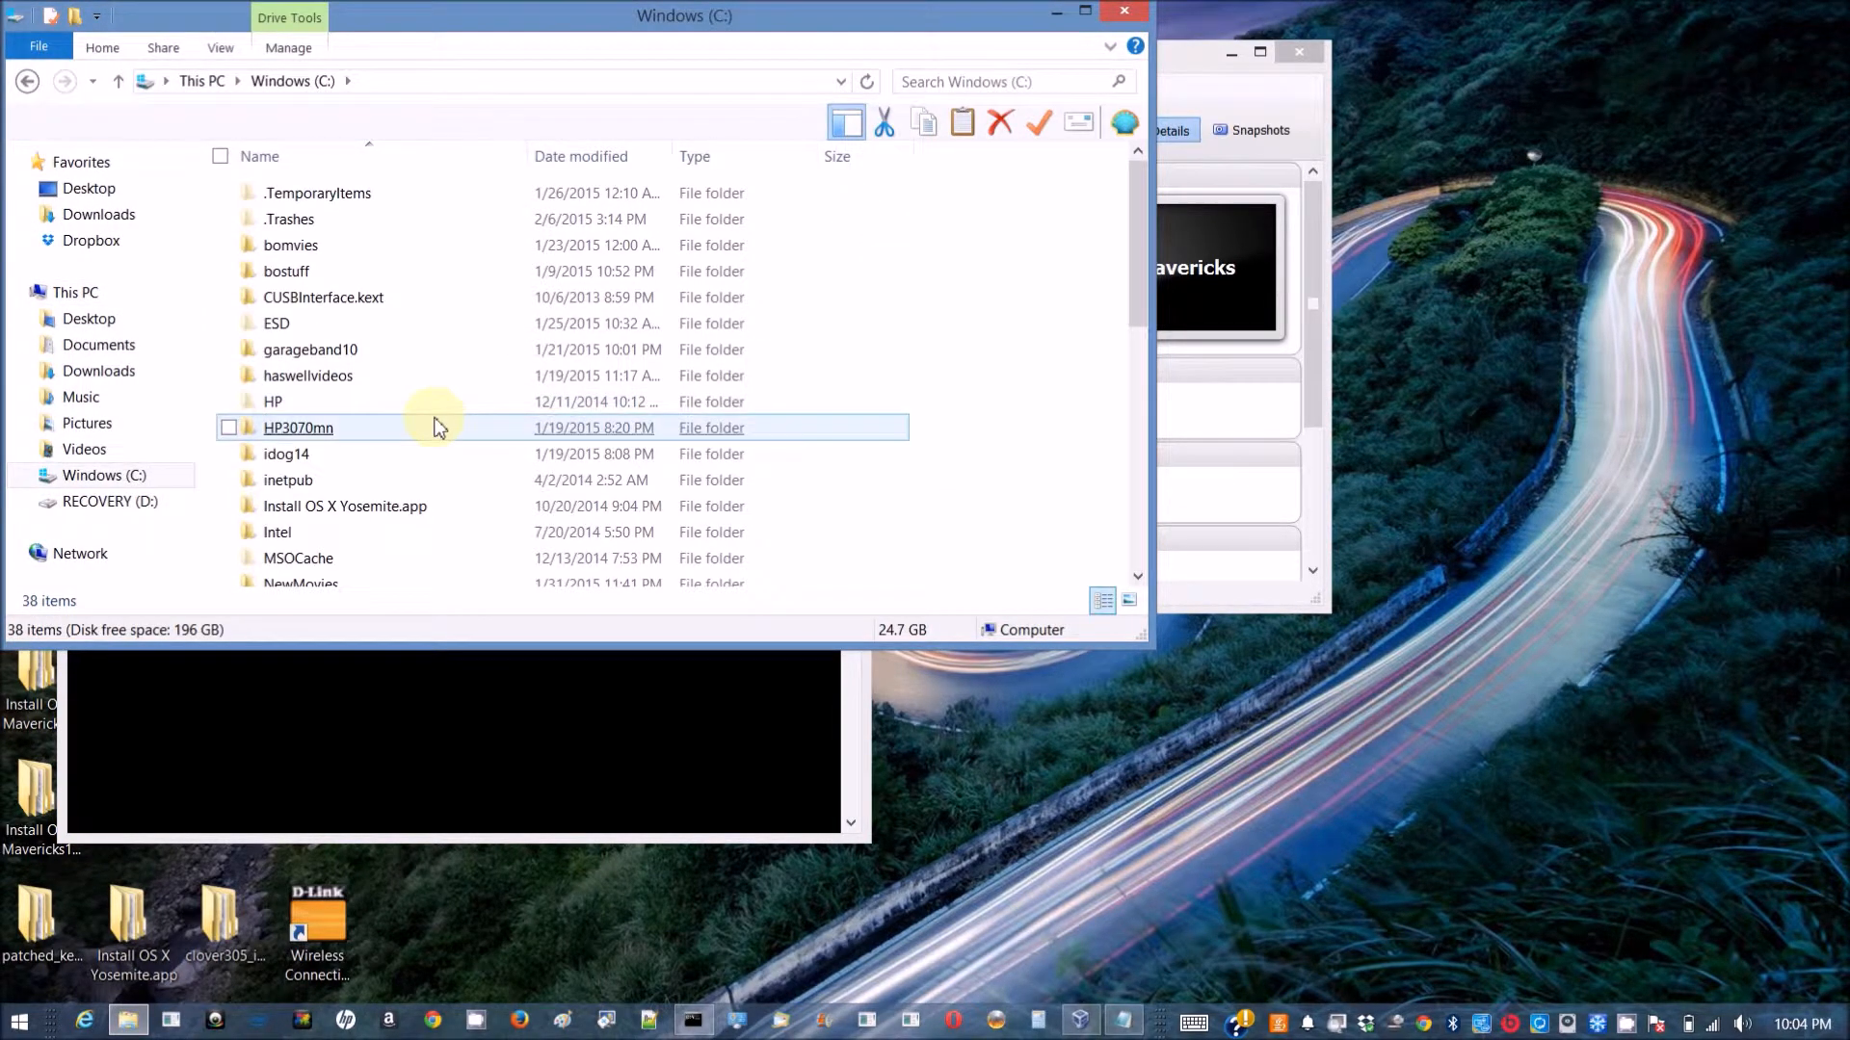
scroll("down", 3)
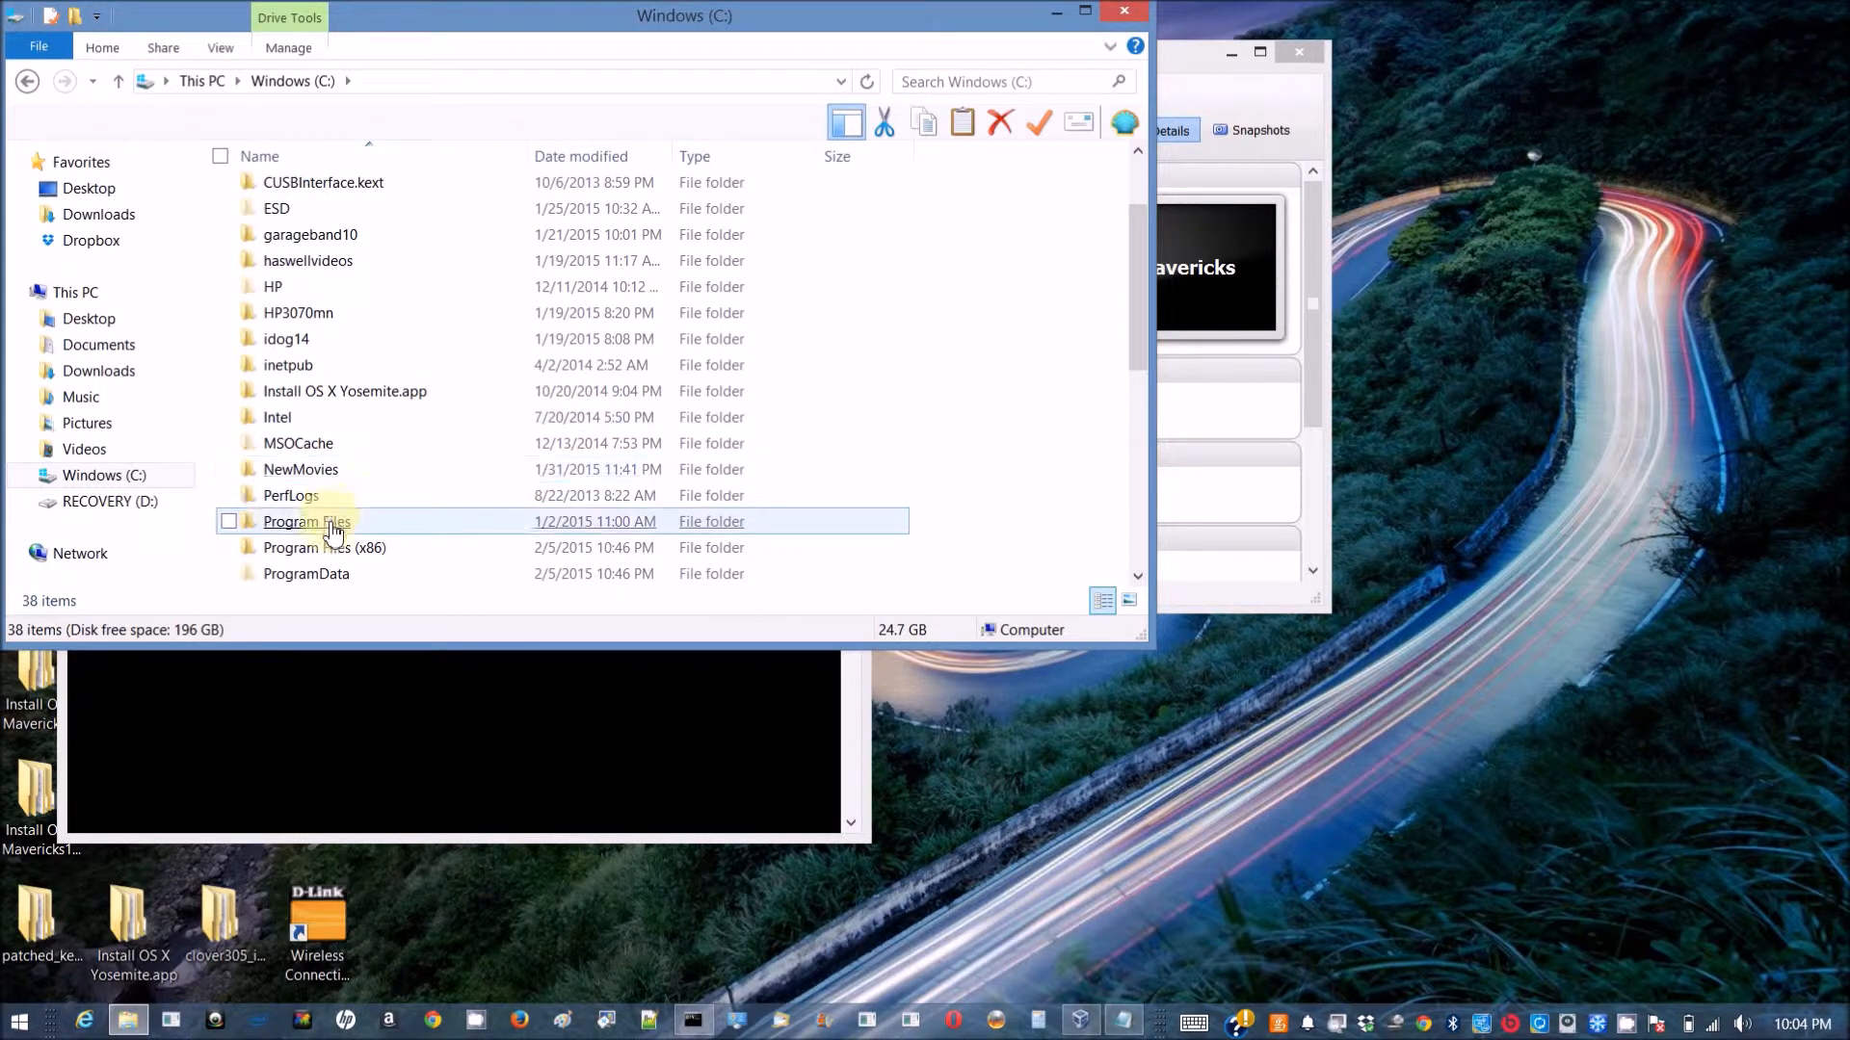
double_click(306, 521)
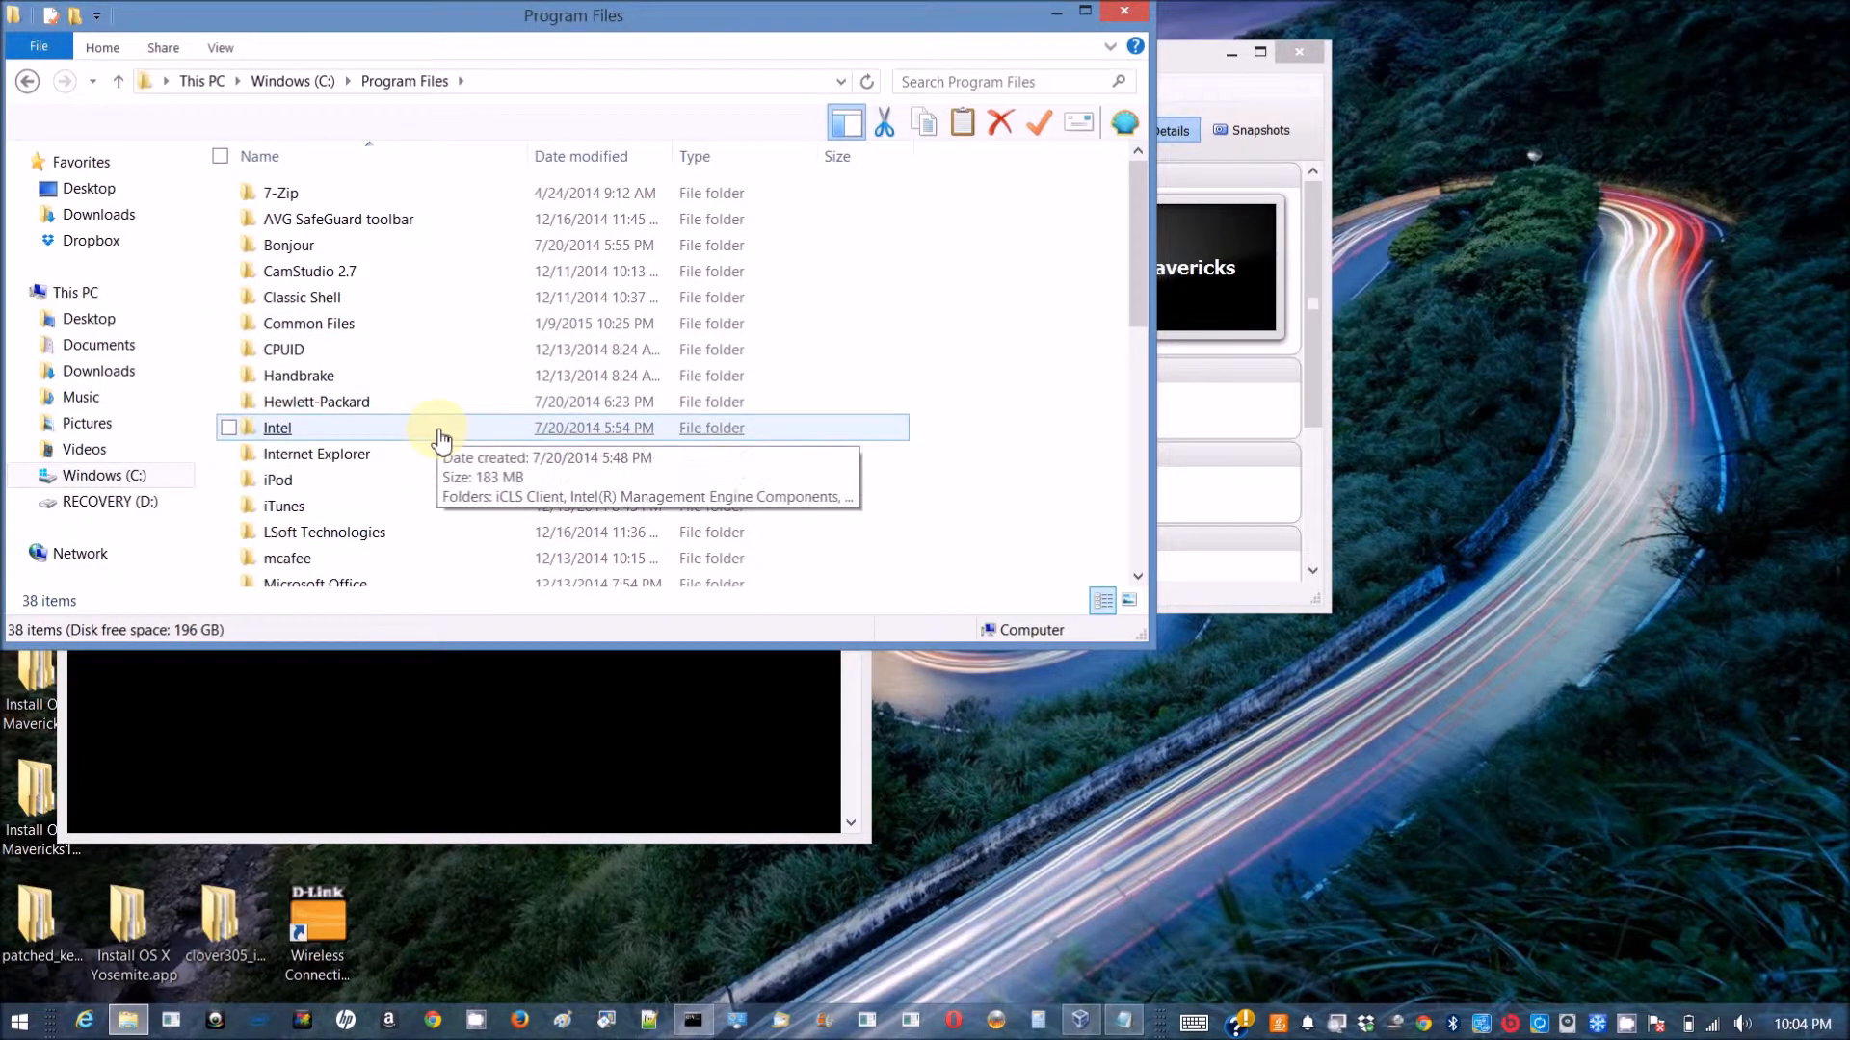
mouse_move(422, 546)
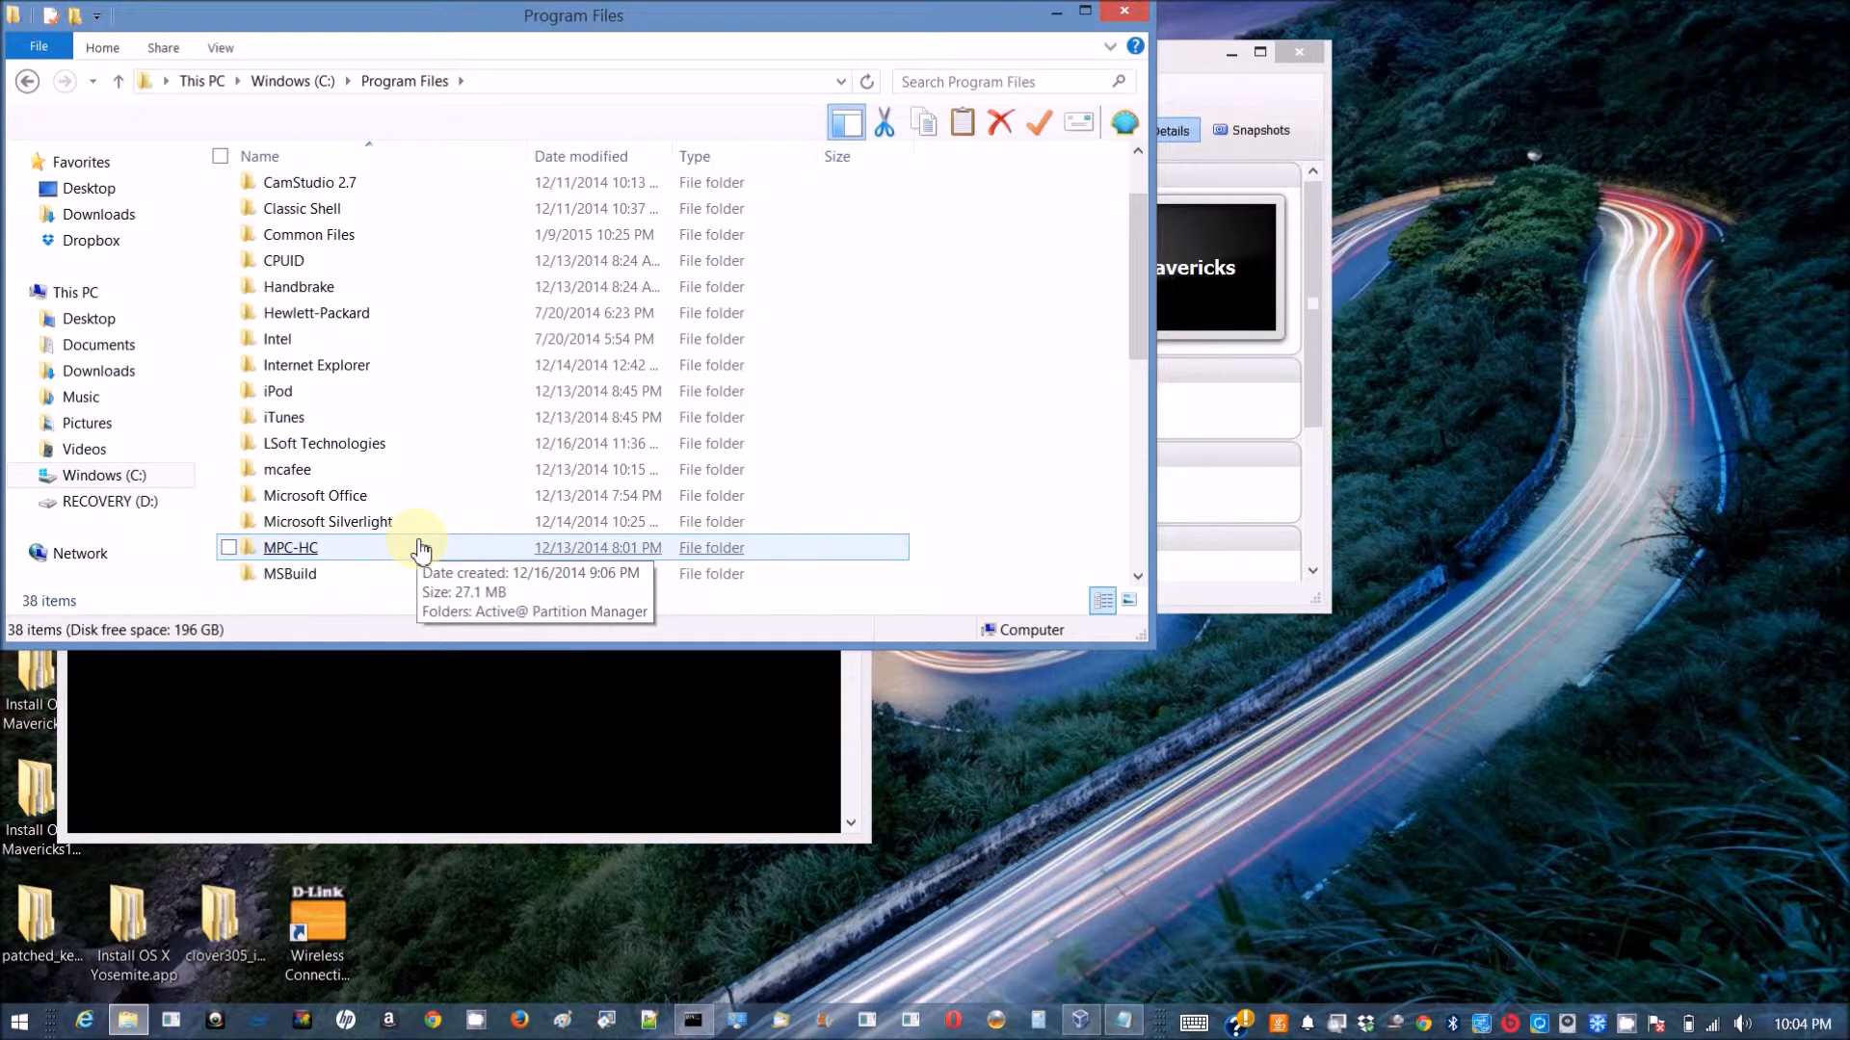
scroll("down", 3)
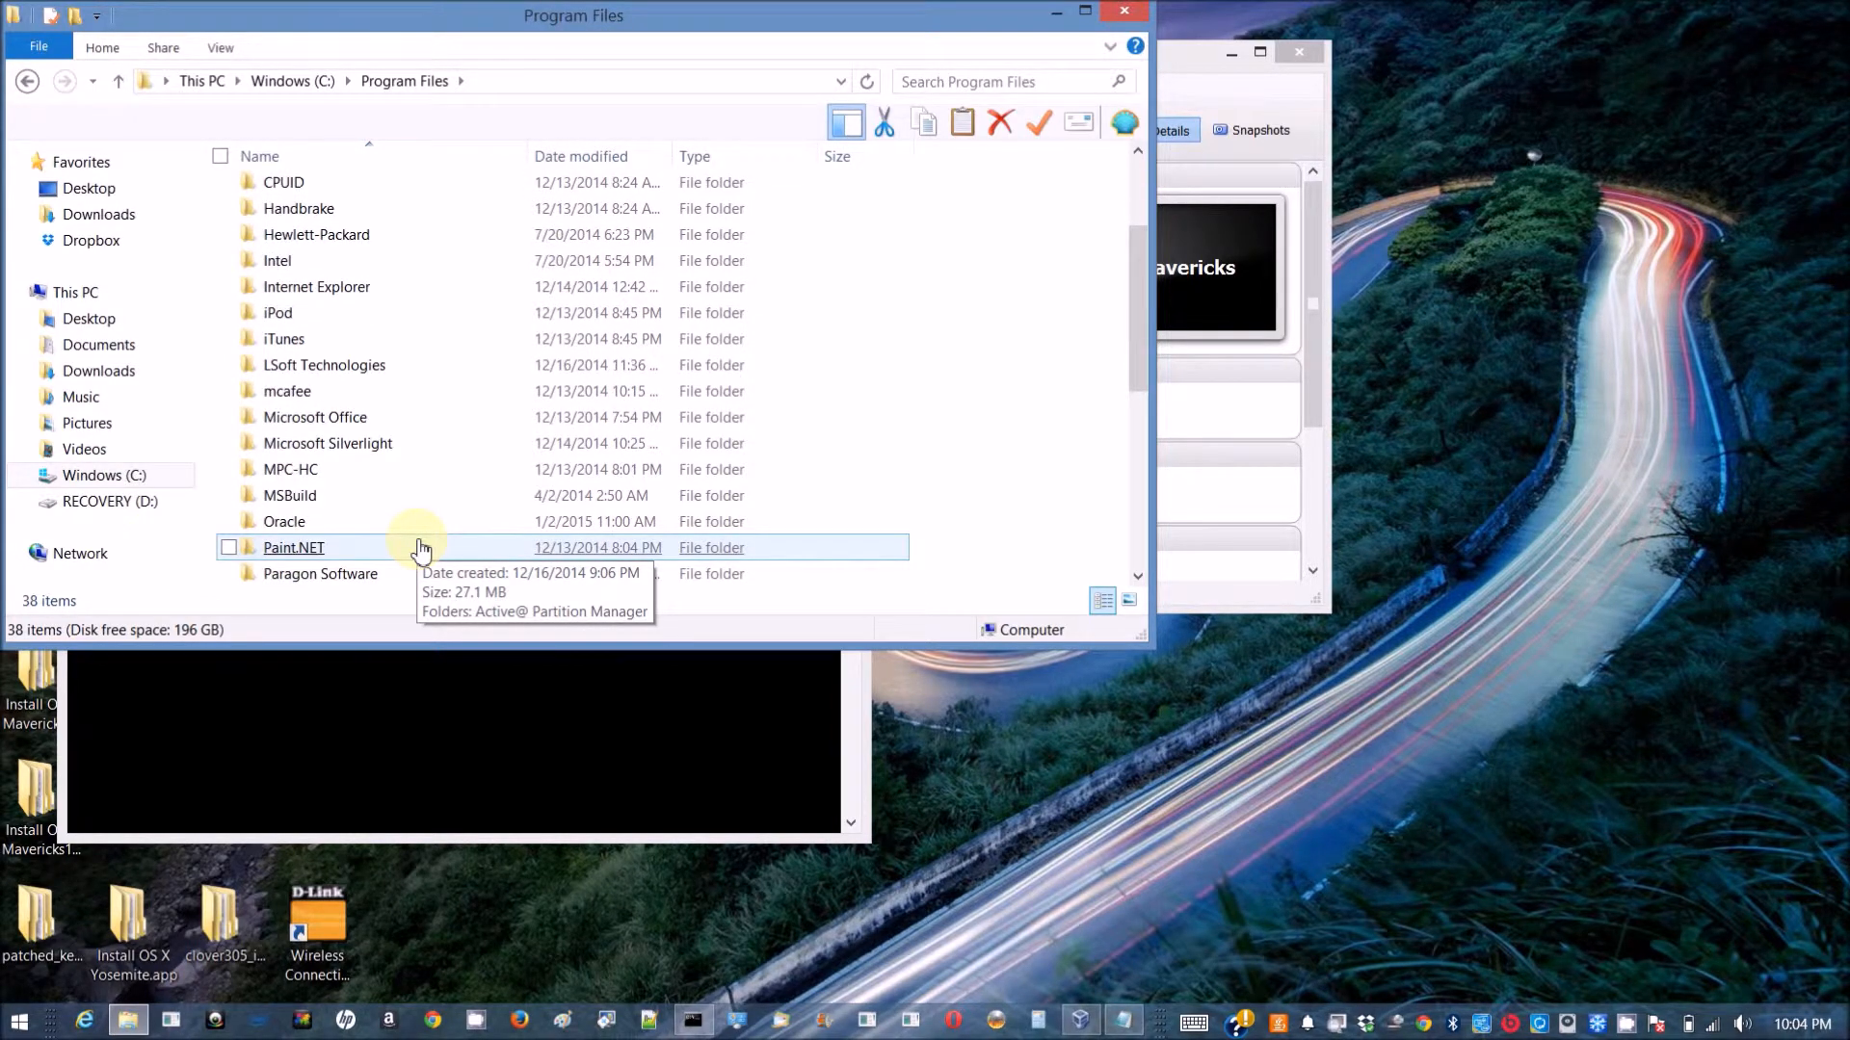
double_click(283, 521)
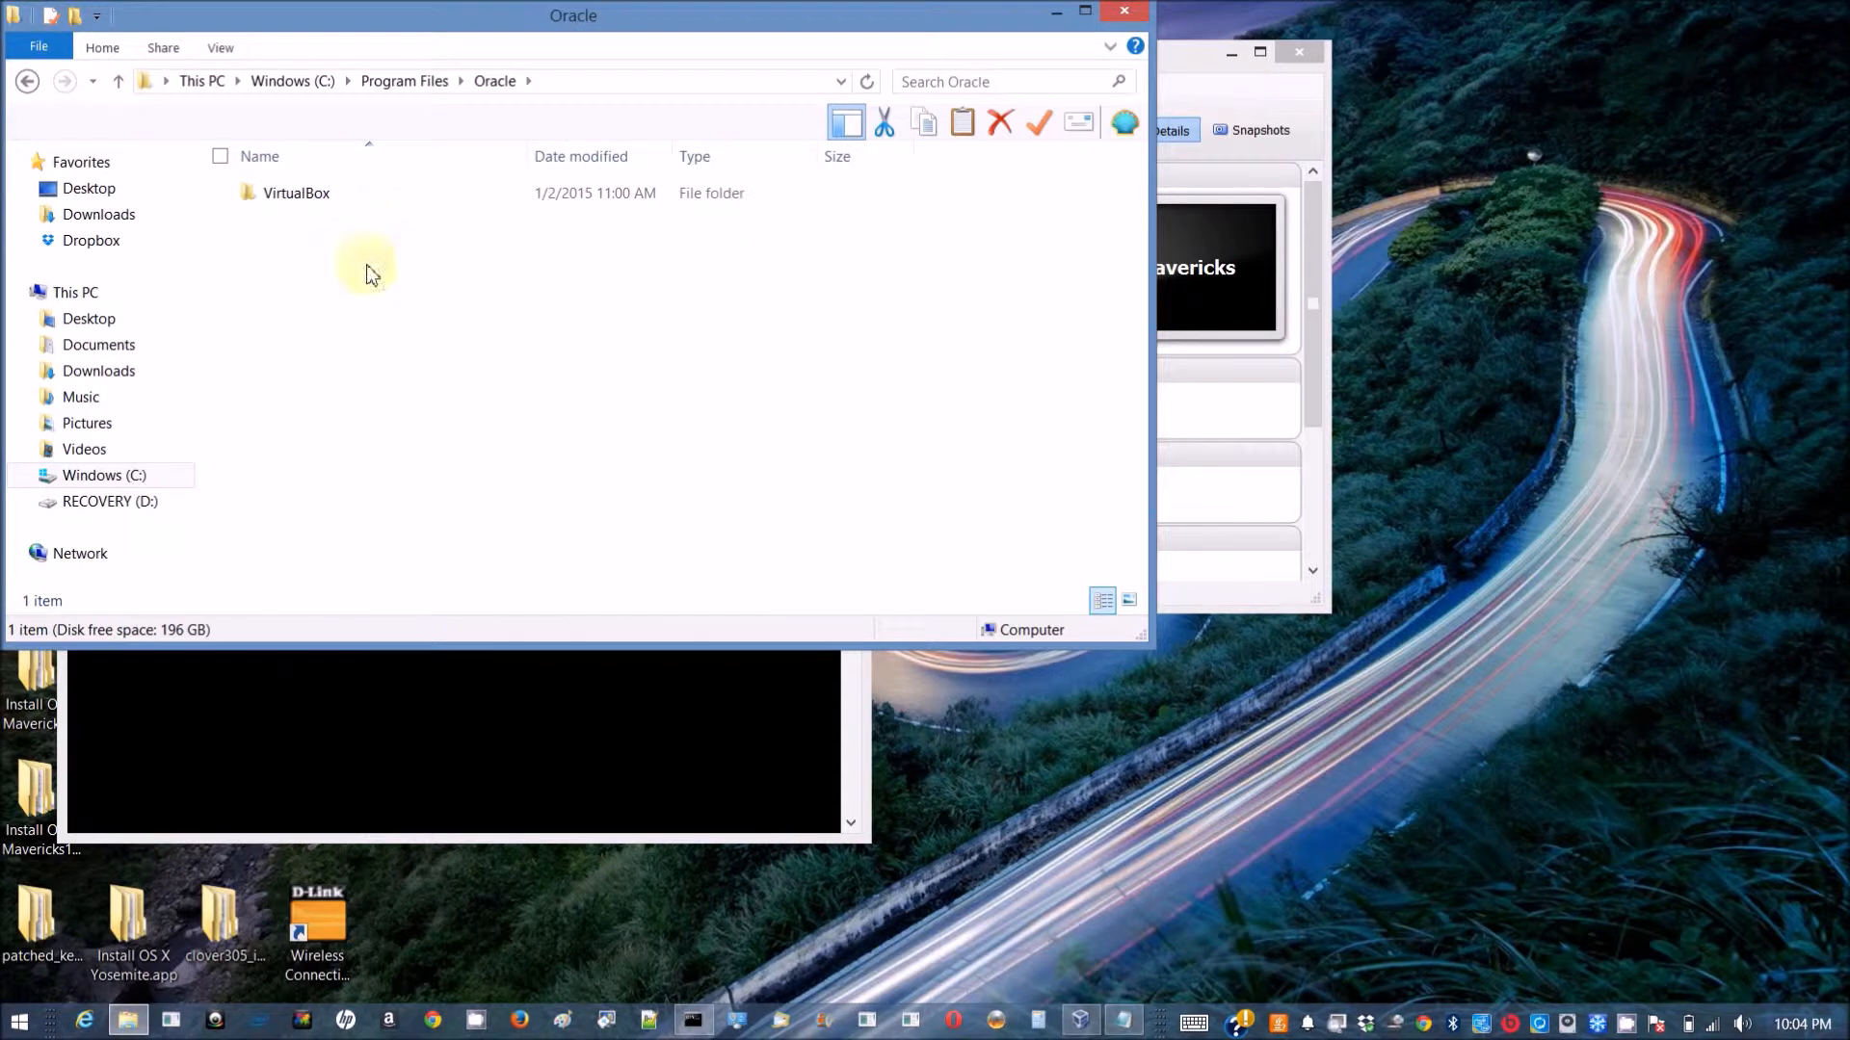
double_click(296, 192)
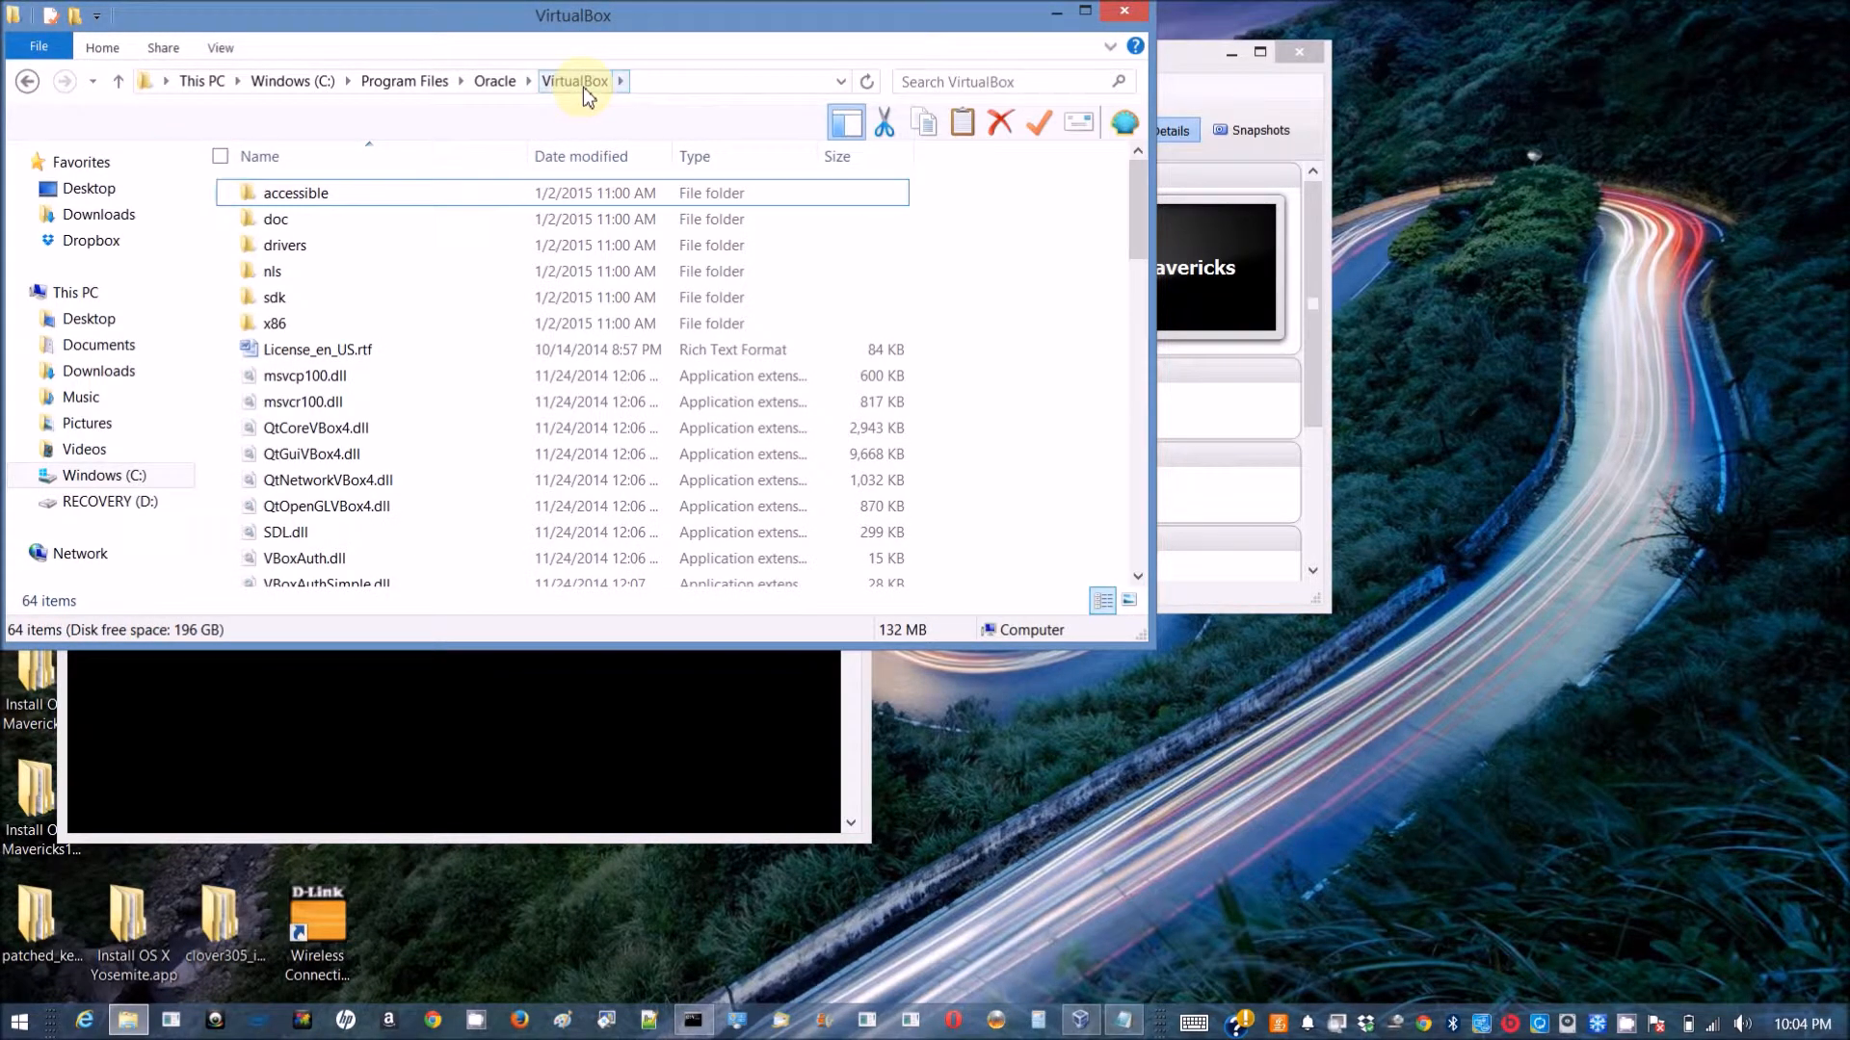
right_click(574, 80)
type("cd")
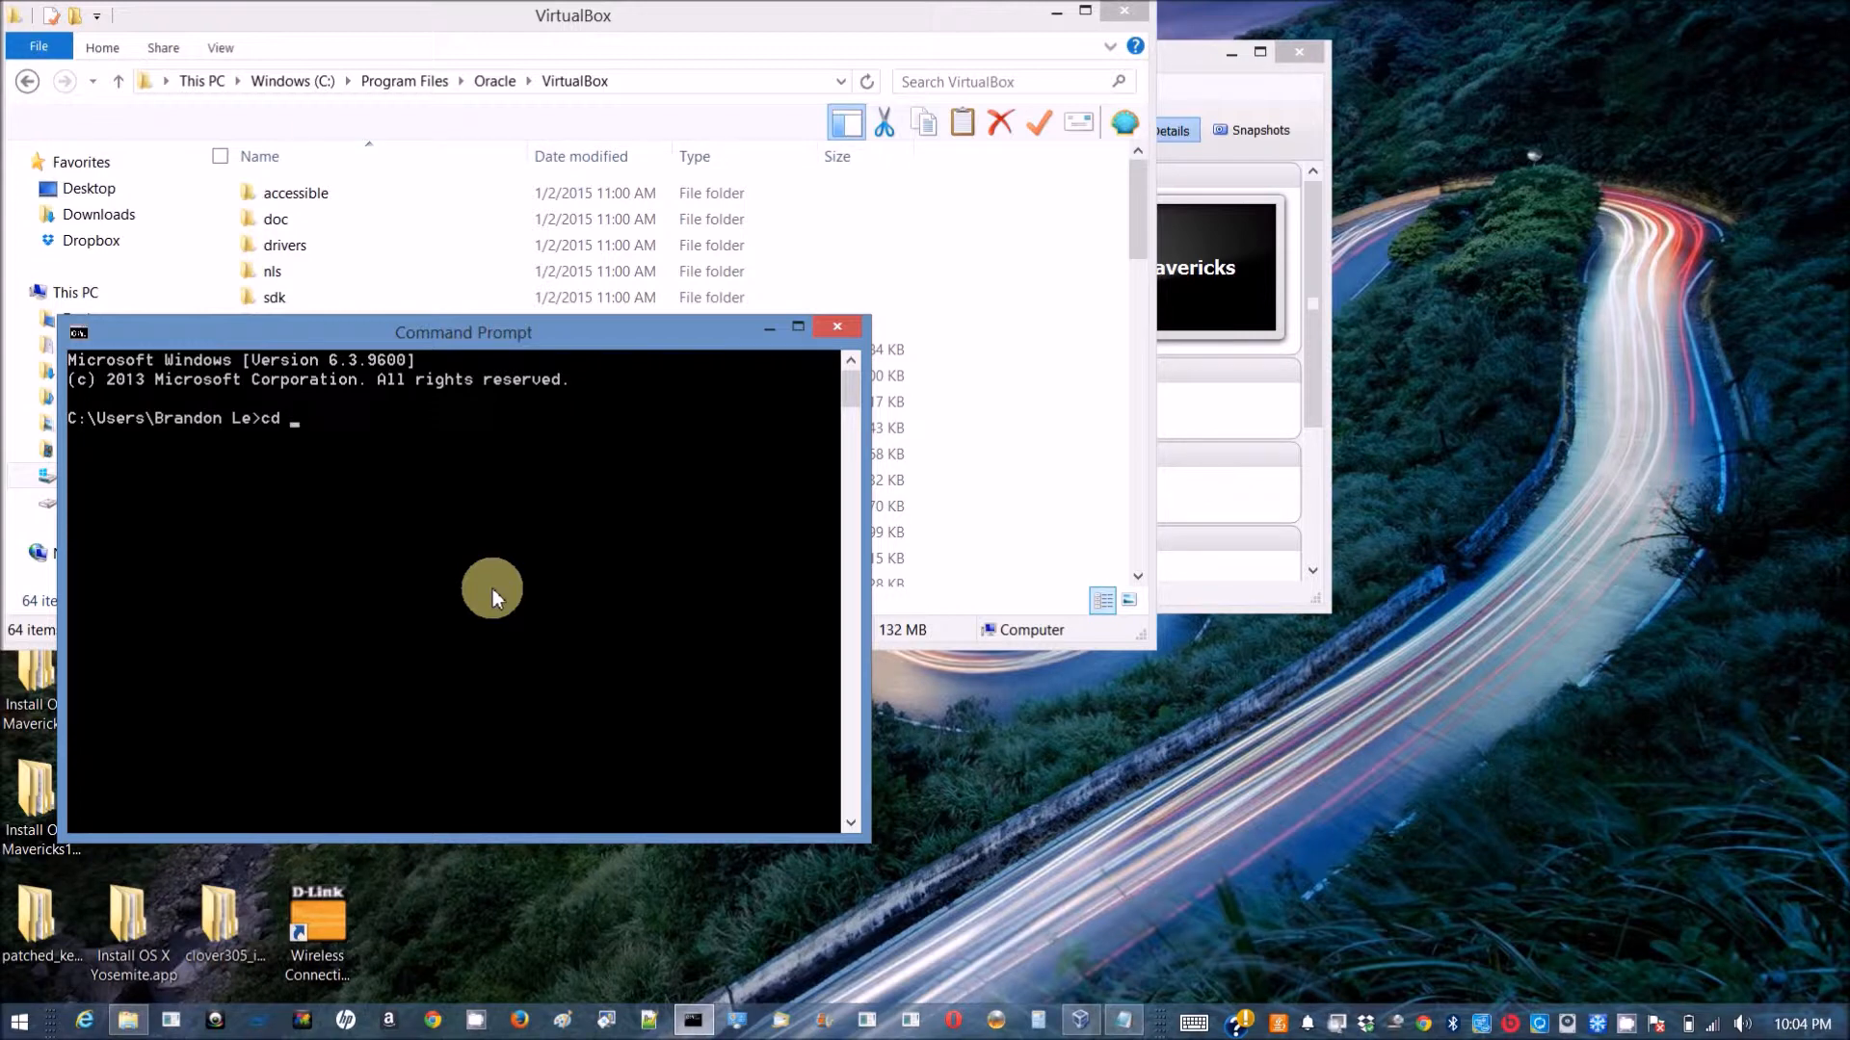
cd into the VirtualBox folder, run dir, then run VBoxManage modifyvm mavericks --cpuidset.
right_click(492, 589)
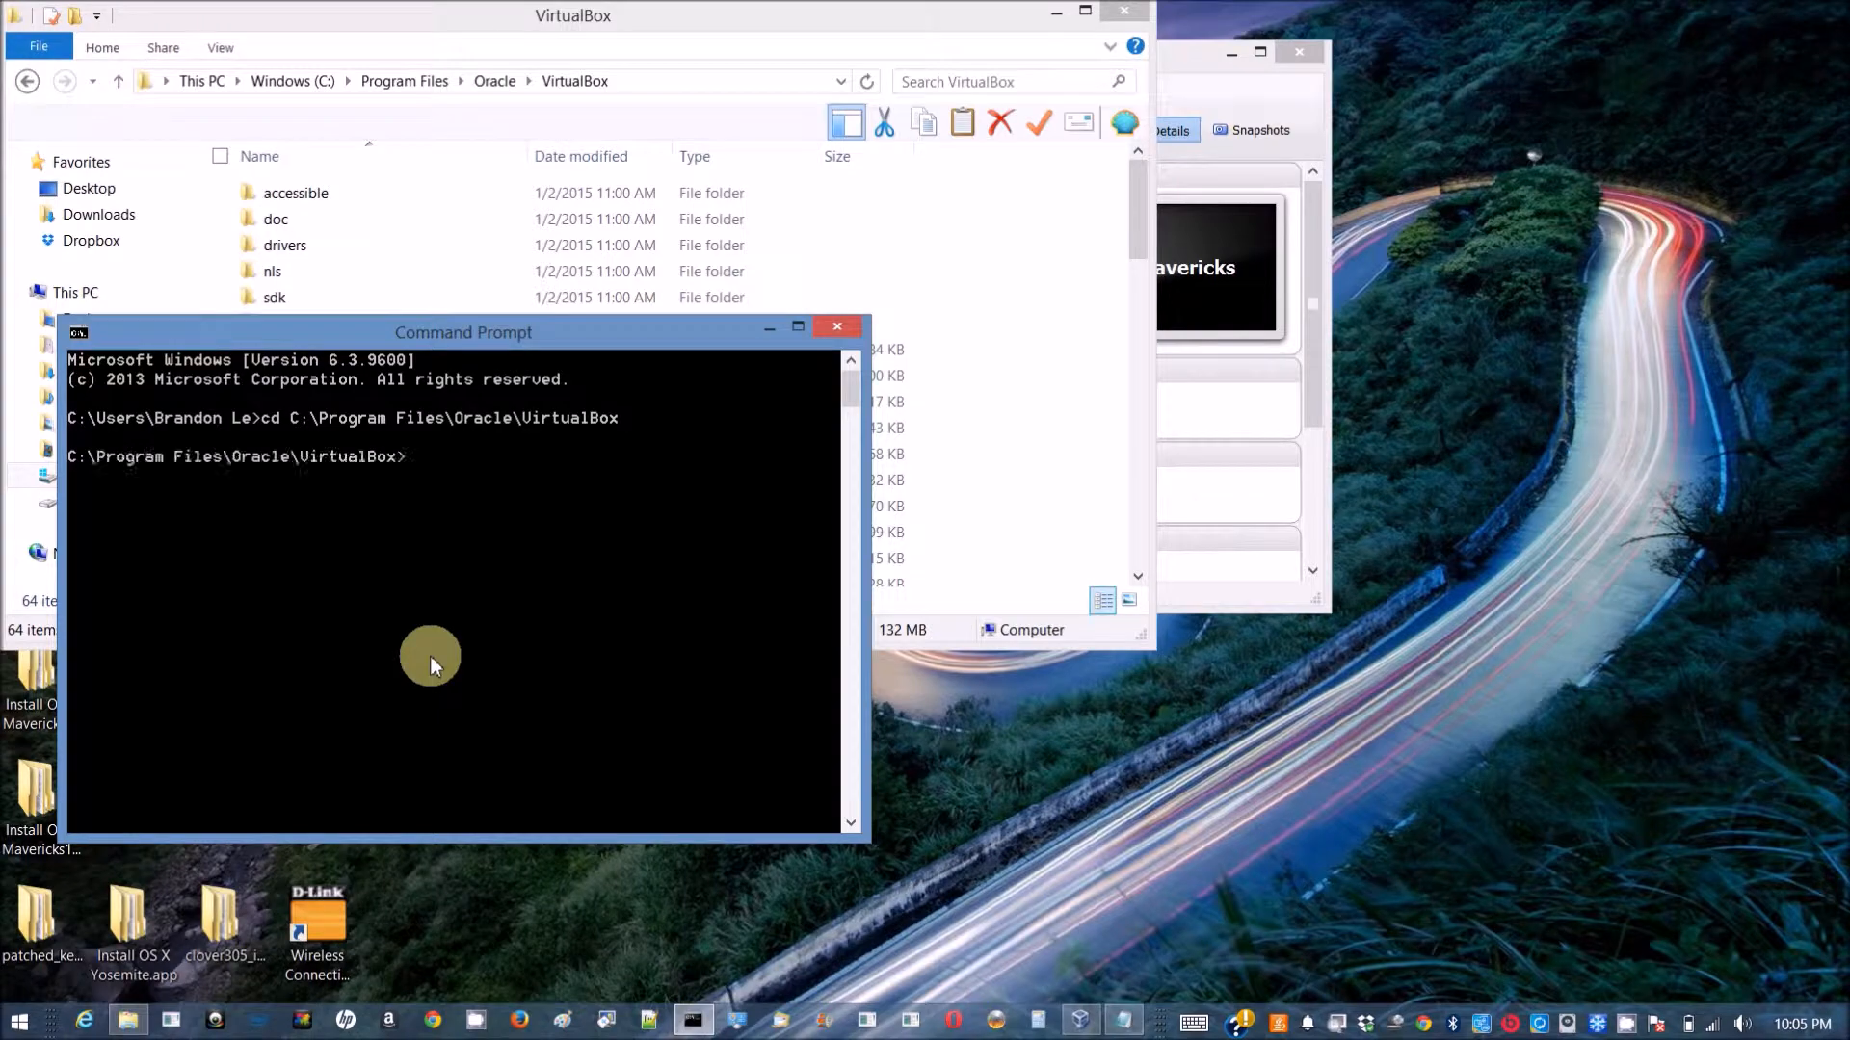
type("dir")
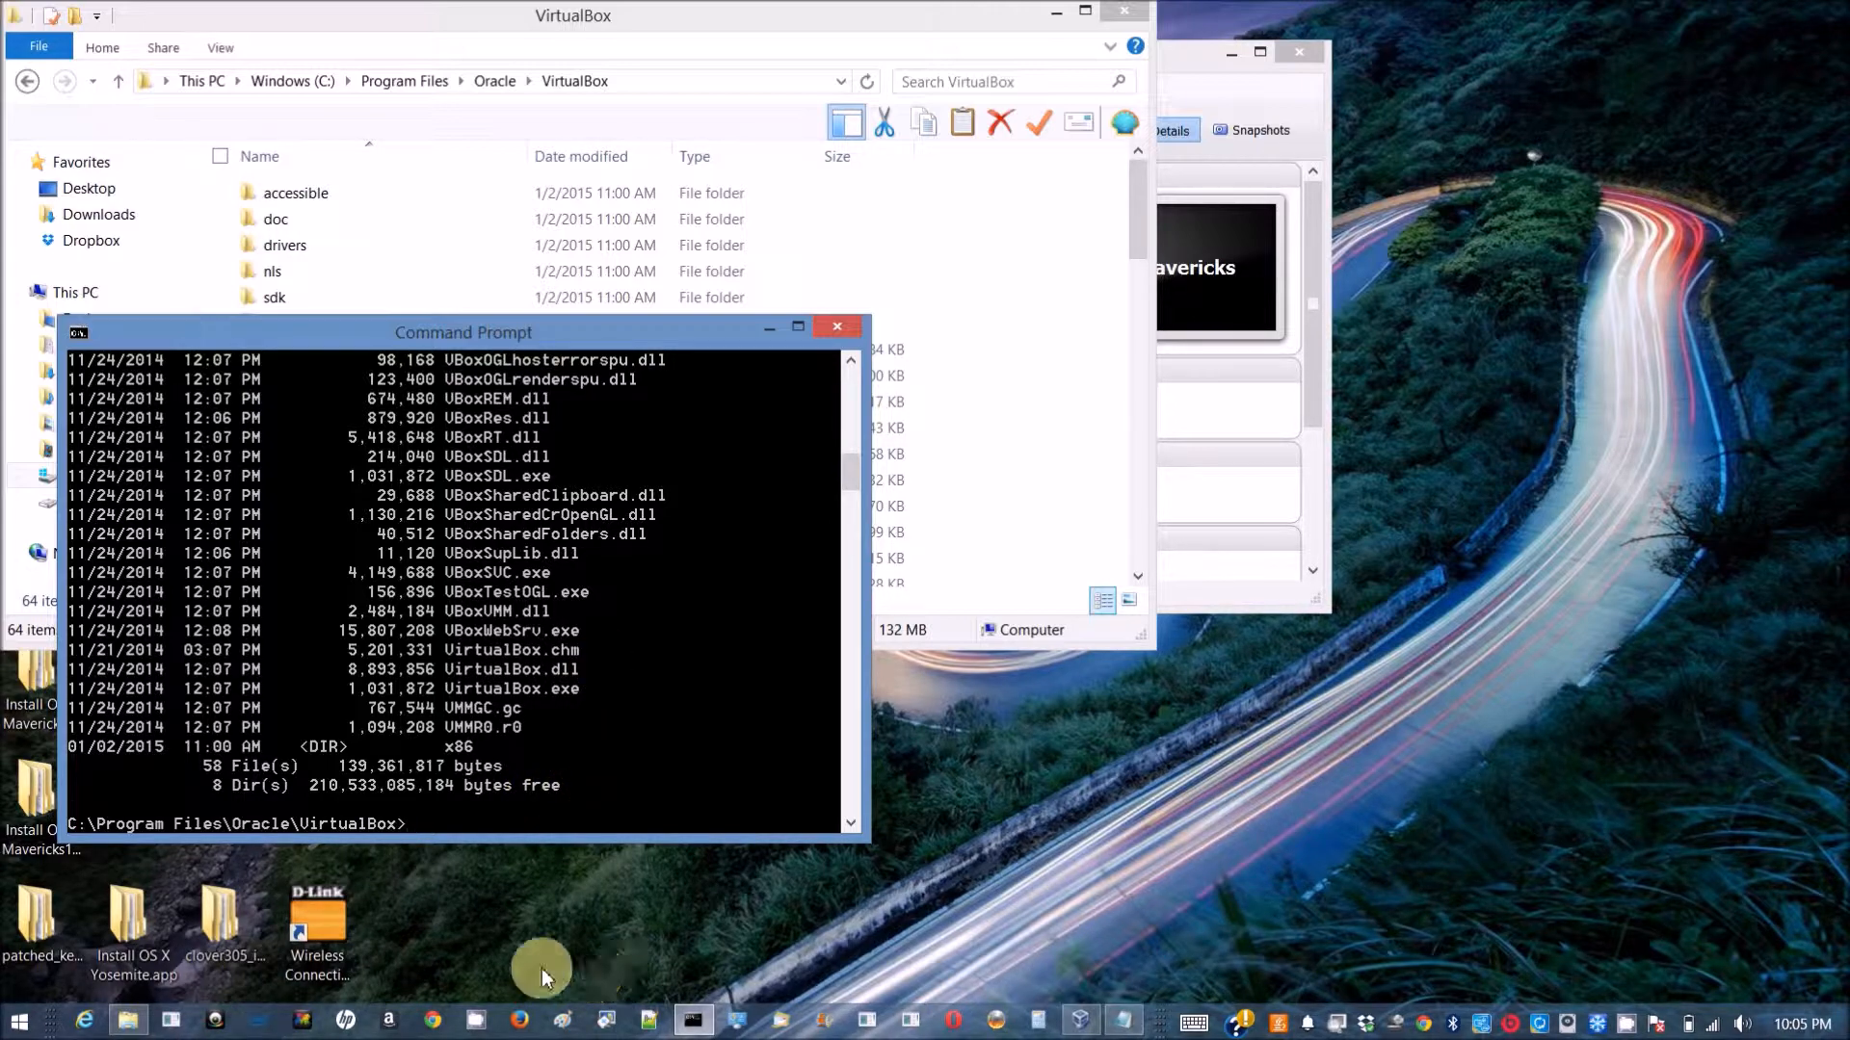
mouse_move(1008, 982)
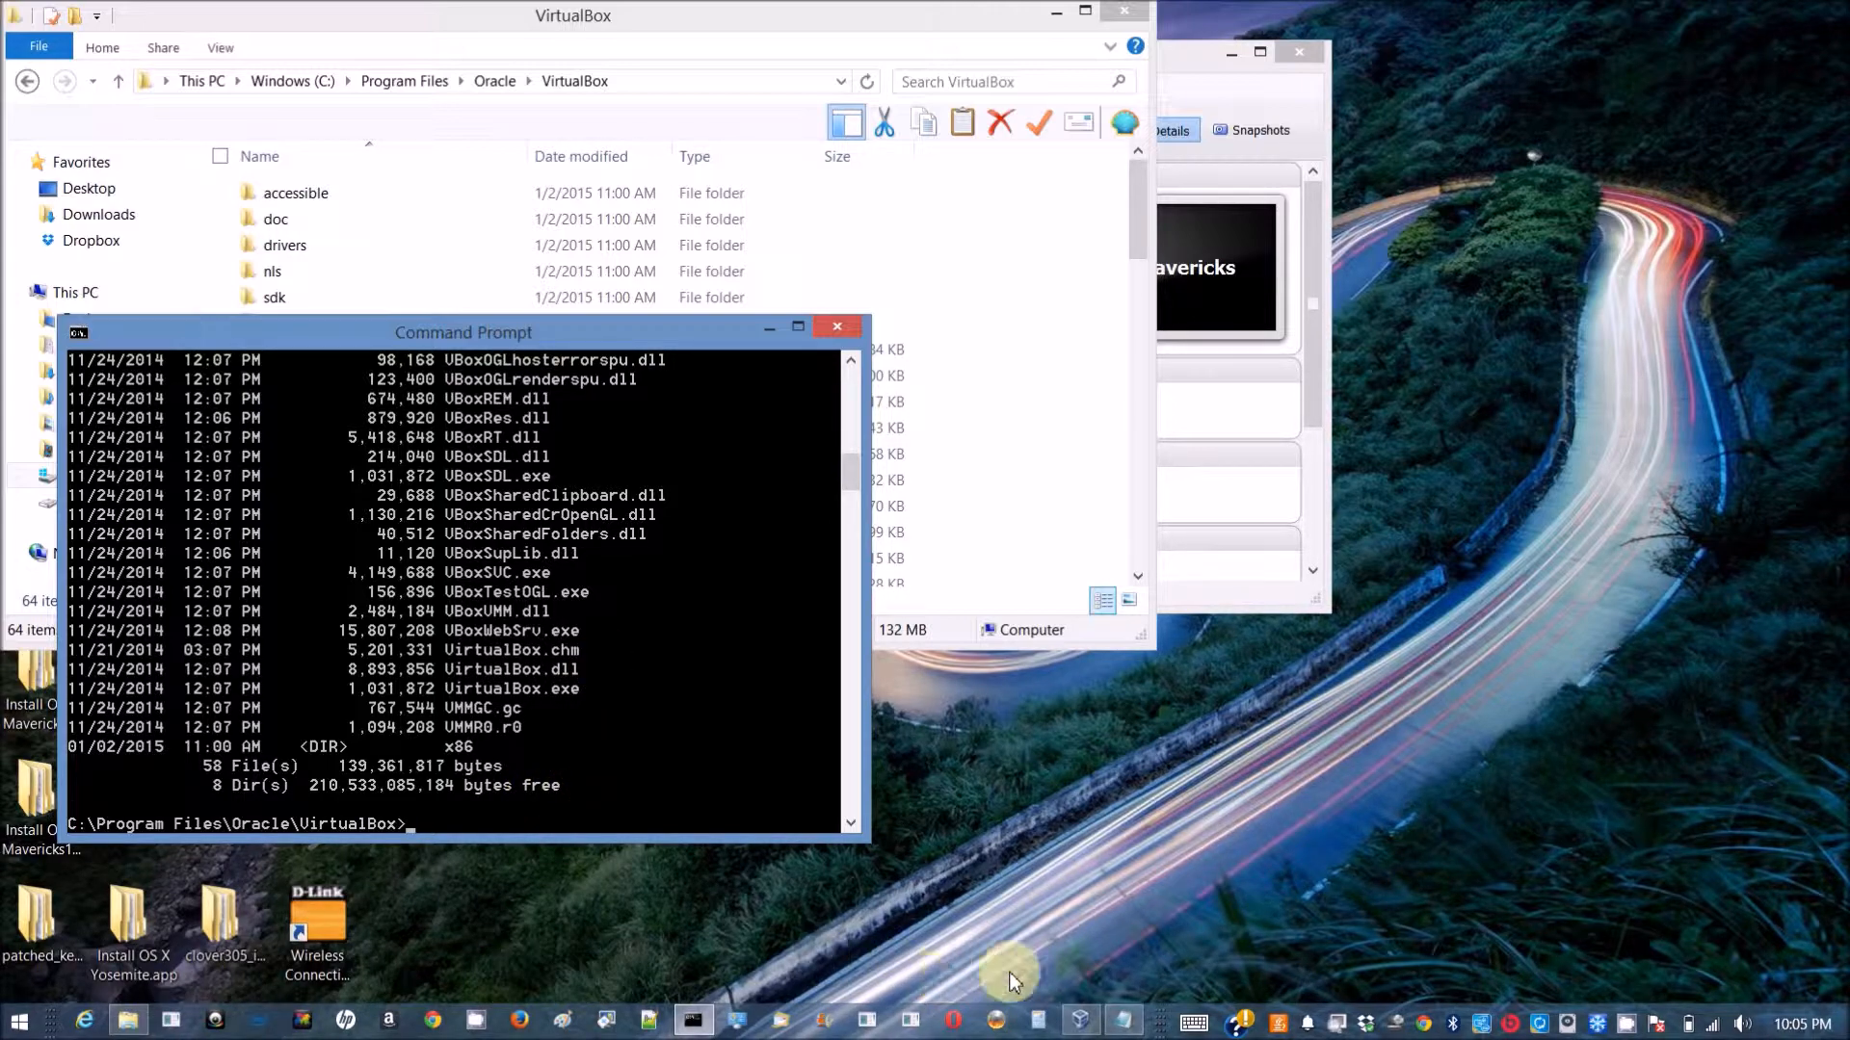
left_click(1121, 1021)
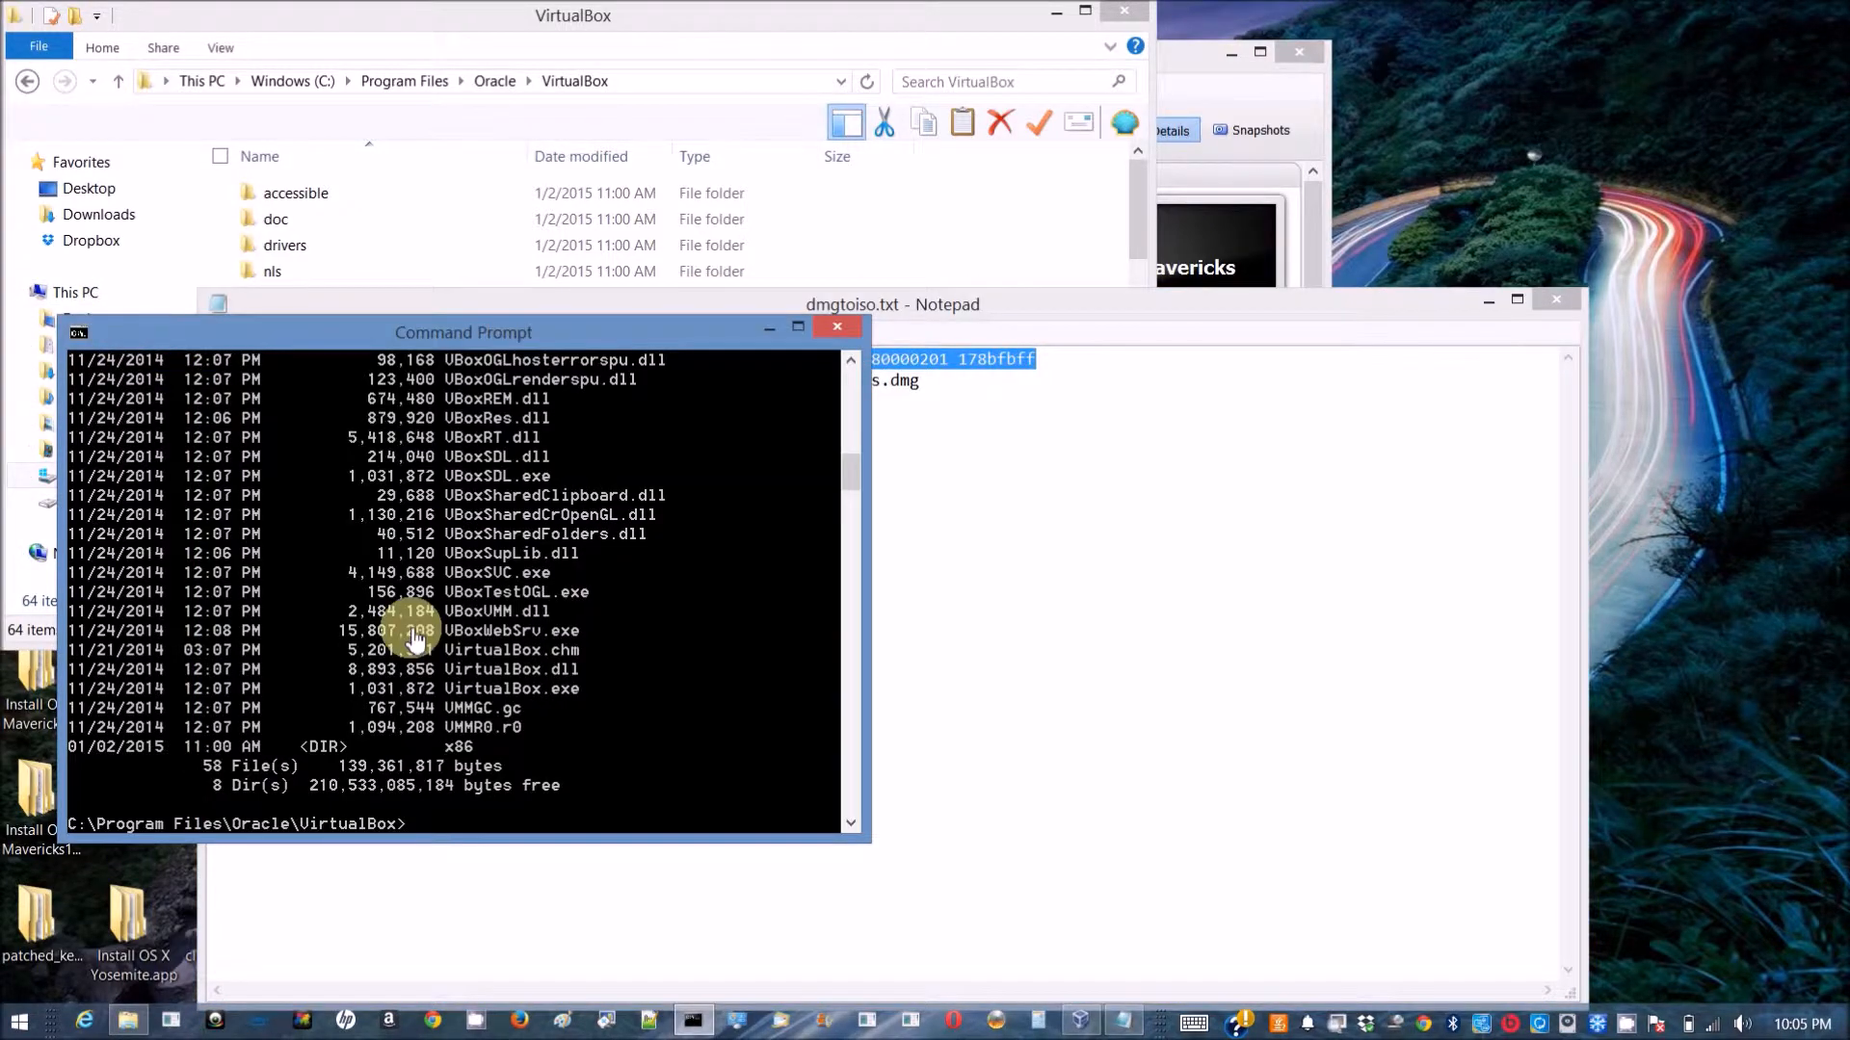
mouse_move(546, 752)
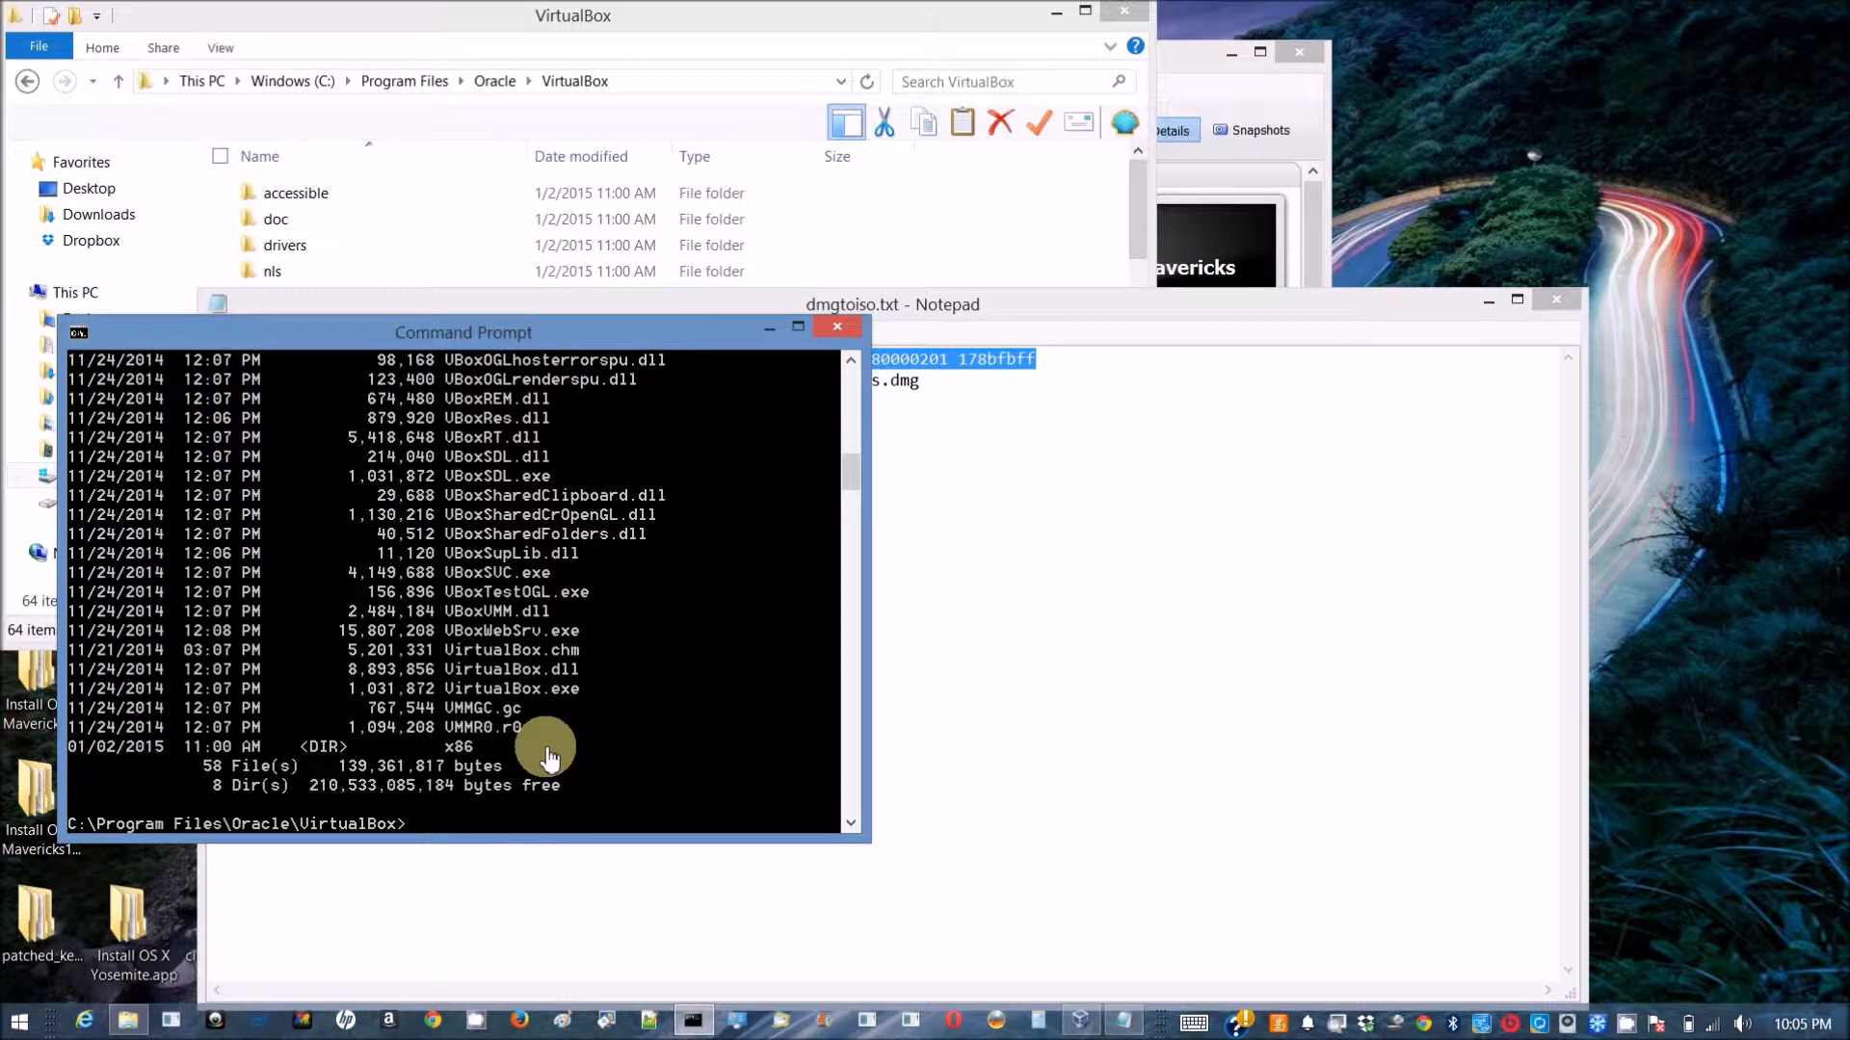
mouse_move(543, 803)
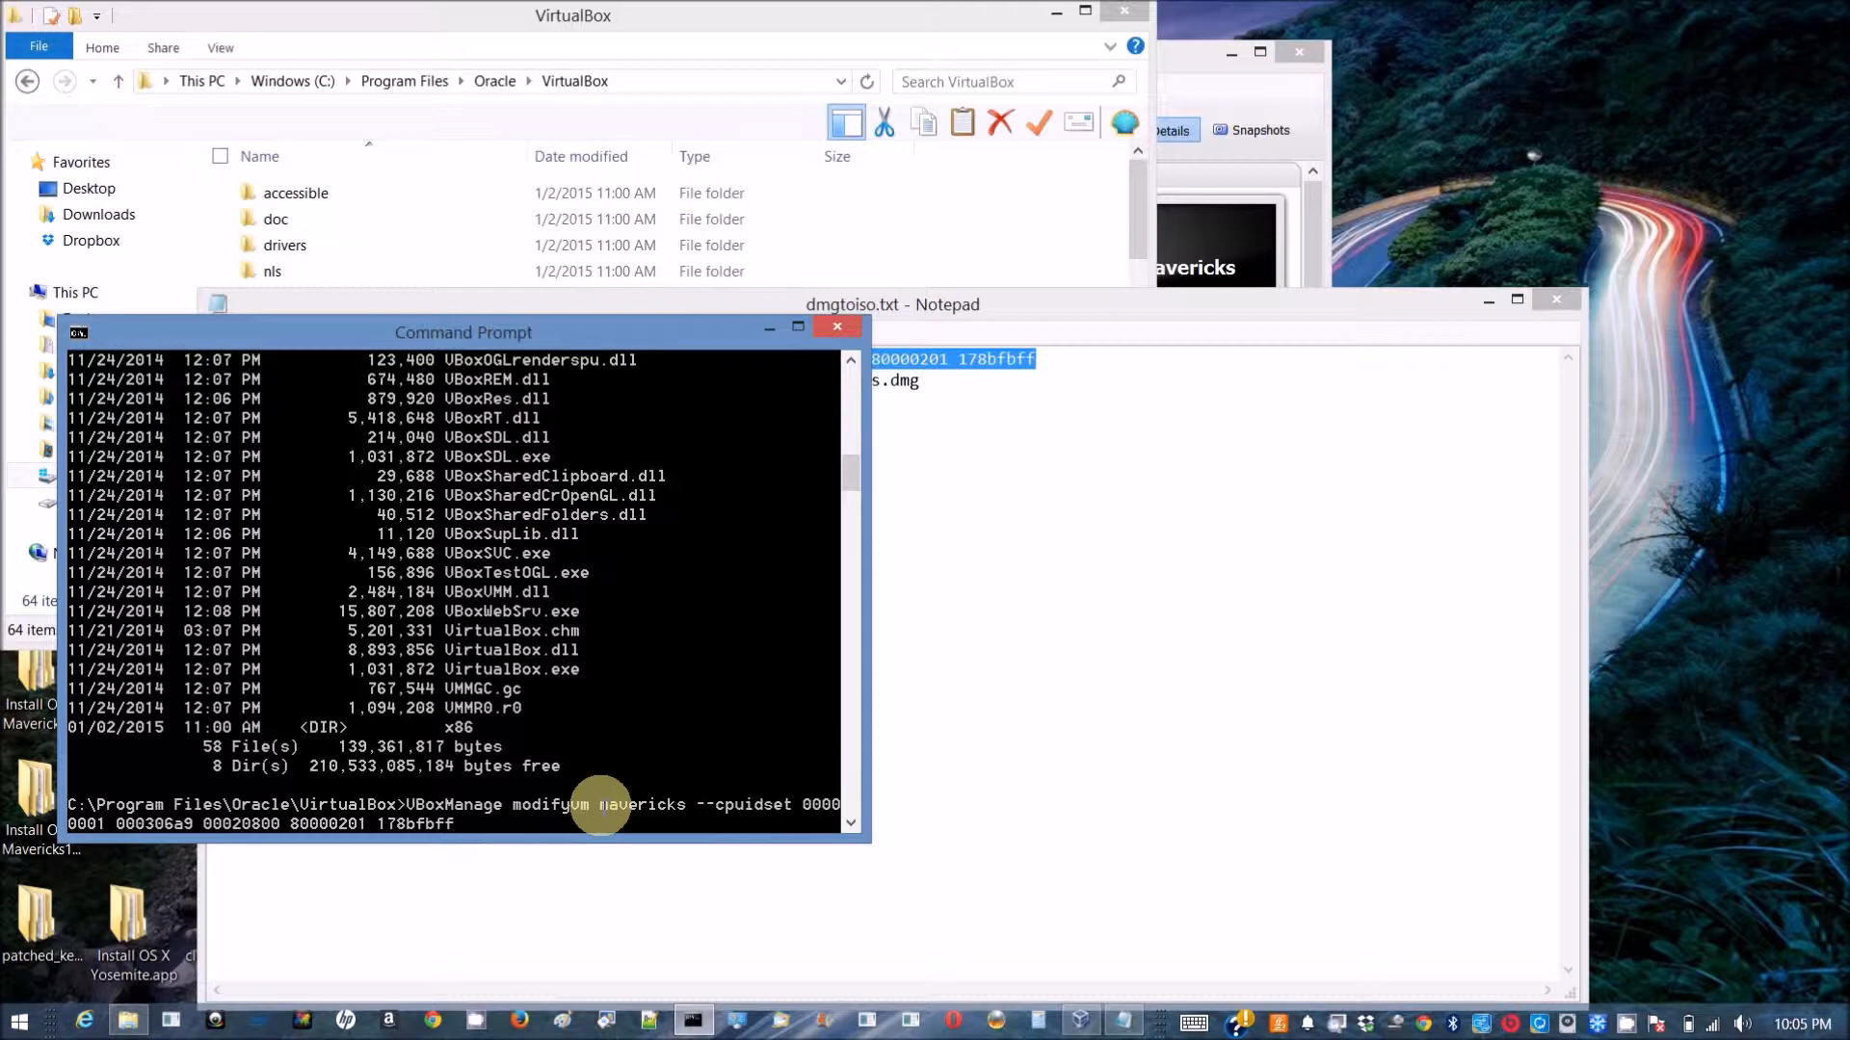
key("enter")
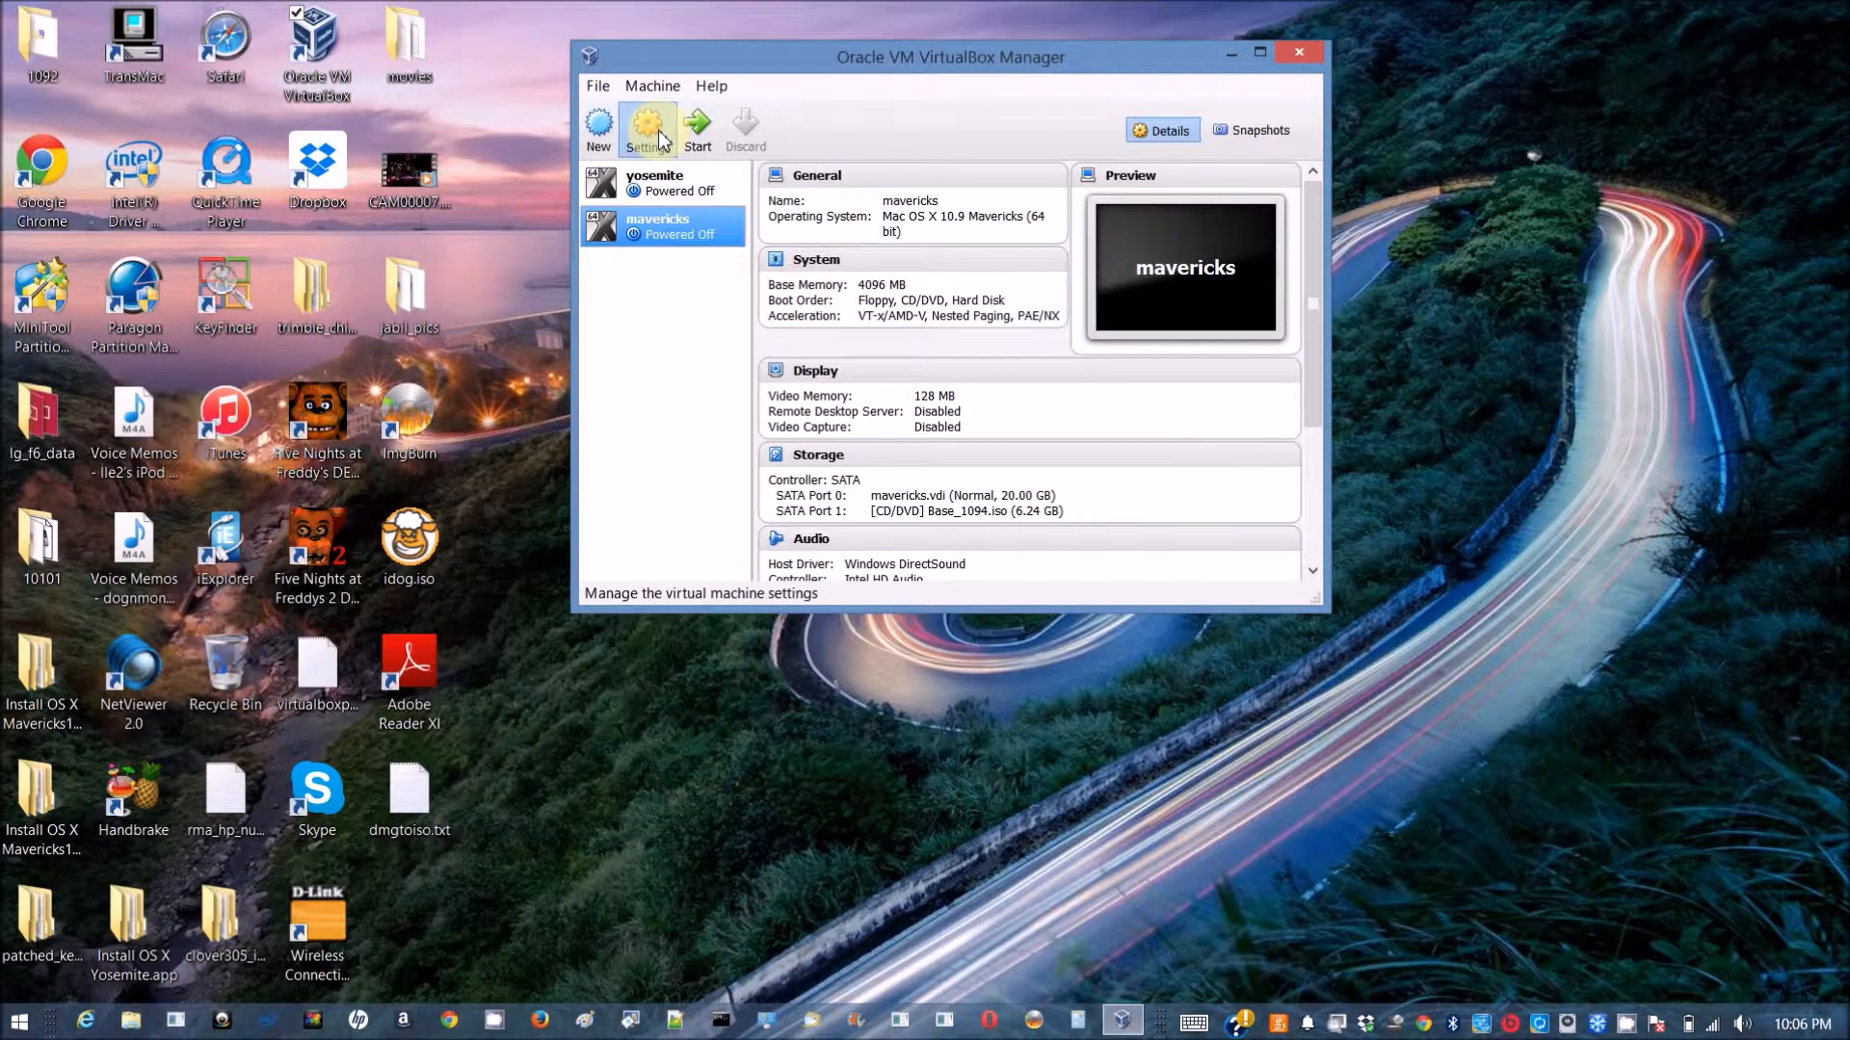
Swap the mavericks VM's optical disc from Base_1094.iso to HackBoot_Mav.iso and save.
left_click(645, 131)
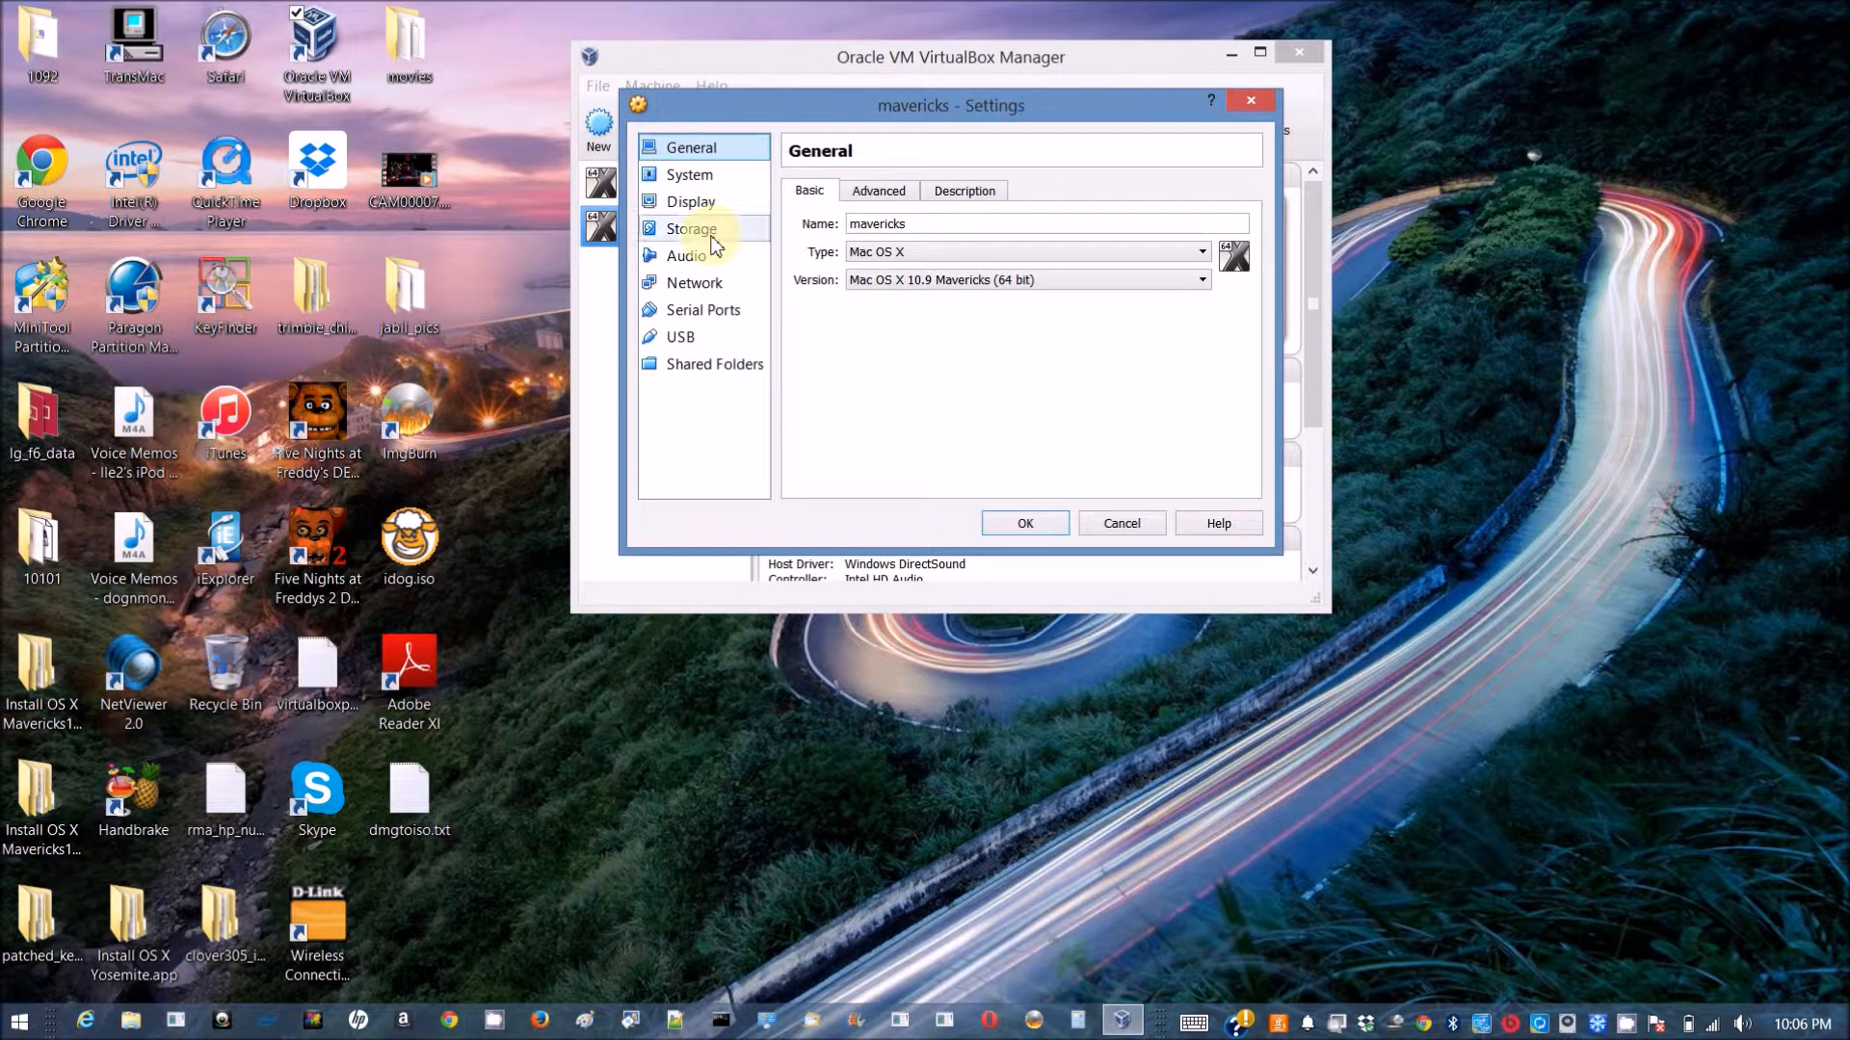
left_click(690, 227)
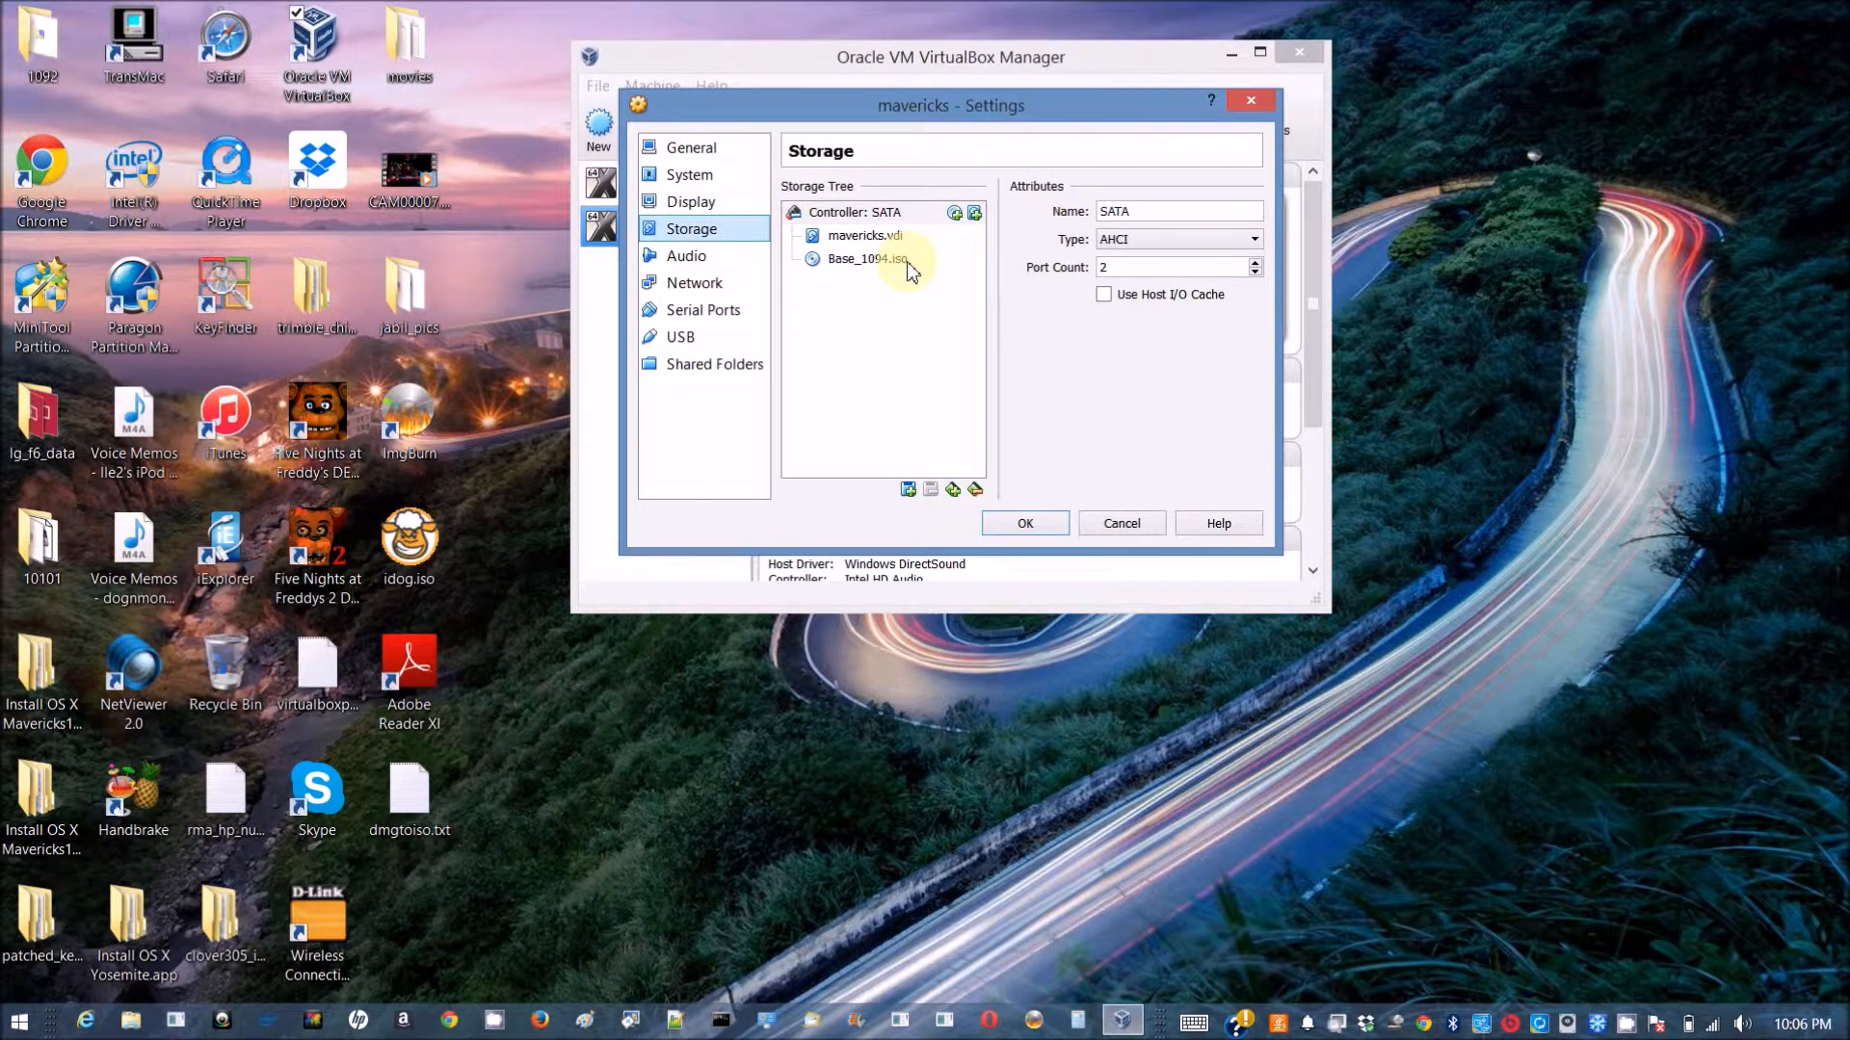
left_click(867, 258)
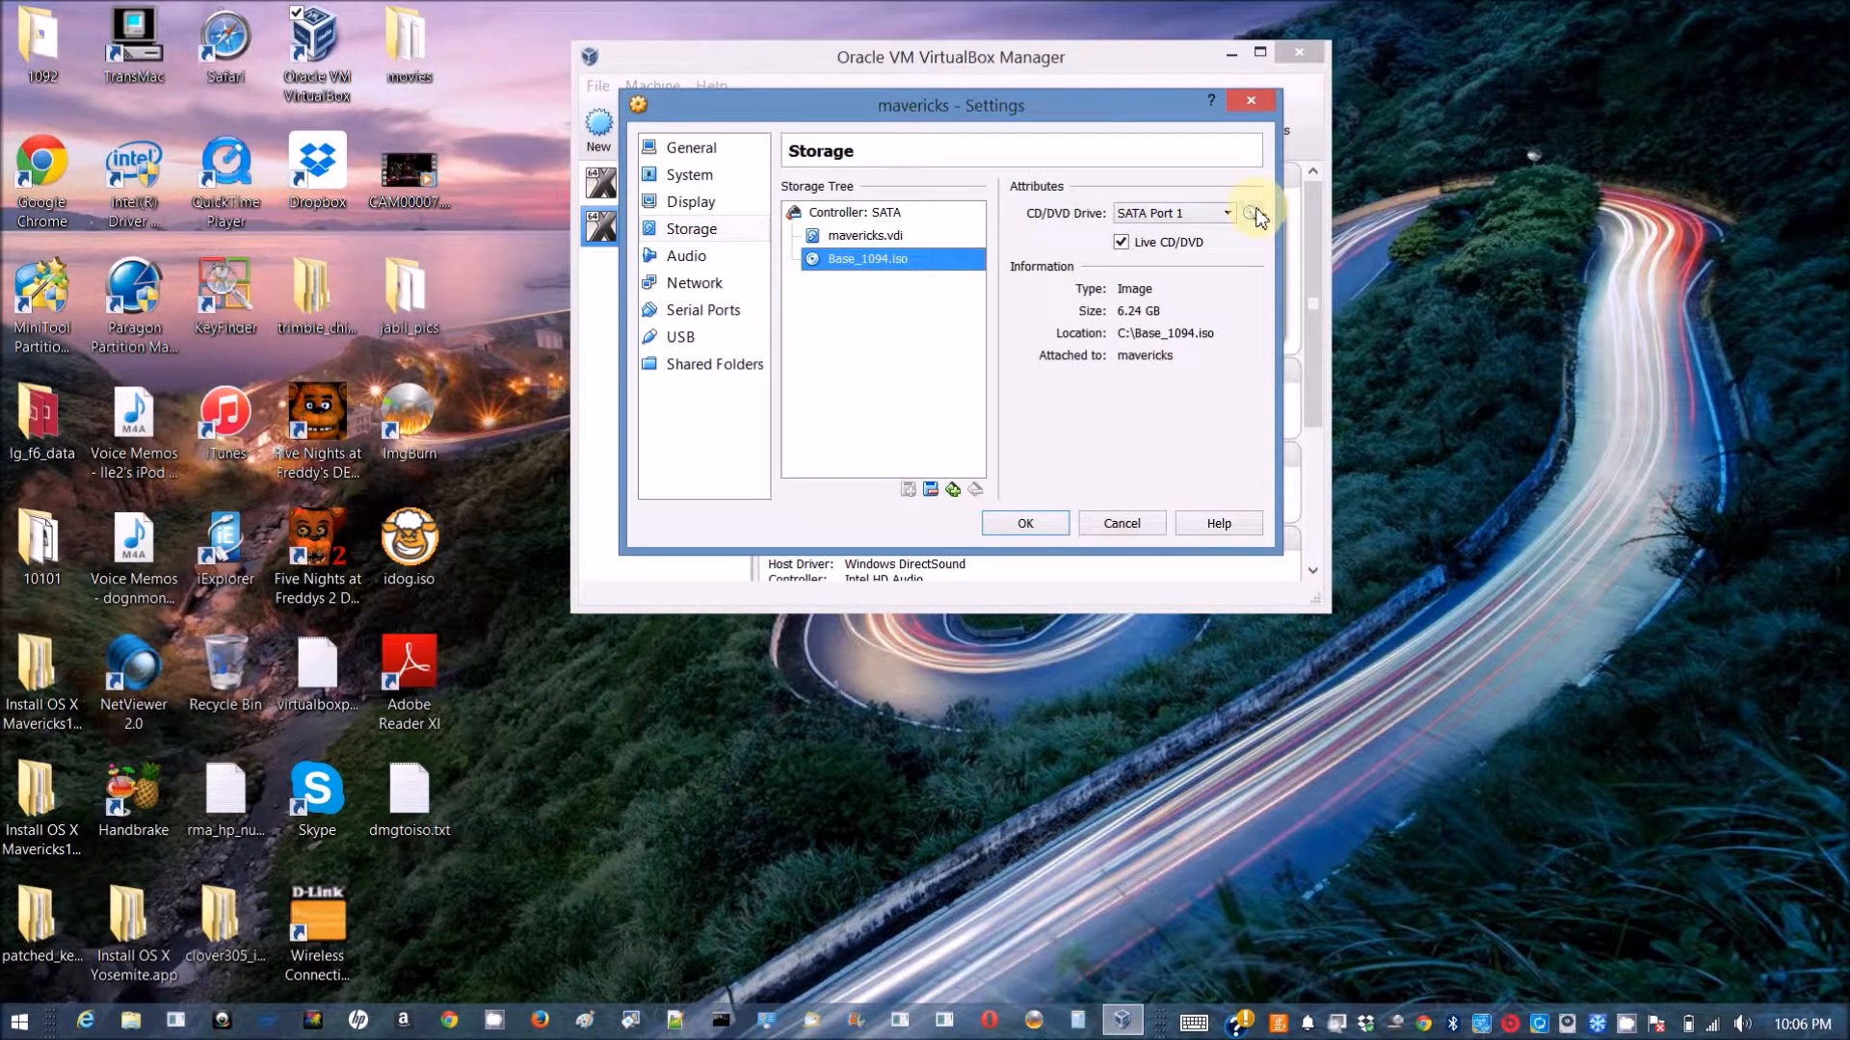
left_click(1250, 214)
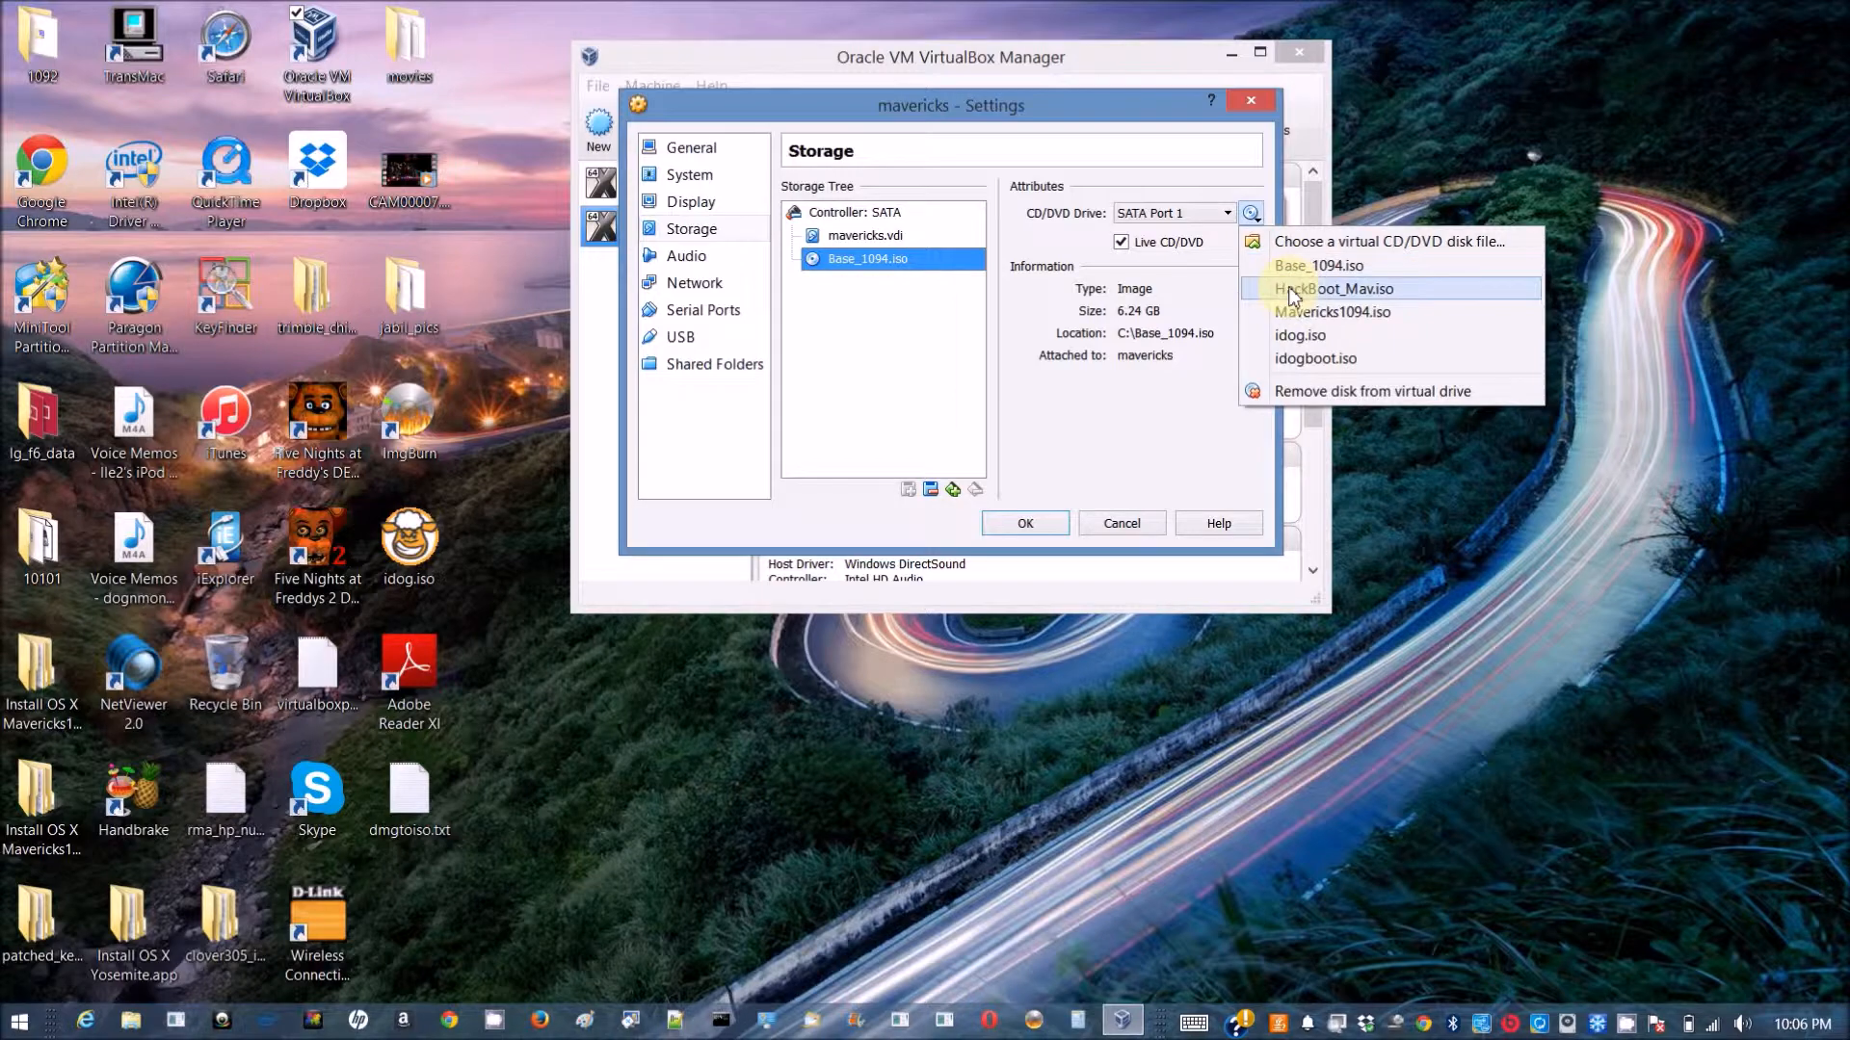
left_click(1334, 289)
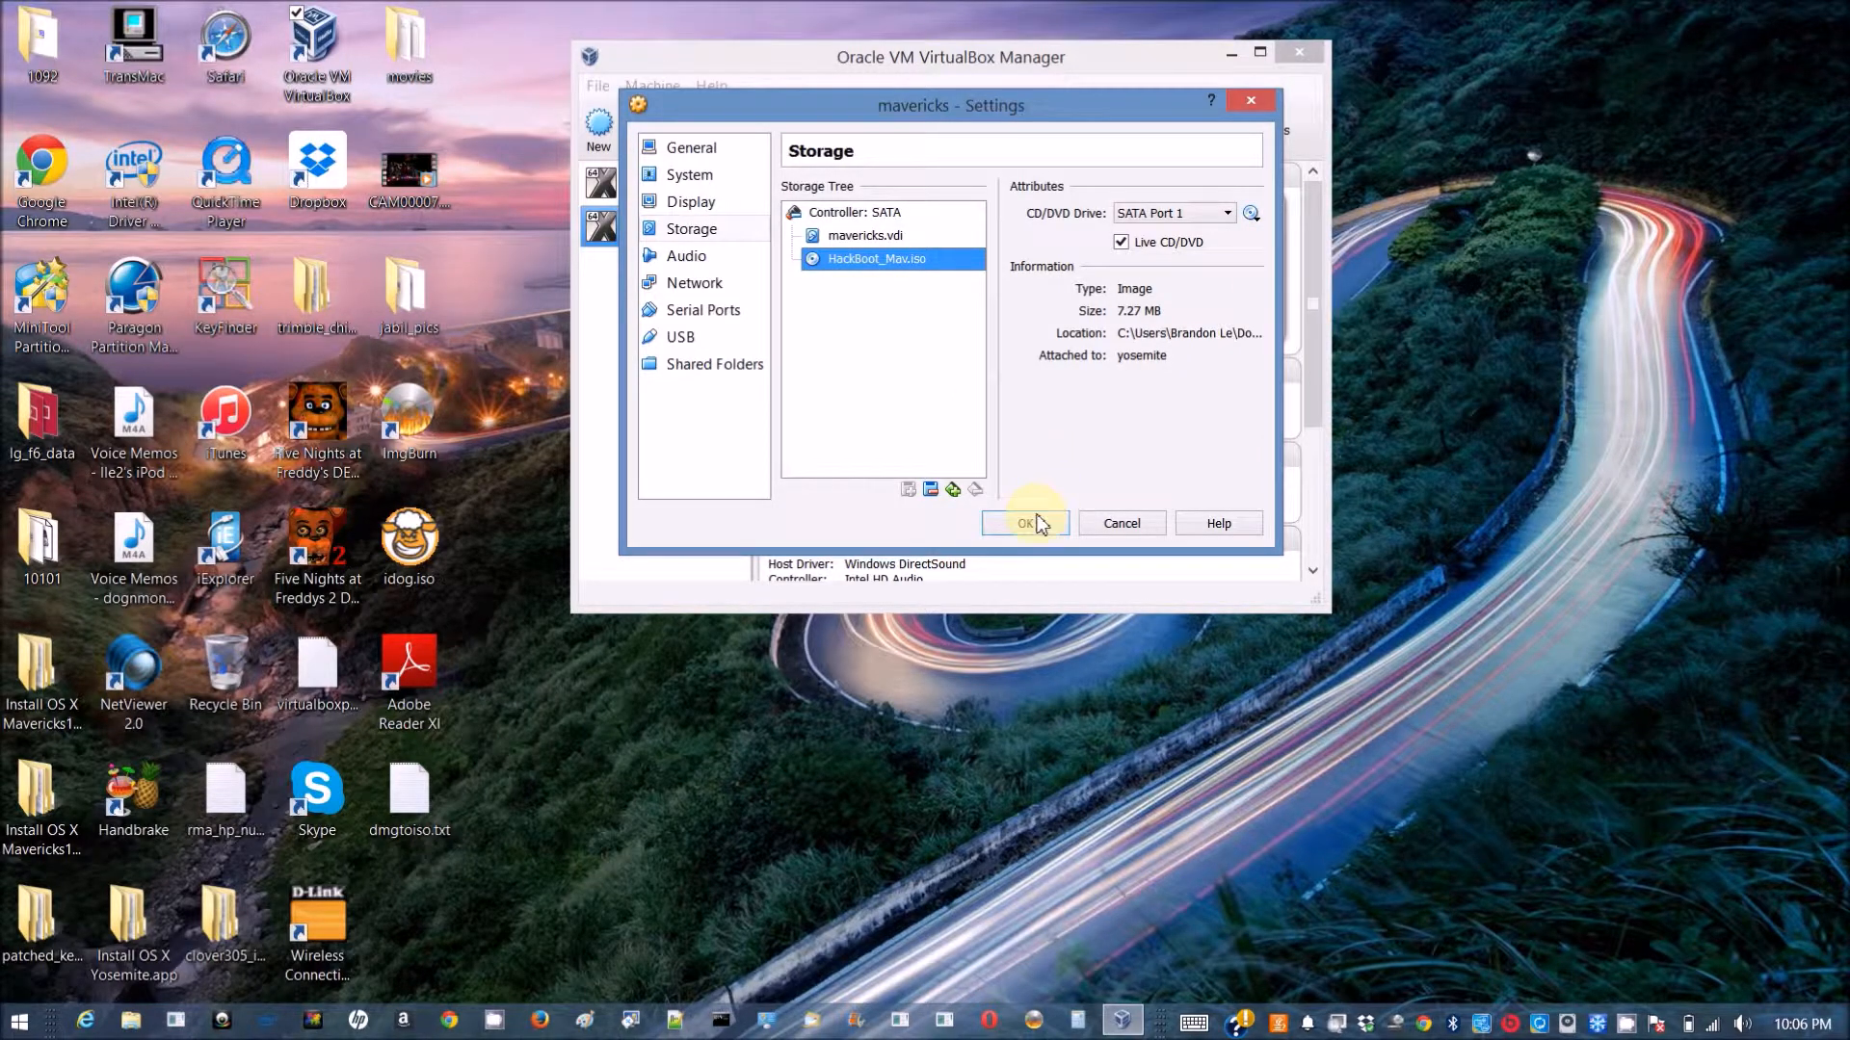
left_click(1024, 522)
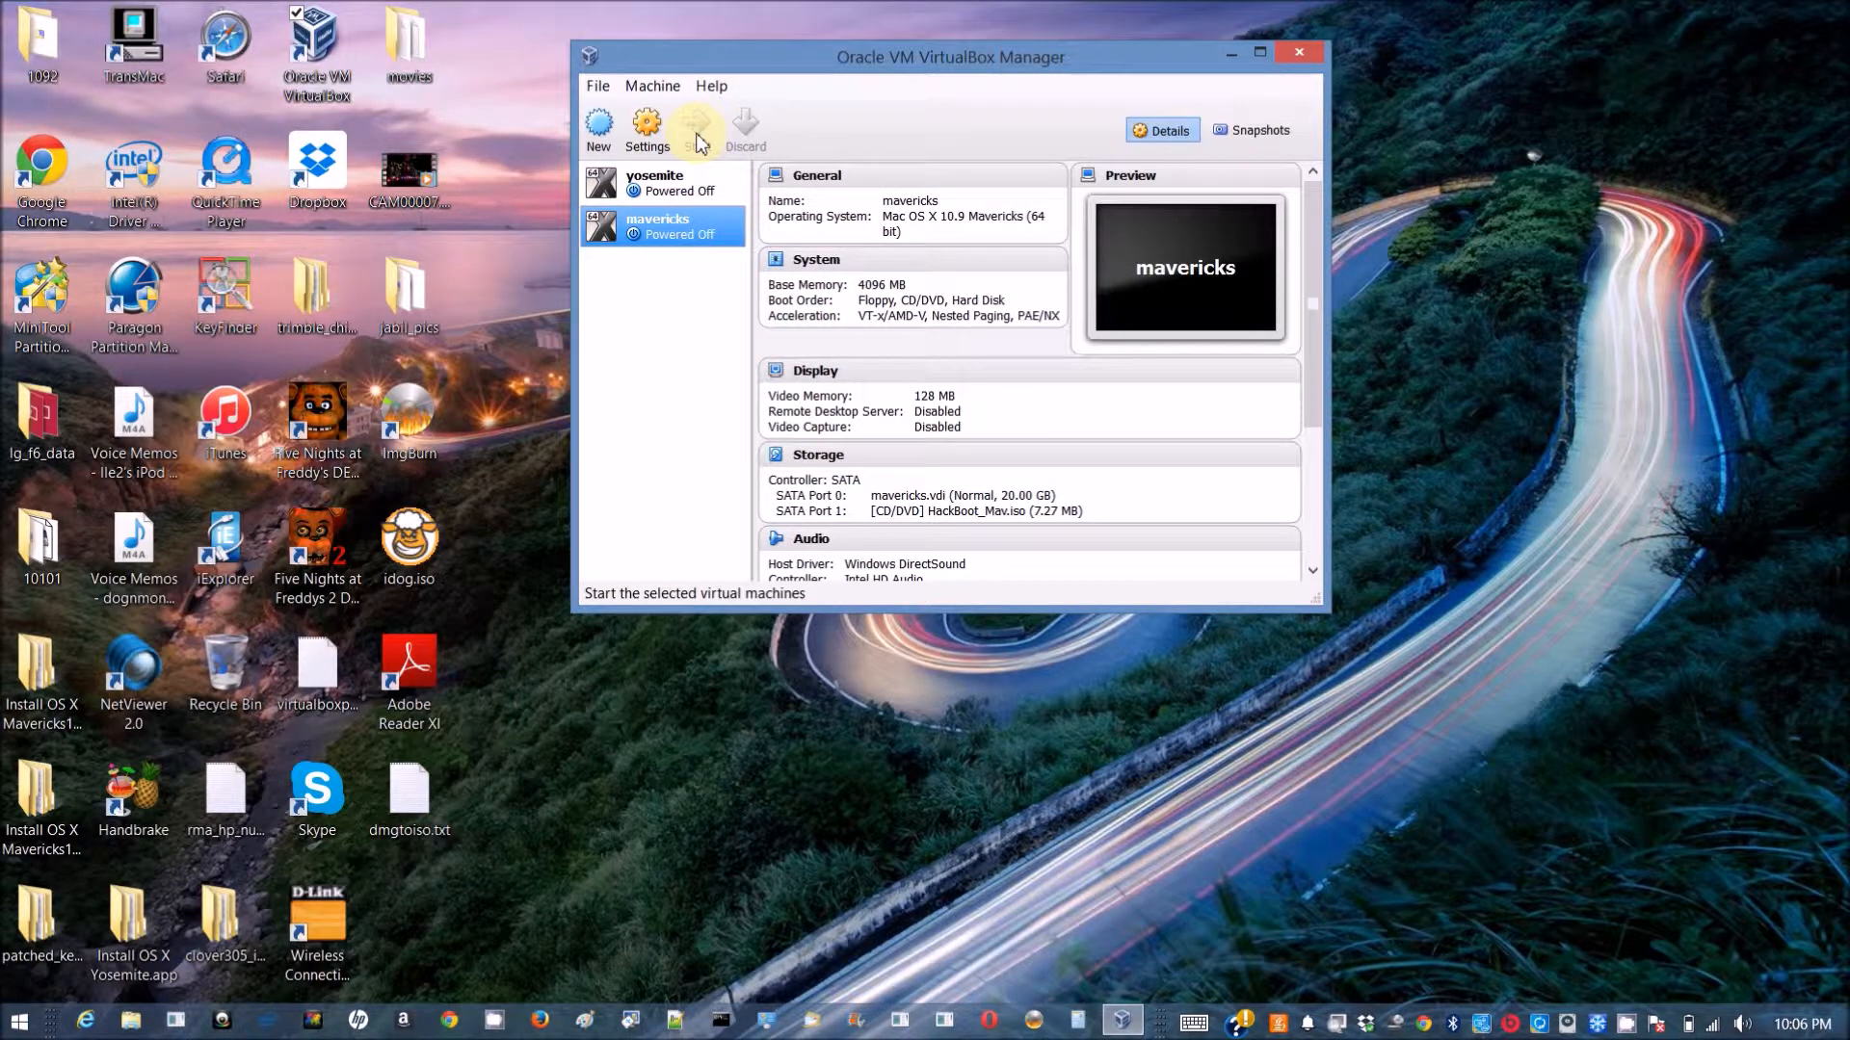
Start the mavericks VM and put Base_1094.iso in its optical drive, saving settings.
left_click(695, 127)
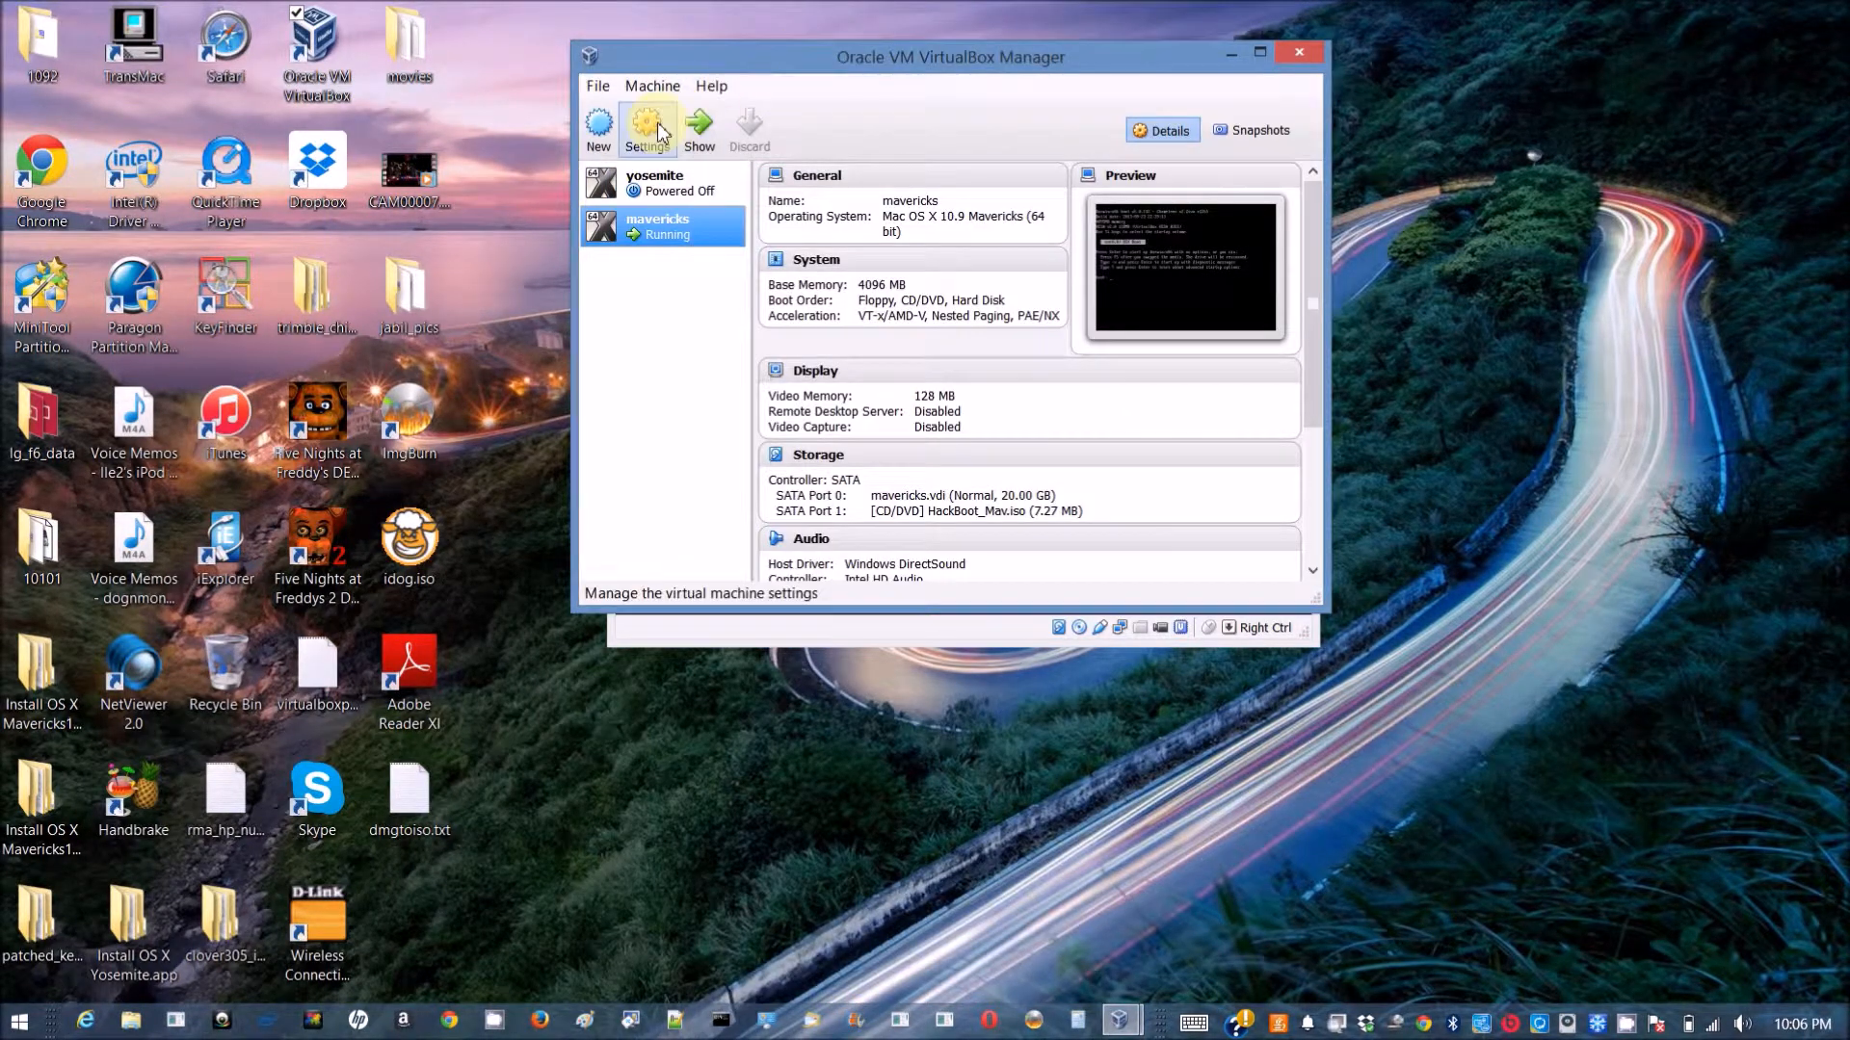
left_click(645, 130)
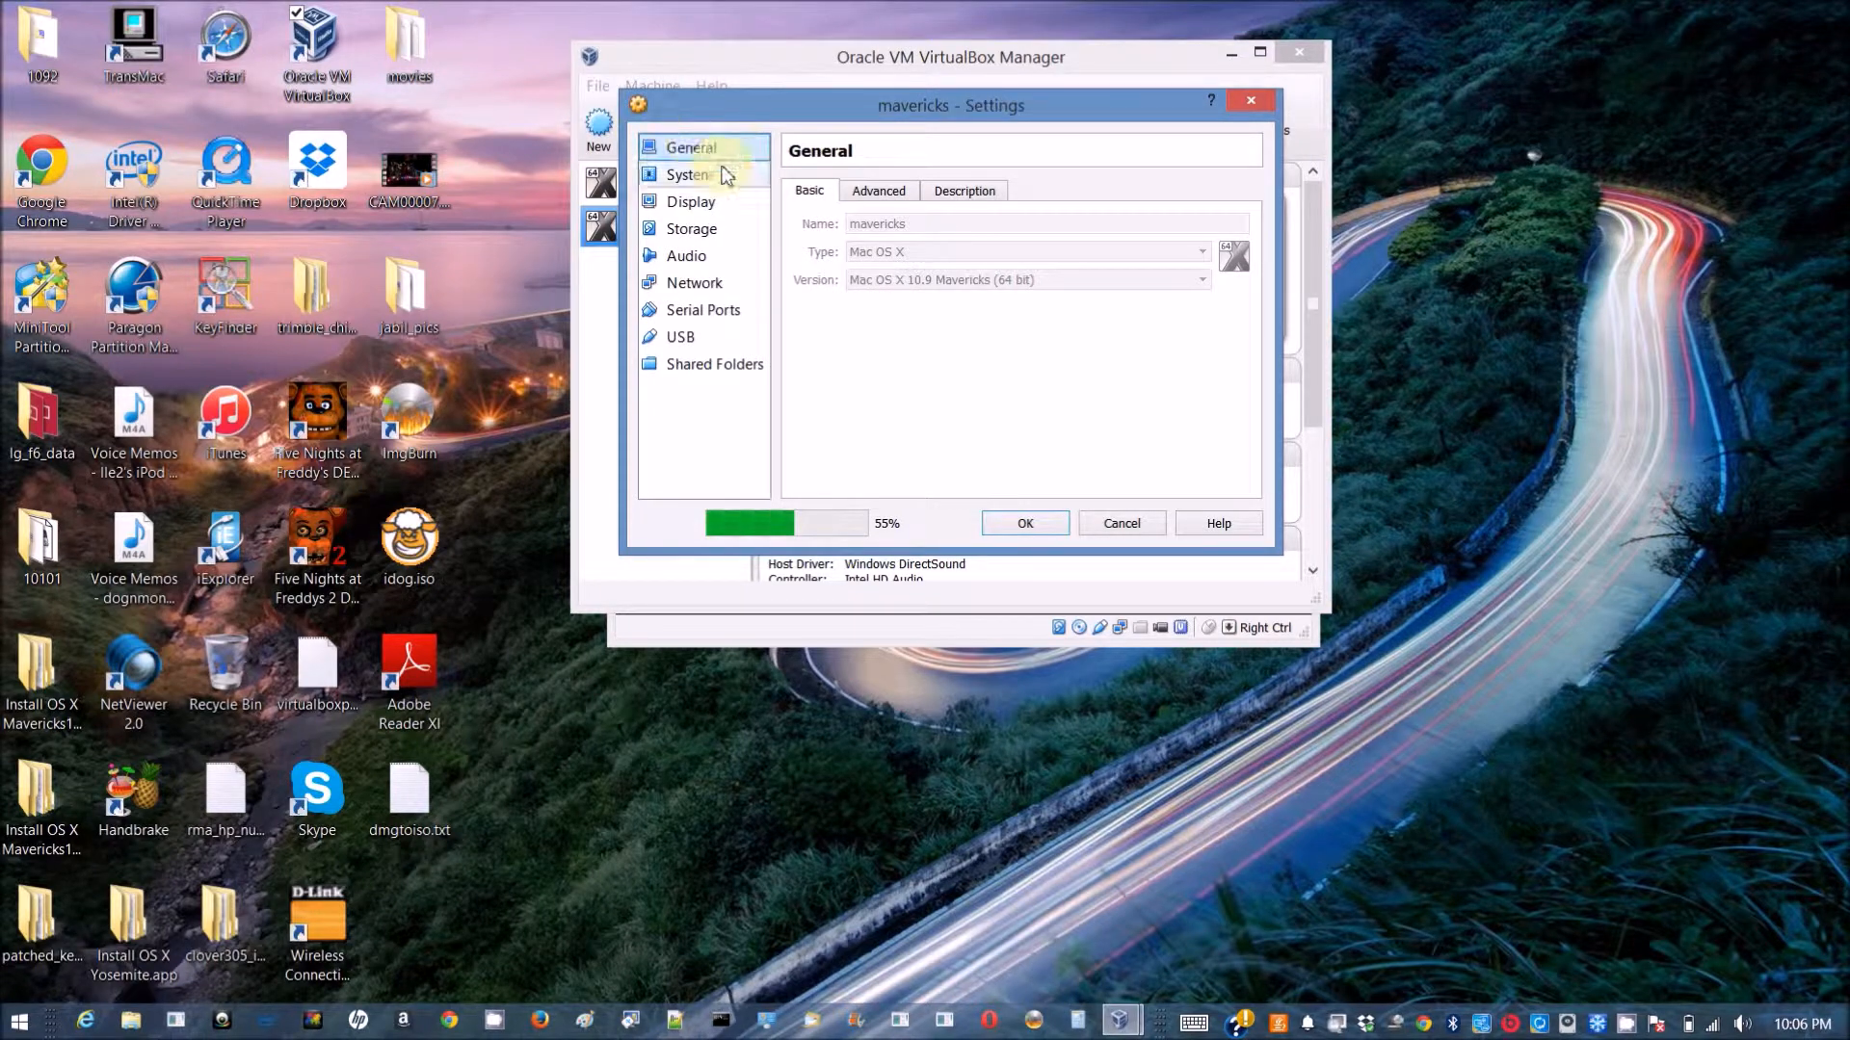
left_click(692, 229)
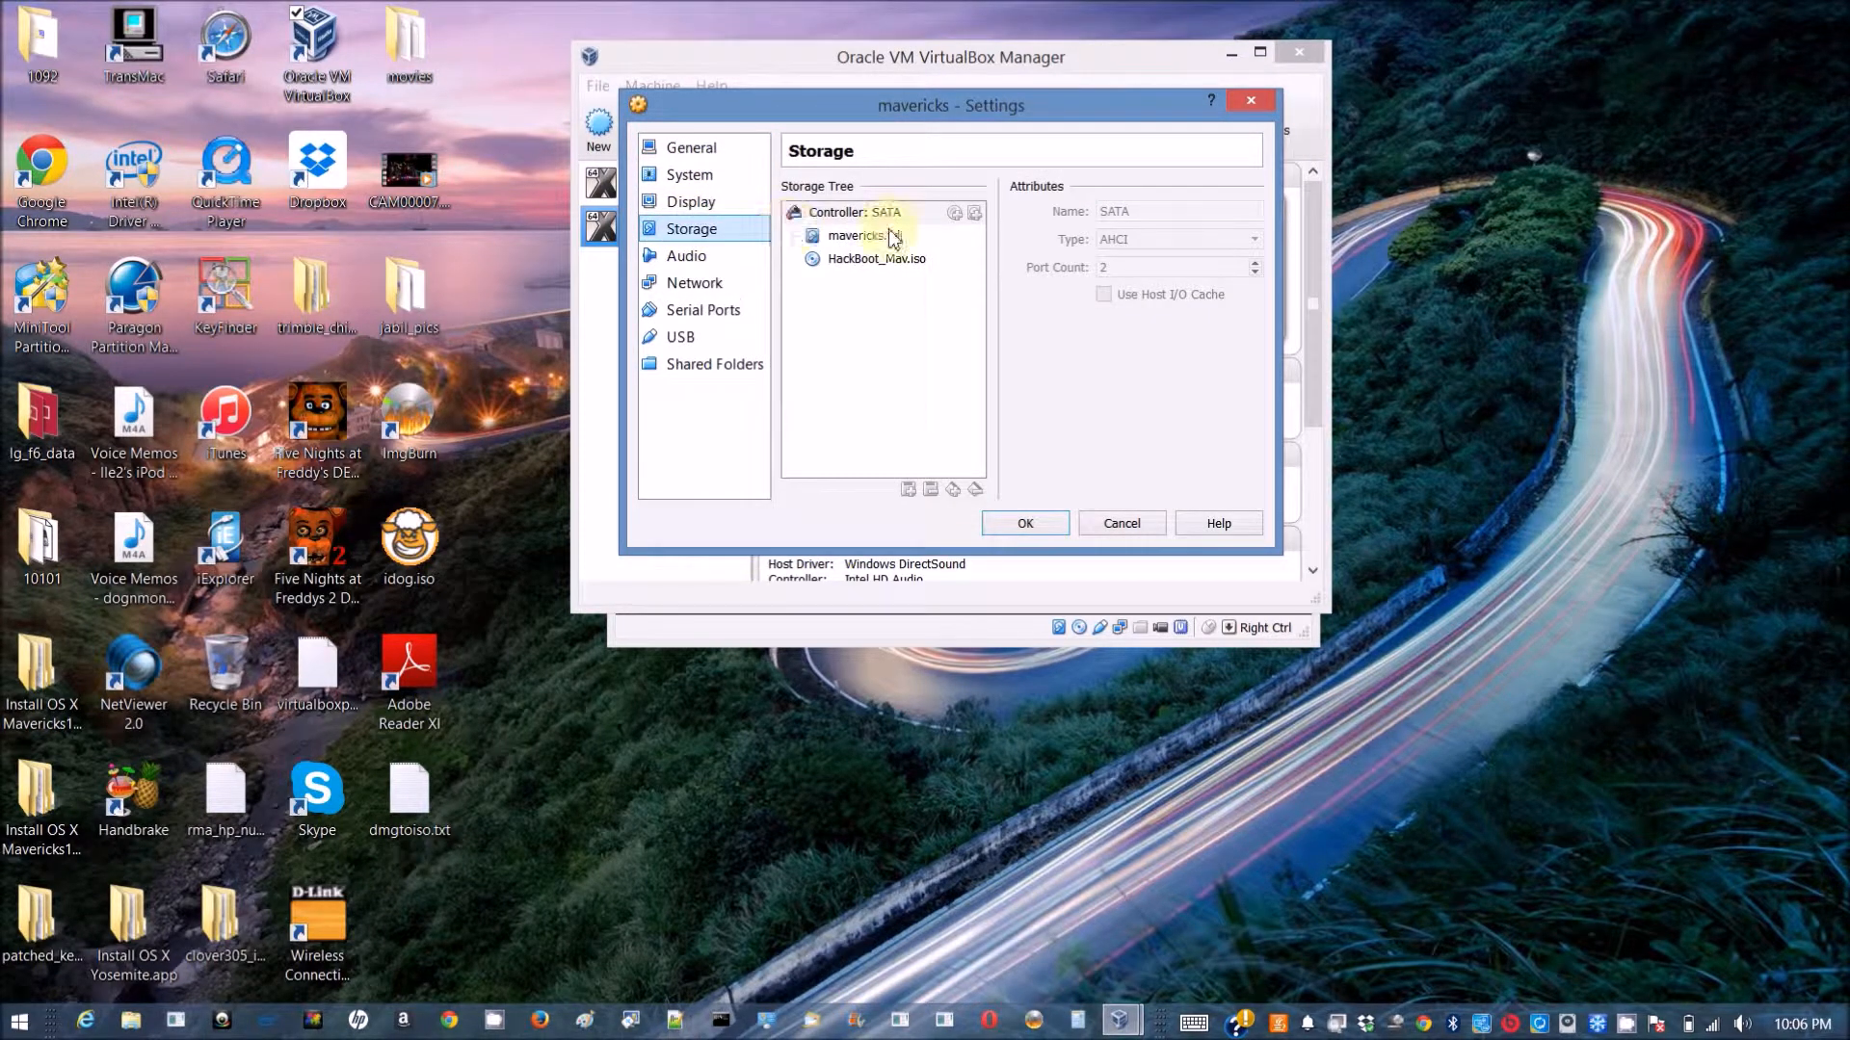
left_click(877, 259)
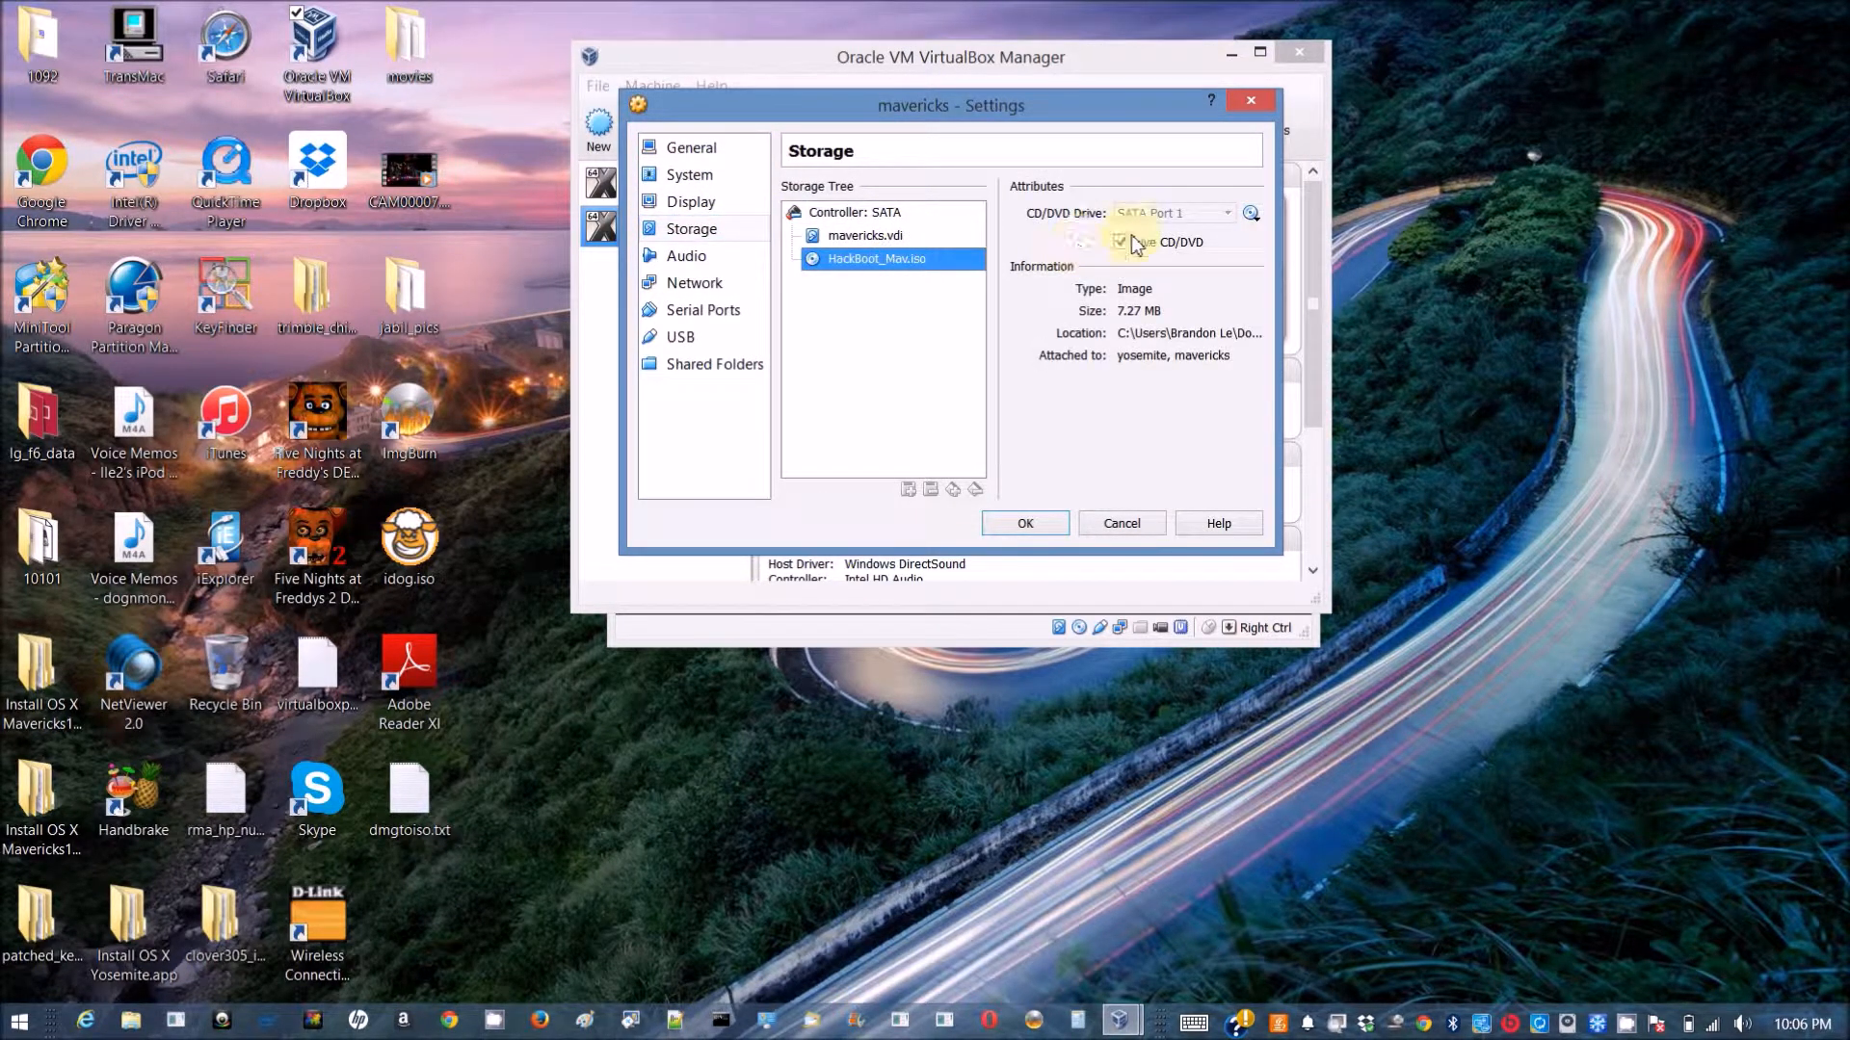
left_click(1251, 214)
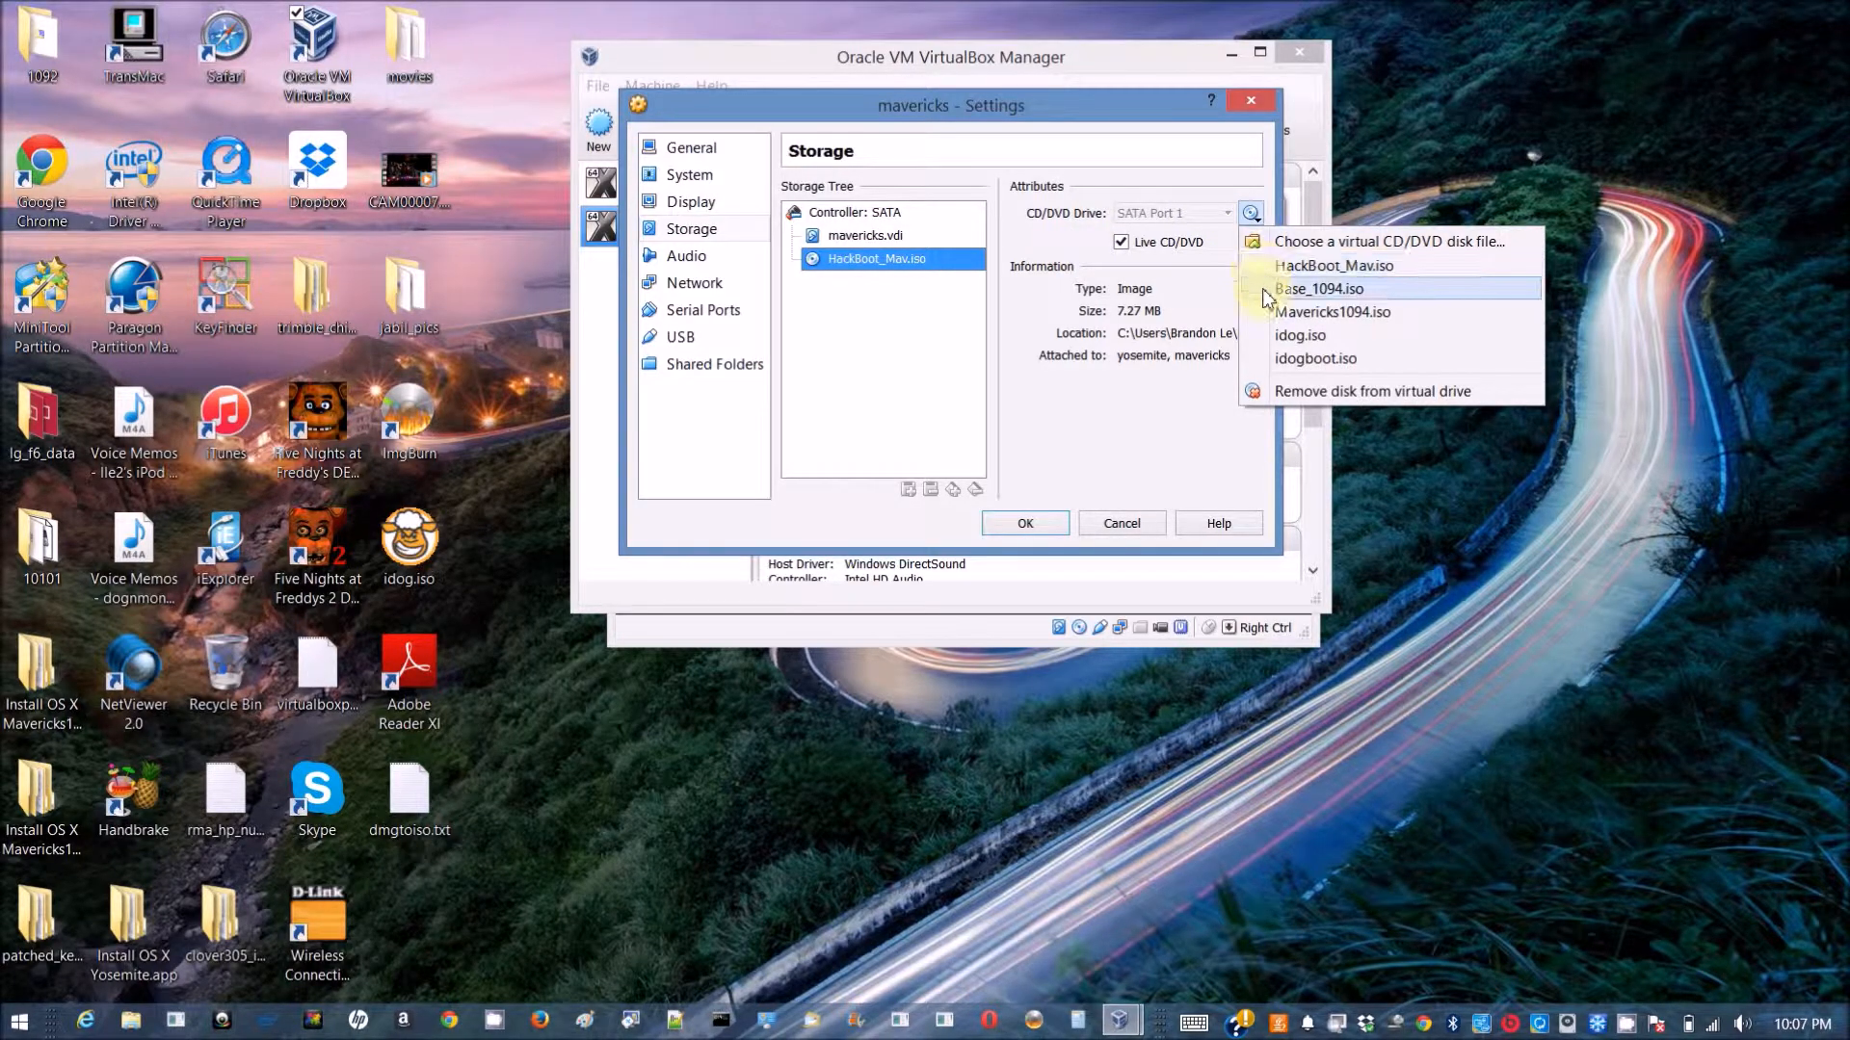
left_click(1321, 289)
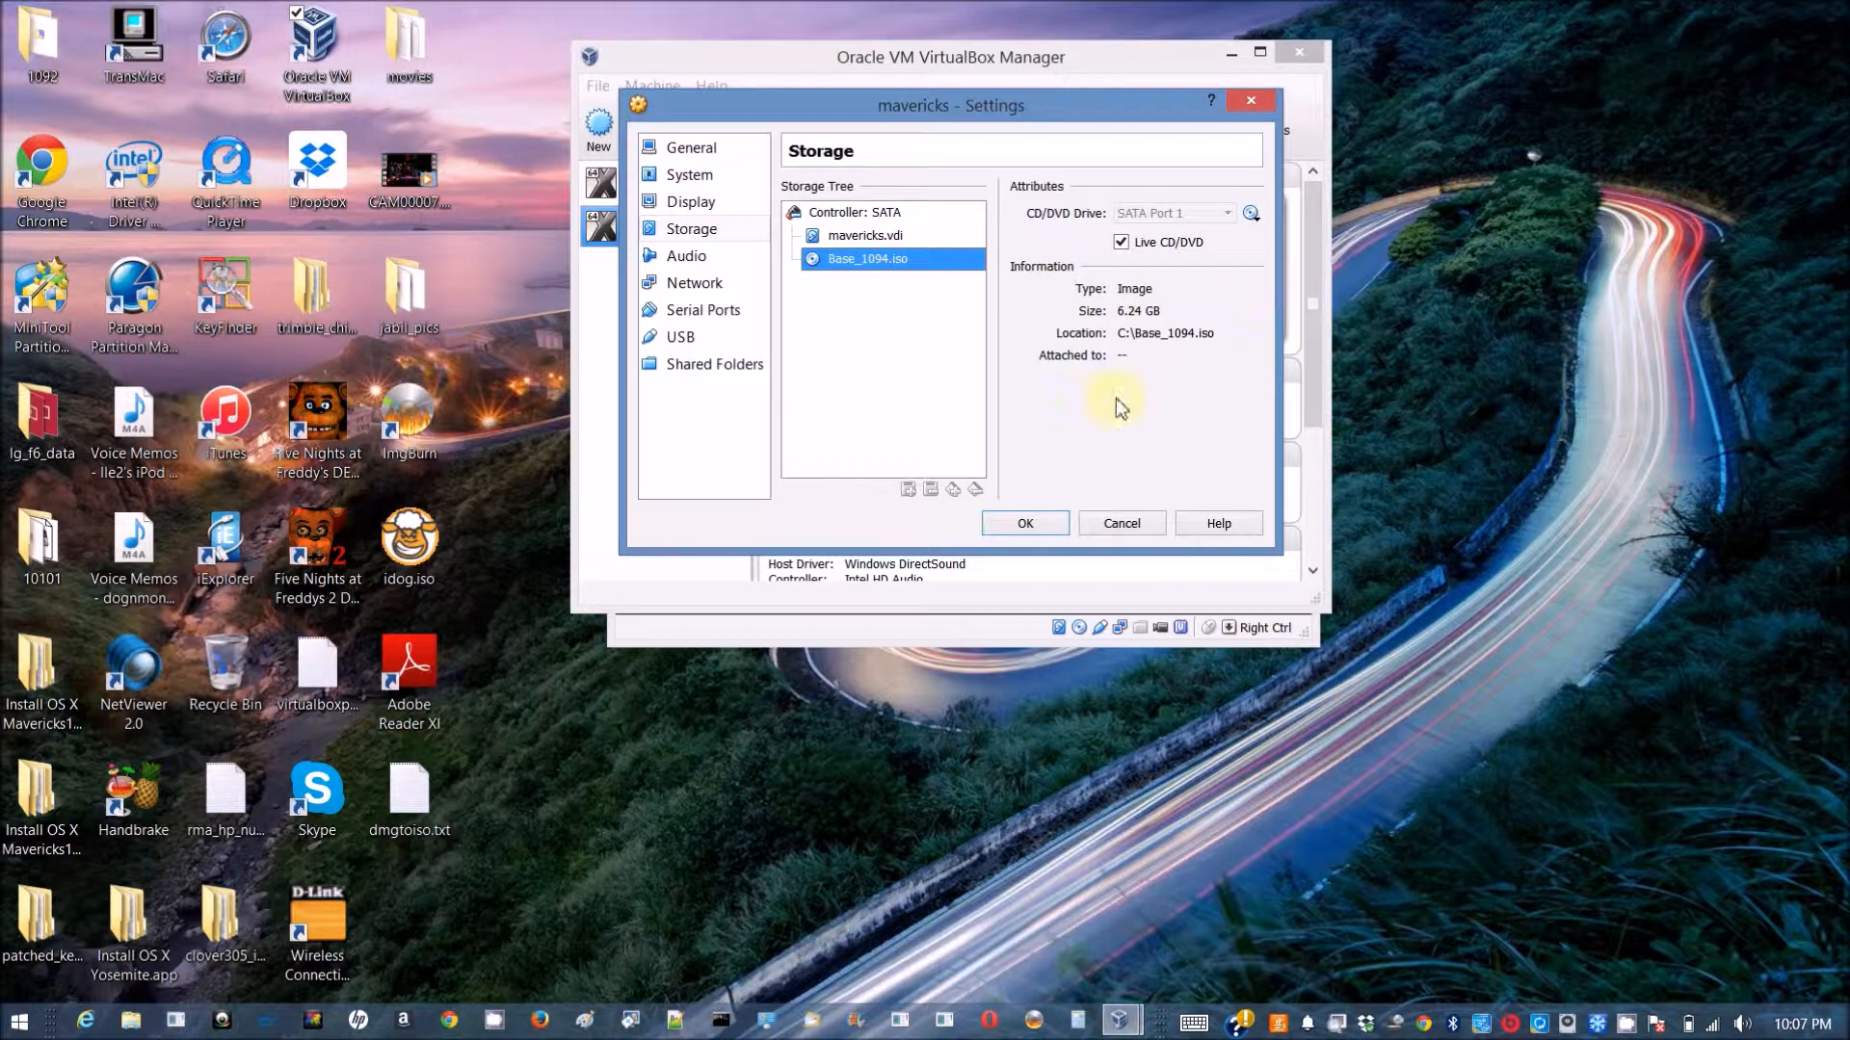
left_click(1021, 522)
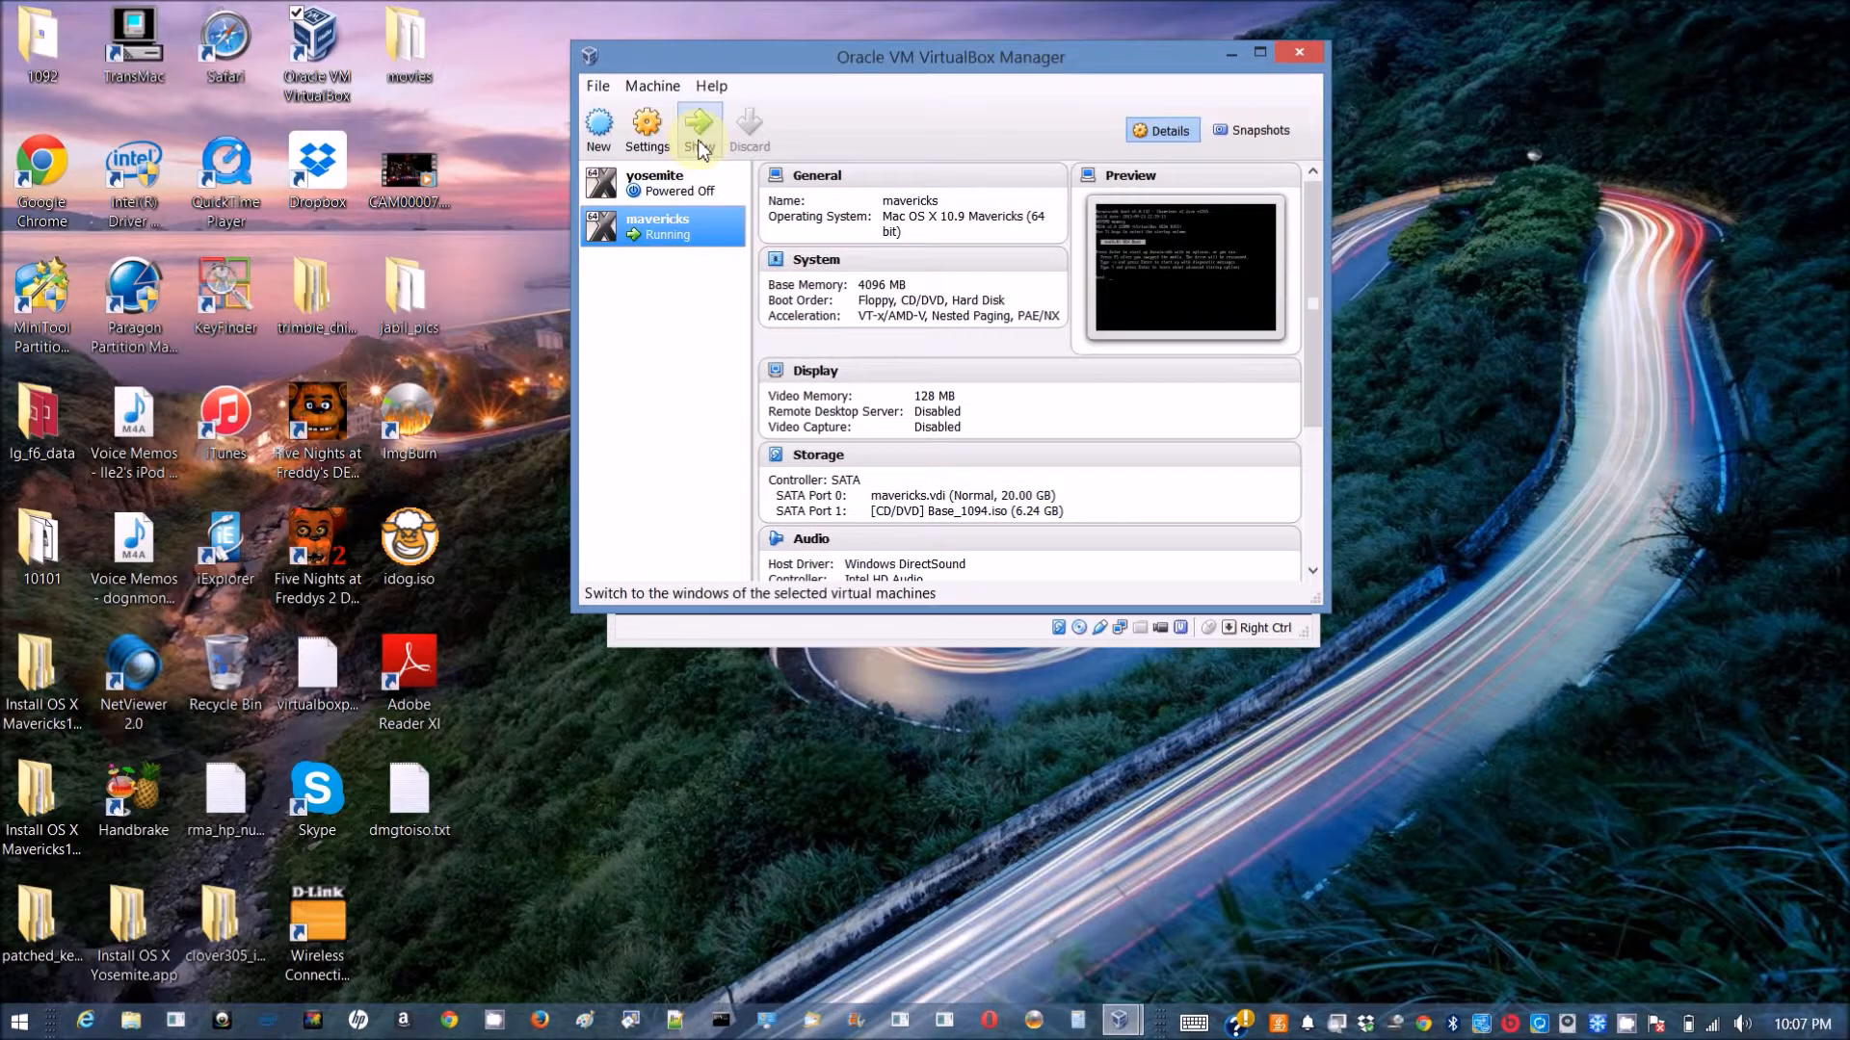
Boot the mavericks VM at the Chameleon prompt with startup flags -v -x.
left_click(697, 130)
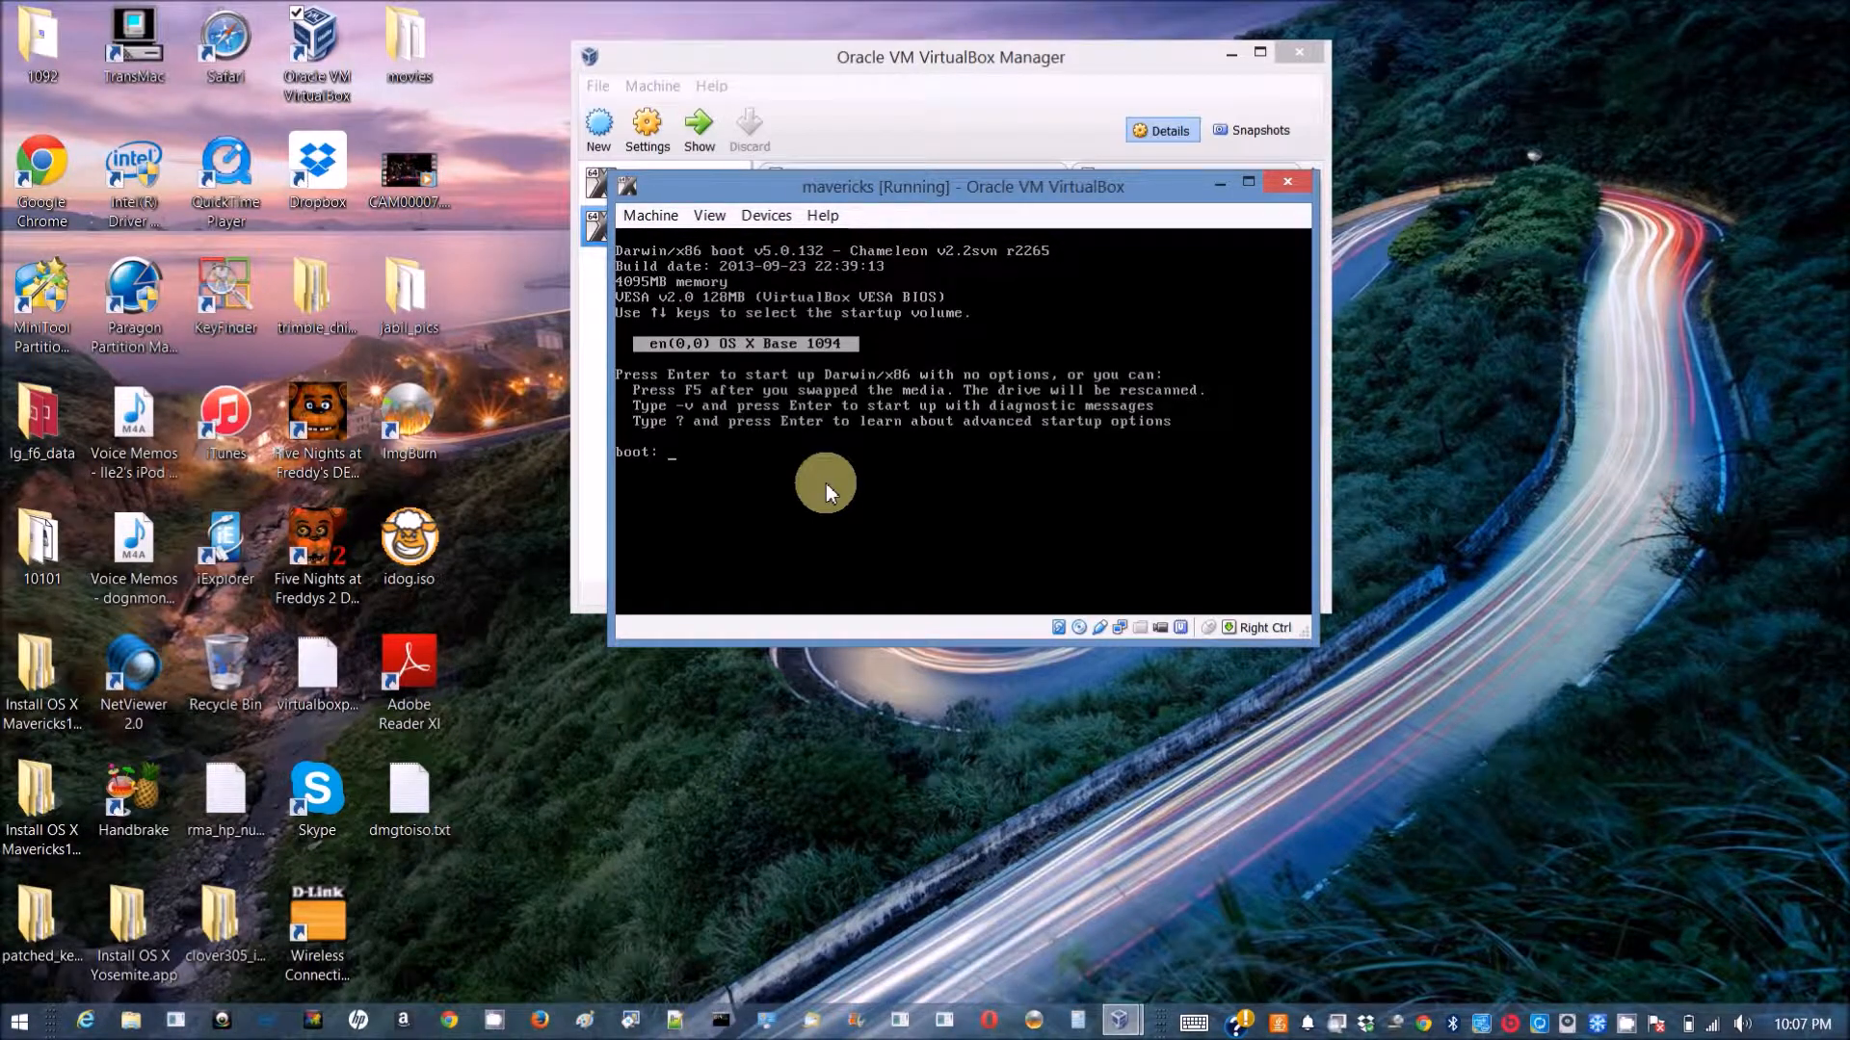
type("-v")
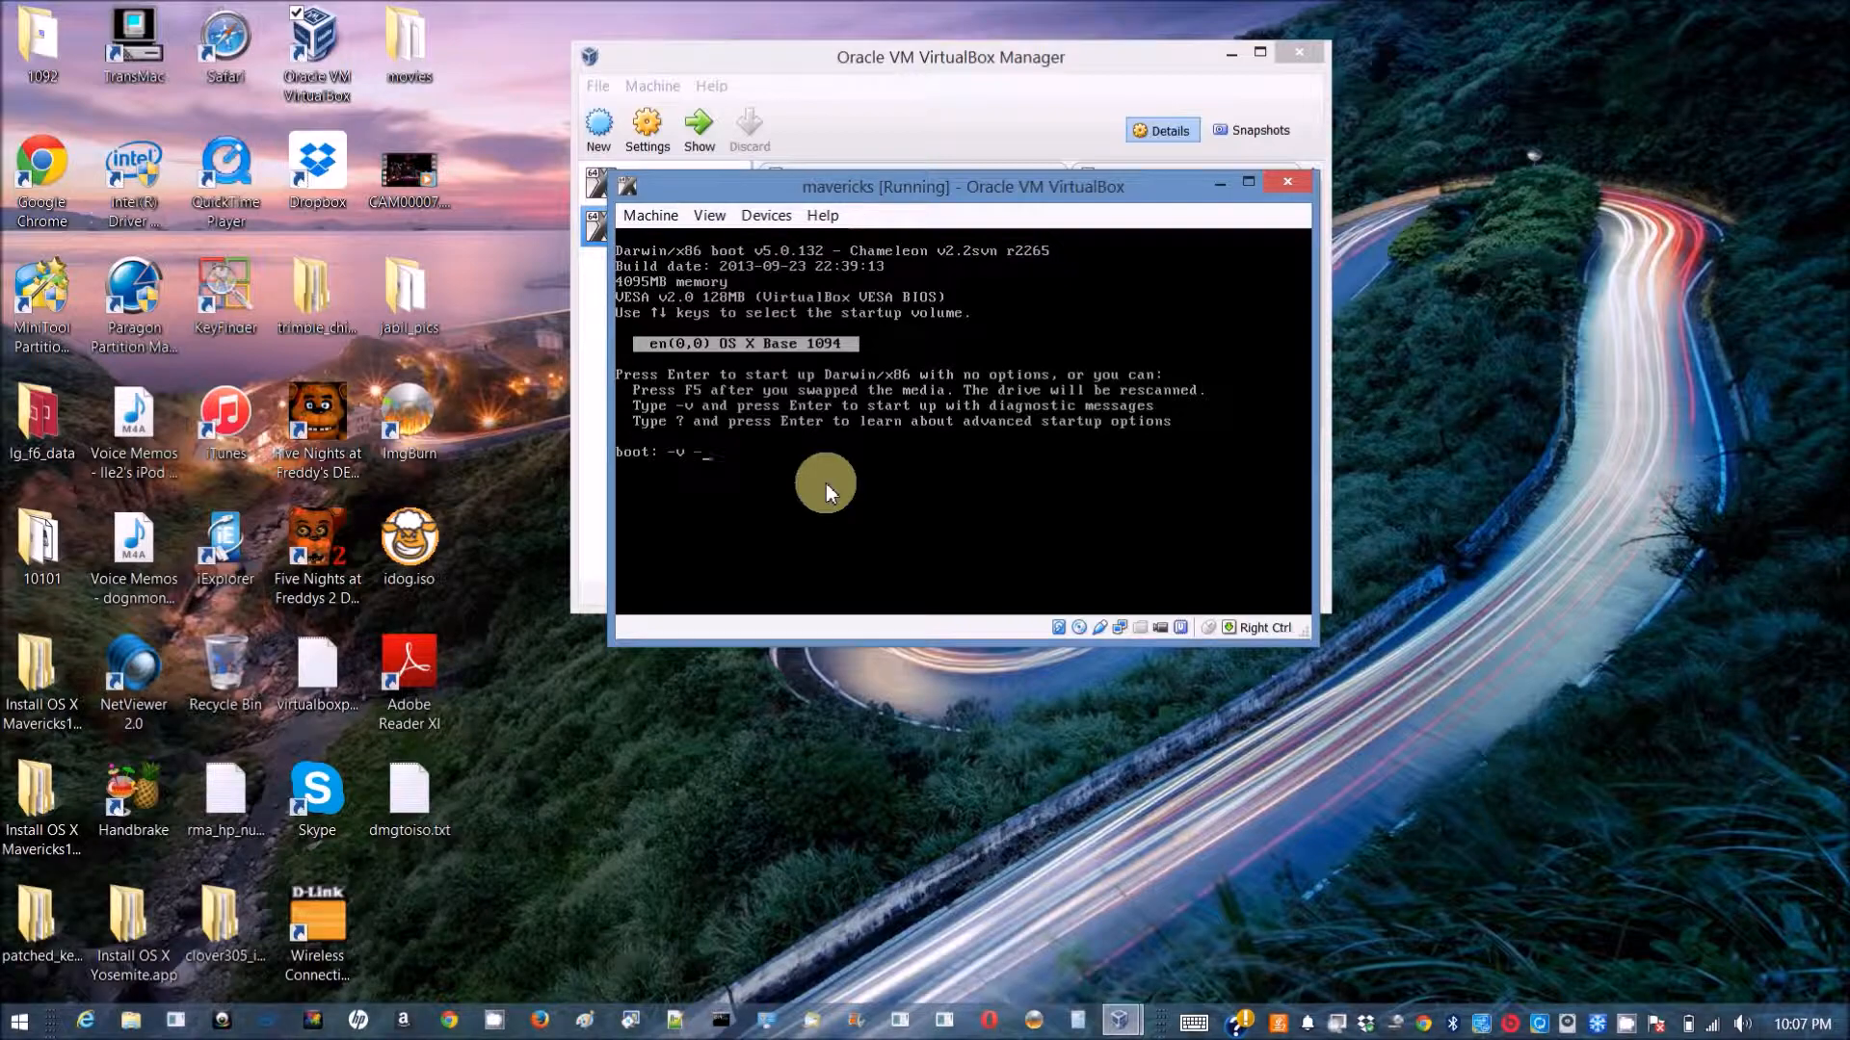
type("-x")
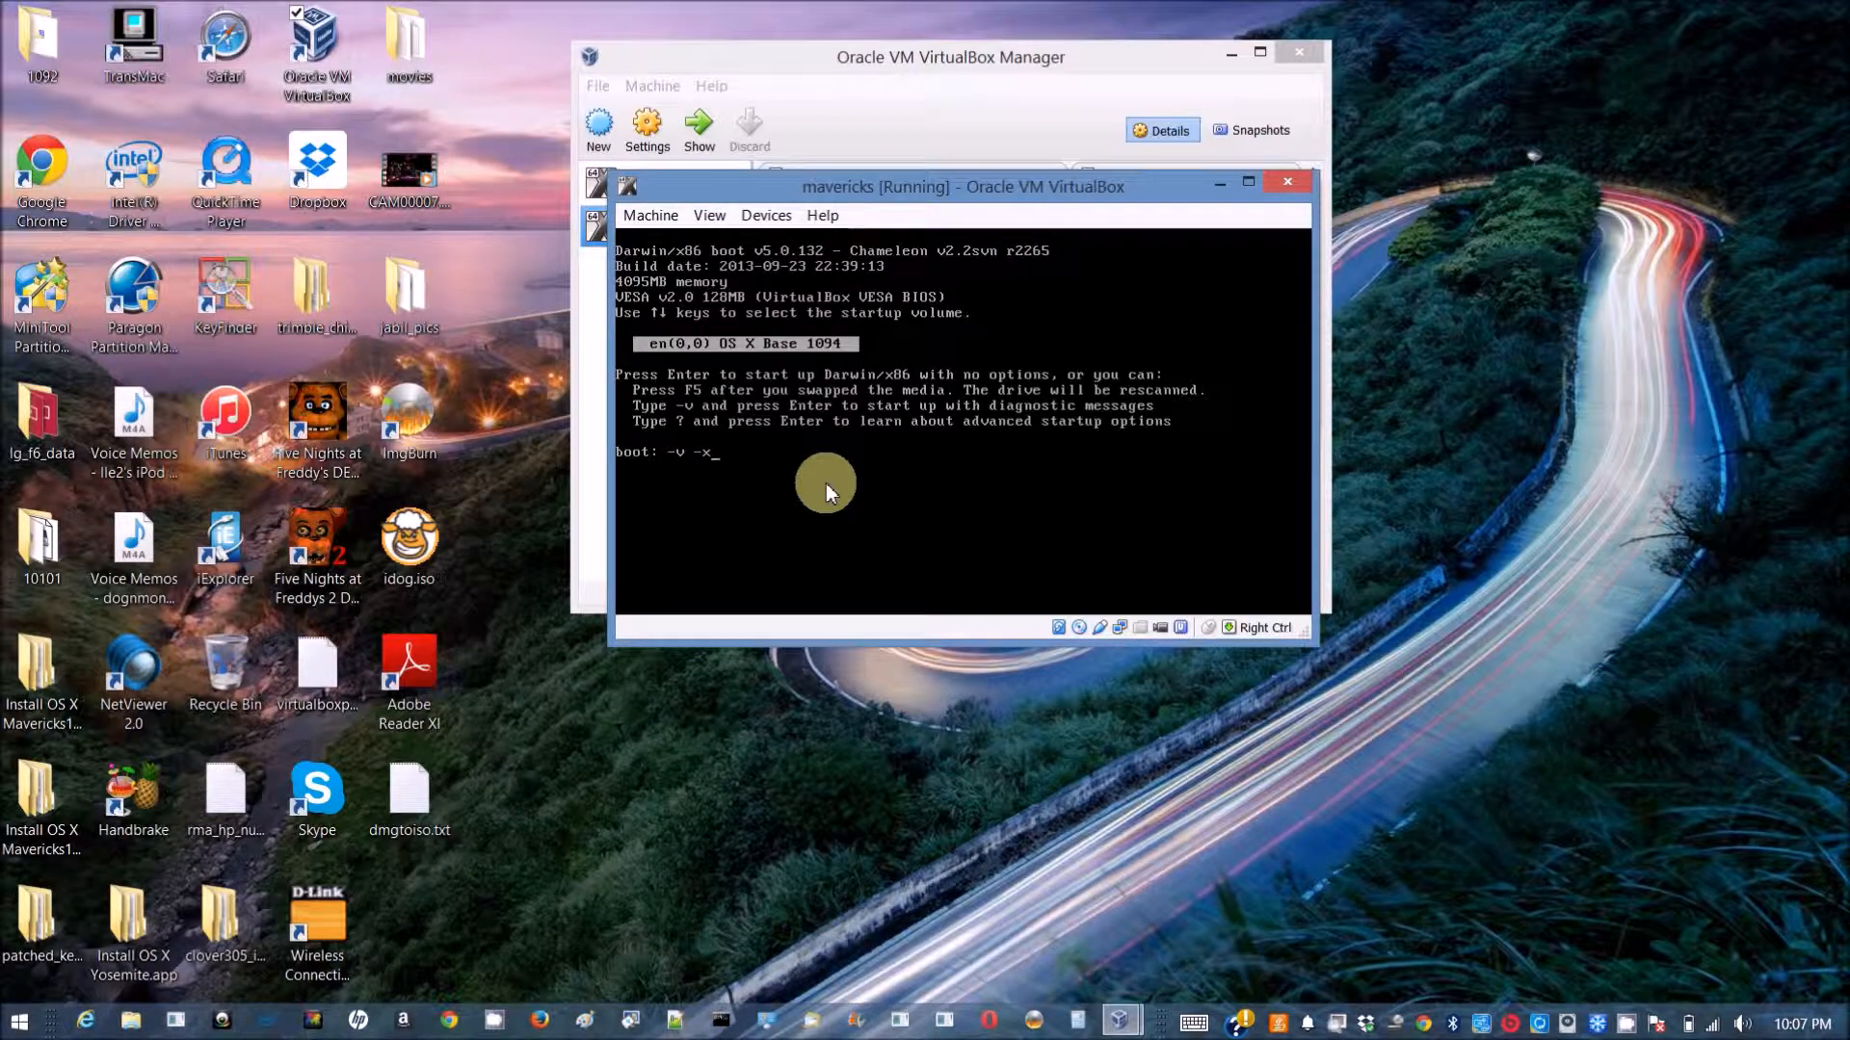
key("enter")
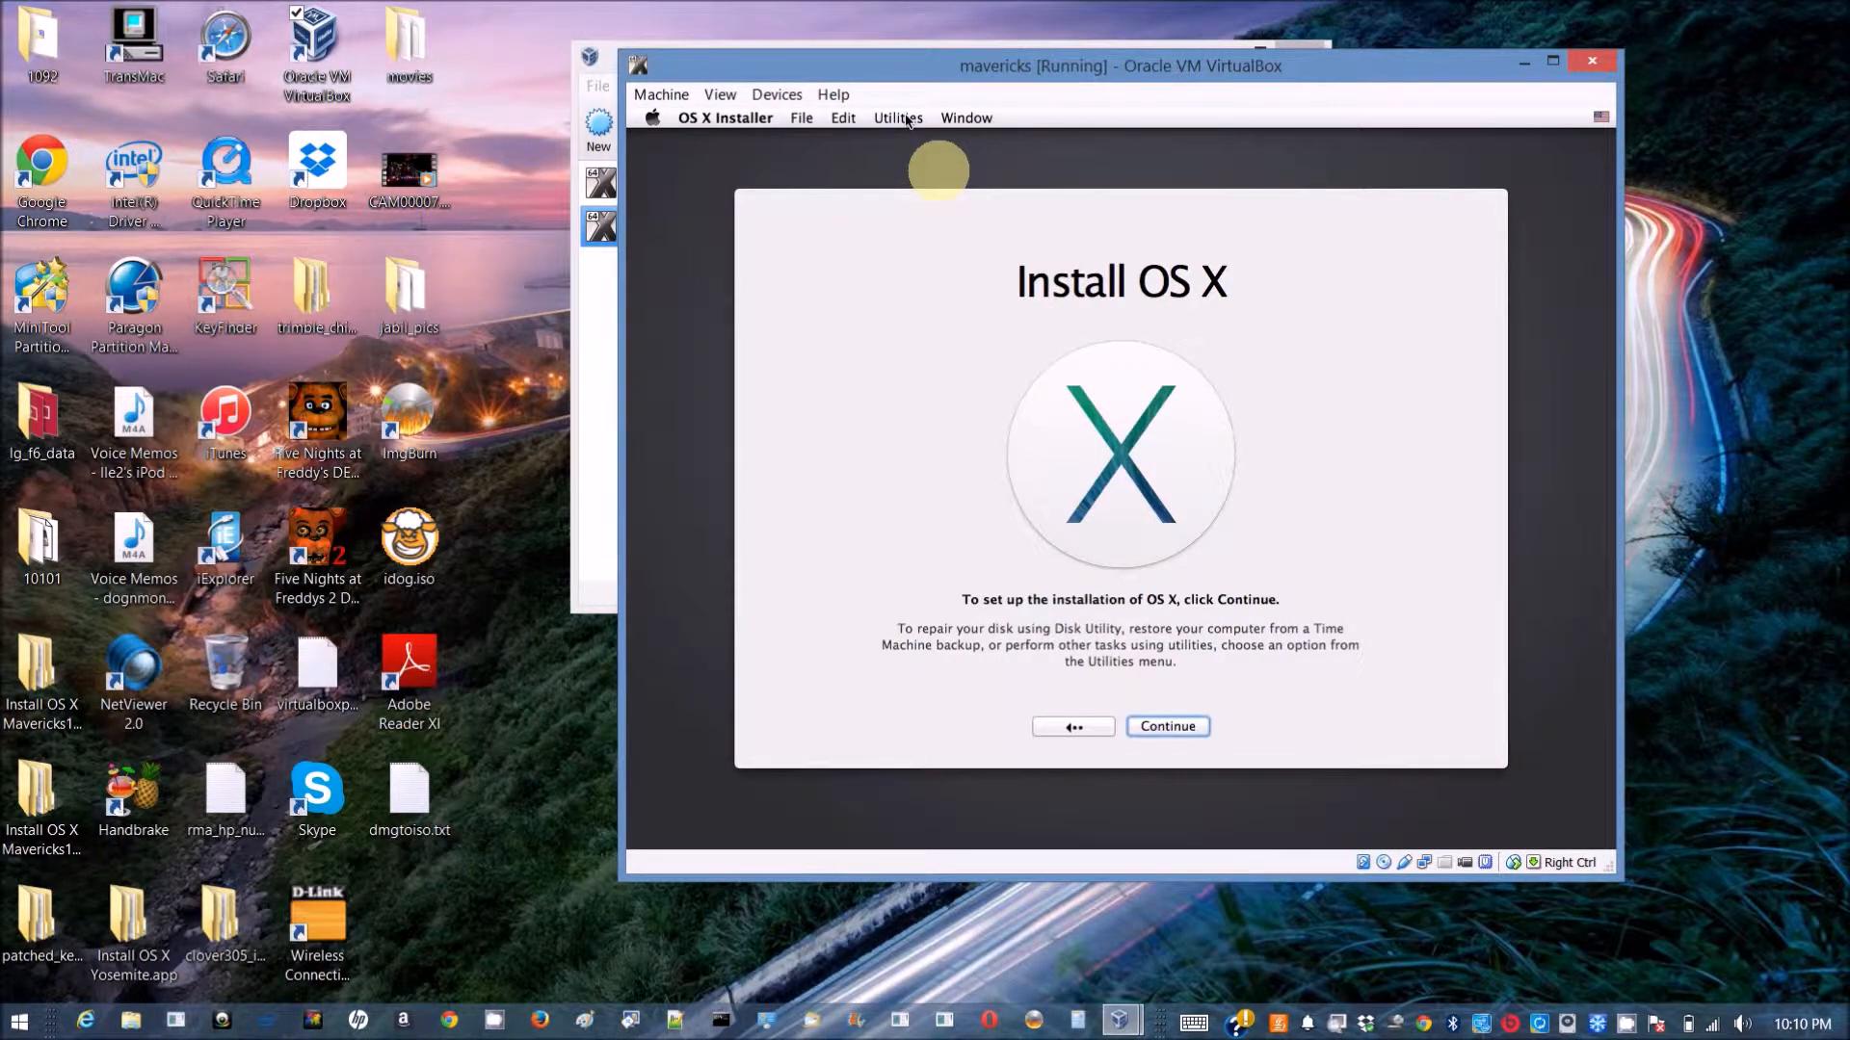
Launch Disk Utility from the installer's Utilities menu.
left_click(897, 116)
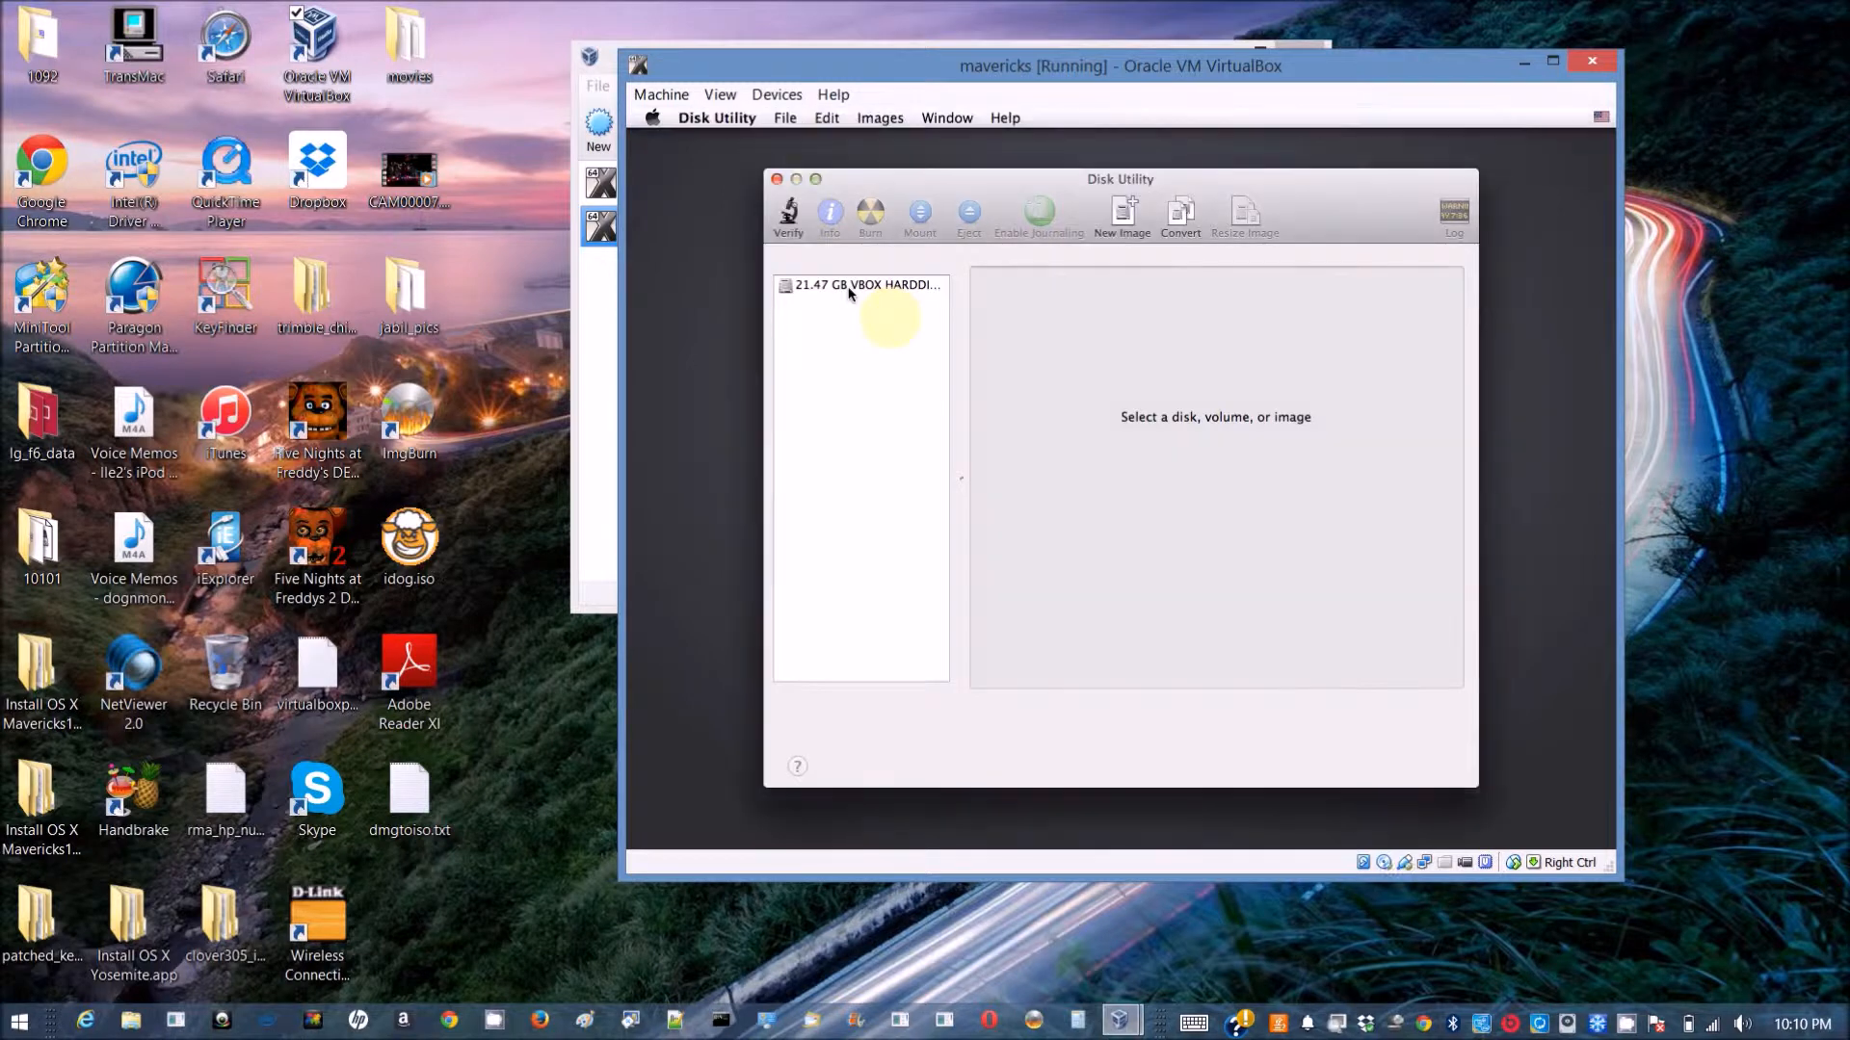
Give the 21.47 GB VBOX disk a single-partition layout with GUID Partition Table.
left_click(861, 284)
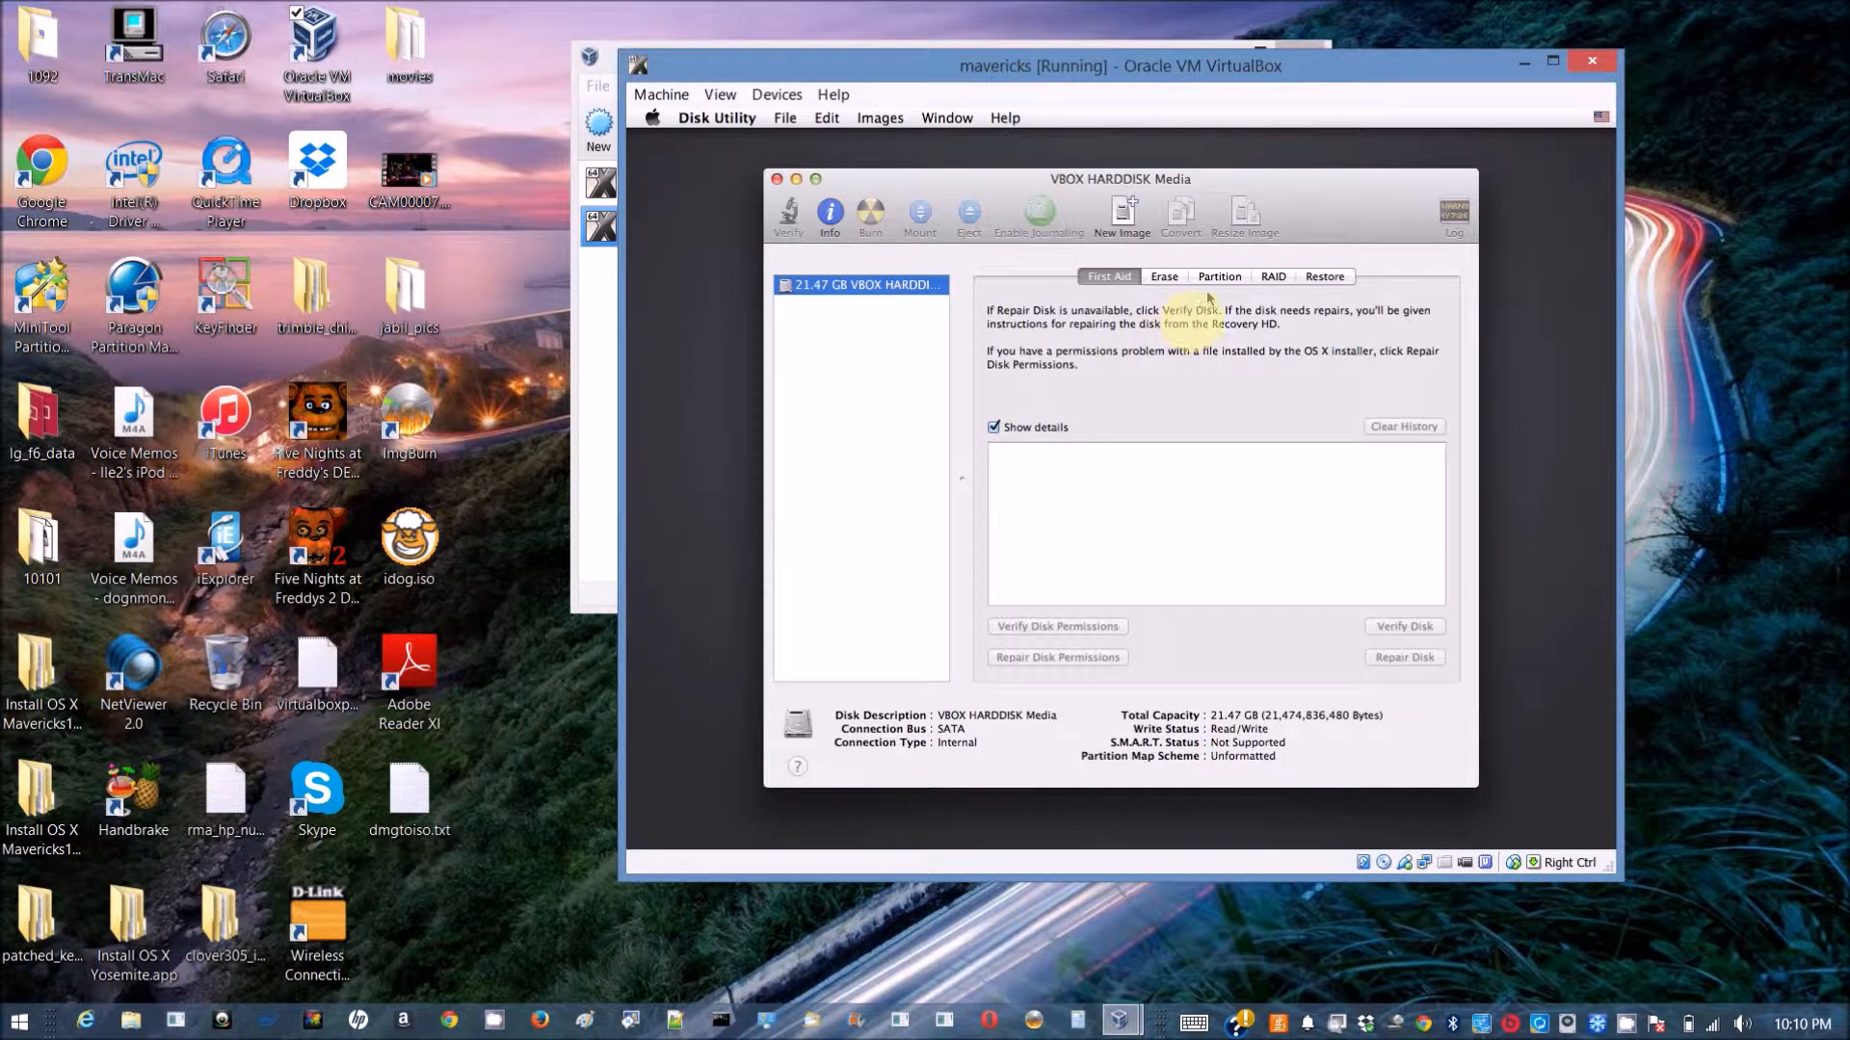
left_click(1218, 276)
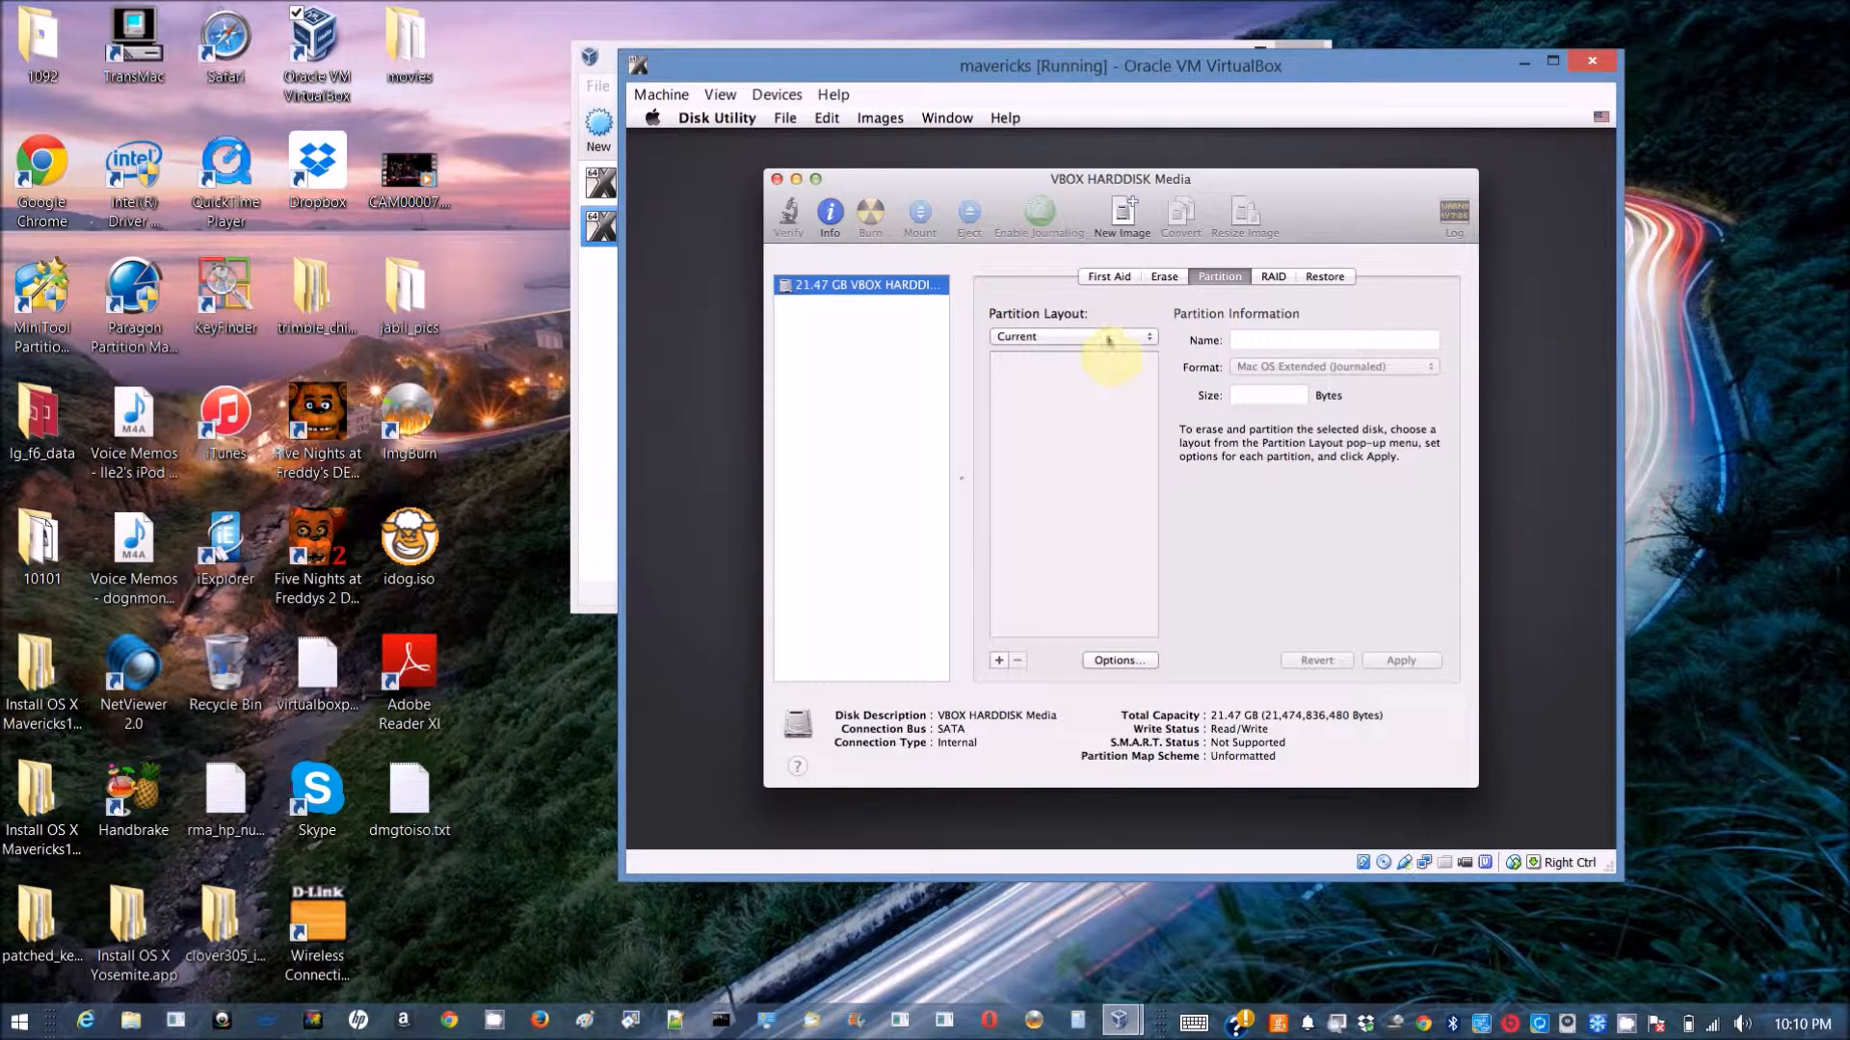
left_click(1068, 336)
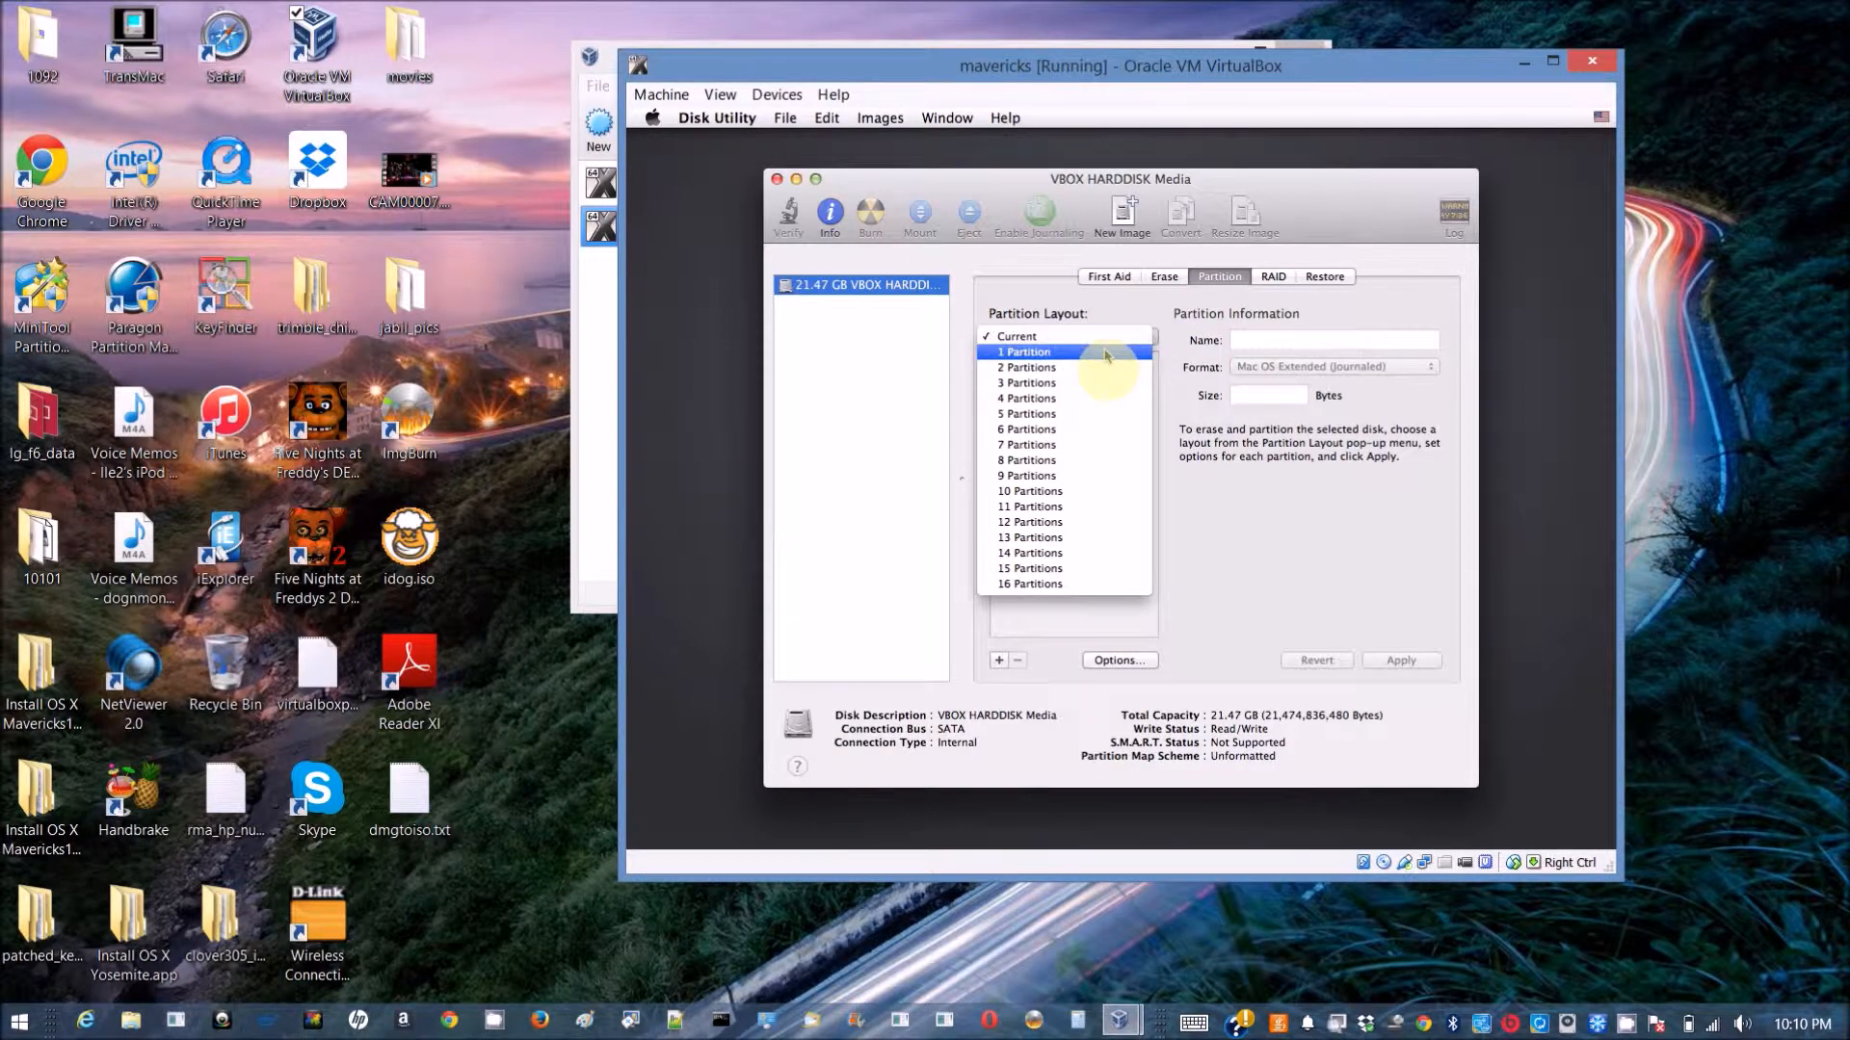
left_click(1024, 351)
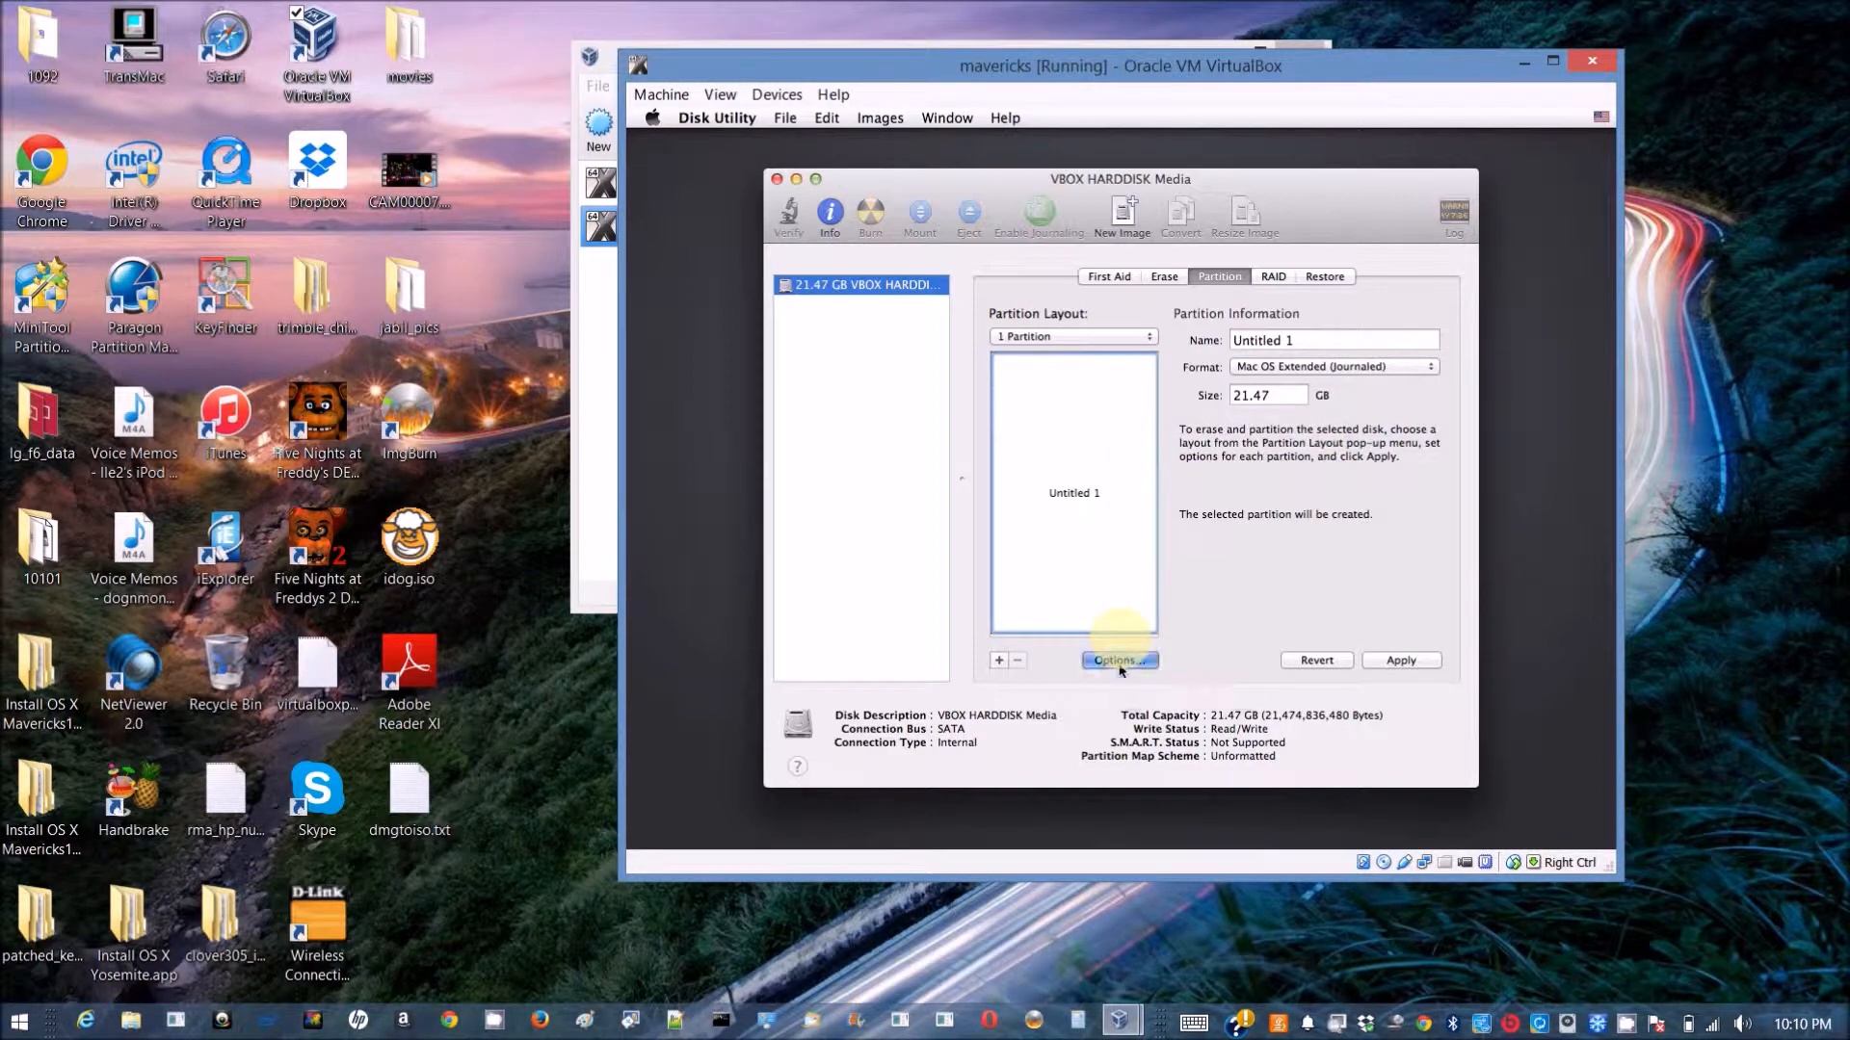
left_click(1119, 659)
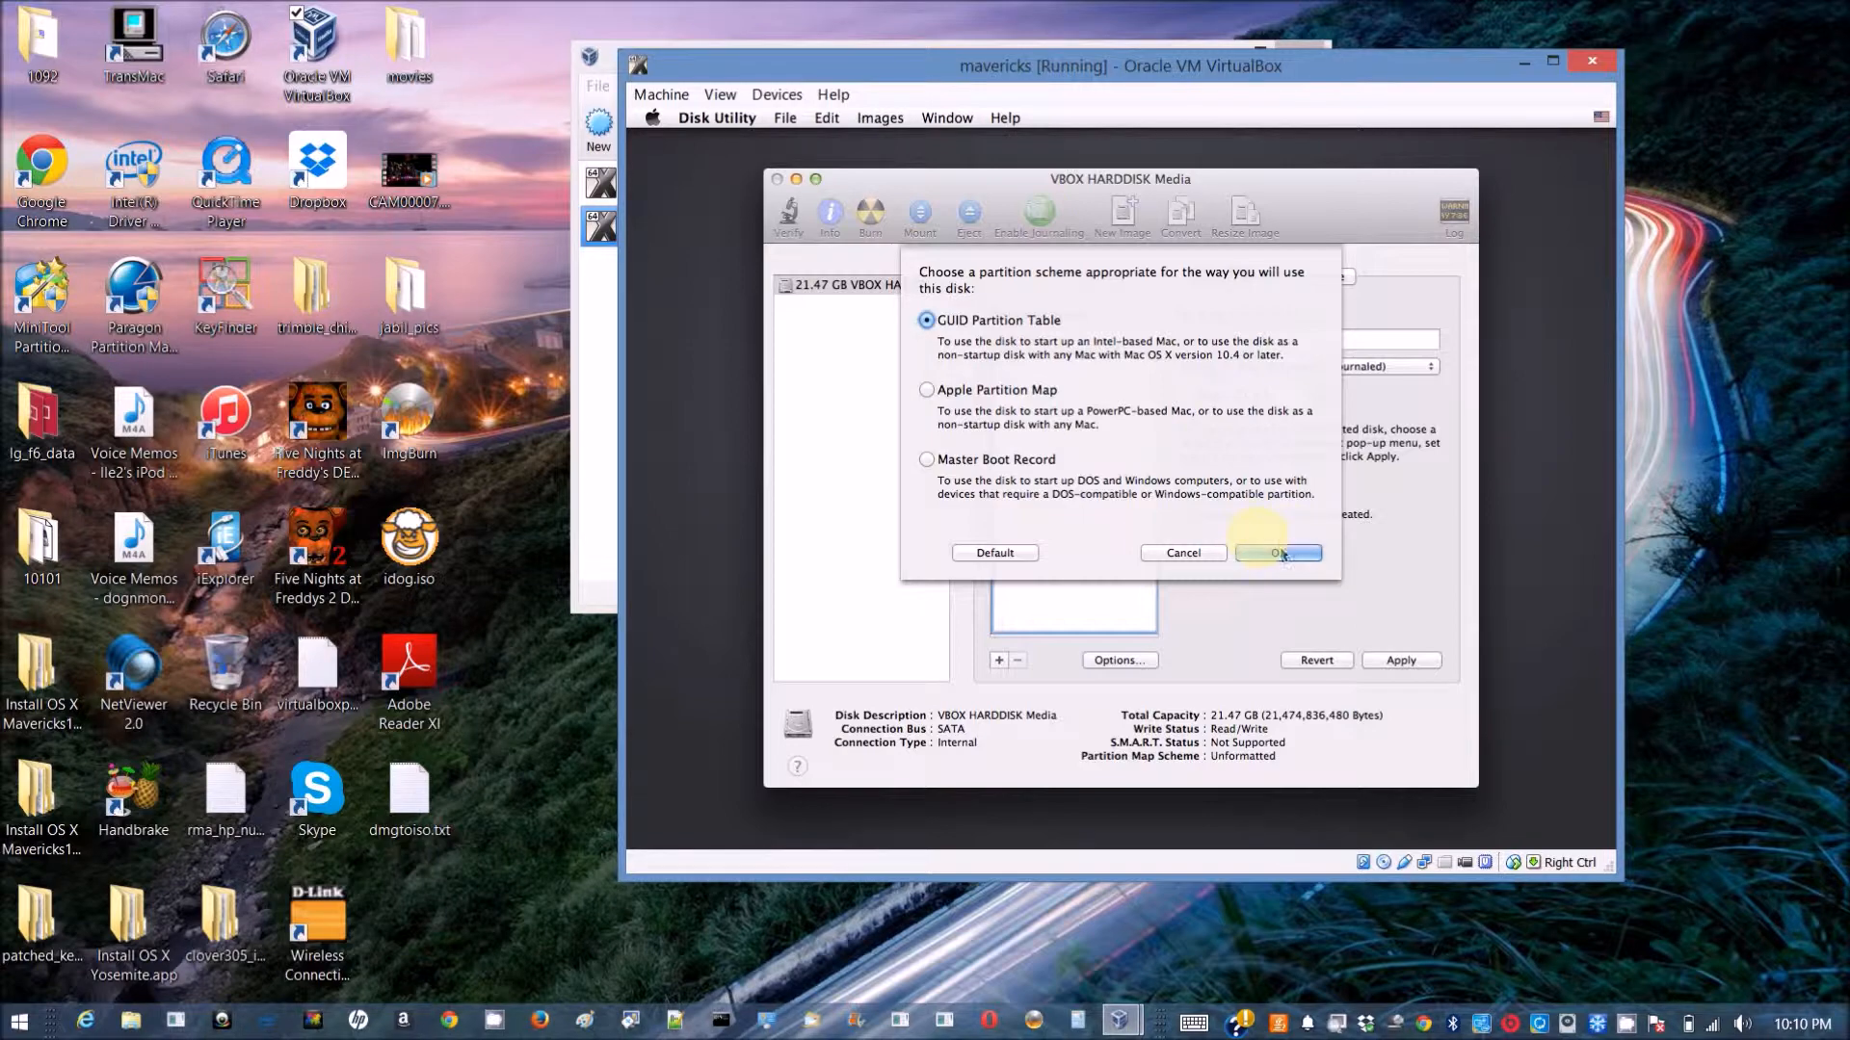
left_click(1277, 552)
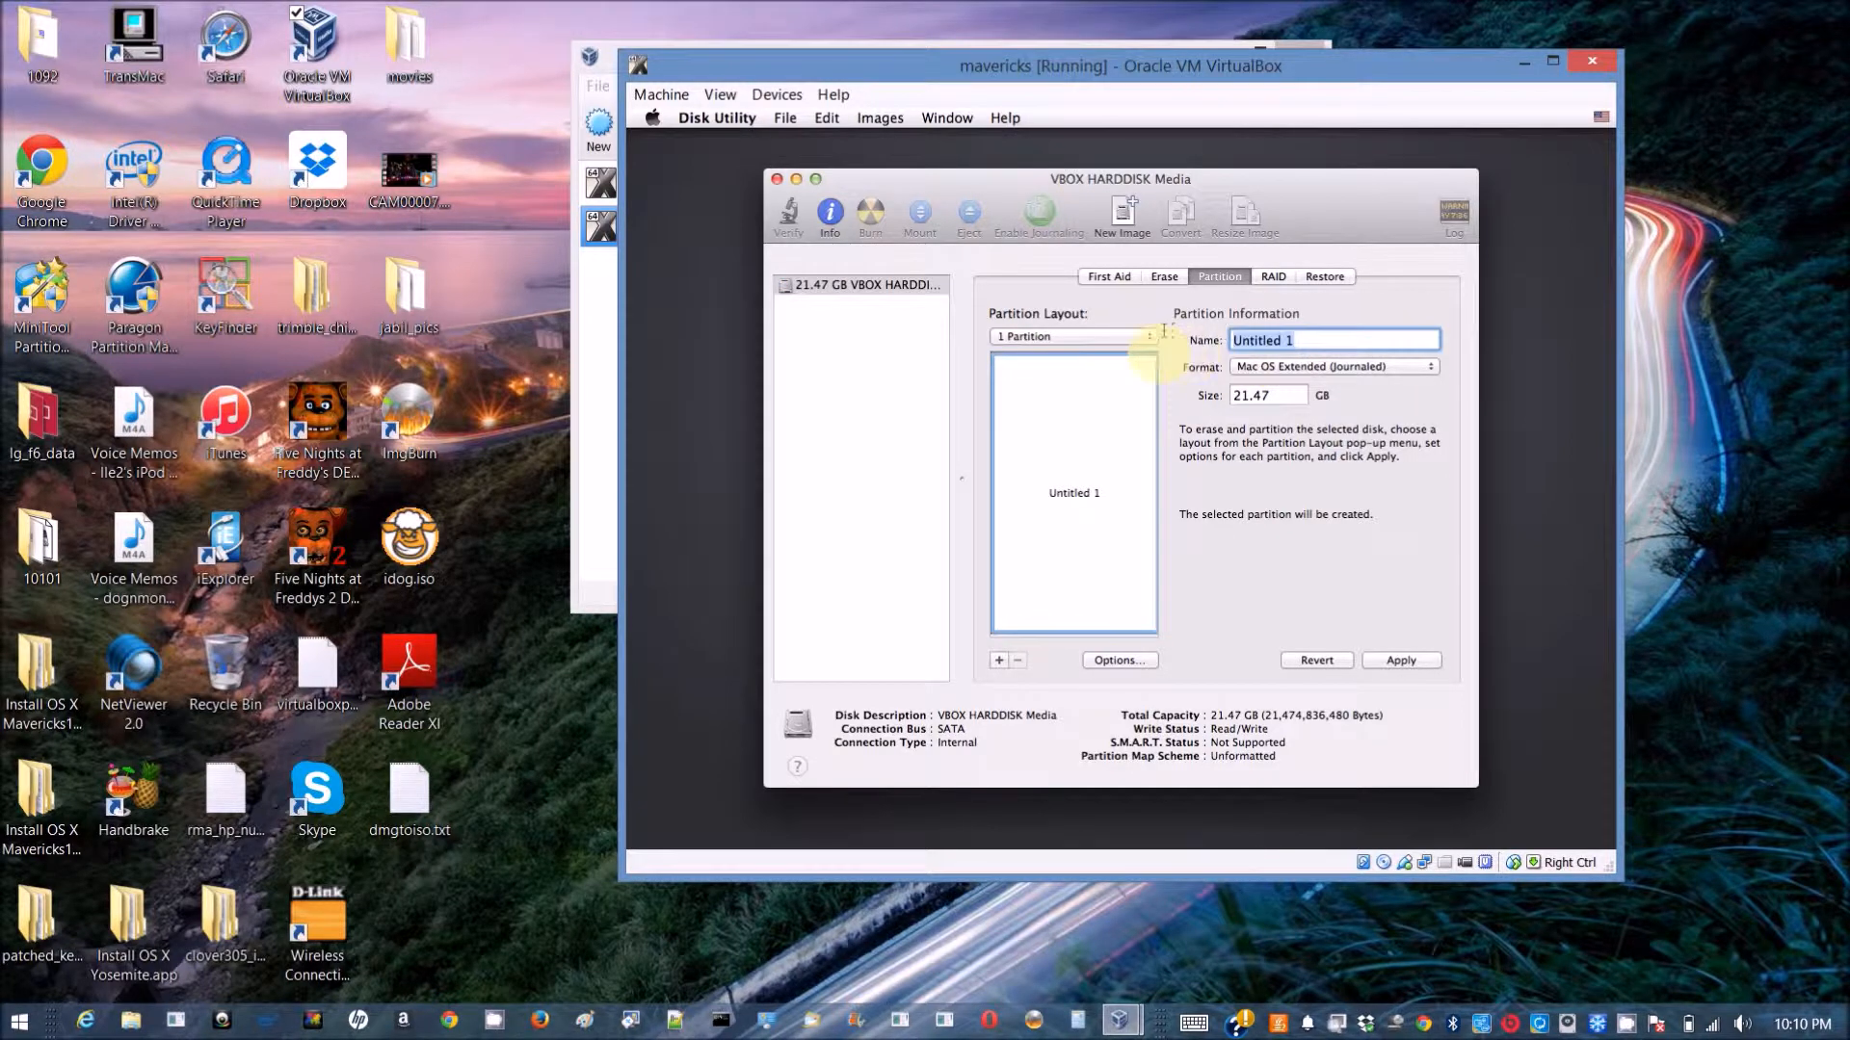
Name the partition mavericks1094, apply the partitioning, and quit Disk Utility.
type("mavericks")
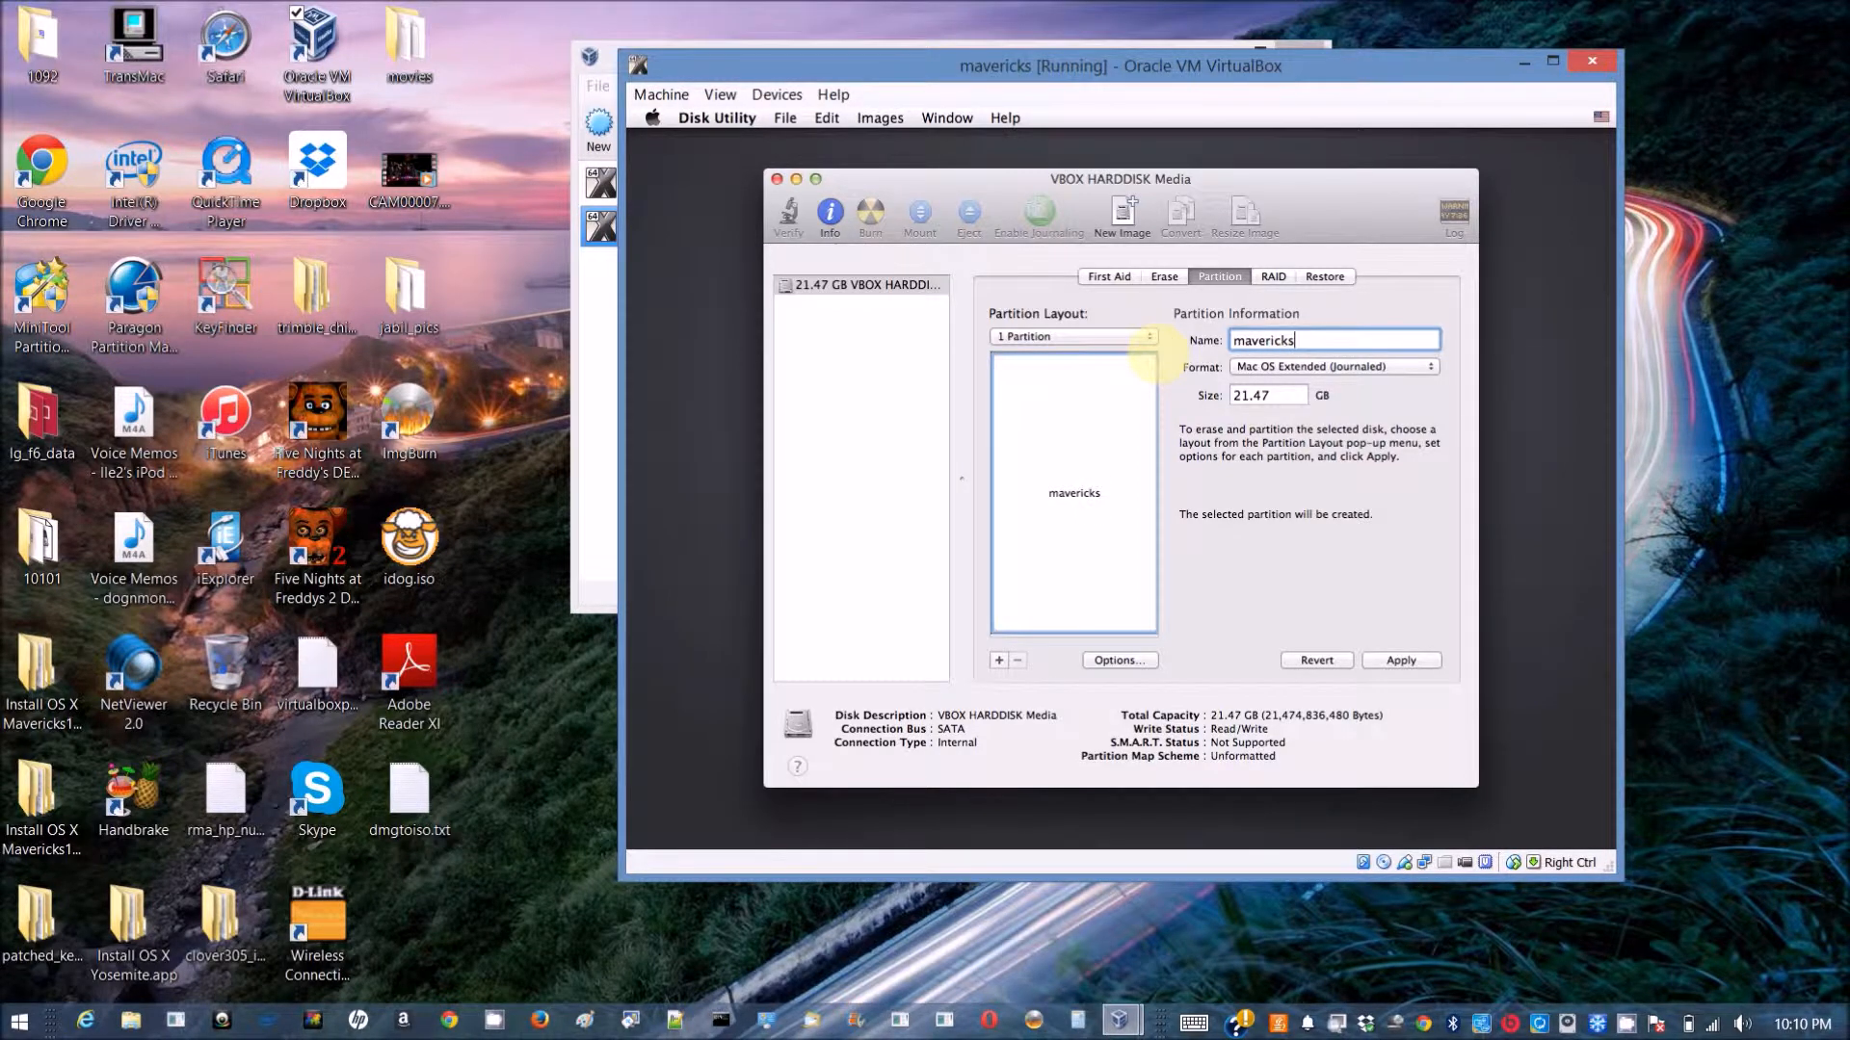
type("1094")
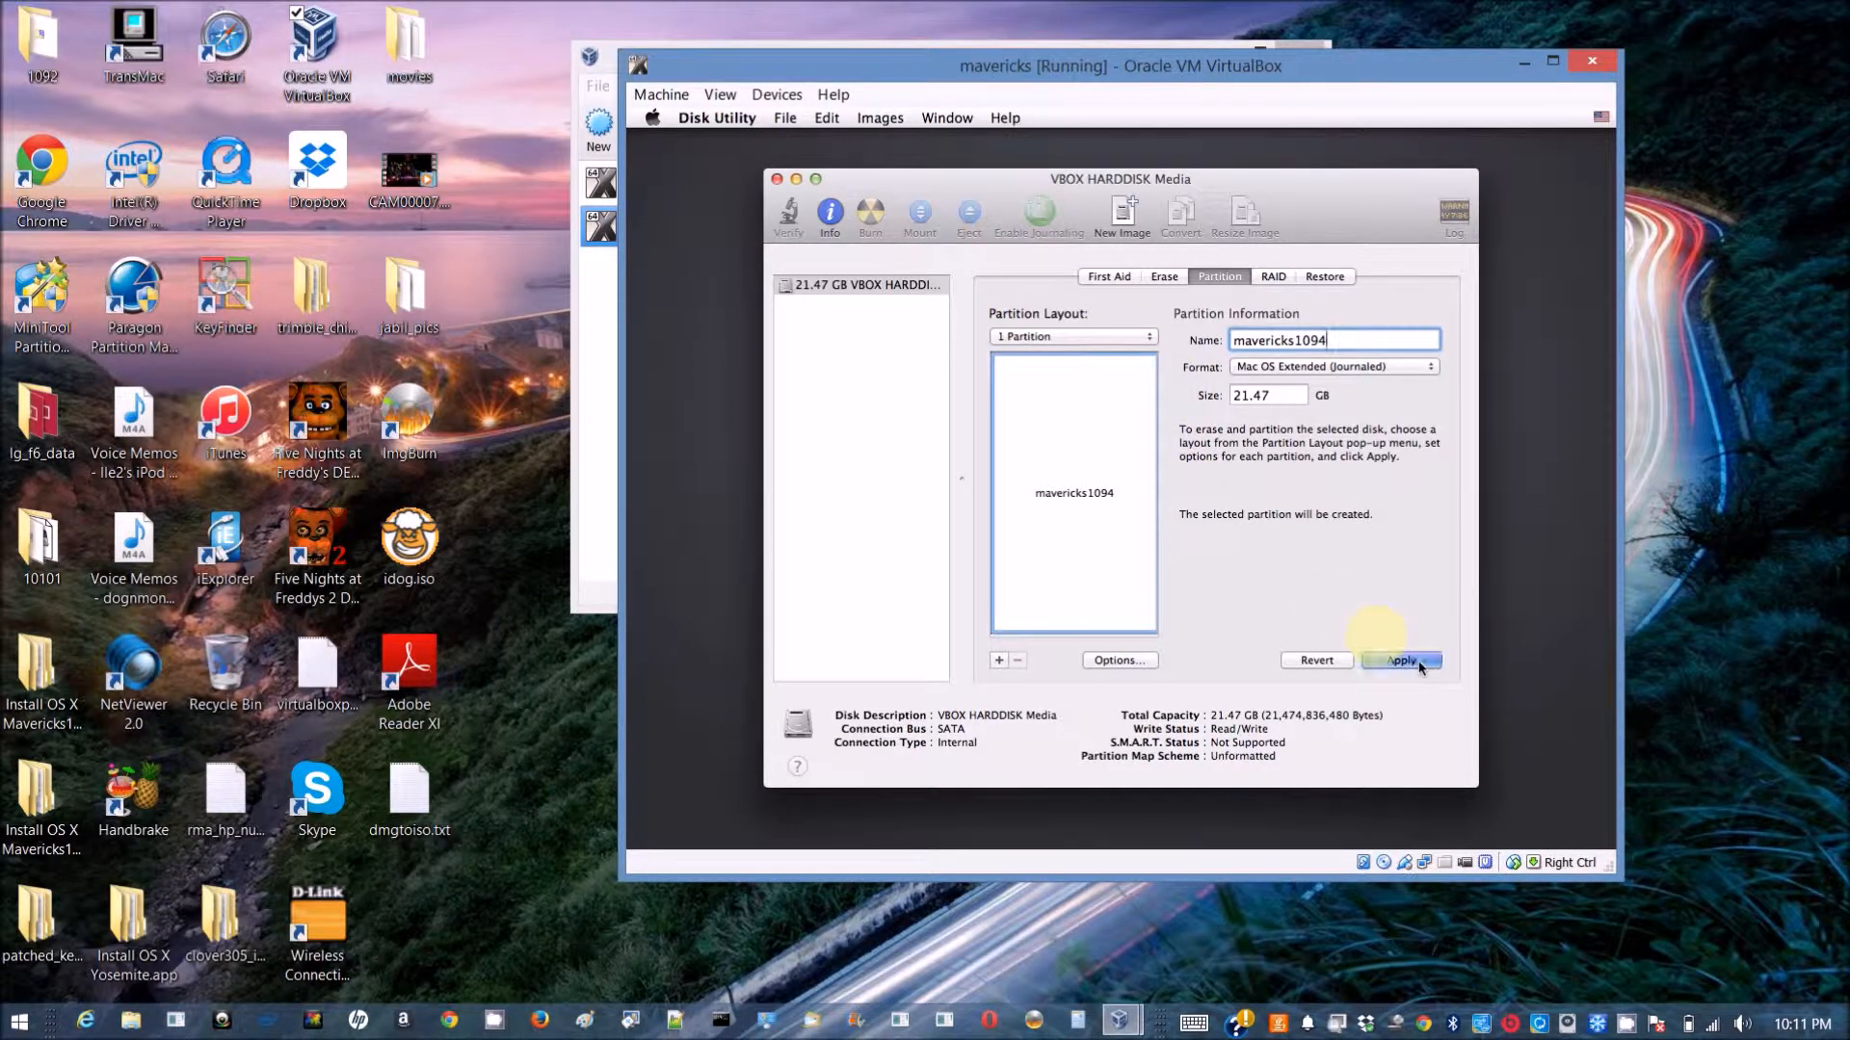
left_click(1401, 661)
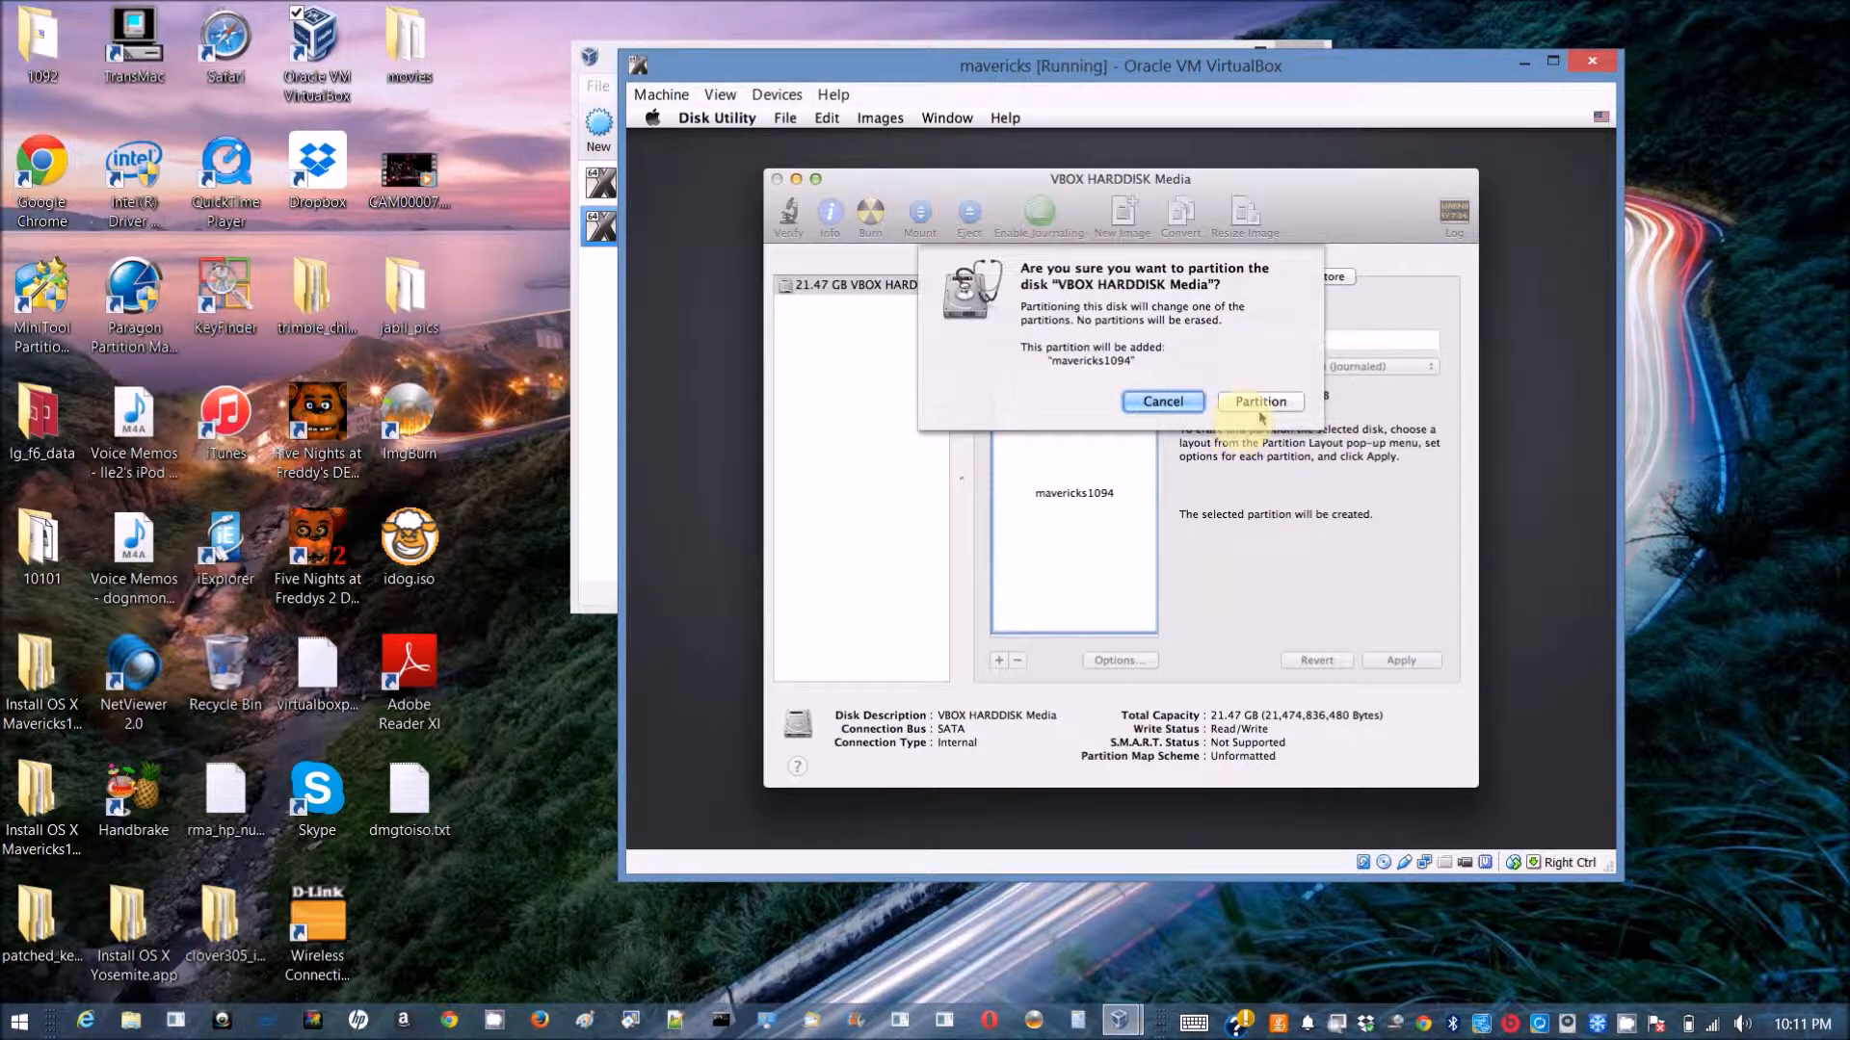
left_click(1260, 400)
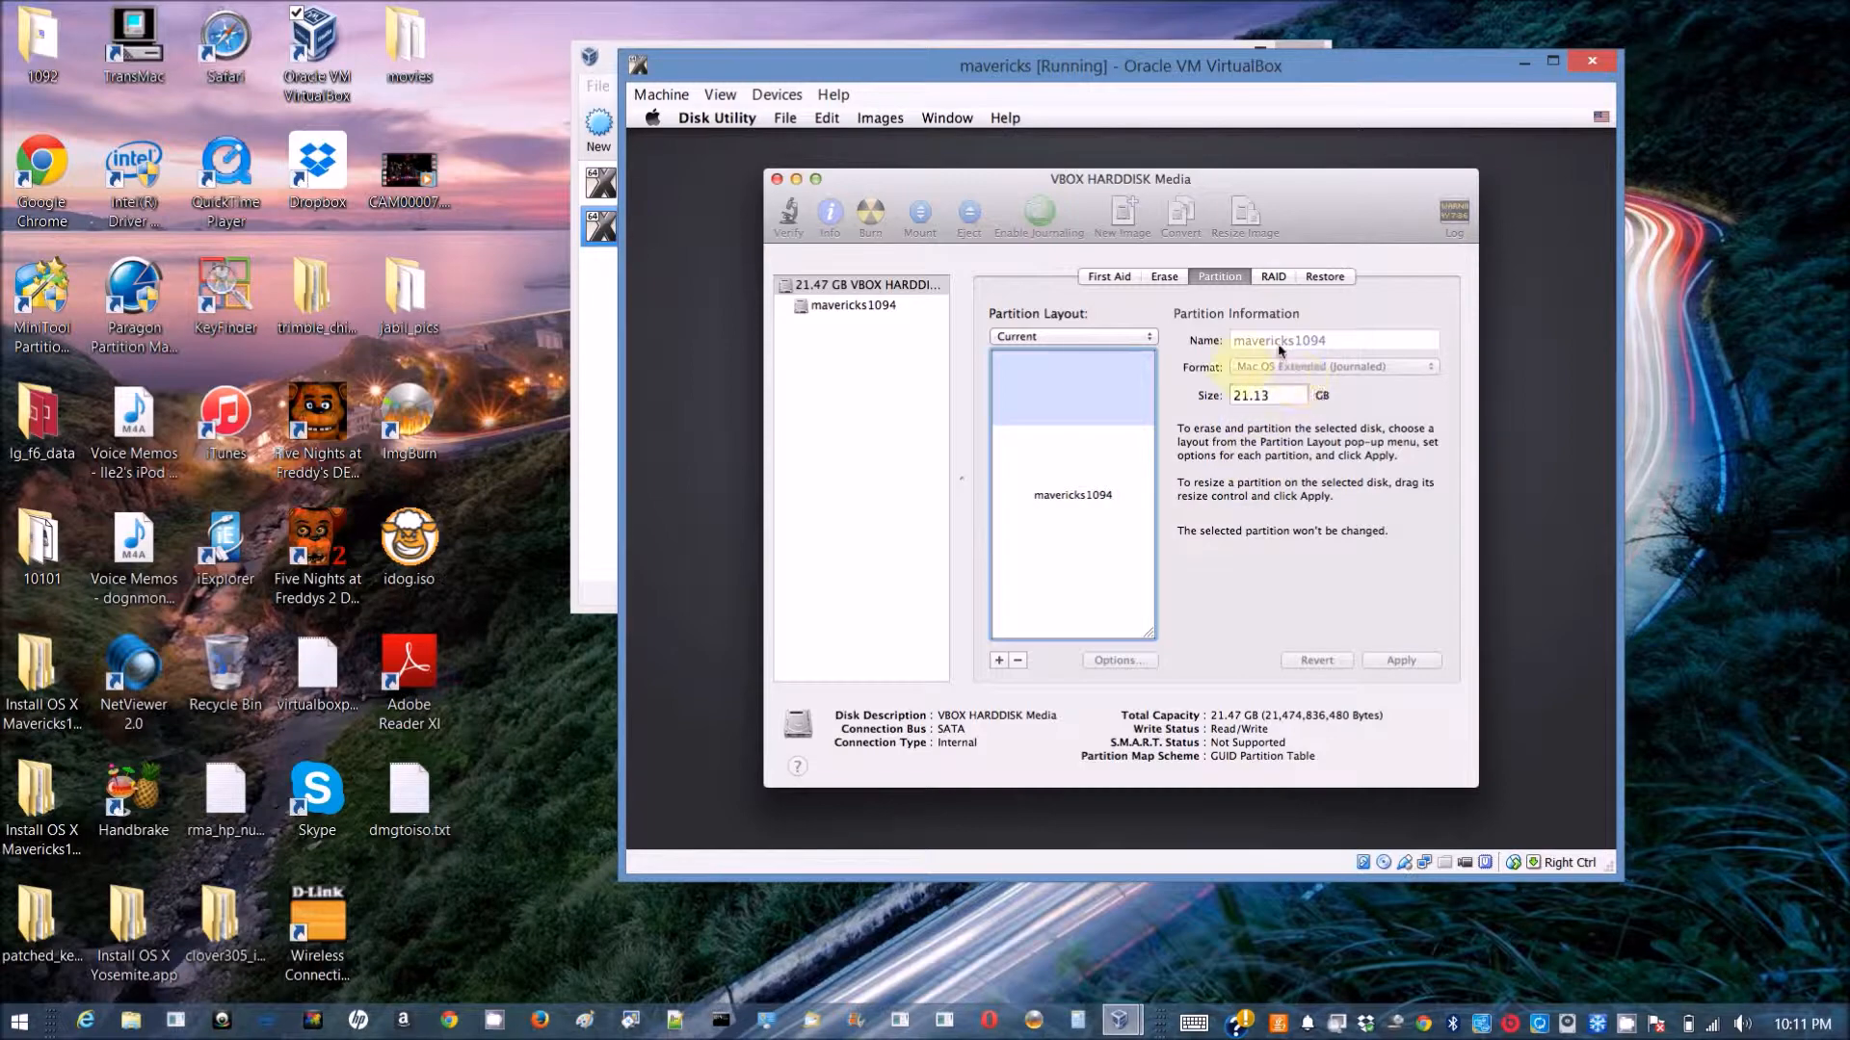
left_click(867, 284)
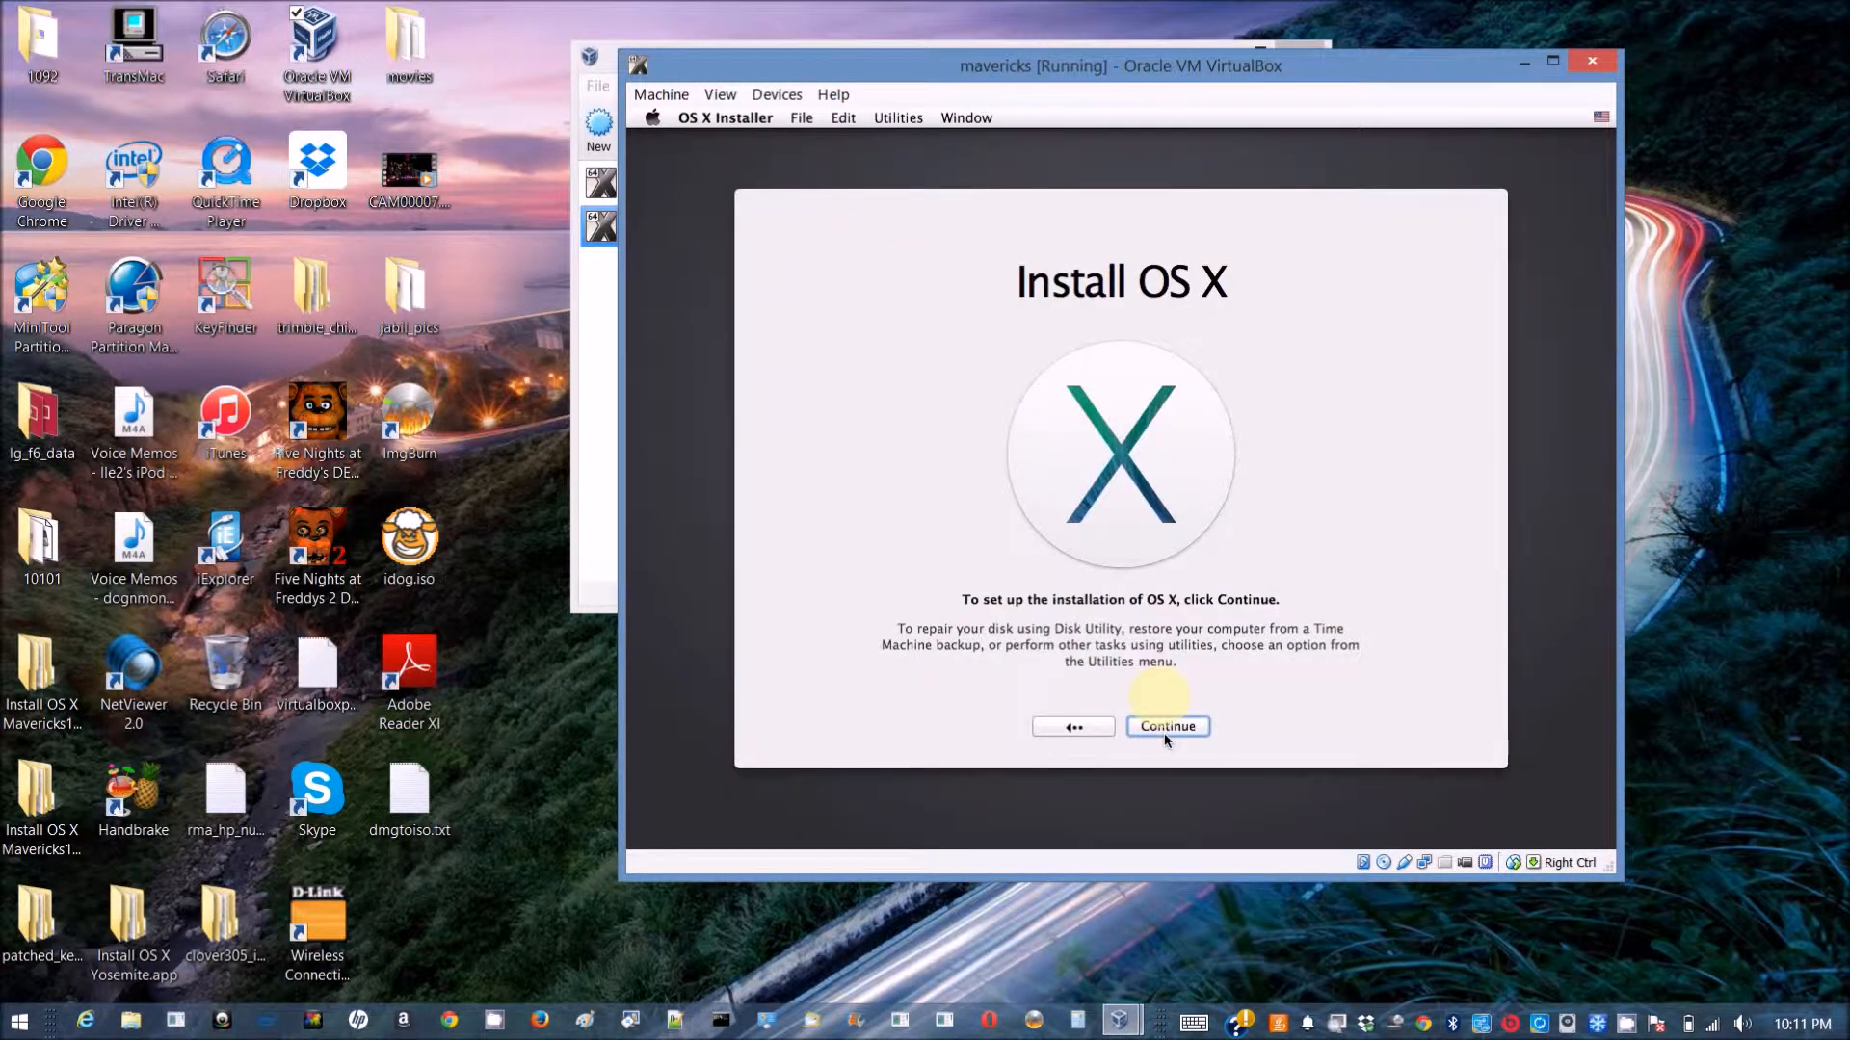
Install OS X onto mavericks1094, then power off the VM after its kernel panic.
left_click(1166, 725)
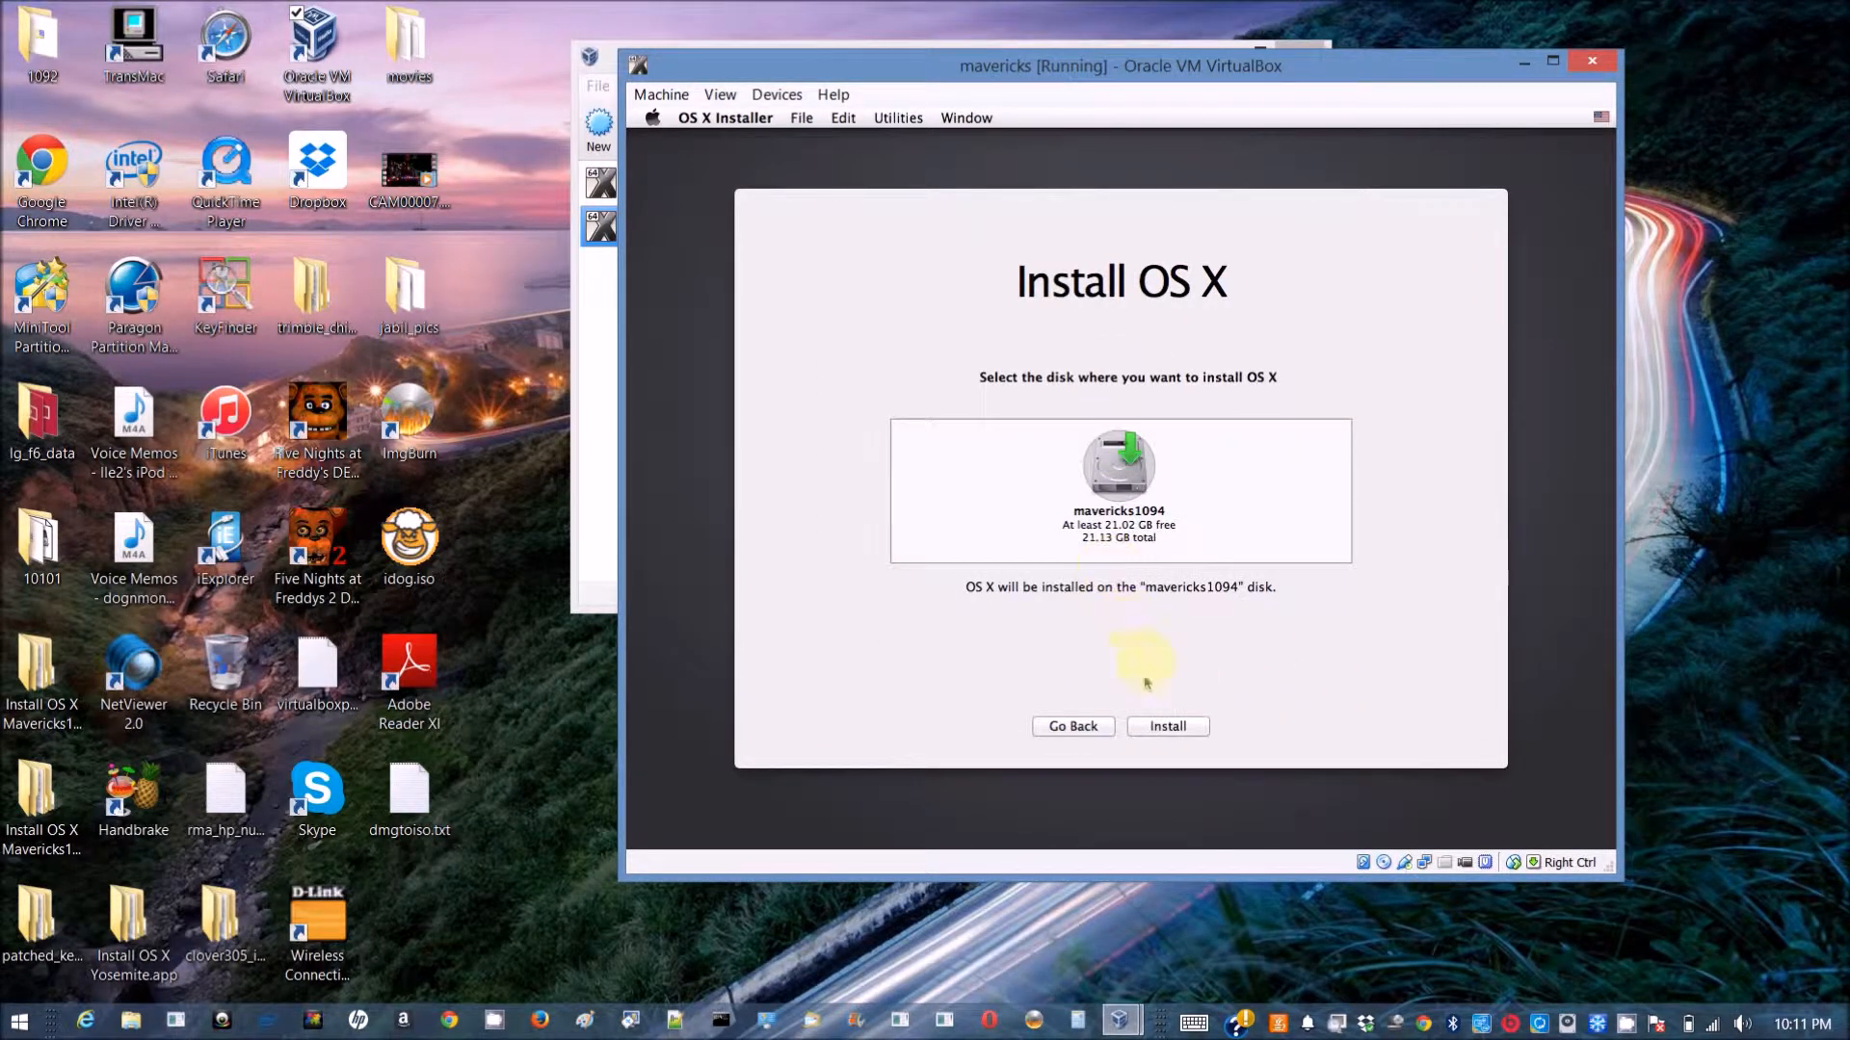
left_click(1167, 726)
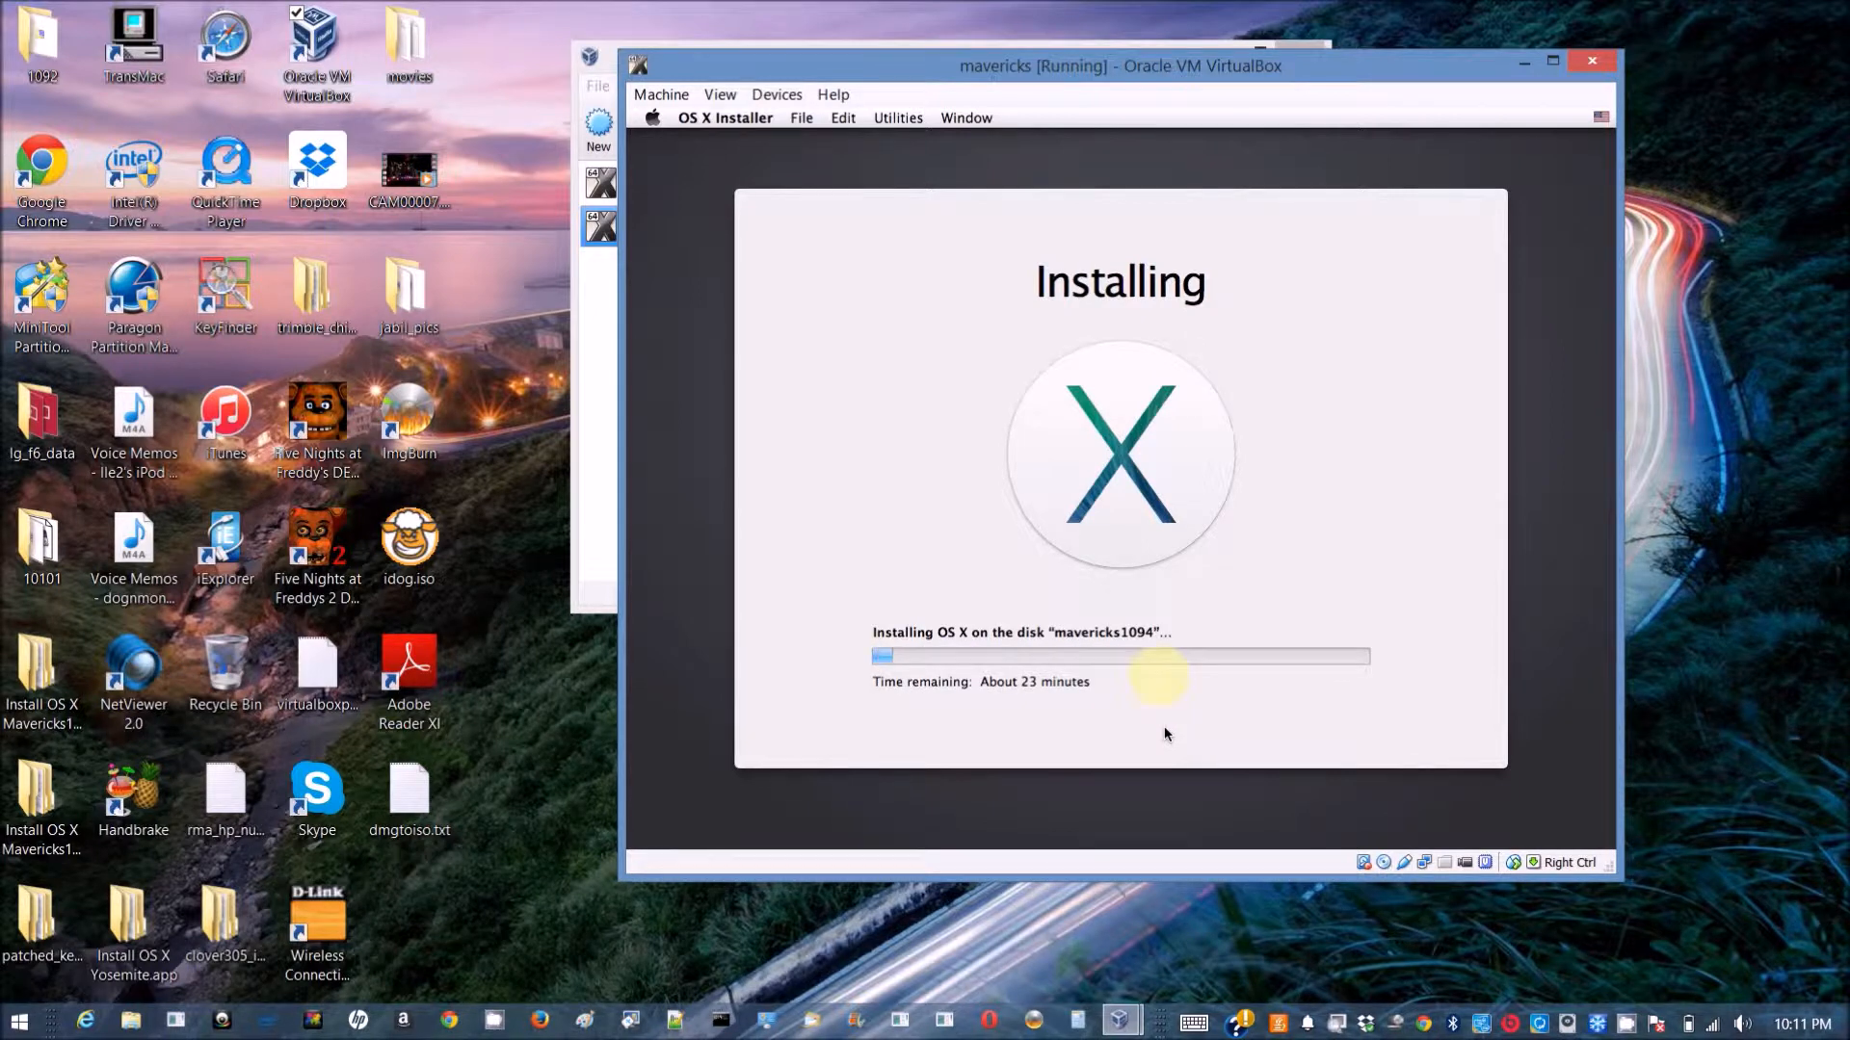
mouse_move(1419, 825)
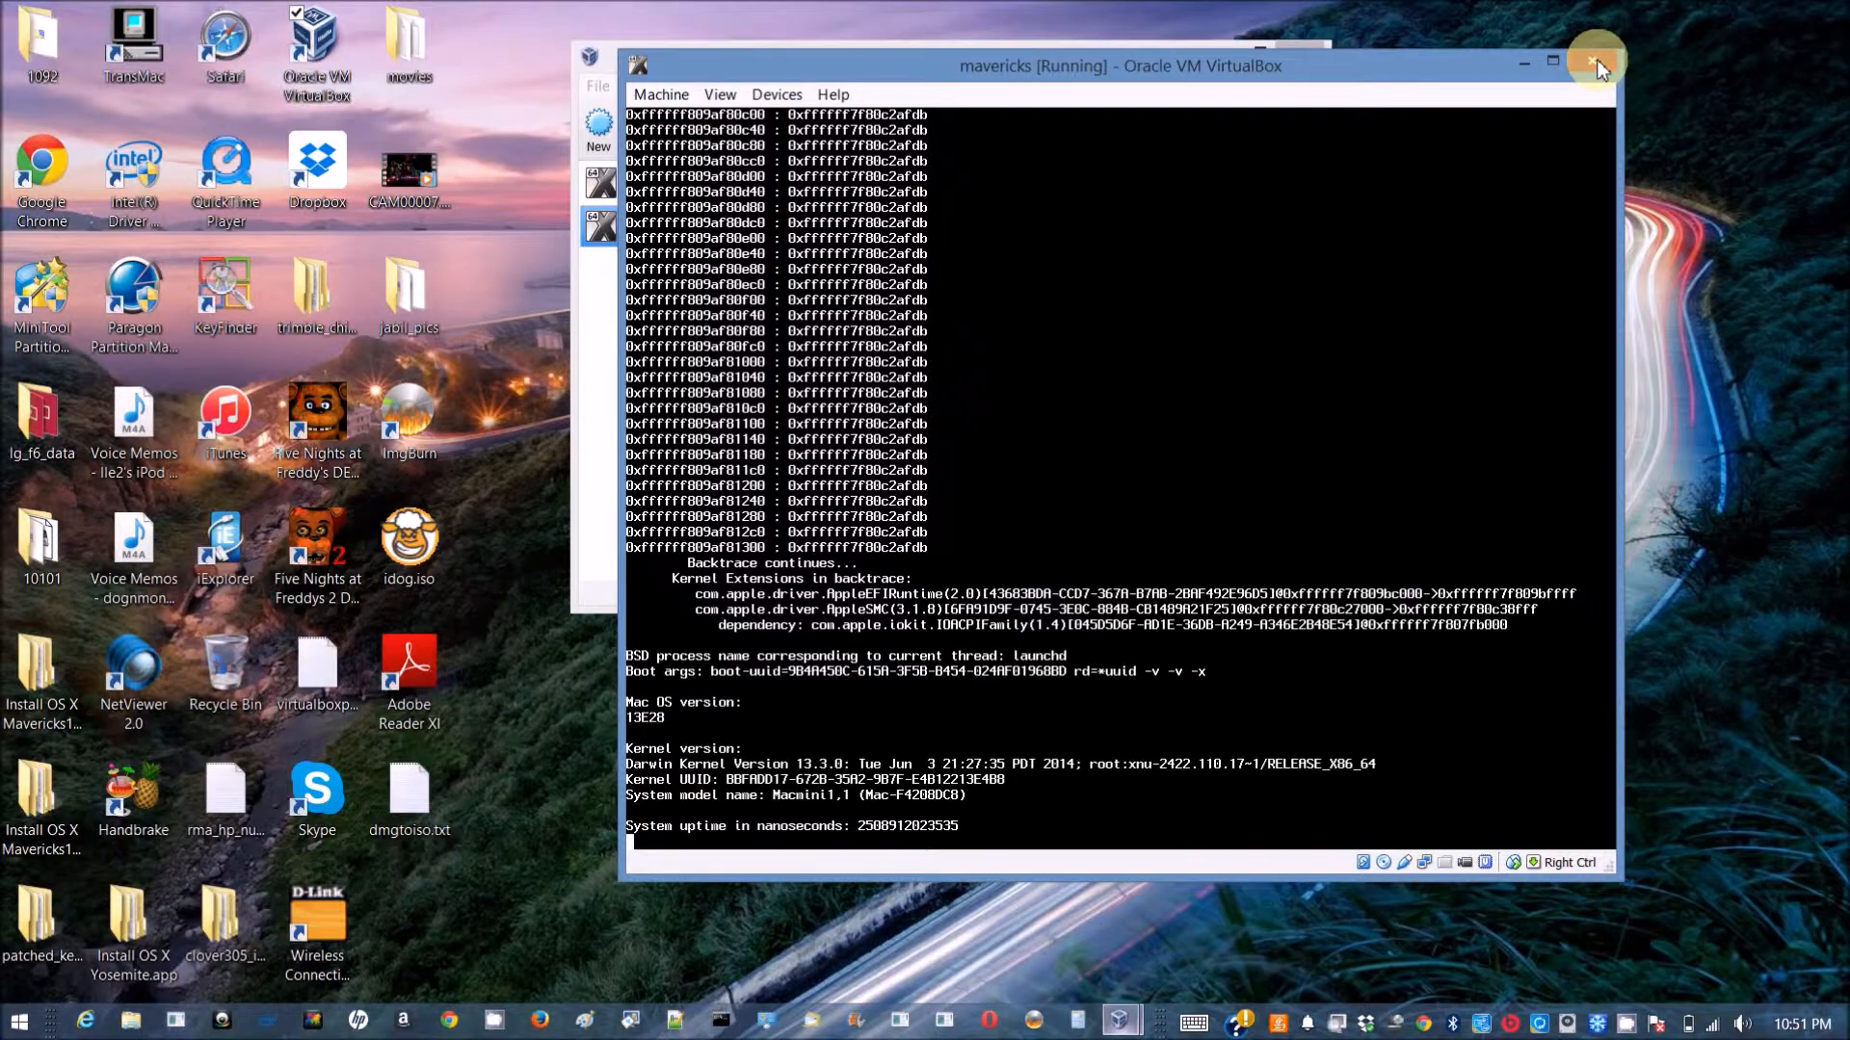
left_click(1596, 66)
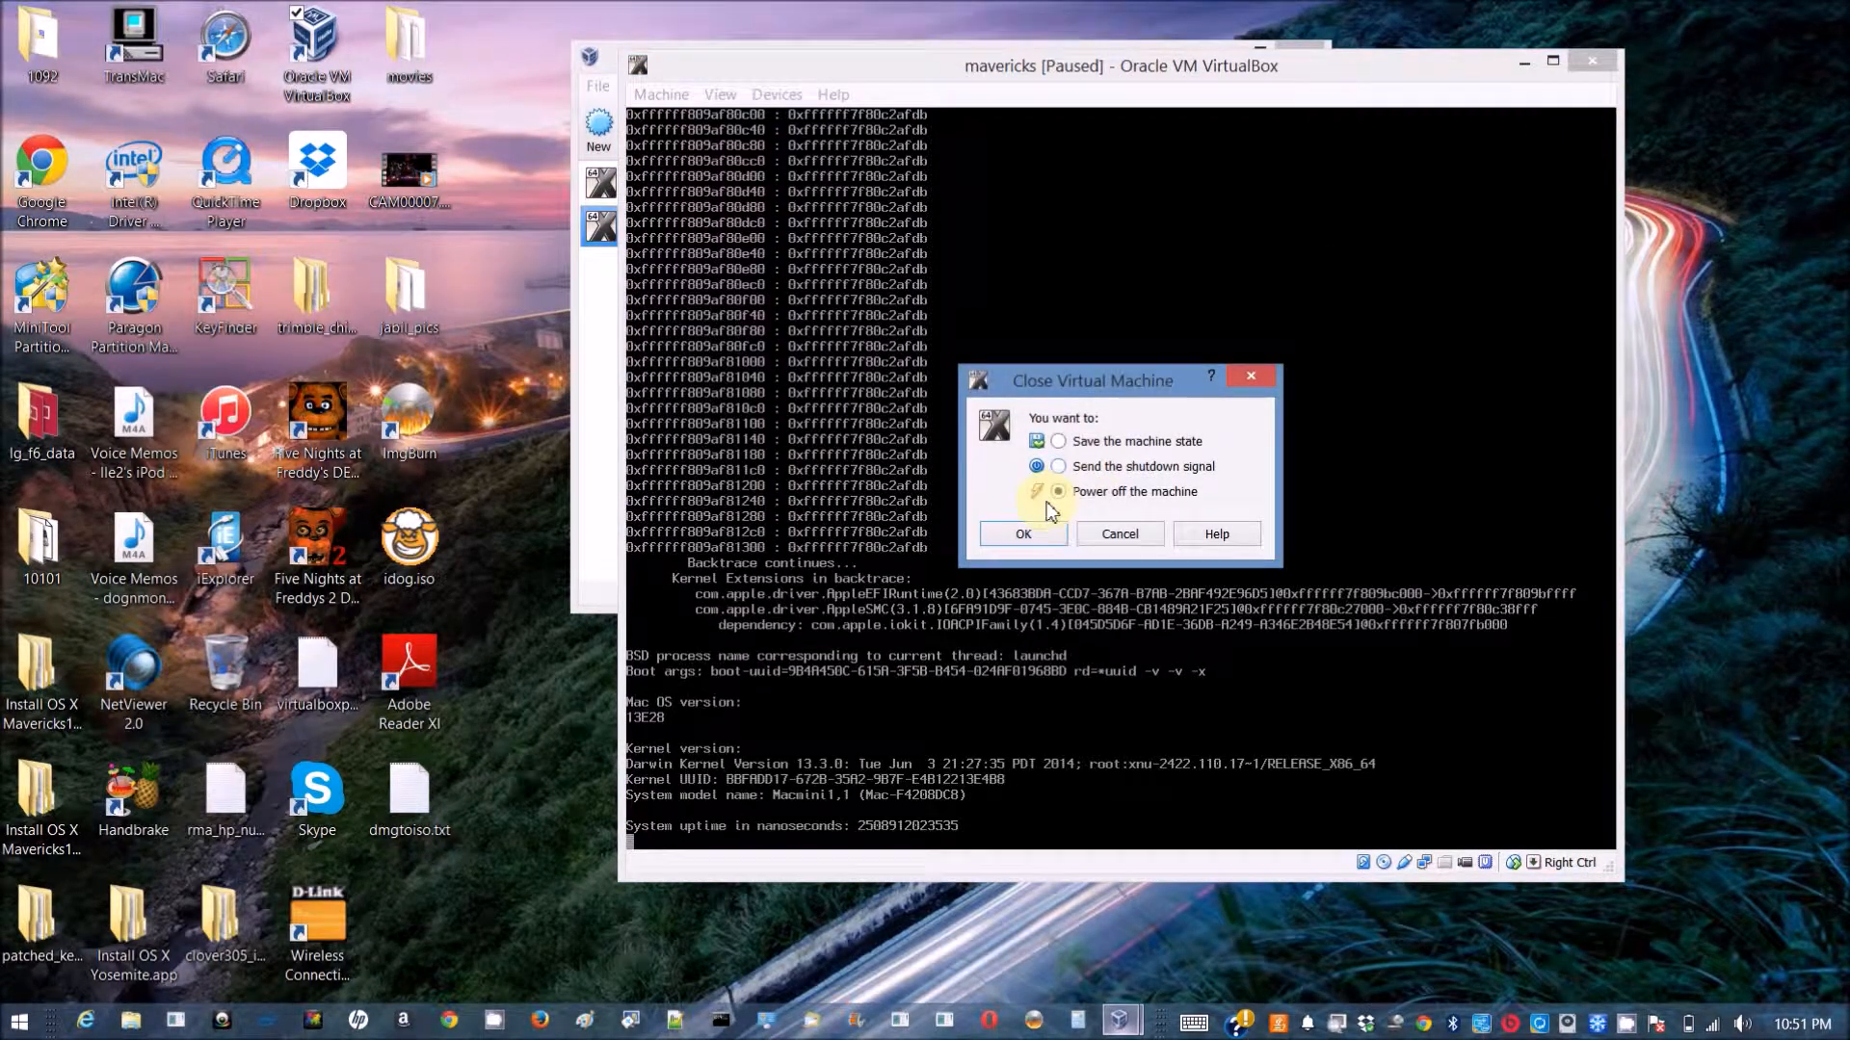
left_click(1021, 533)
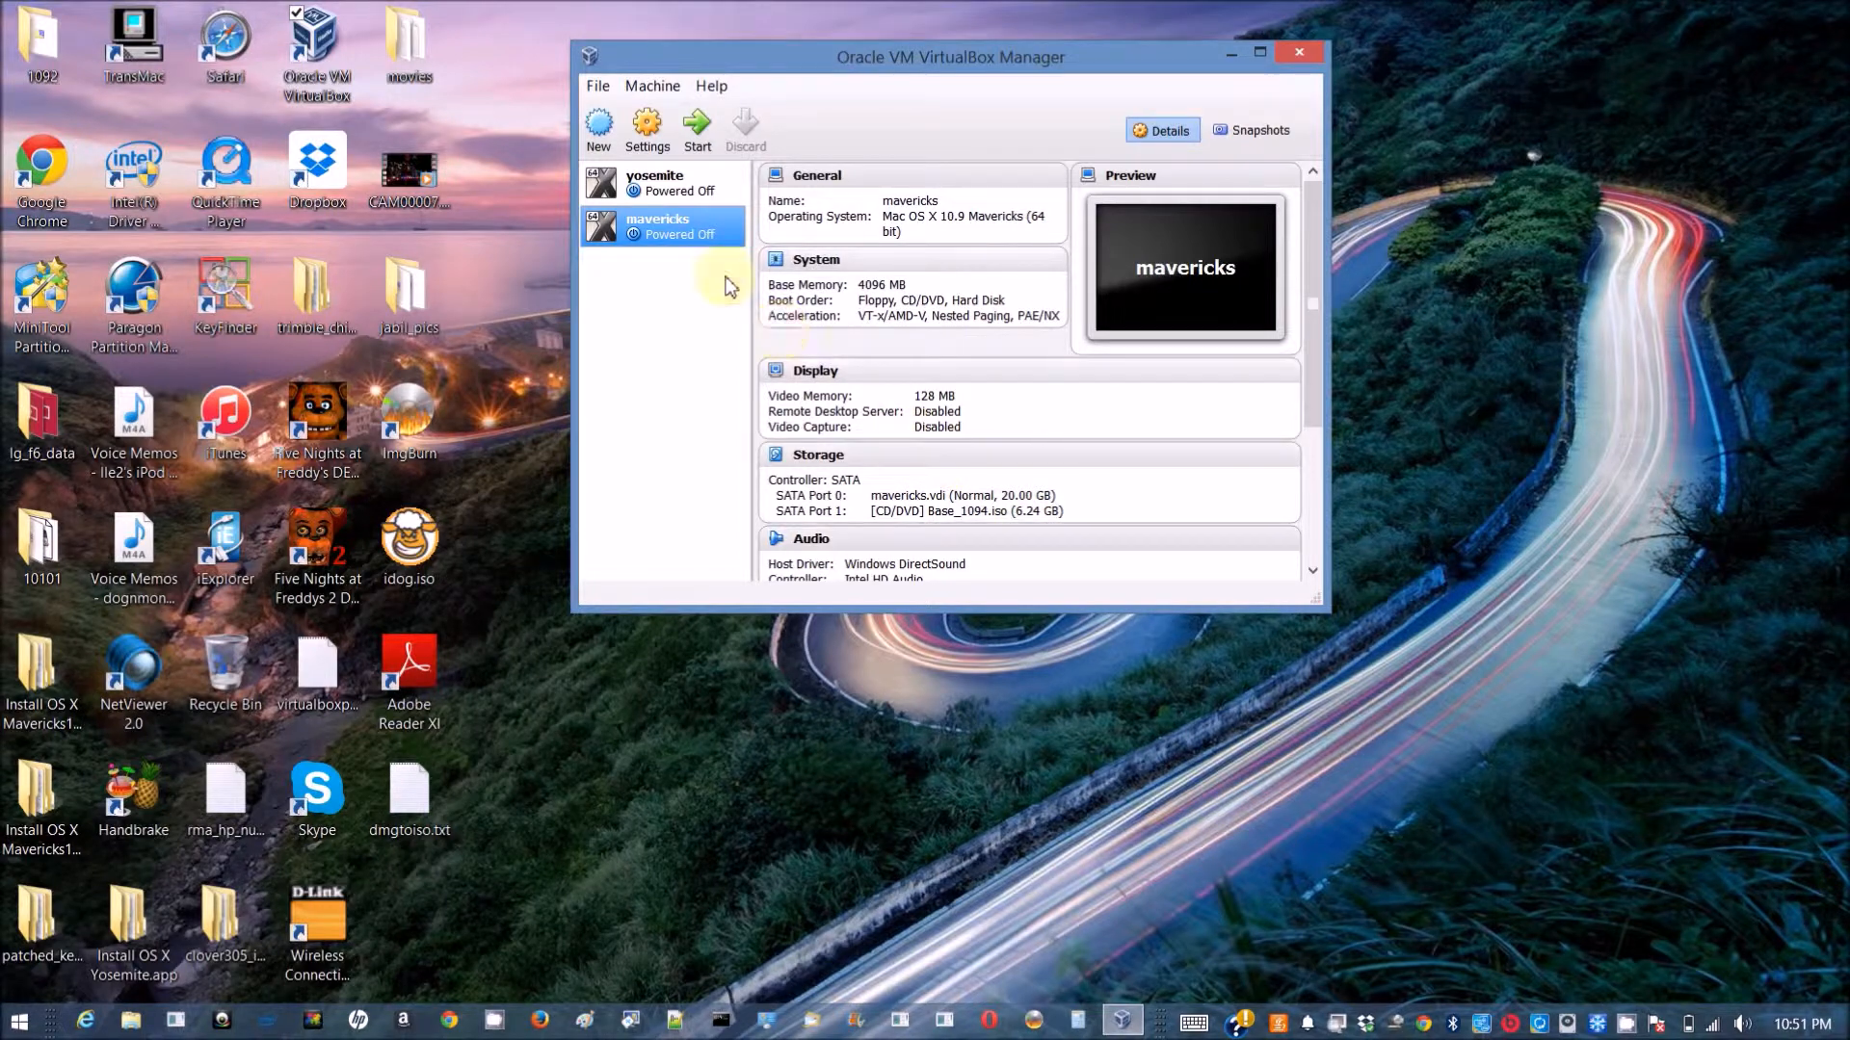
left_click(646, 127)
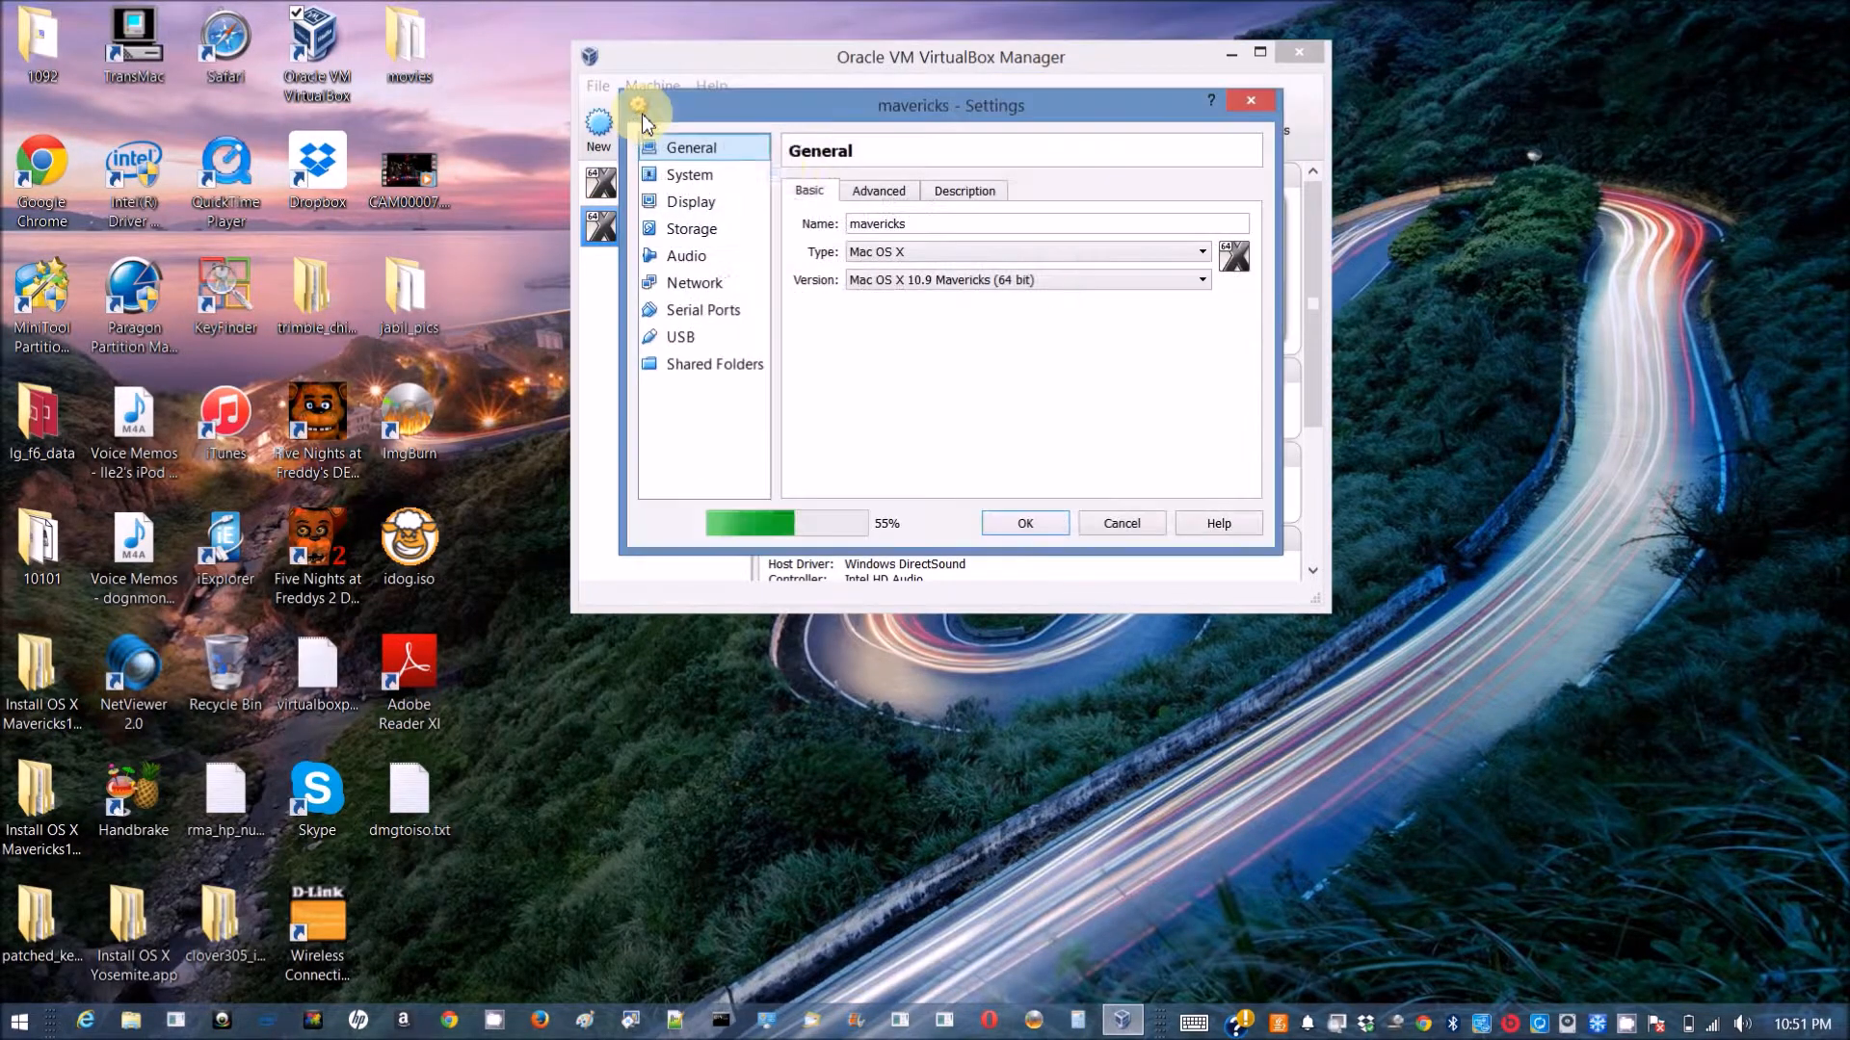
Set SATA Port 1's CD/DVD to HackBoot_Mav.iso, save, and start the mavericks VM.
left_click(692, 229)
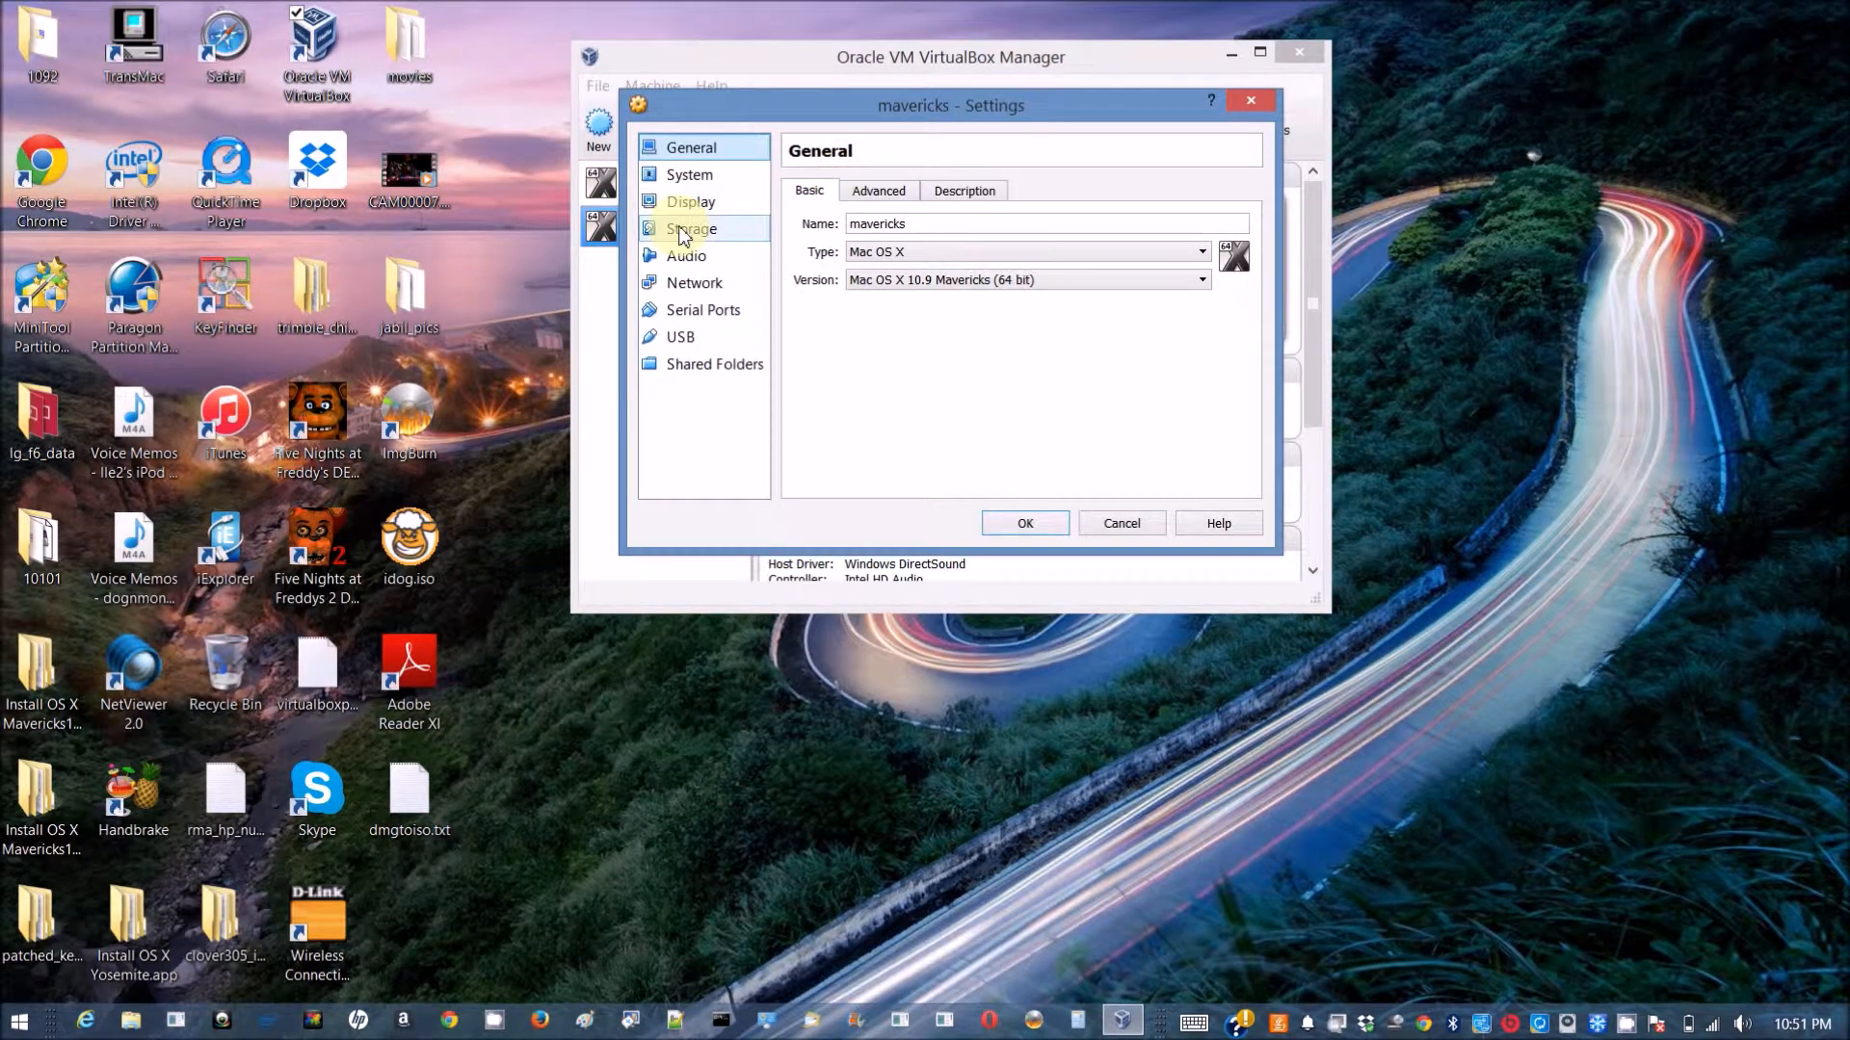
left_click(692, 227)
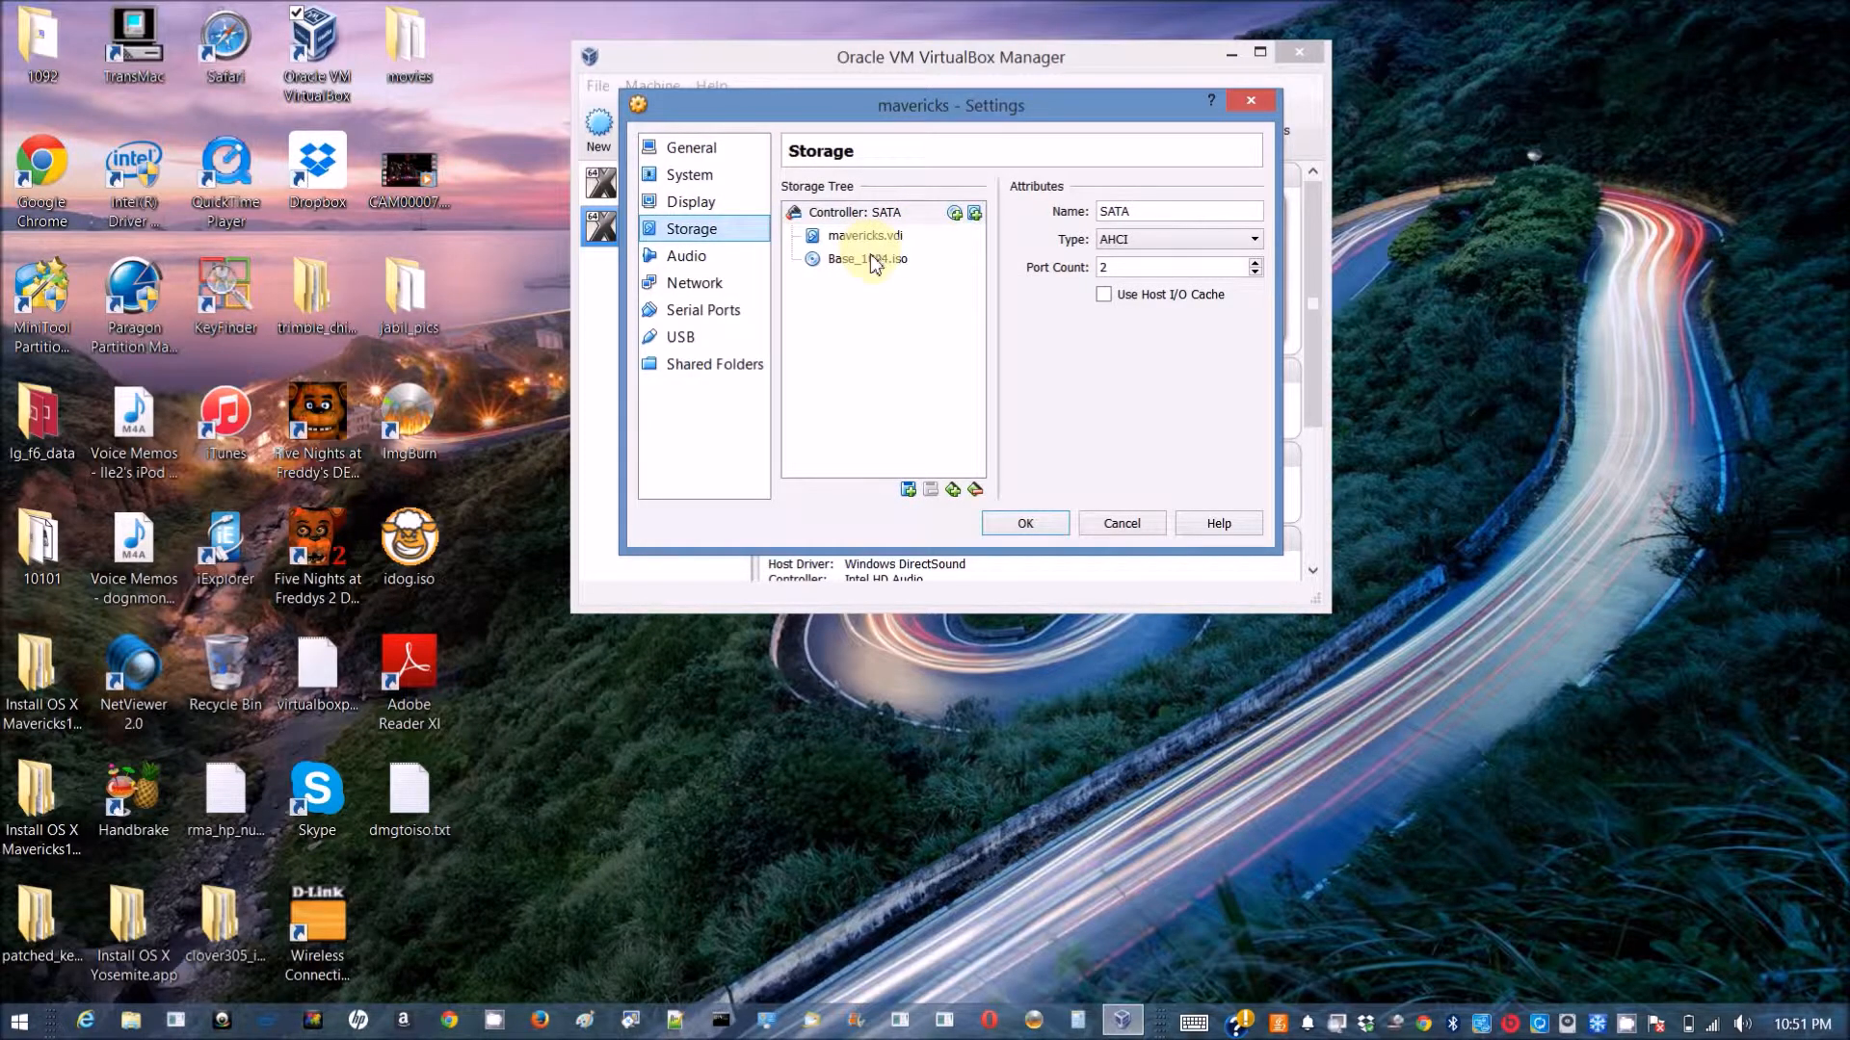
left_click(867, 258)
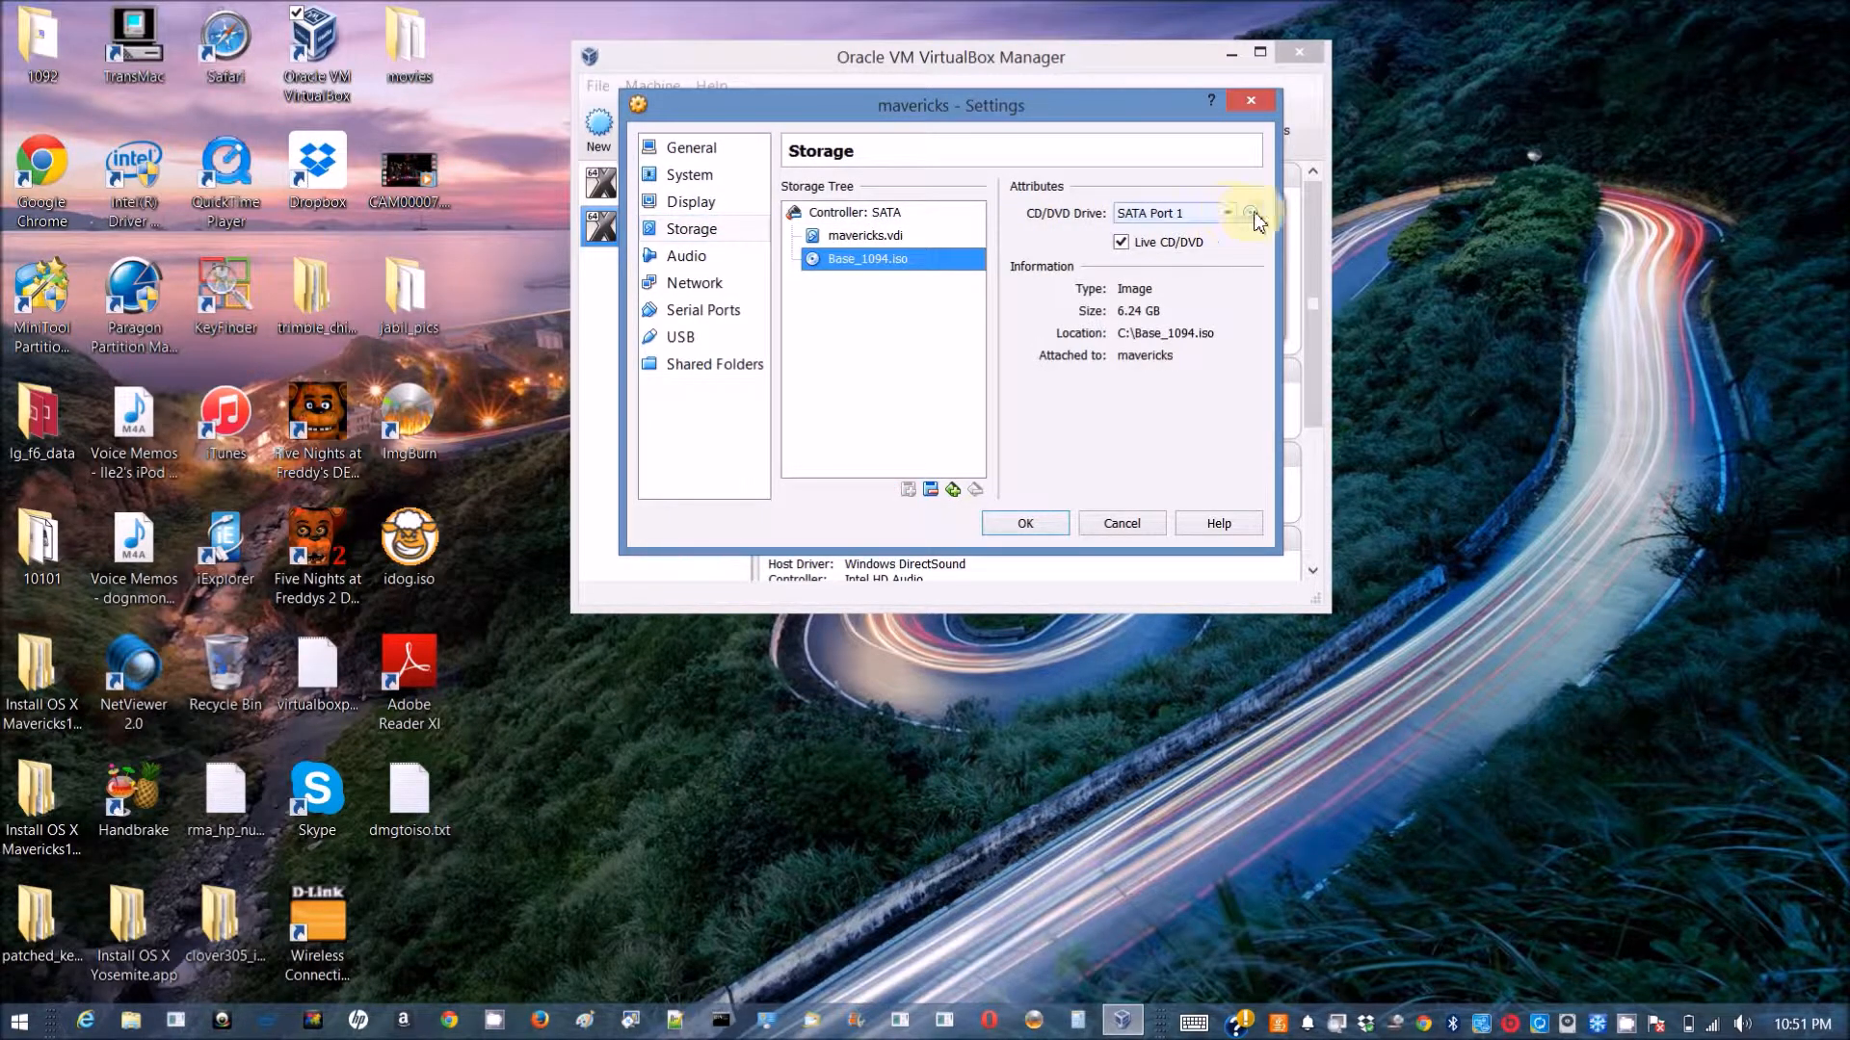
left_click(1250, 214)
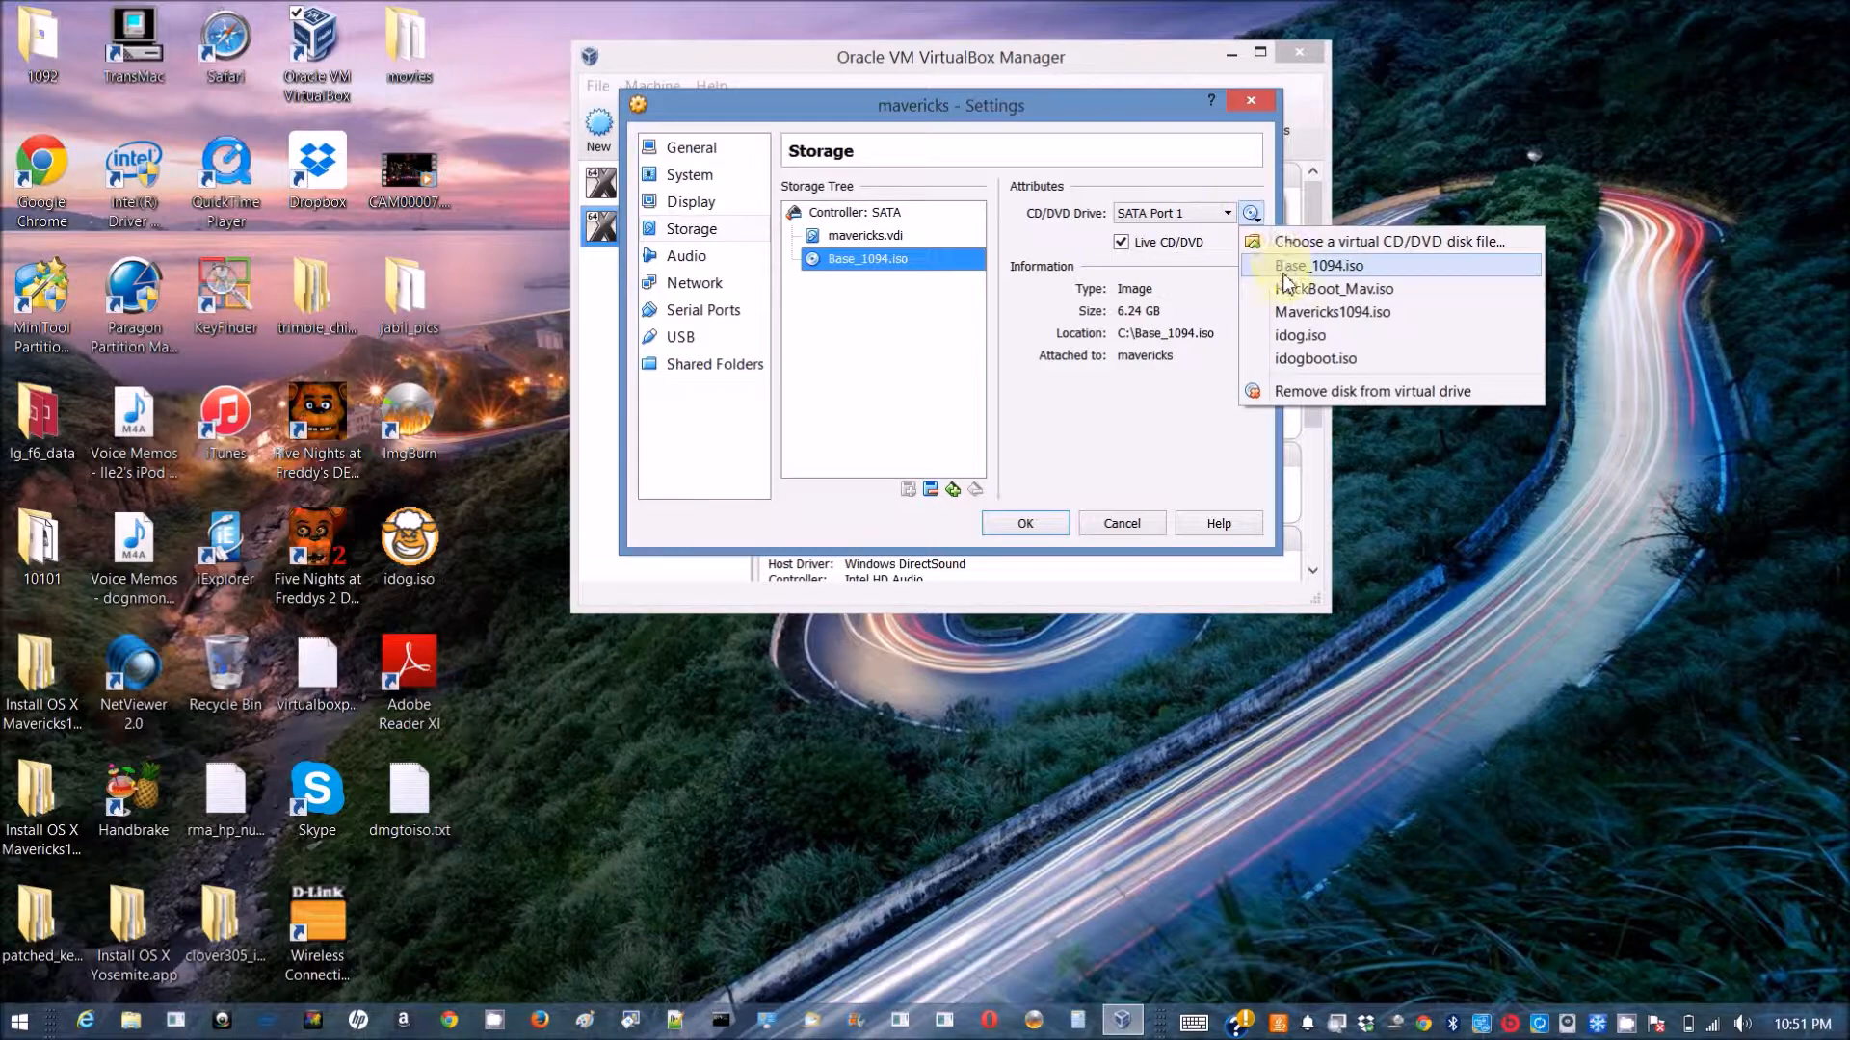
mouse_move(1336, 289)
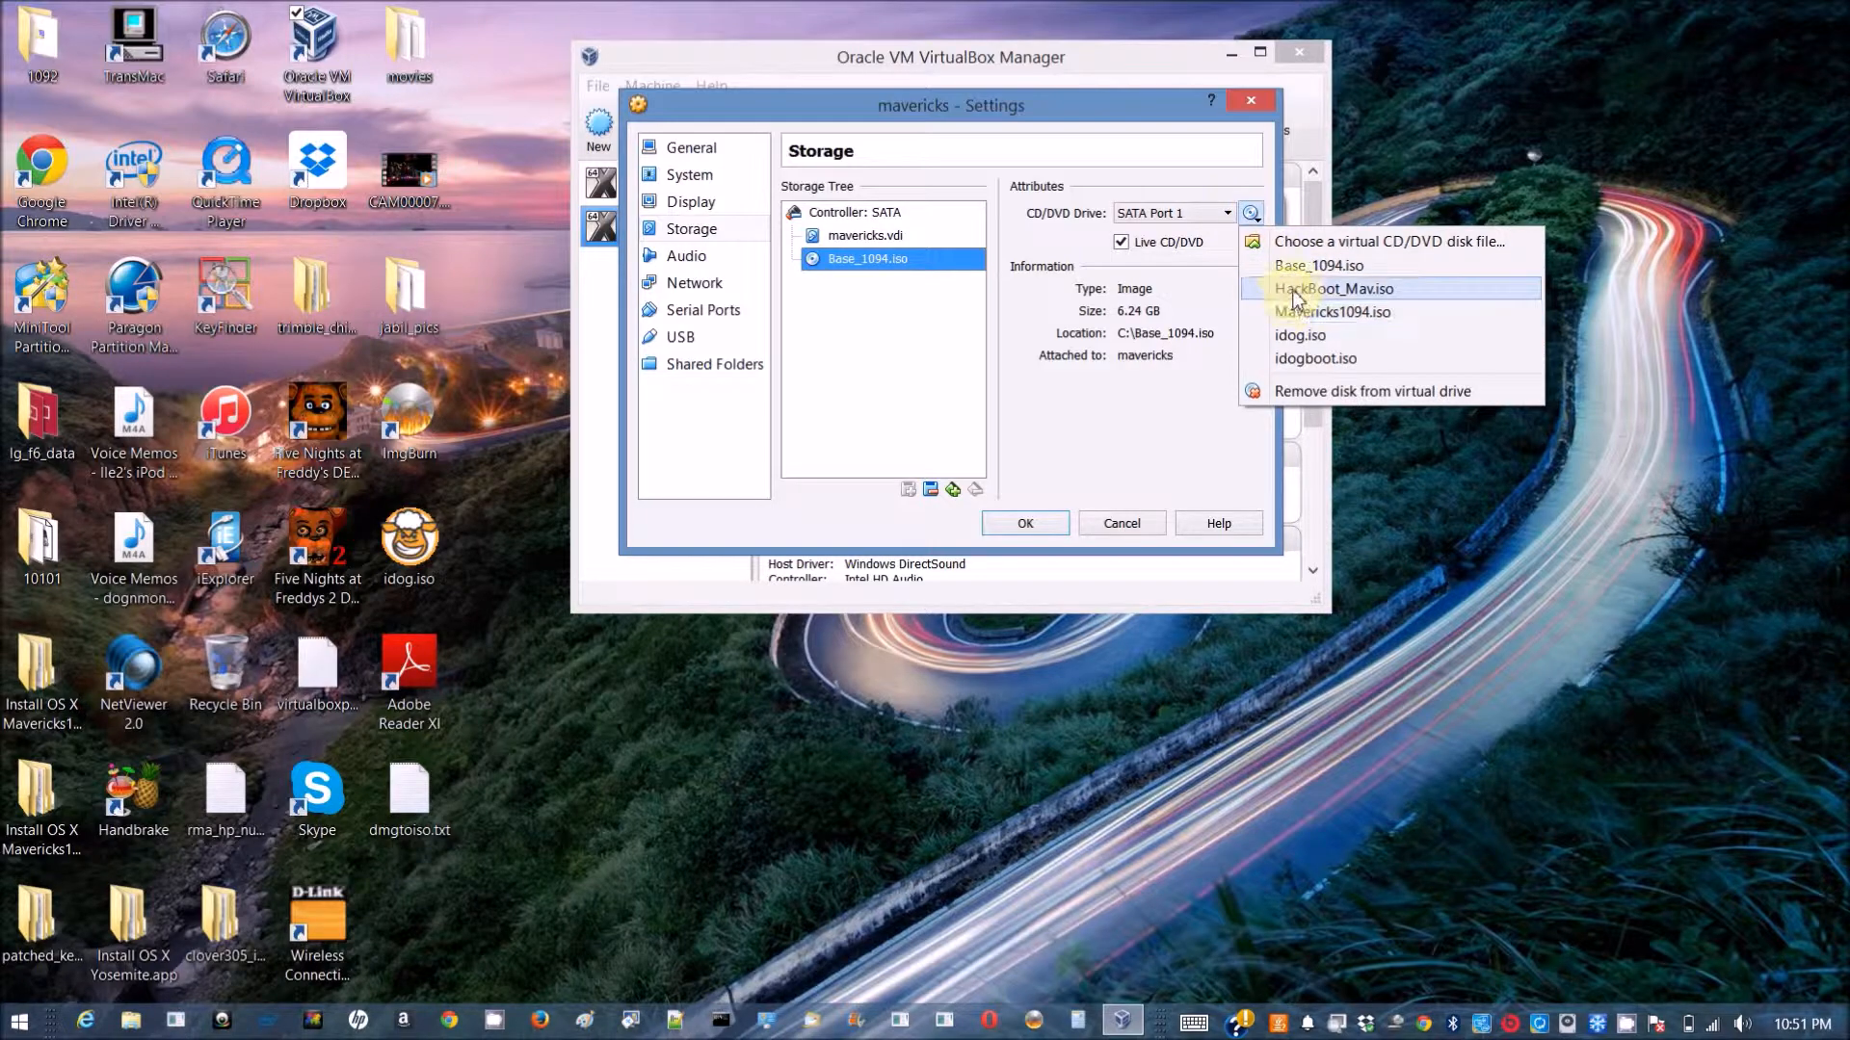
left_click(1335, 289)
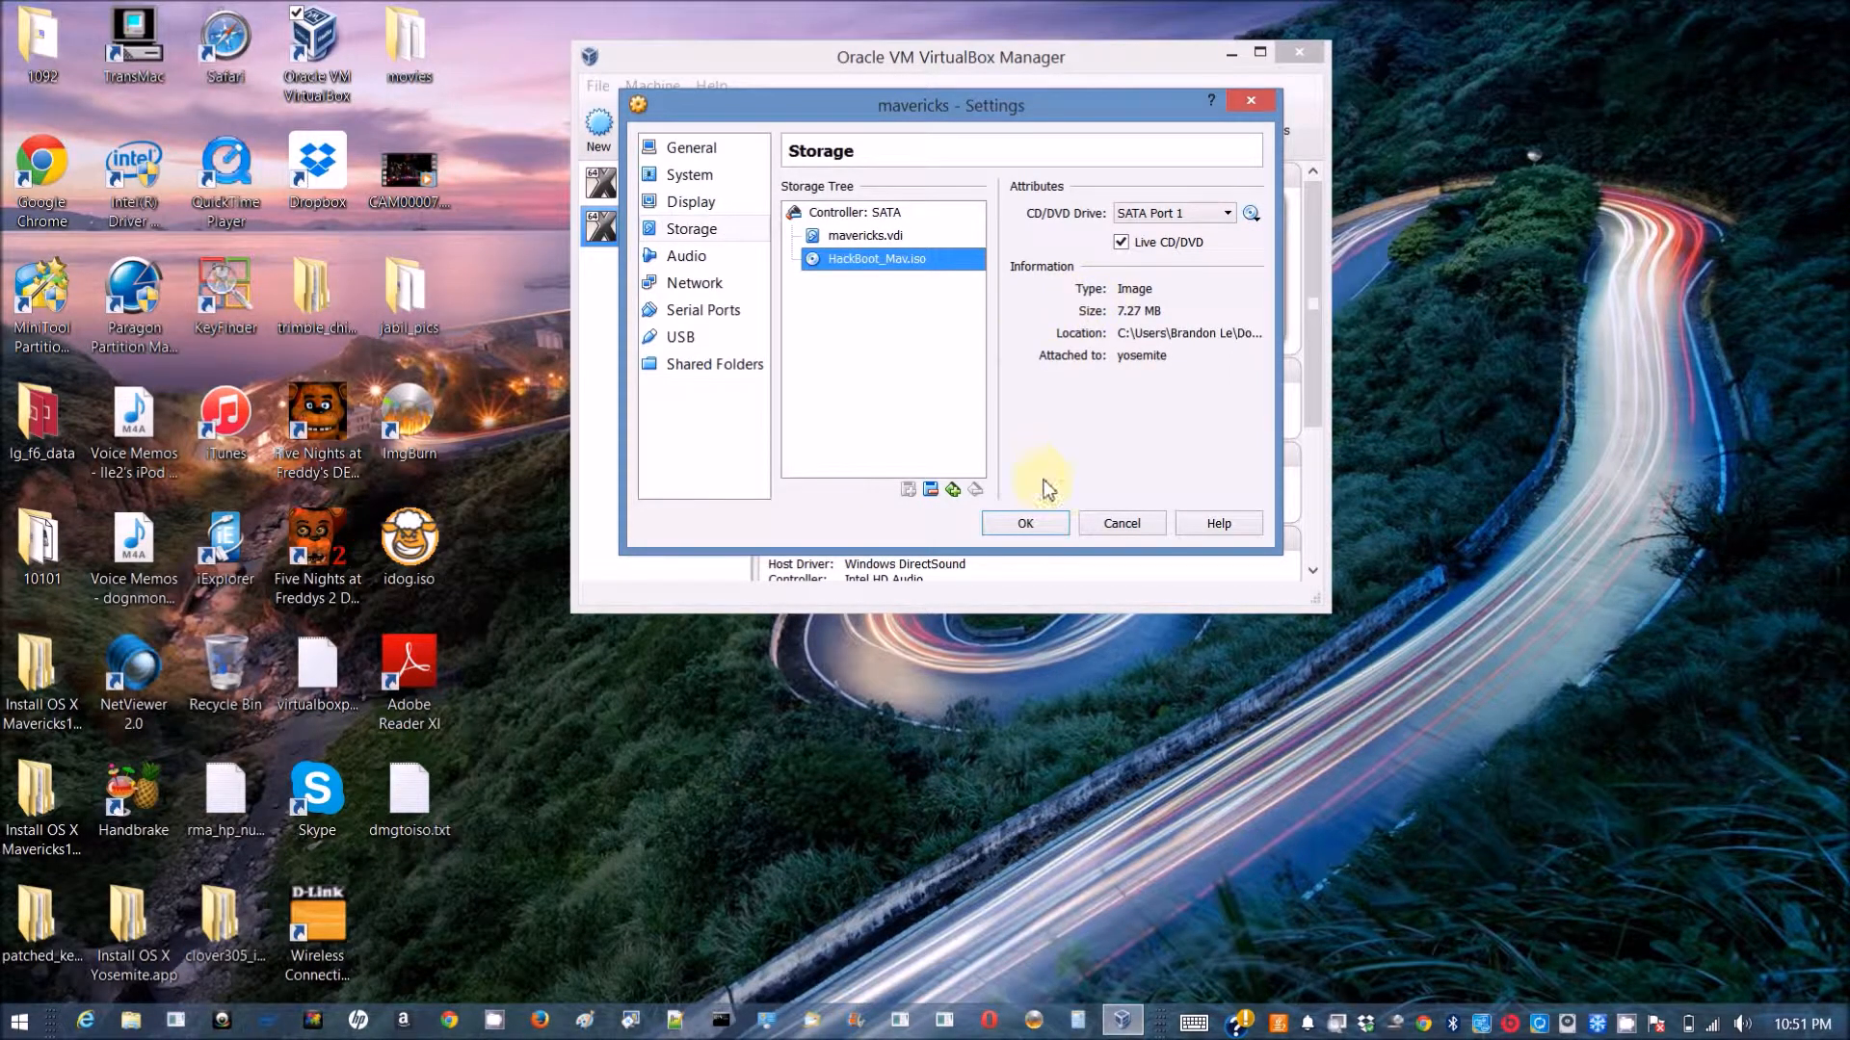
left_click(1024, 522)
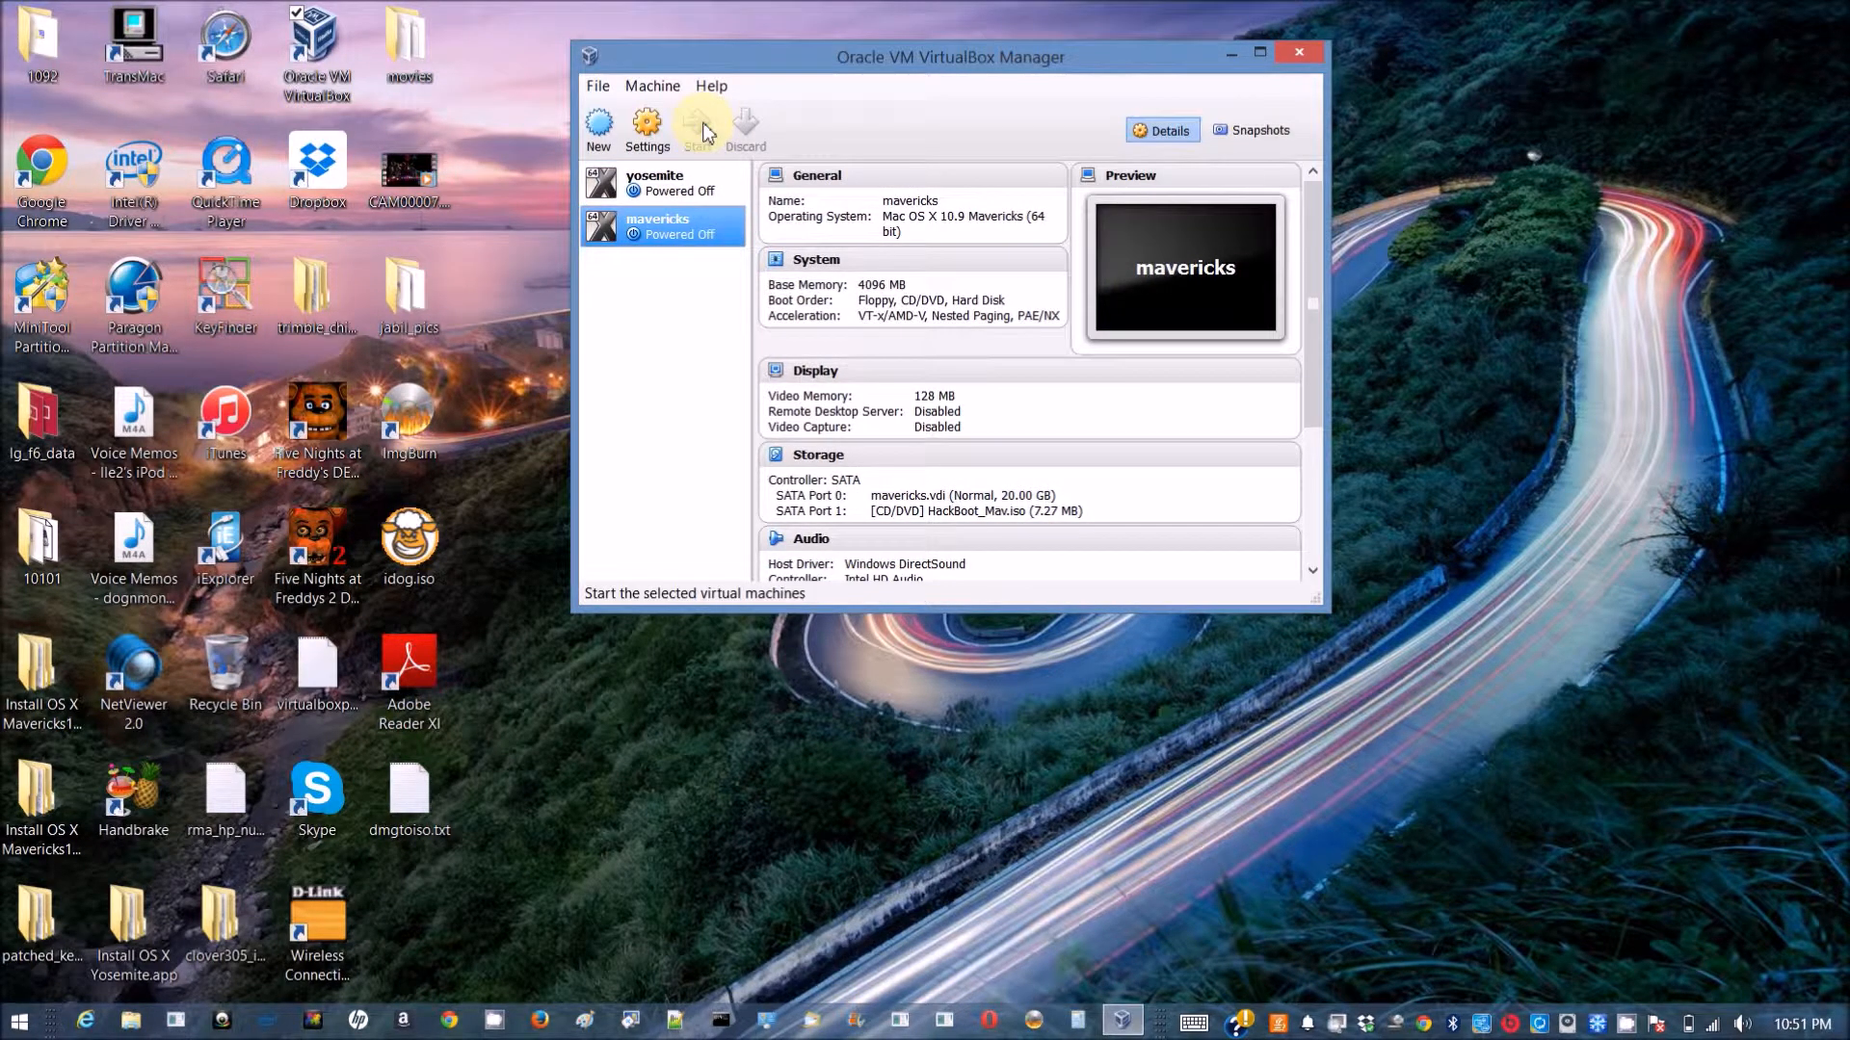
left_click(698, 127)
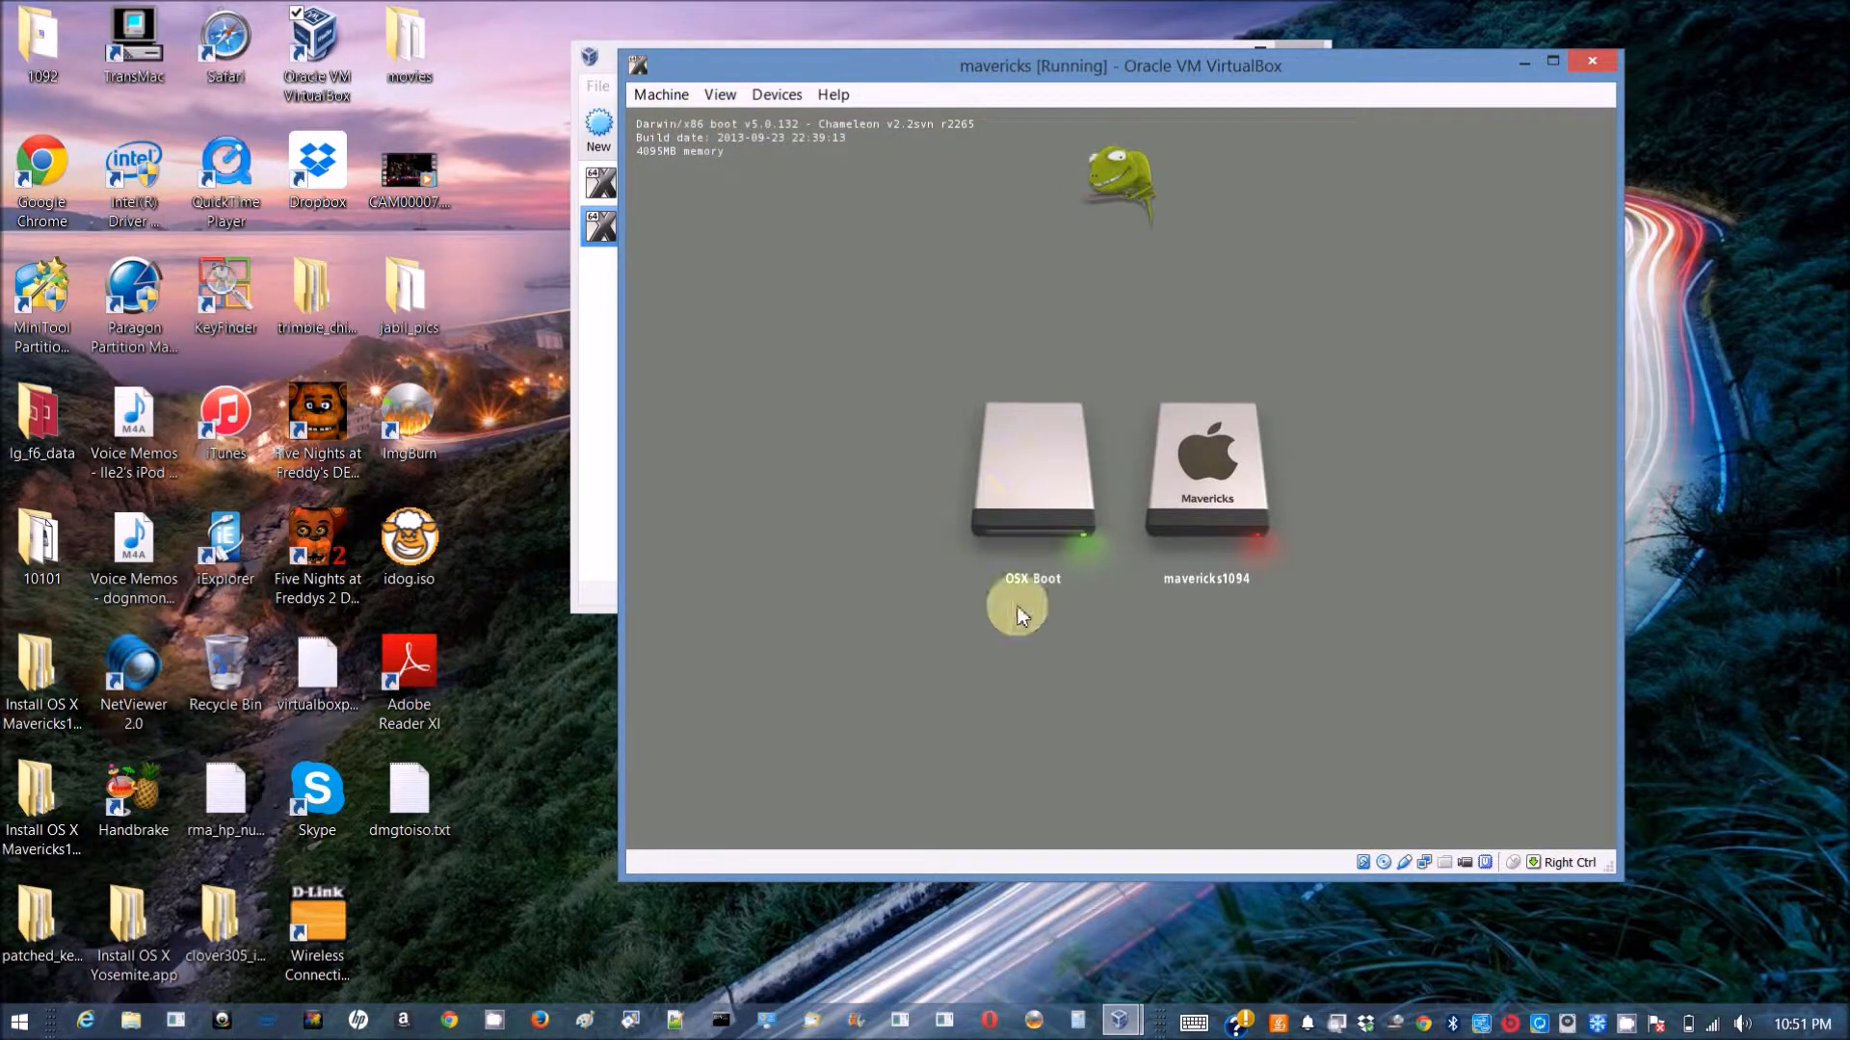
mouse_move(1038, 678)
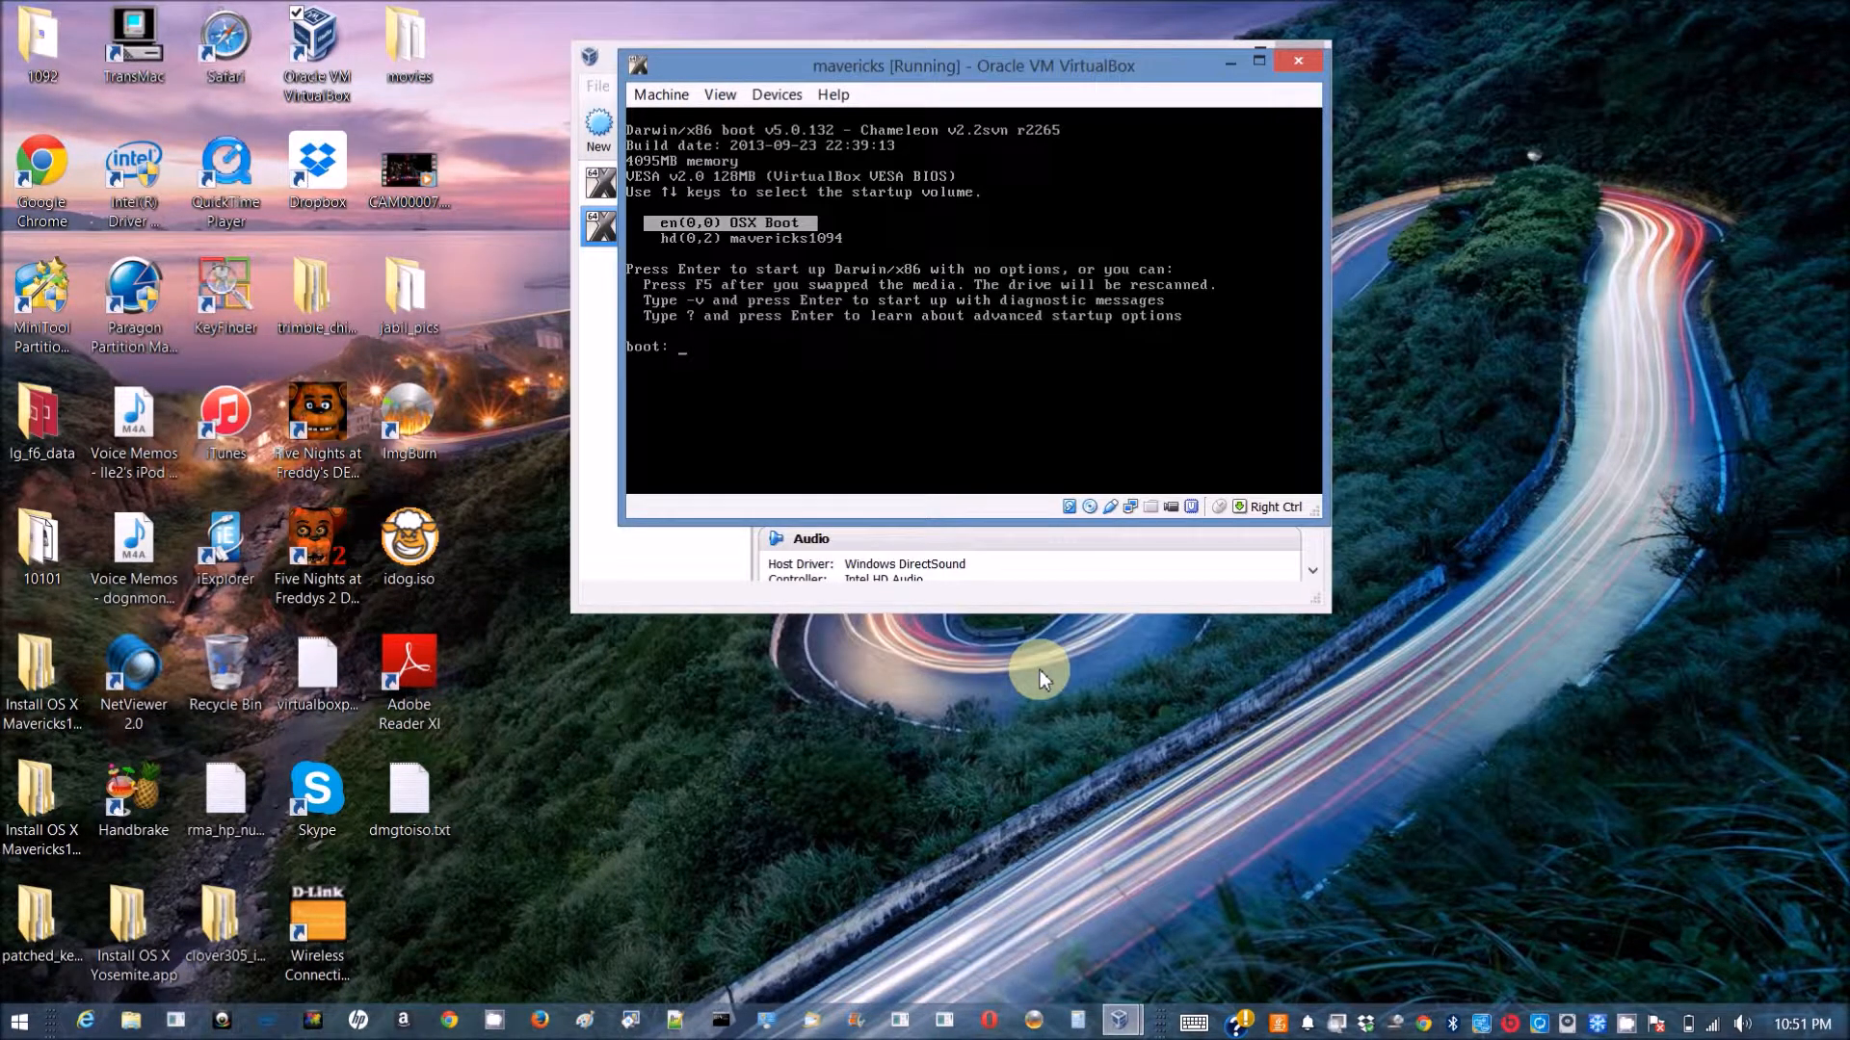
Select the mavericks1094 volume in Chameleon and boot it with flags -v -f.
key("down")
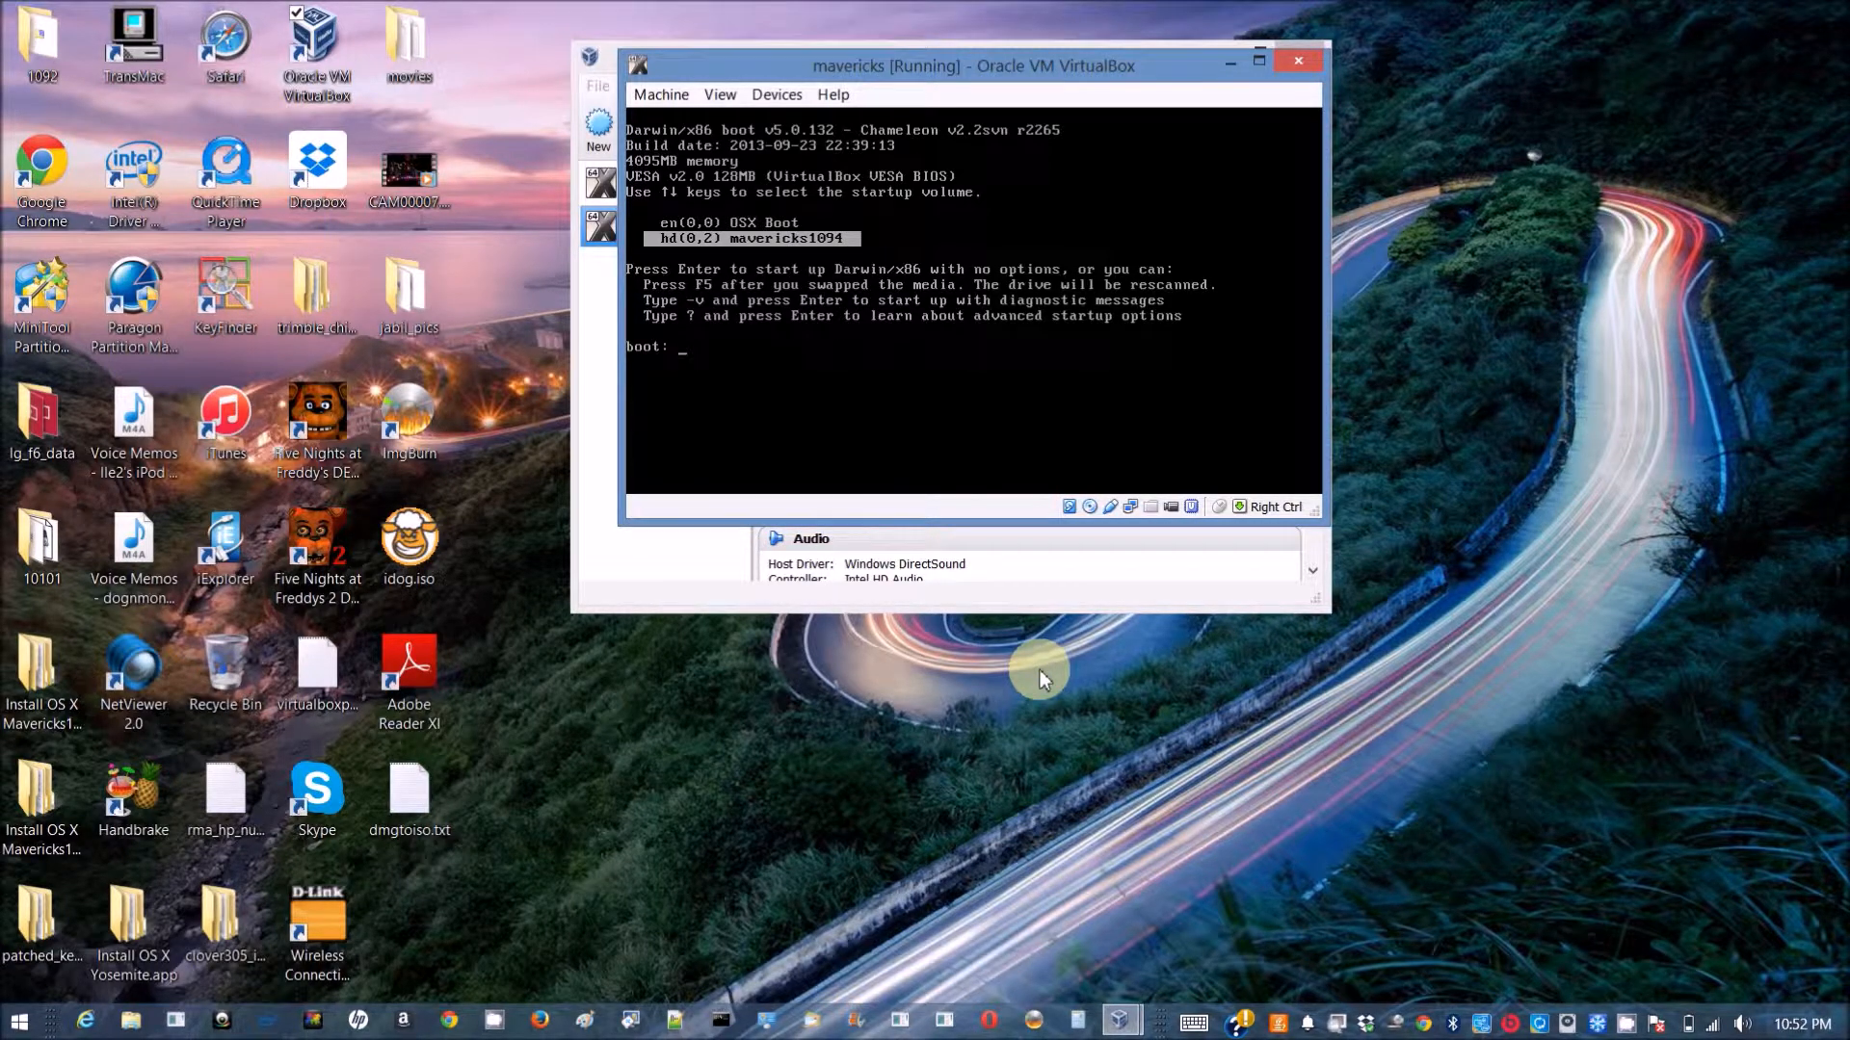
type("-v")
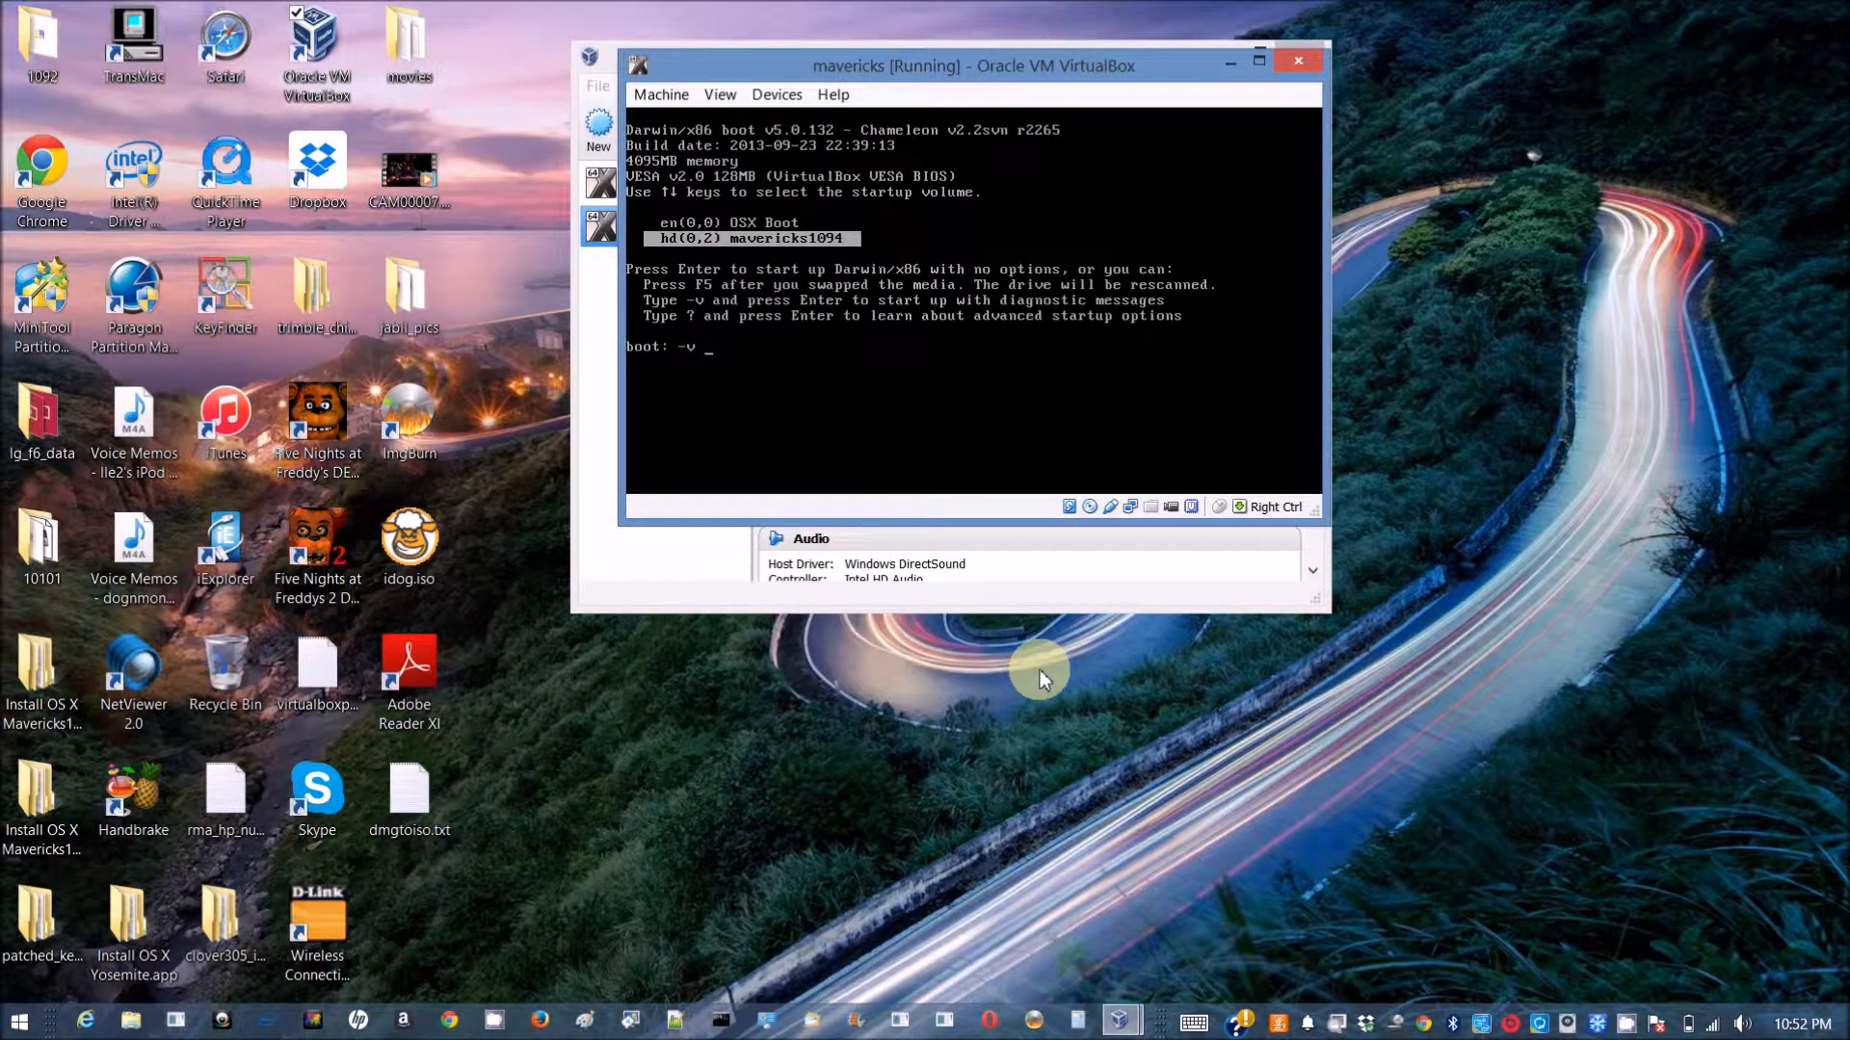
type("-f")
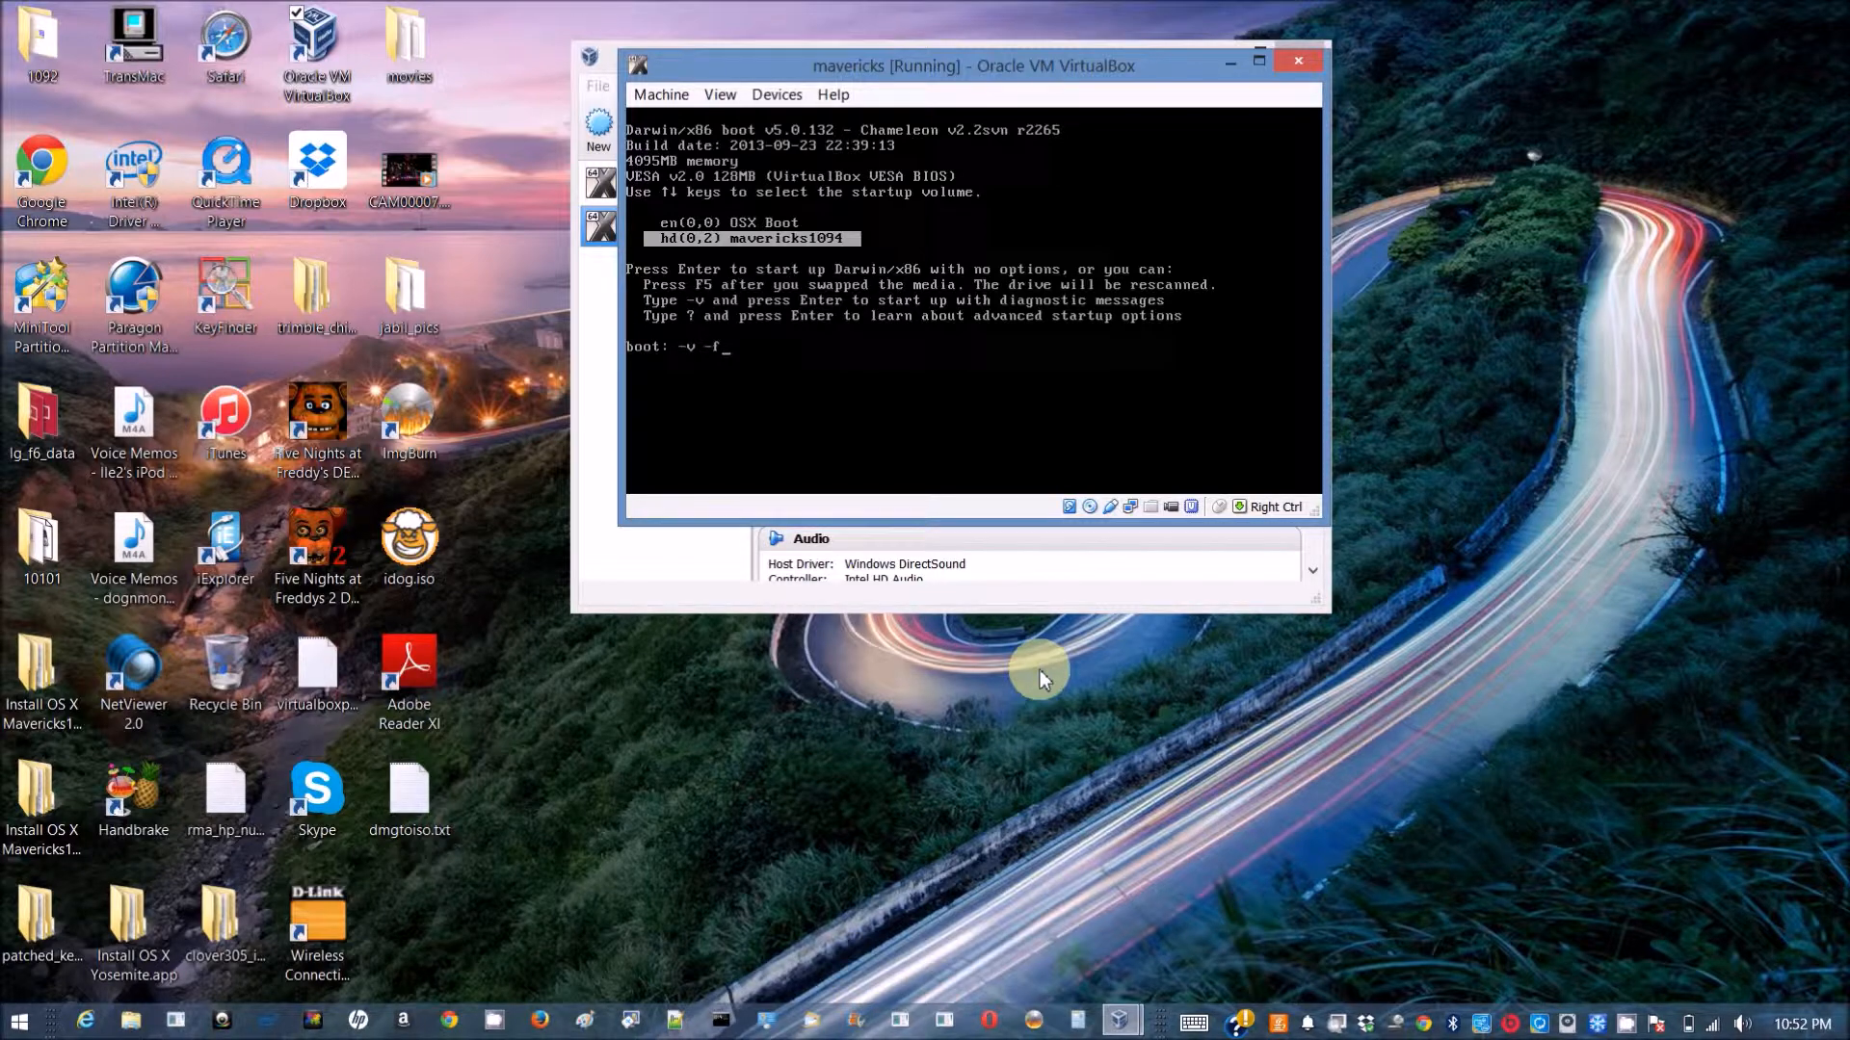
key("enter")
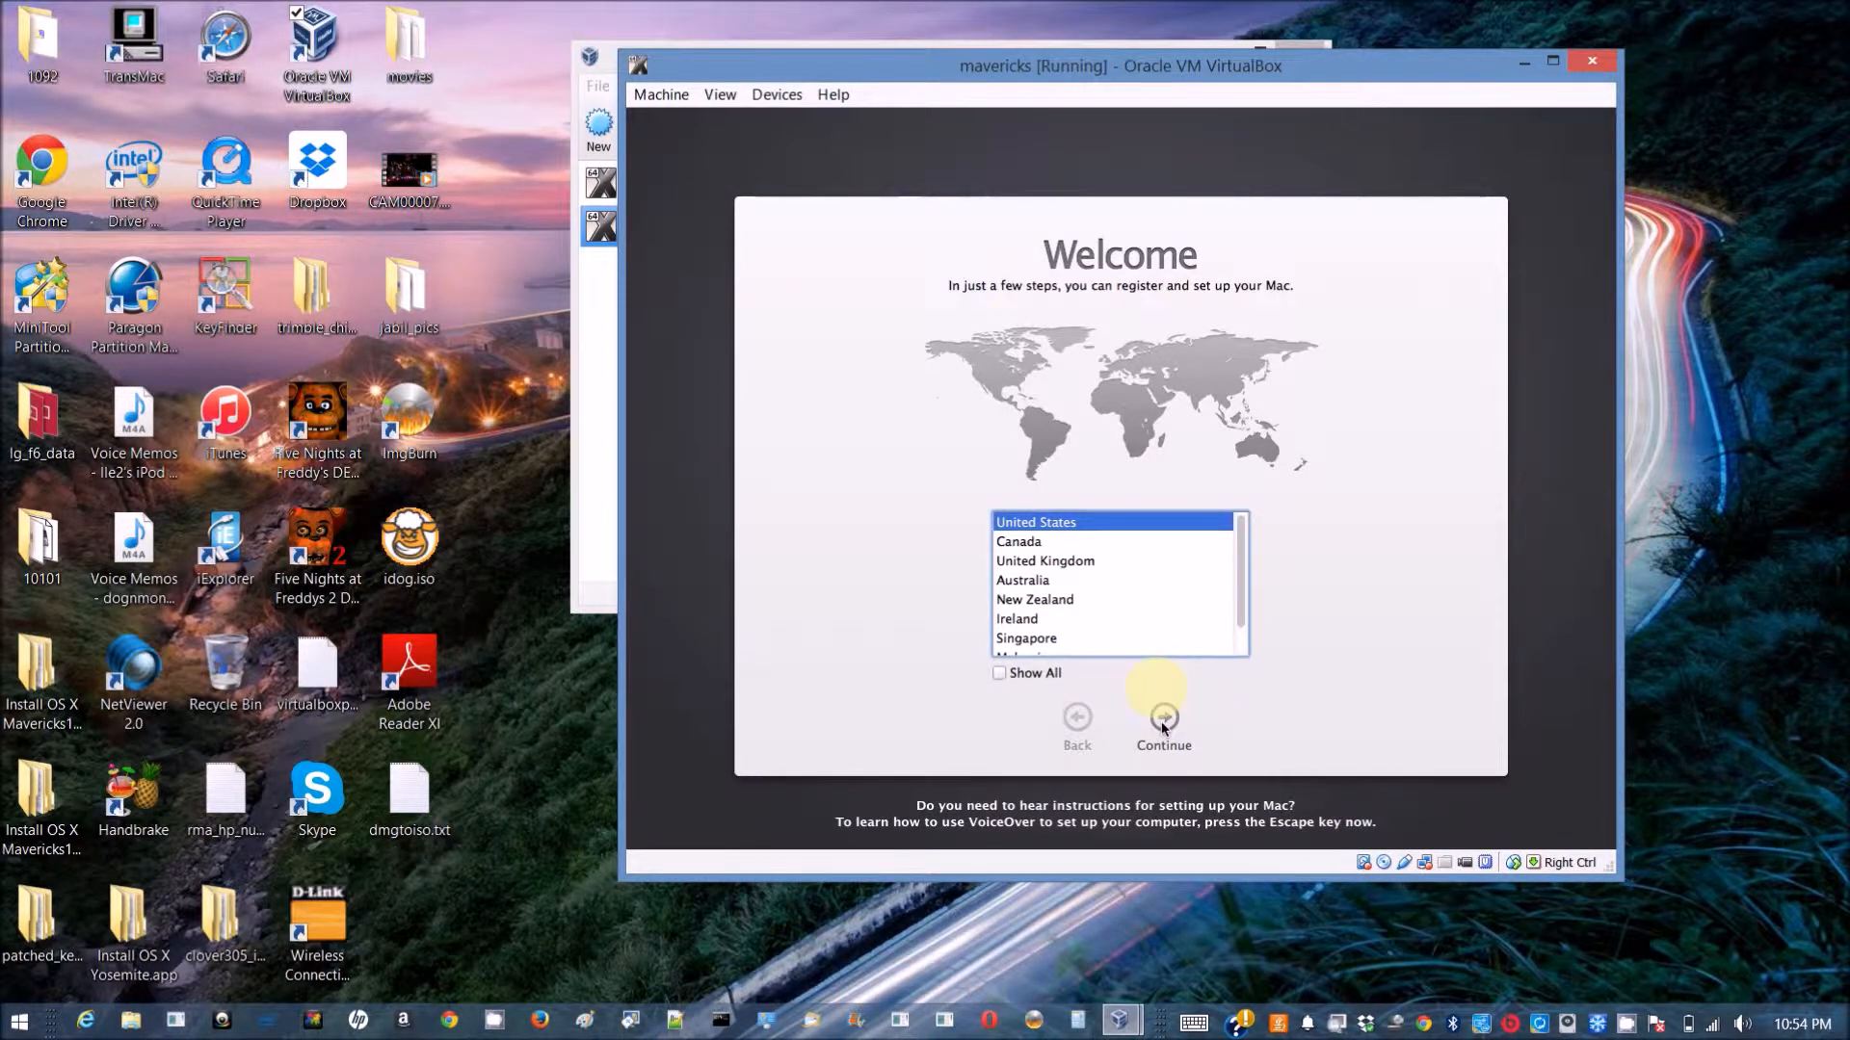
Continue past the country screen, agree to the license, and submit the account form.
left_click(1162, 721)
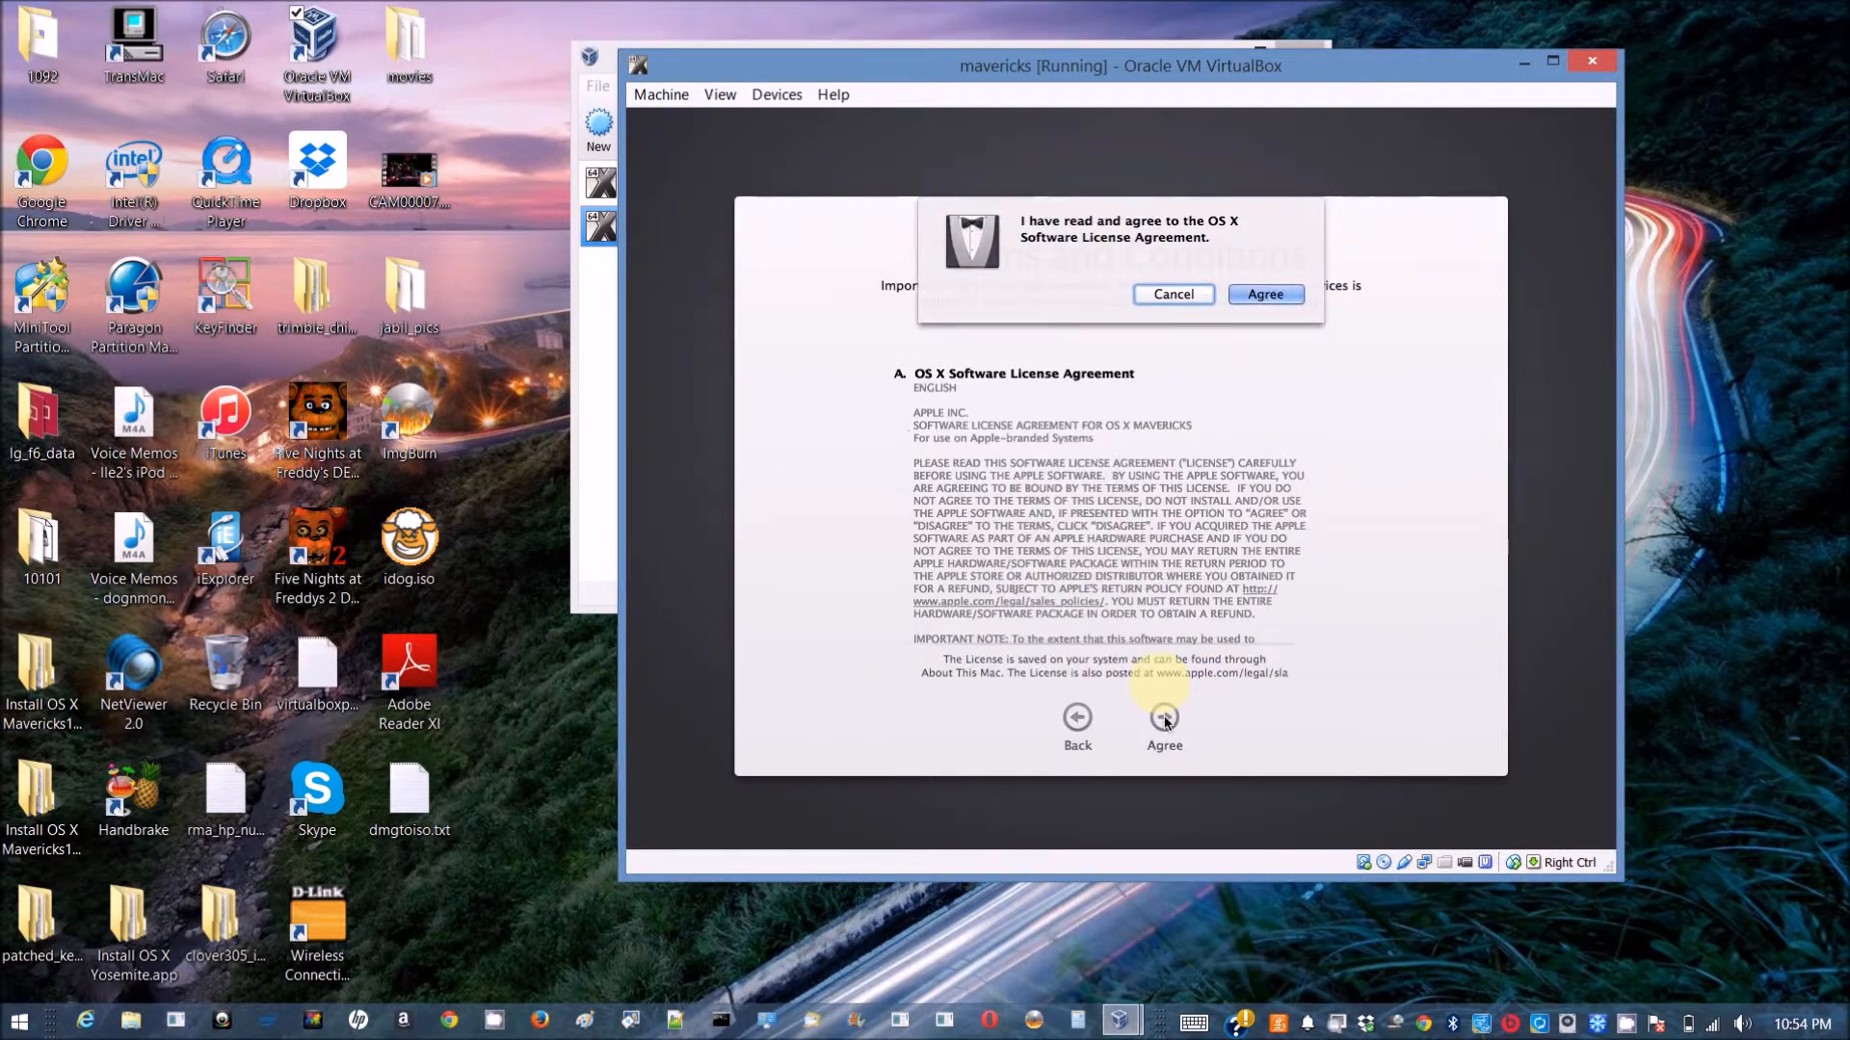
left_click(1263, 294)
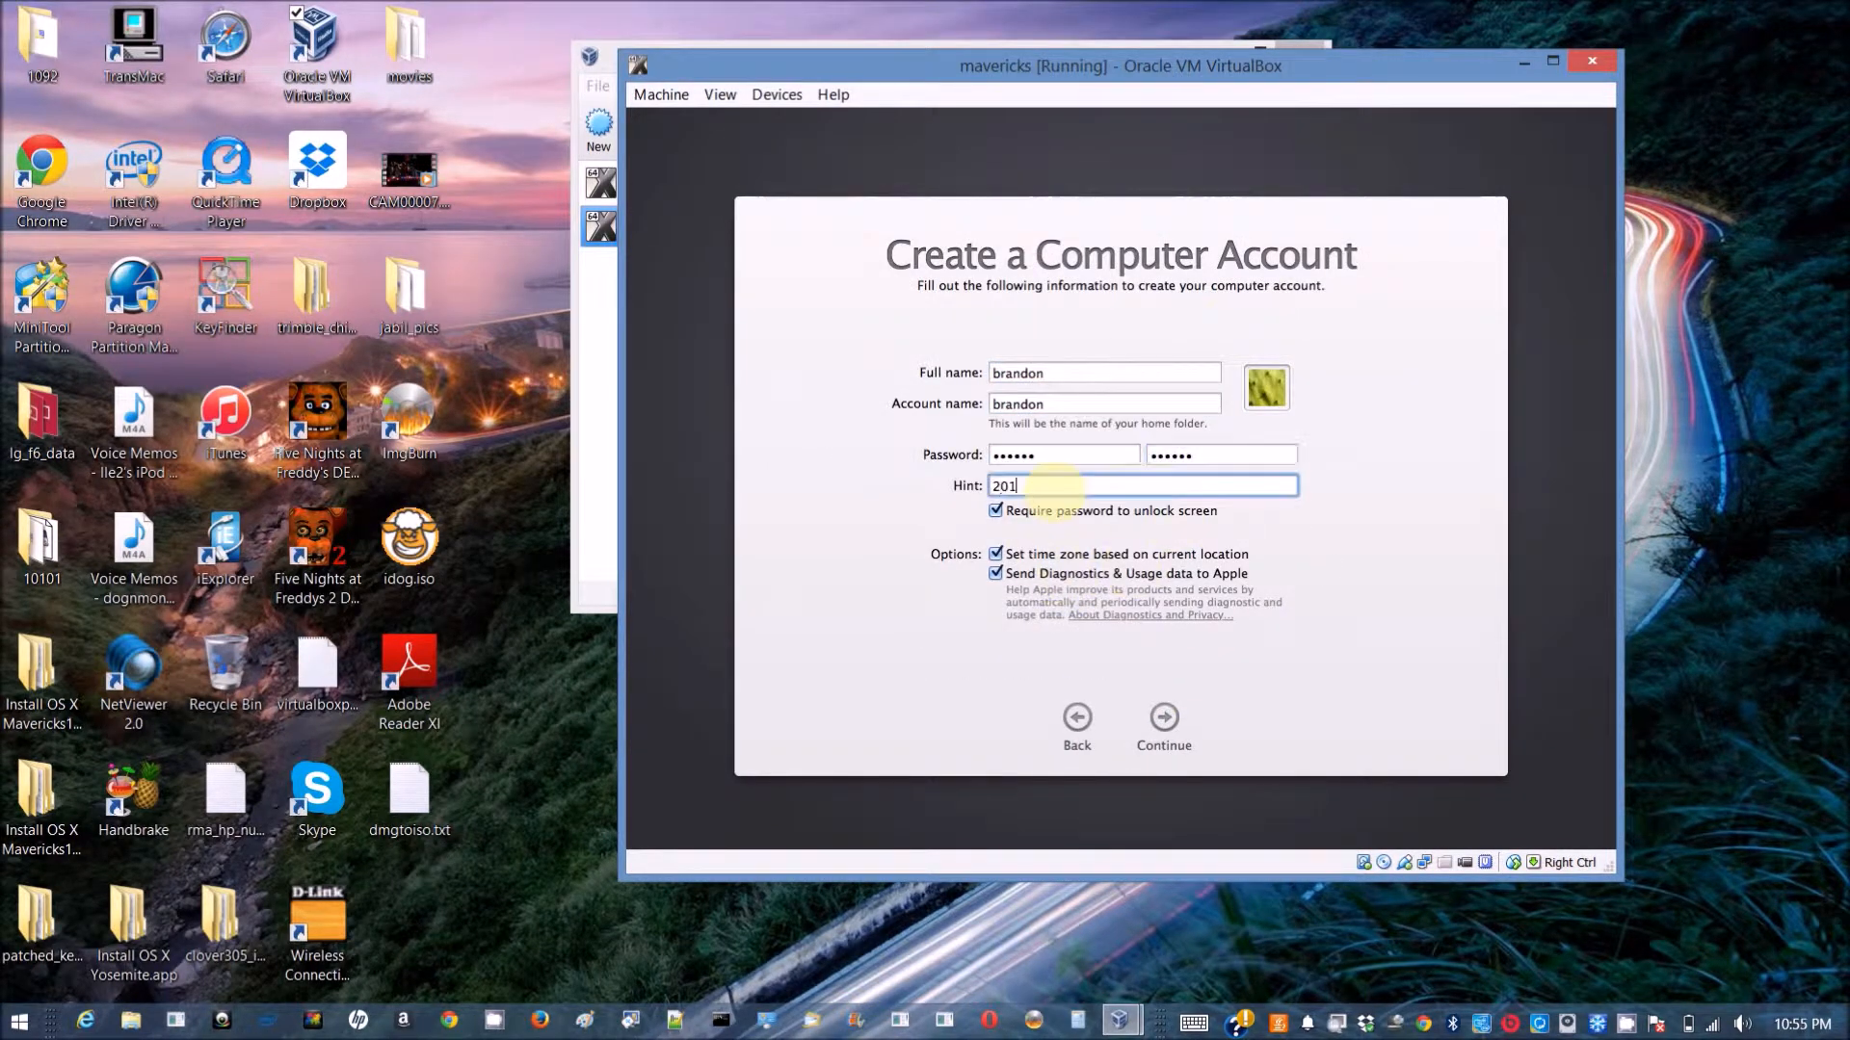
left_click(1163, 715)
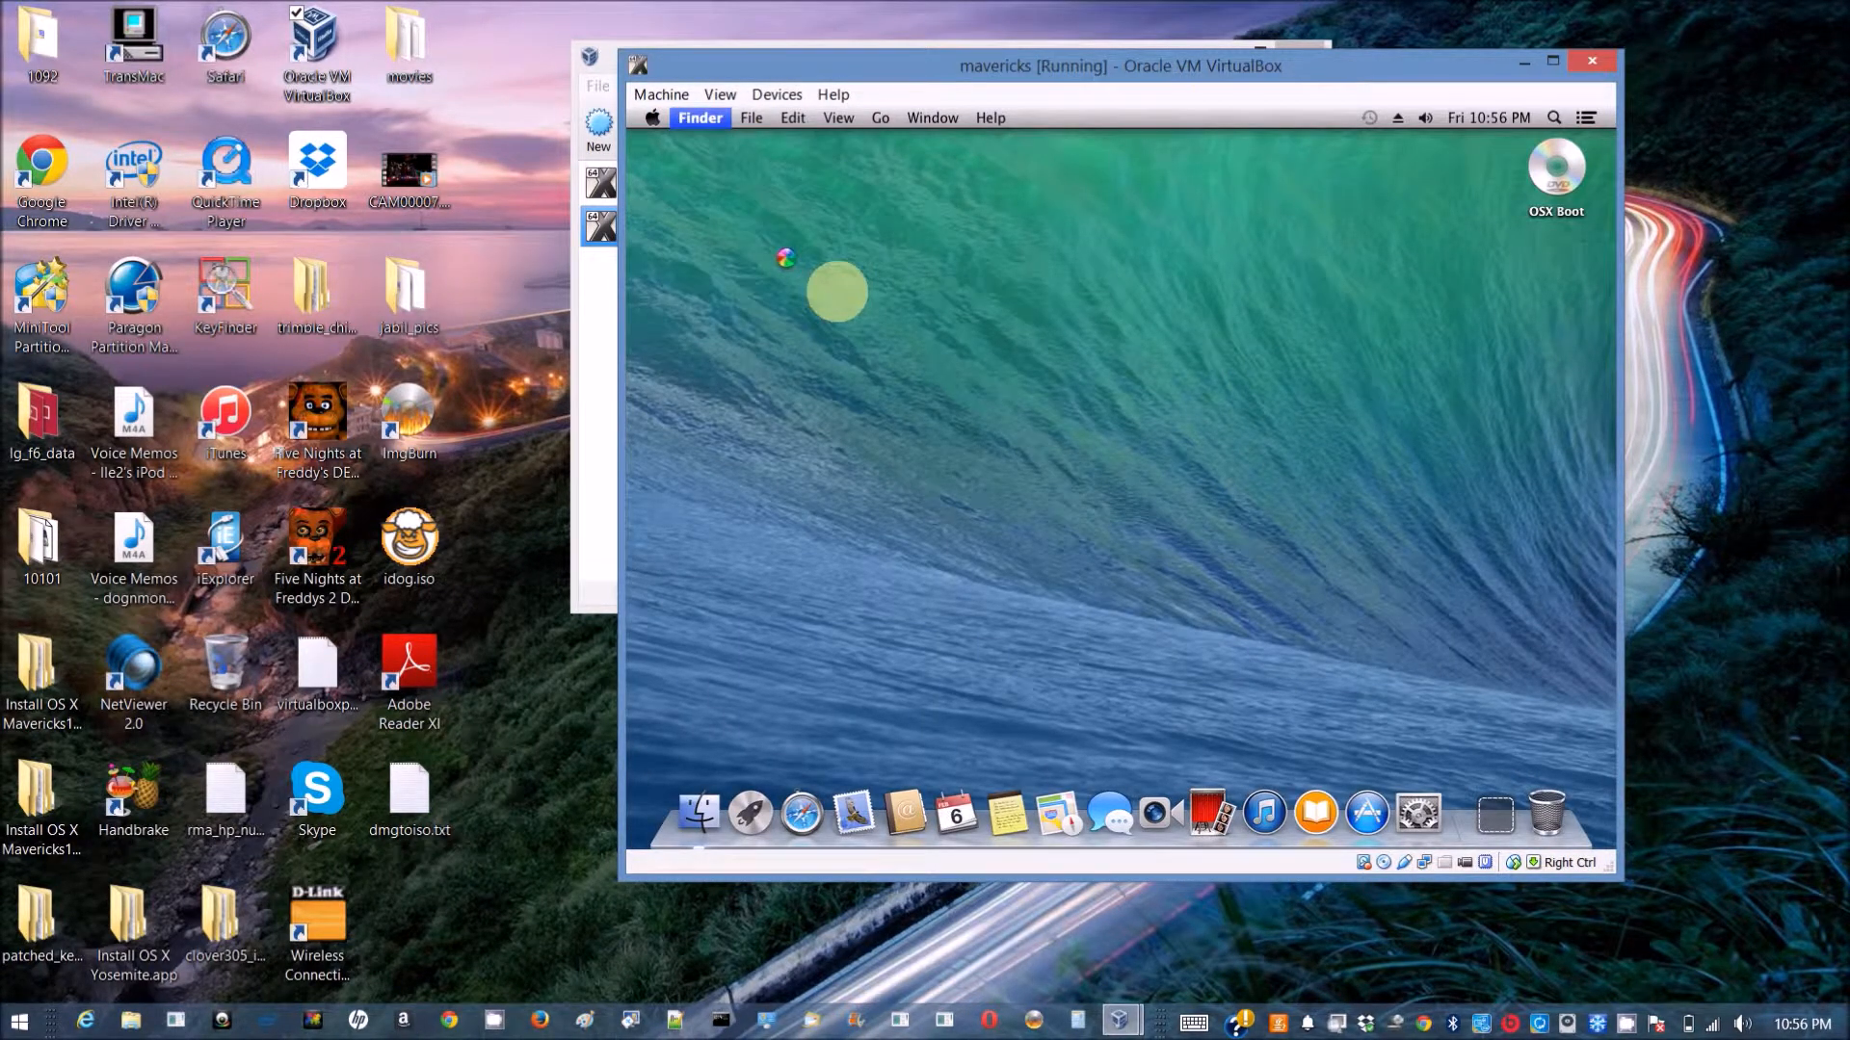
Enable hard disks and sidebar items in Finder preferences.
left_click(700, 116)
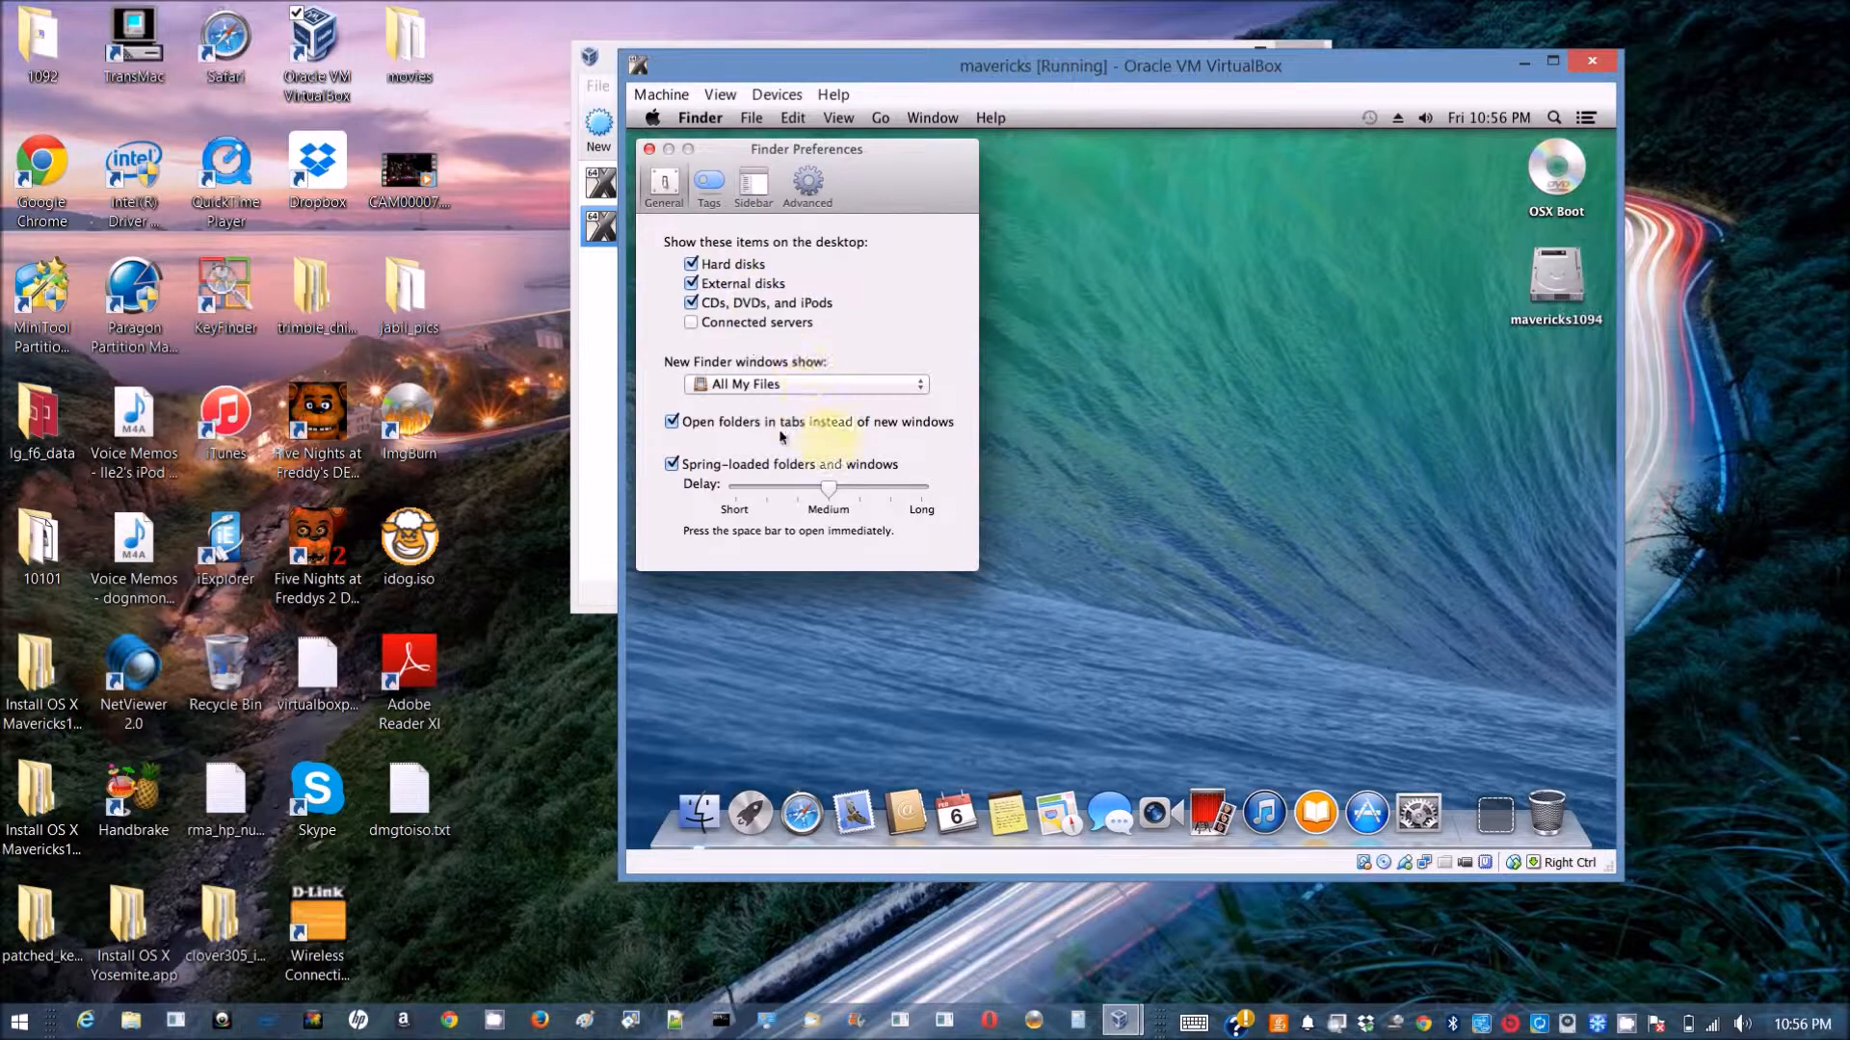
left_click(752, 185)
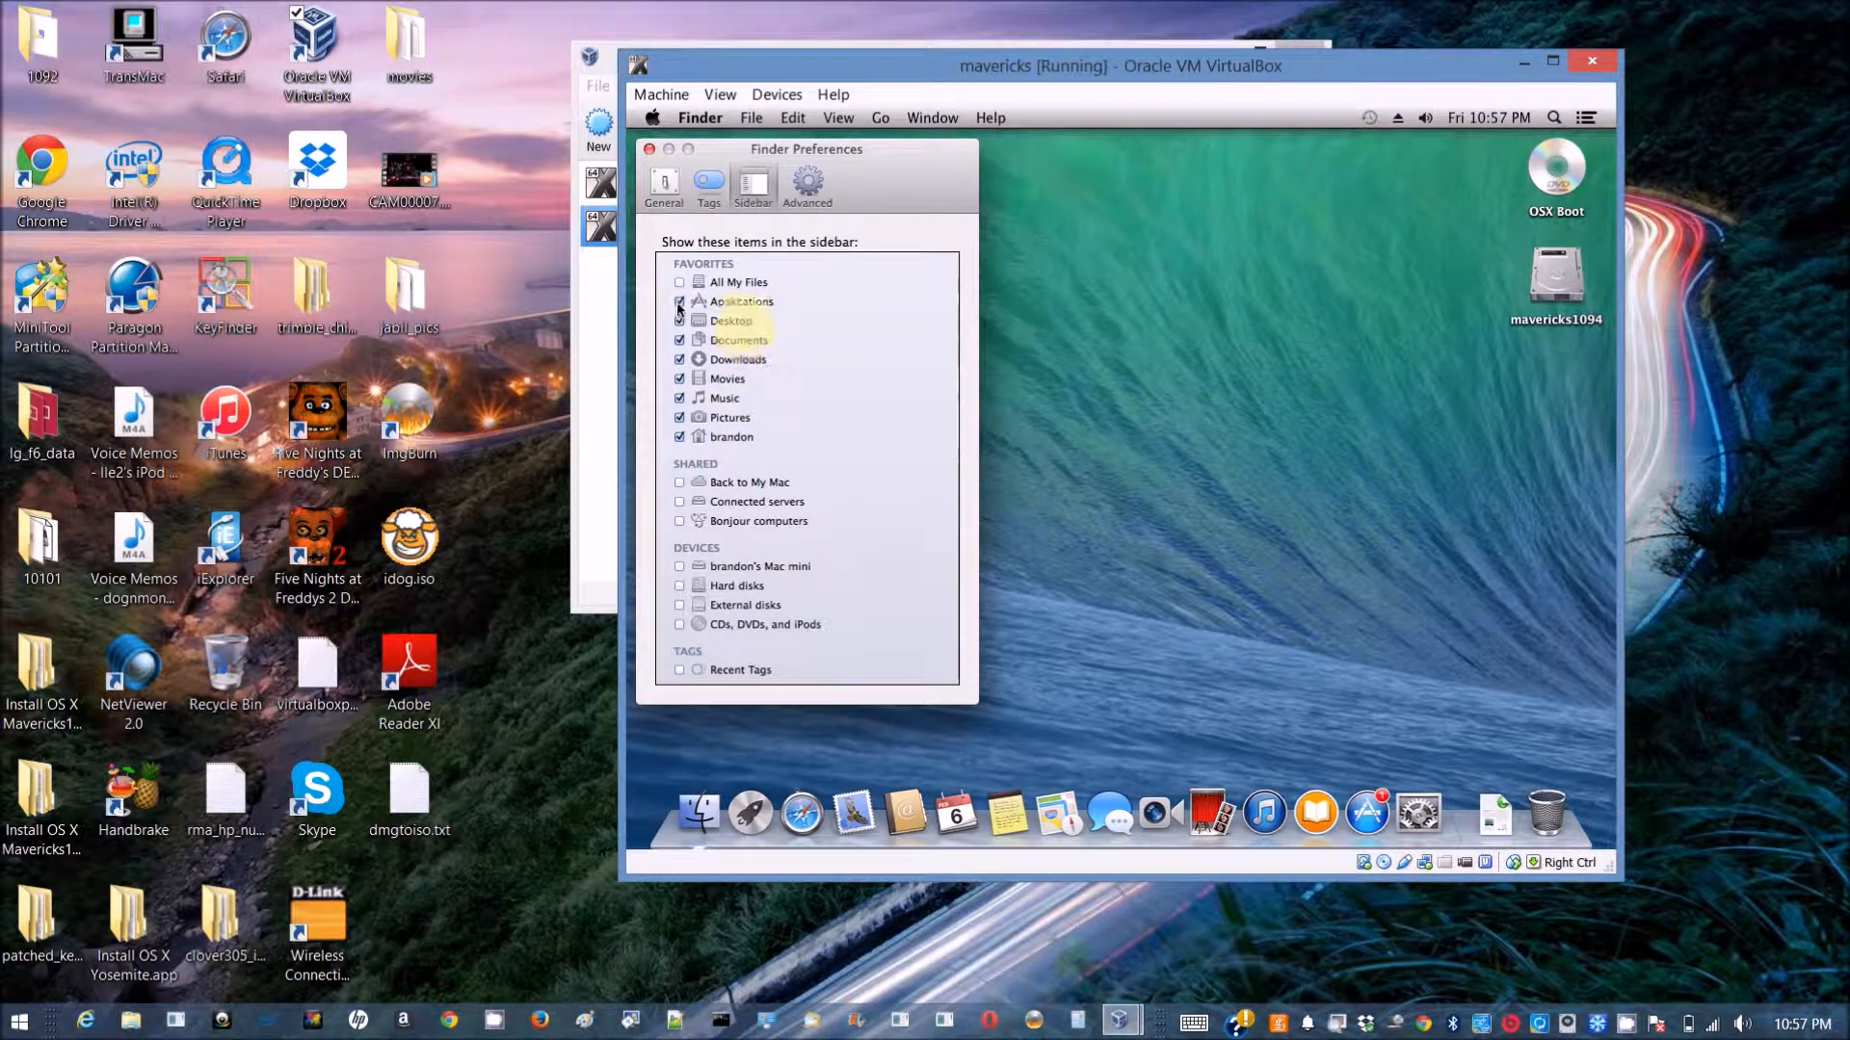
left_click(807, 186)
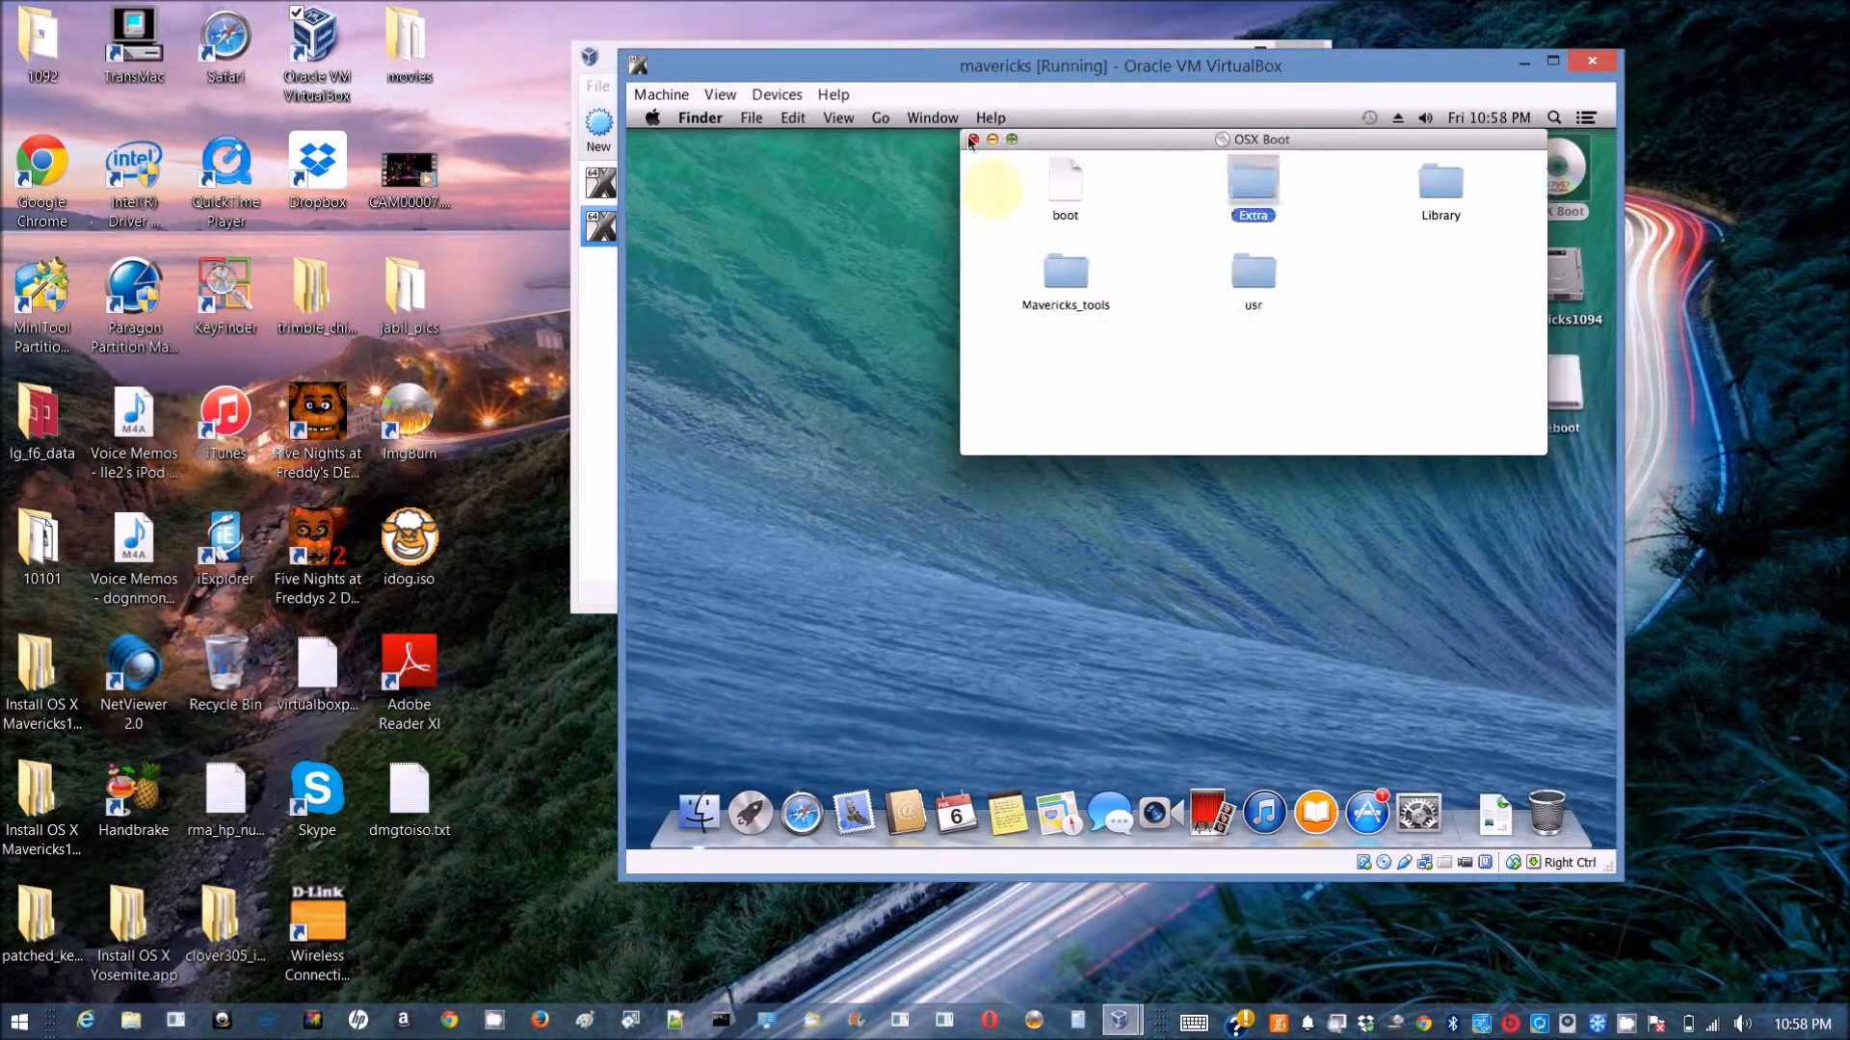
Open the Mavericks_tools folder on OSX Boot and select Kext Wizard.
left_click(1063, 284)
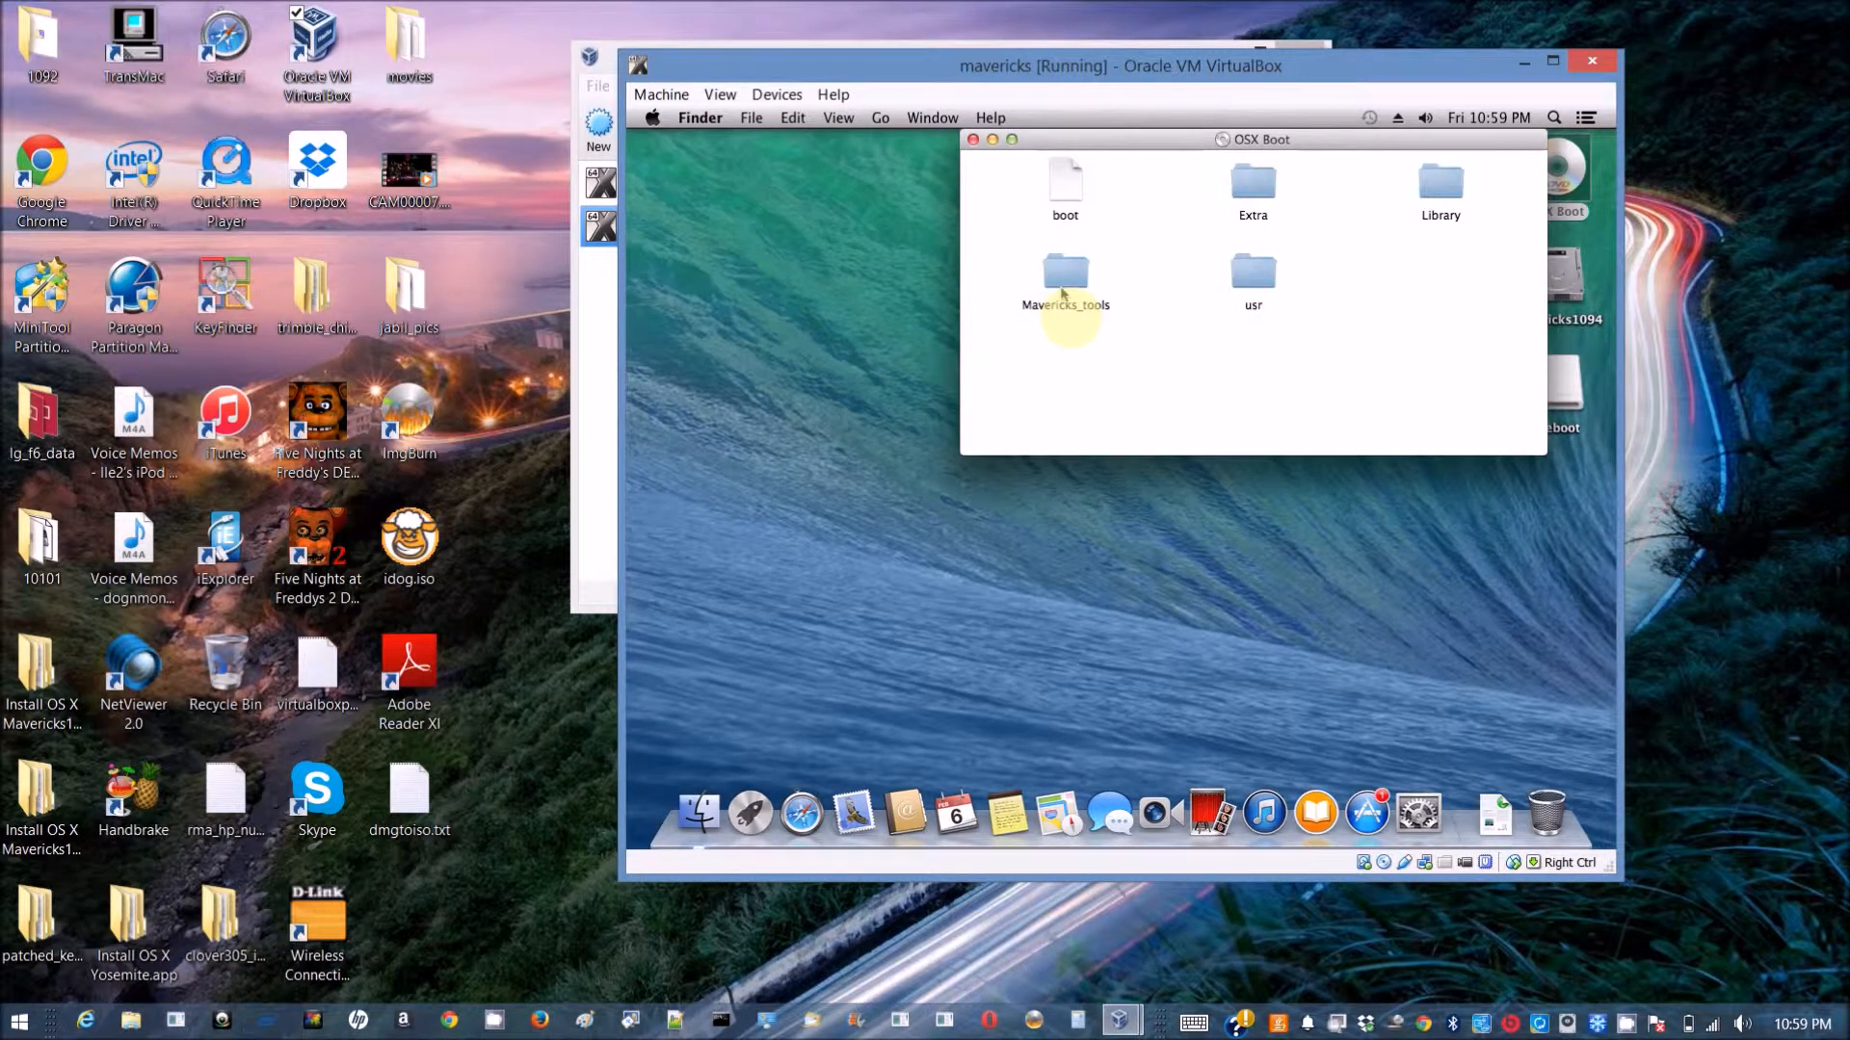
double_click(1063, 283)
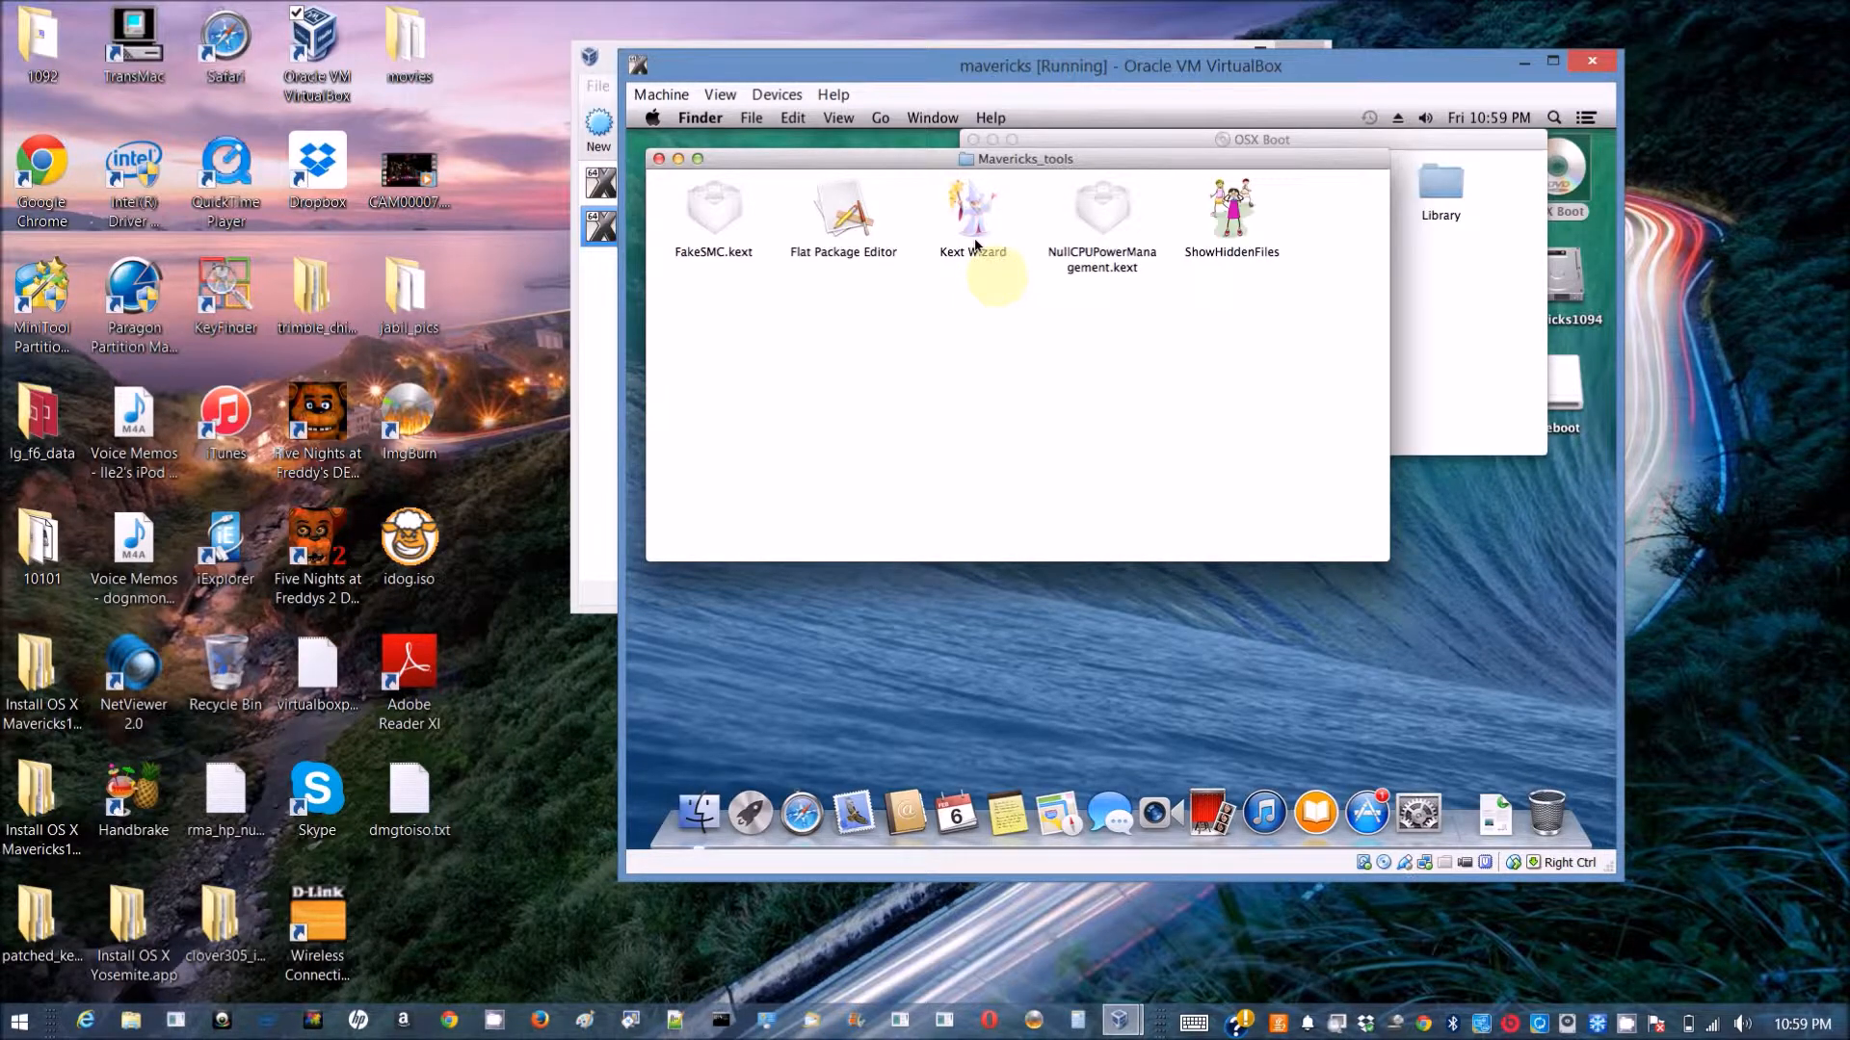
left_click(972, 212)
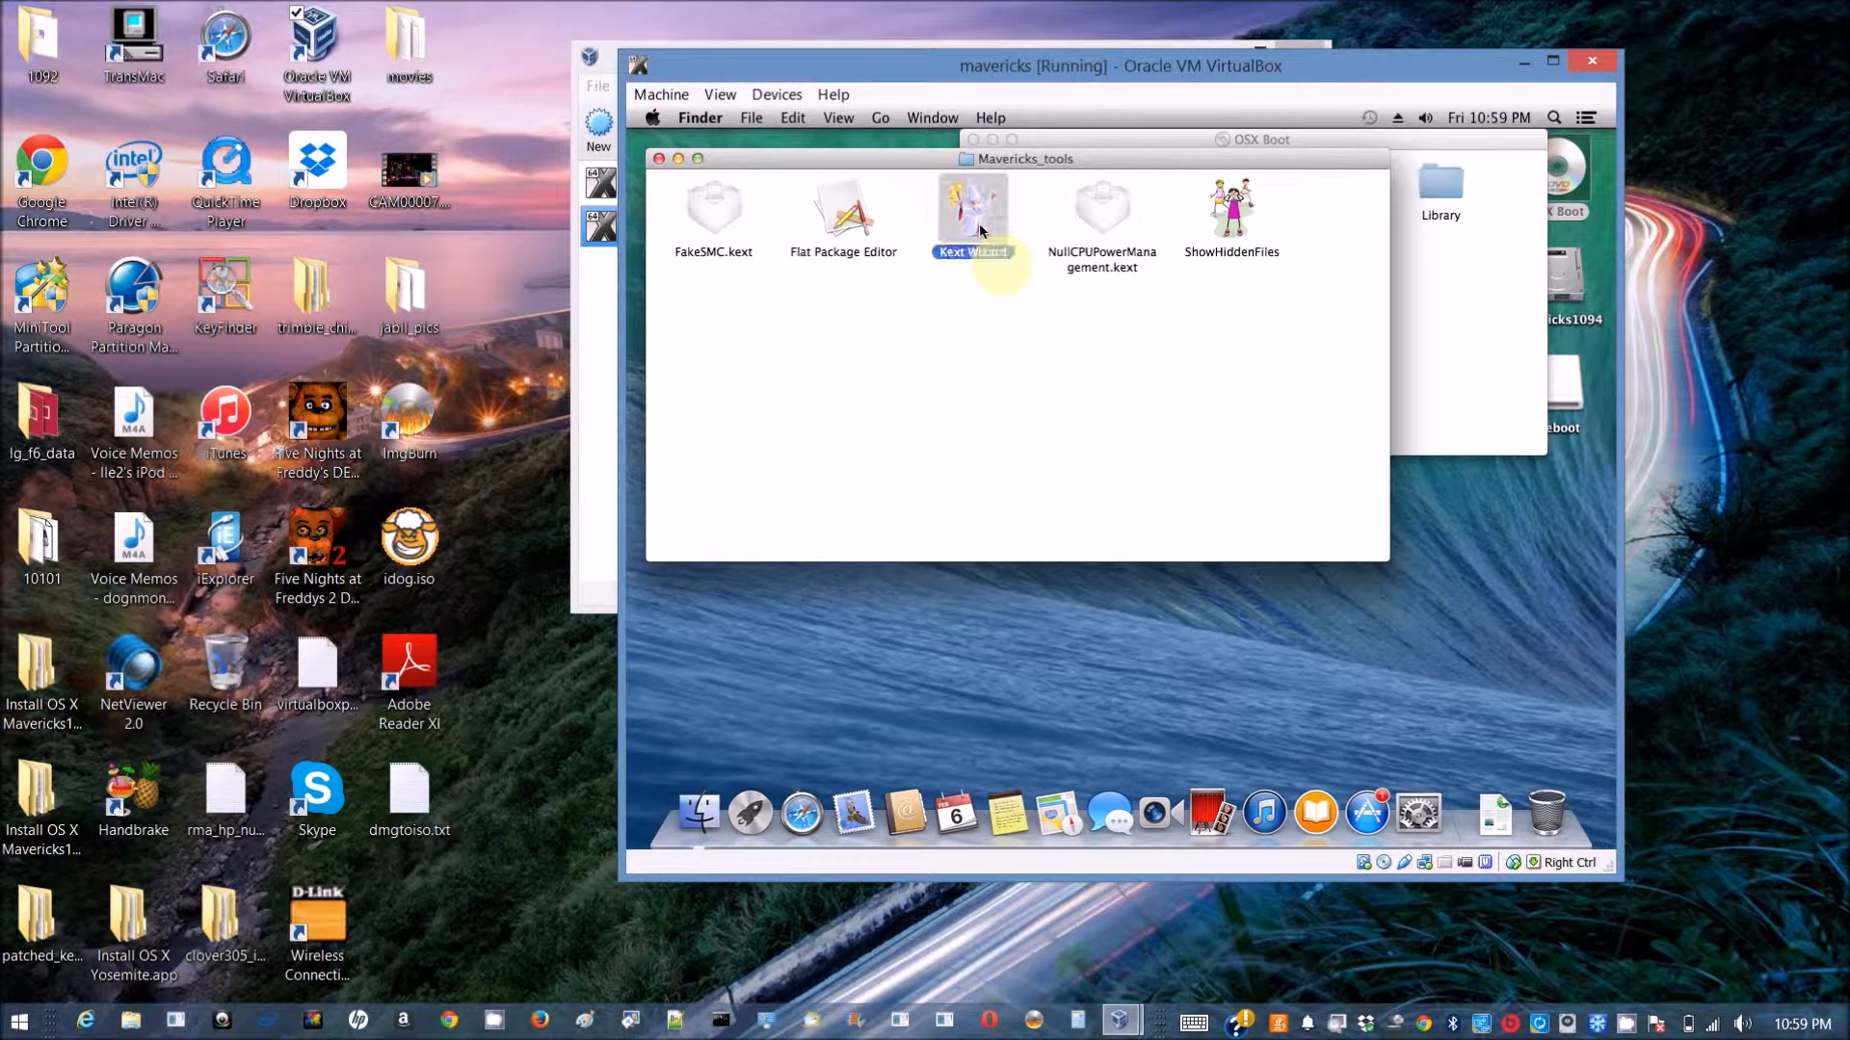
Use Kext Wizard to install FakeSMC and NullCPUPowerManagement kexts onto mavericks1094, authorizing with the admin password.
double_click(972, 212)
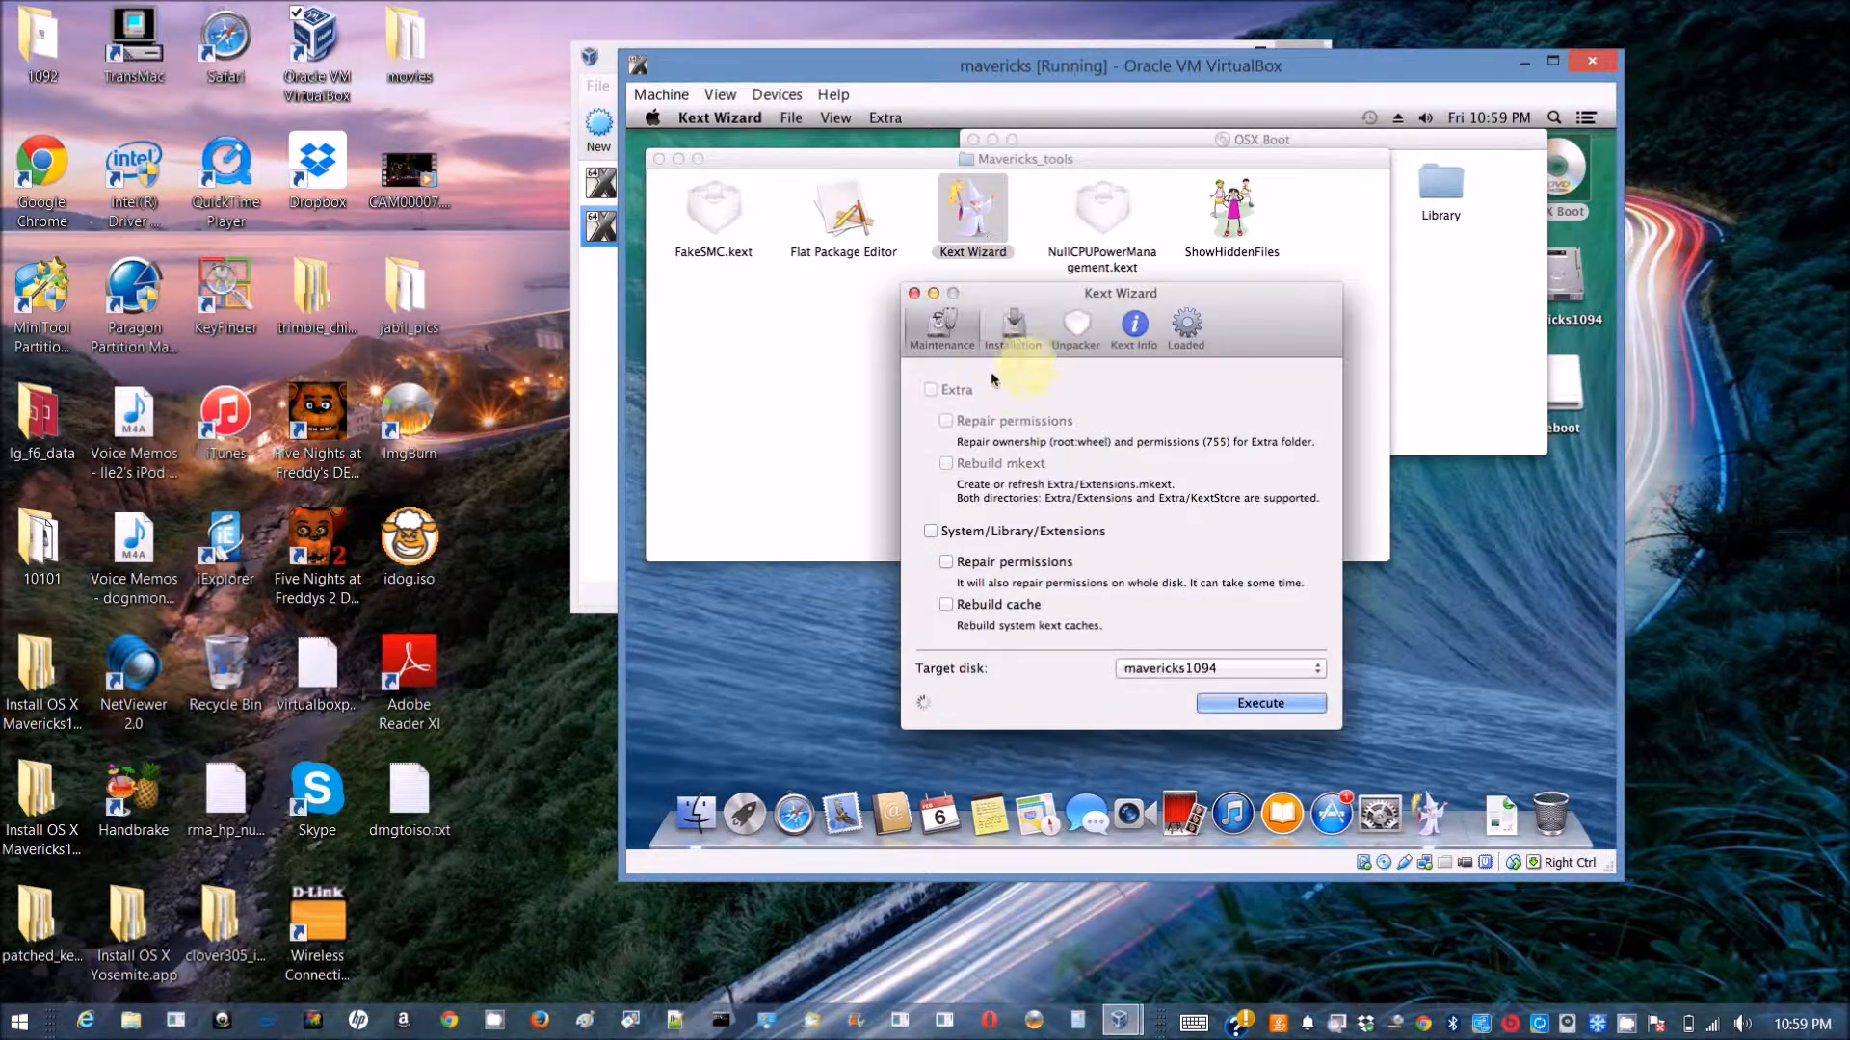
left_click(1012, 327)
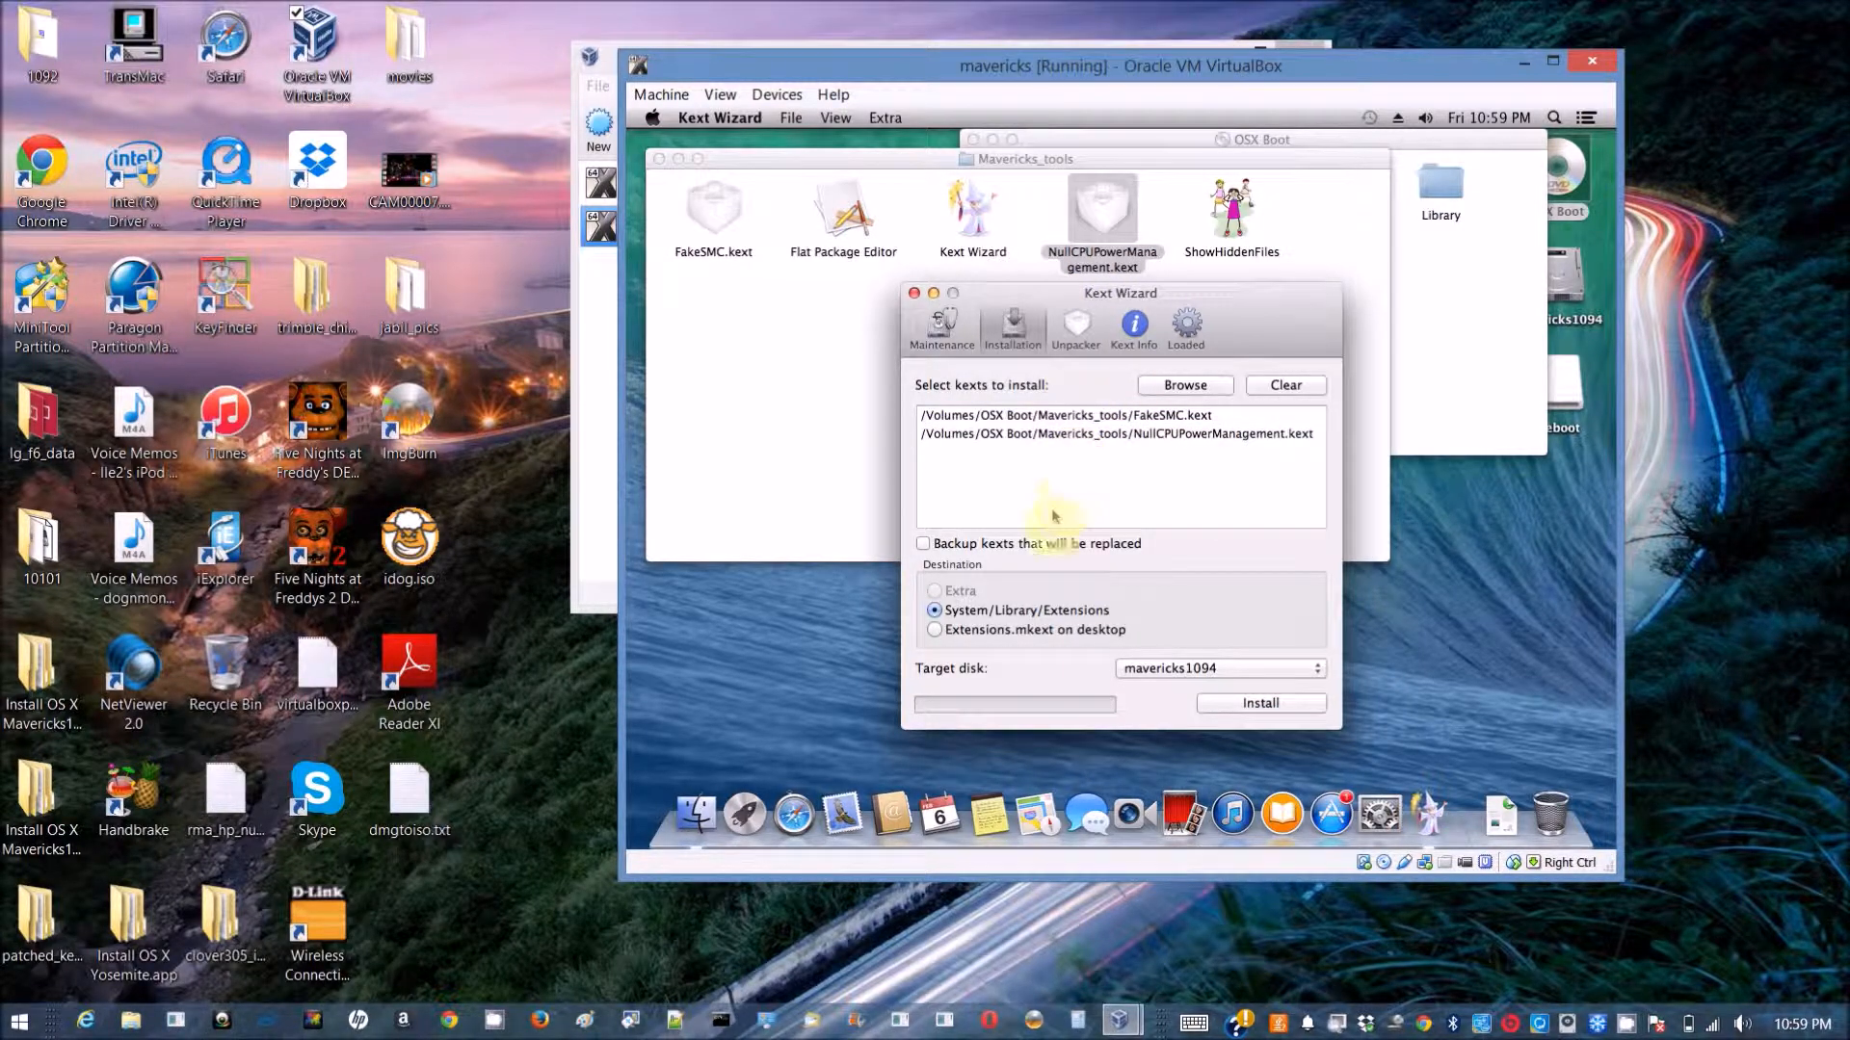
mouse_move(1013, 646)
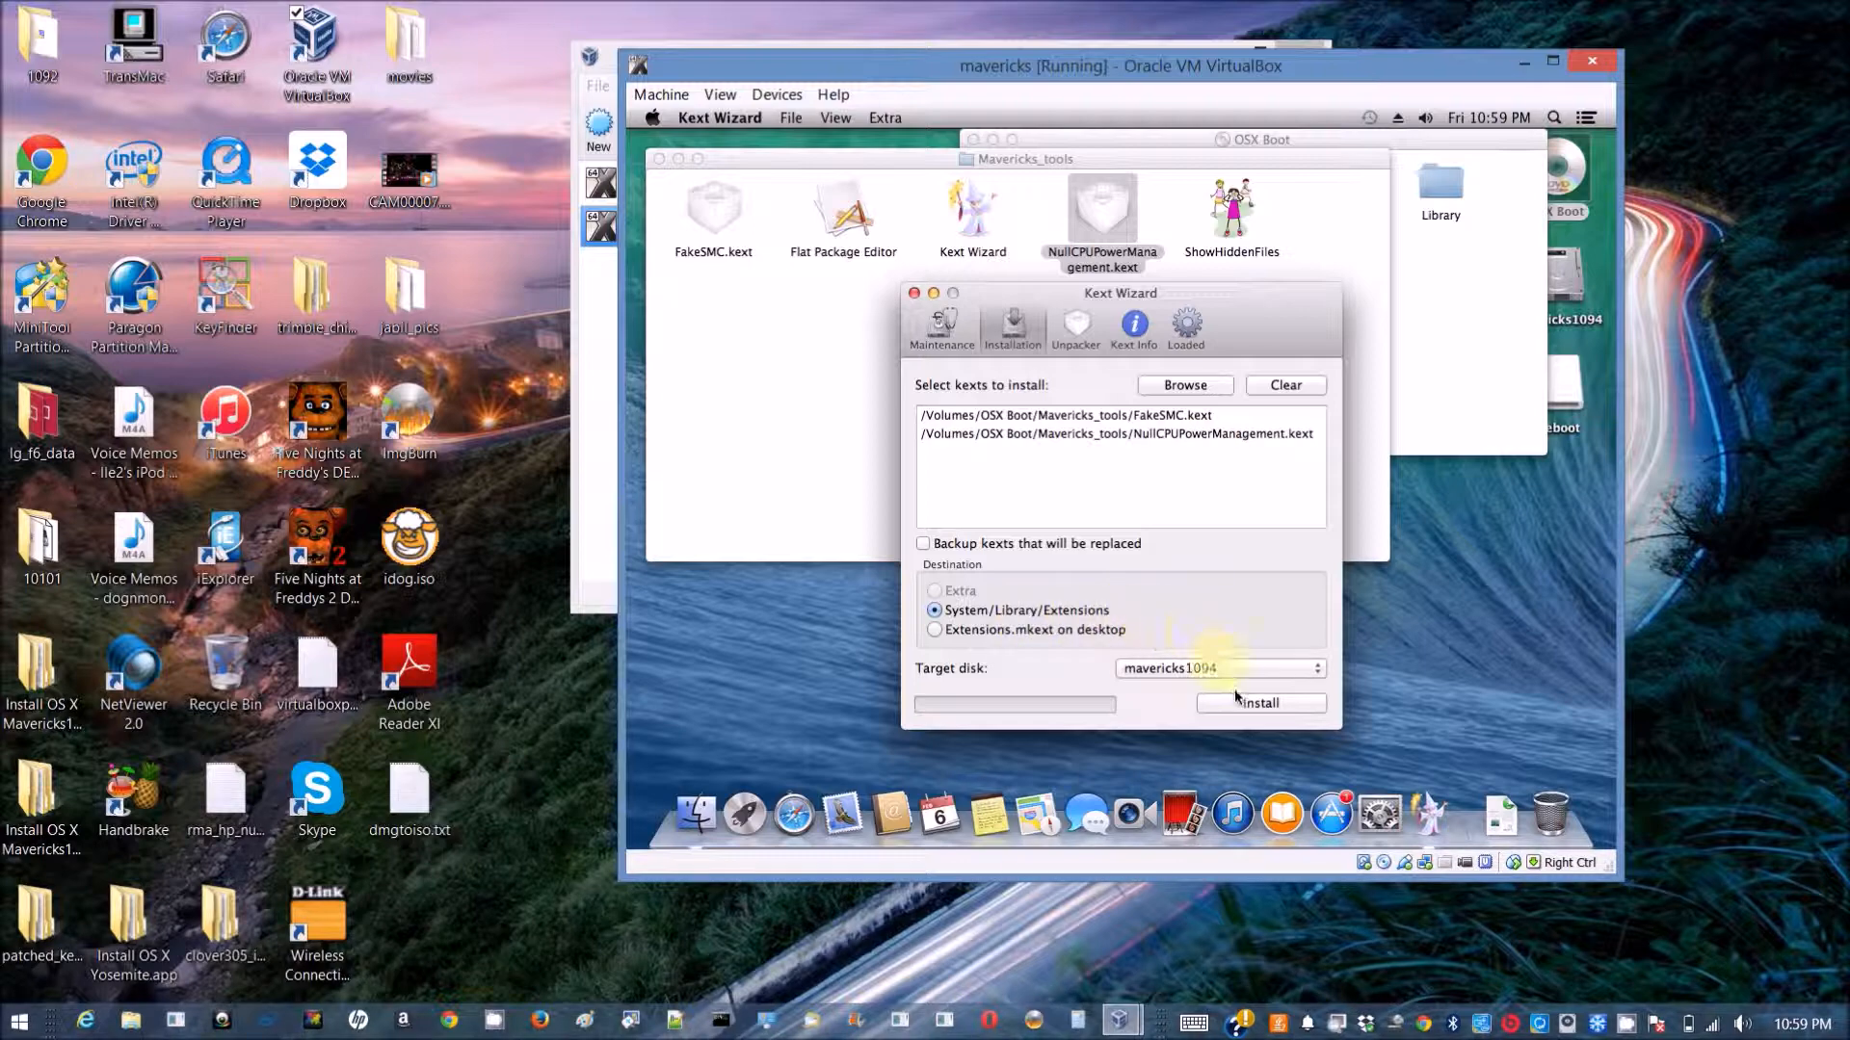
left_click(1259, 703)
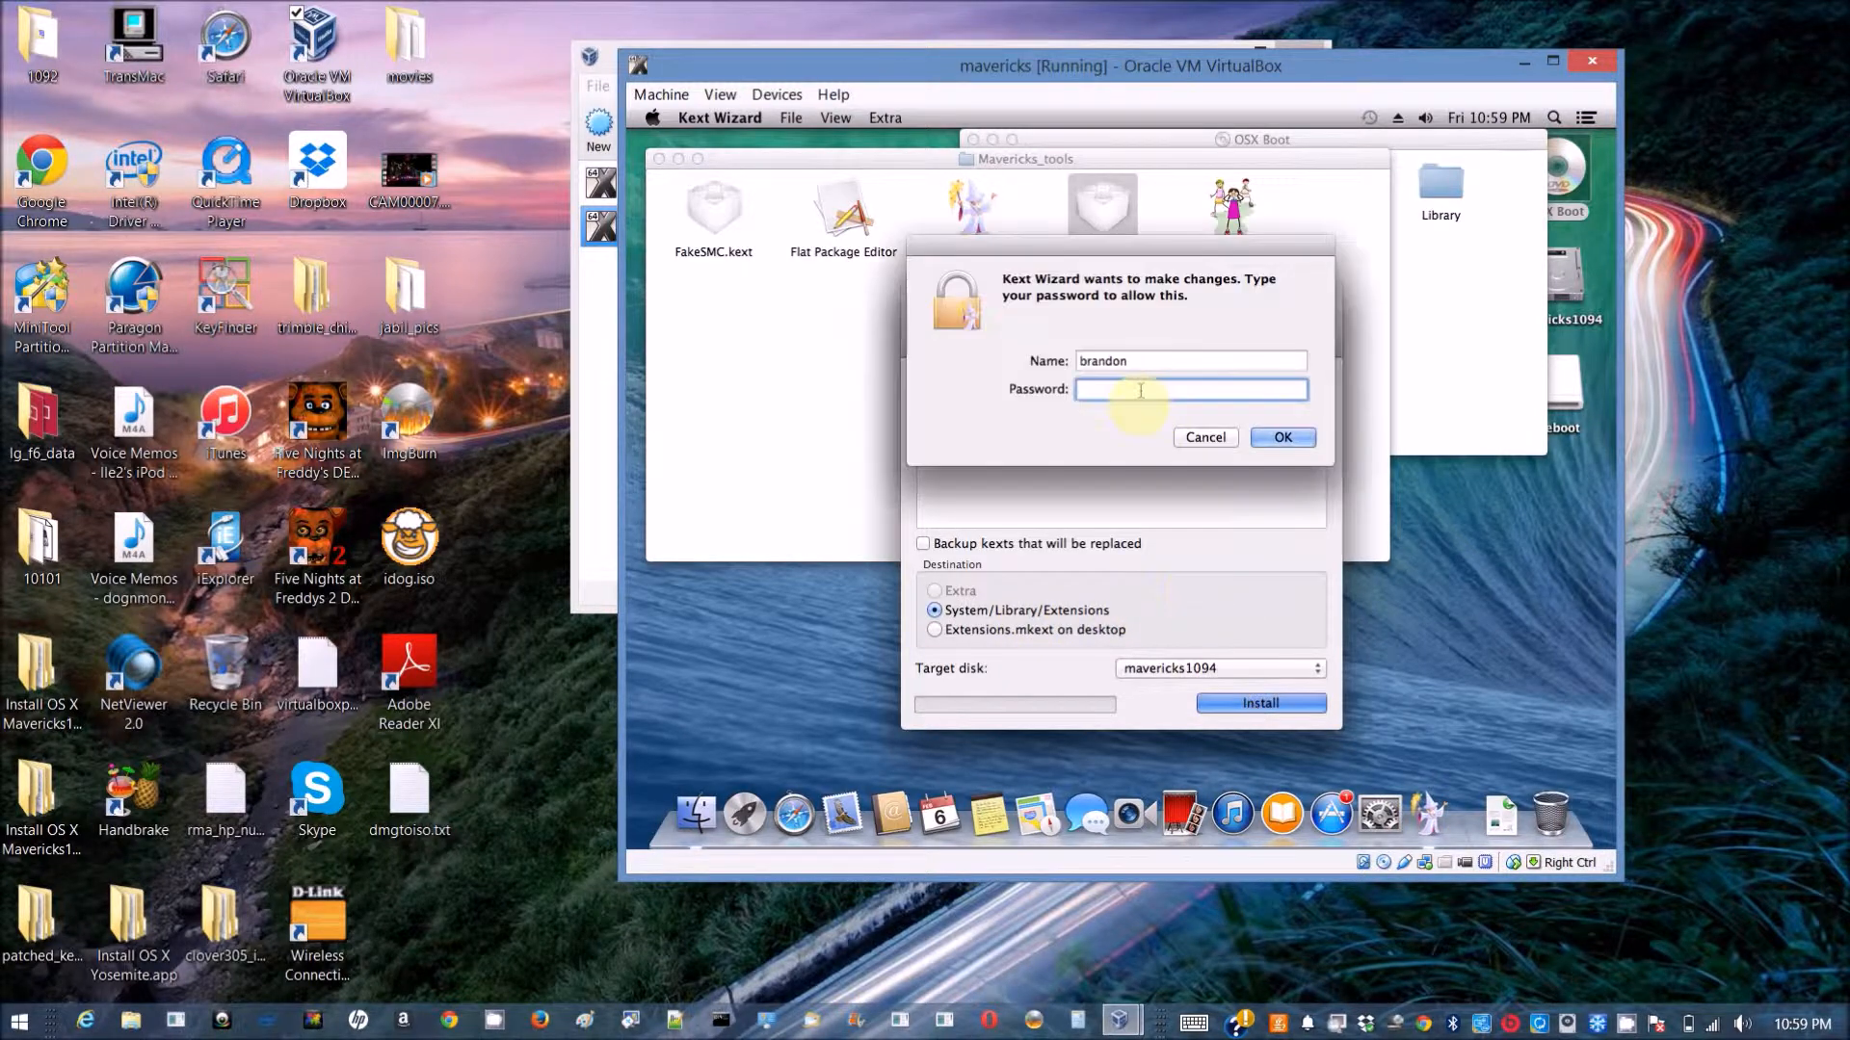
left_click(1282, 438)
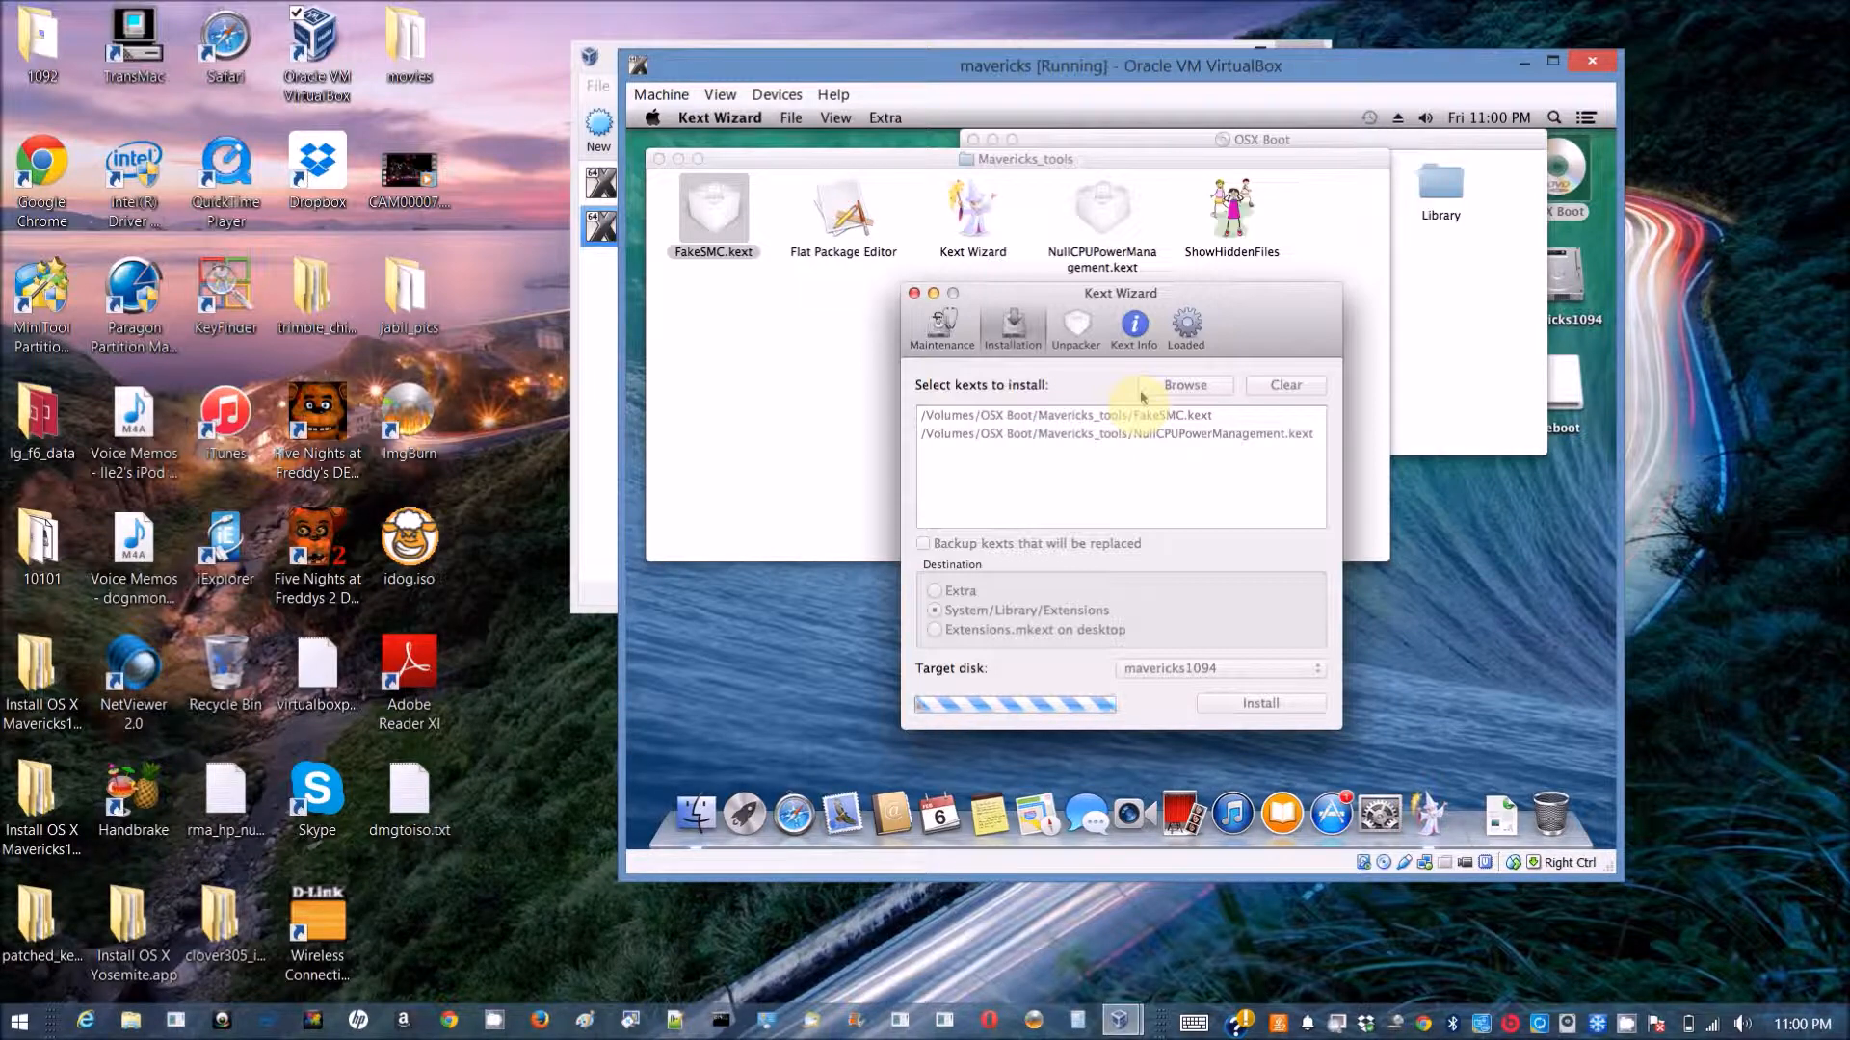
mouse_move(1156, 489)
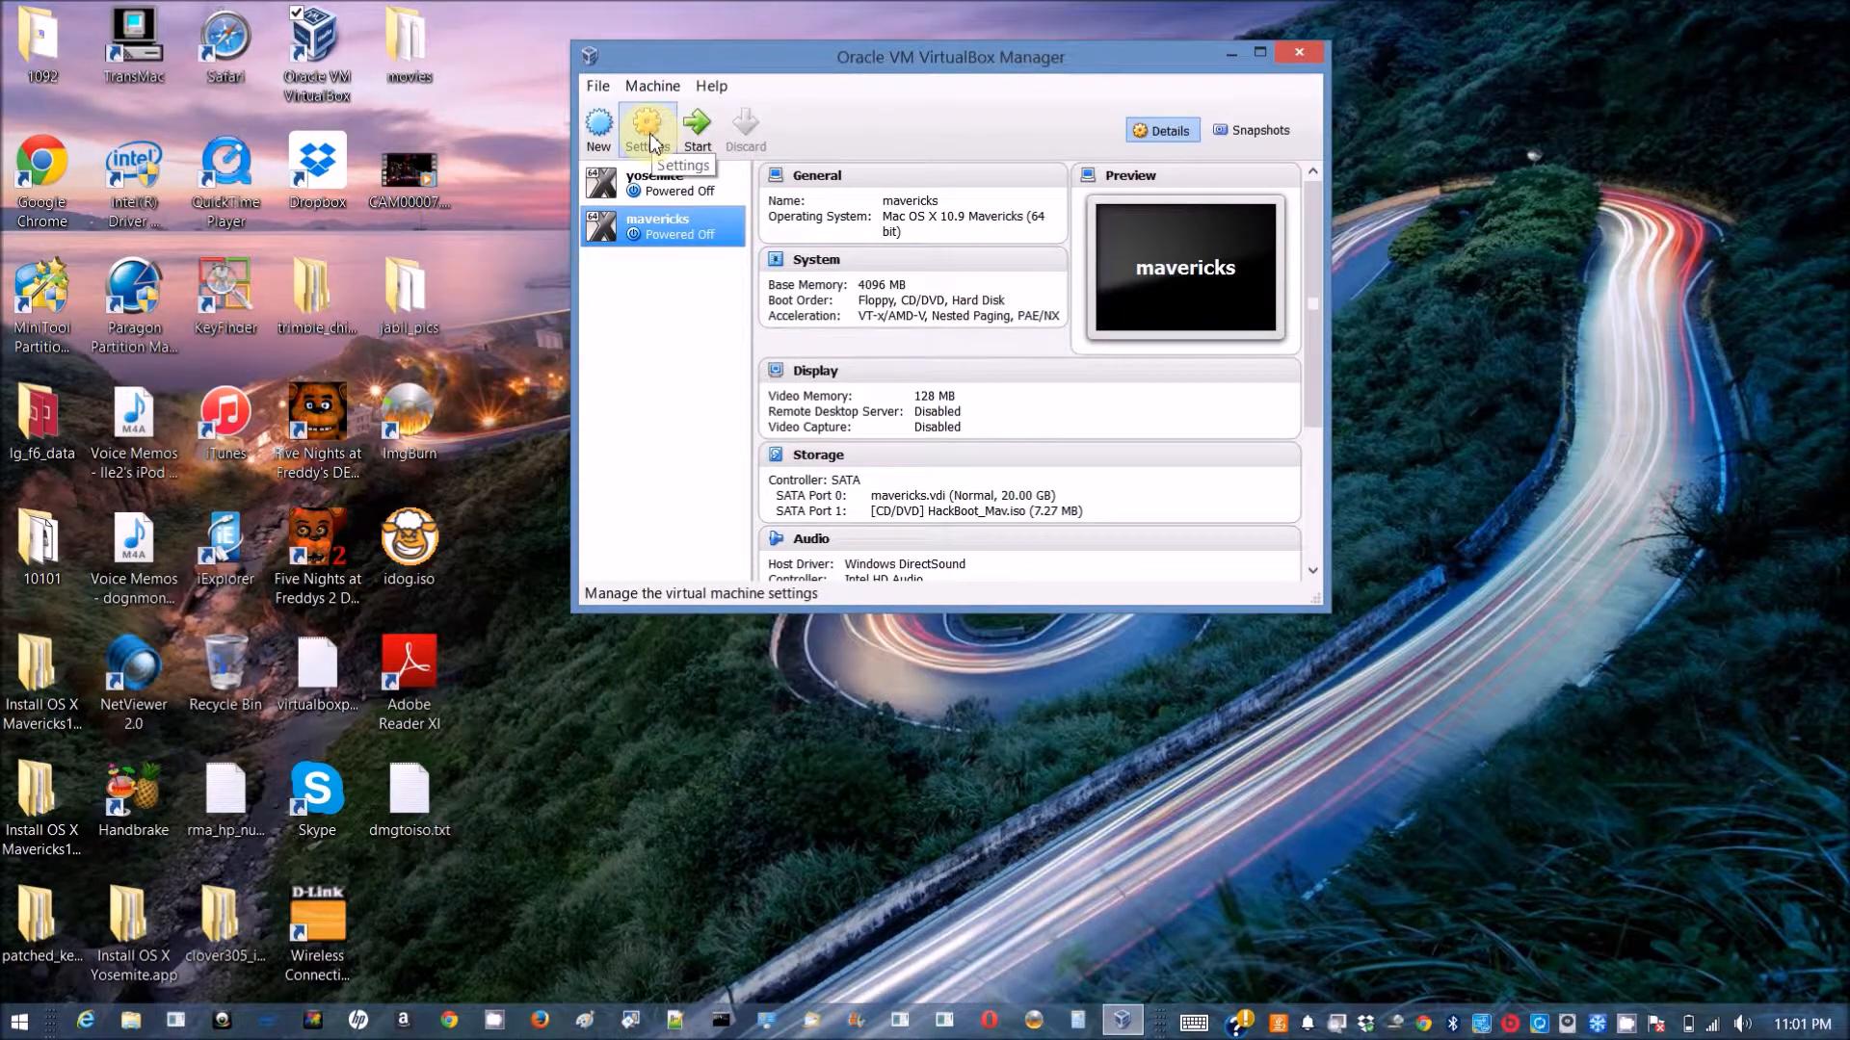
Eject HackBoot_Mav.iso from the mavericks VM's optical drive in Storage settings.
left_click(646, 130)
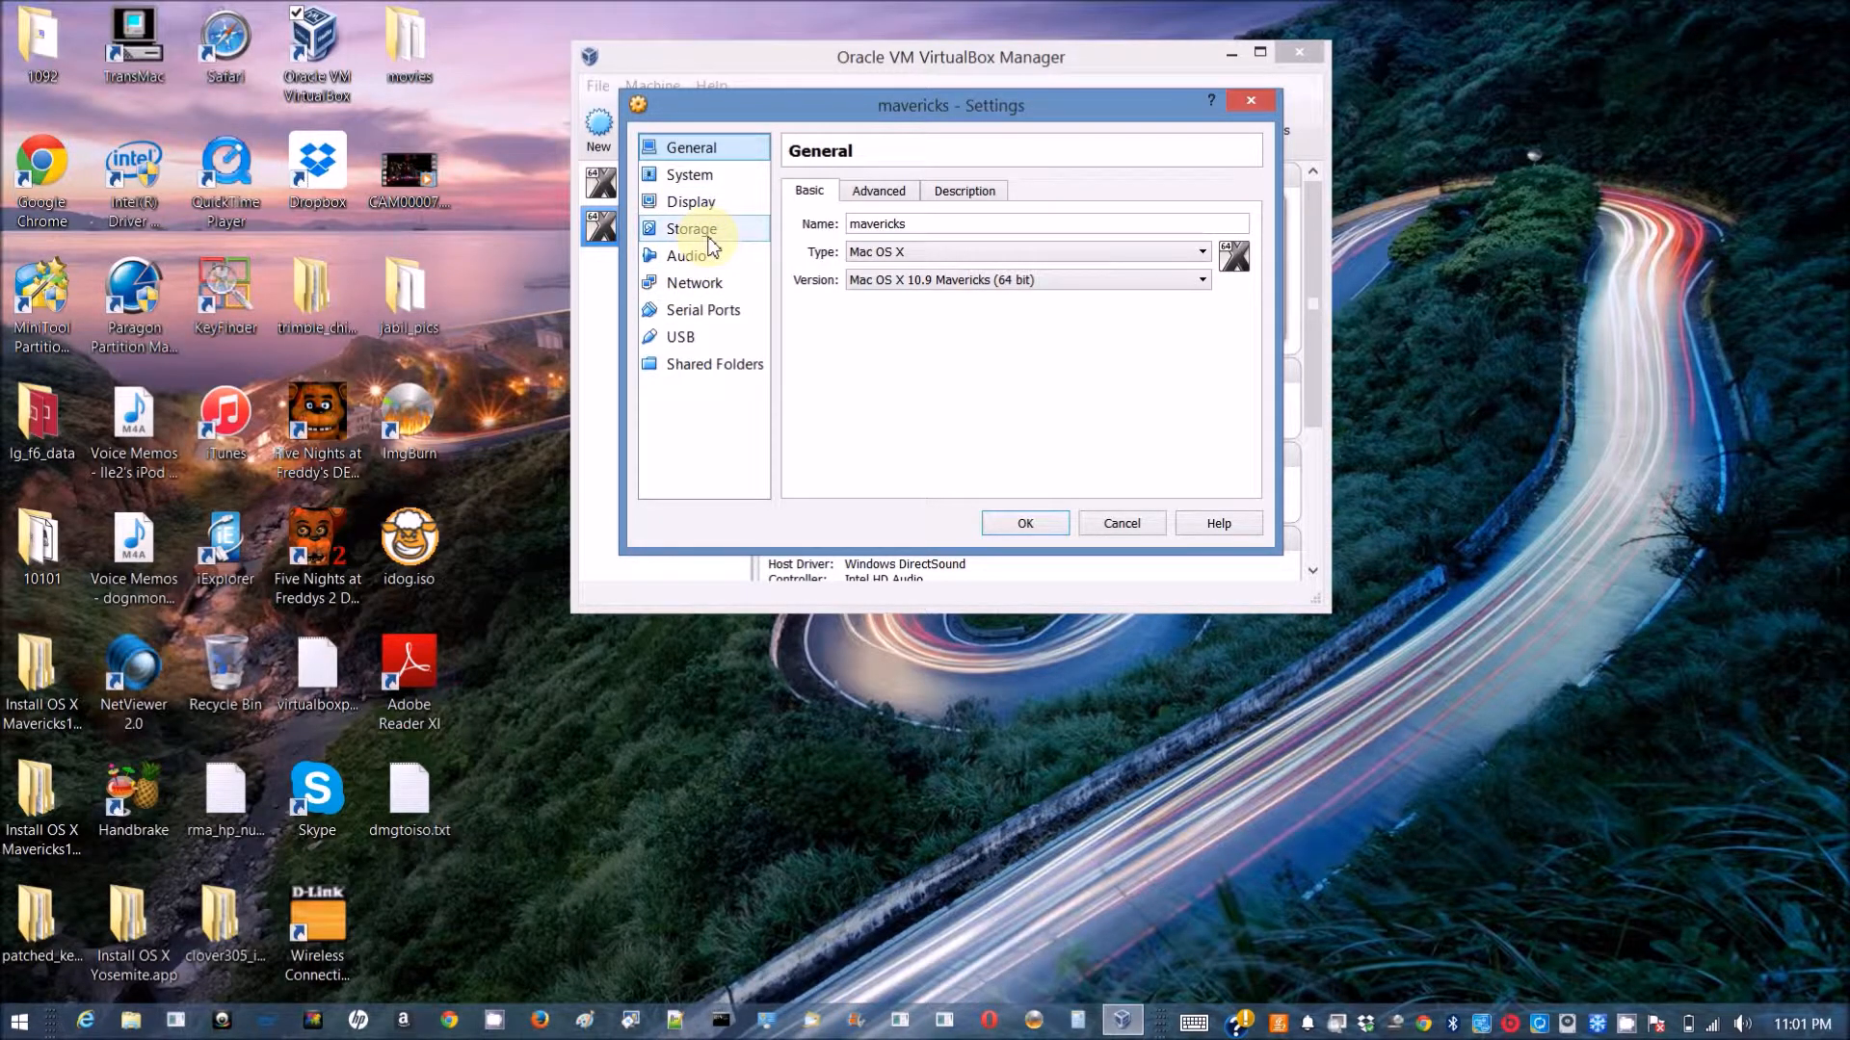
left_click(691, 227)
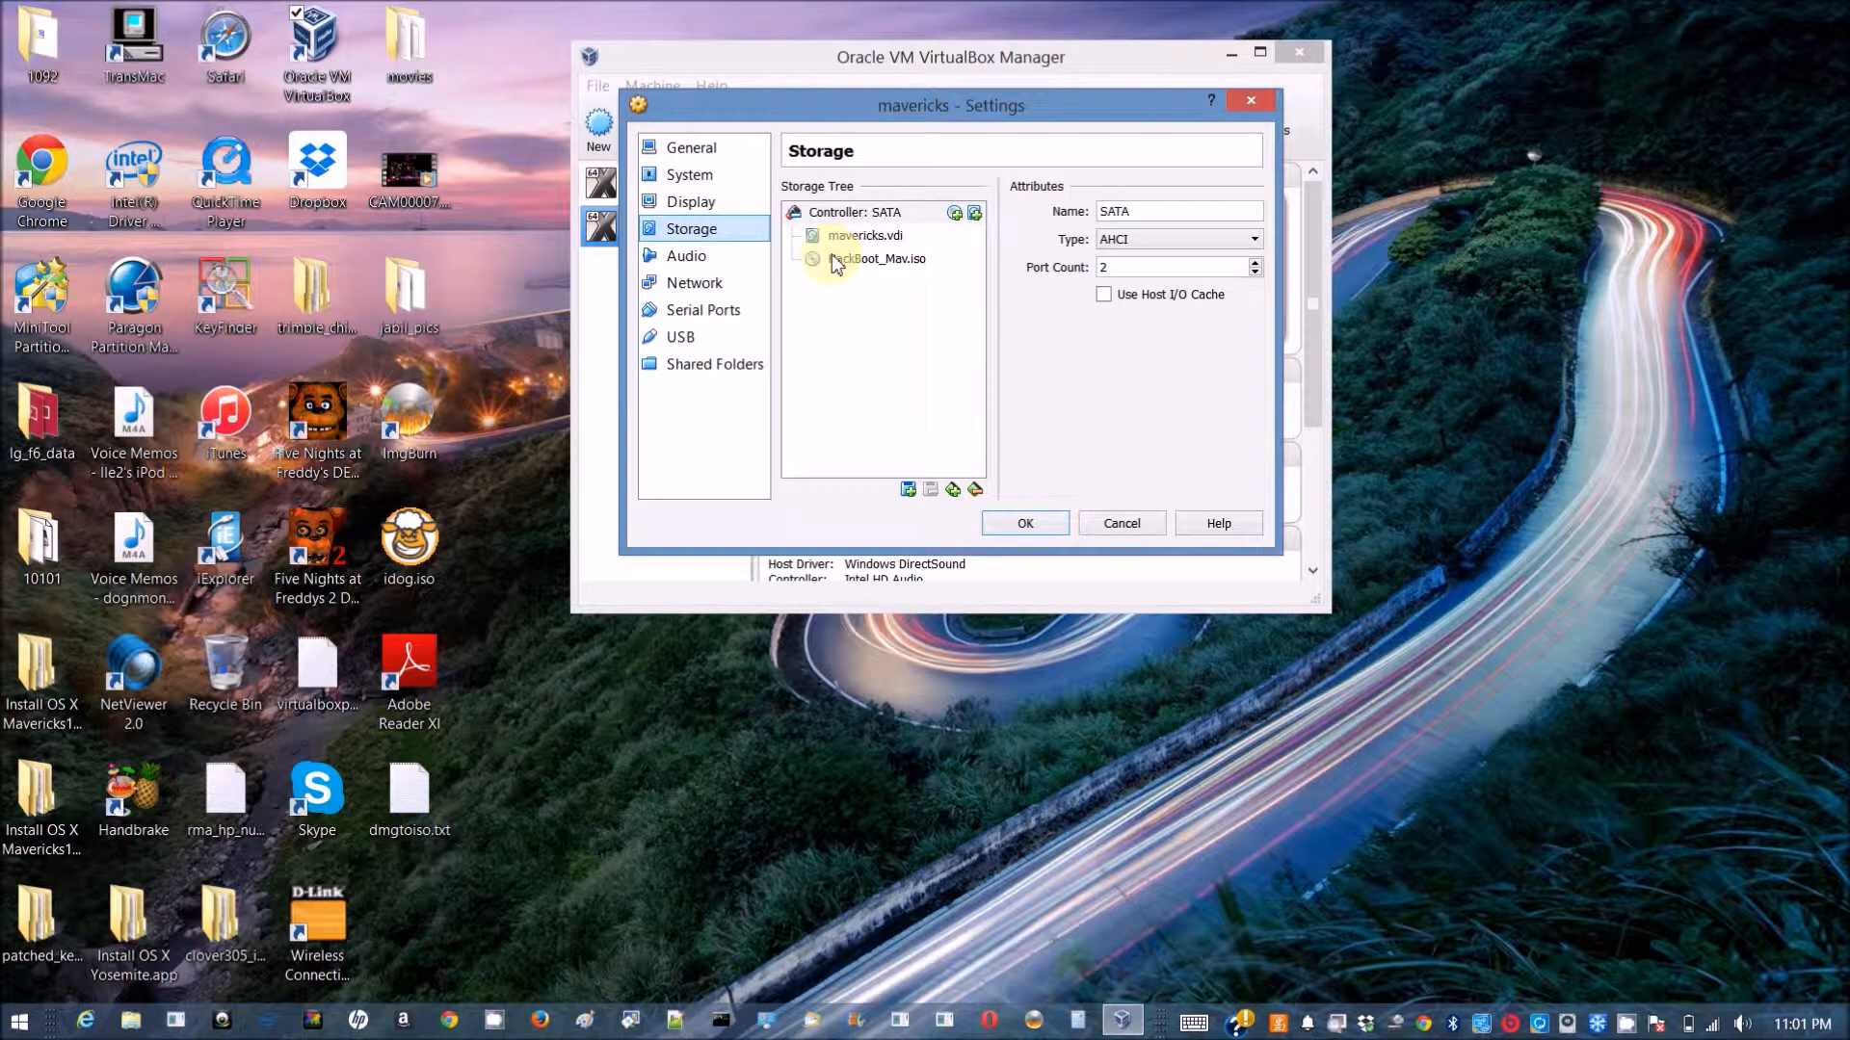
left_click(878, 258)
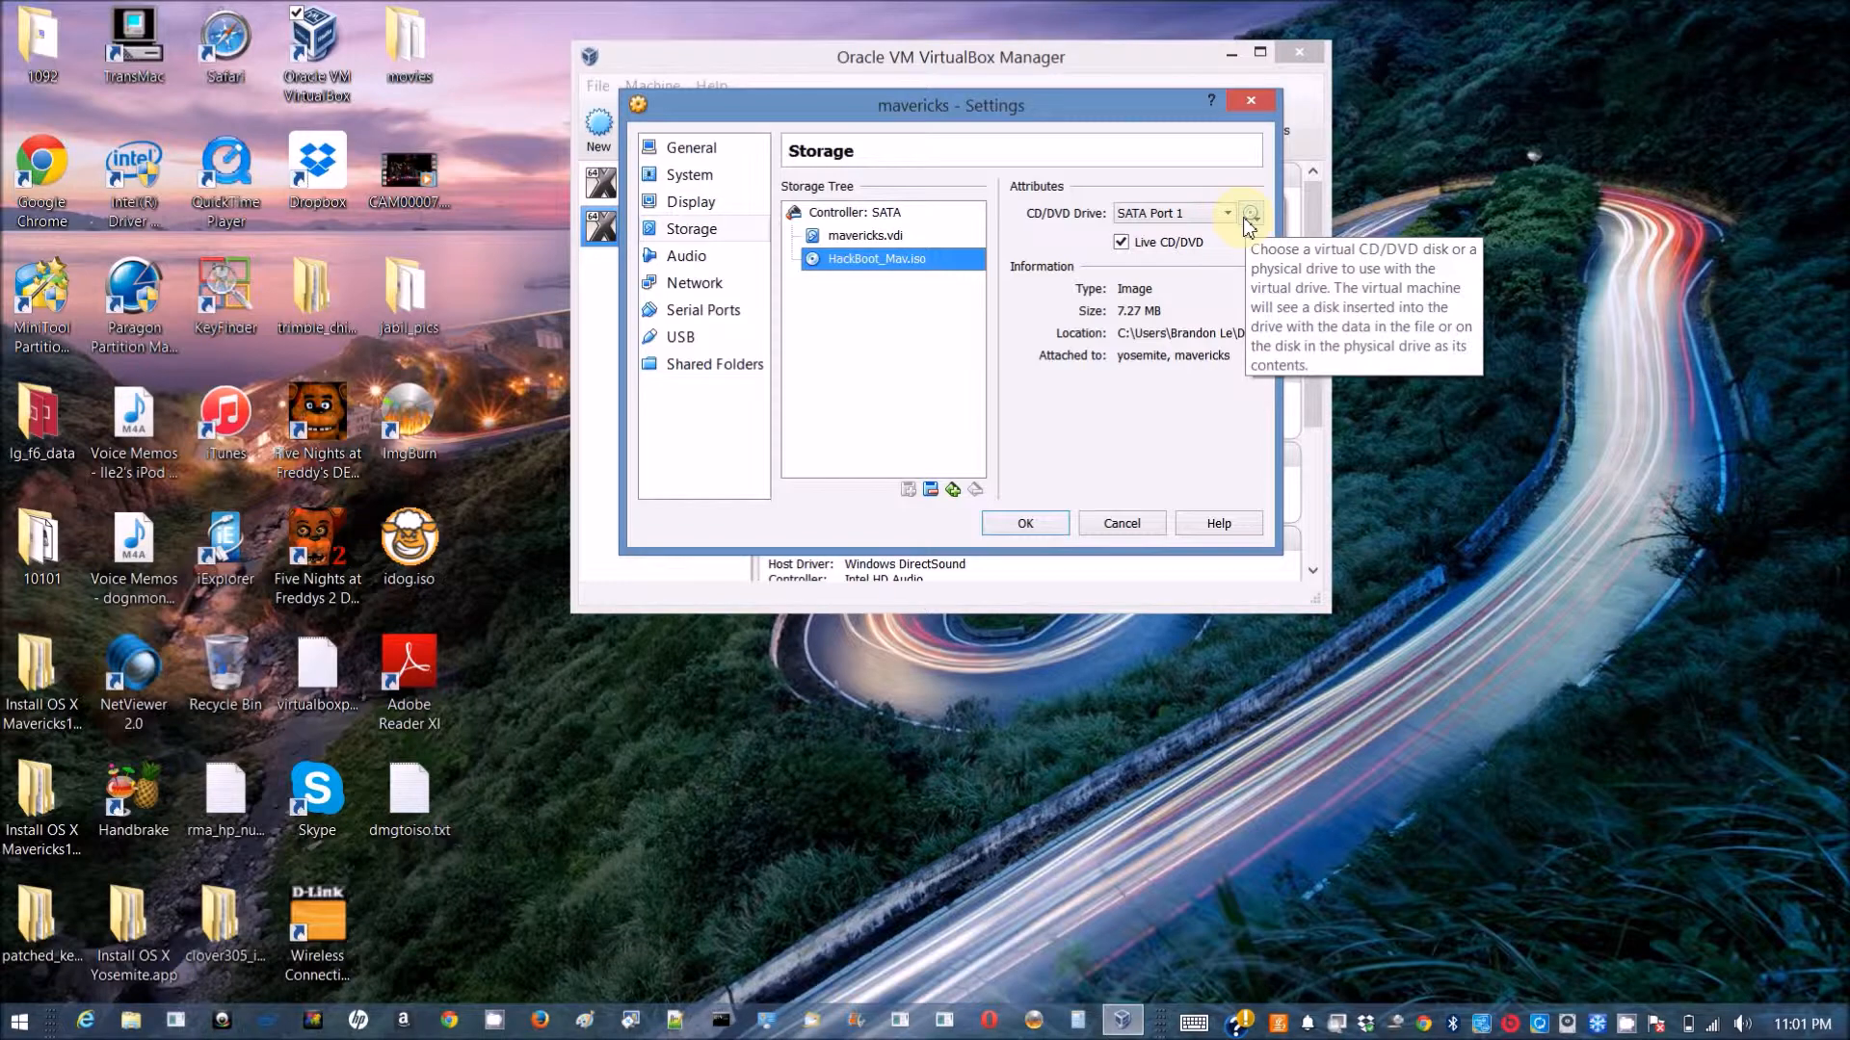
left_click(1249, 214)
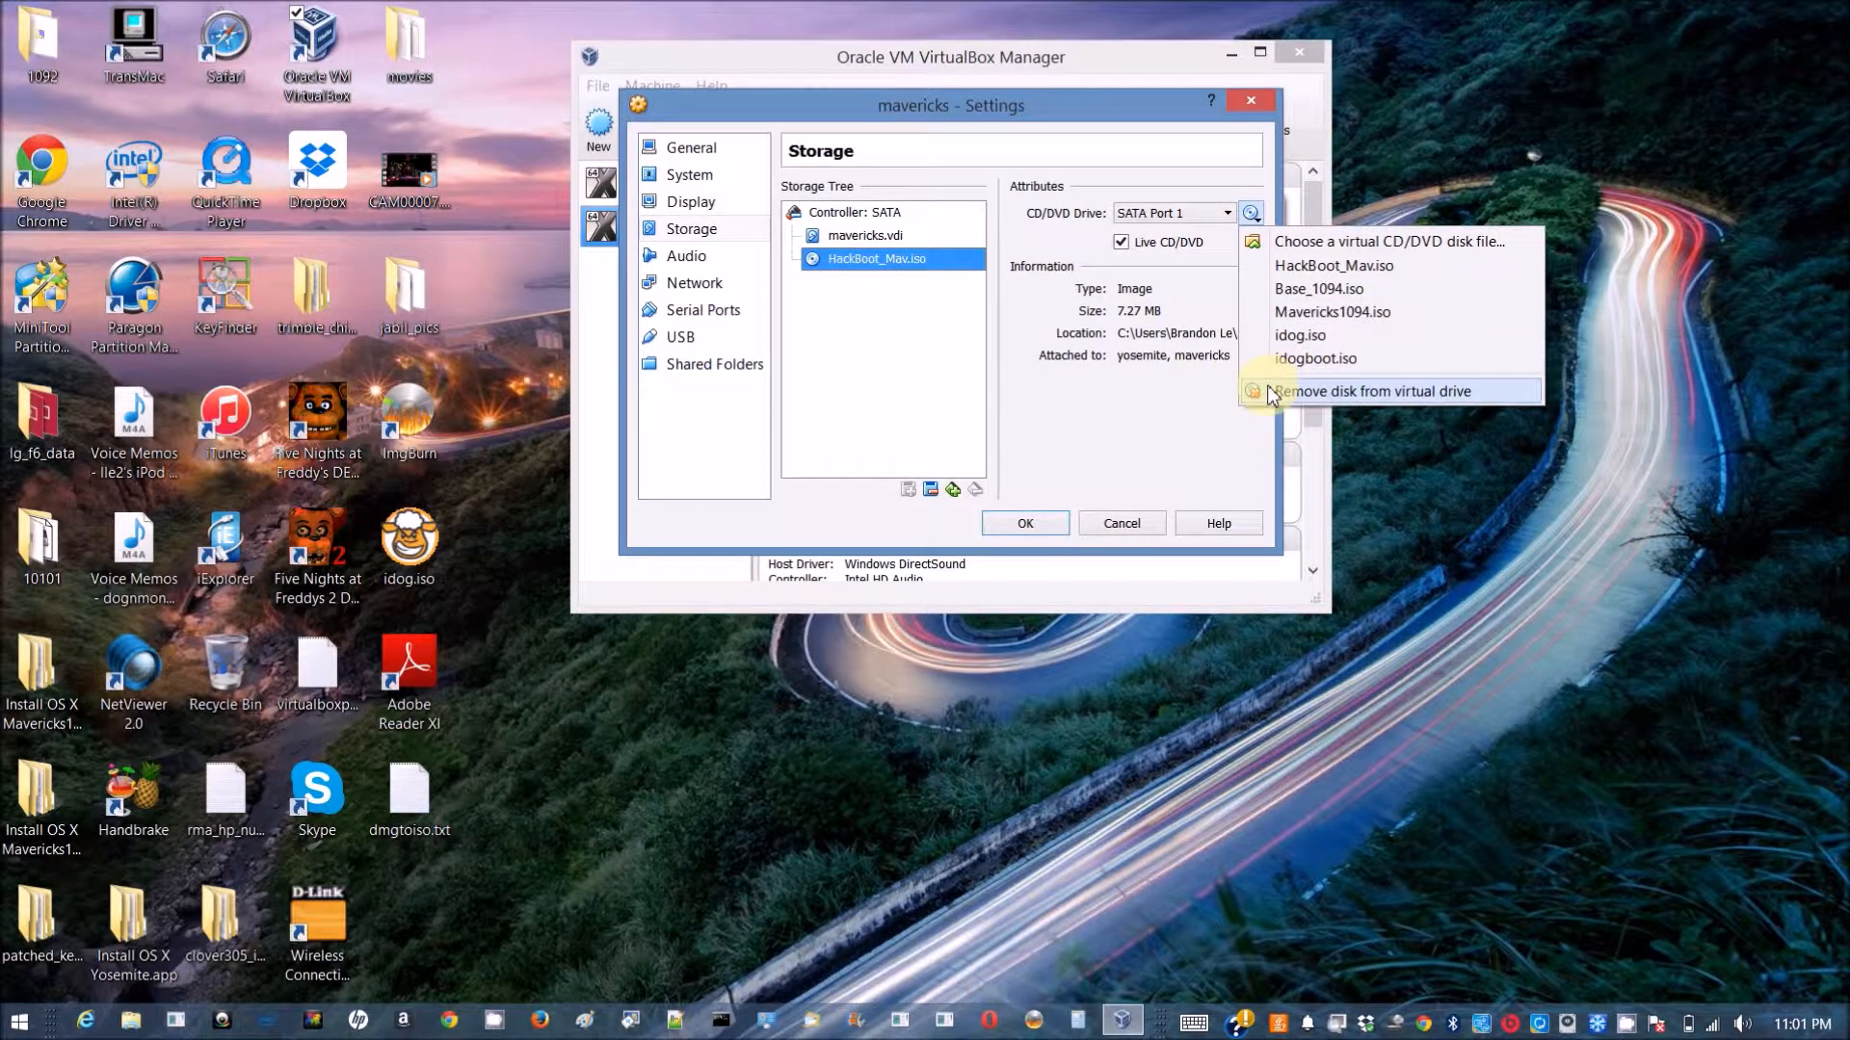
left_click(1371, 390)
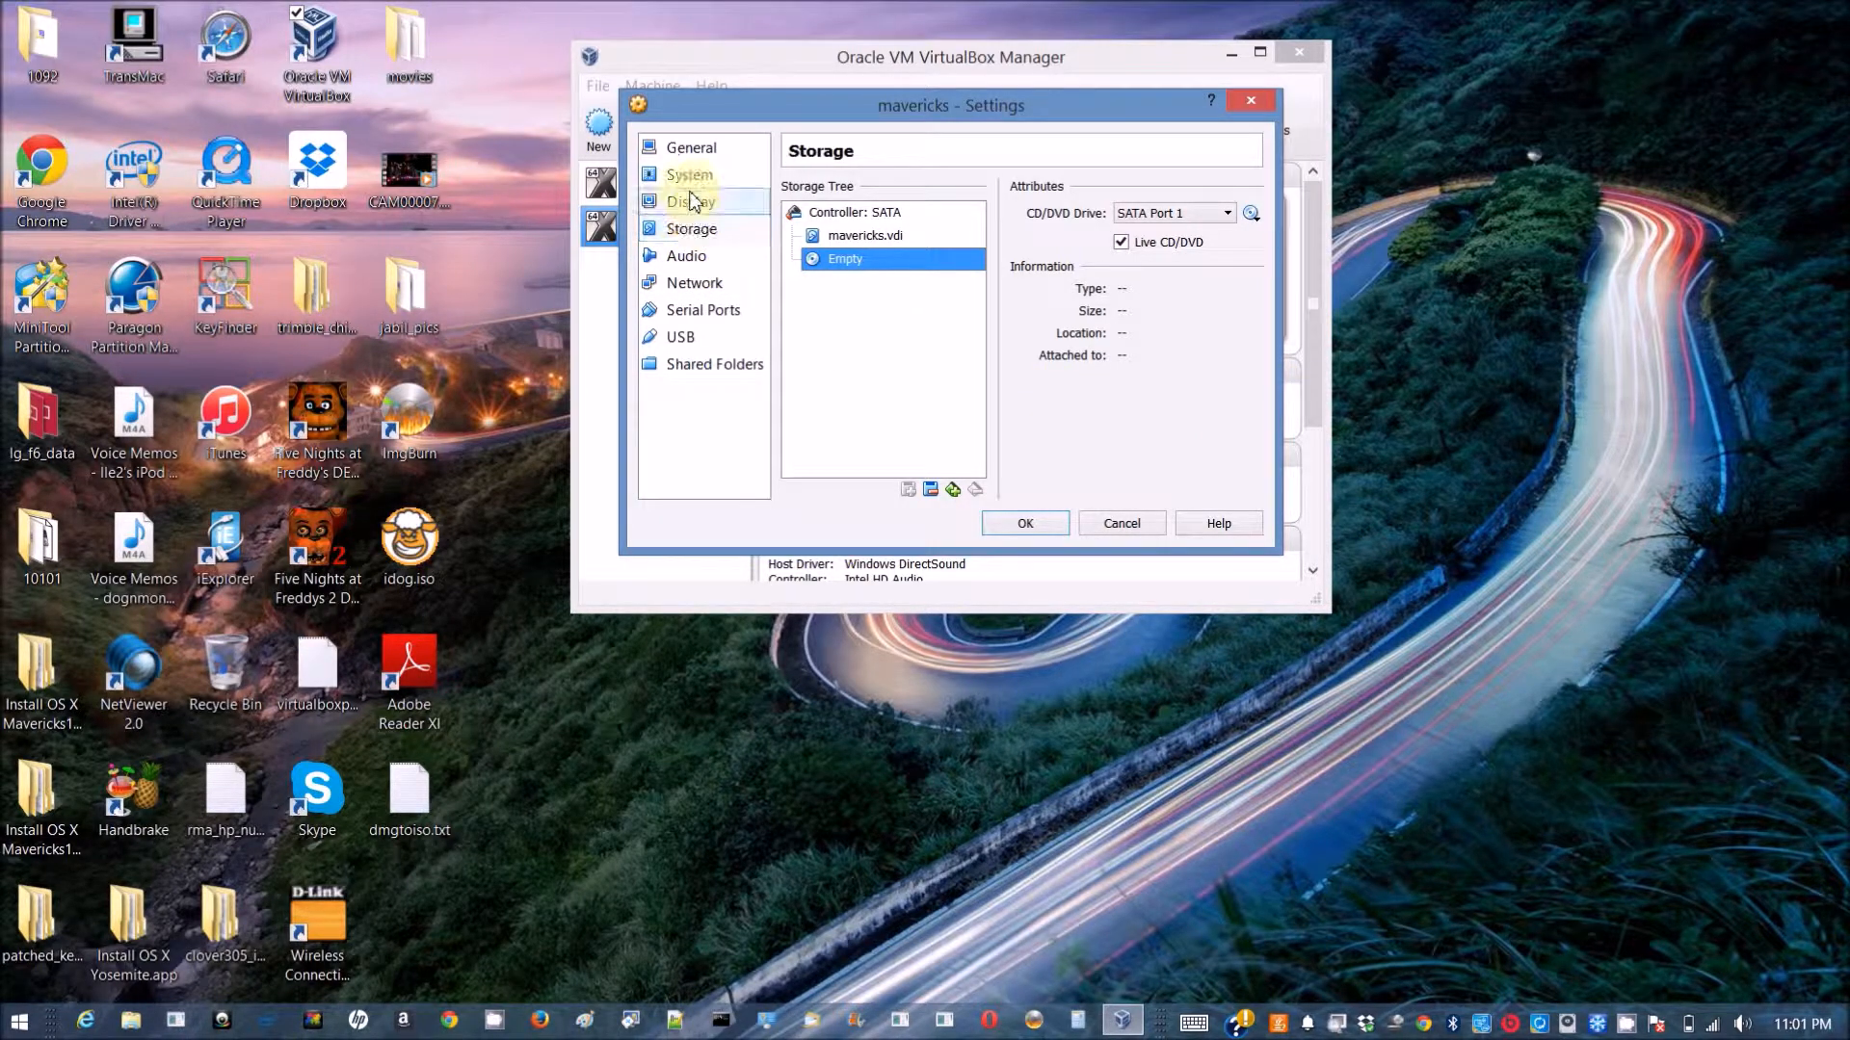
Enable EFI, turn off Hardware Clock in UTC Time, and save the settings.
left_click(690, 175)
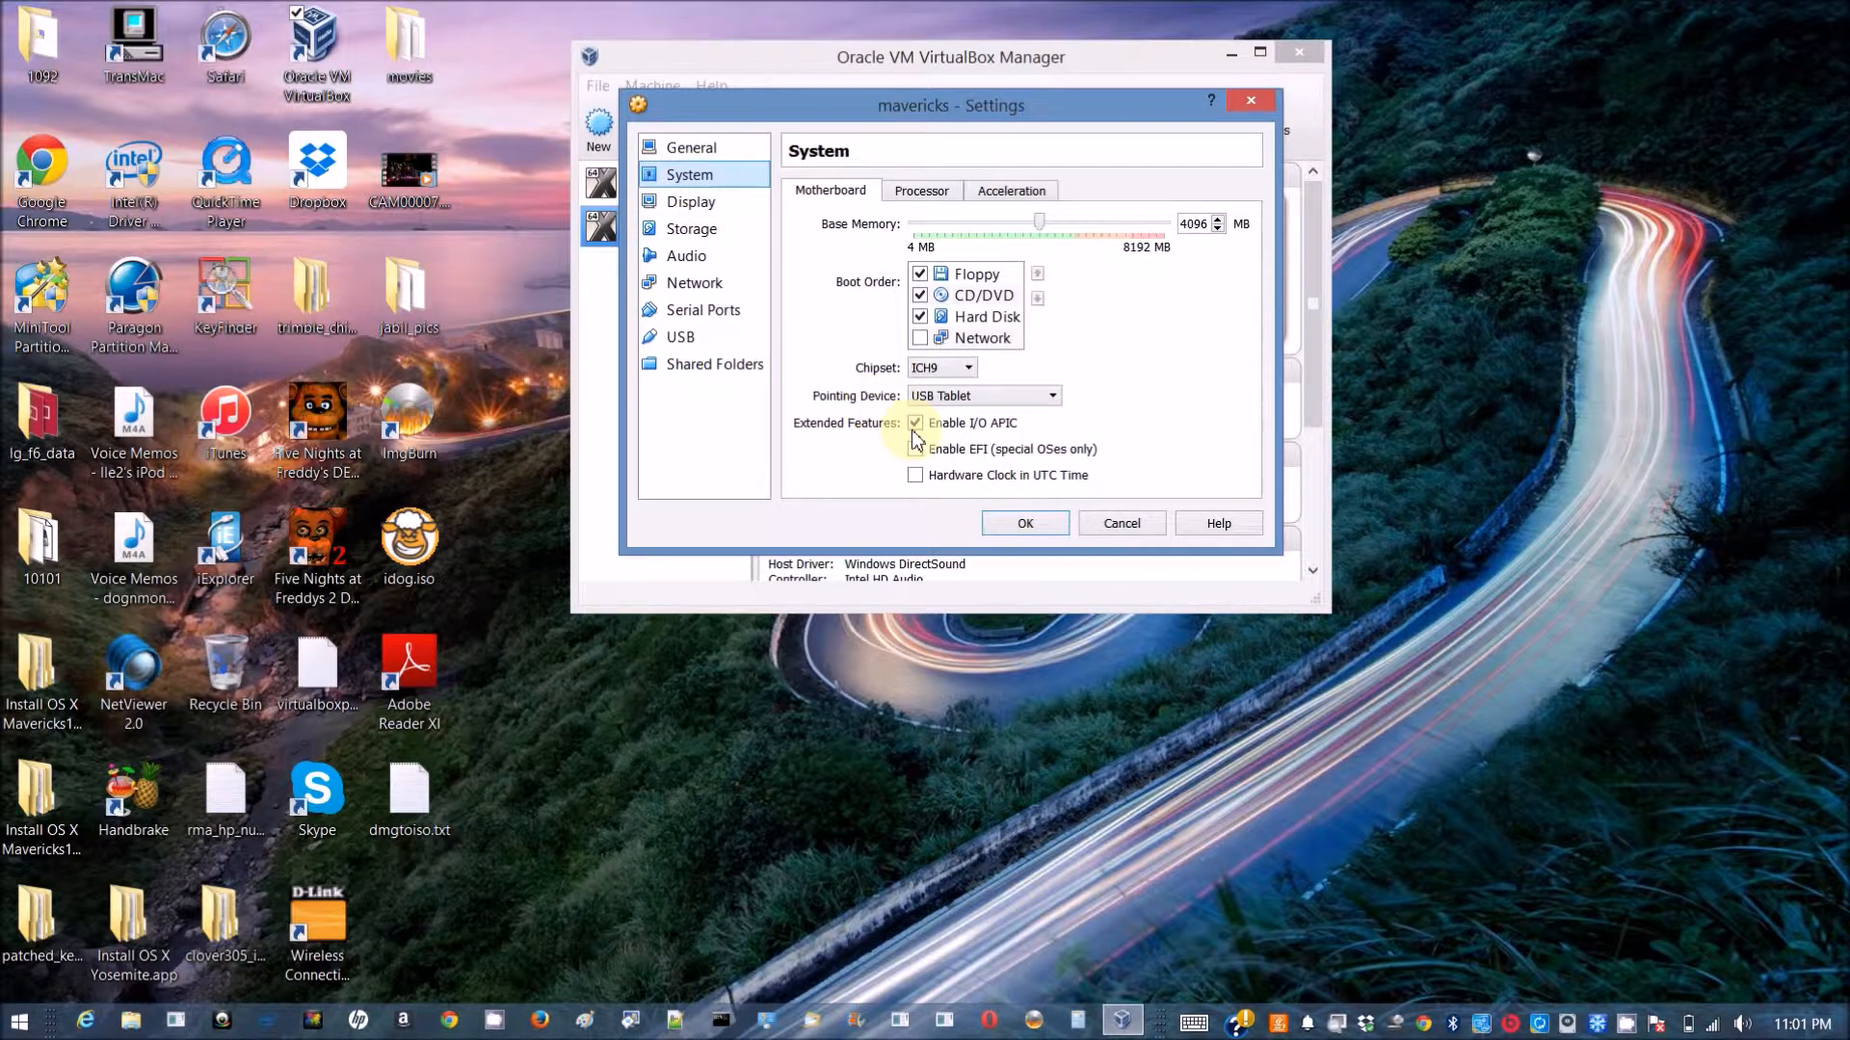
left_click(915, 450)
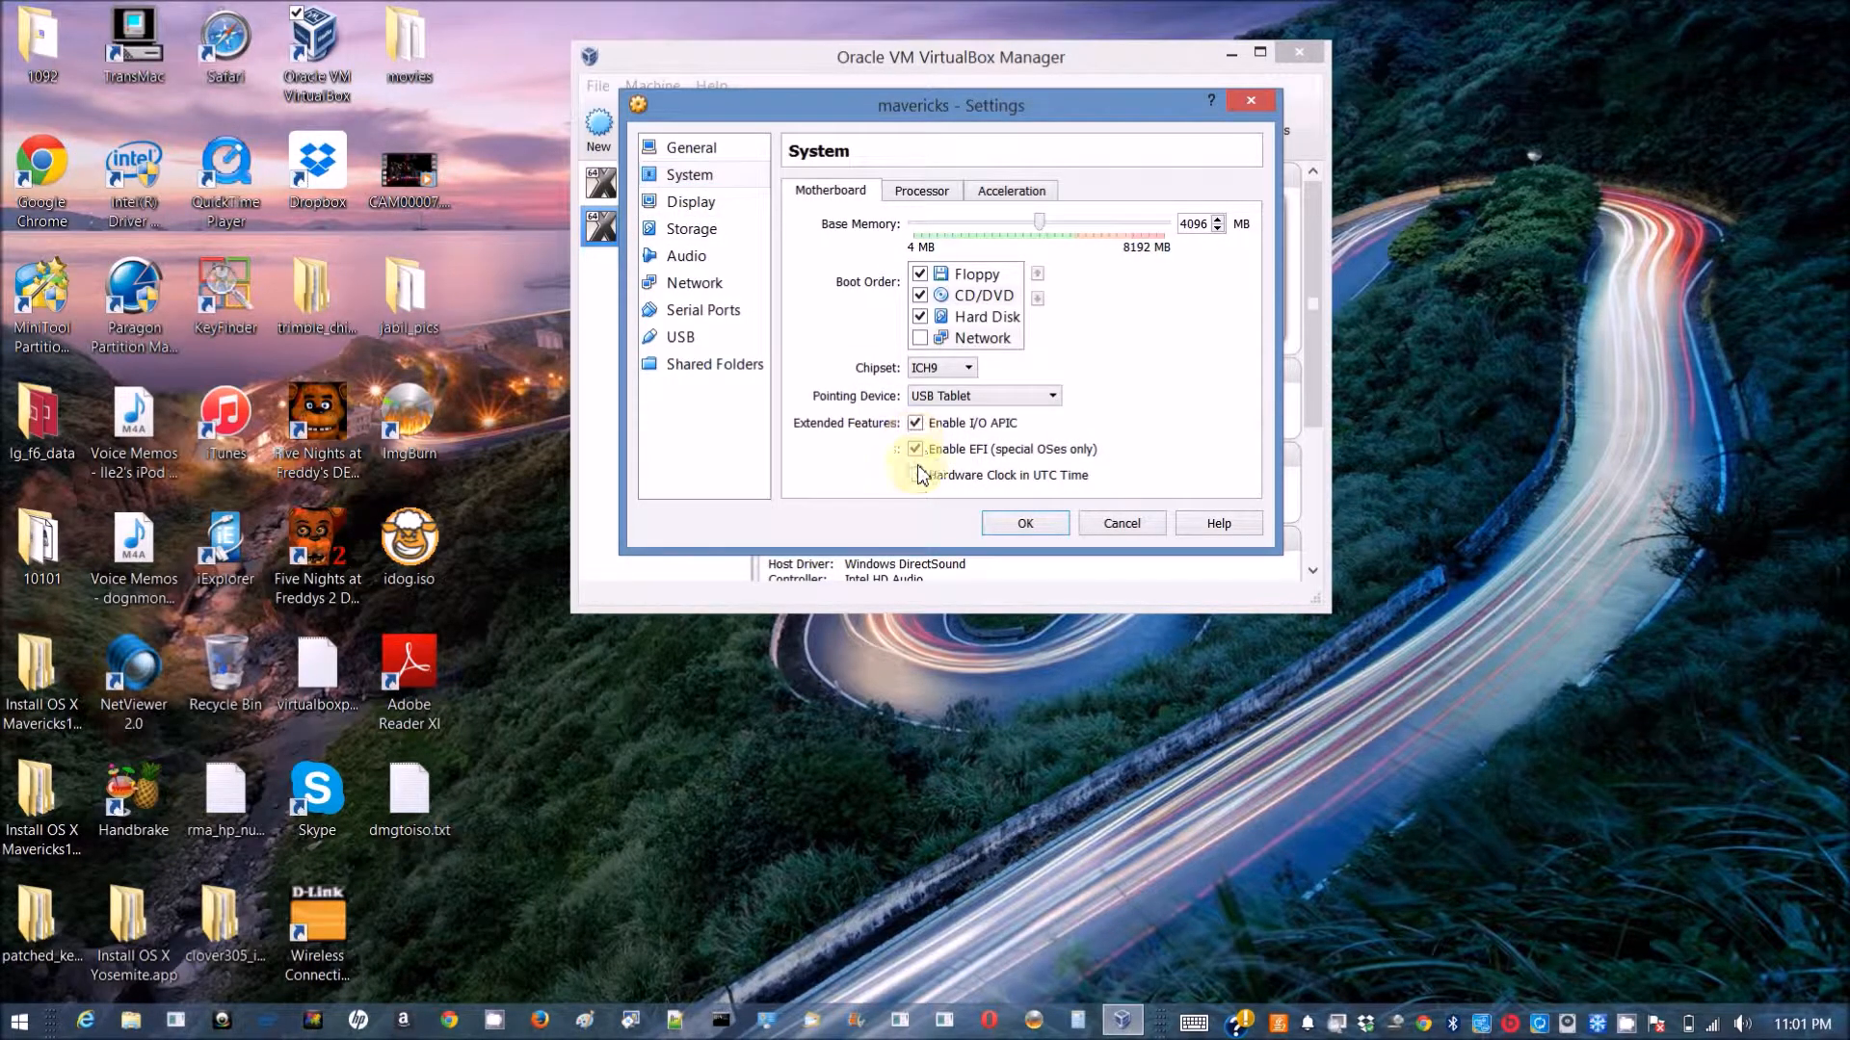
left_click(915, 474)
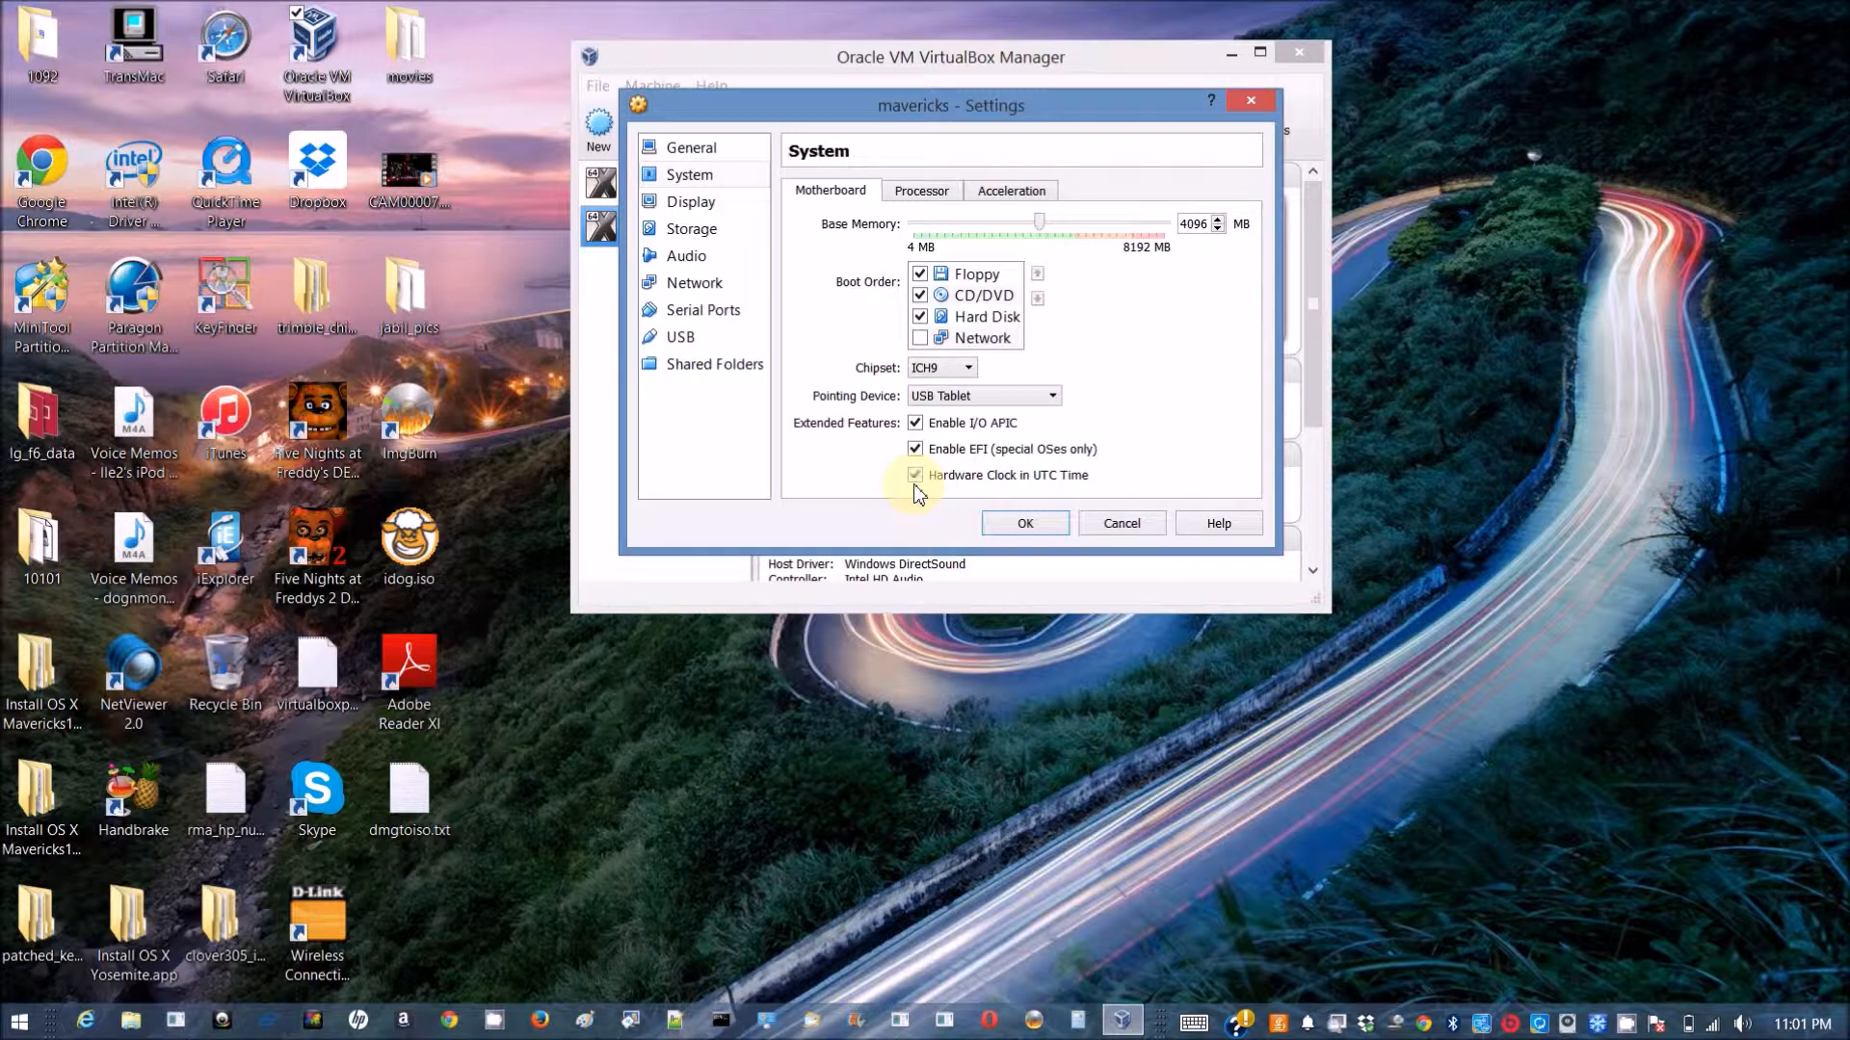
left_click(915, 474)
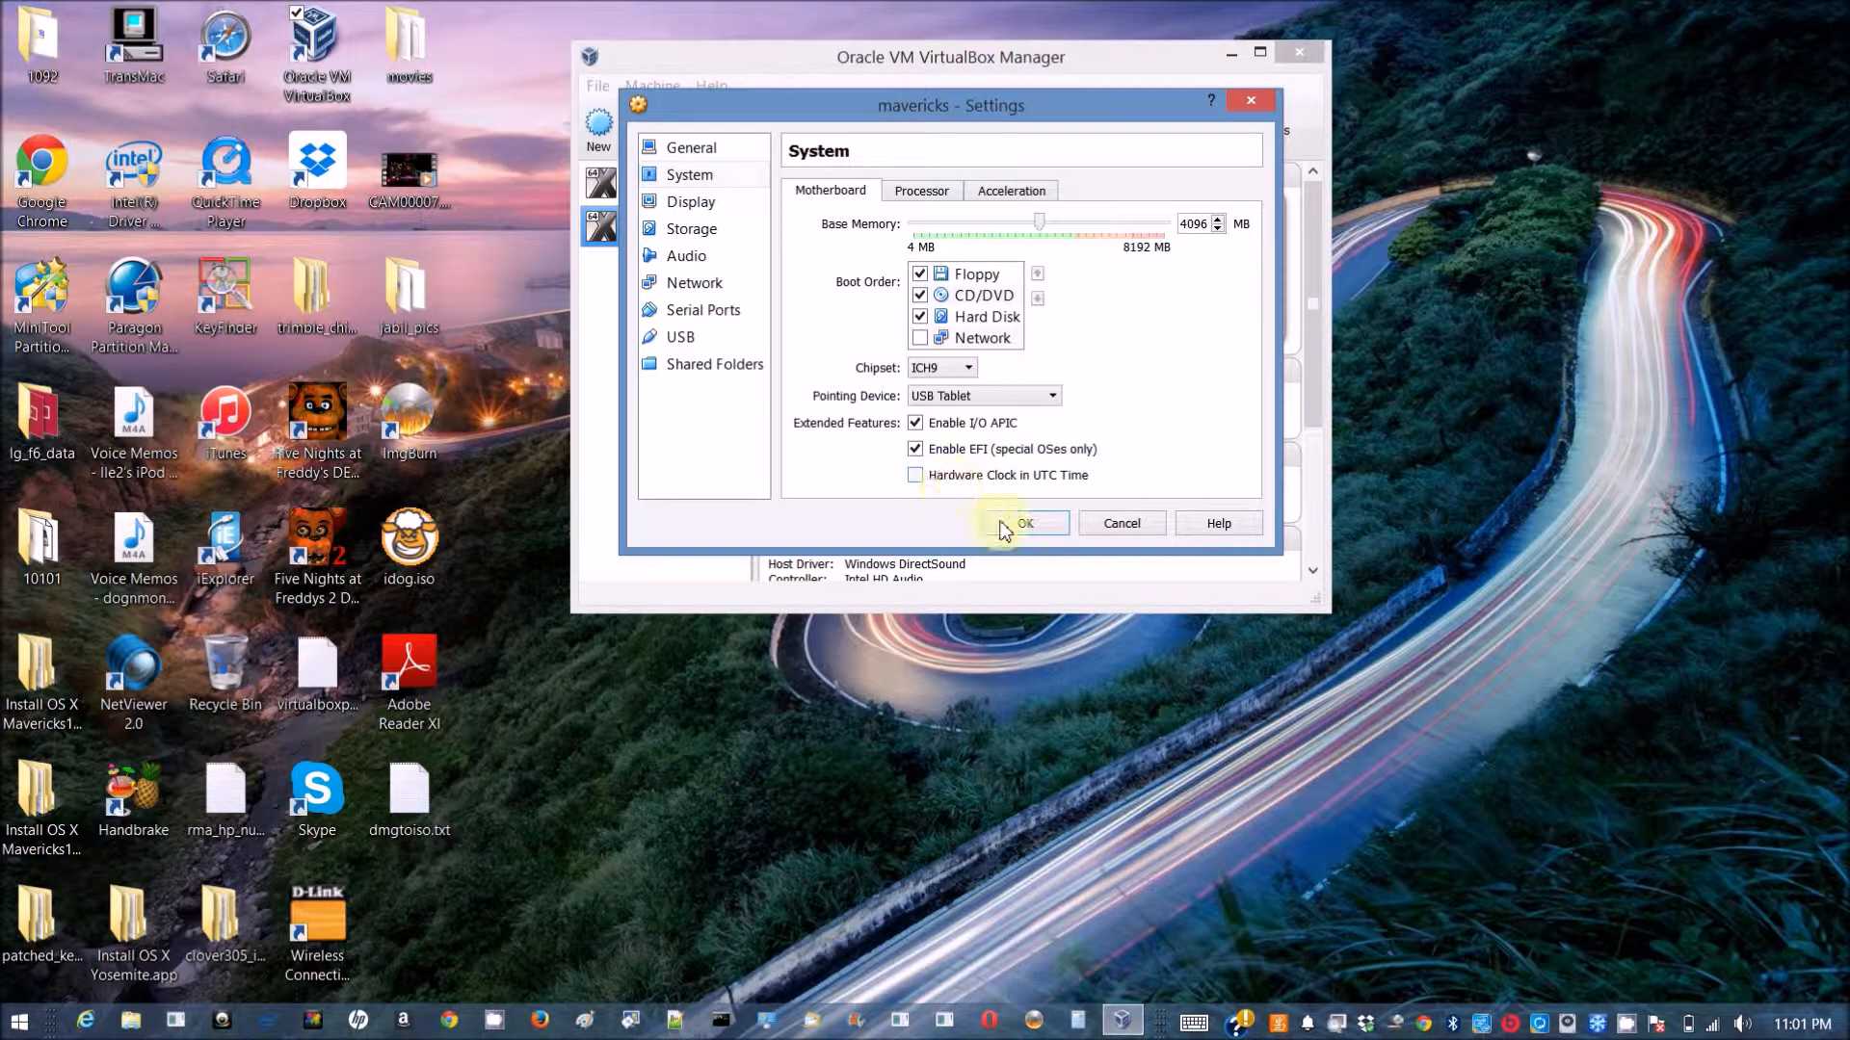
left_click(1021, 522)
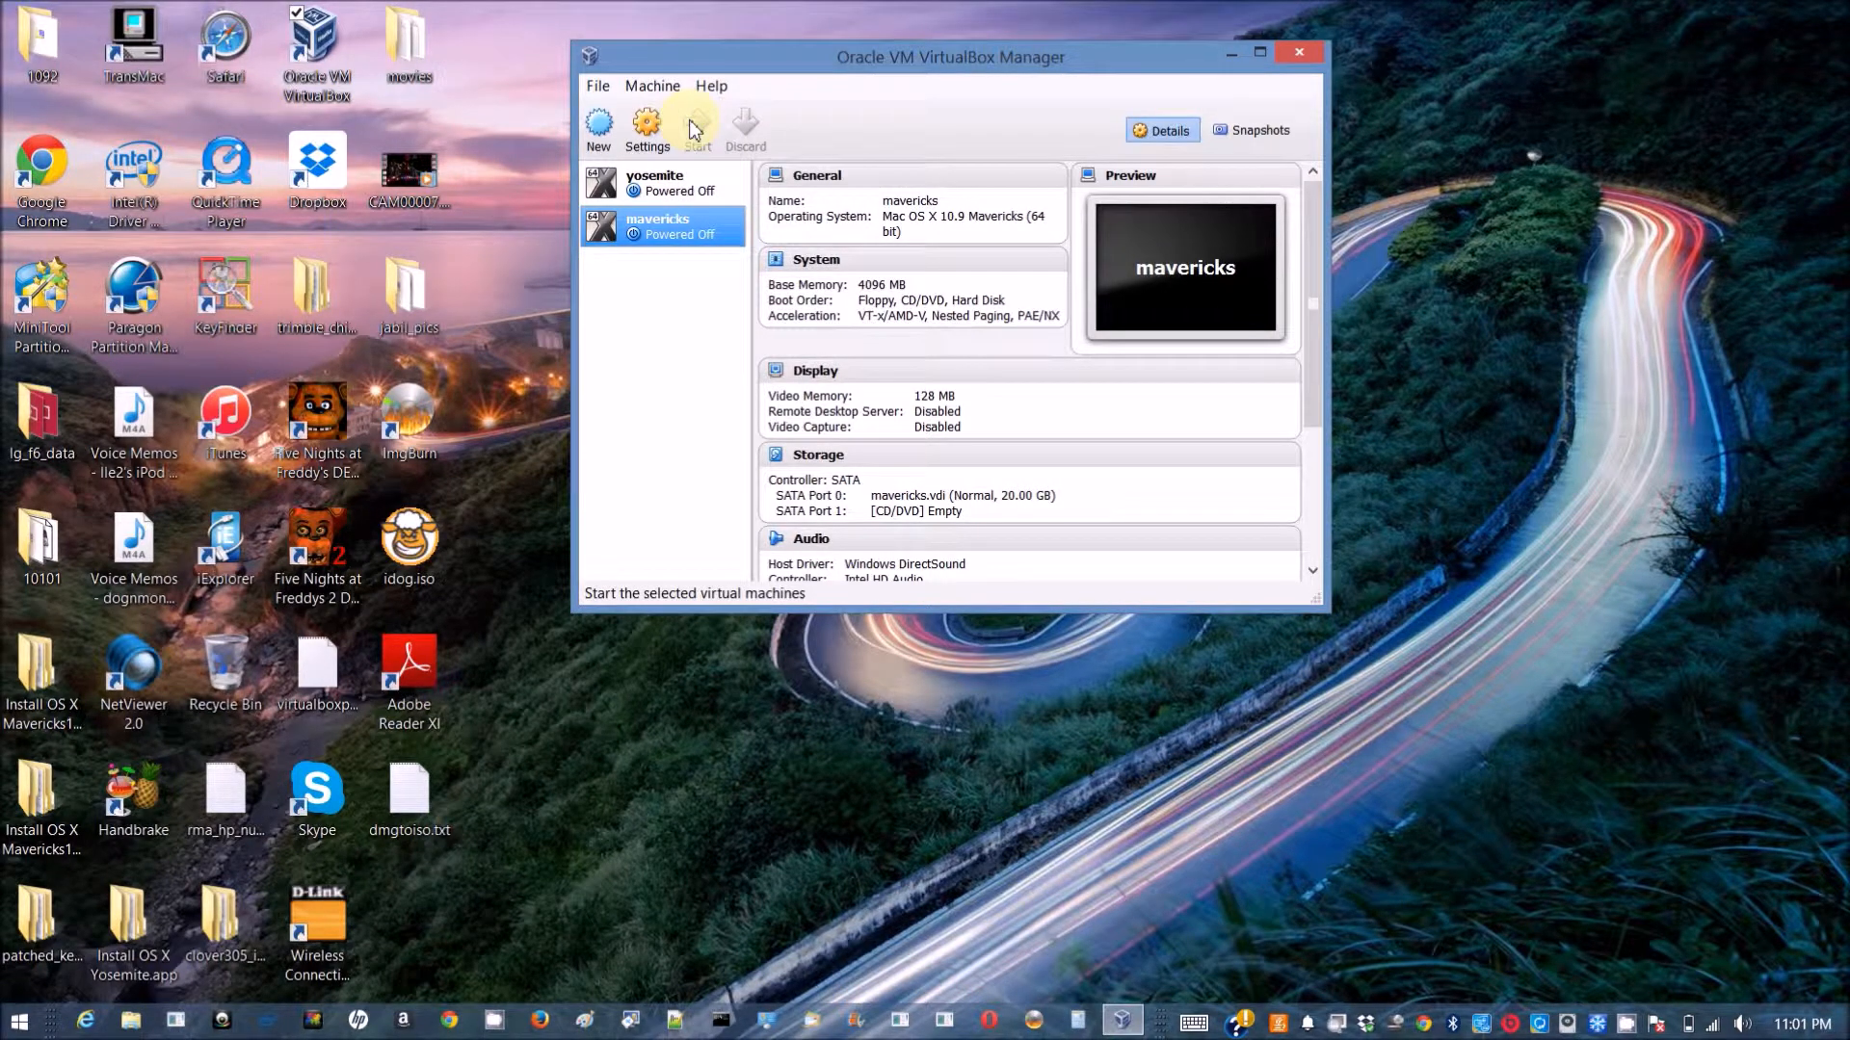
Start the mavericks VM and pick the Scaled 1024 × 768 resolution in the guest's Displays preferences.
left_click(698, 128)
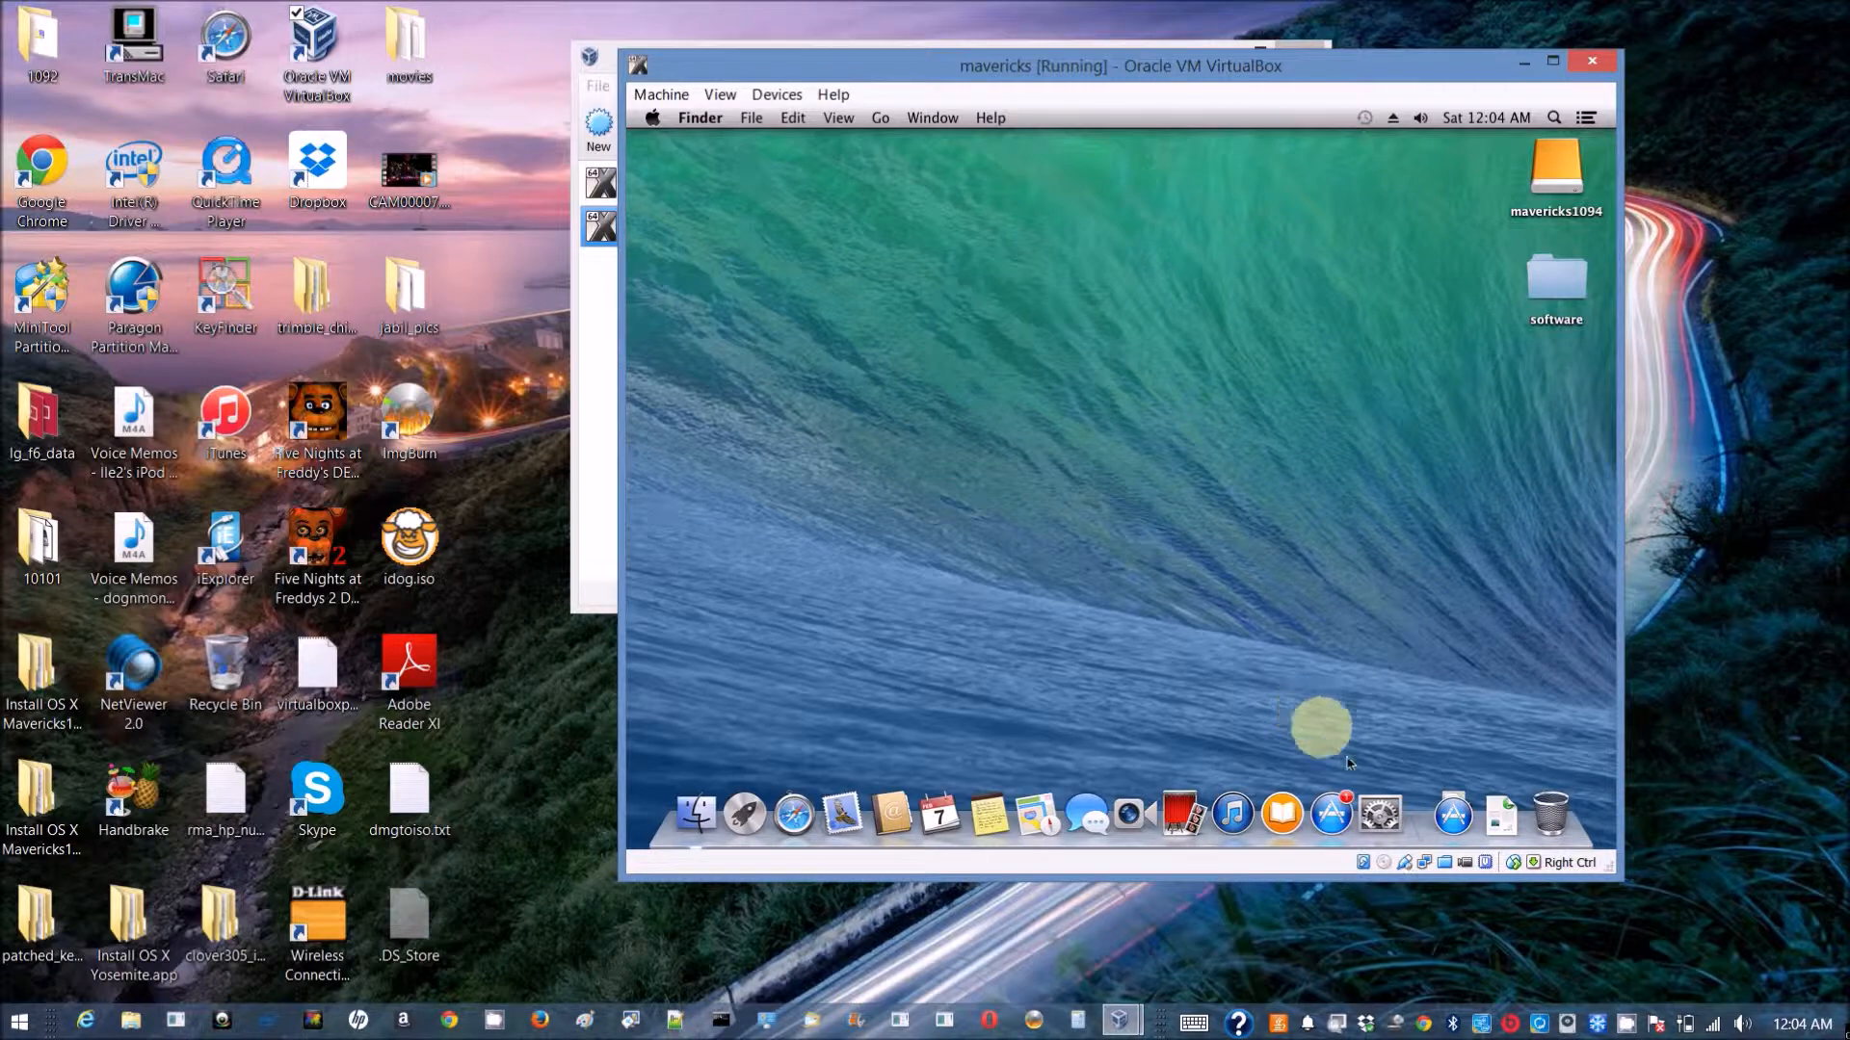
left_click(1379, 814)
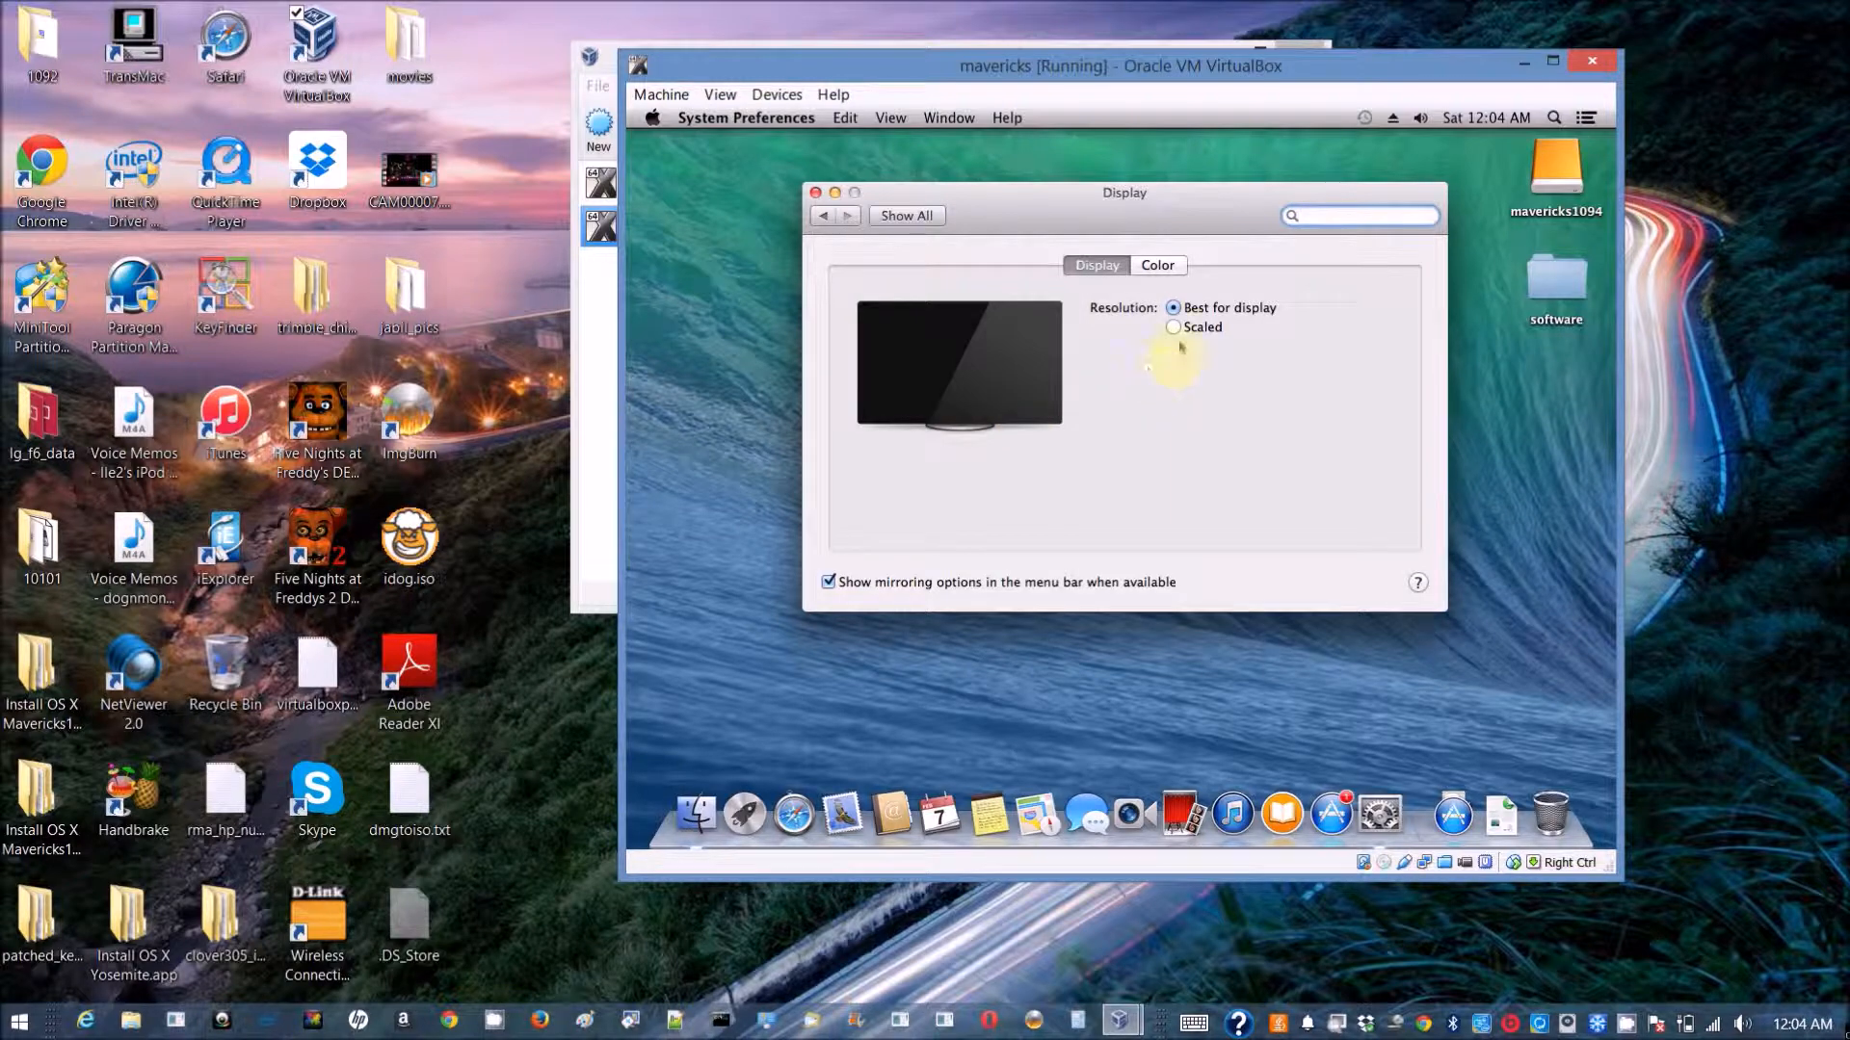
left_click(1173, 327)
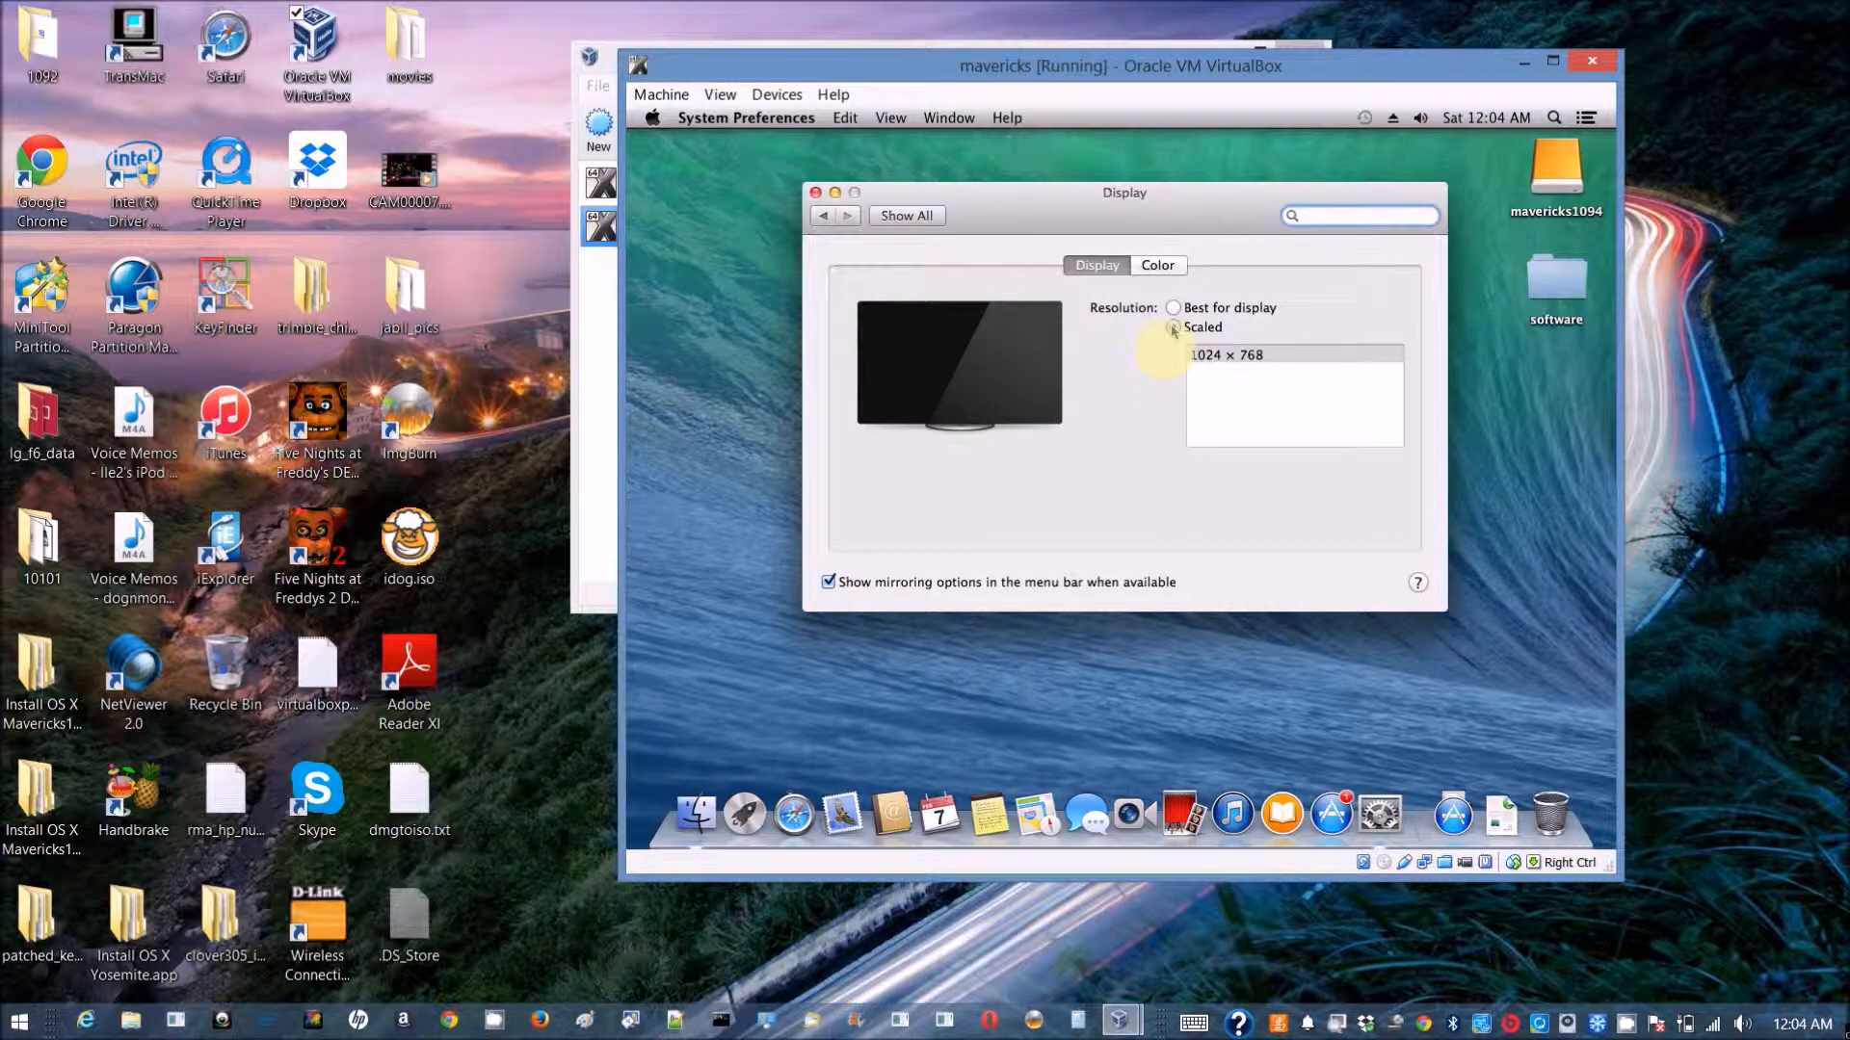
left_click(1172, 327)
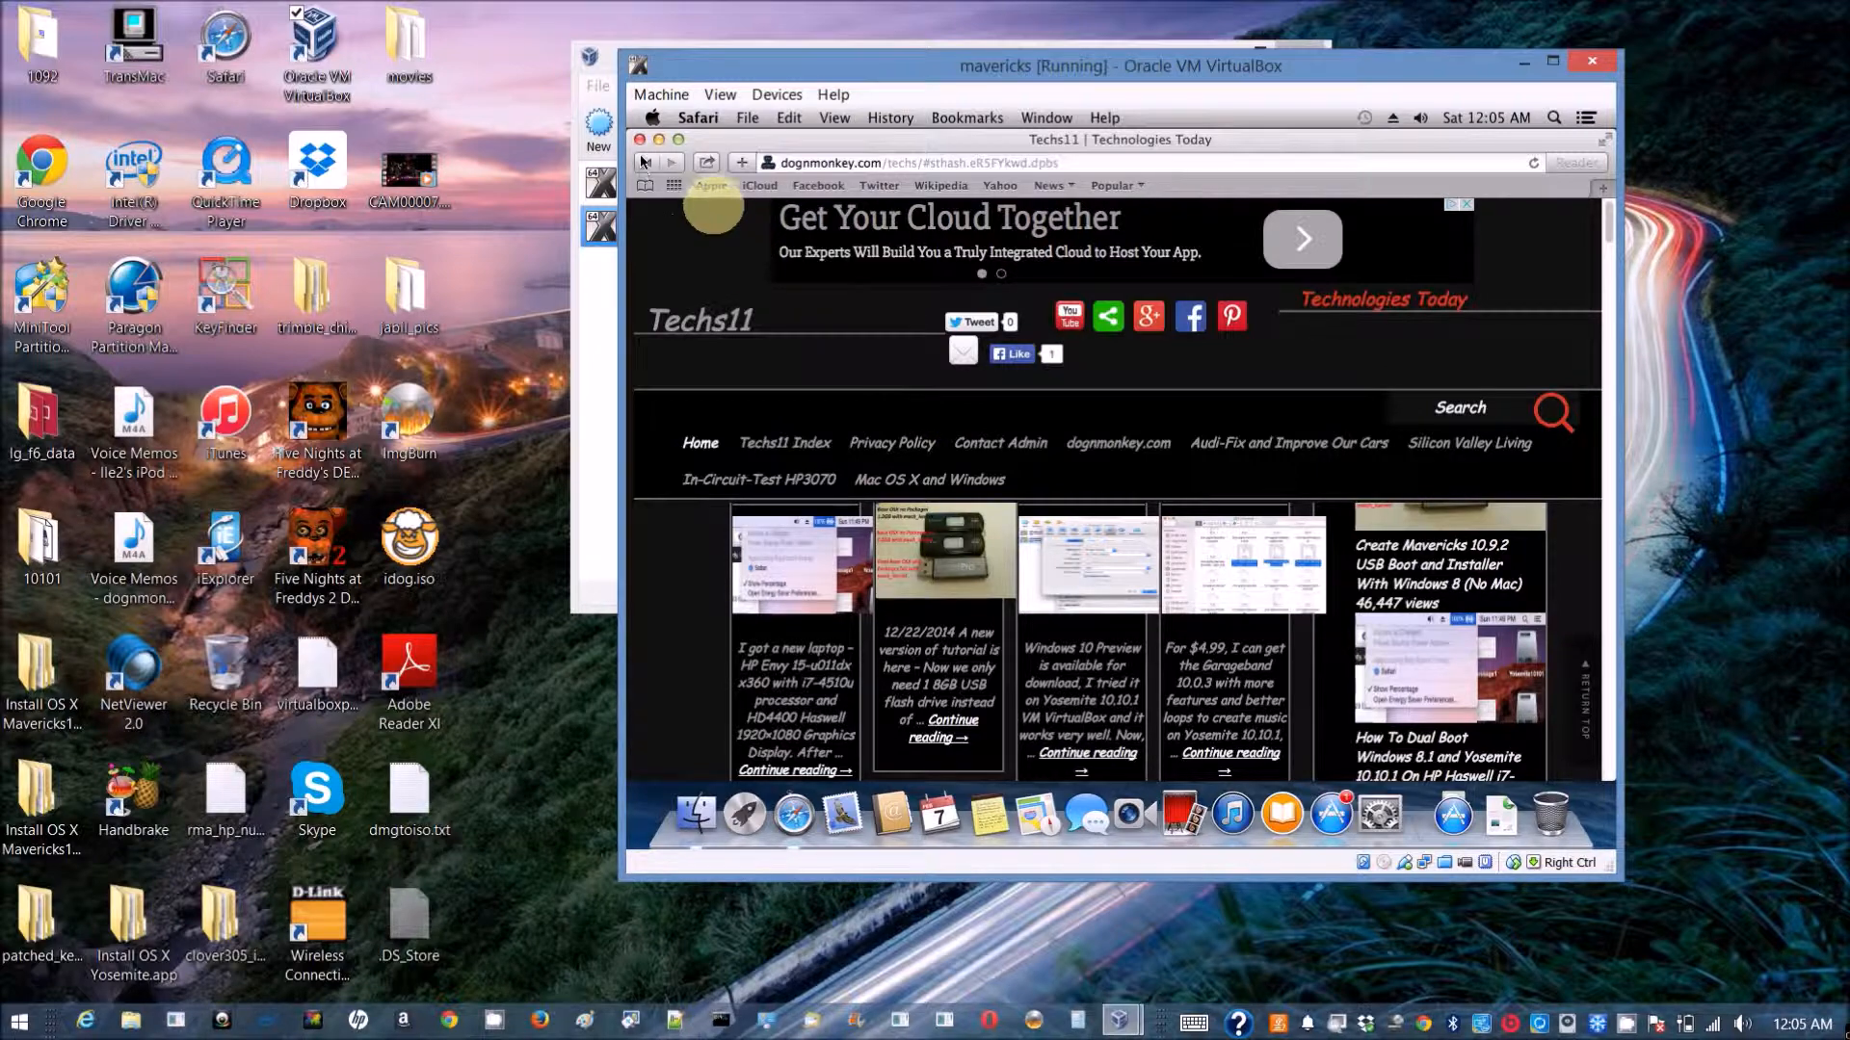
Close the Techs11 Safari window and bring Finder to the front on the Mavericks desktop.
left_click(646, 139)
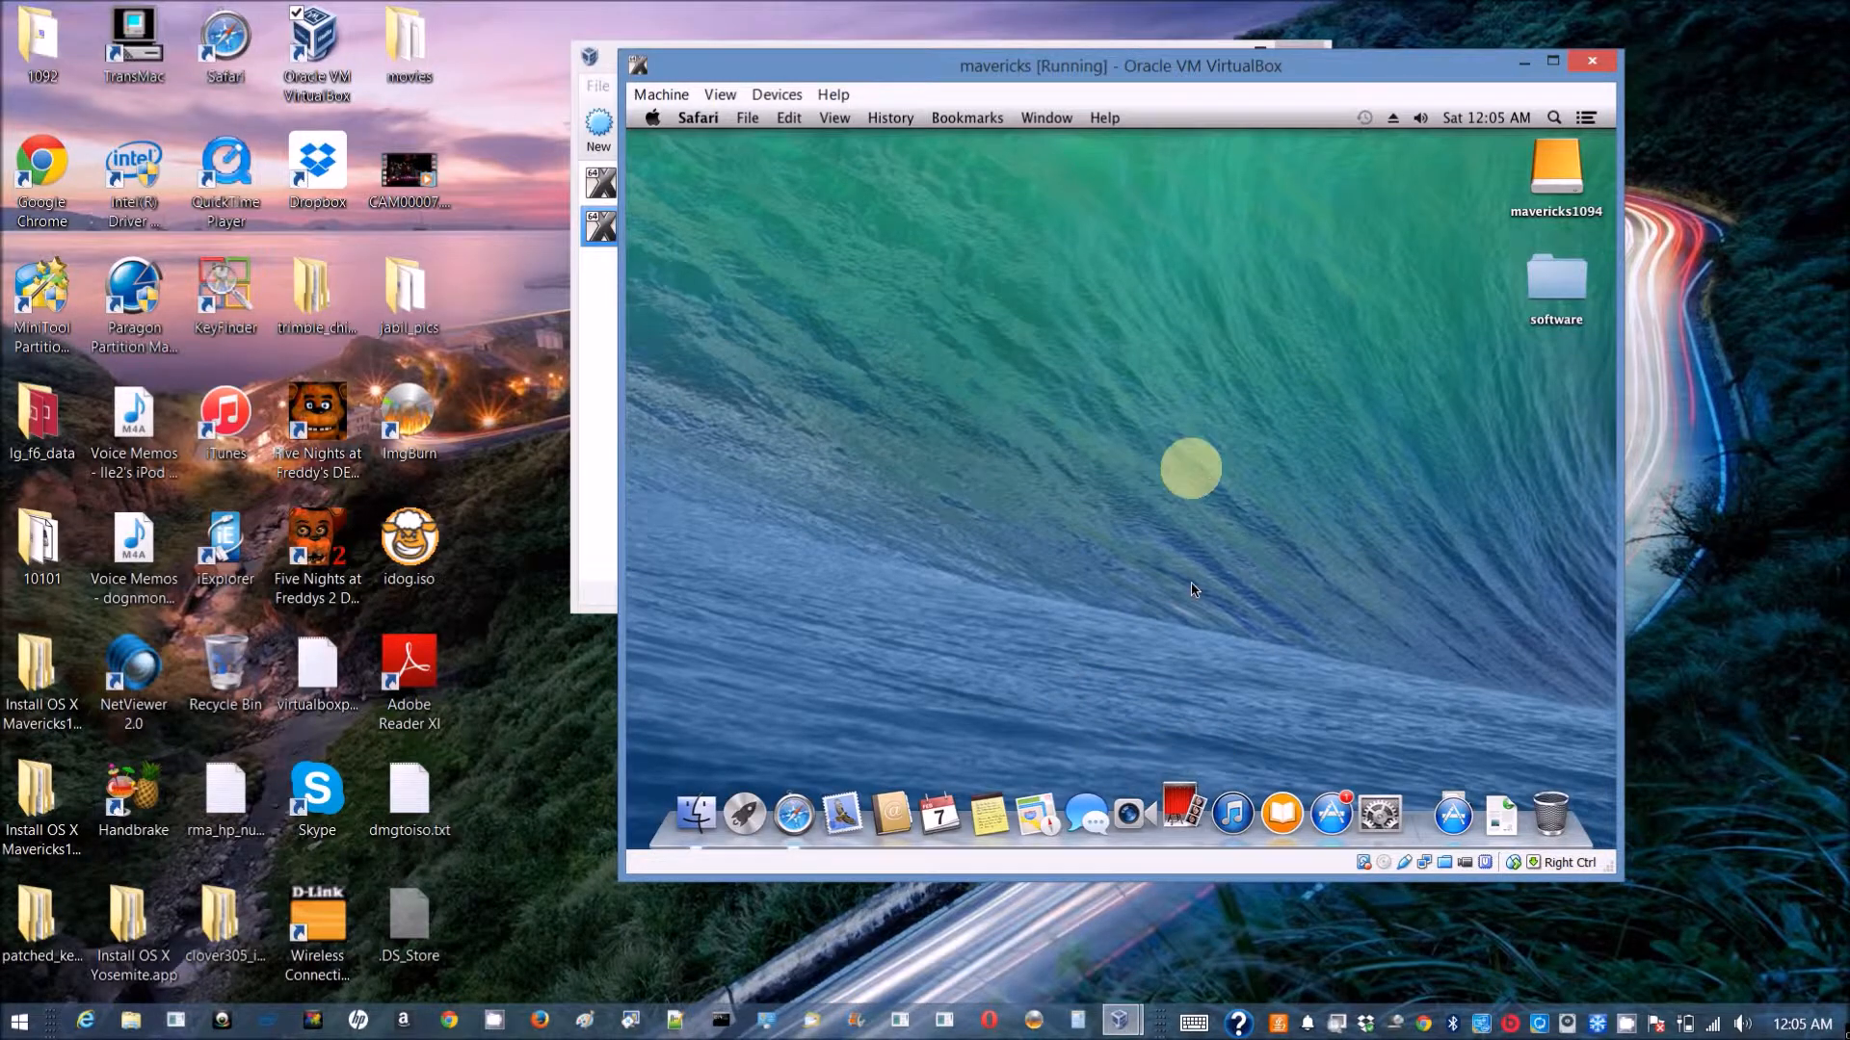
left_click(1125, 813)
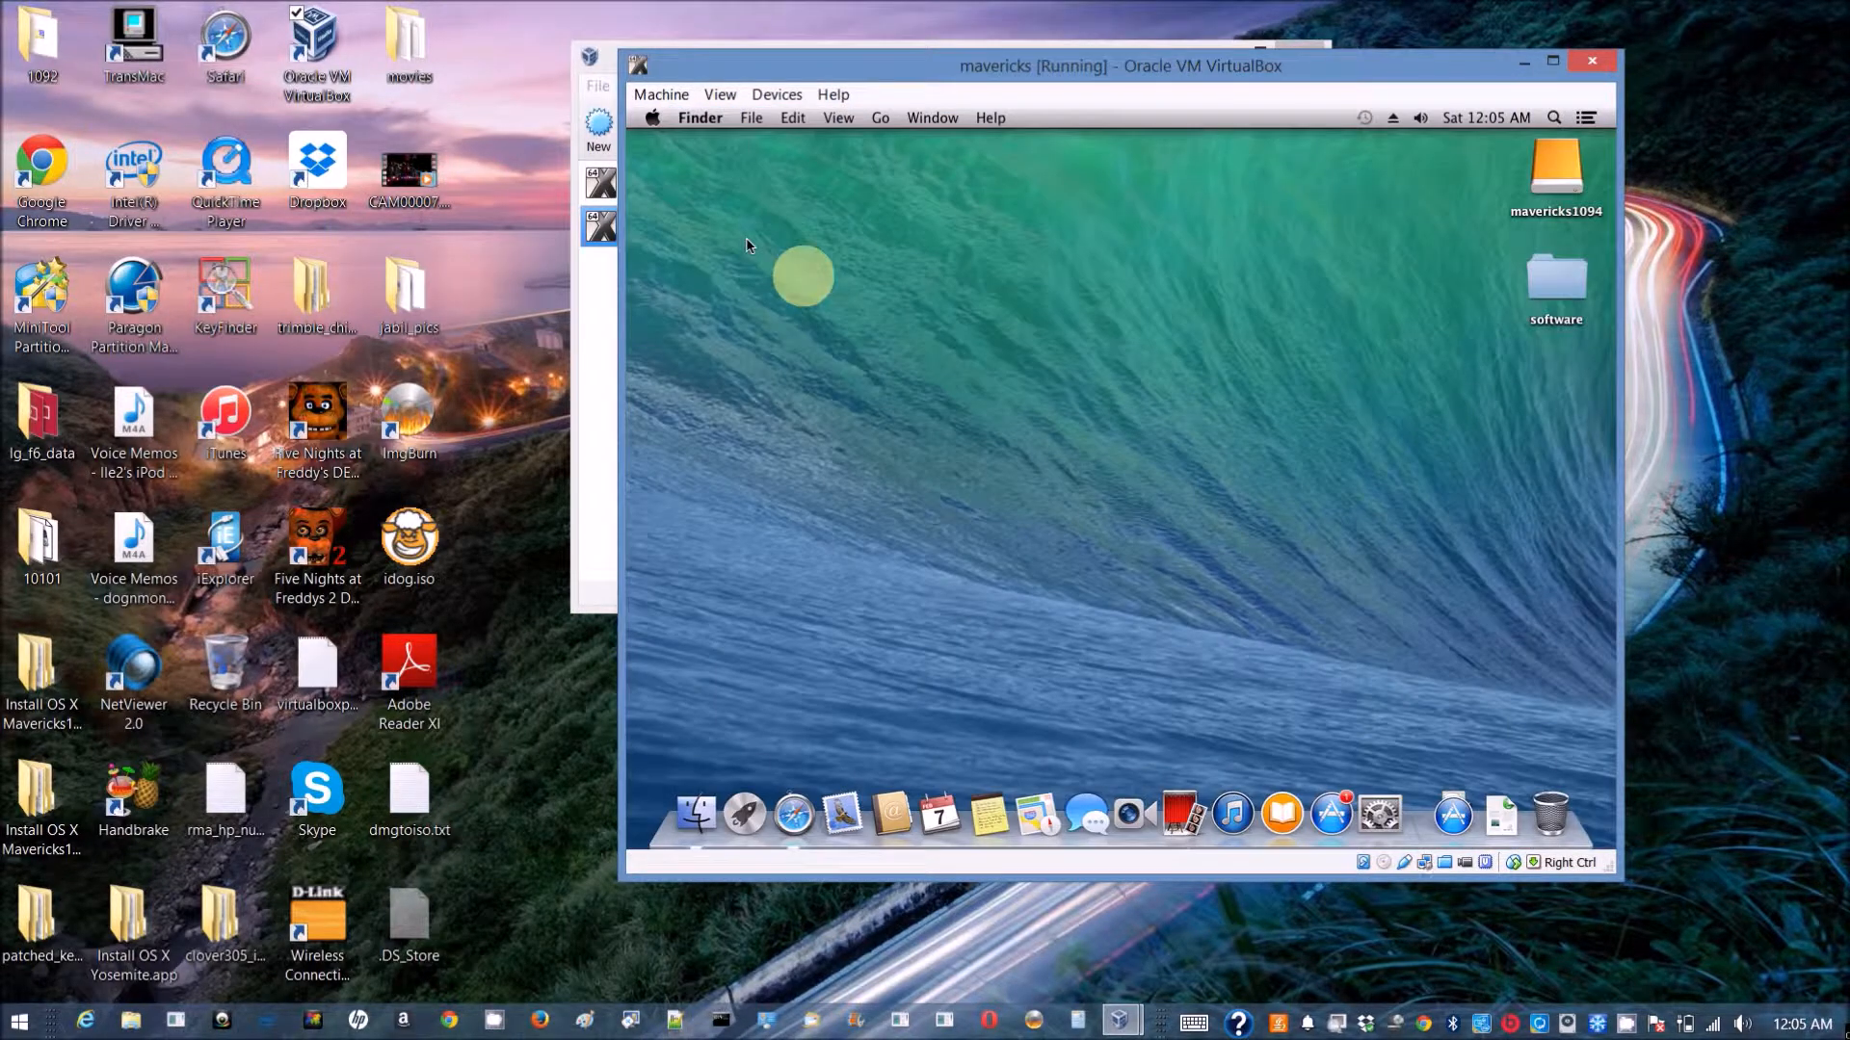
mouse_move(695, 814)
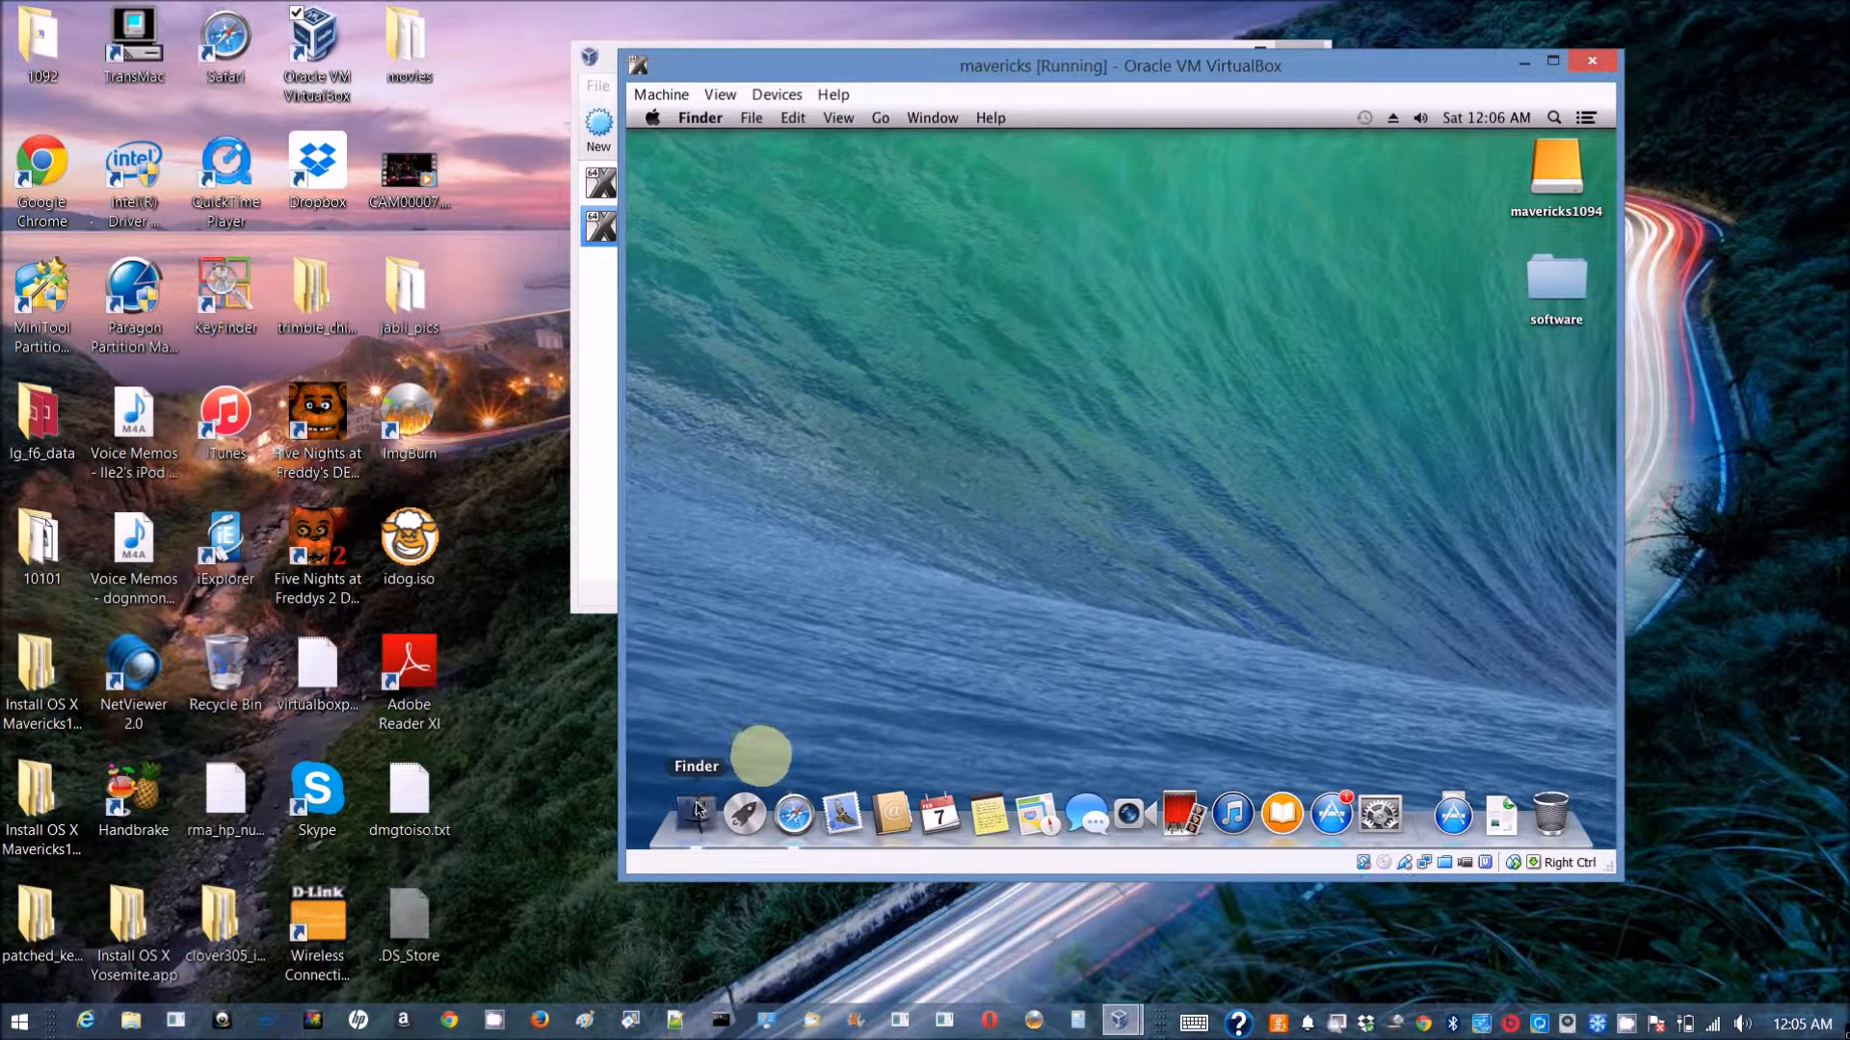
Browse the host's shared Users > user > Videos folder and play around_the_world.mp4 in QuickTime.
left_click(695, 814)
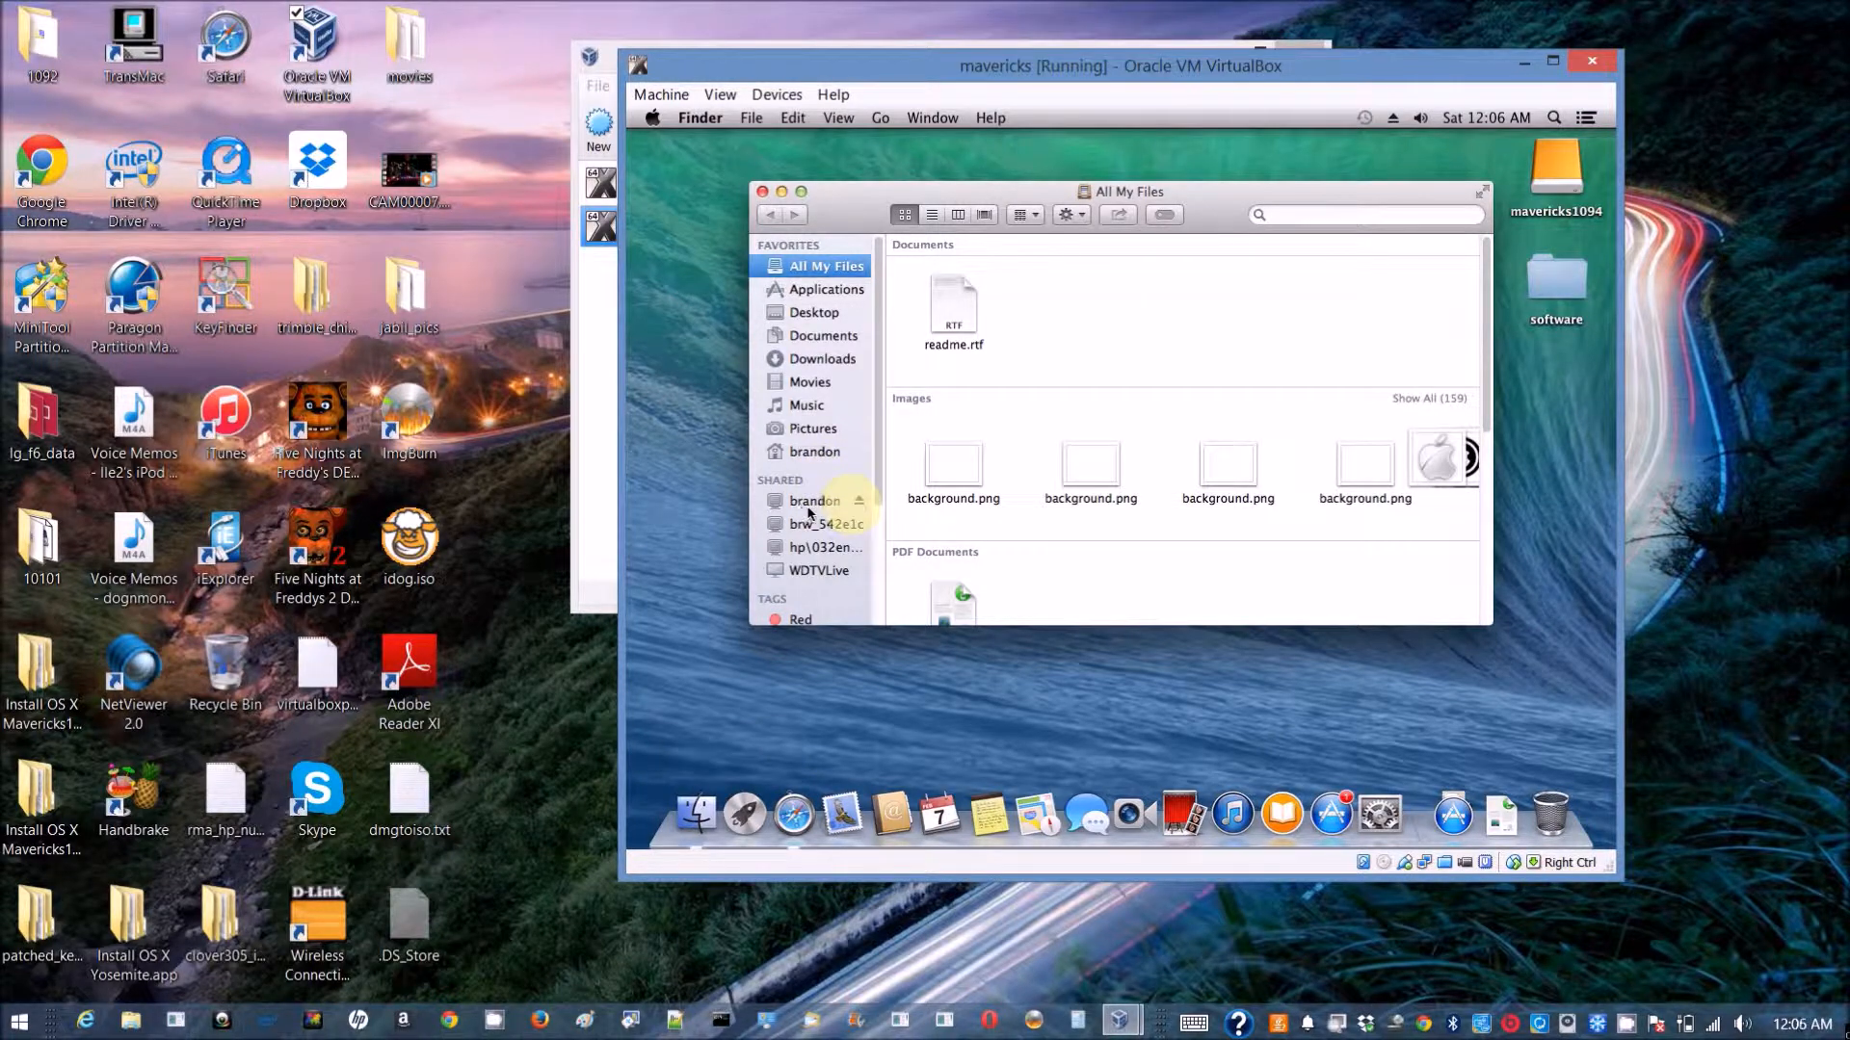
left_click(814, 500)
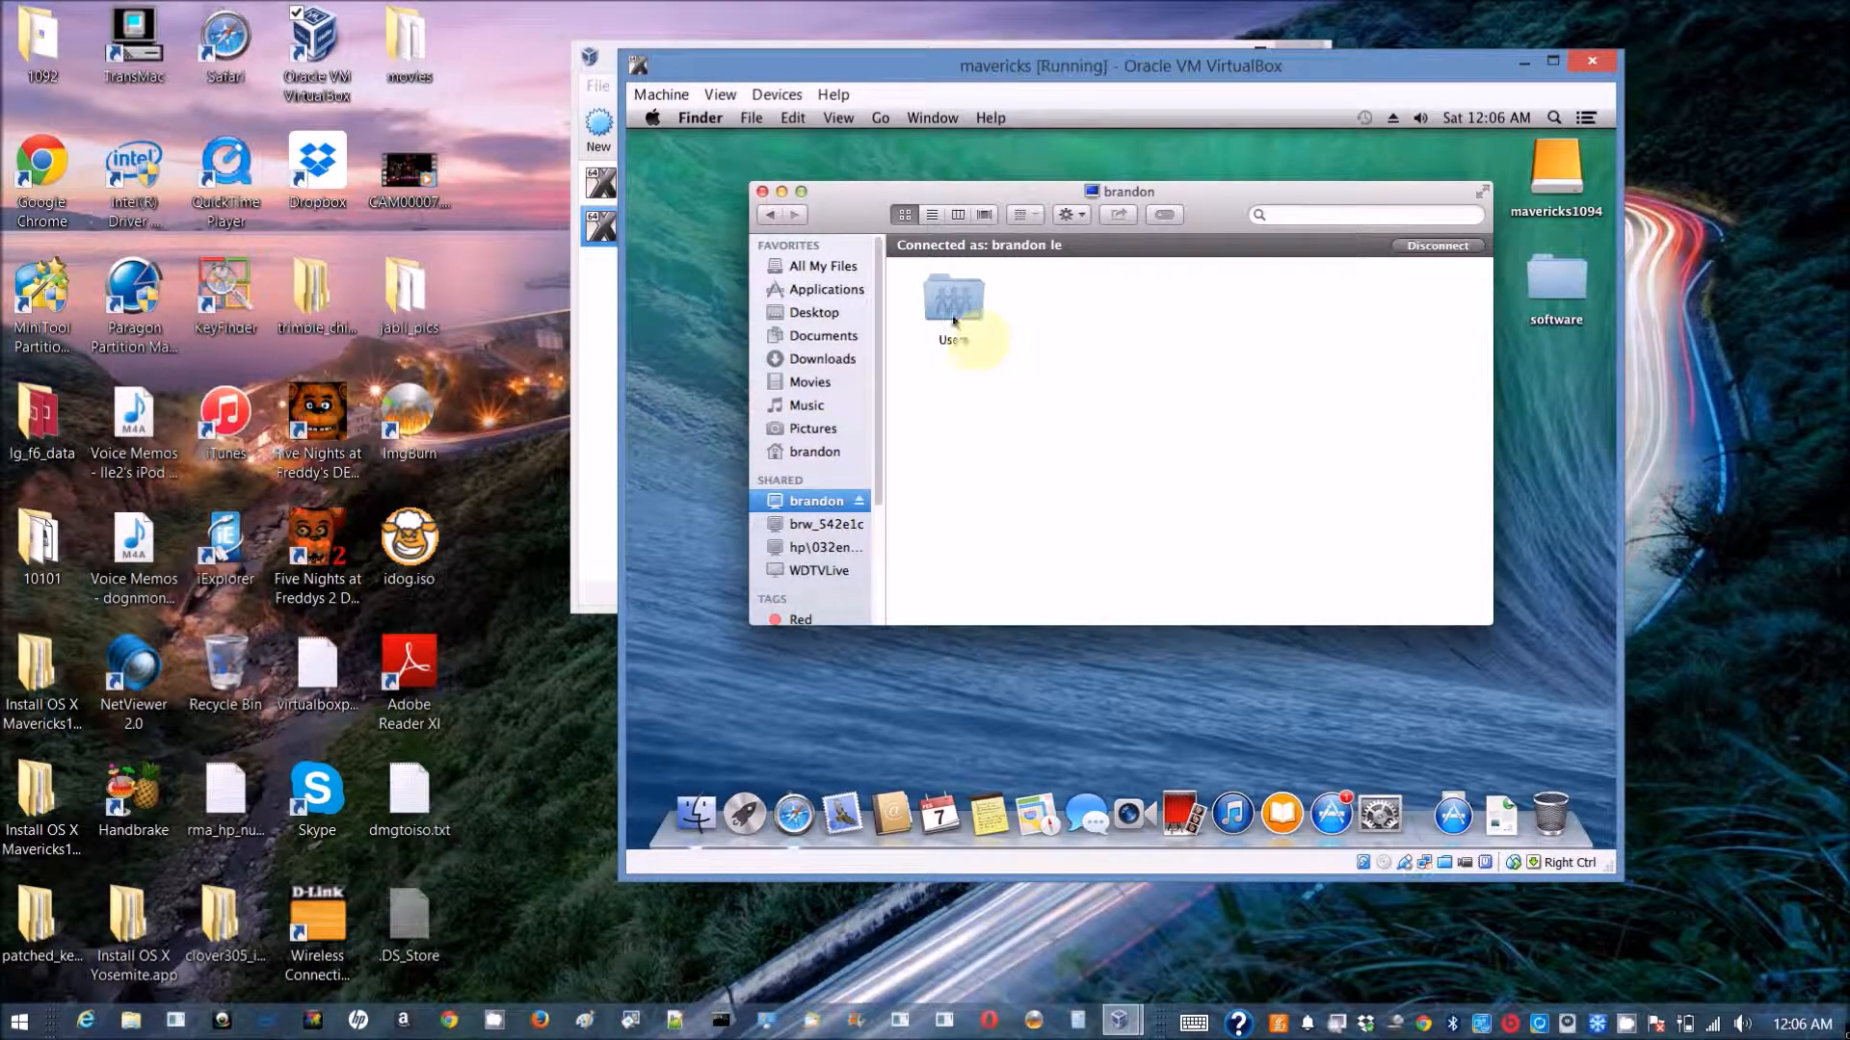
double_click(951, 300)
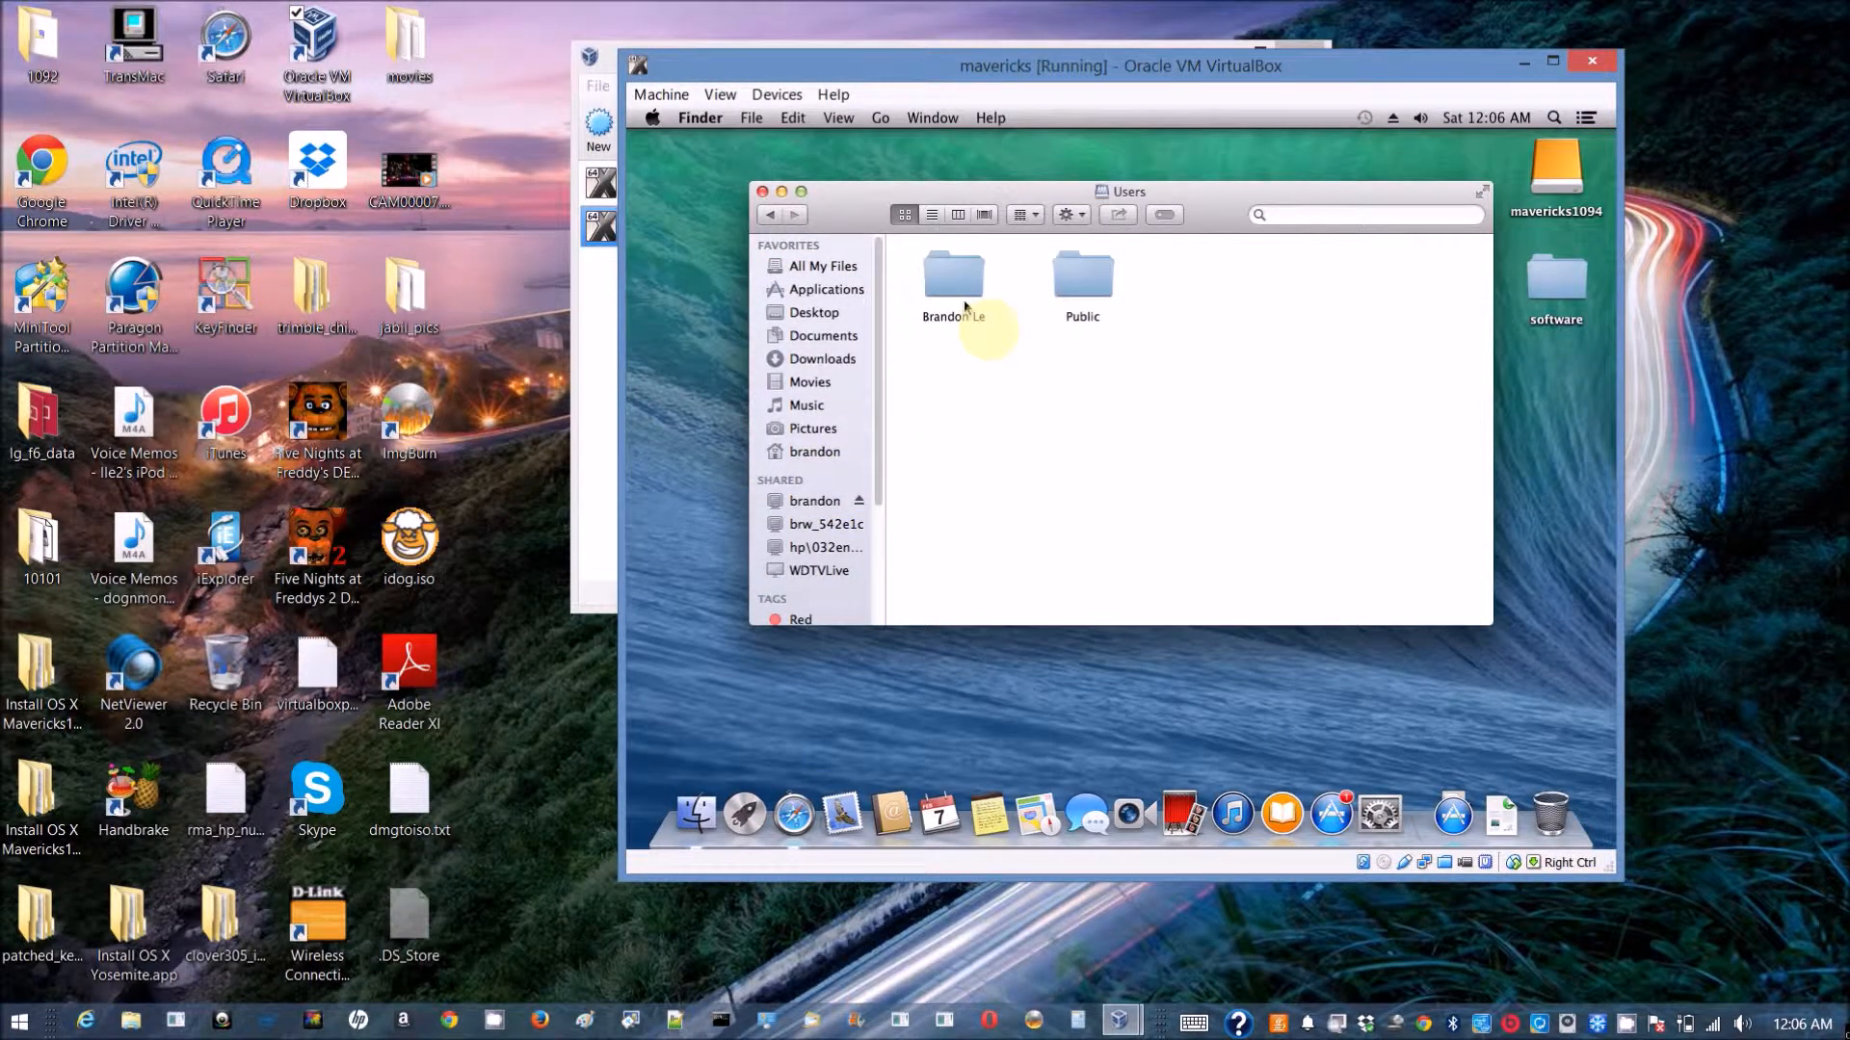
double_click(951, 269)
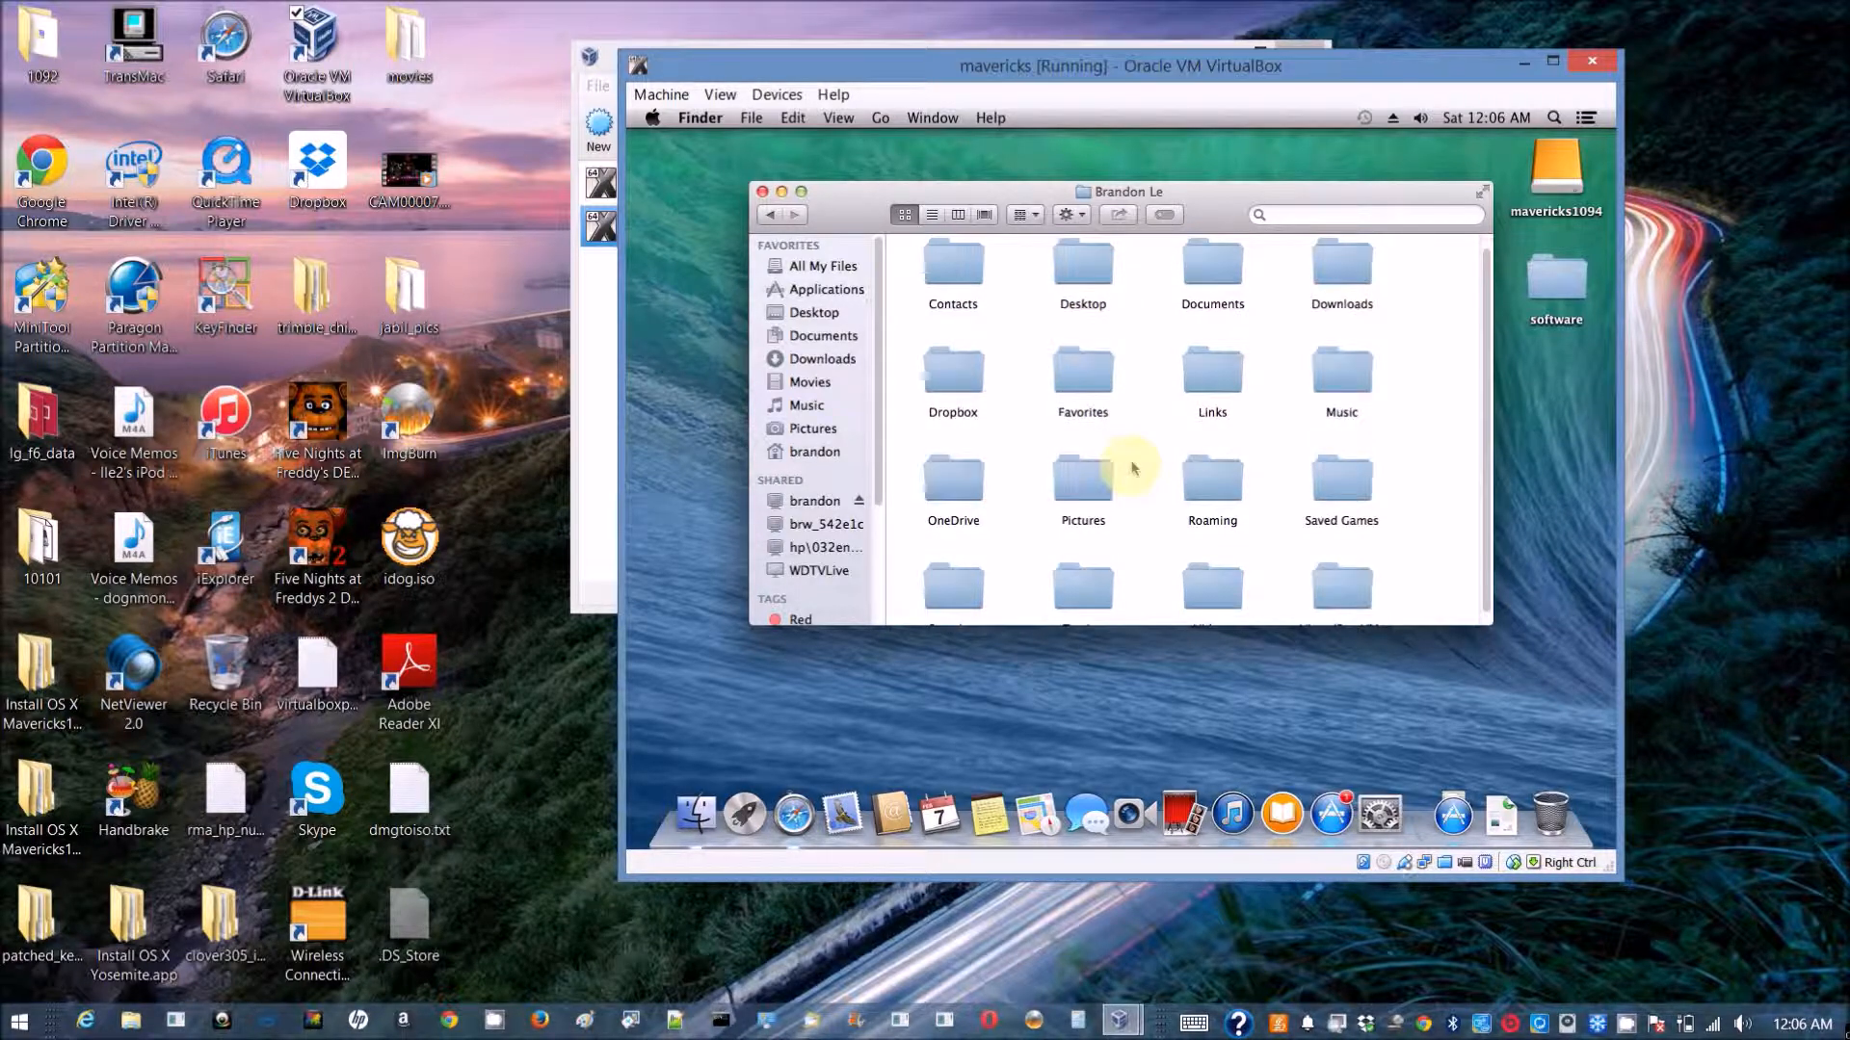
scroll("down", 3)
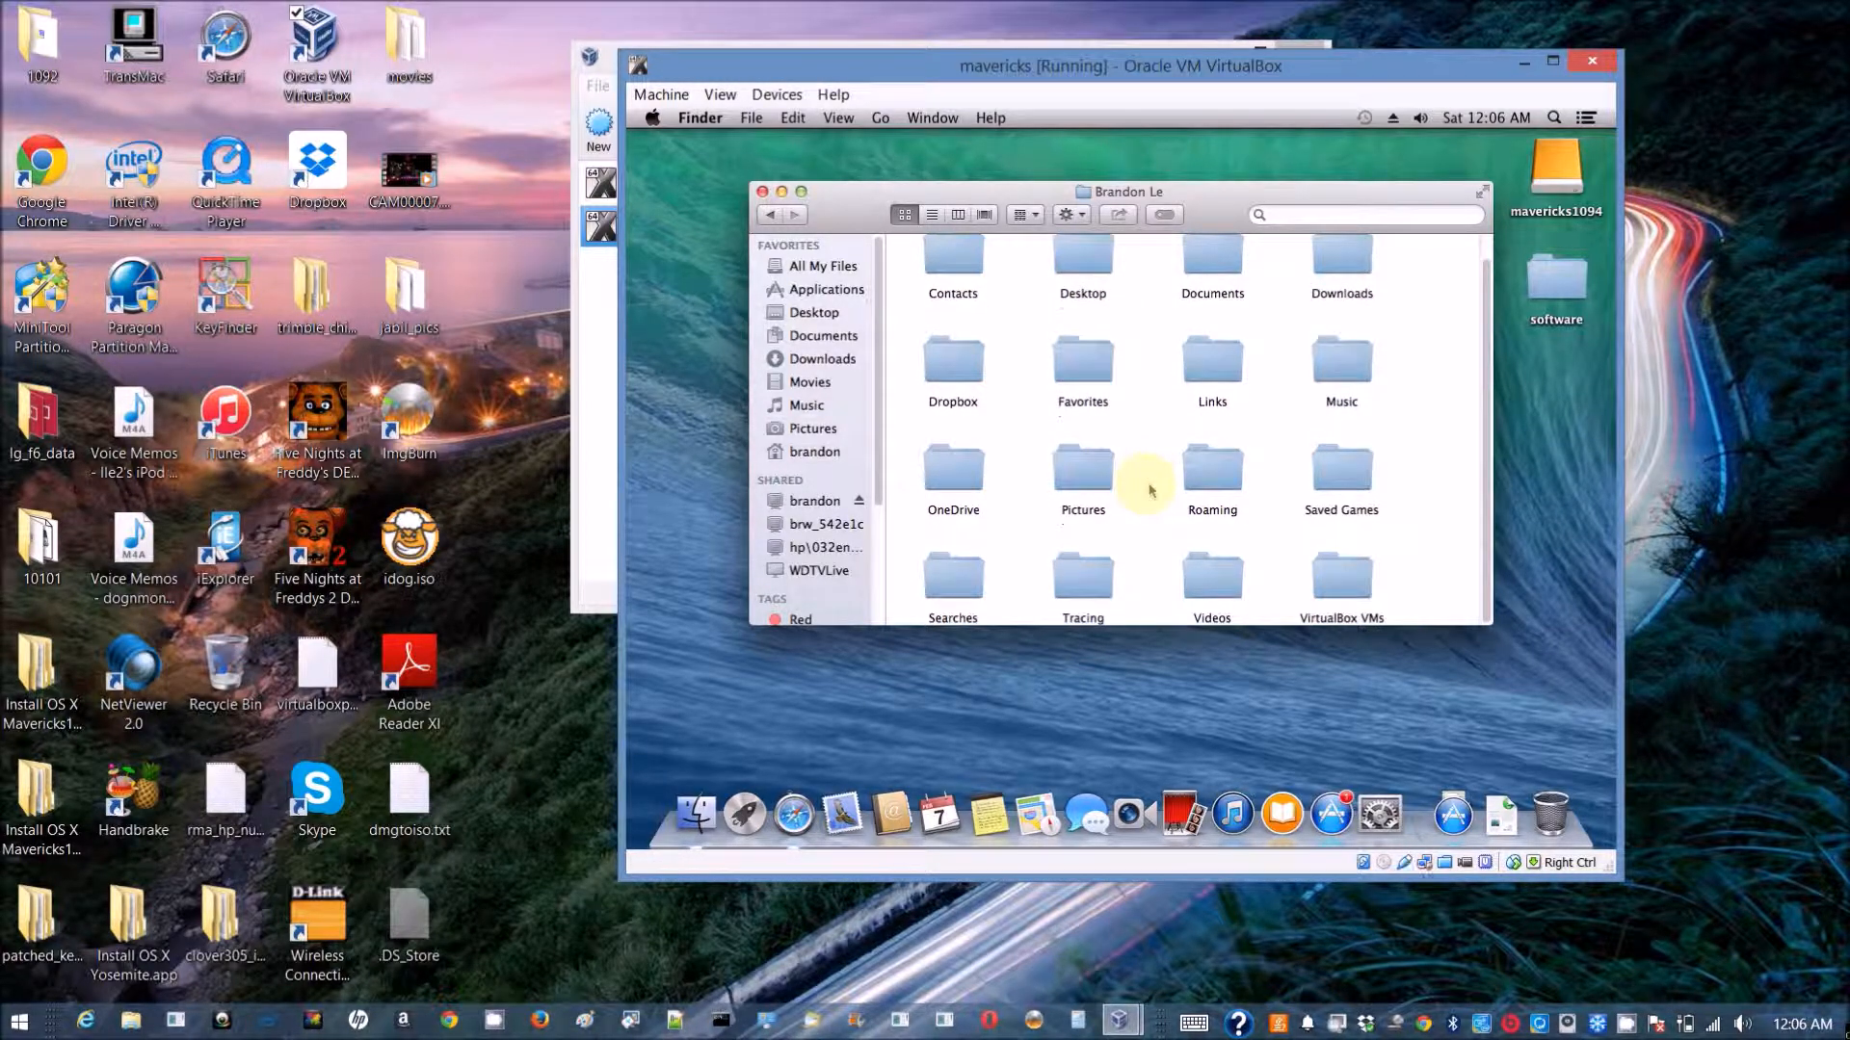
mouse_move(1212, 596)
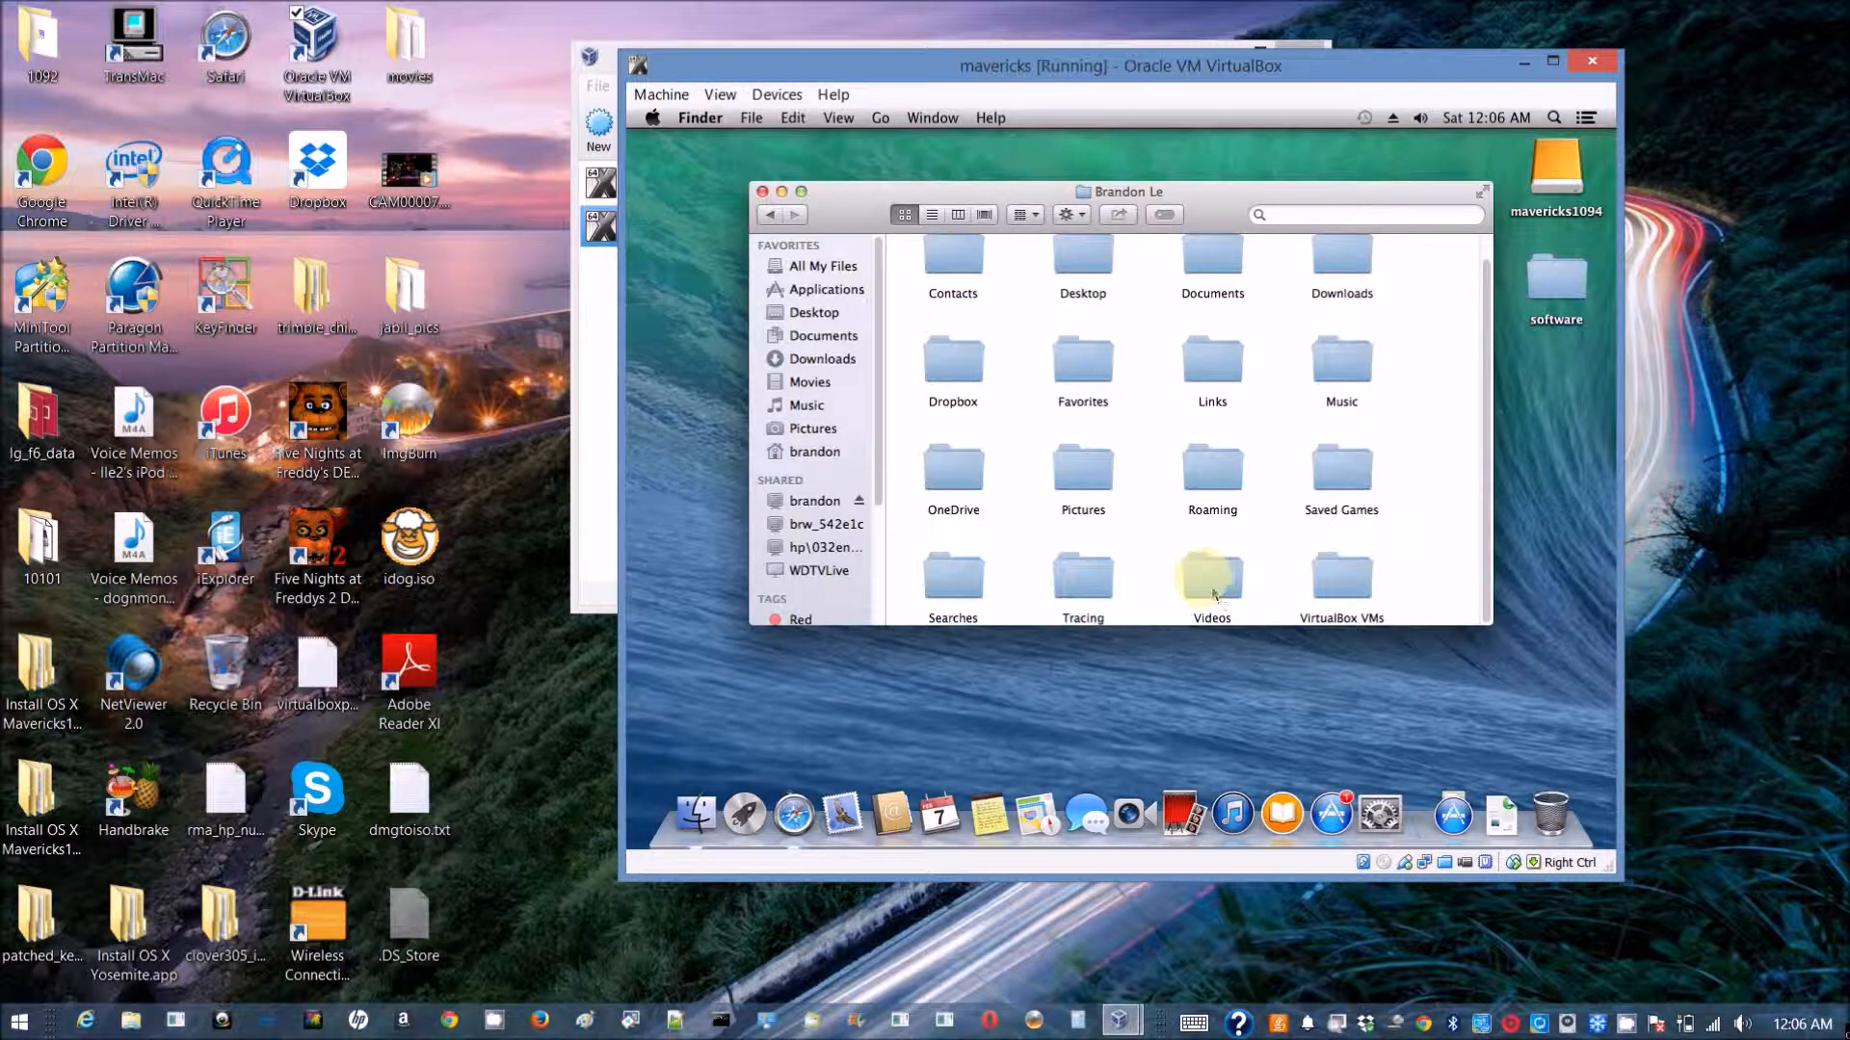
double_click(1211, 572)
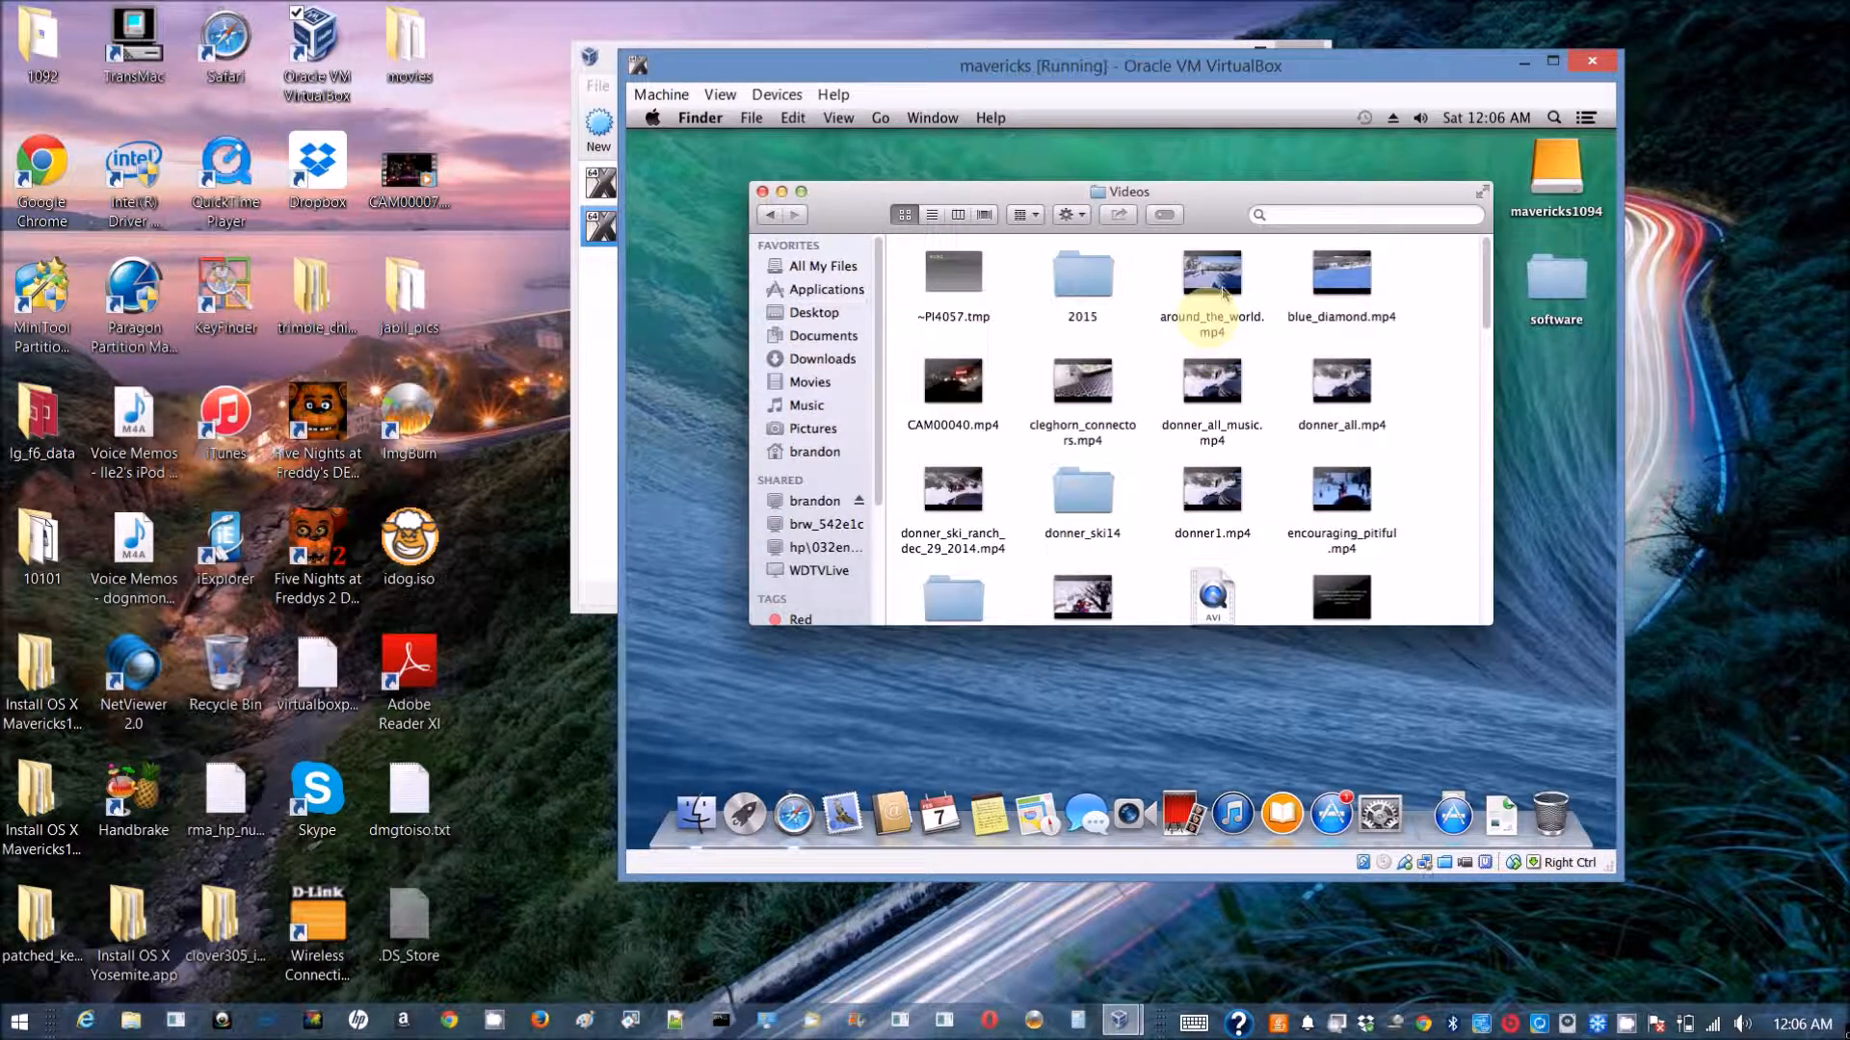
double_click(1211, 272)
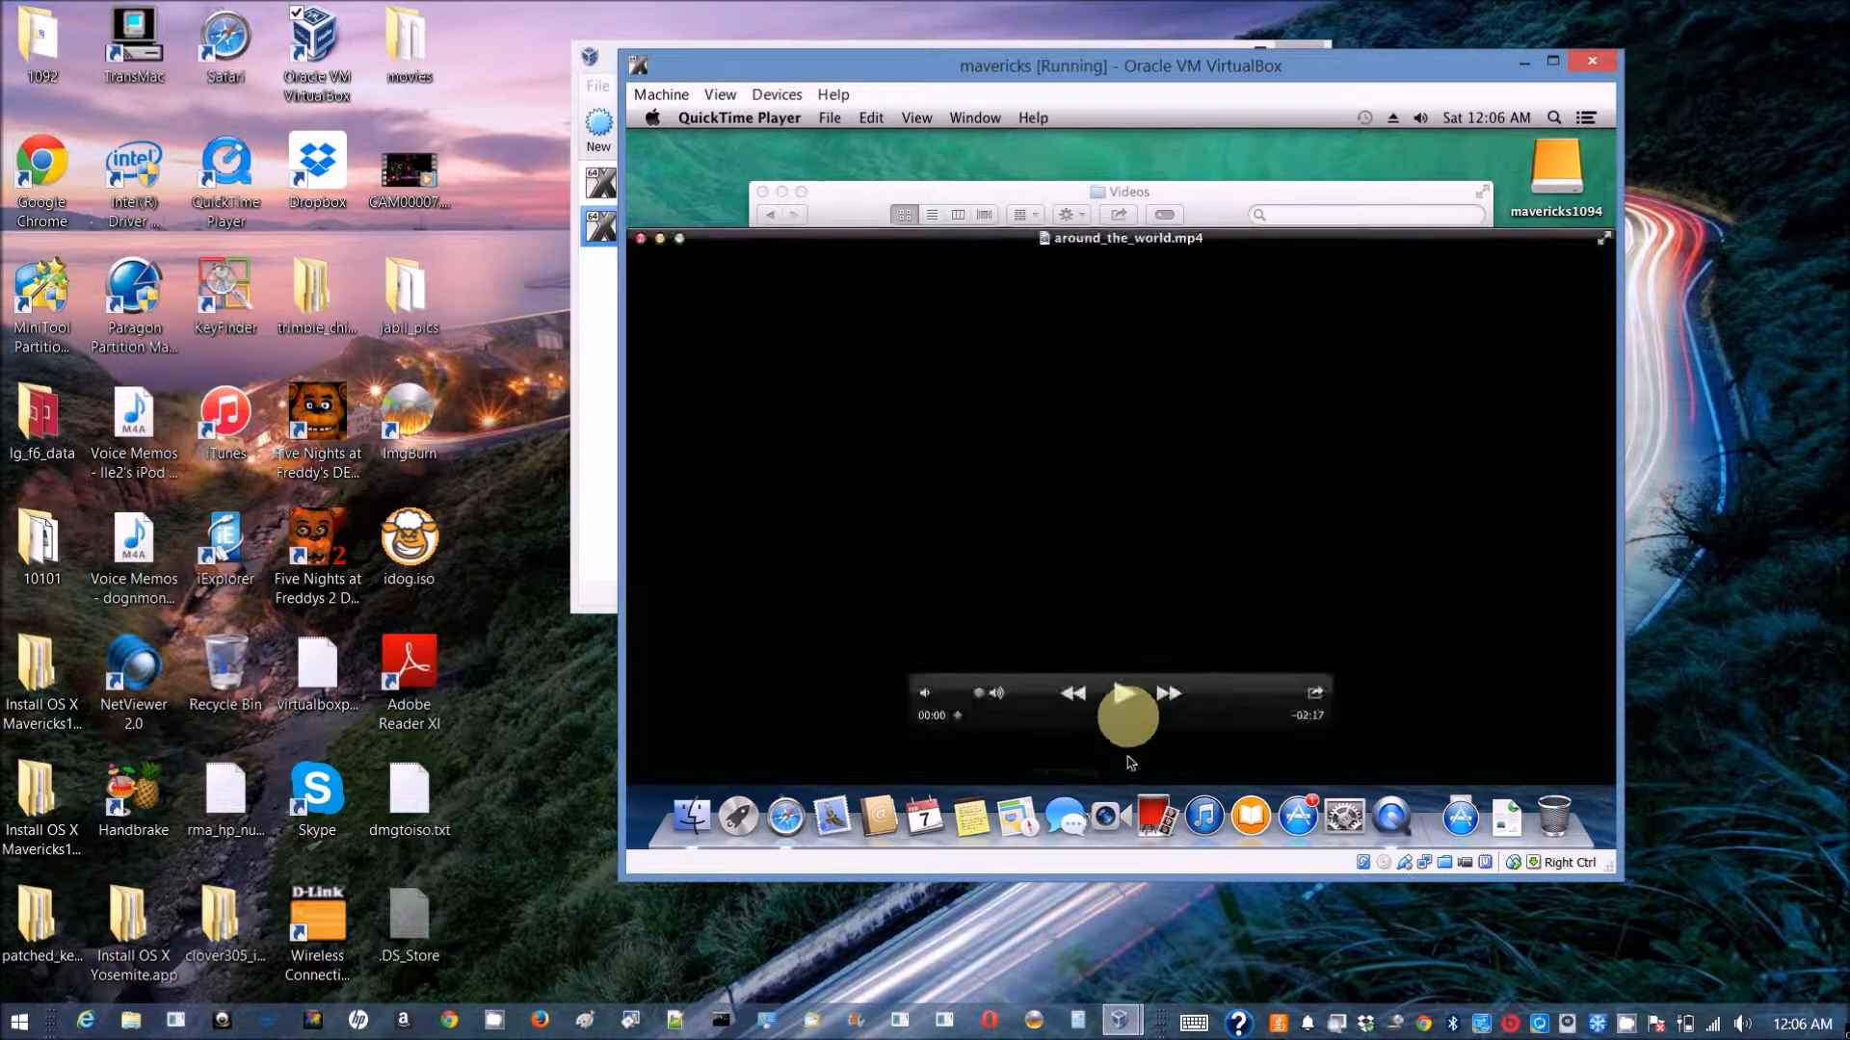
left_click(1125, 716)
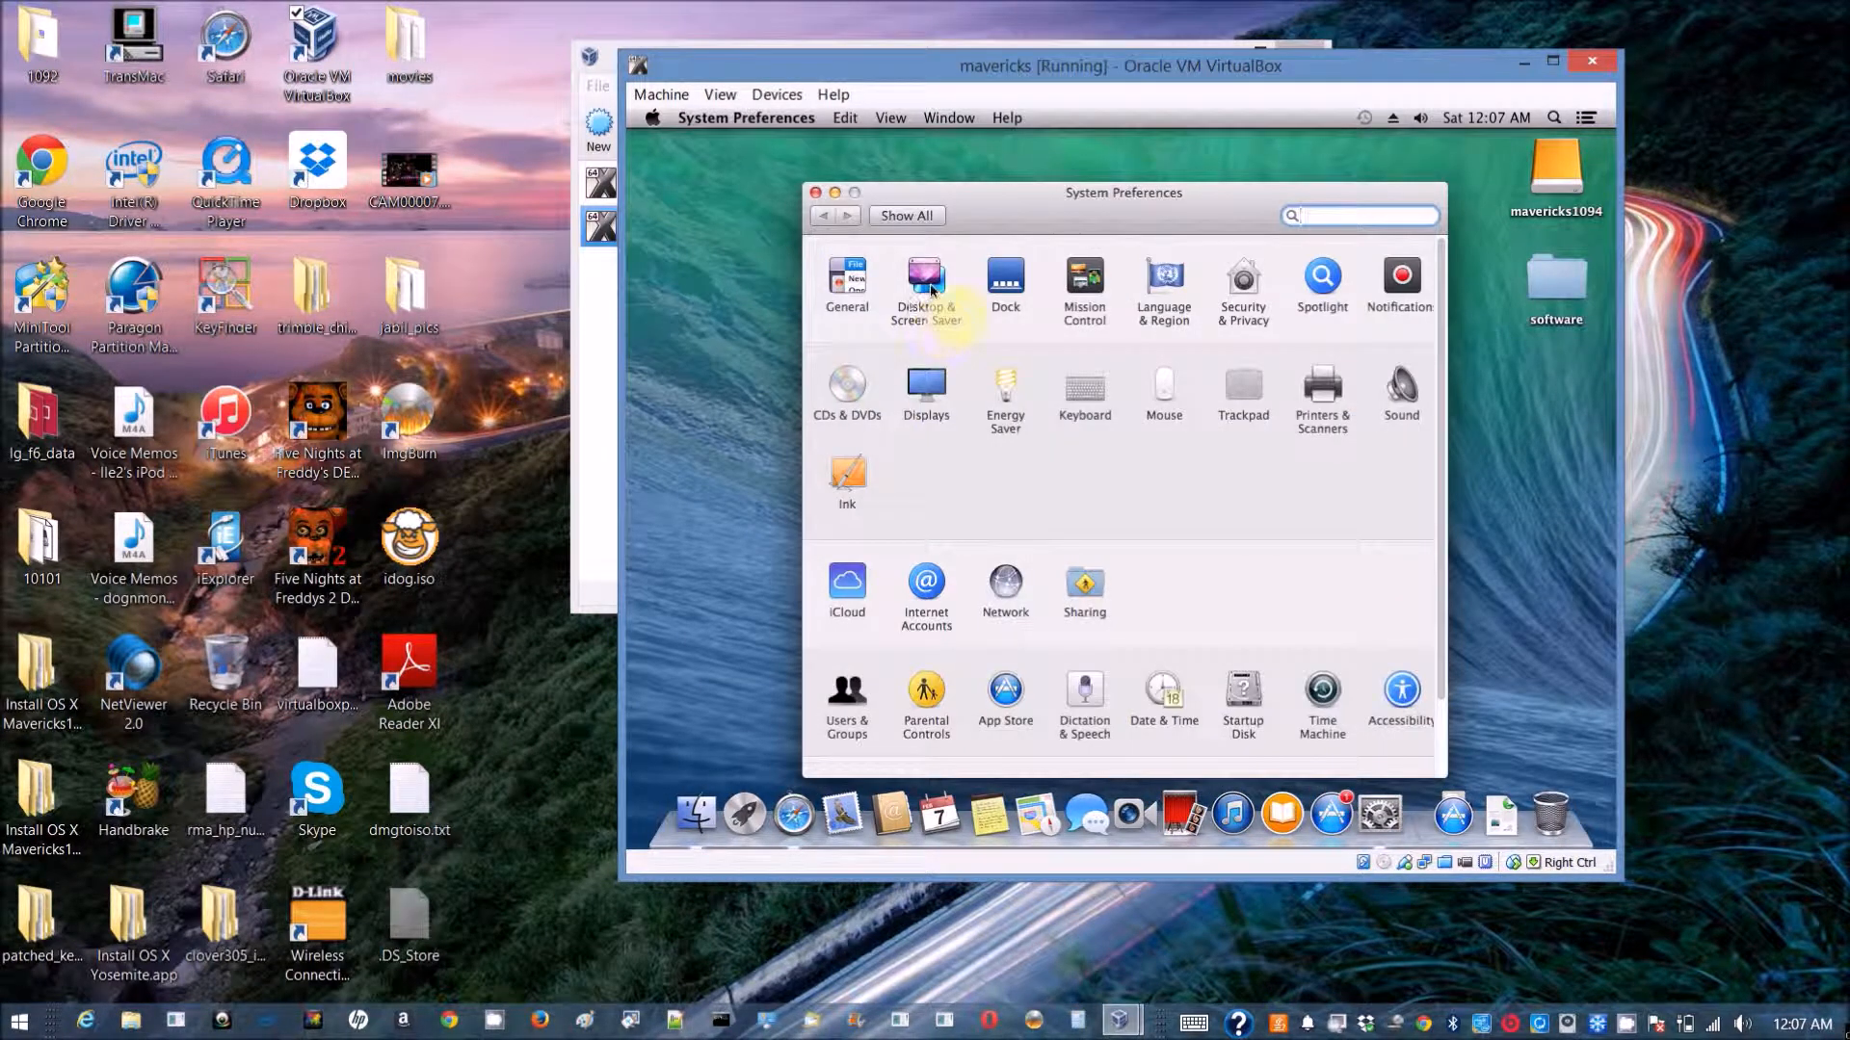
Set a misty autumn forest photo as the desktop picture in Desktop & Screen Saver.
left_click(924, 279)
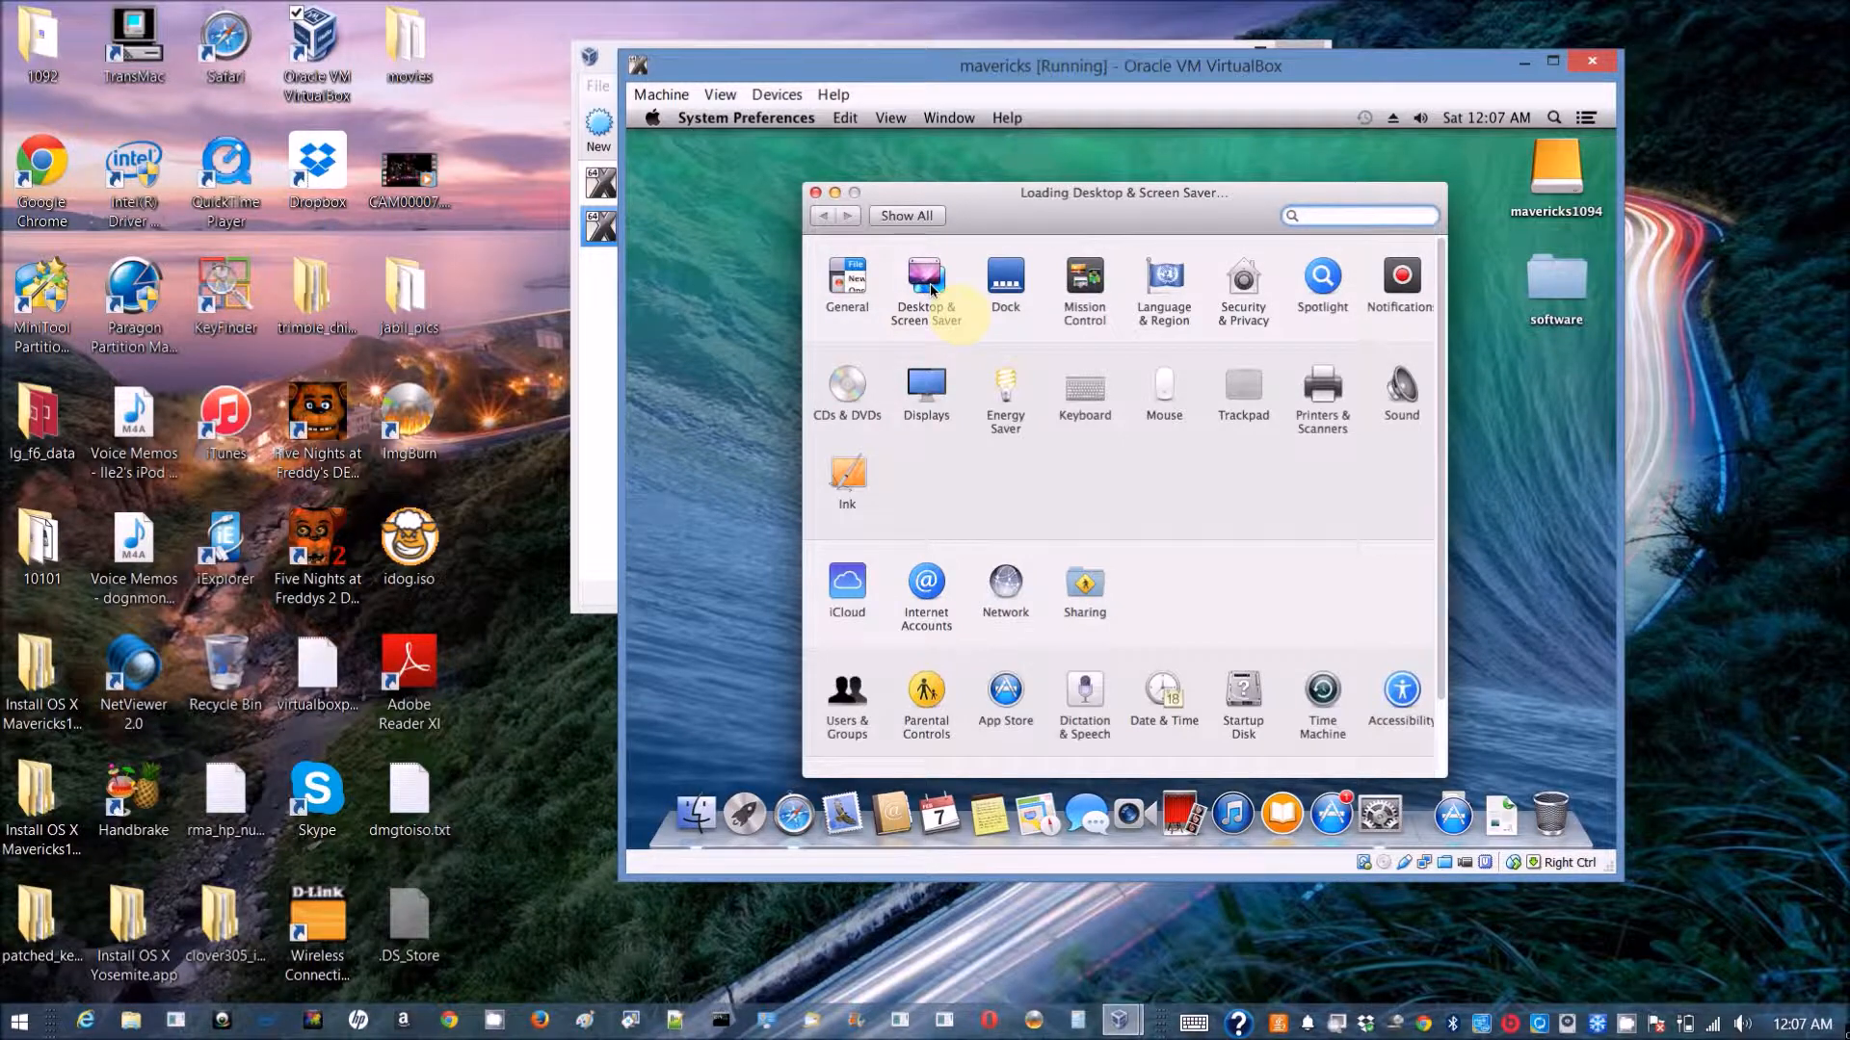
left_click(925, 280)
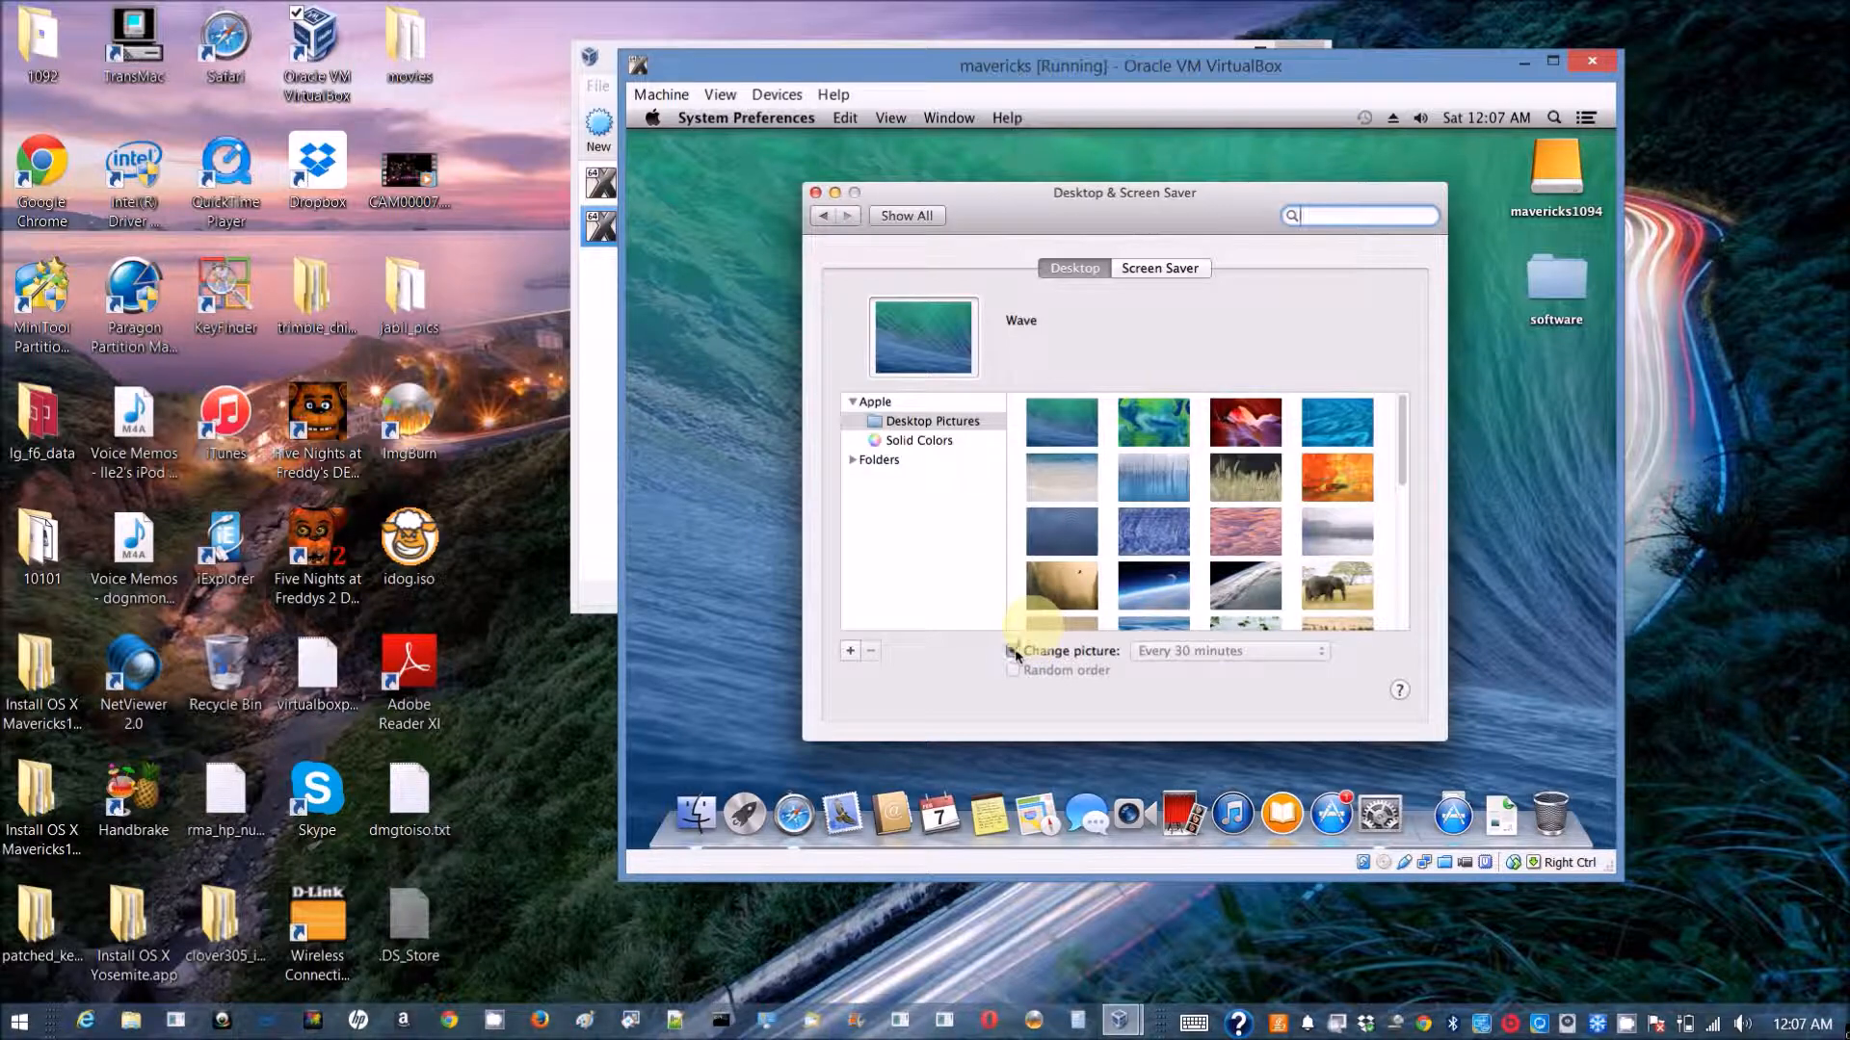
left_click(1013, 650)
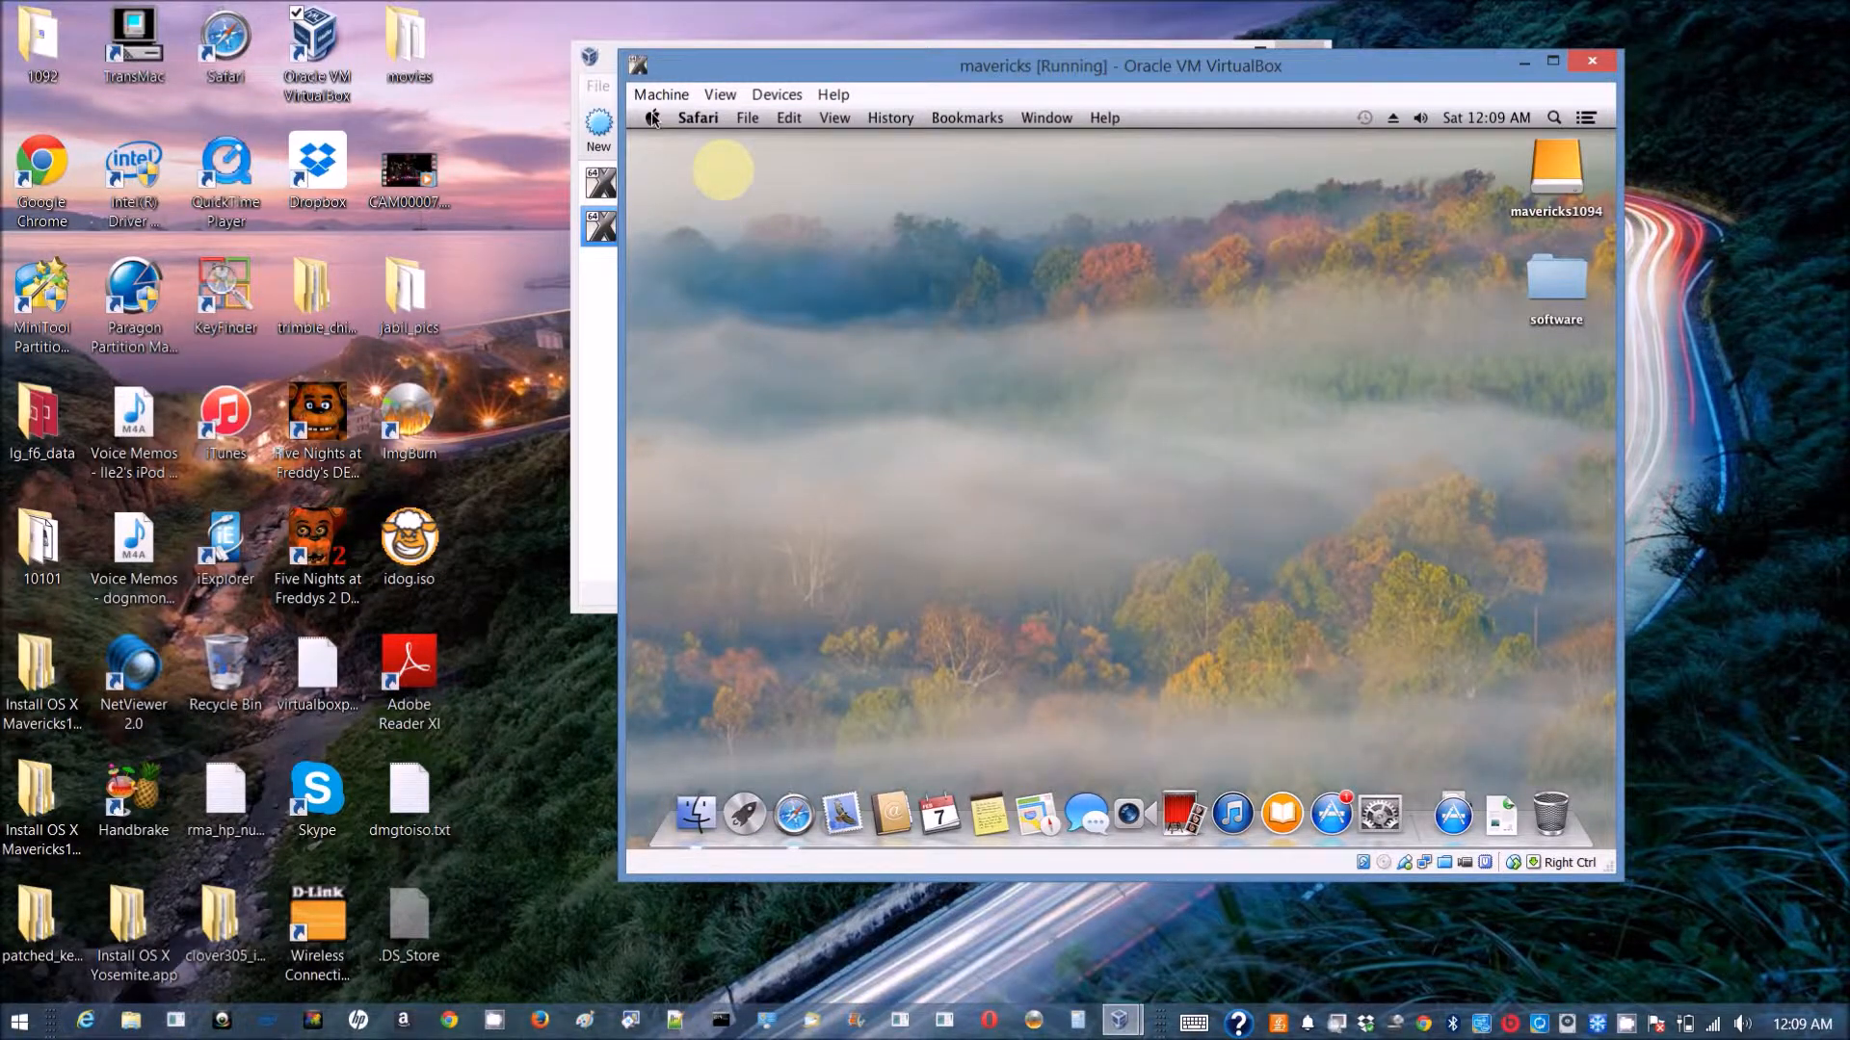
Choose Shut Down… from the guest's Apple menu and confirm it.
left_click(652, 117)
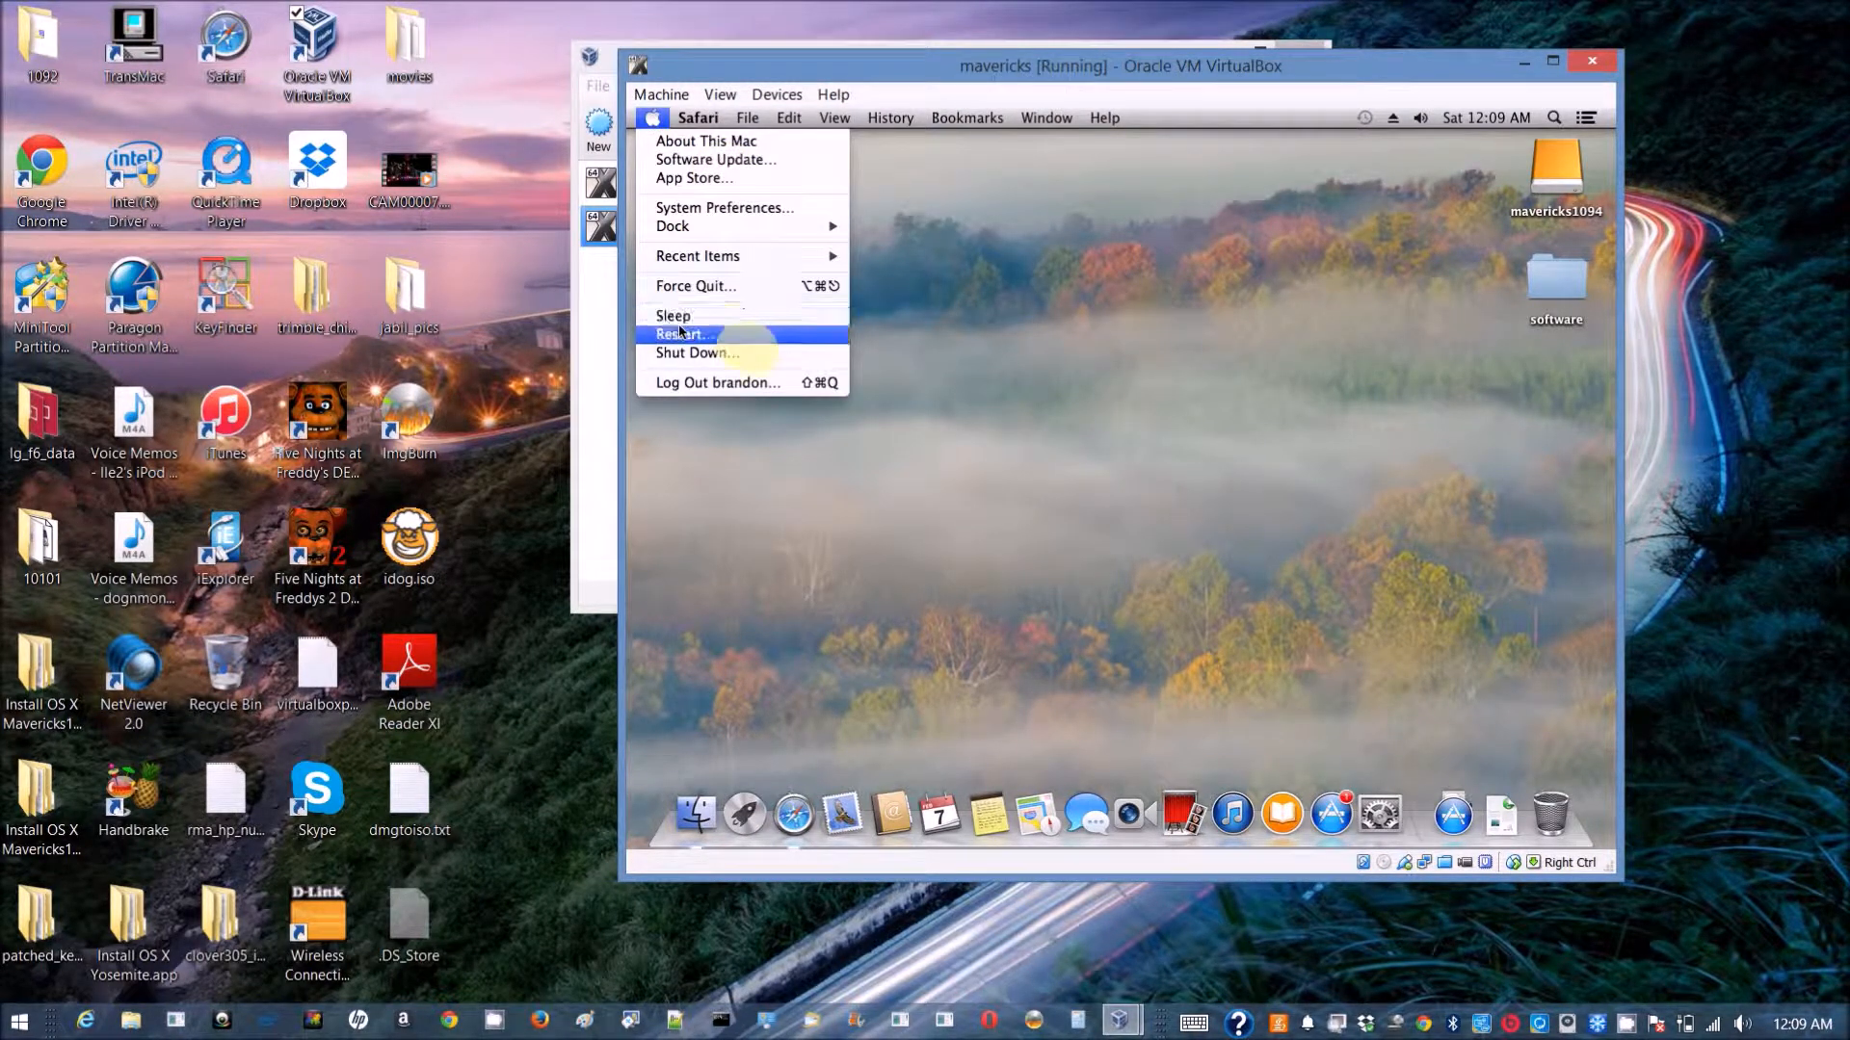
mouse_move(693, 363)
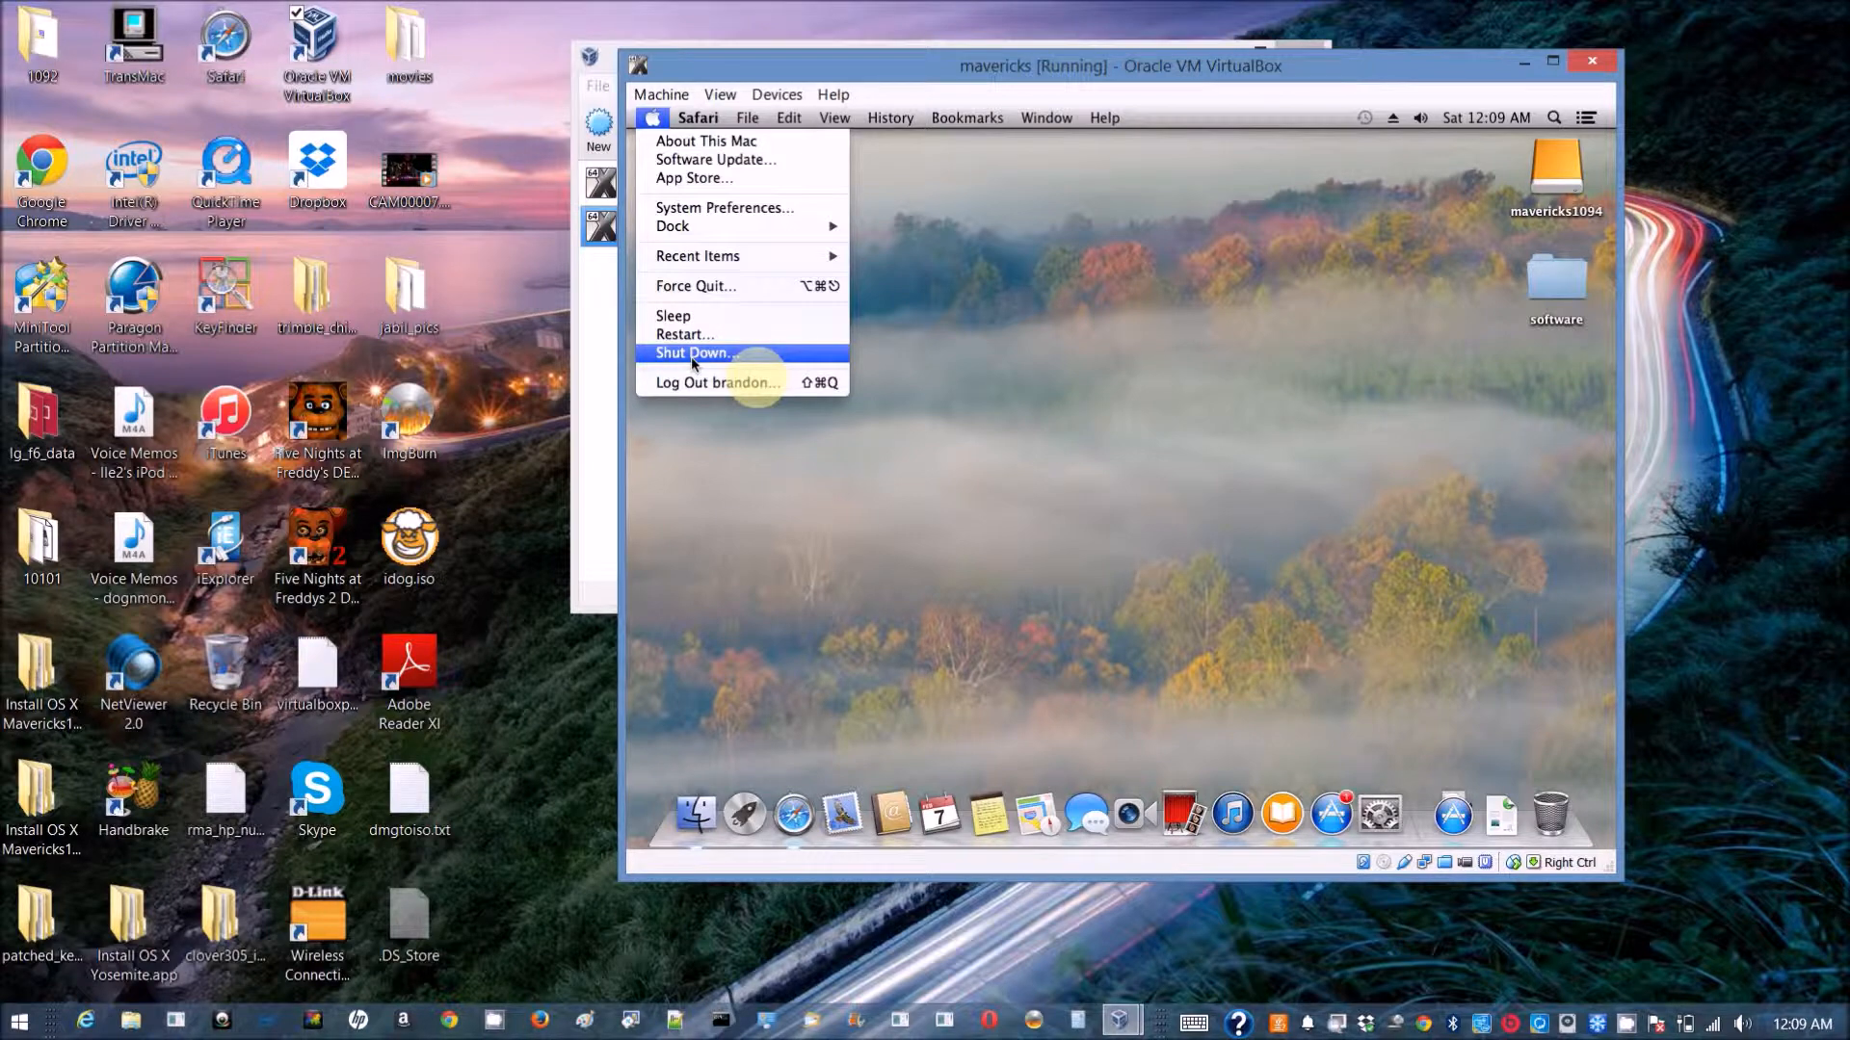
left_click(697, 353)
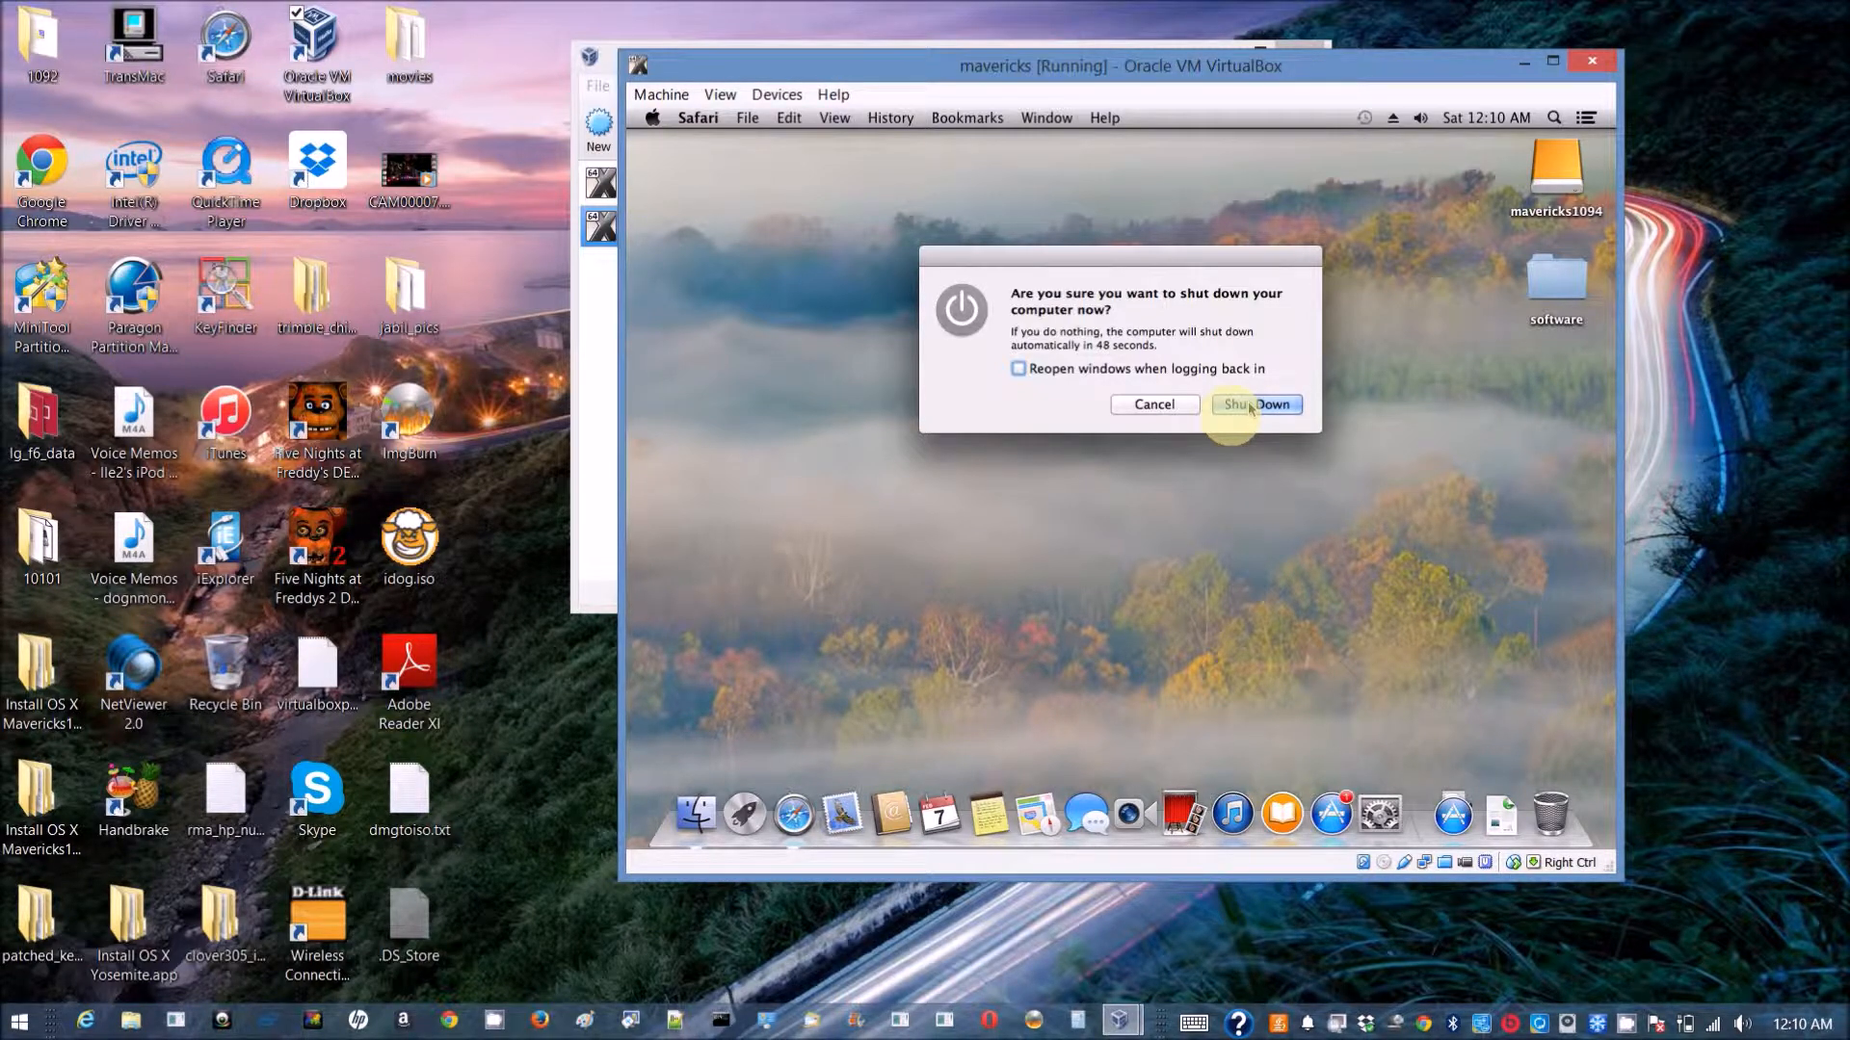
left_click(1256, 405)
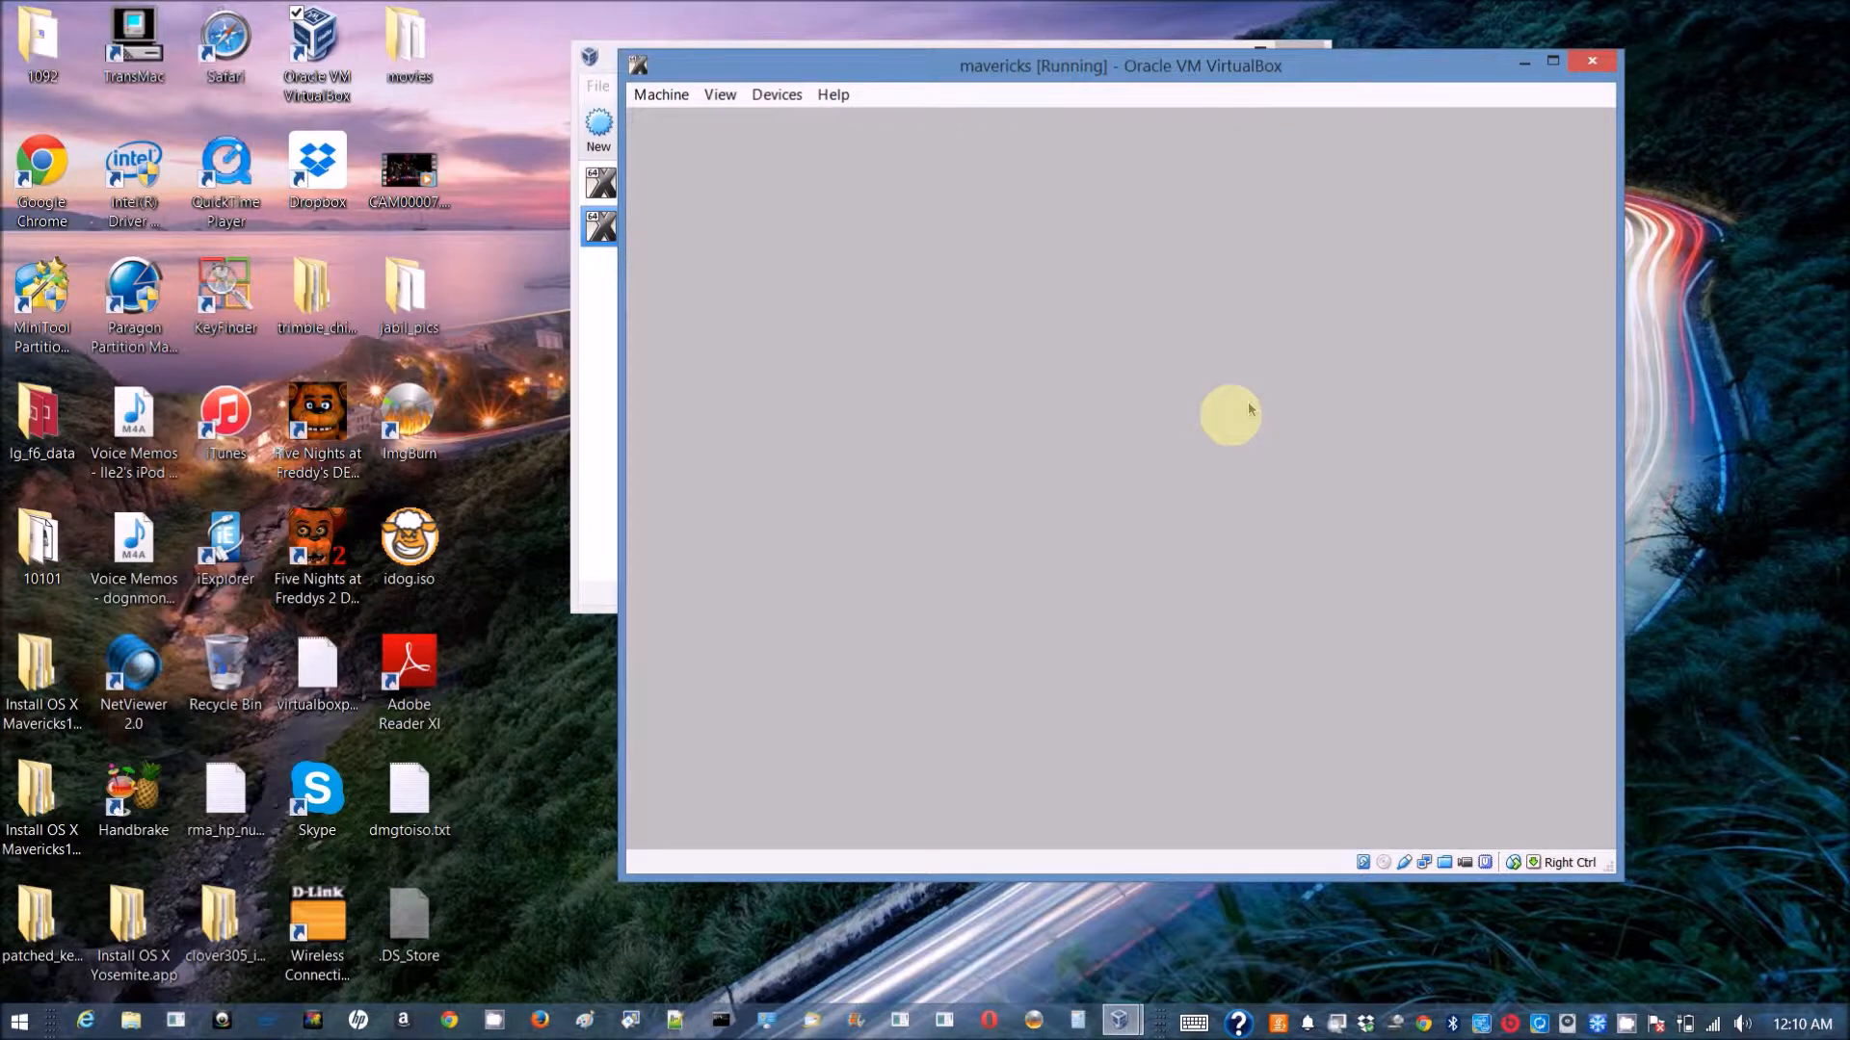